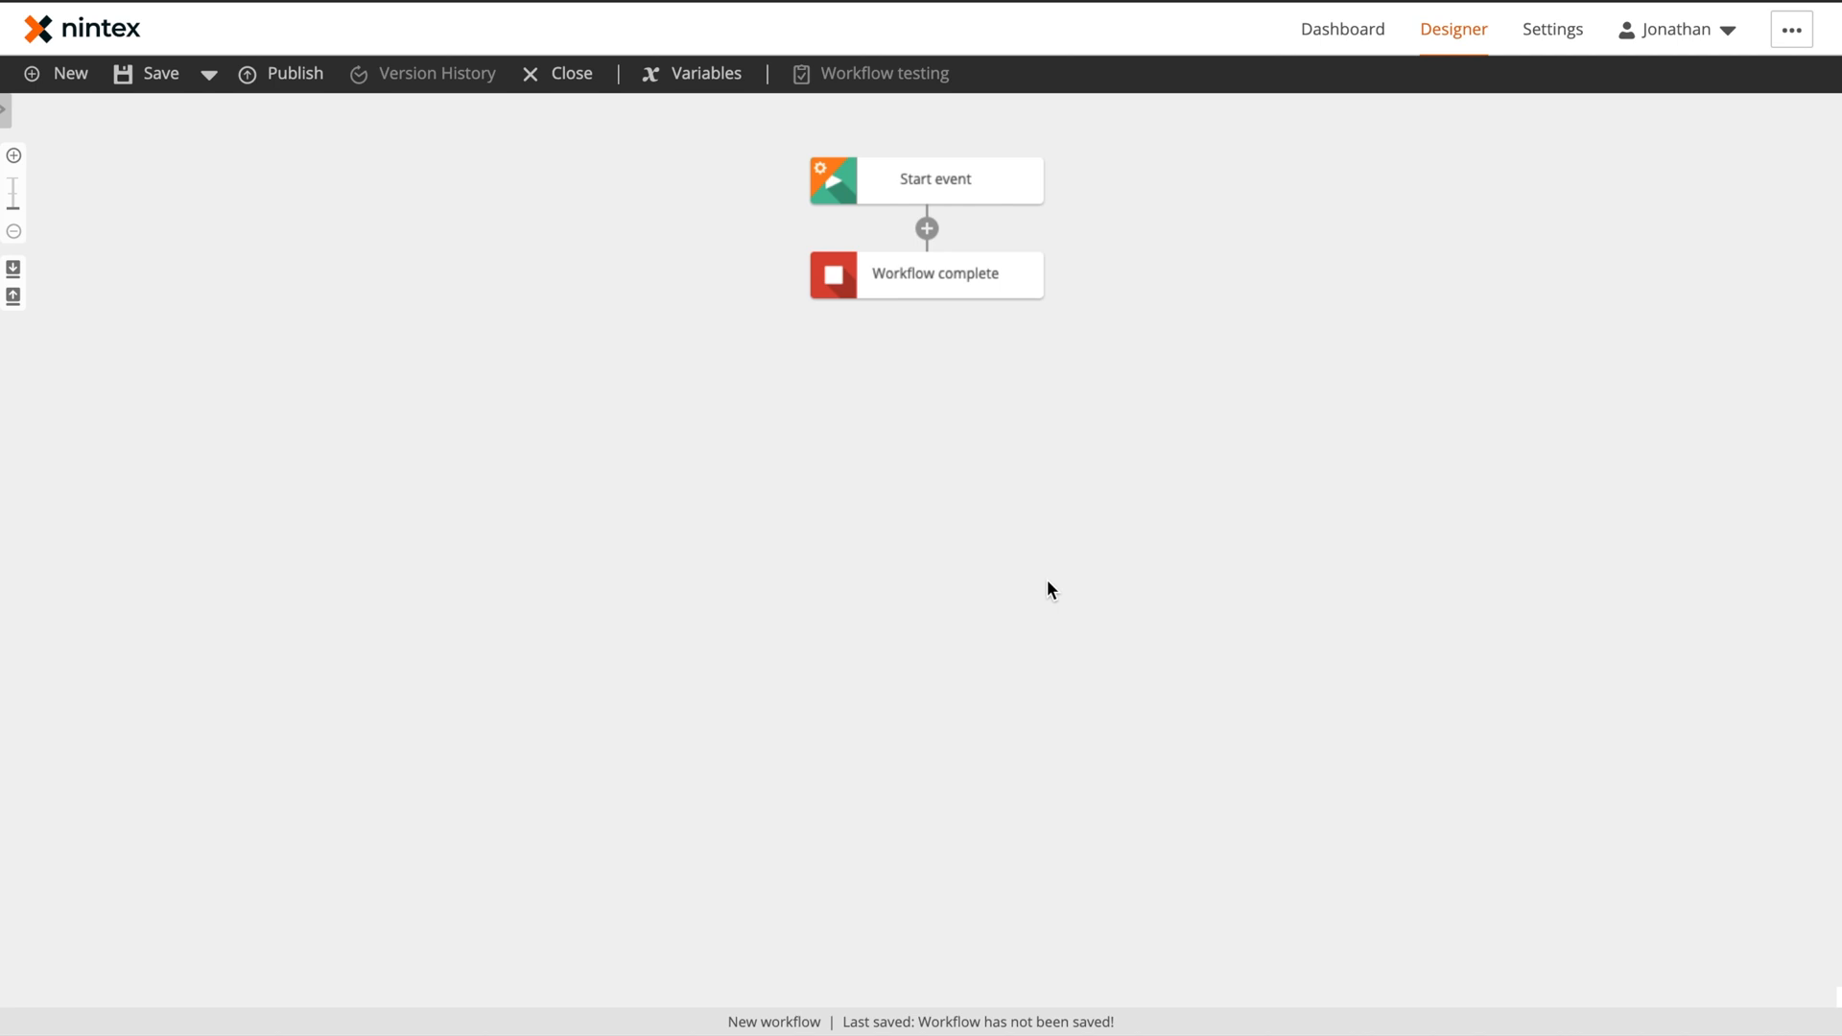
mouse_move(1301, 585)
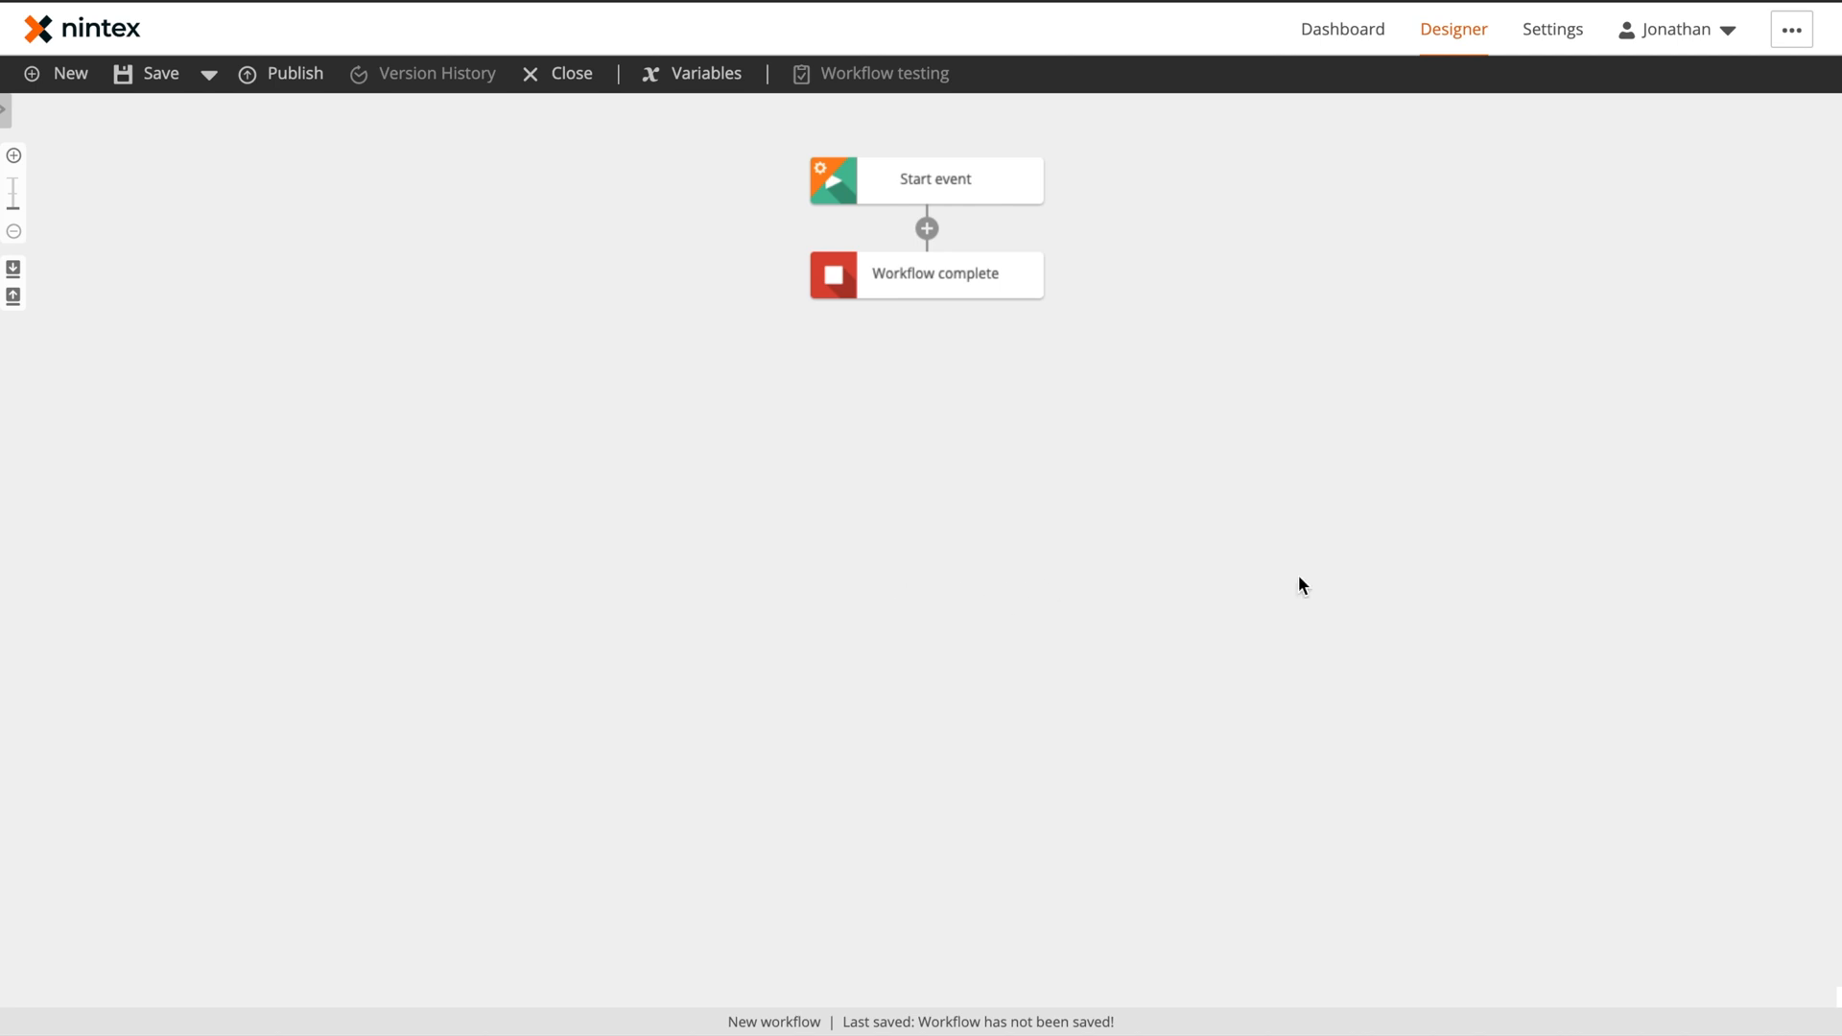
mouse_move(892, 604)
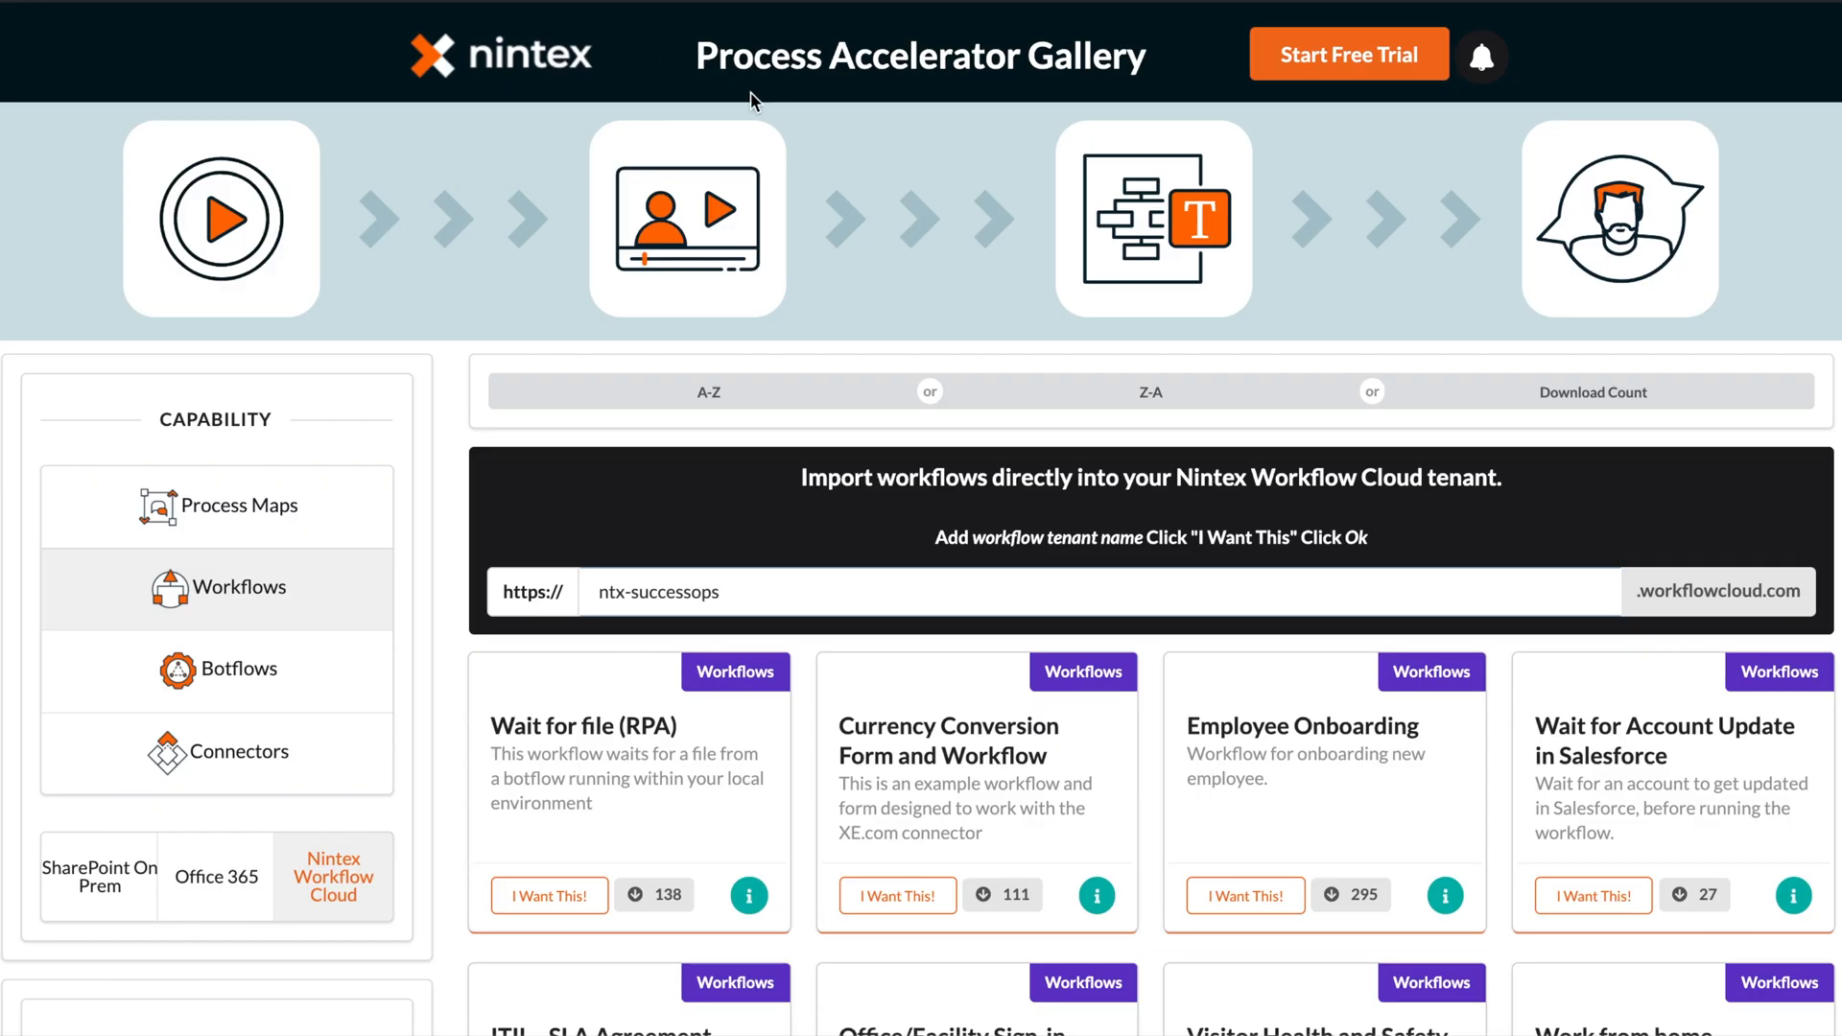
mouse_move(917, 305)
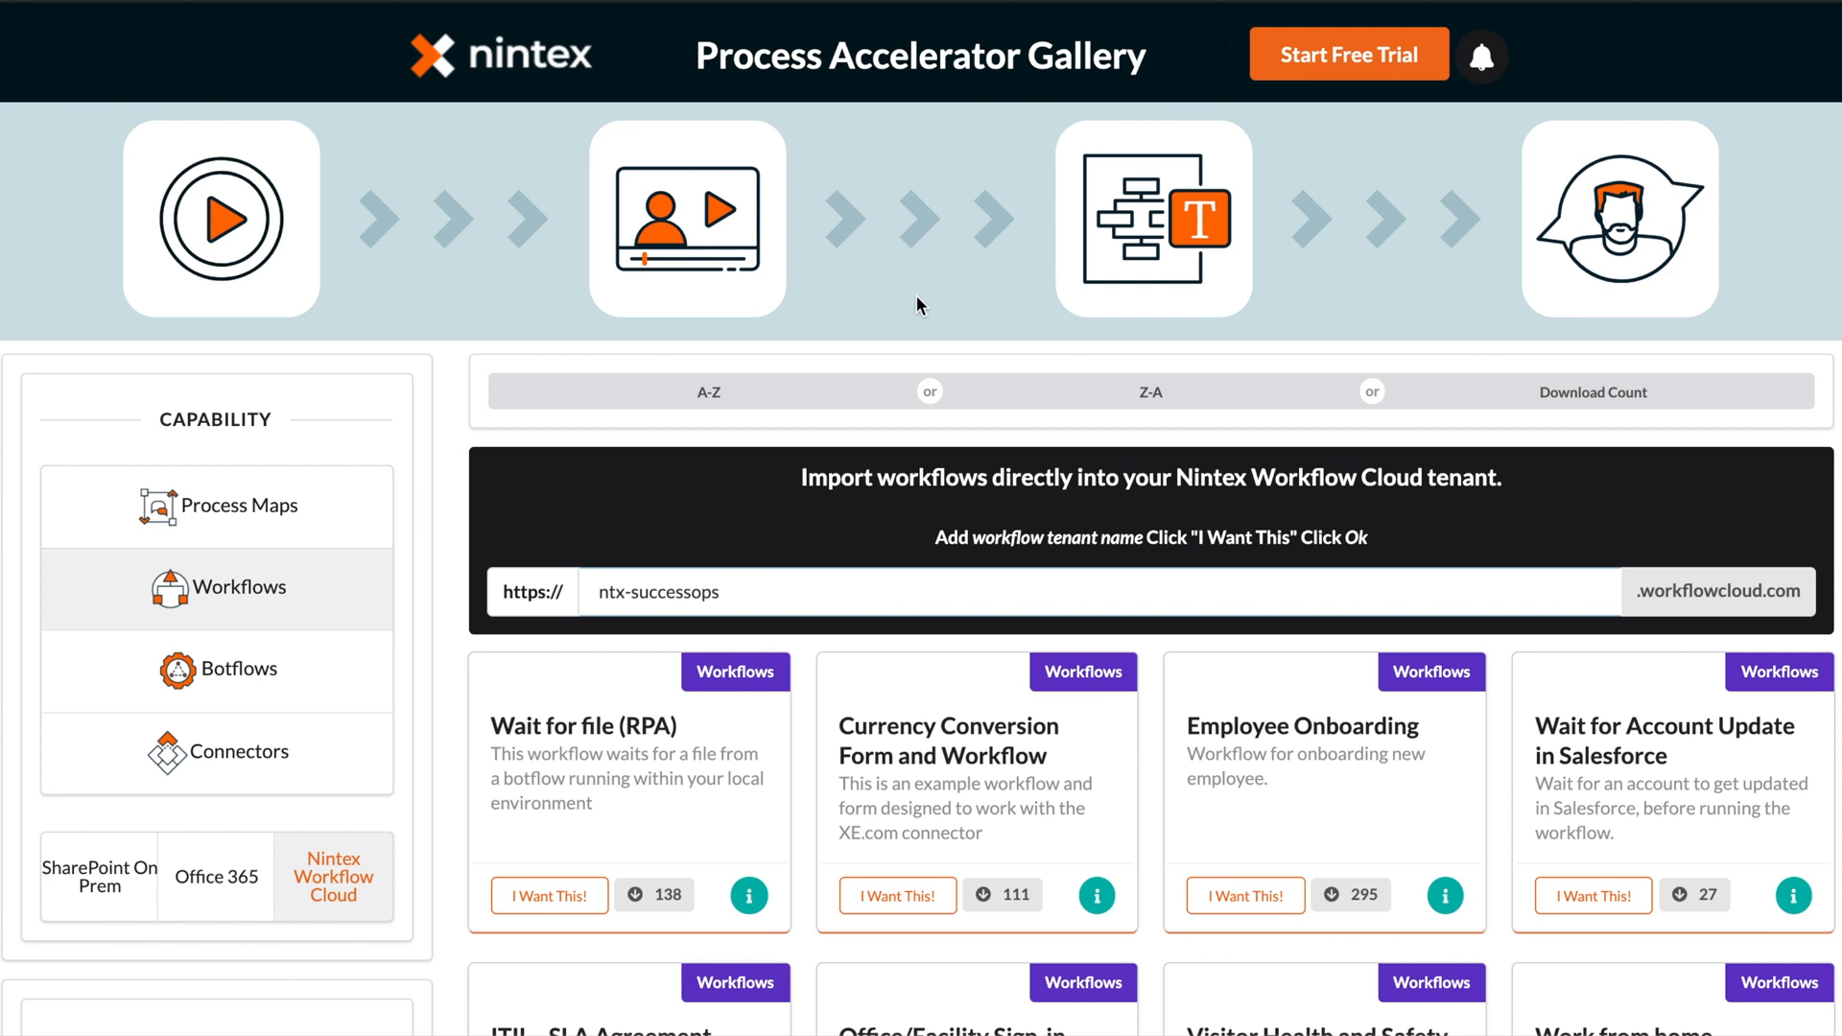
mouse_move(303, 752)
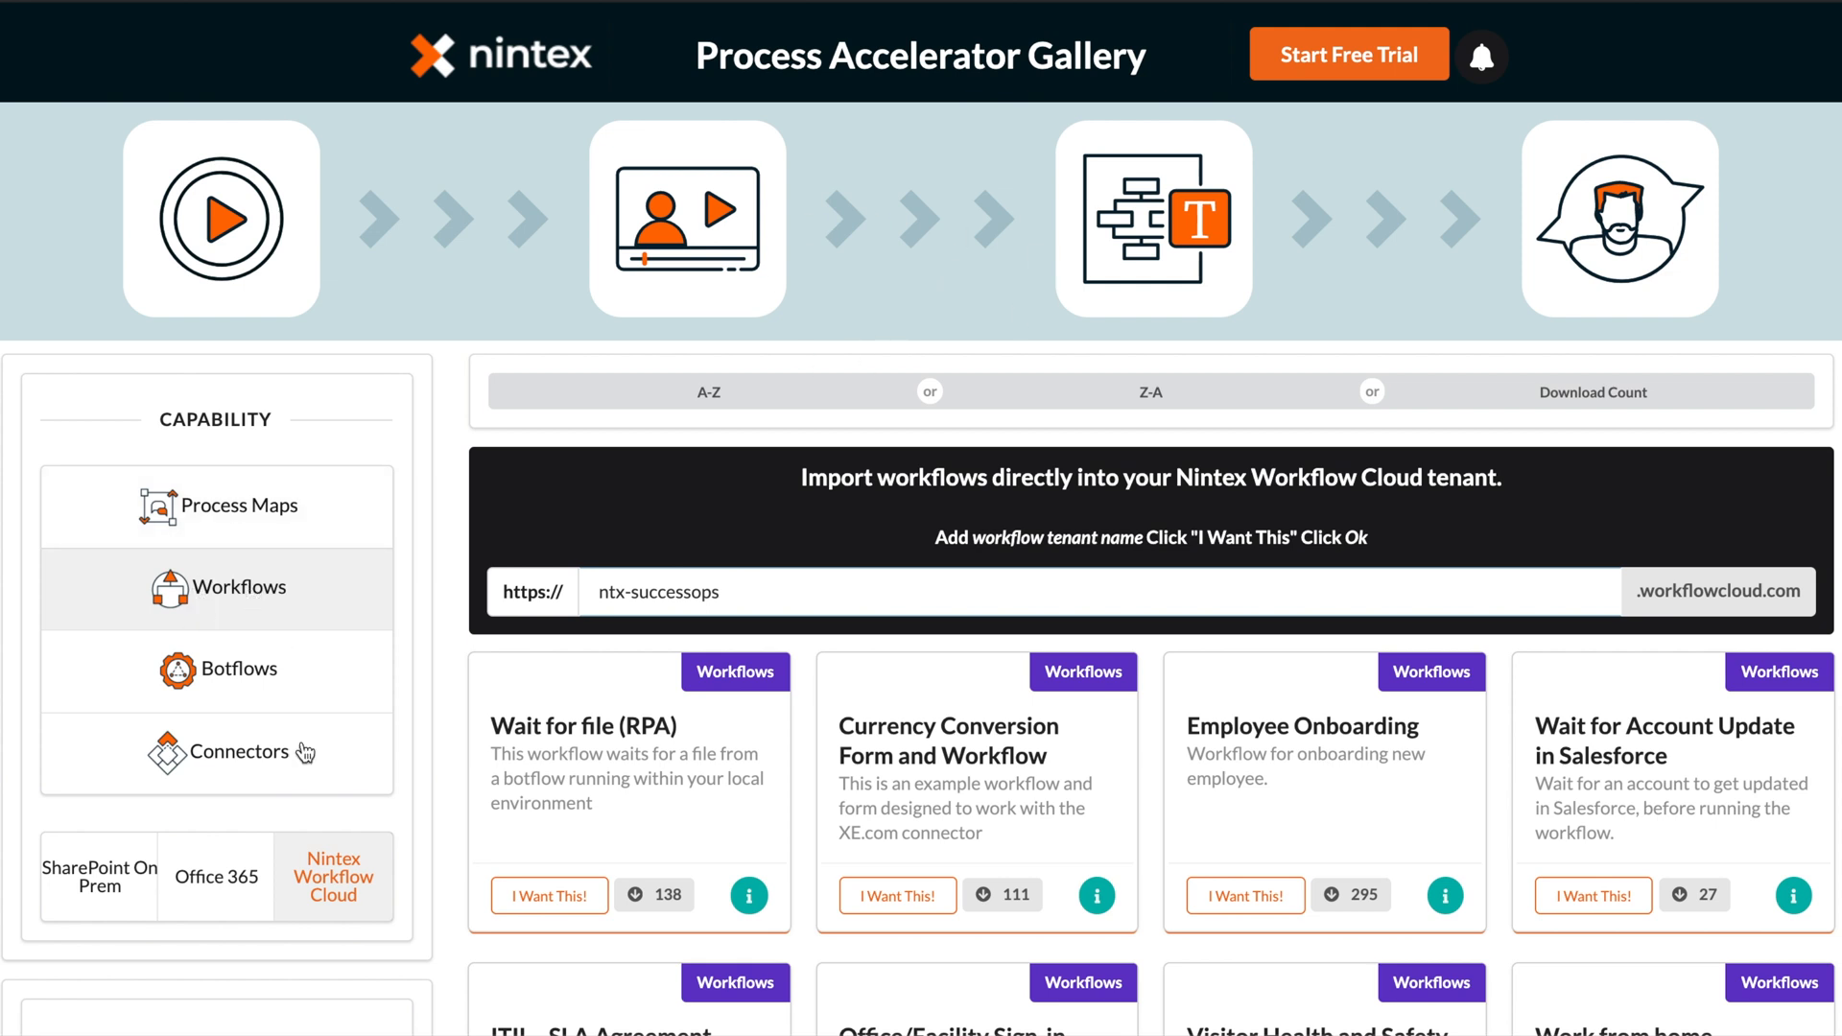
mouse_move(599, 585)
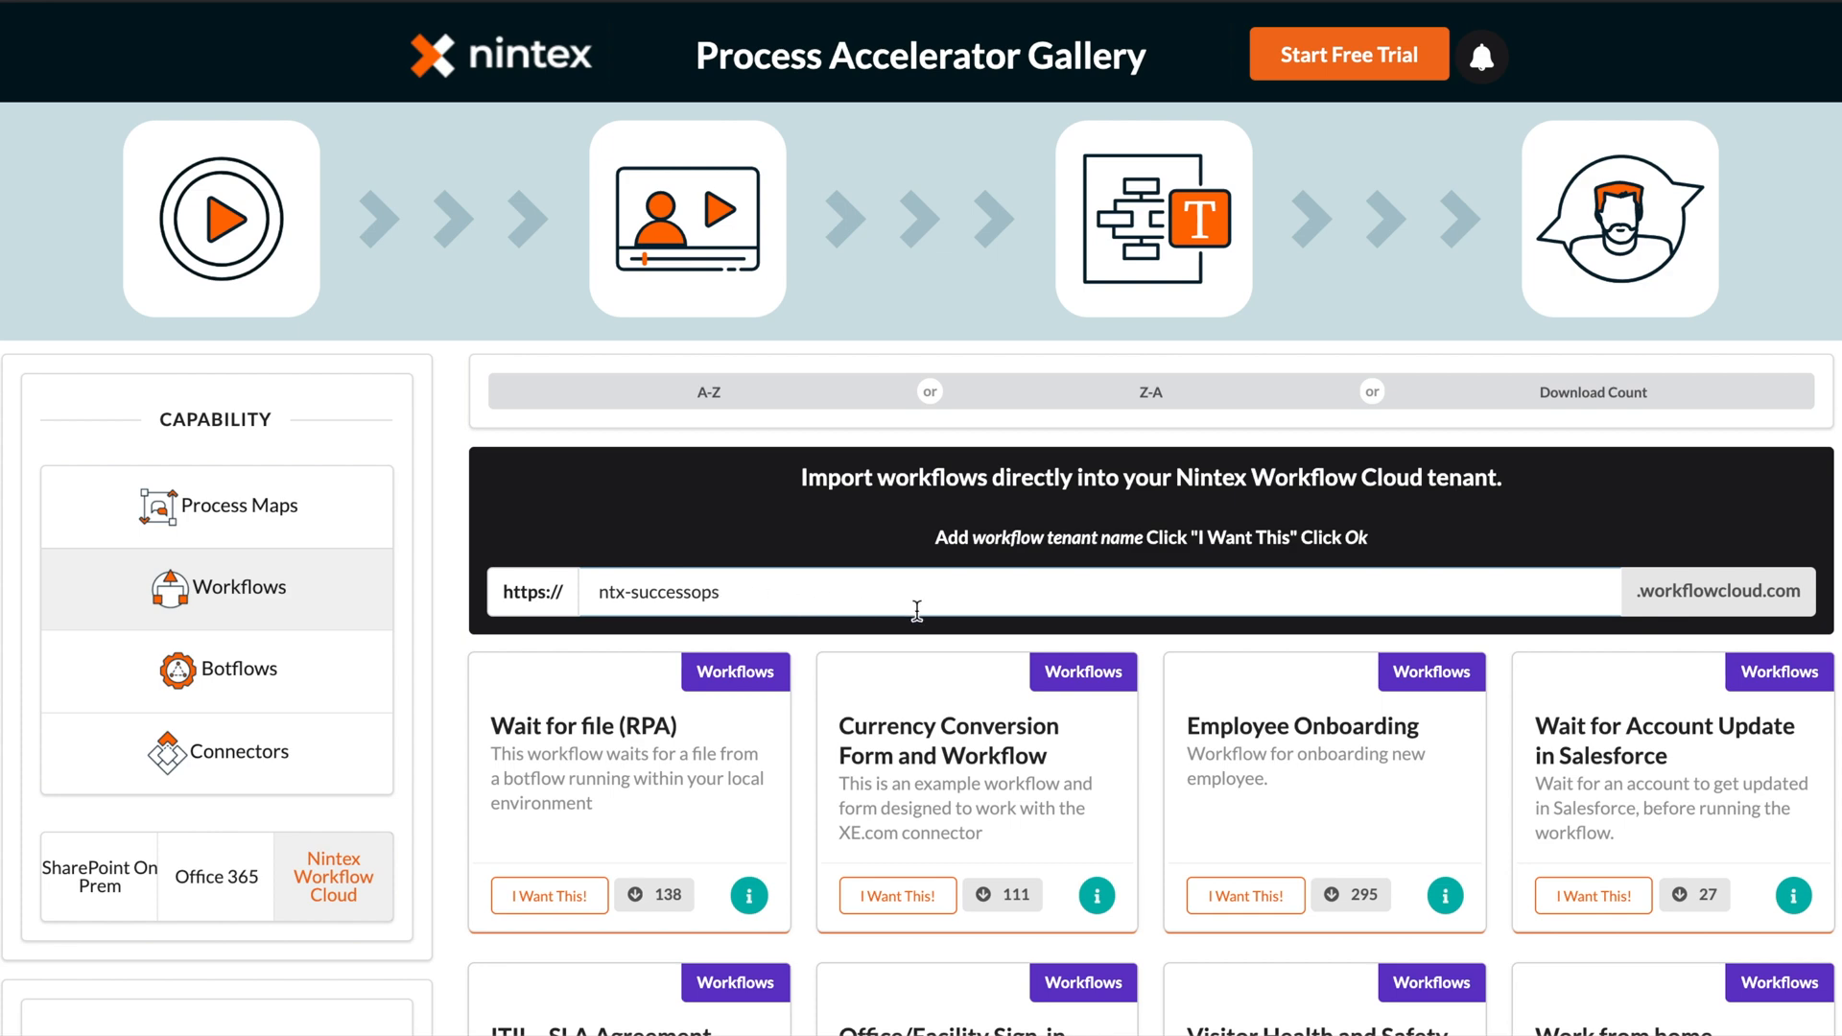
Request the Onboarding New Customers workflow from the gallery for import into ntx-successops
scroll("down", 3)
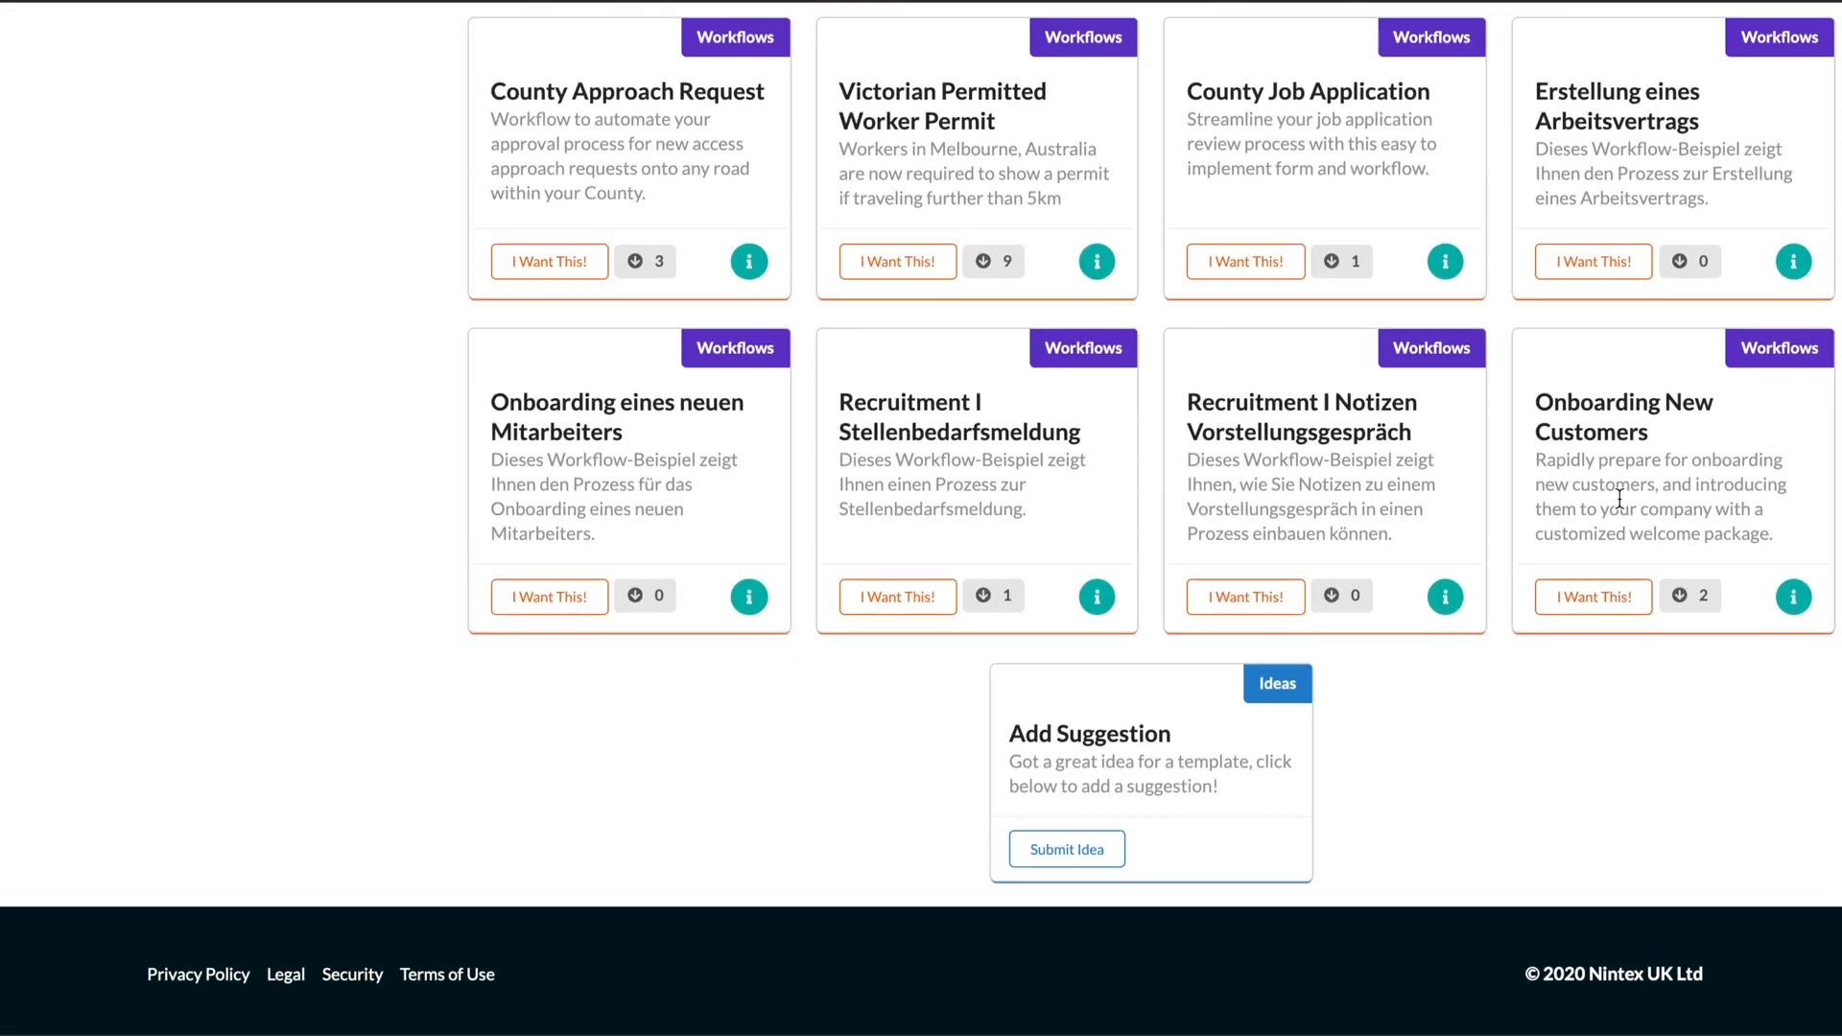
mouse_move(1635, 463)
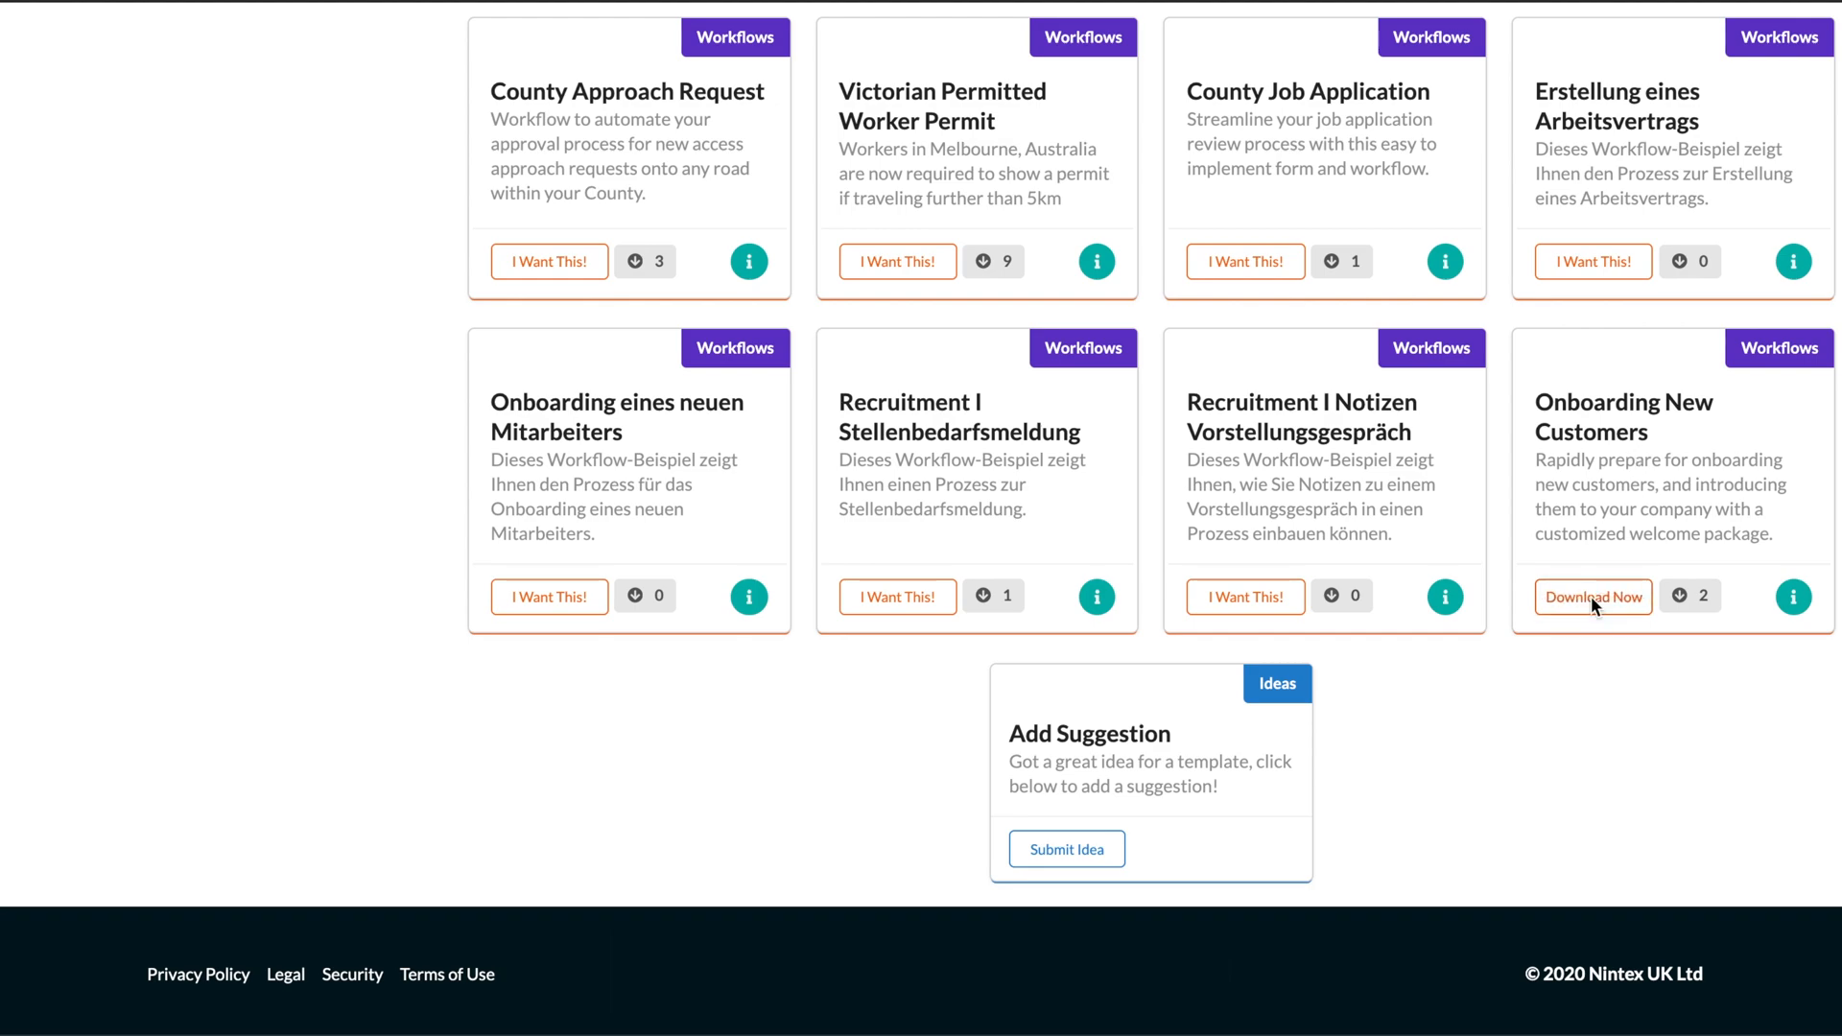
left_click(1593, 596)
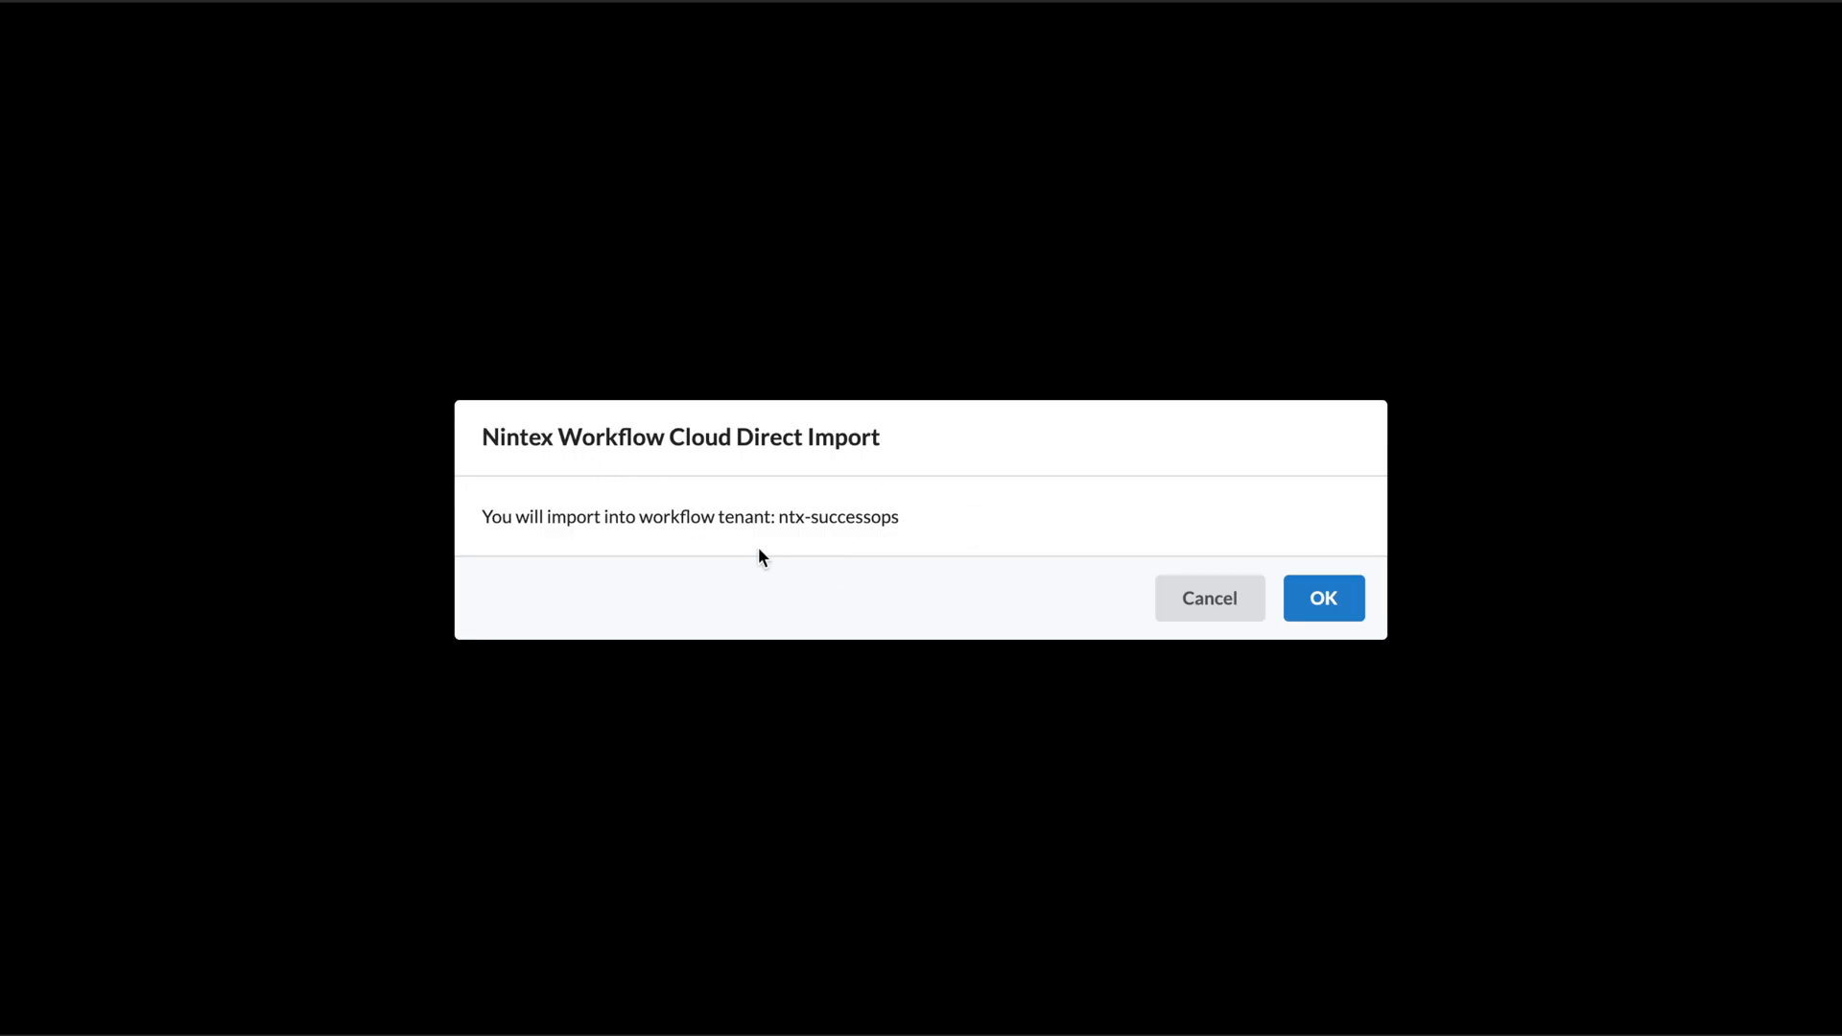
Confirm the import and make the start event Salesforce Update record via Safalo Salesforce
left_click(1322, 599)
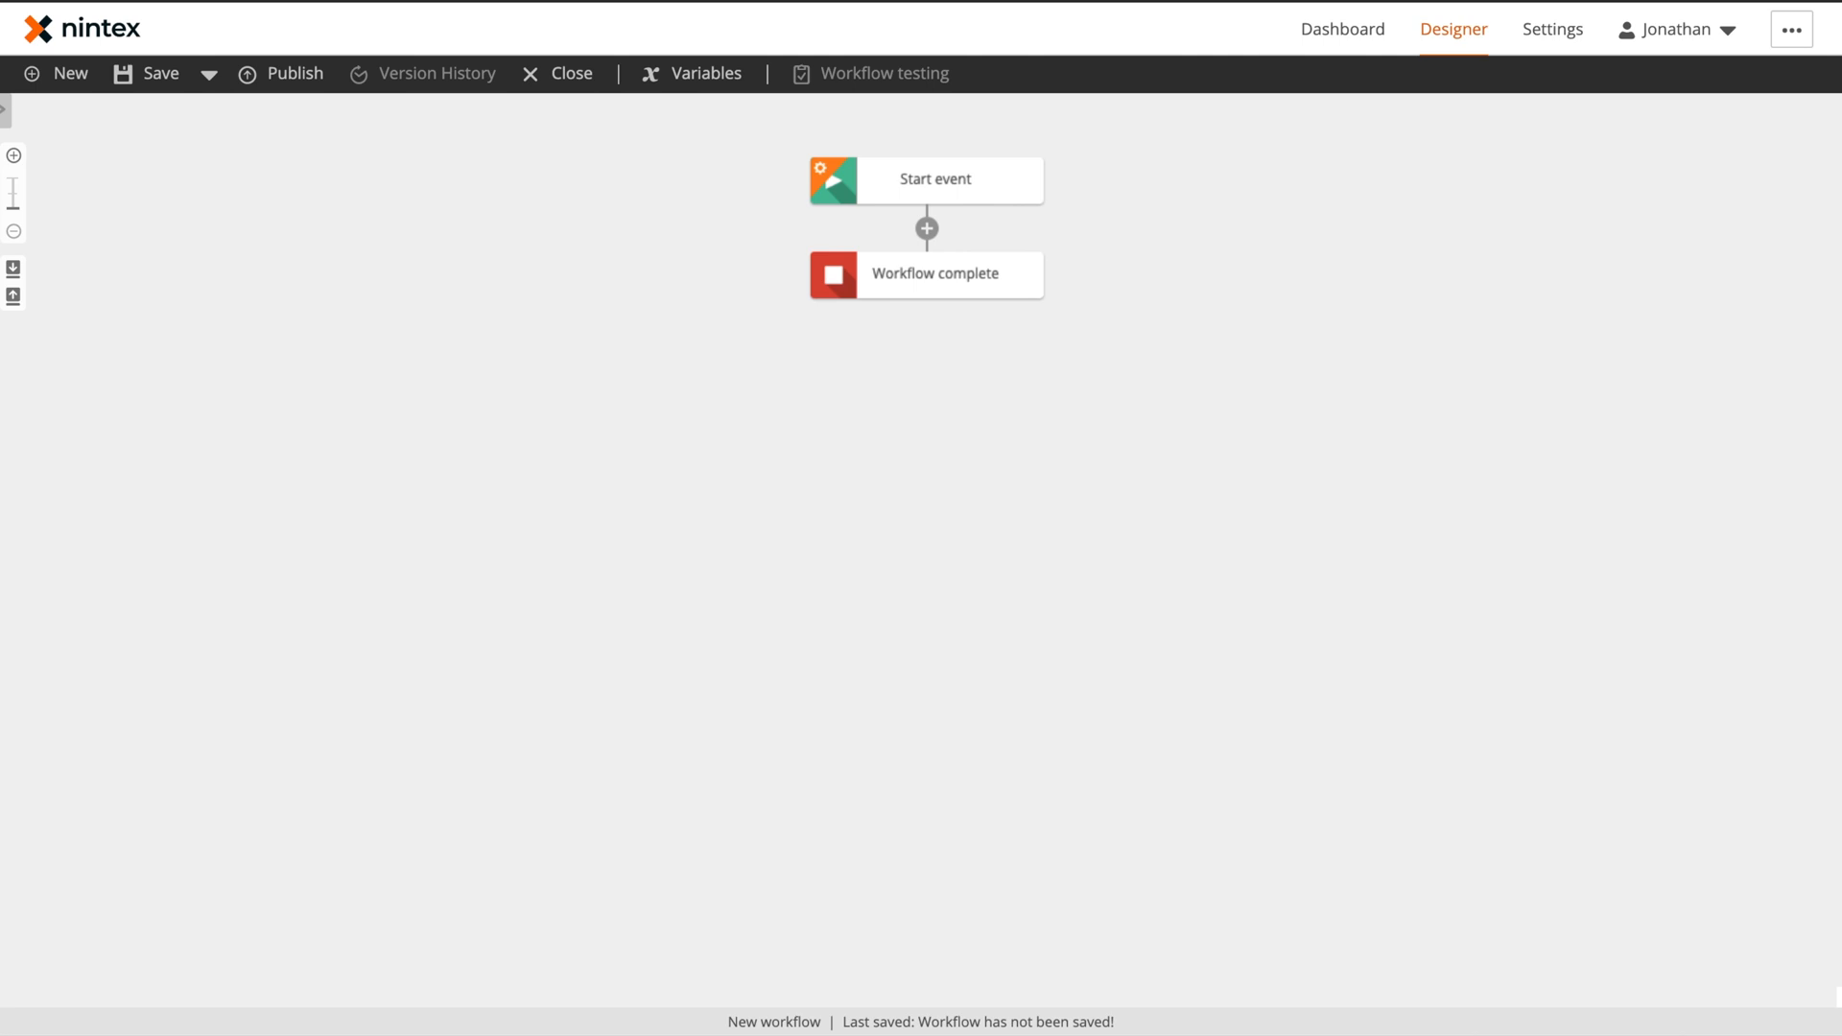
mouse_move(566, 222)
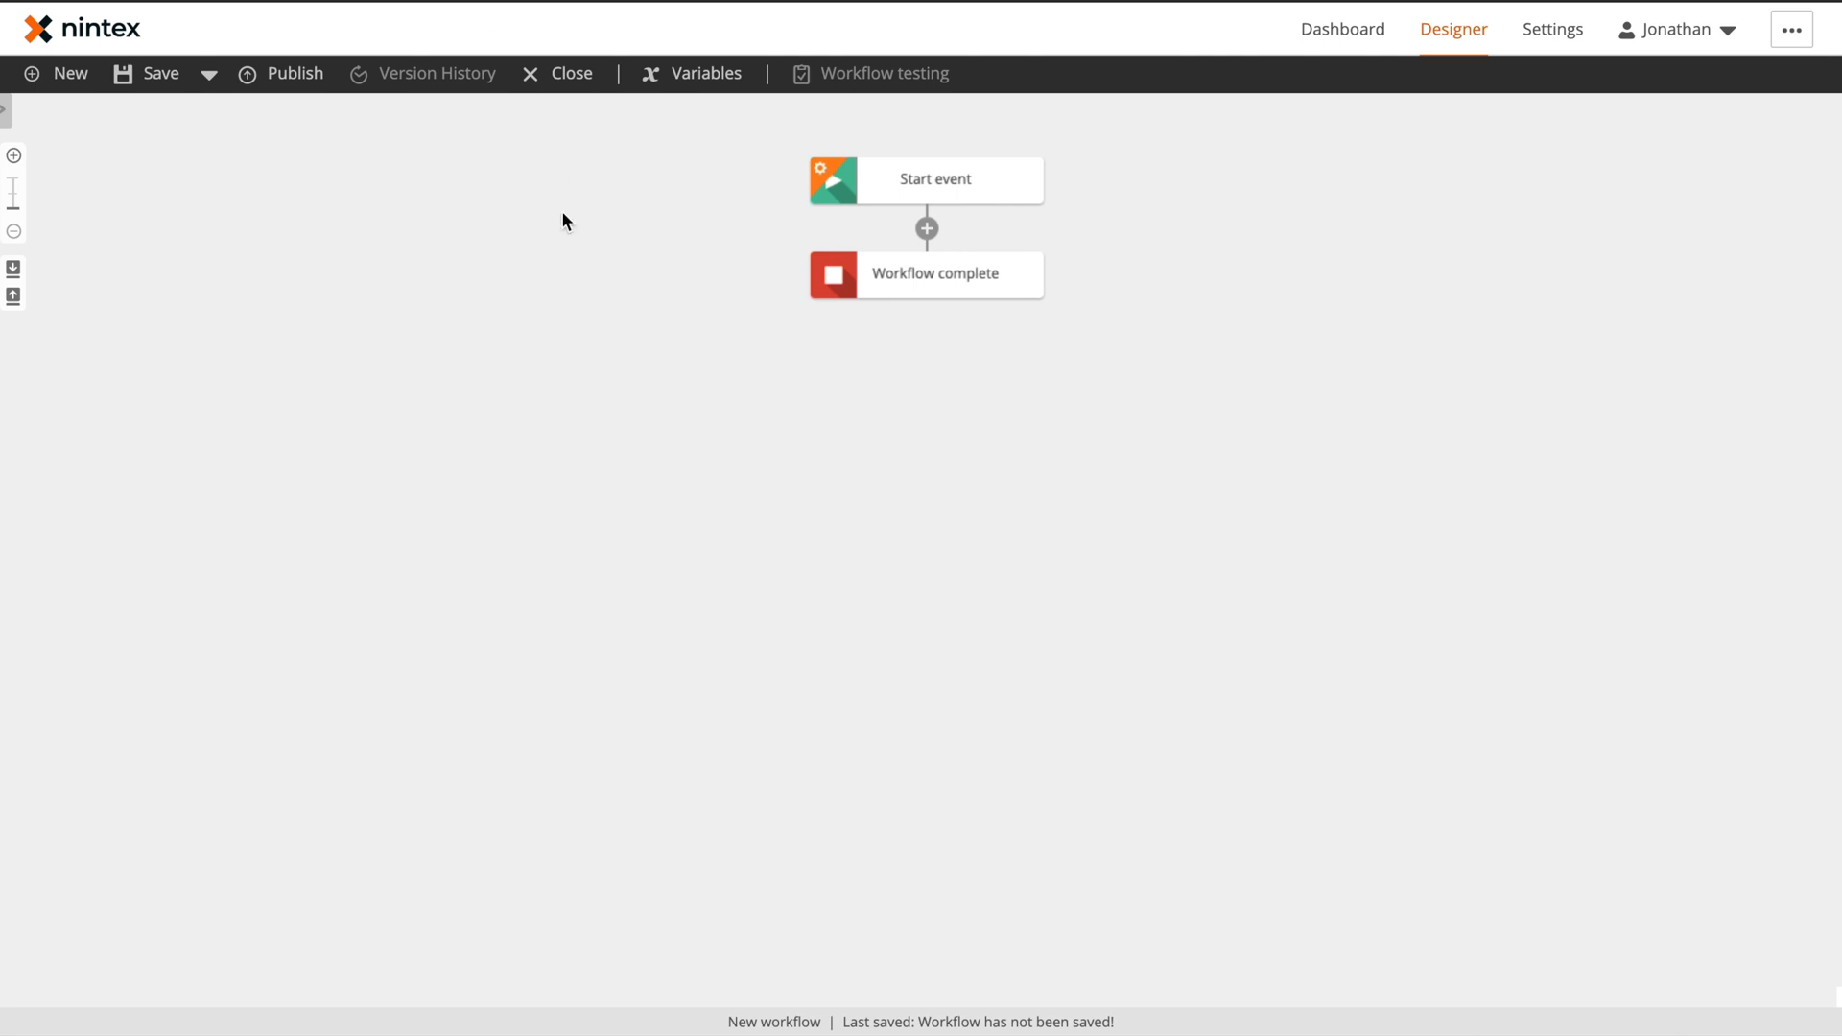
mouse_move(902, 251)
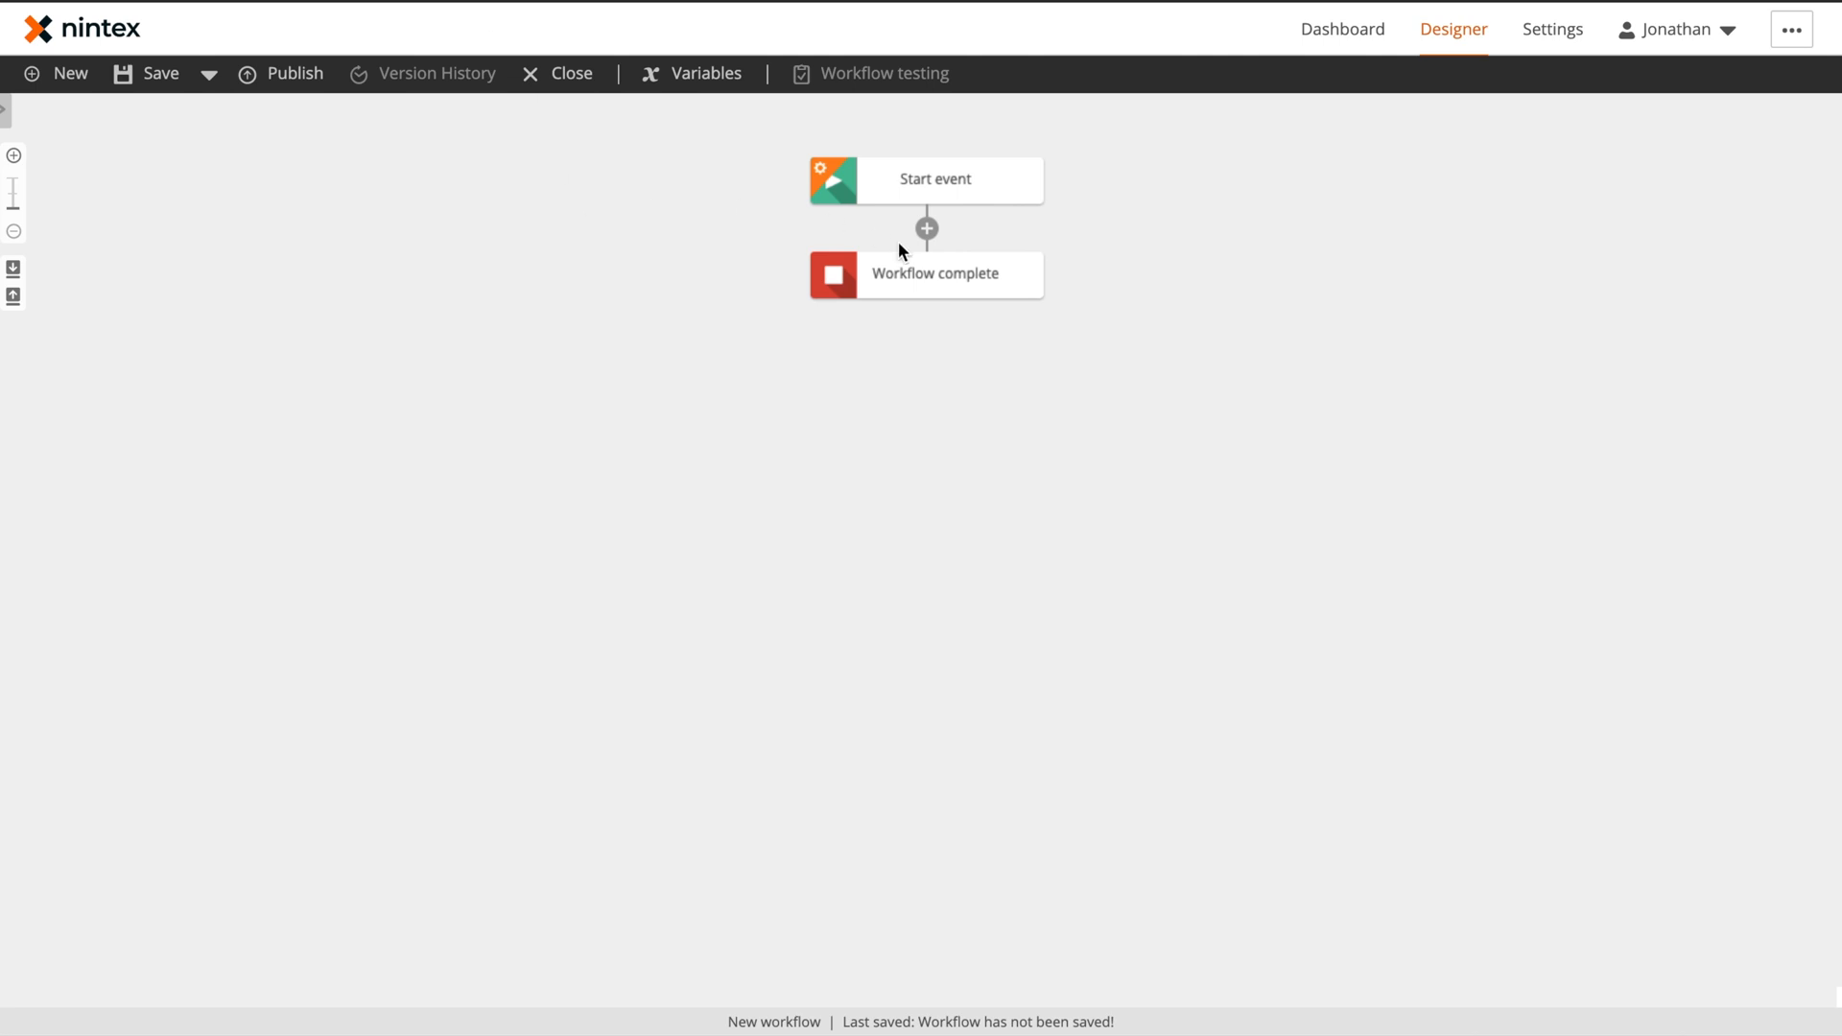
left_click(933, 179)
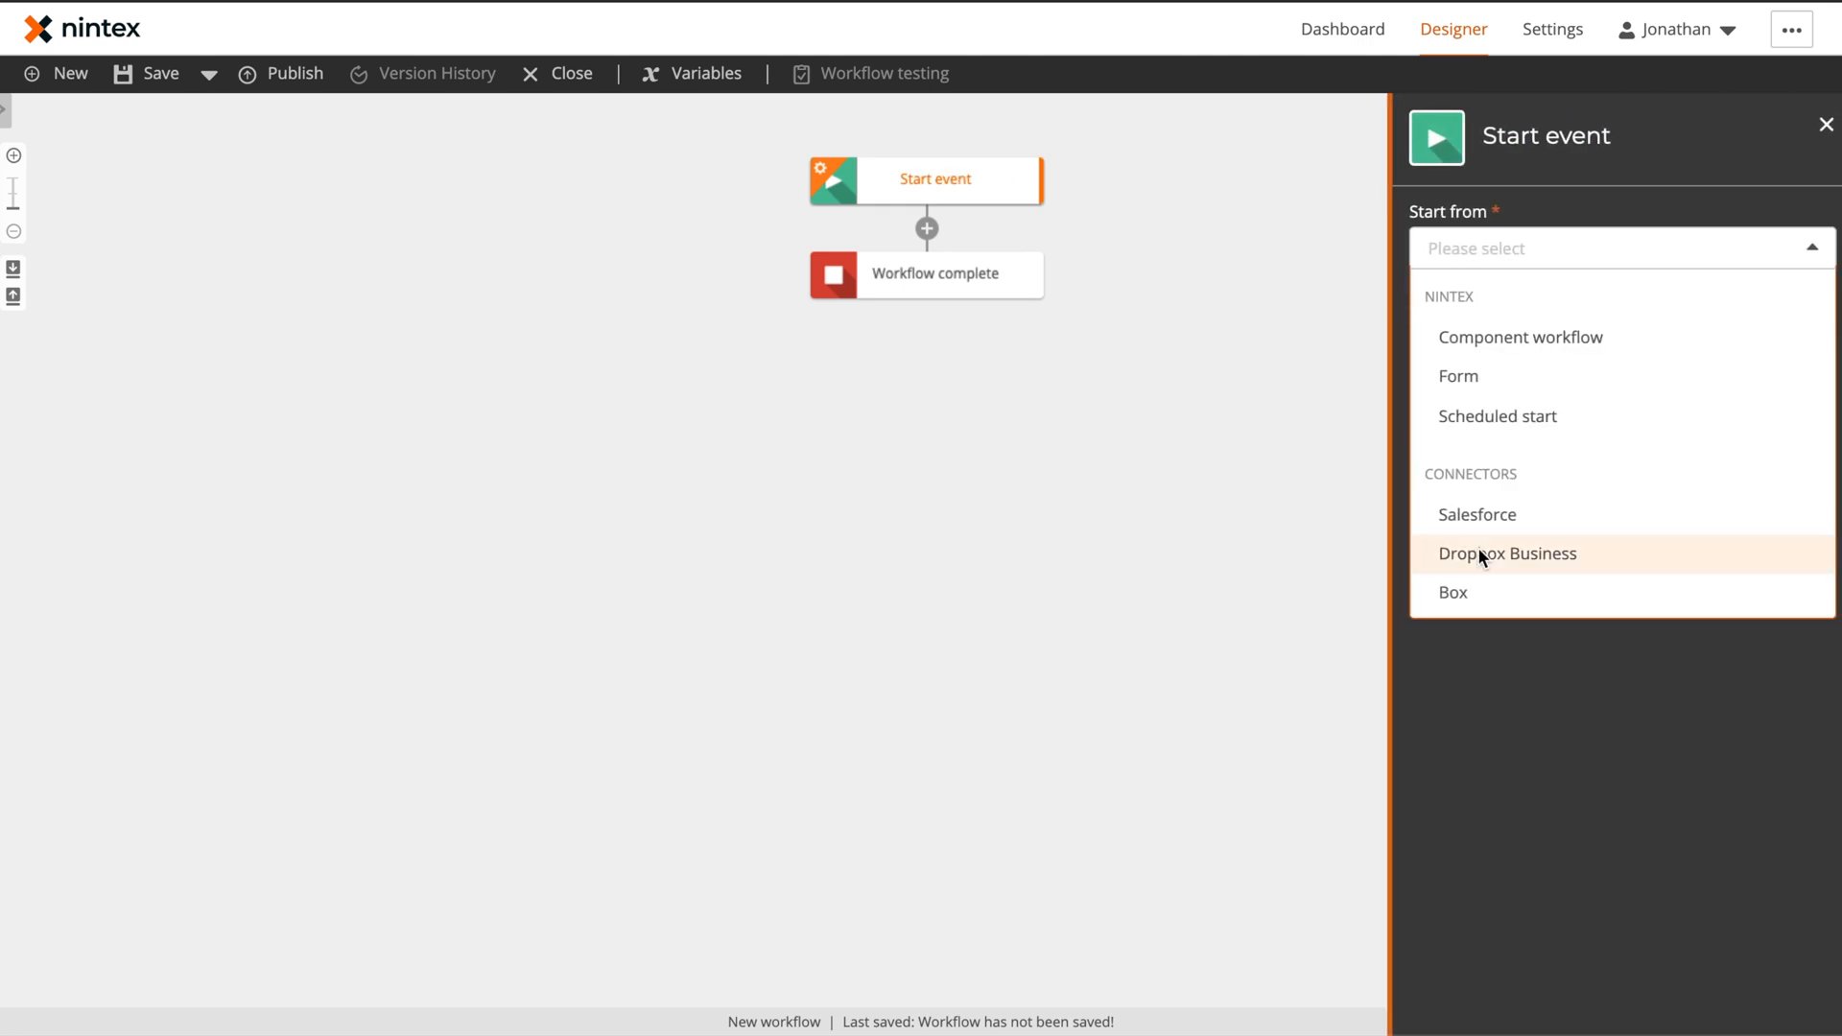
left_click(1478, 514)
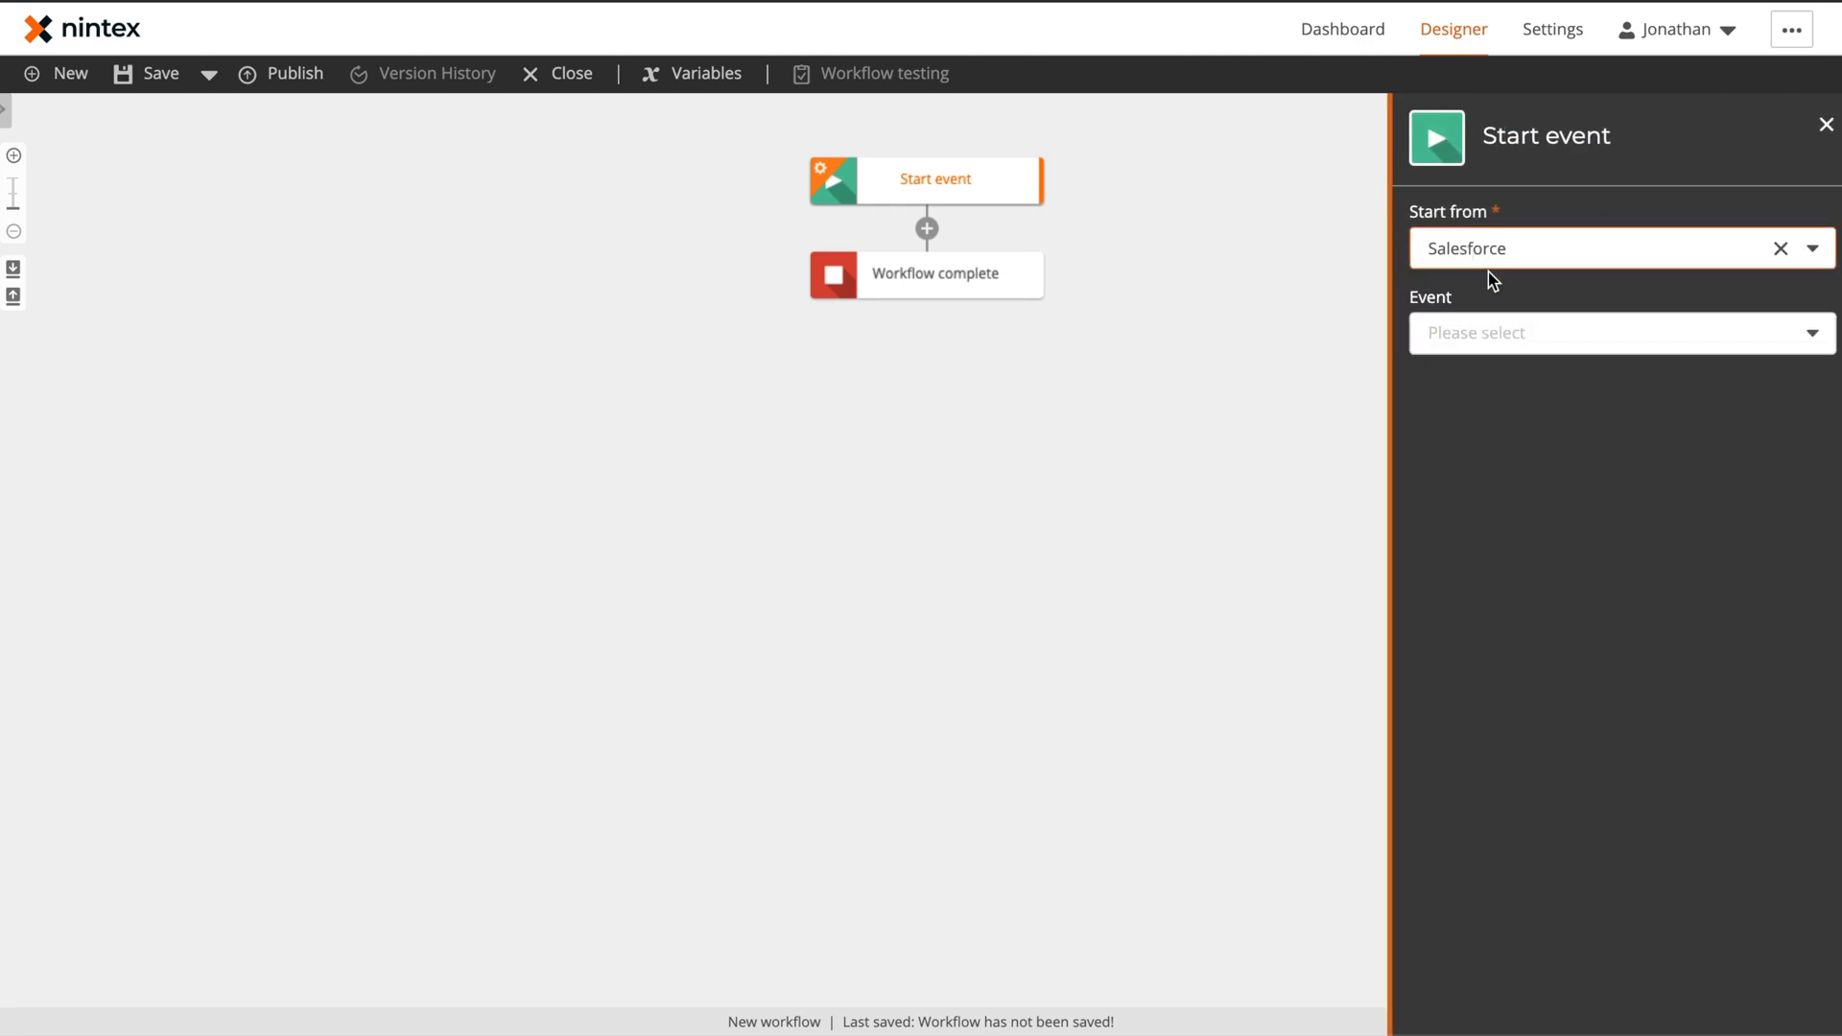
left_click(1619, 332)
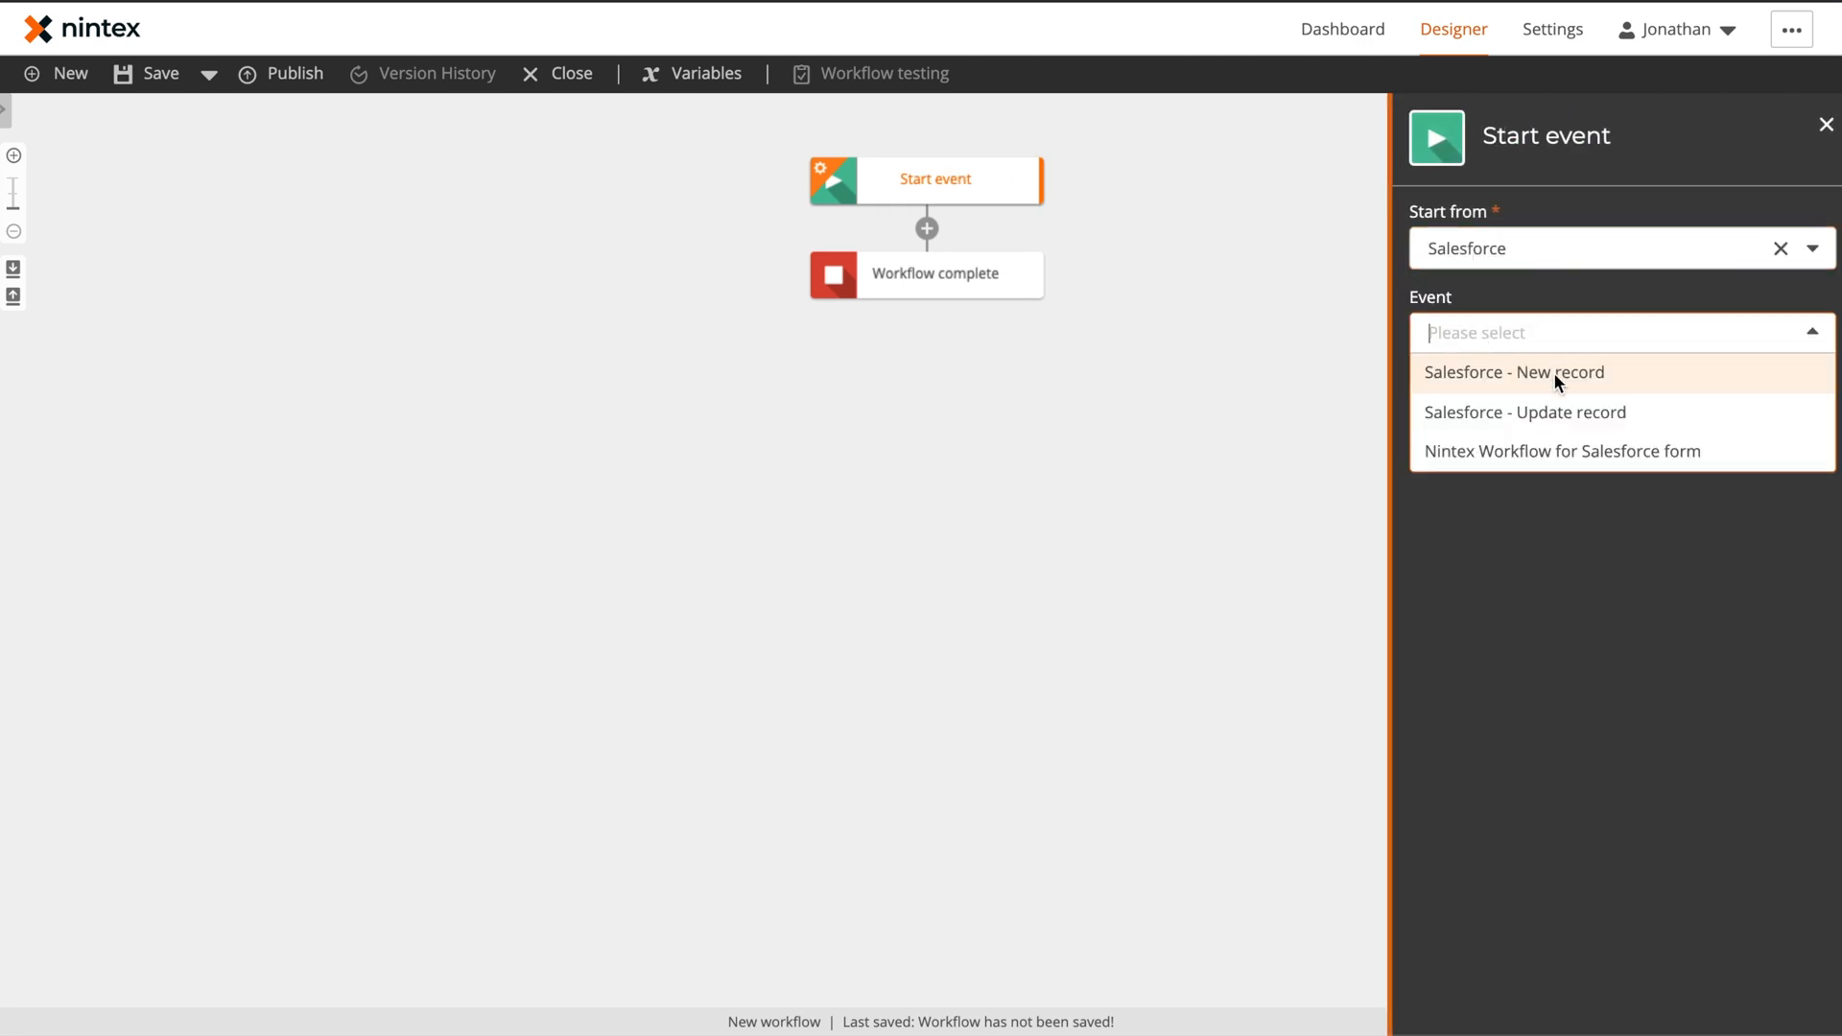
left_click(1525, 413)
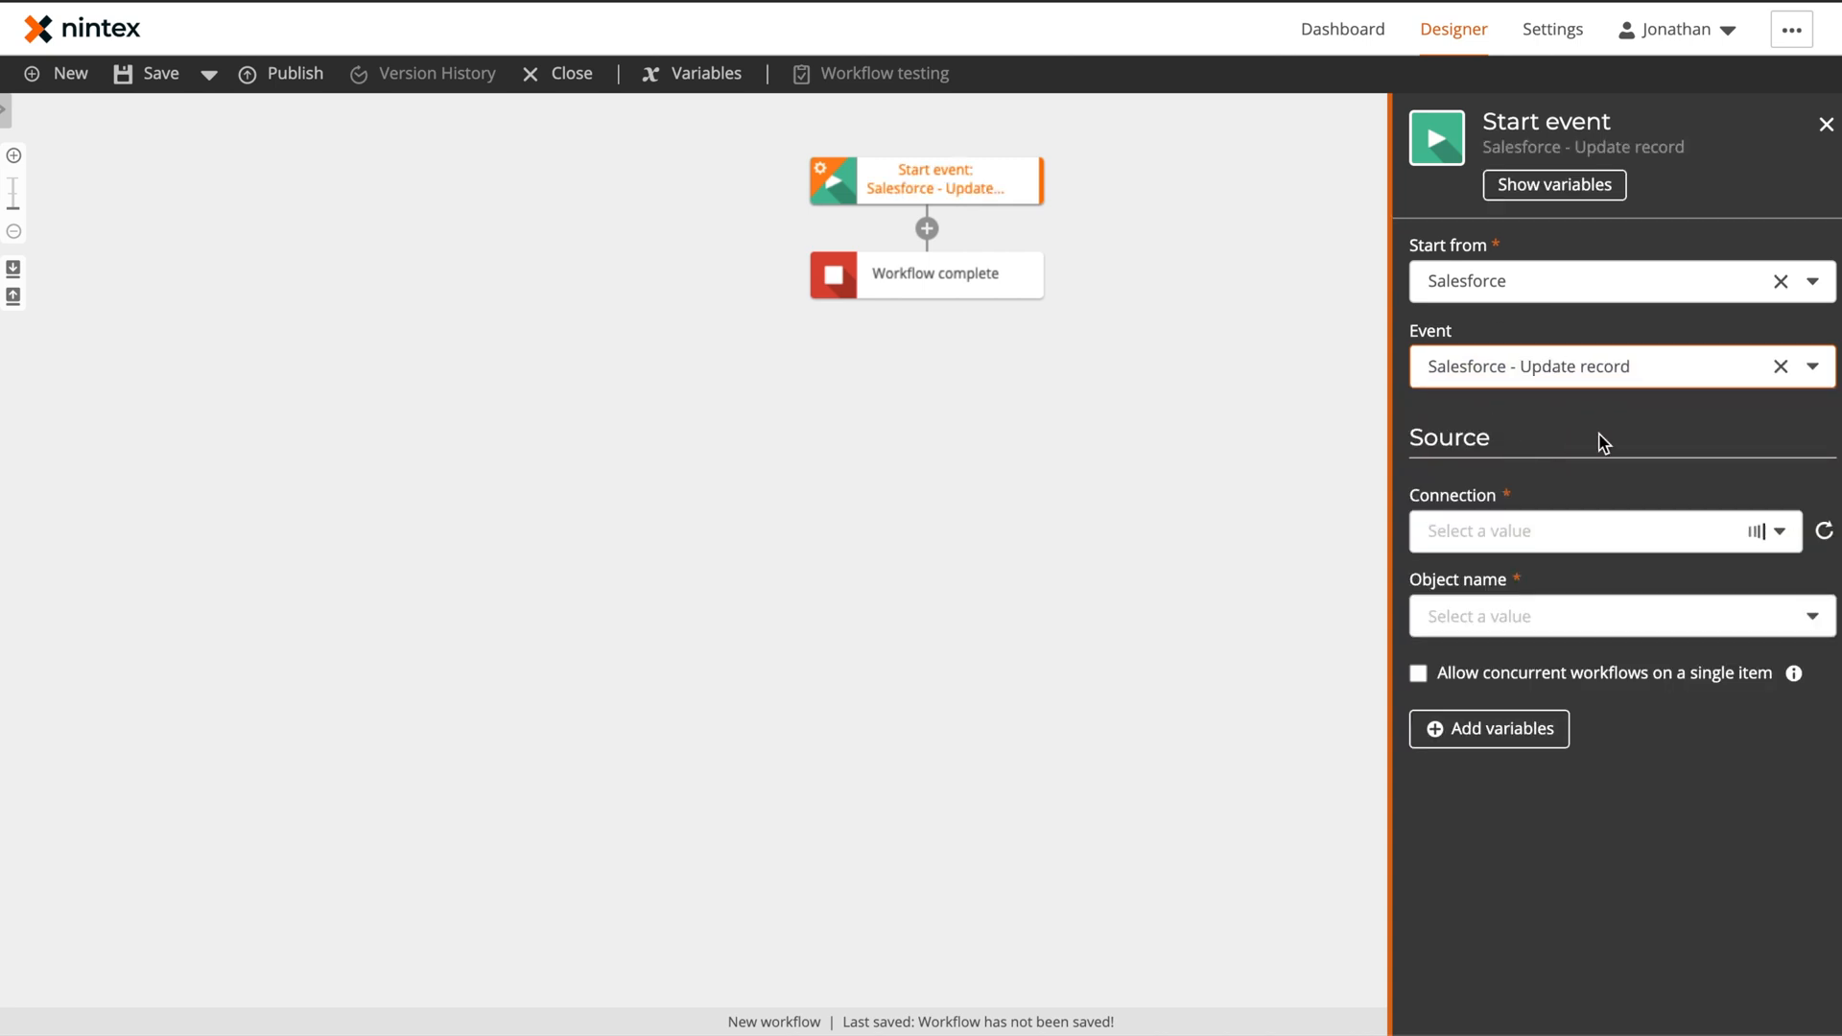
left_click(1598, 529)
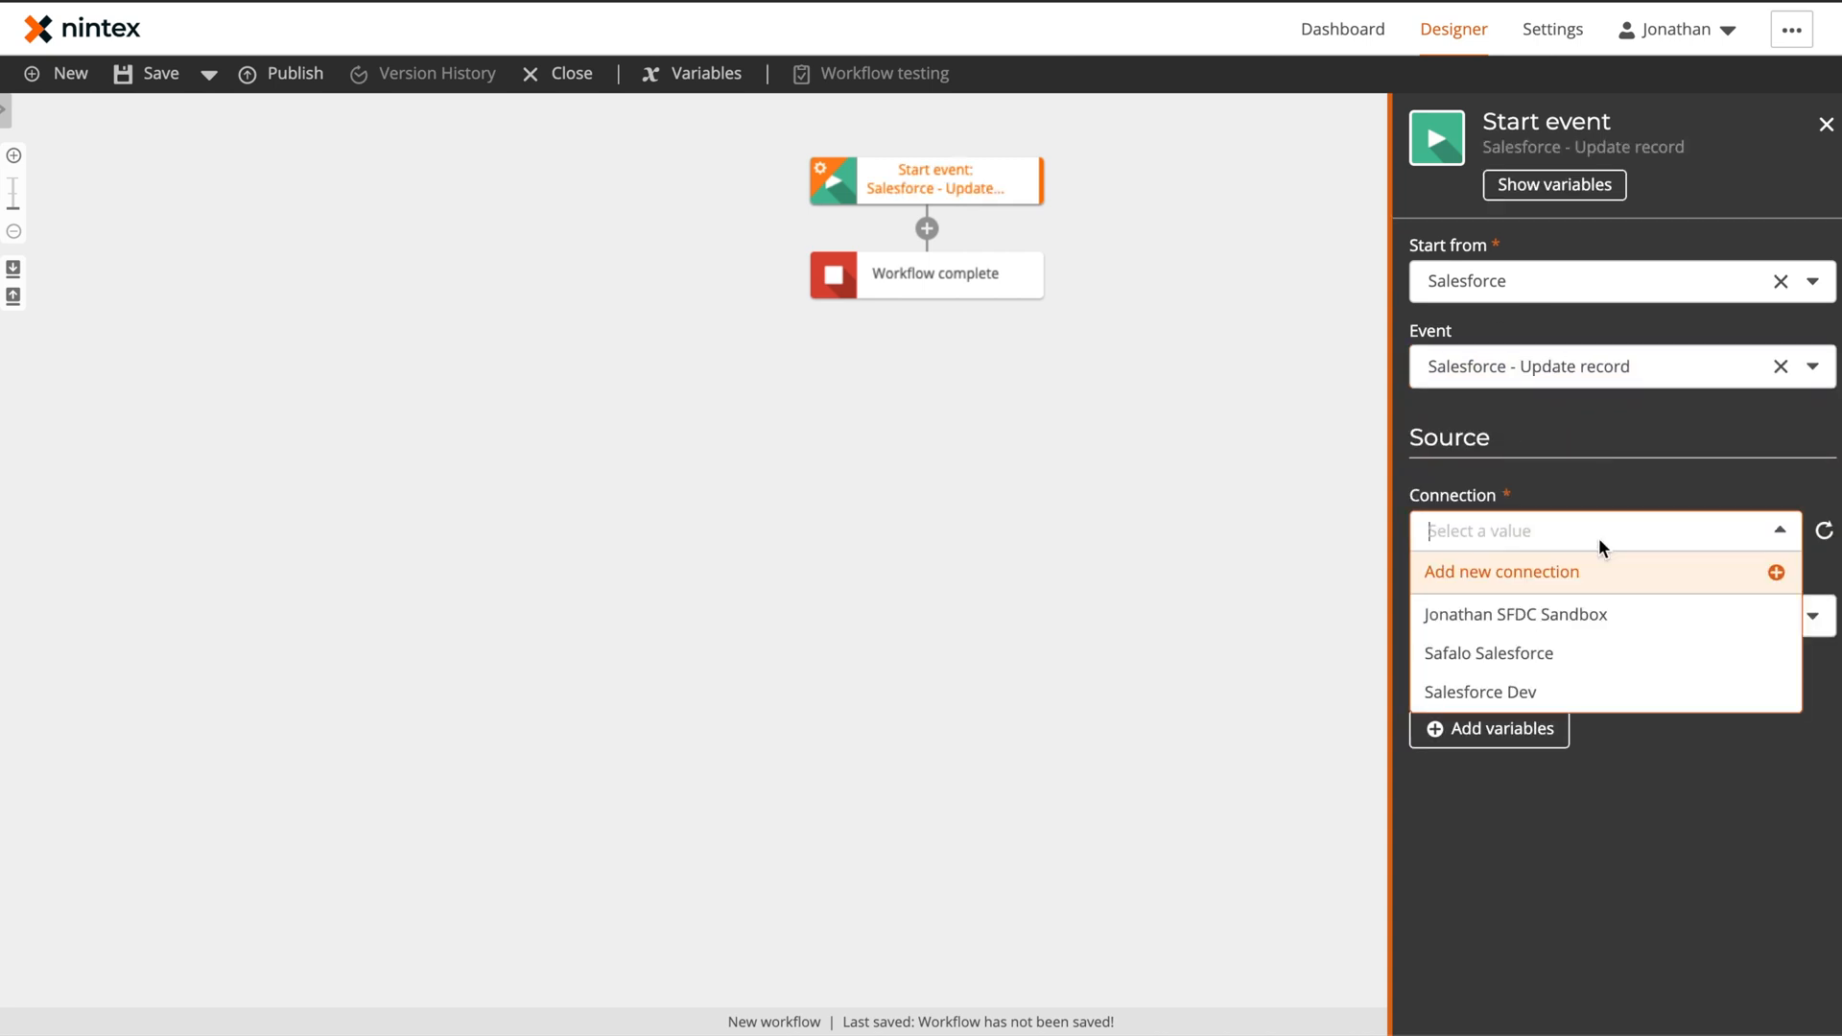
left_click(1489, 653)
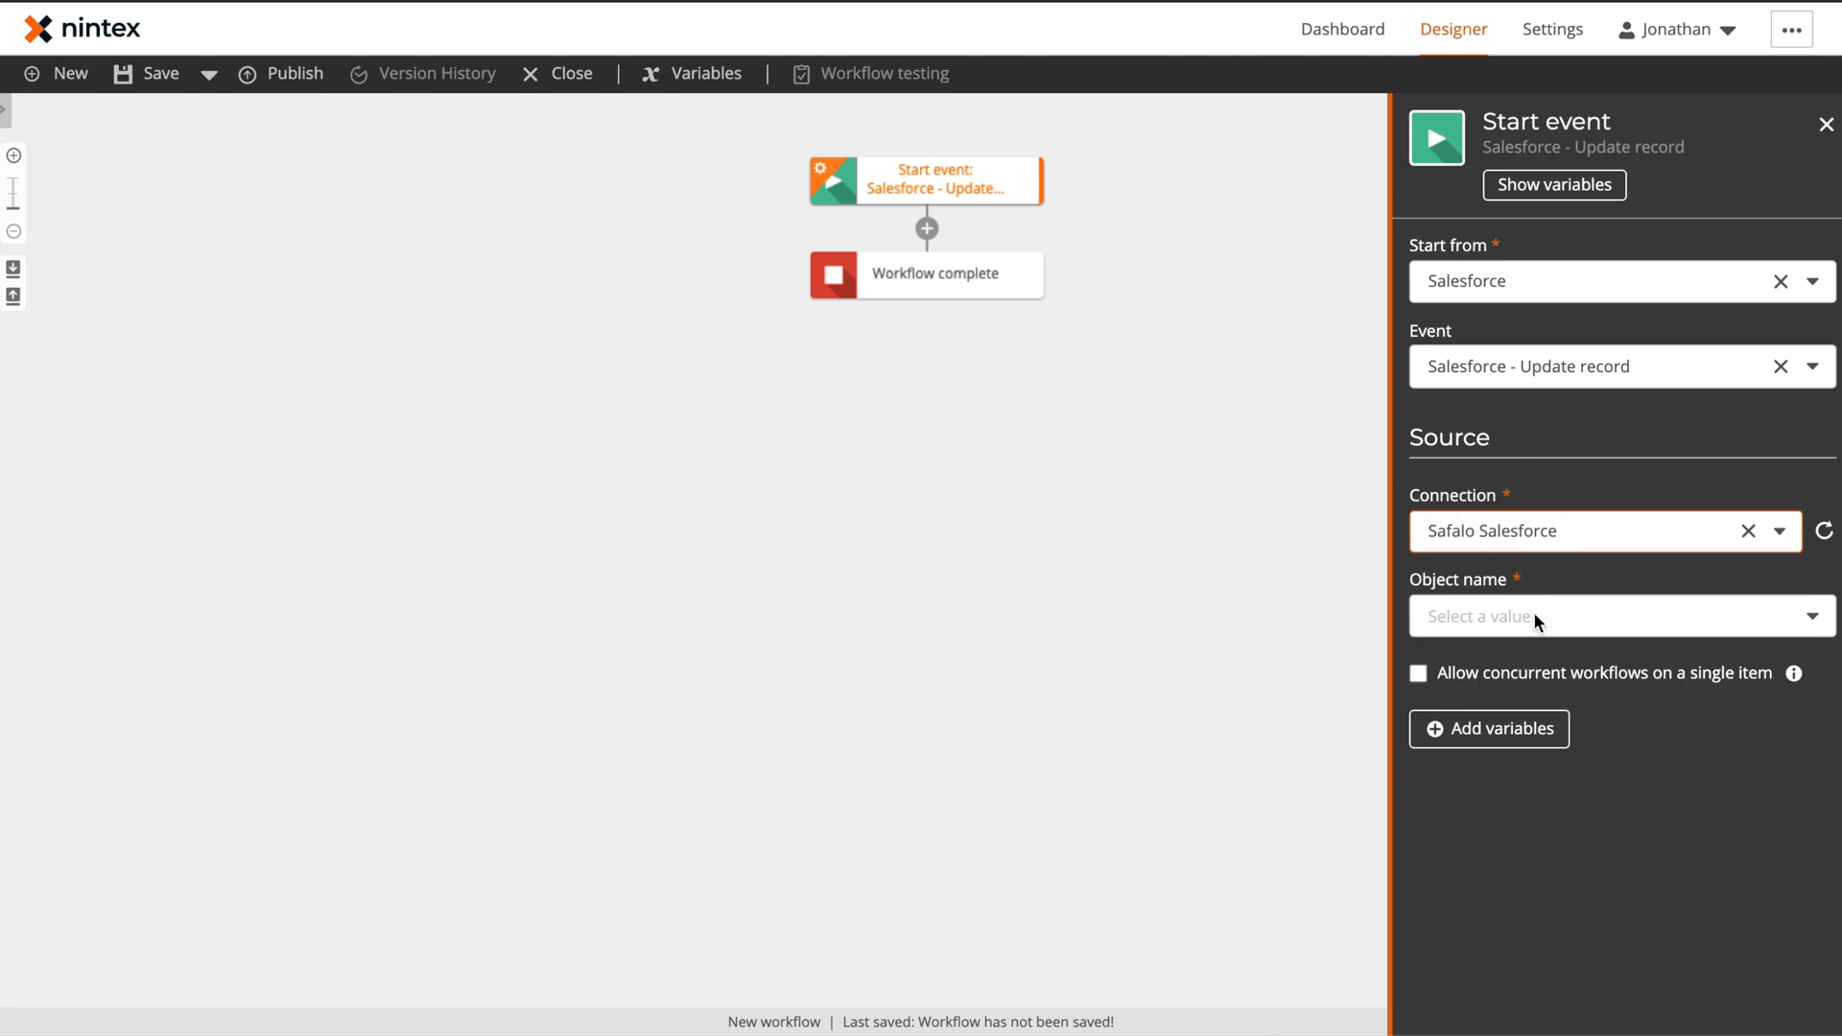
Set the watched object to Opportunity and begin a Stage equals start condition
left_click(1619, 616)
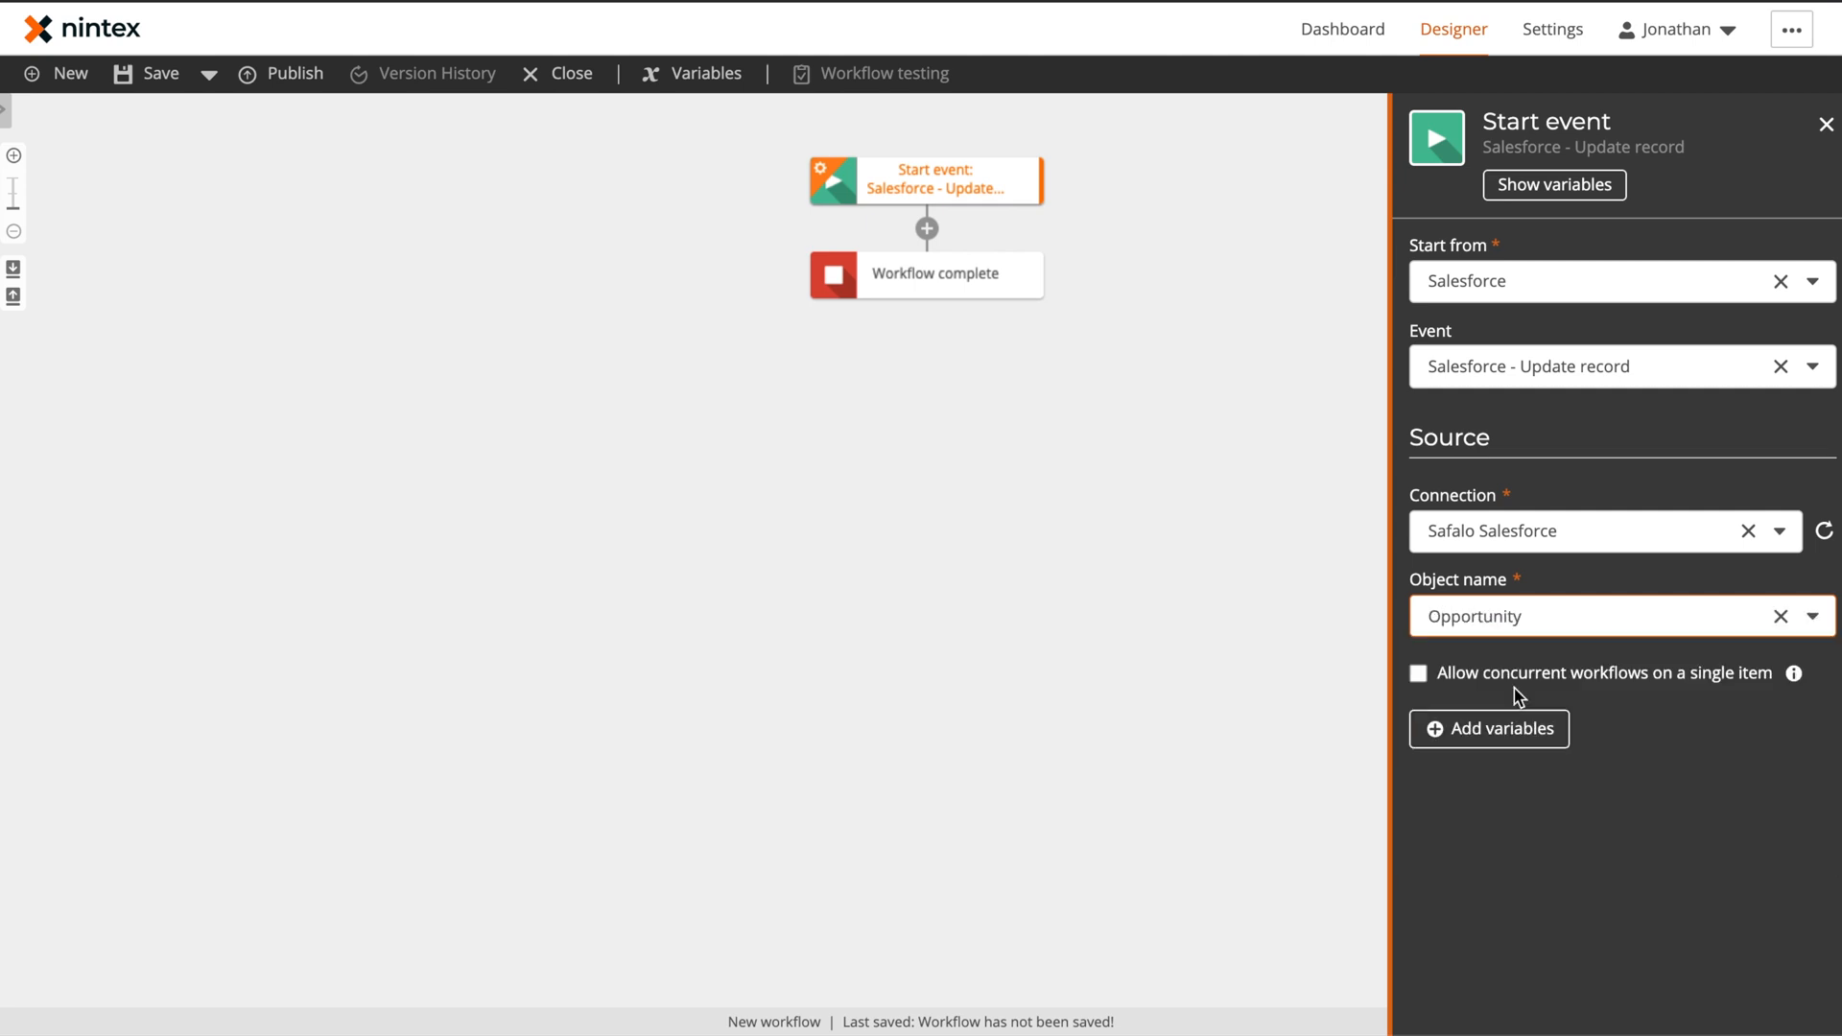
left_click(1489, 730)
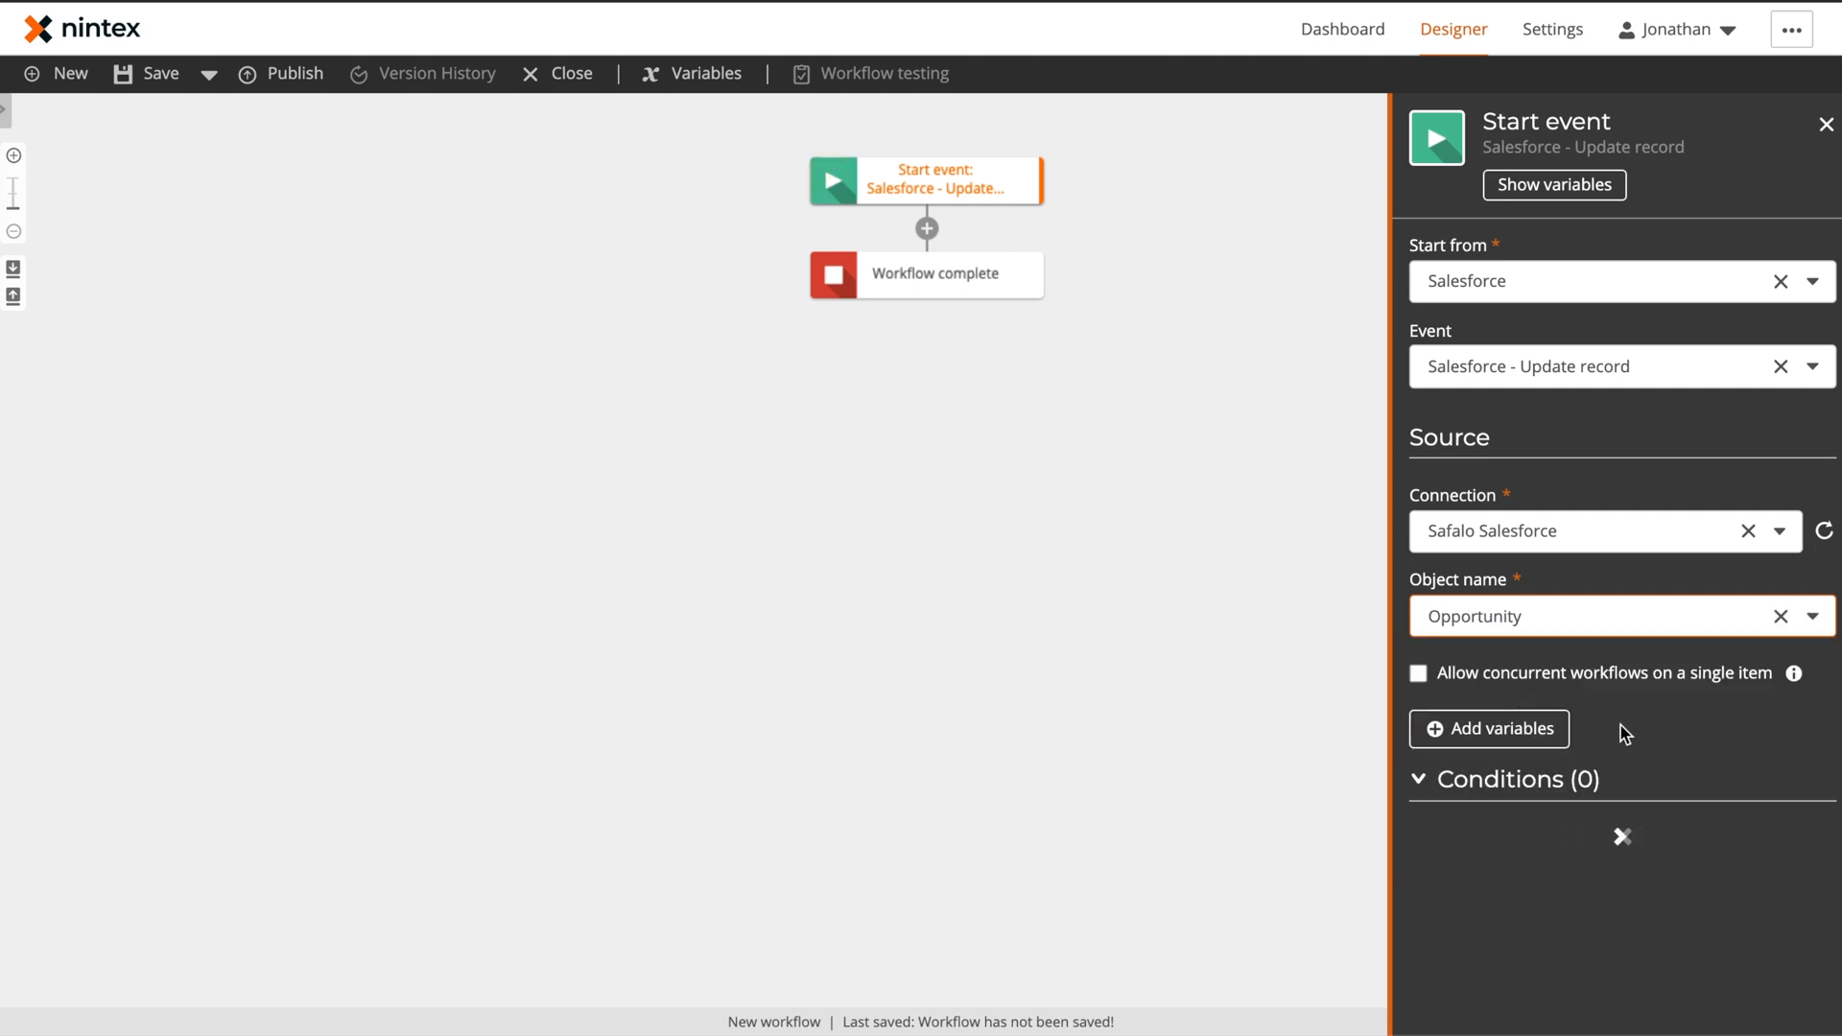
left_click(1622, 836)
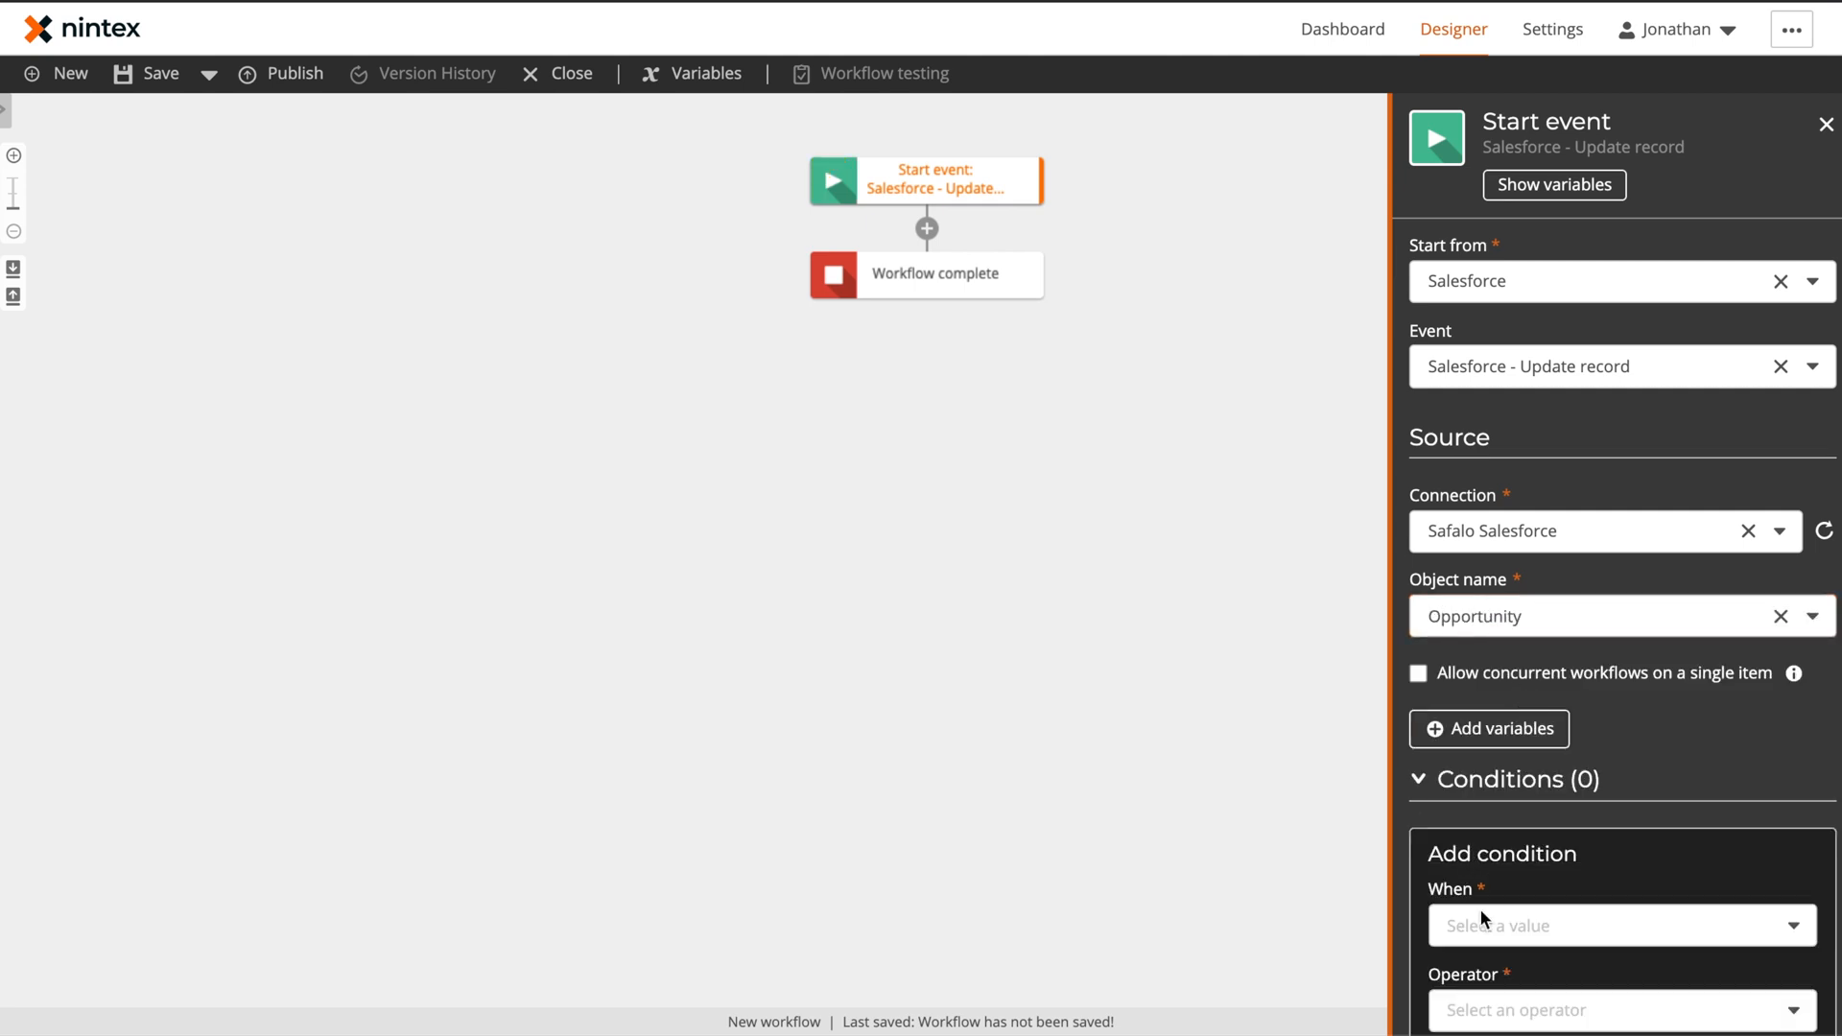
scroll("down", 3)
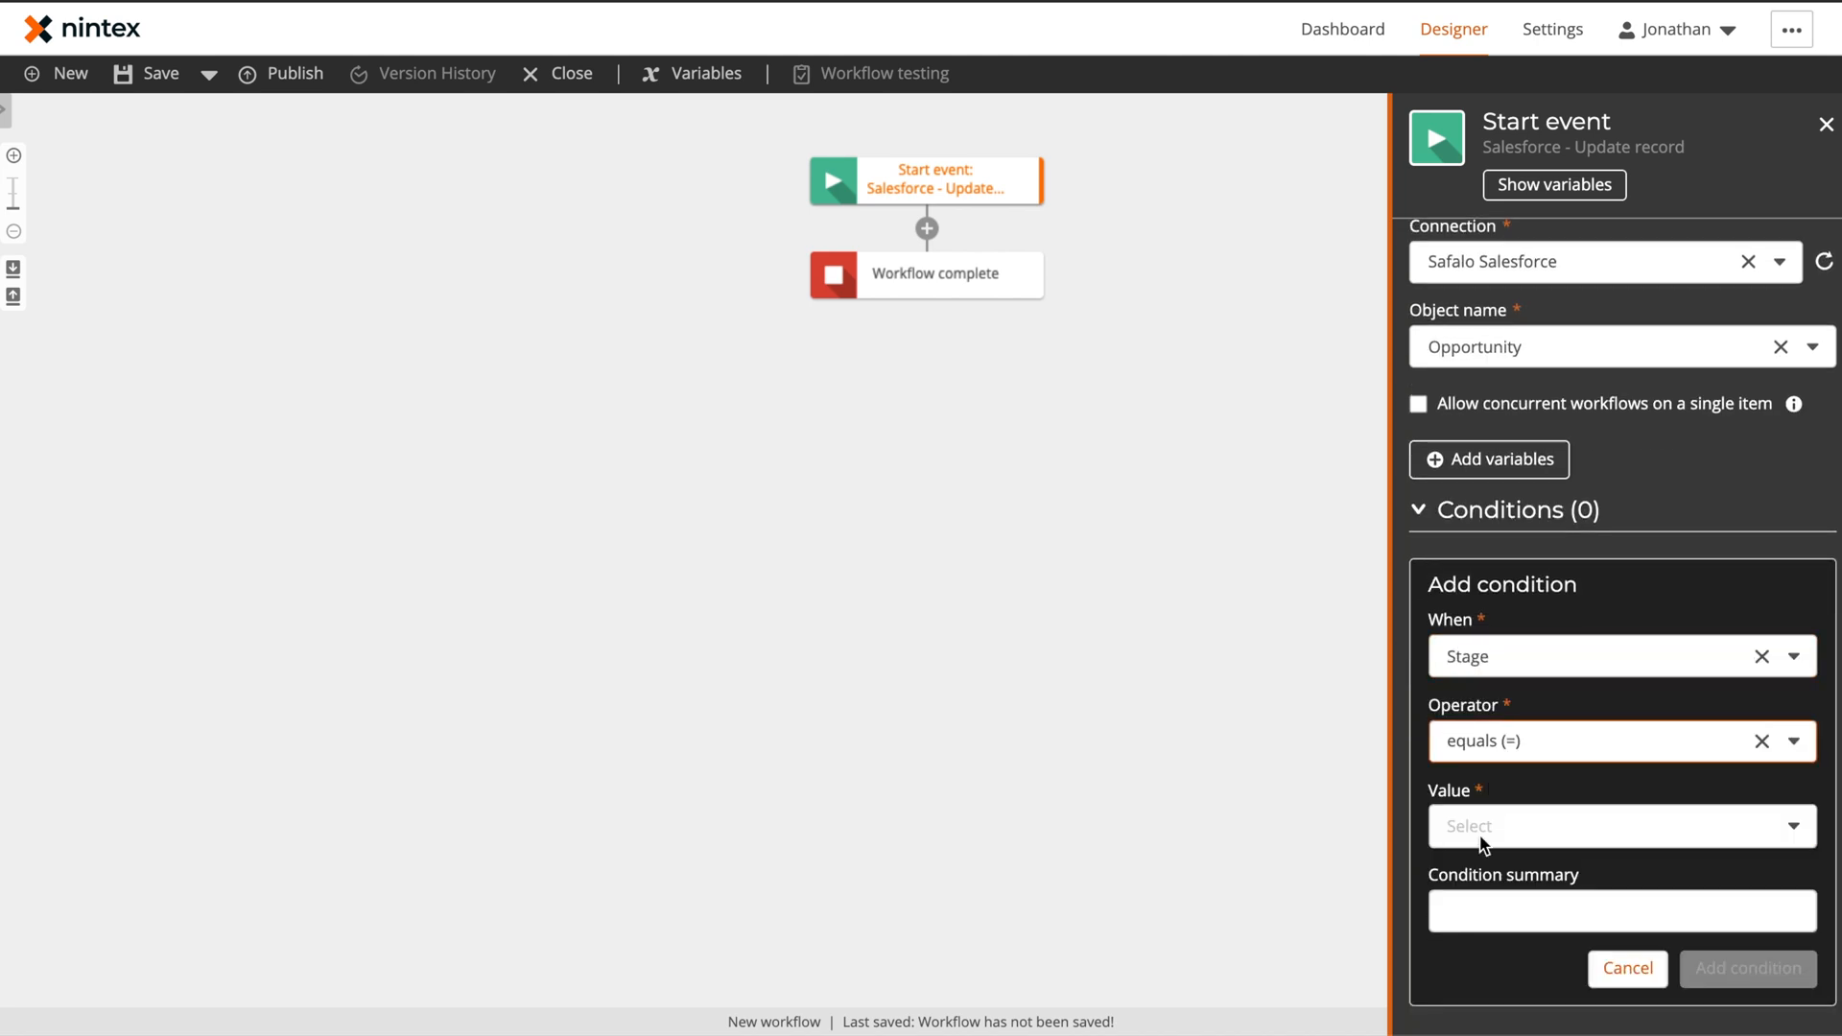
Require Stage equals Closed Won and add Account ID alongside Owner, Opportunity and Contact ID variables
left_click(1746, 967)
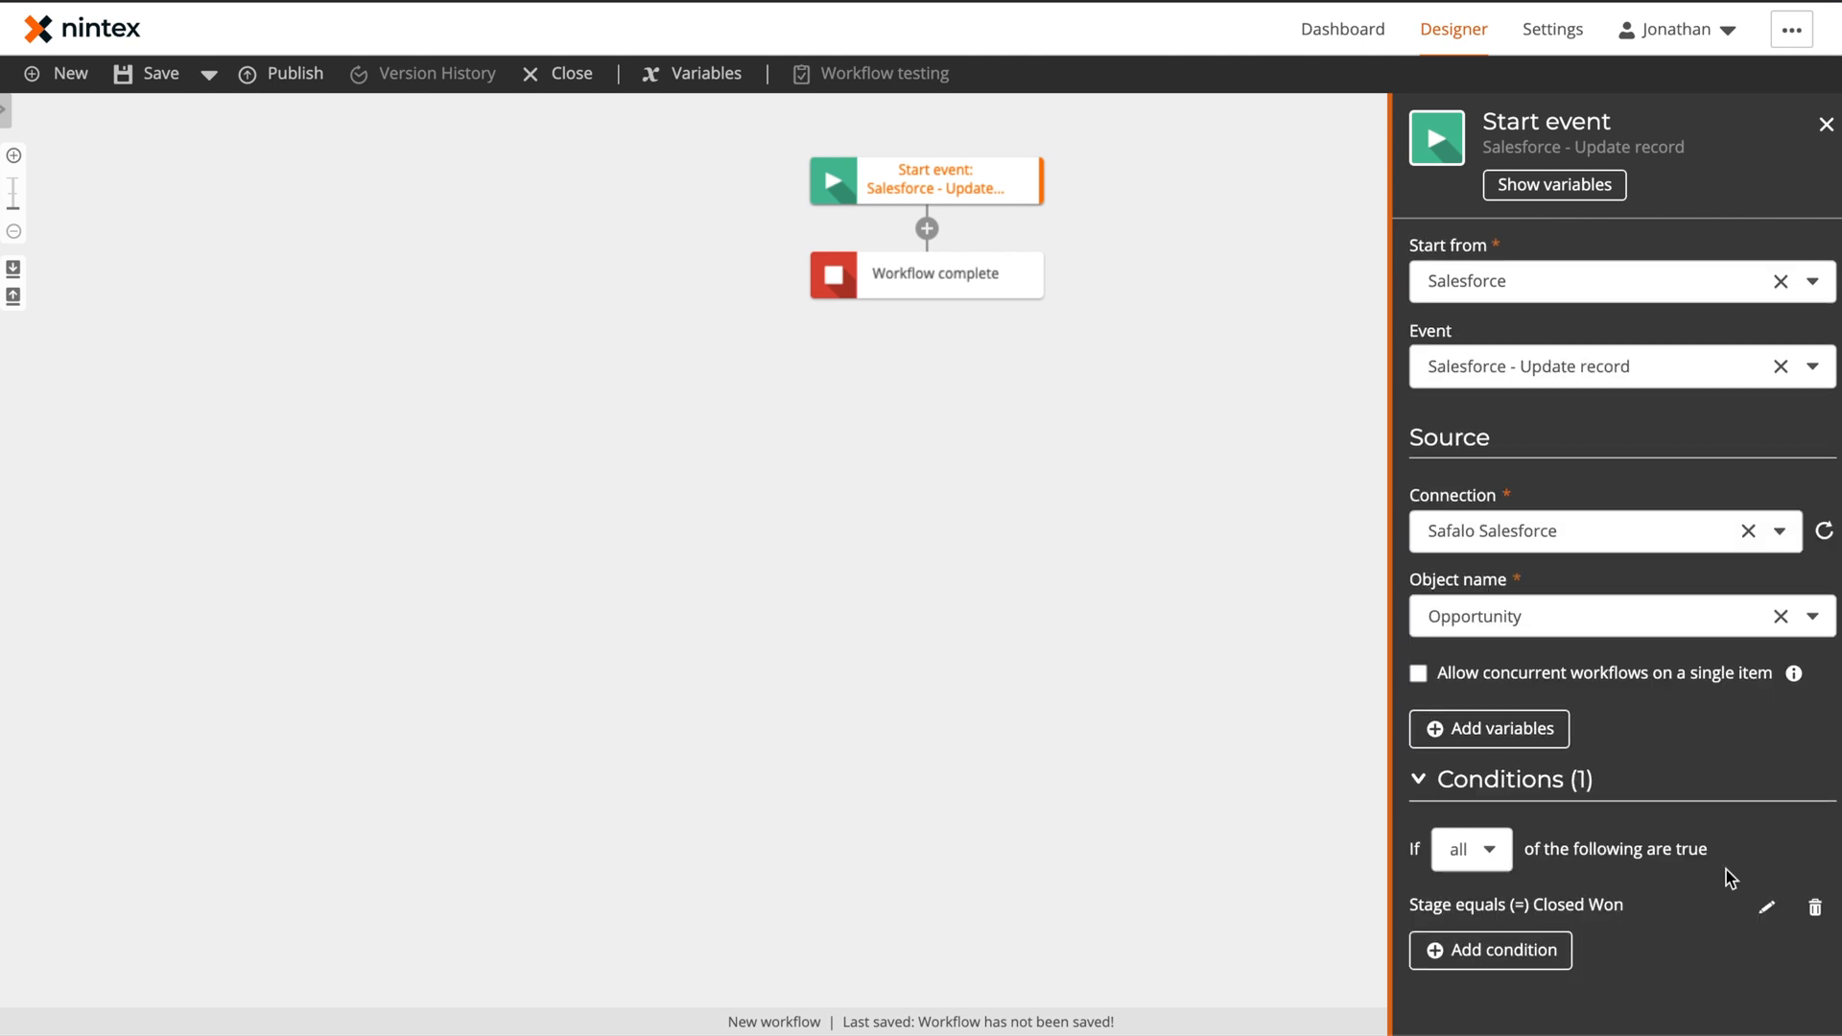
mouse_move(1557, 186)
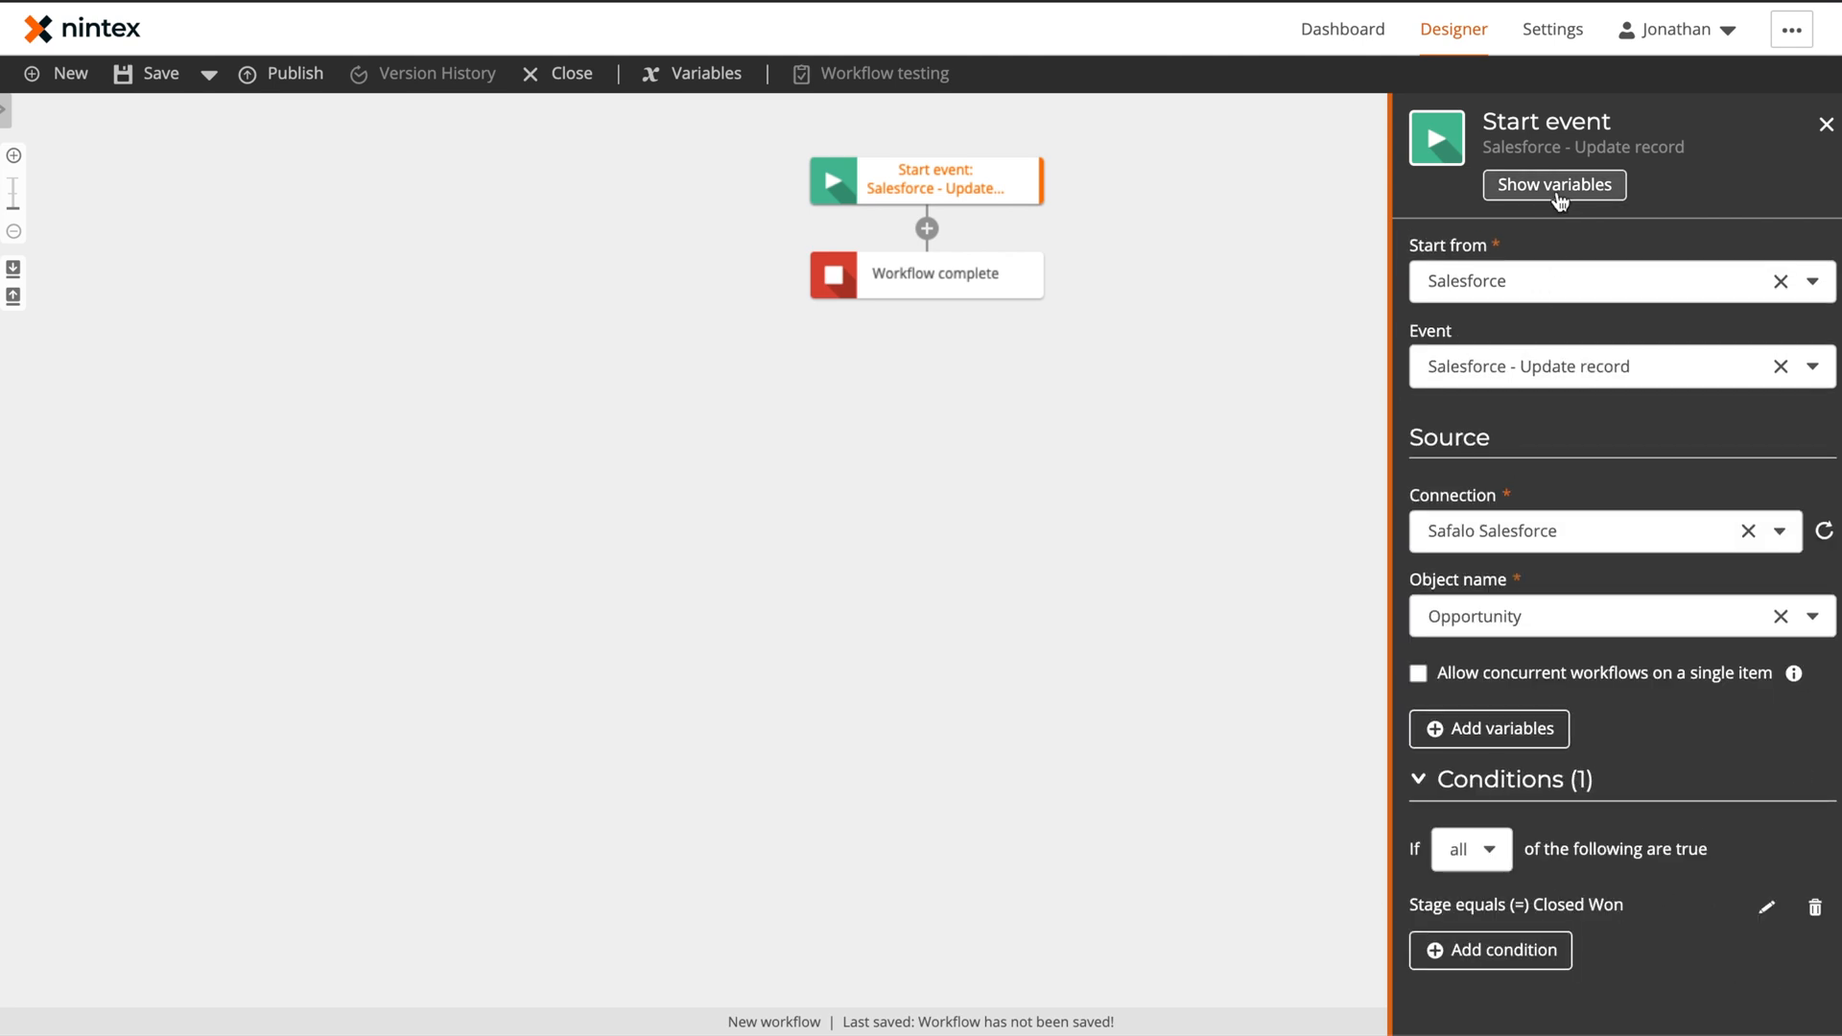
left_click(1552, 184)
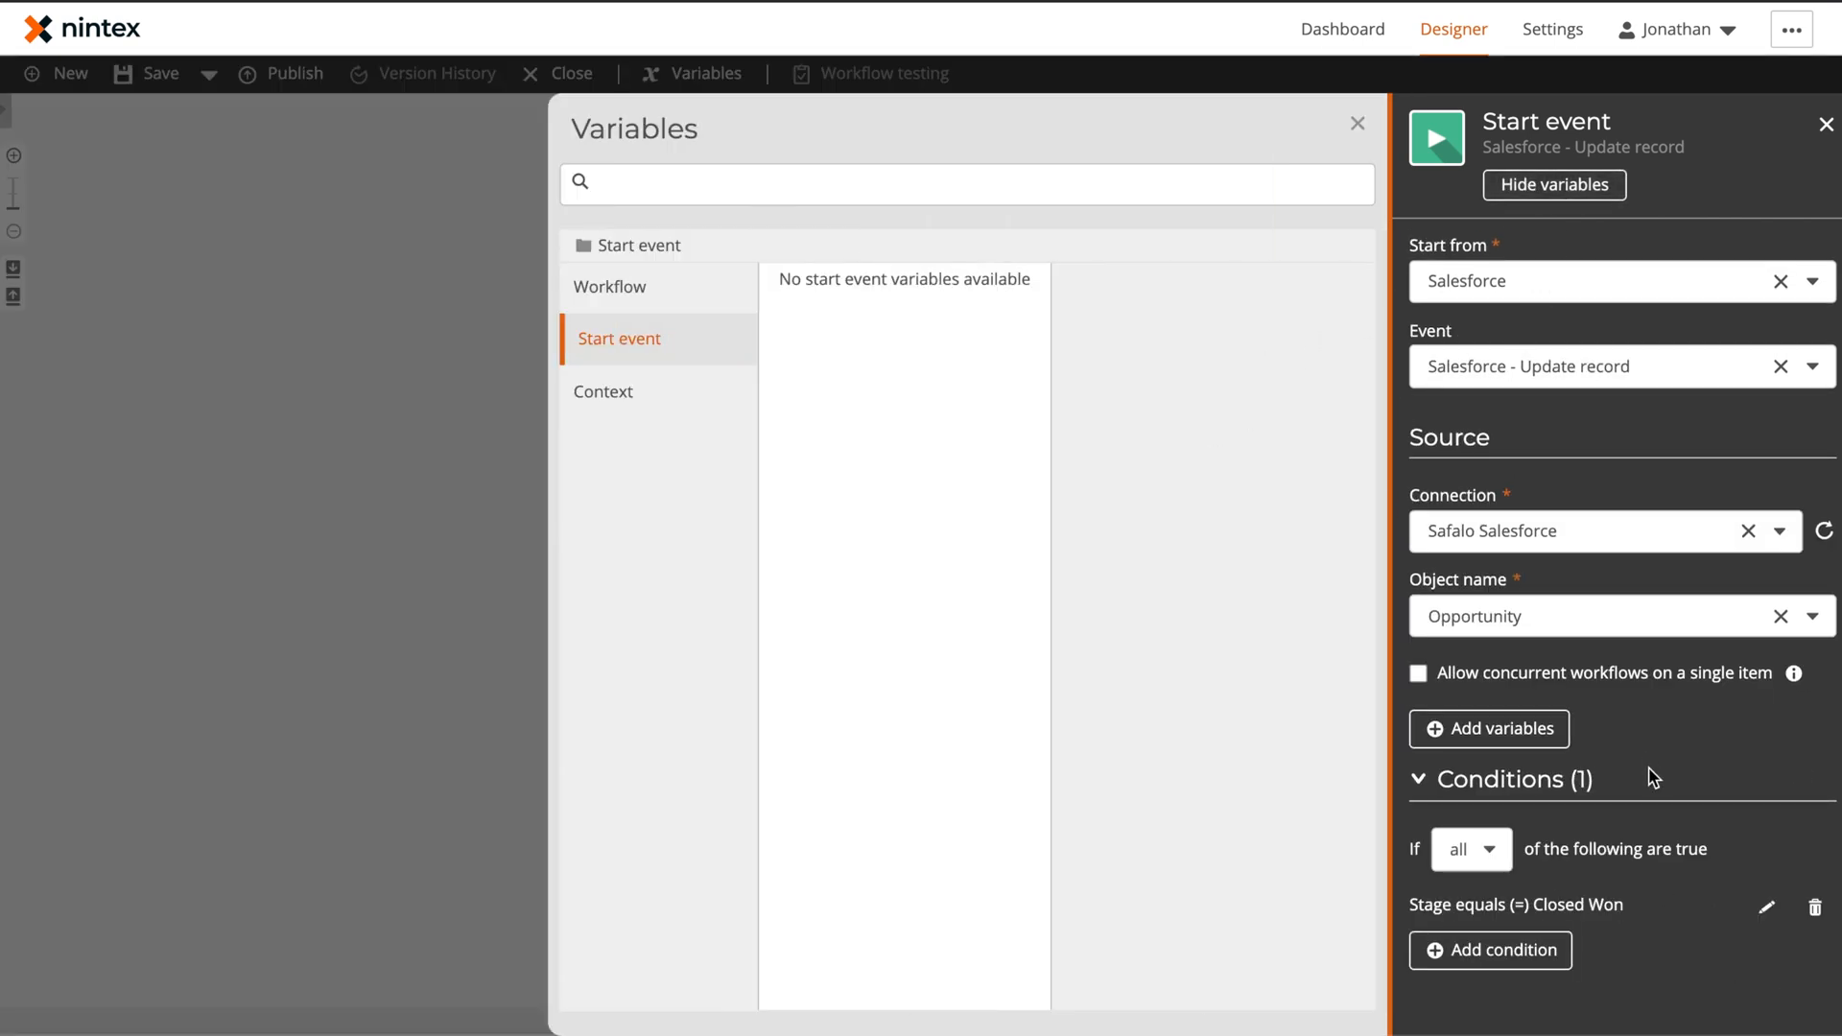
left_click(1487, 727)
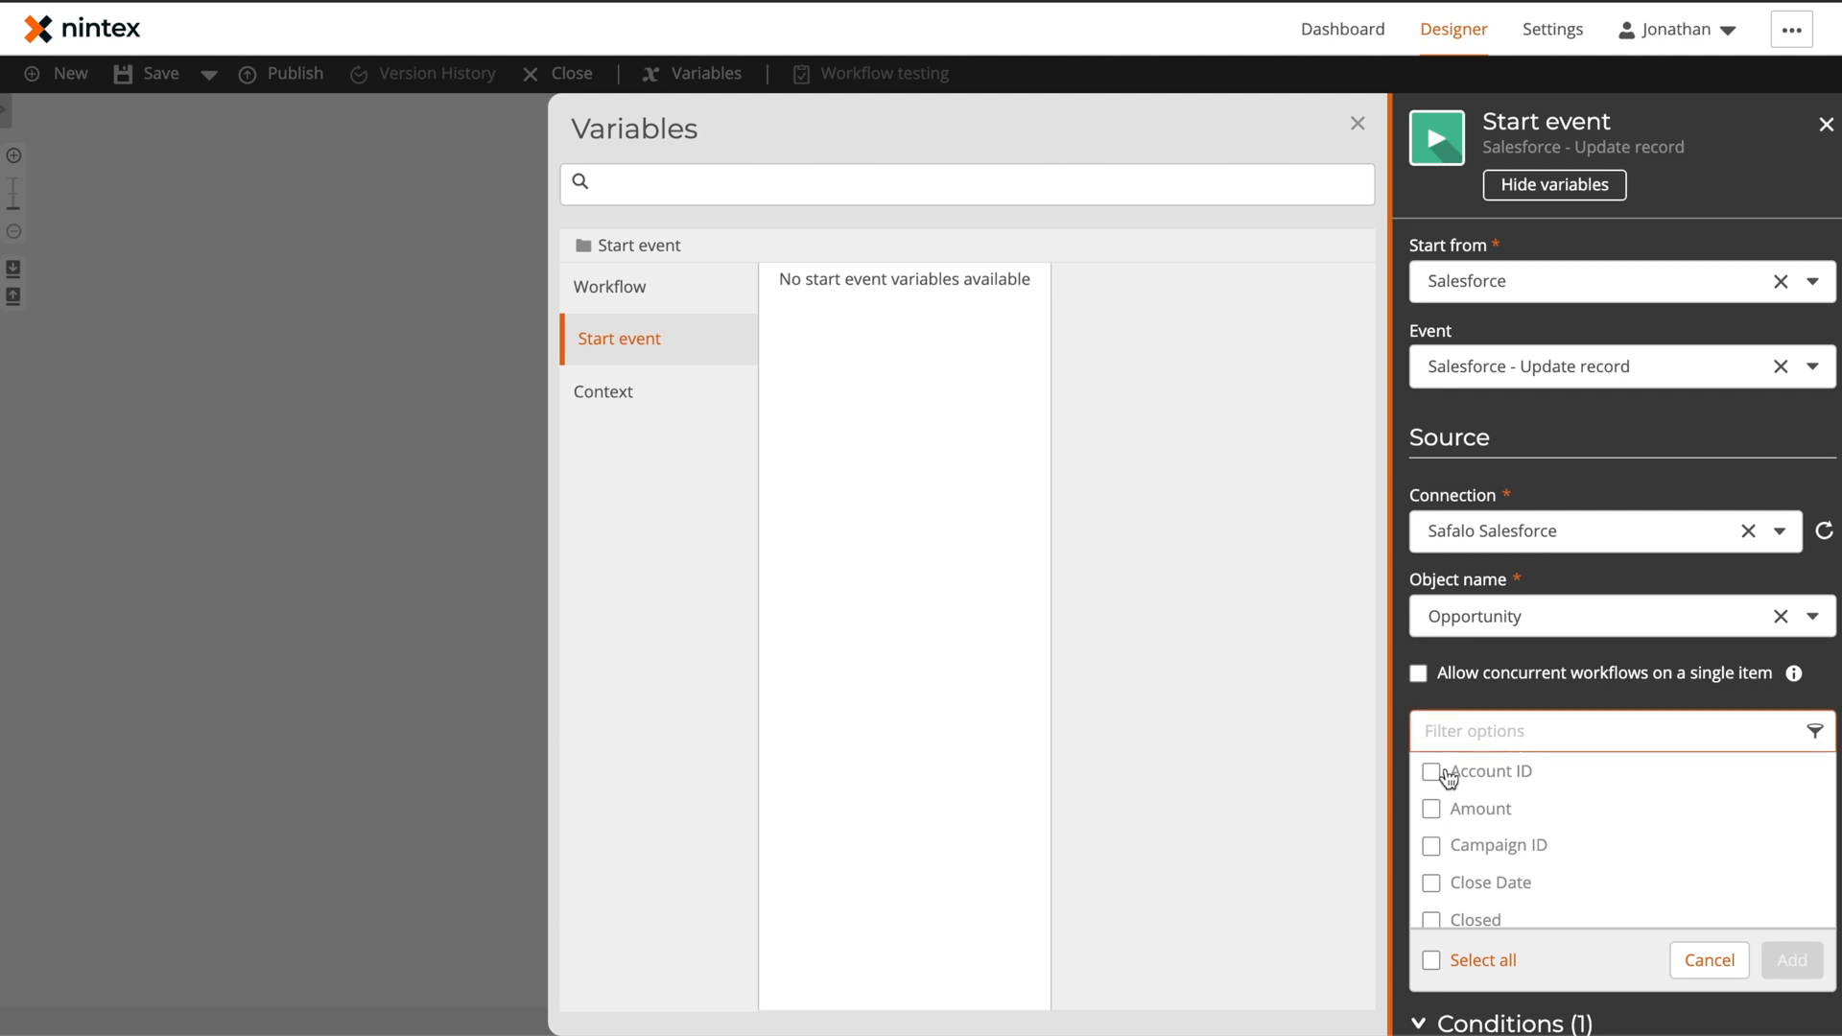
left_click(1431, 771)
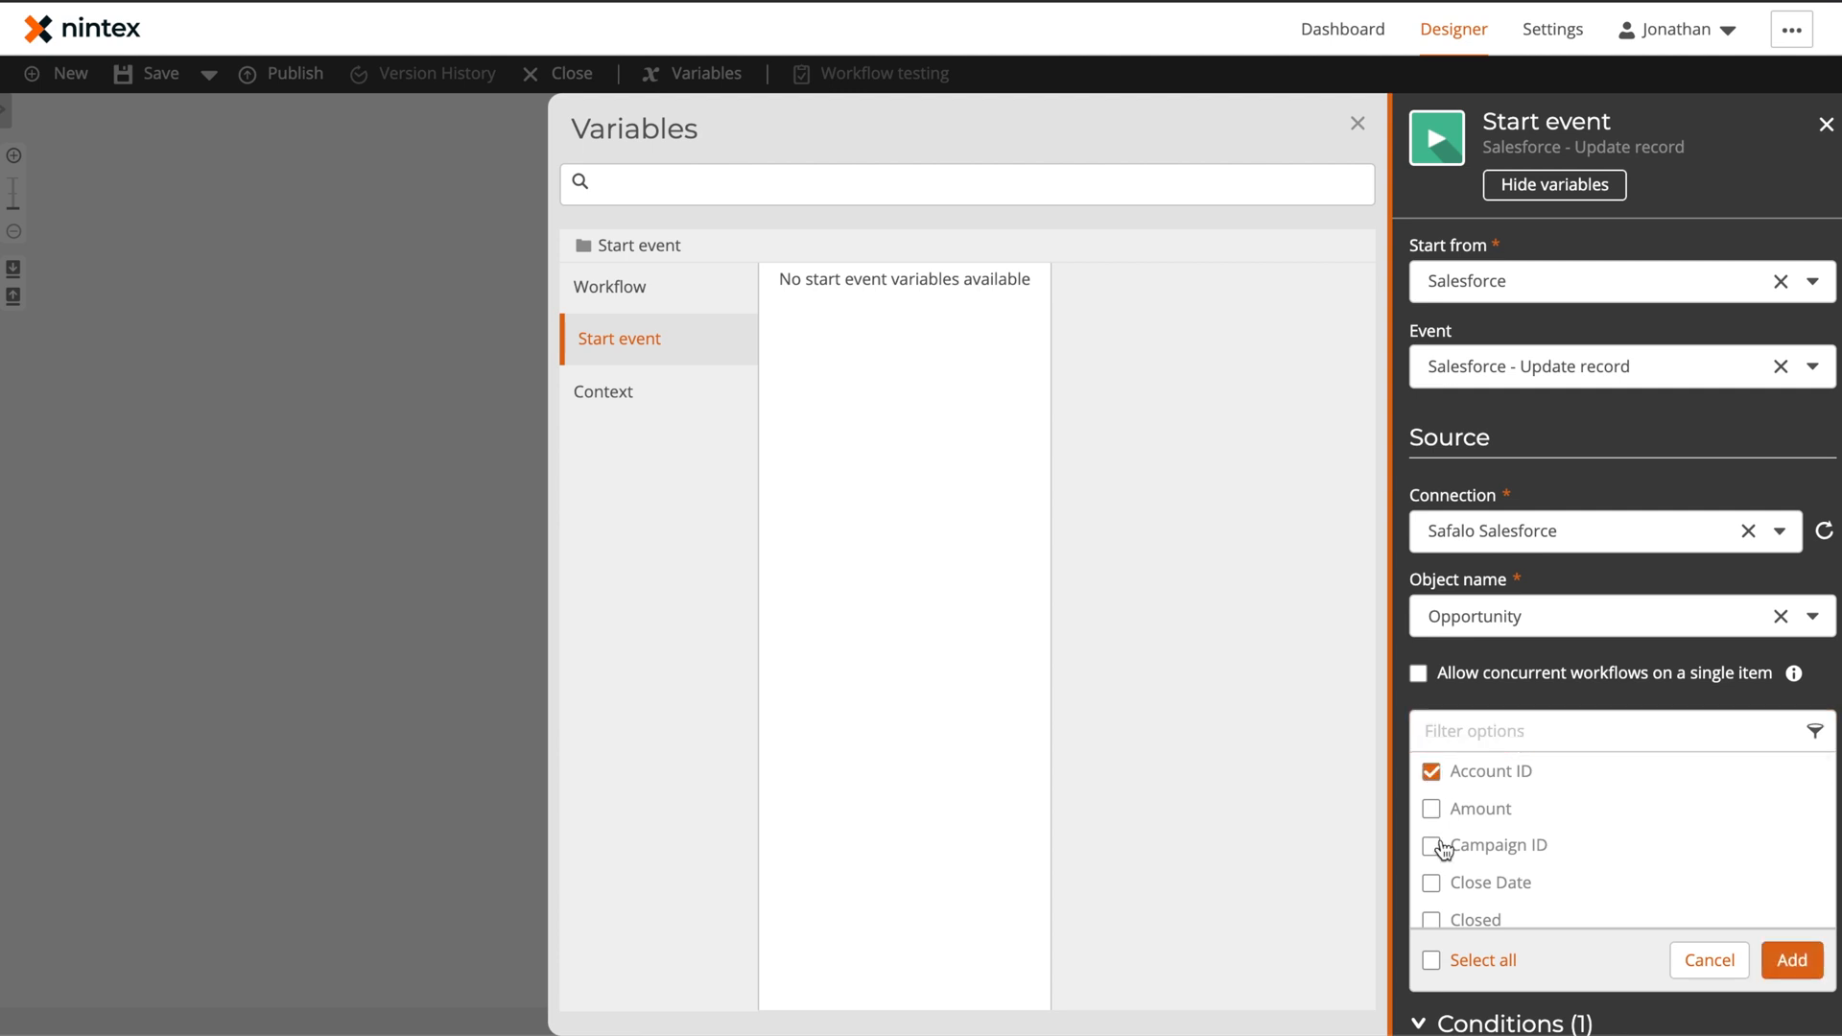
scroll("down", 3)
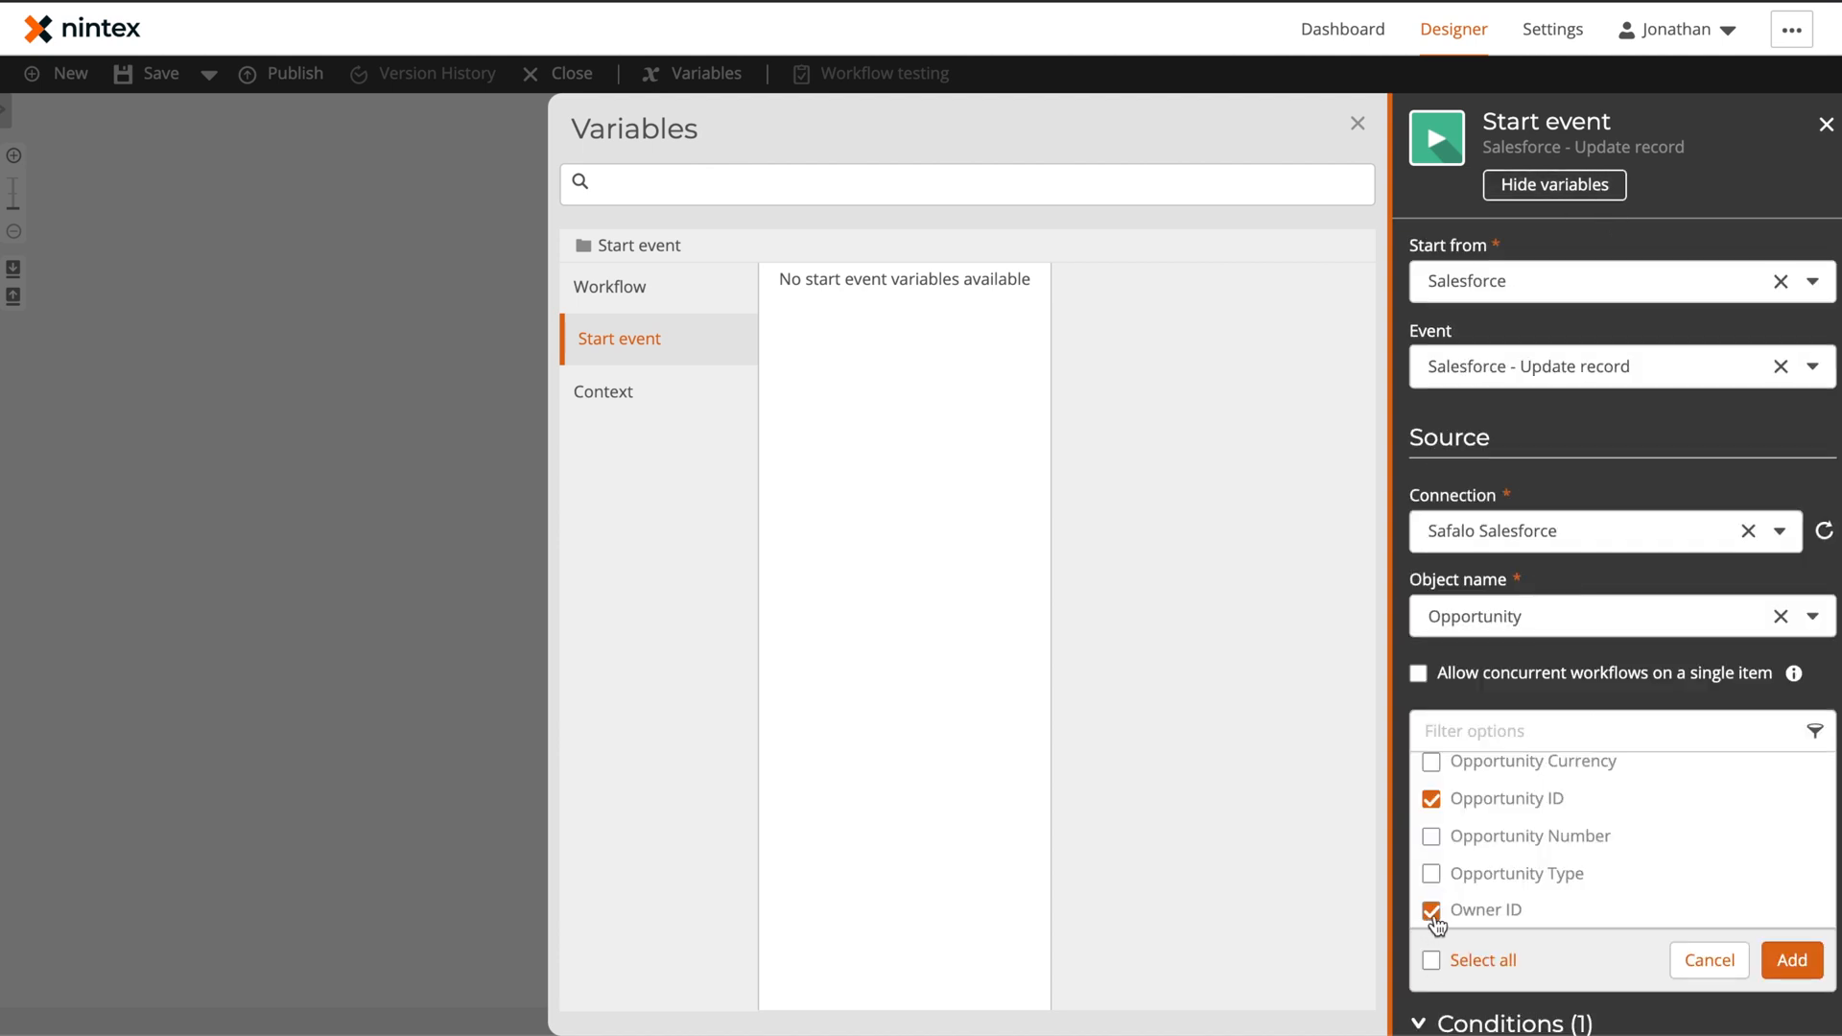
left_click(1792, 959)
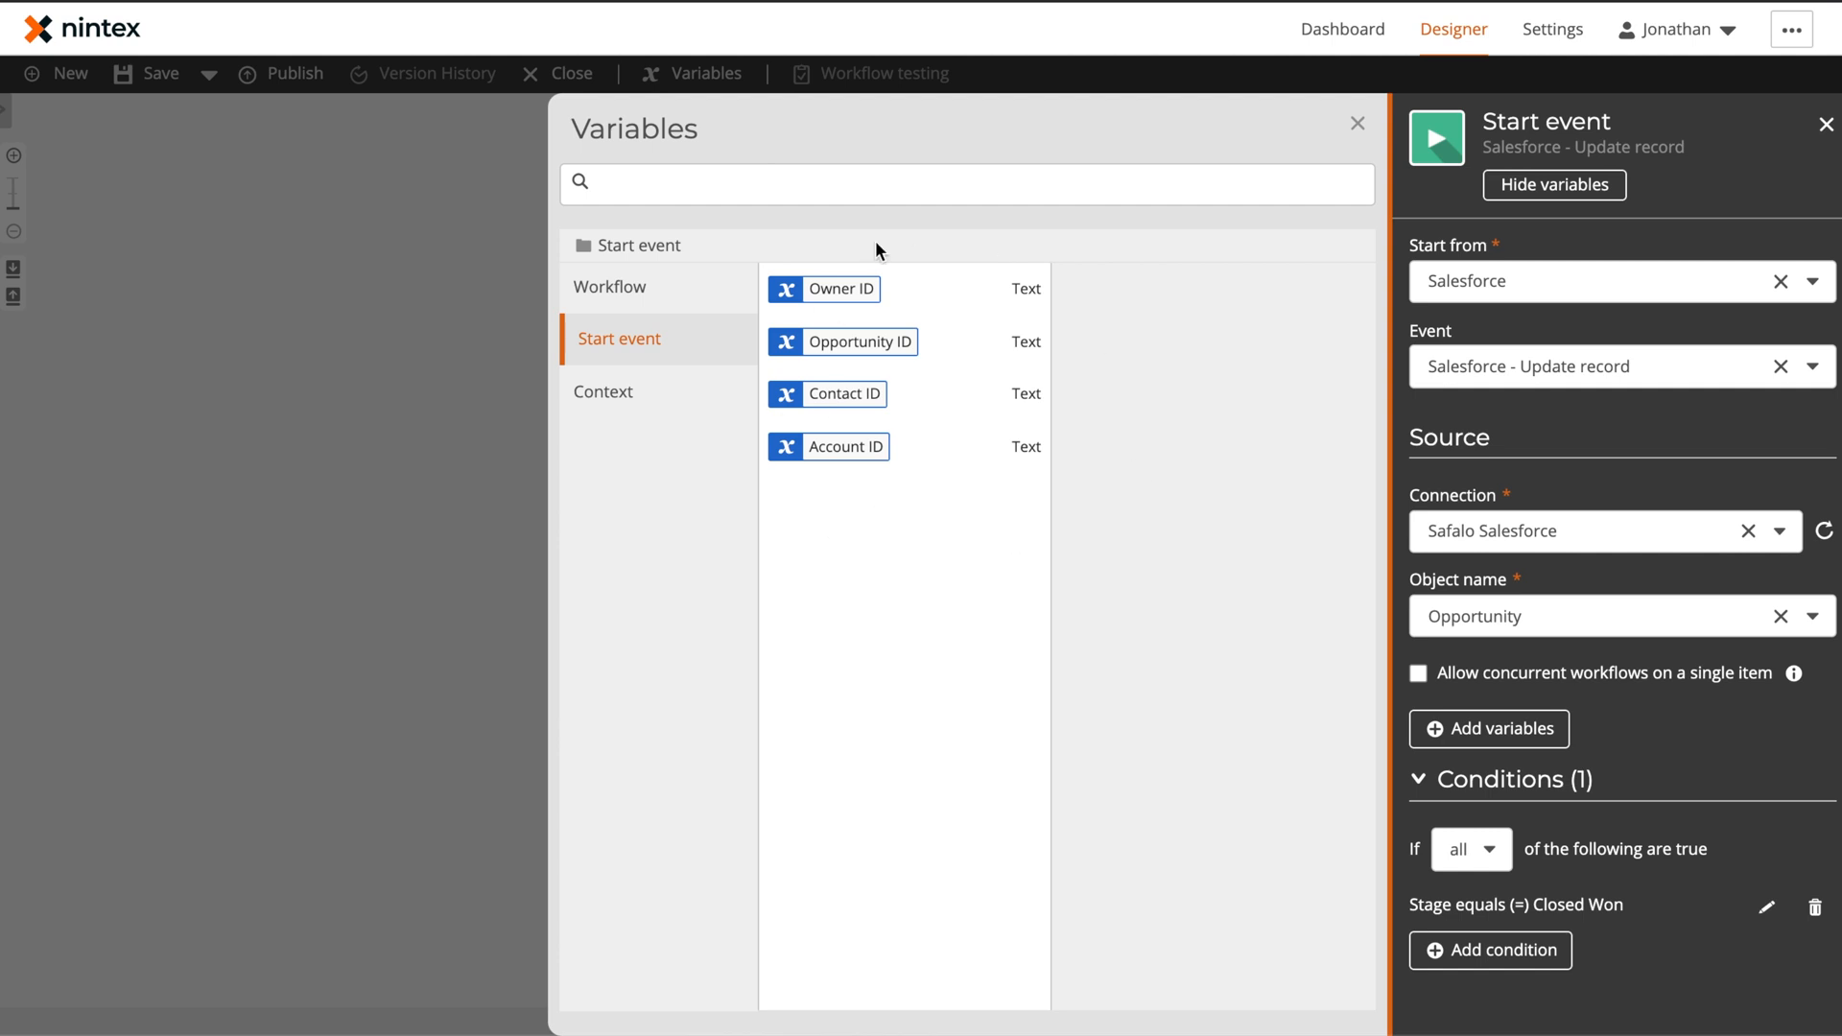
mouse_move(1359, 121)
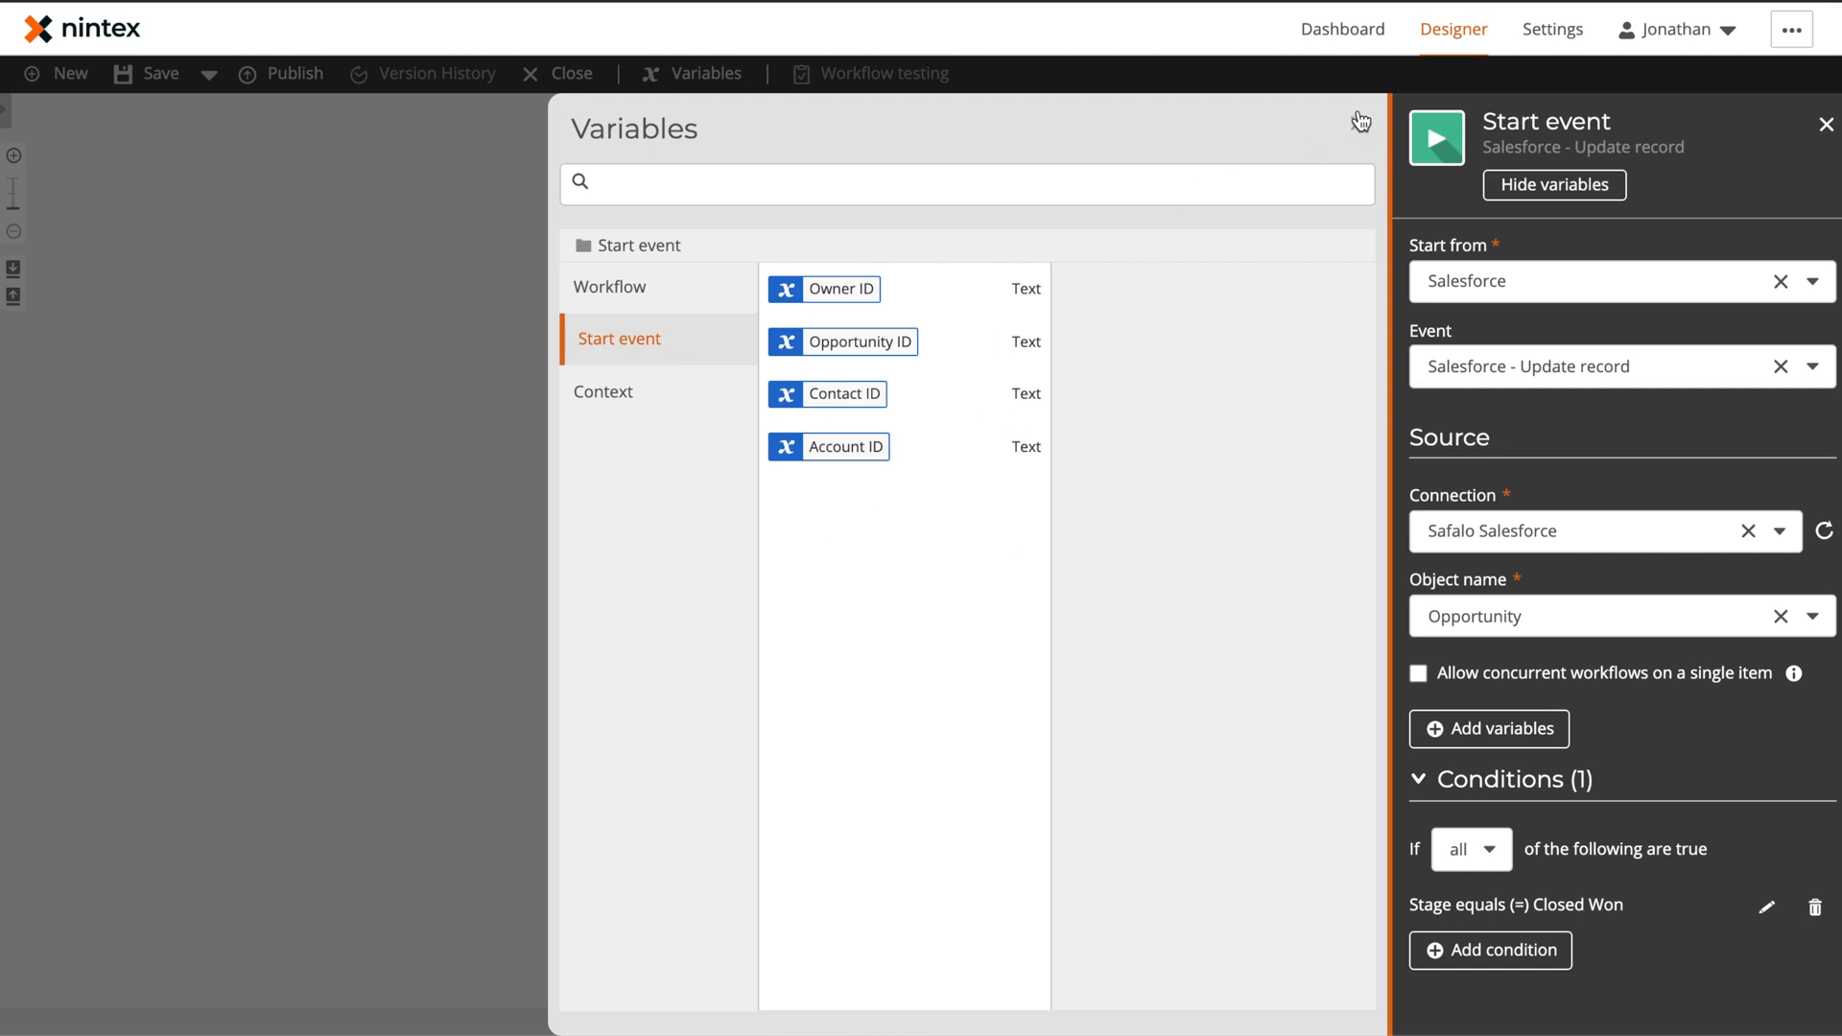
left_click(1362, 120)
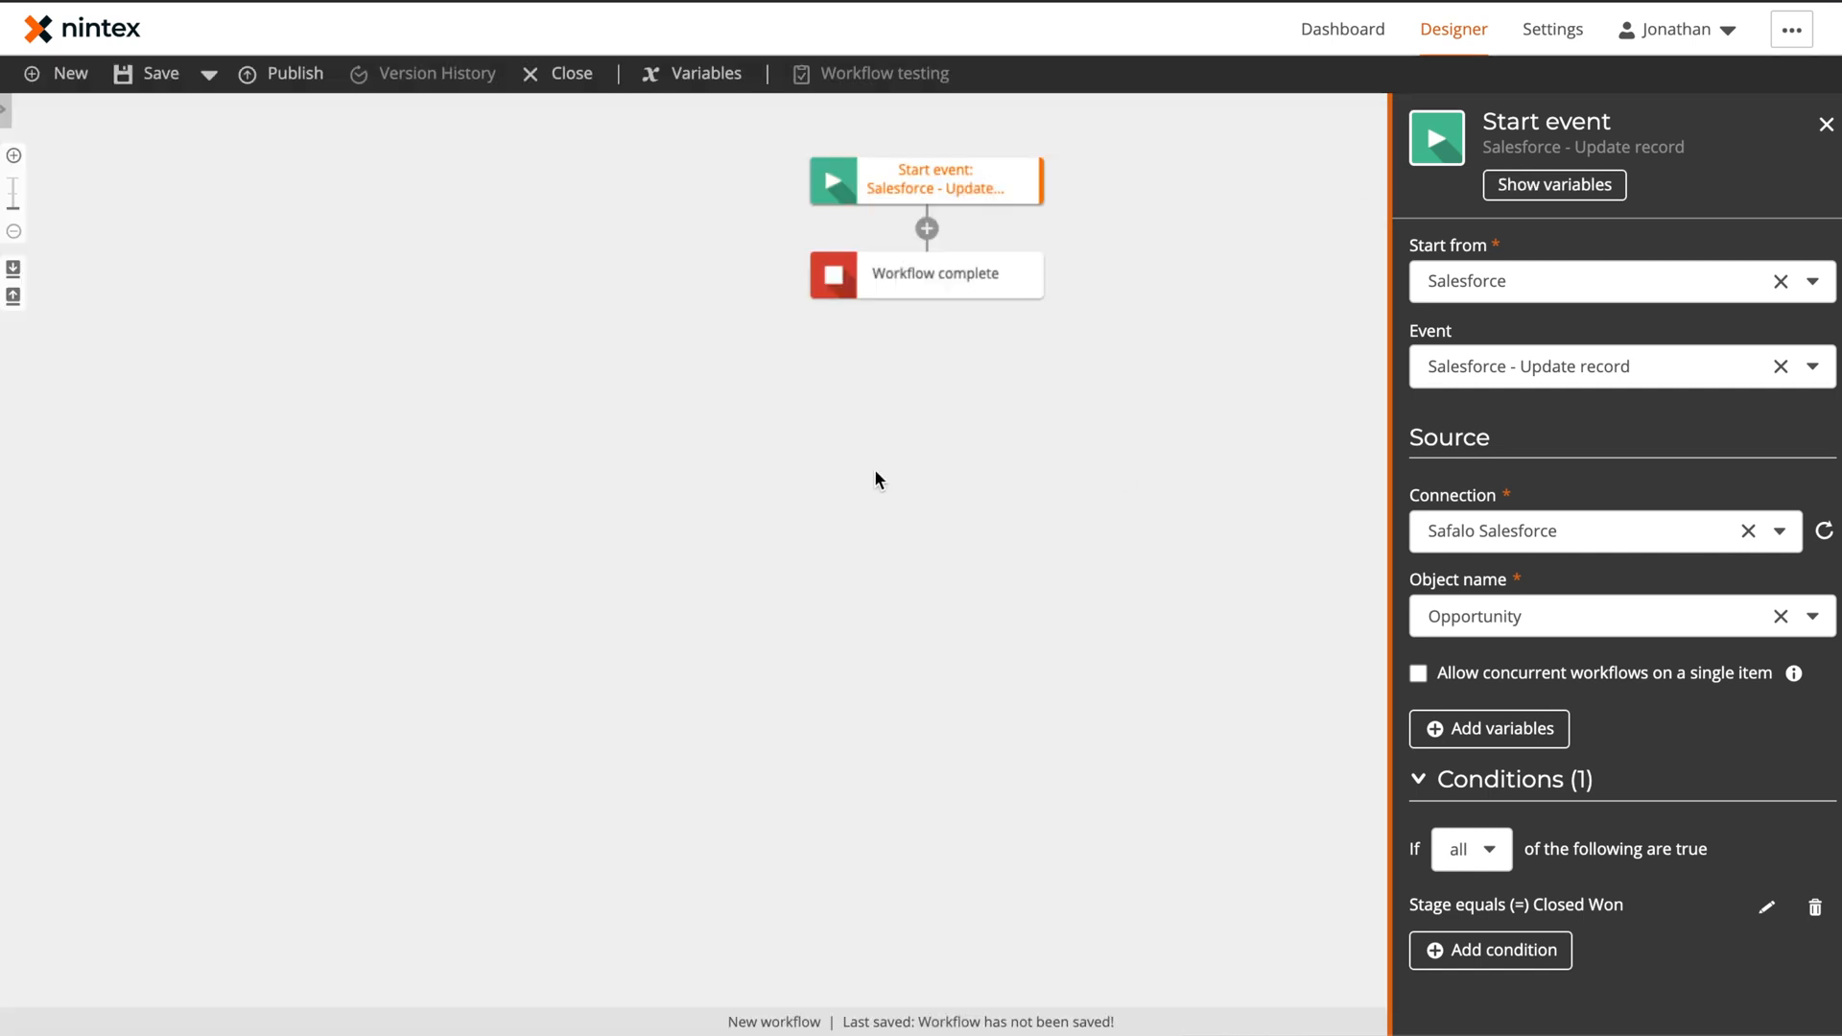
Close the start event and search the action toolbox for 'for' to find Format date to string
left_click(1825, 123)
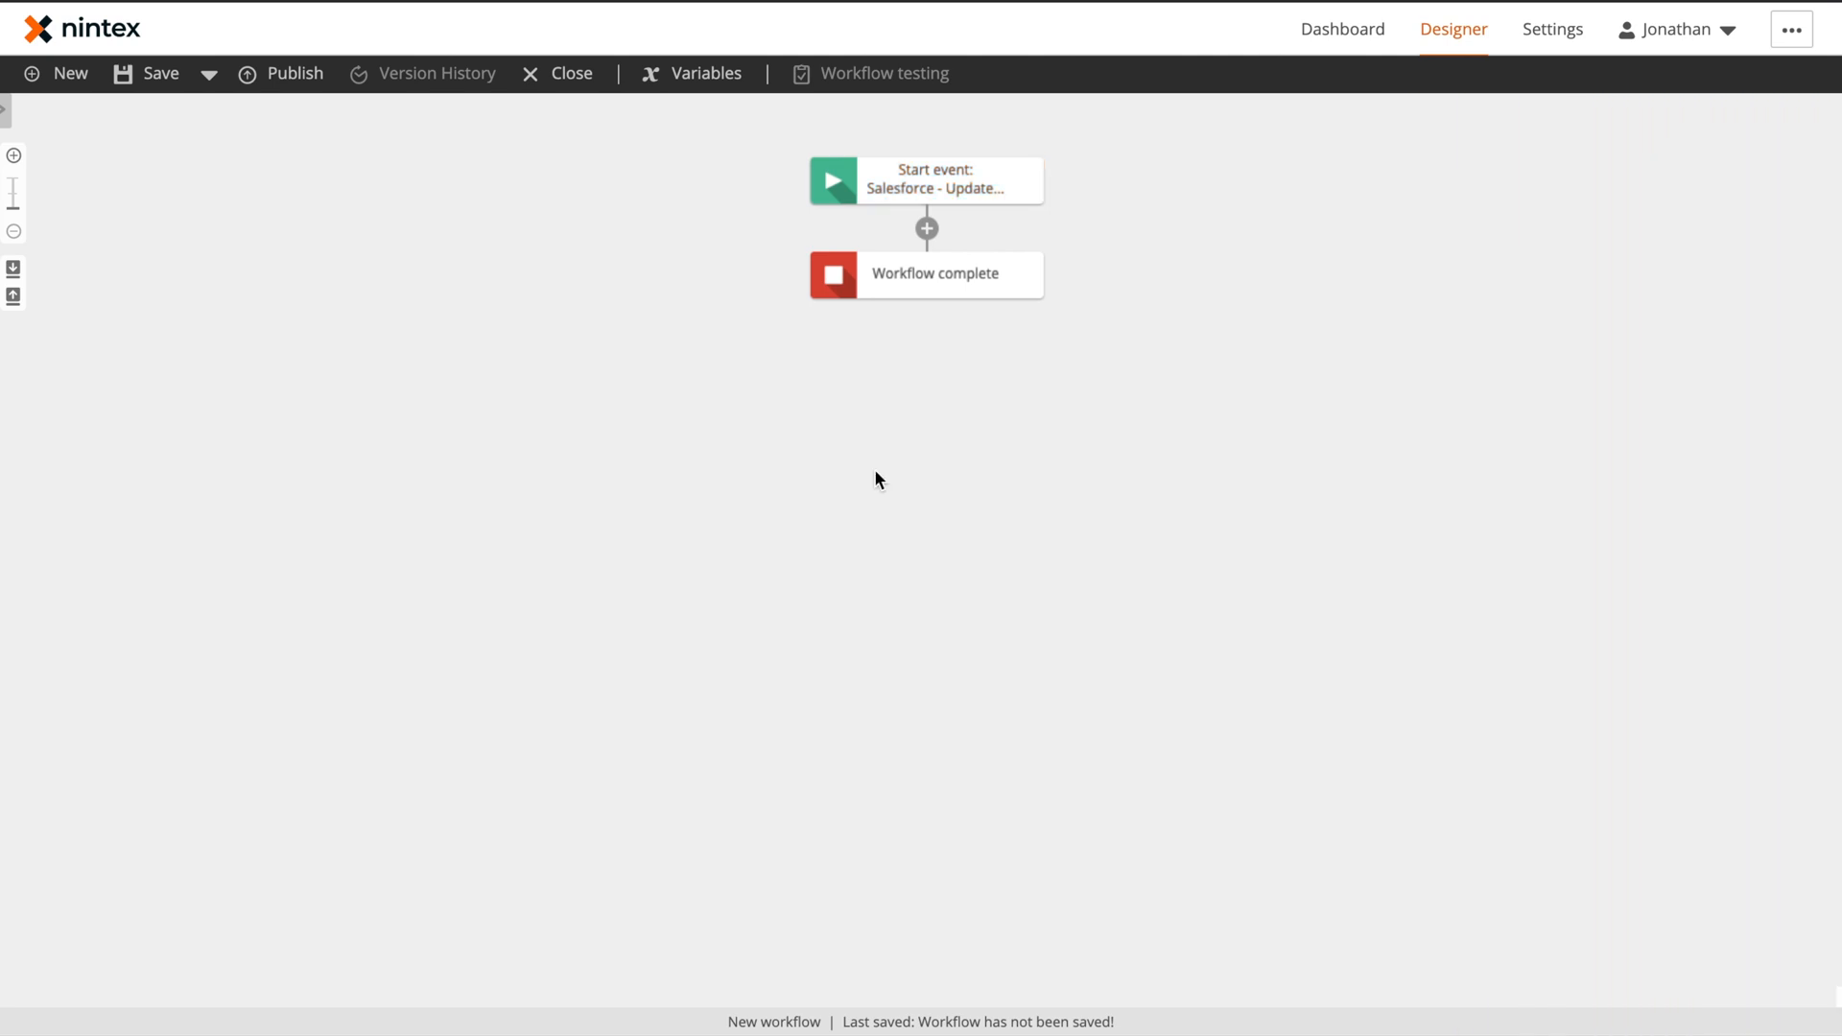
mouse_move(332, 75)
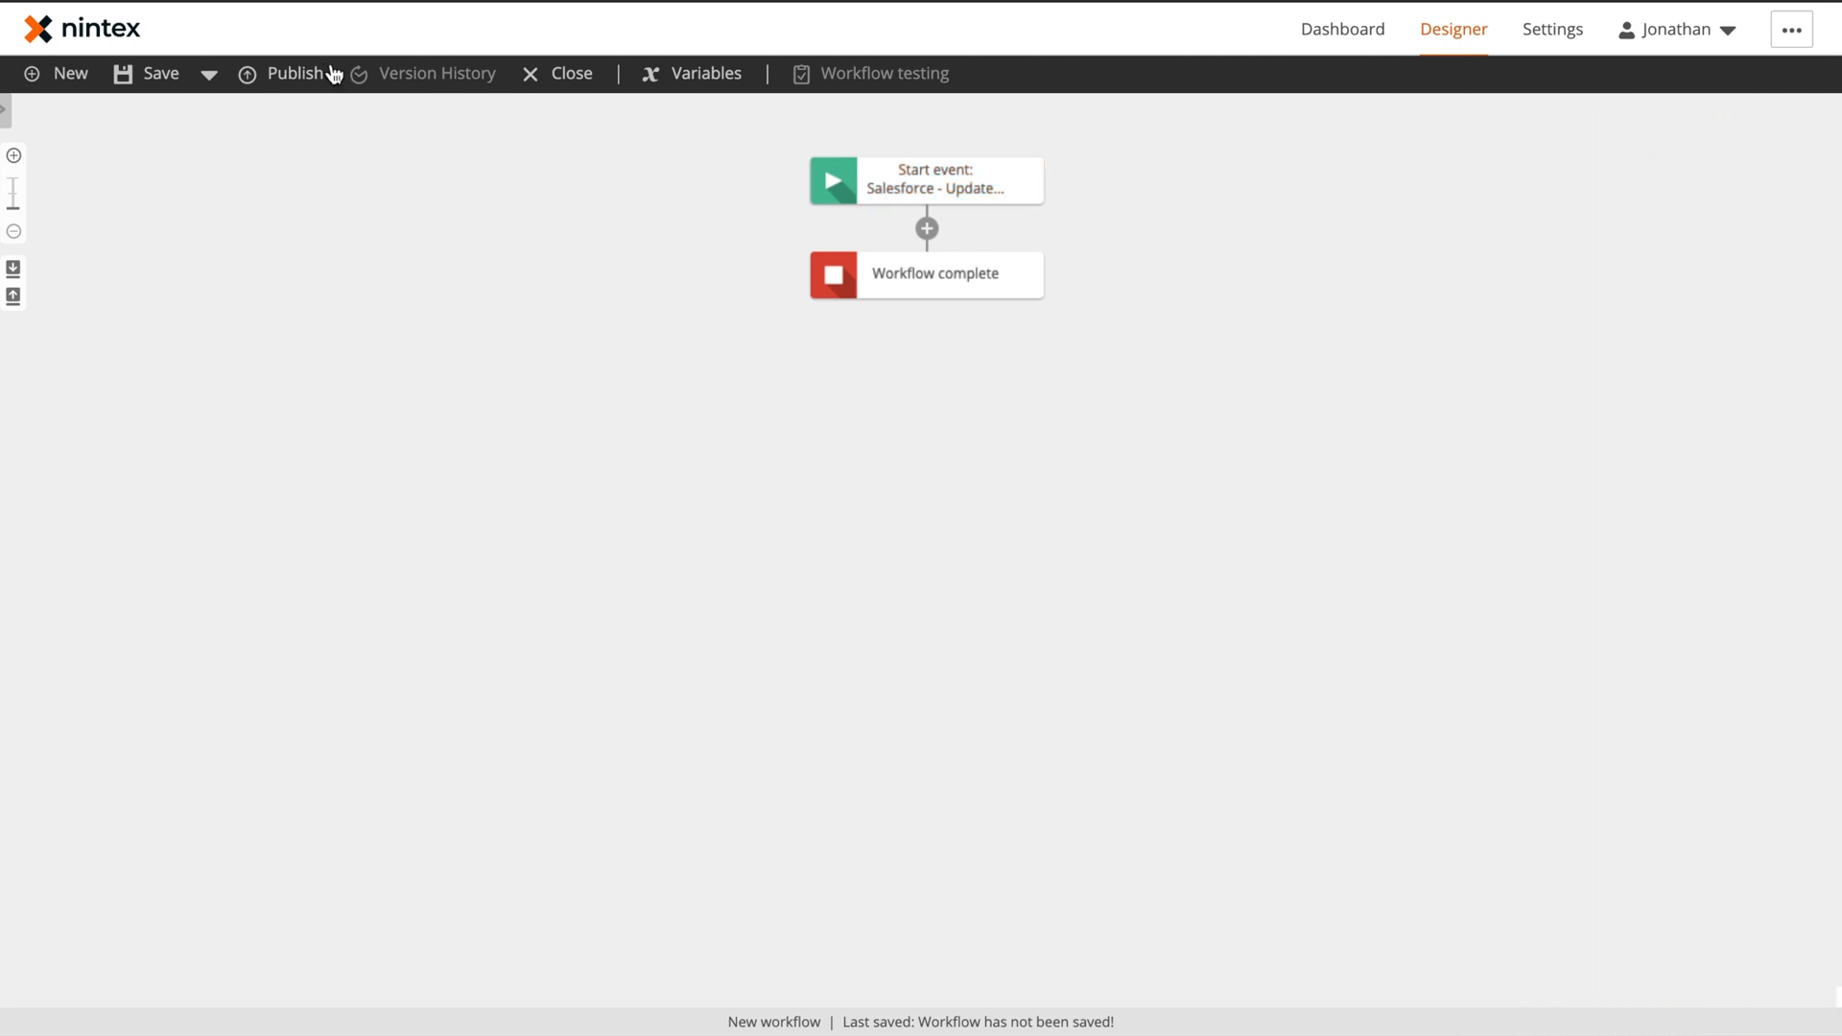
left_click(8, 110)
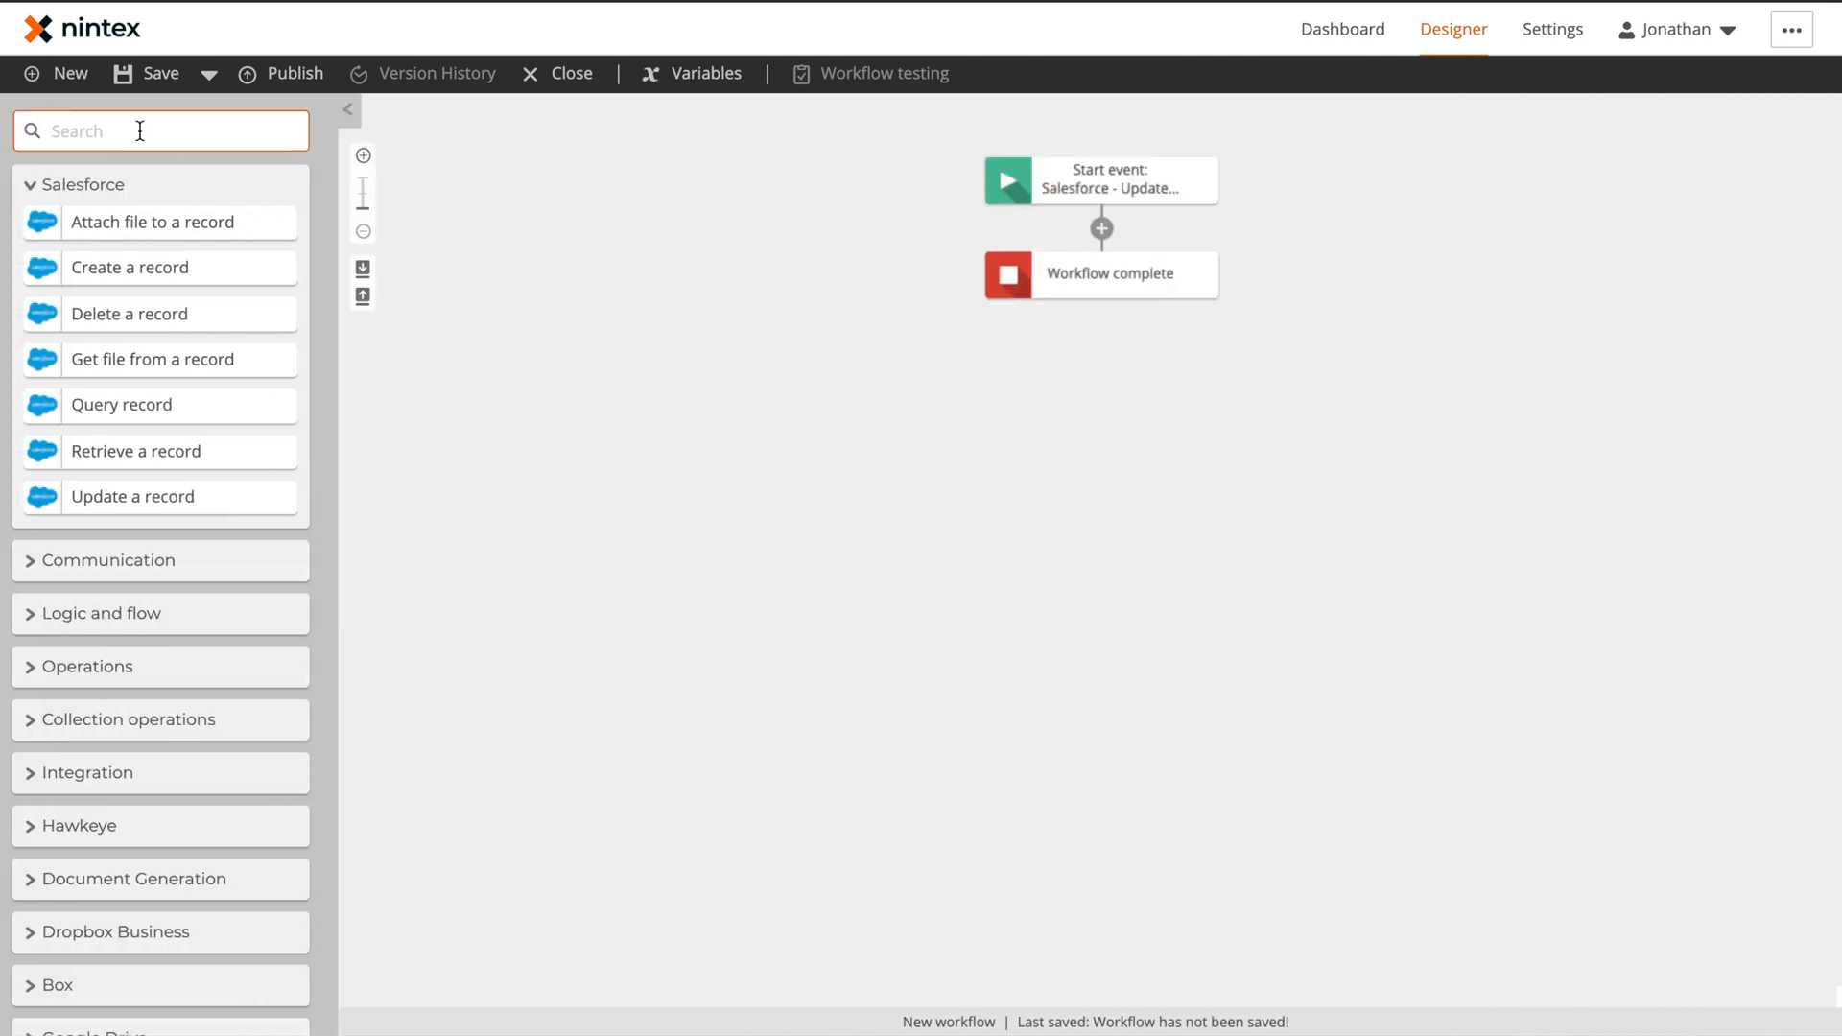
type("for")
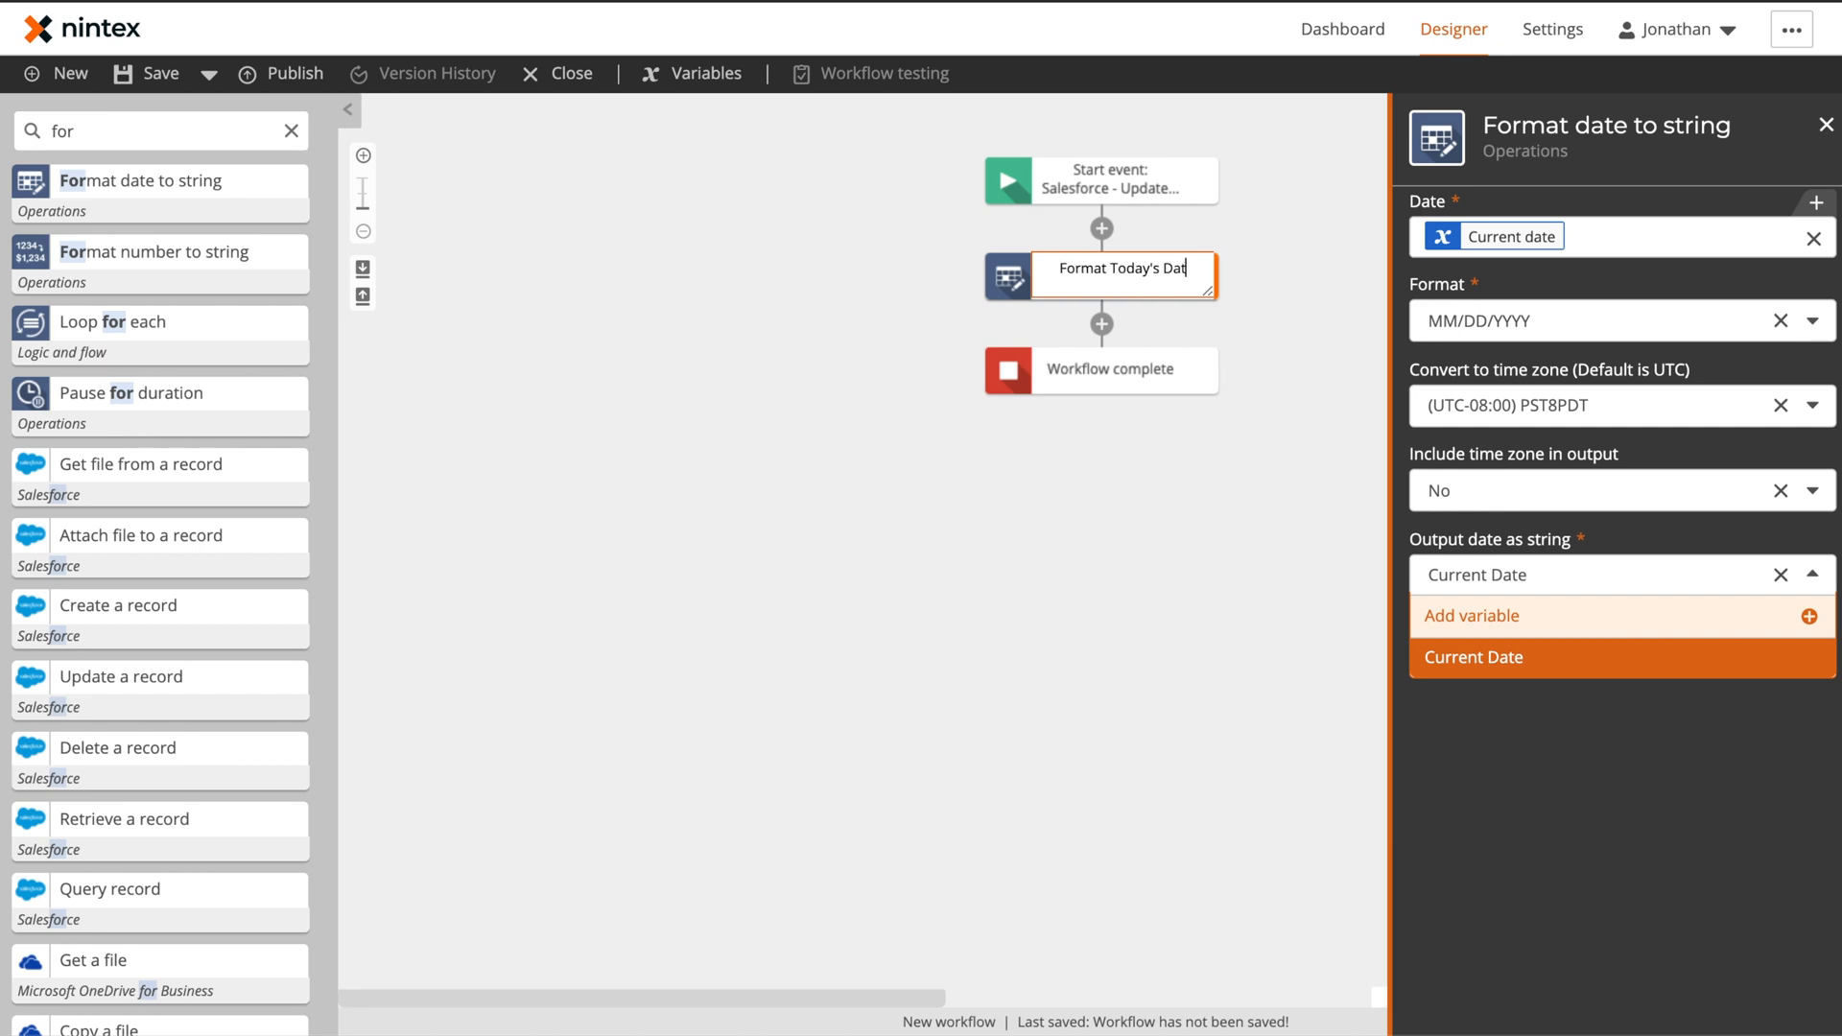
Close the Format Today's Date settings ahead of adding the Action Set
left_click(687, 392)
type("act")
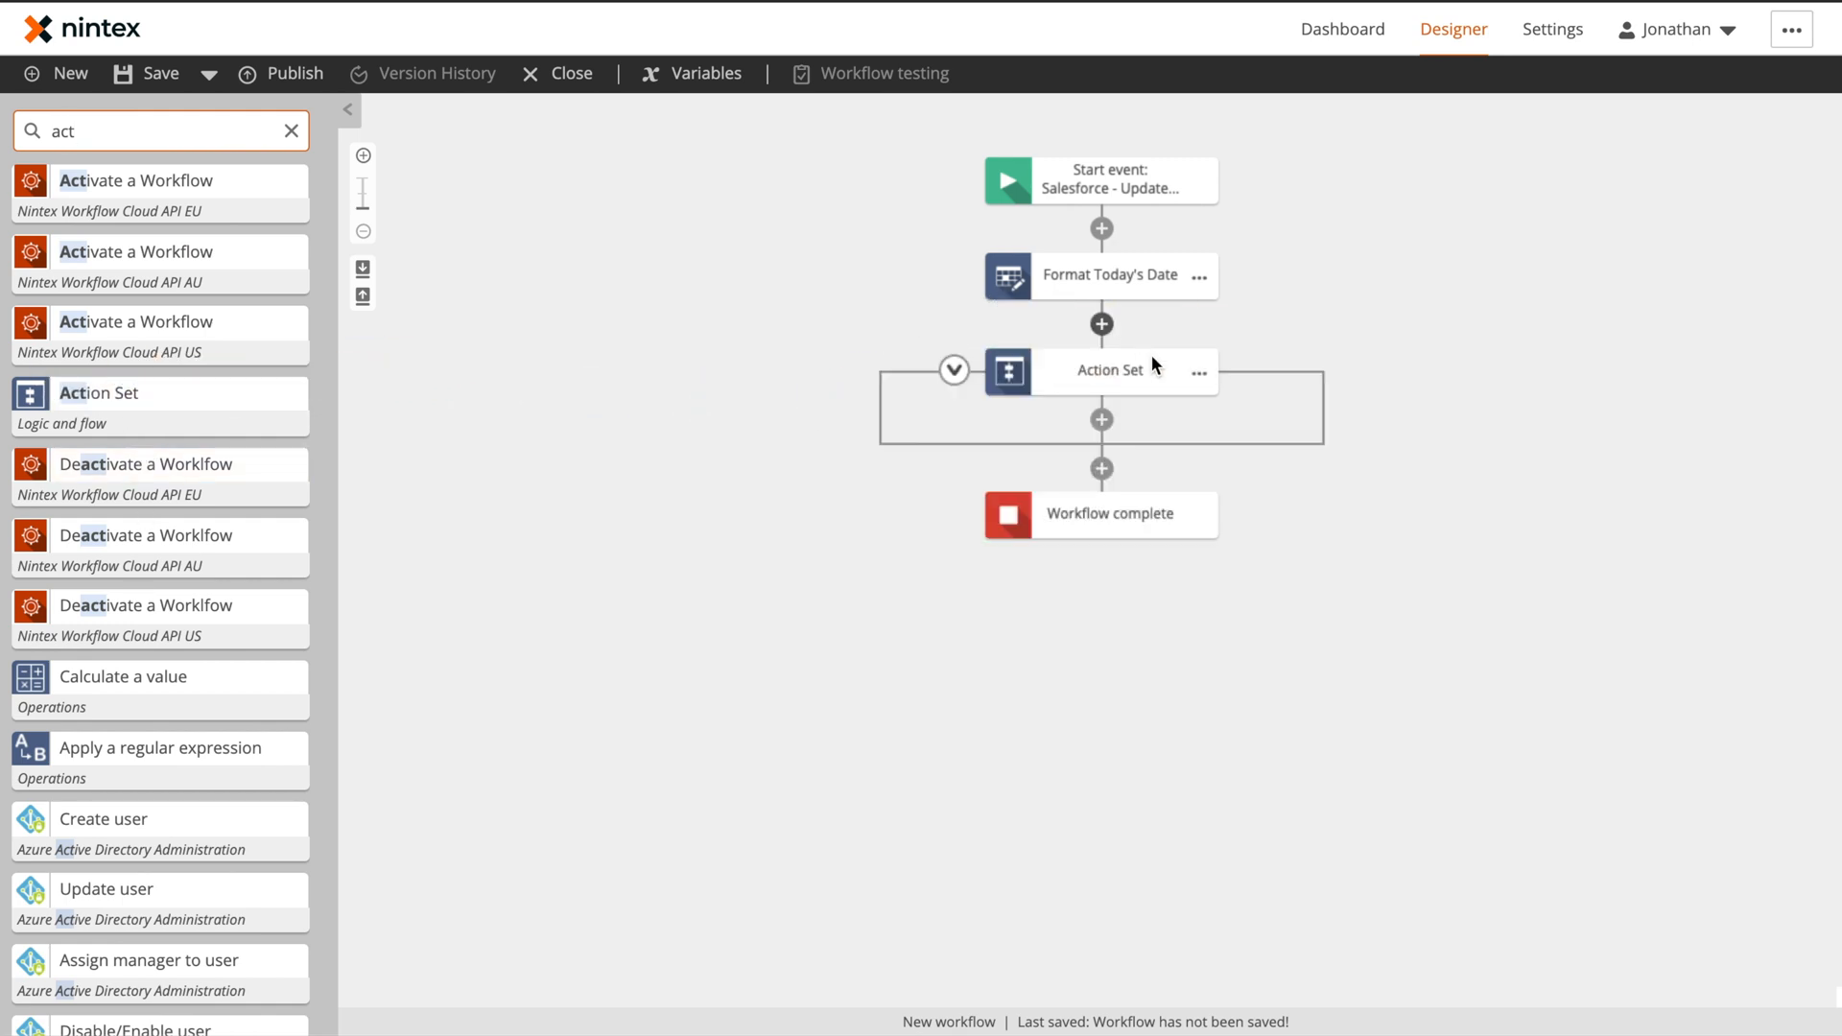
mouse_move(1196, 449)
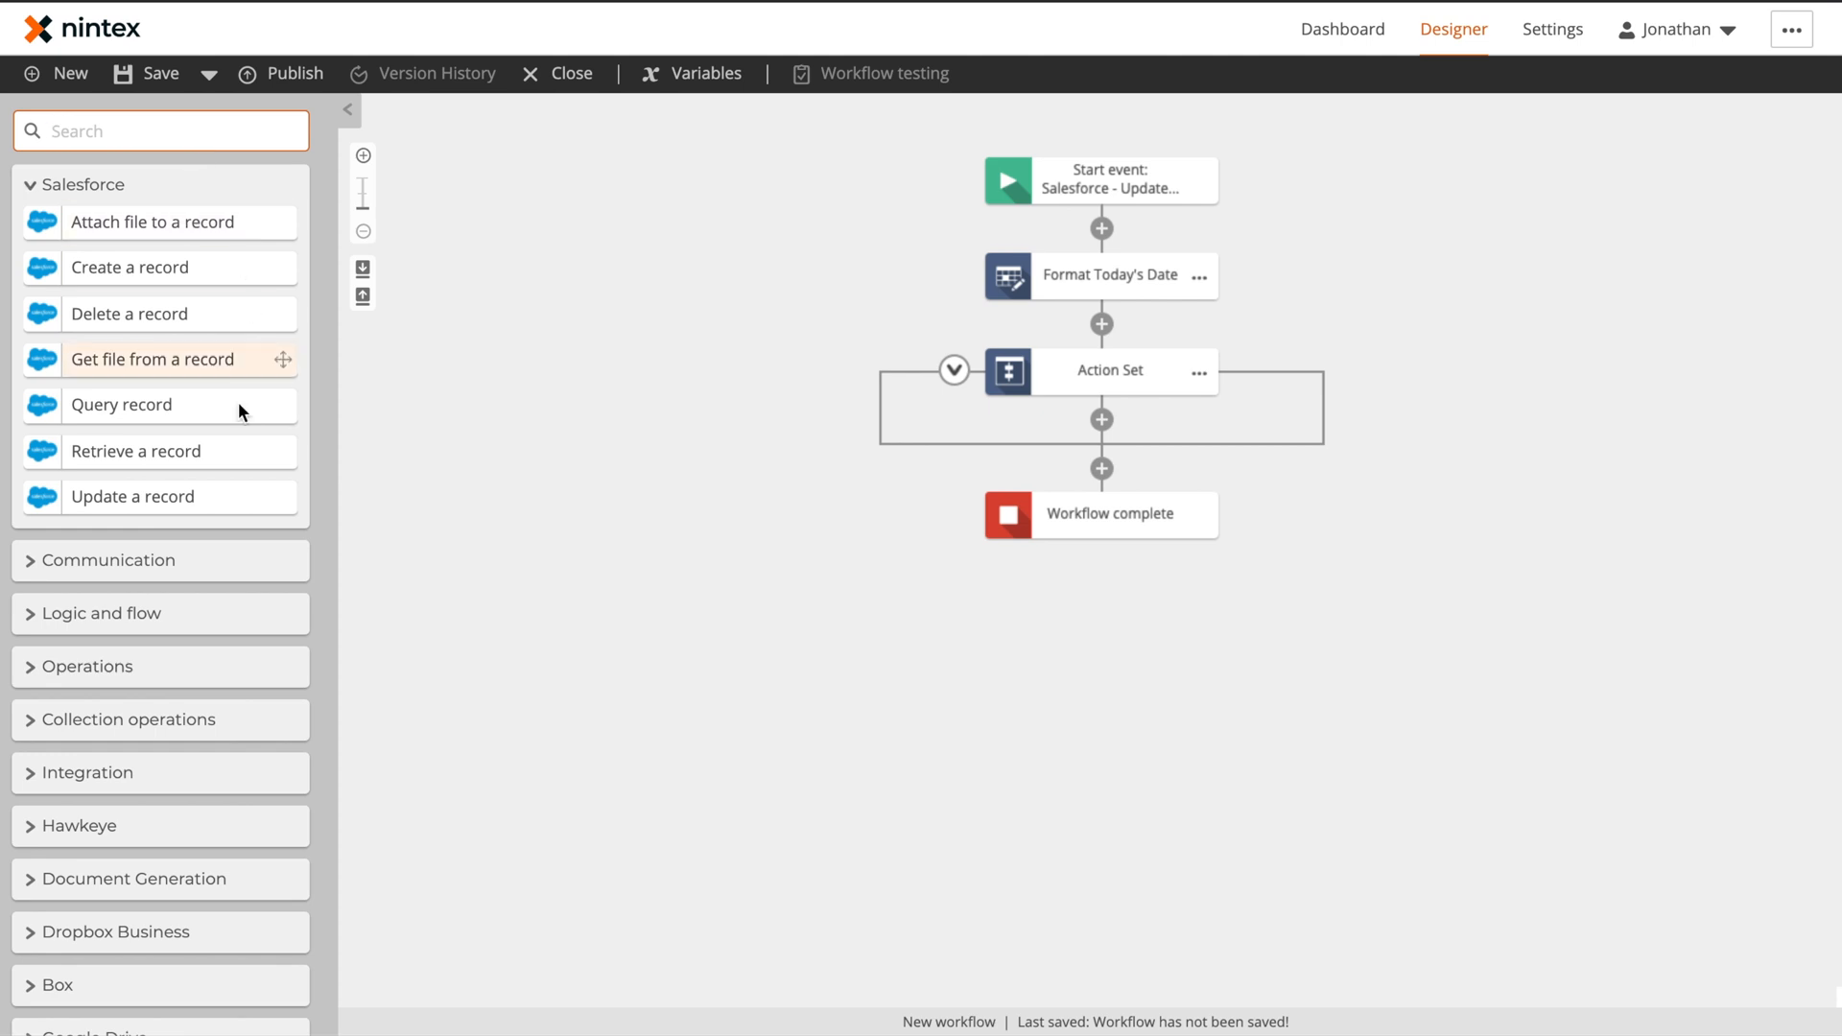
mouse_move(119, 404)
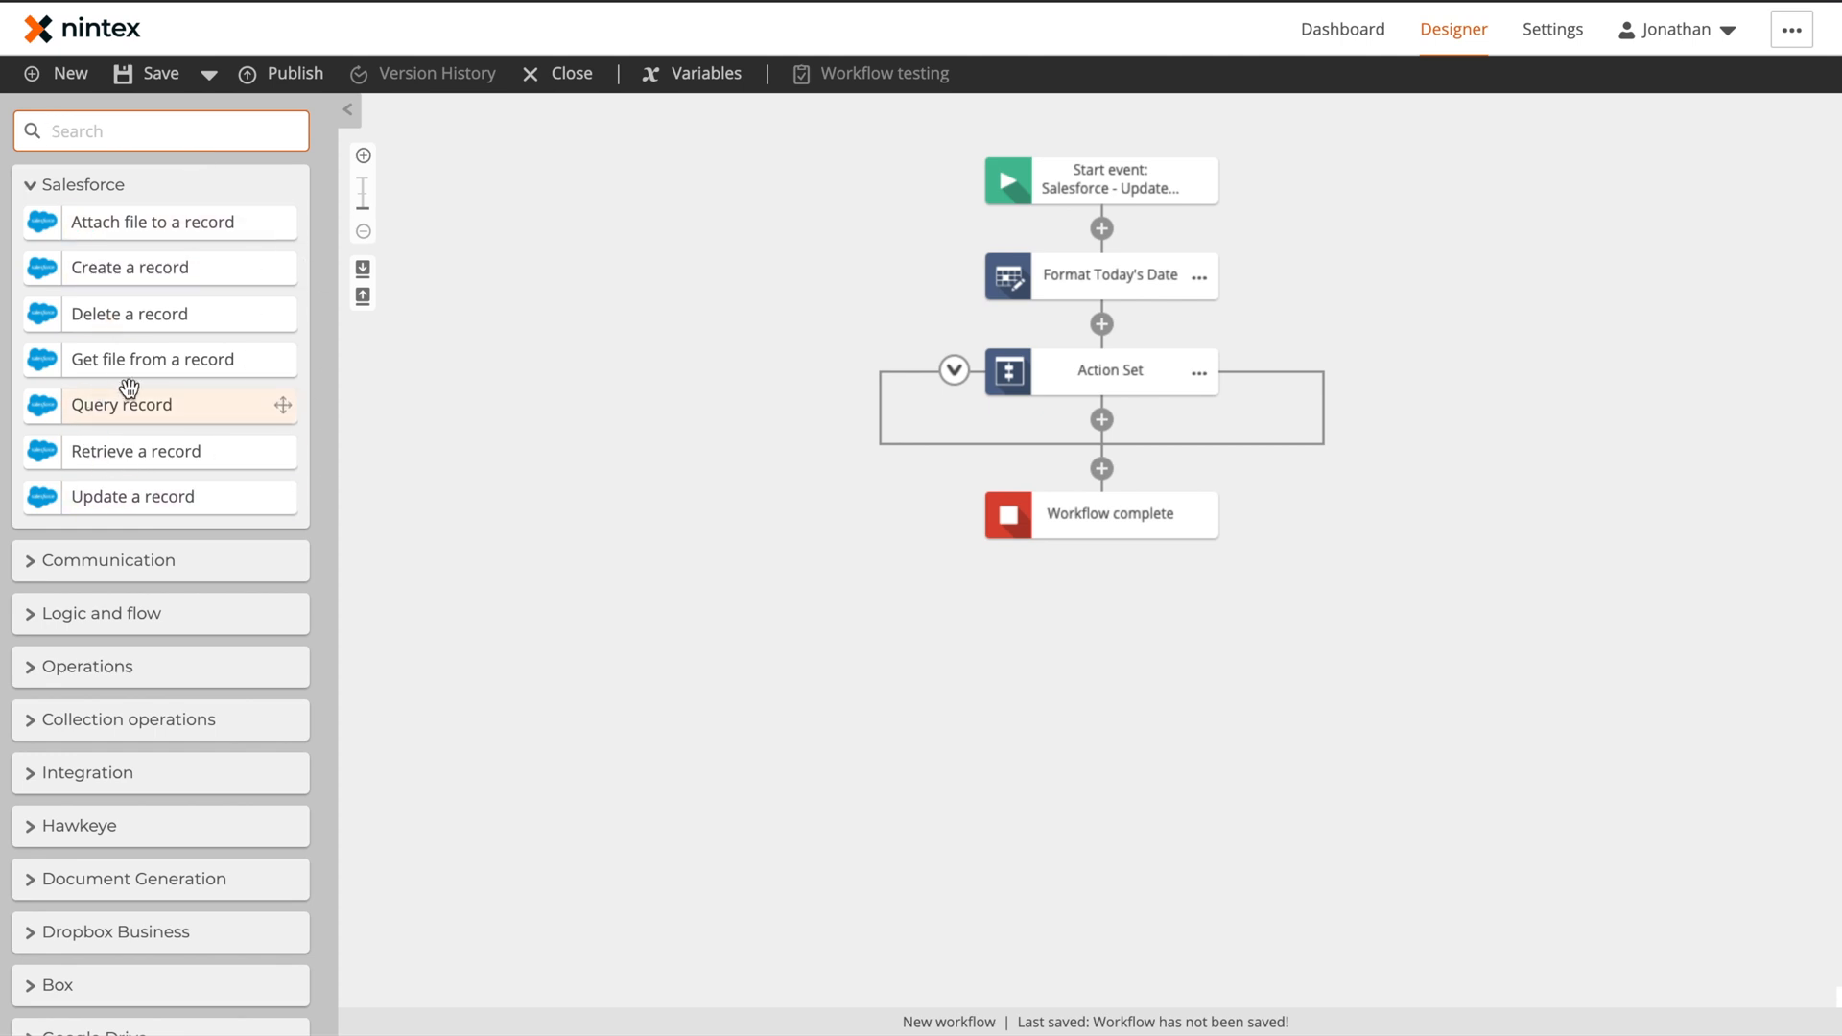
mouse_move(161, 451)
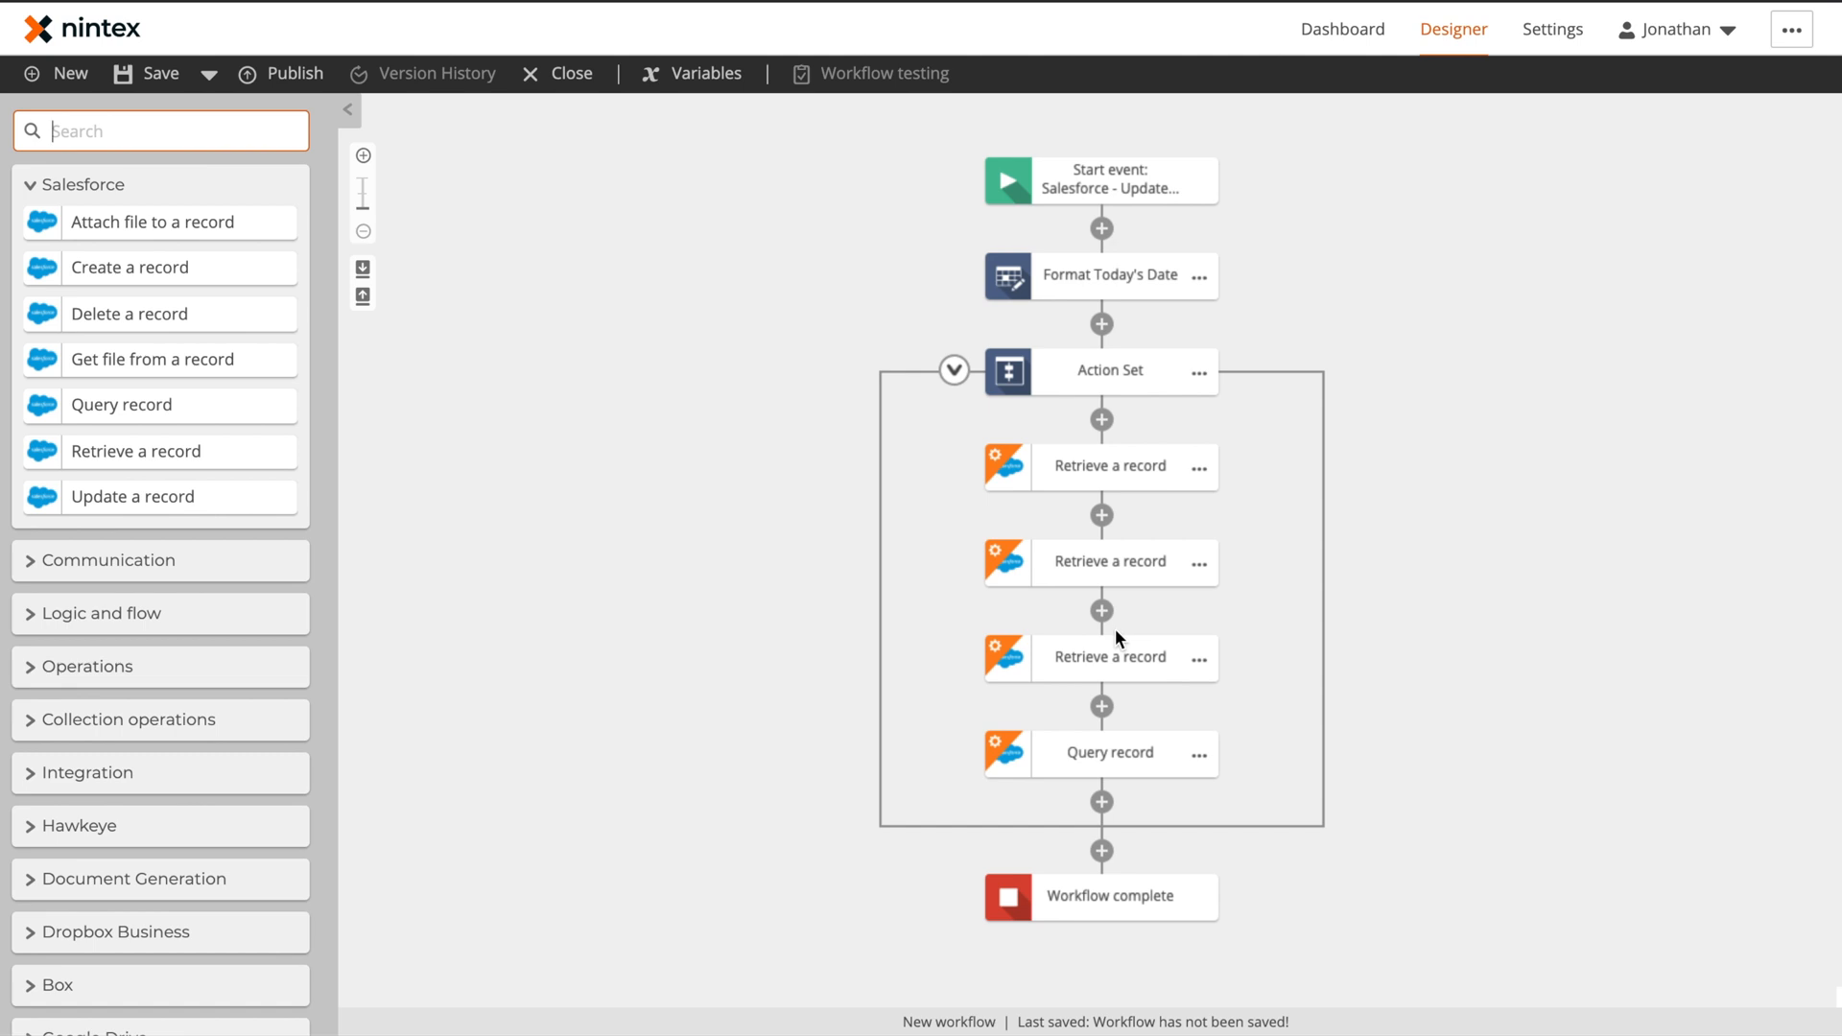
mouse_move(1216, 485)
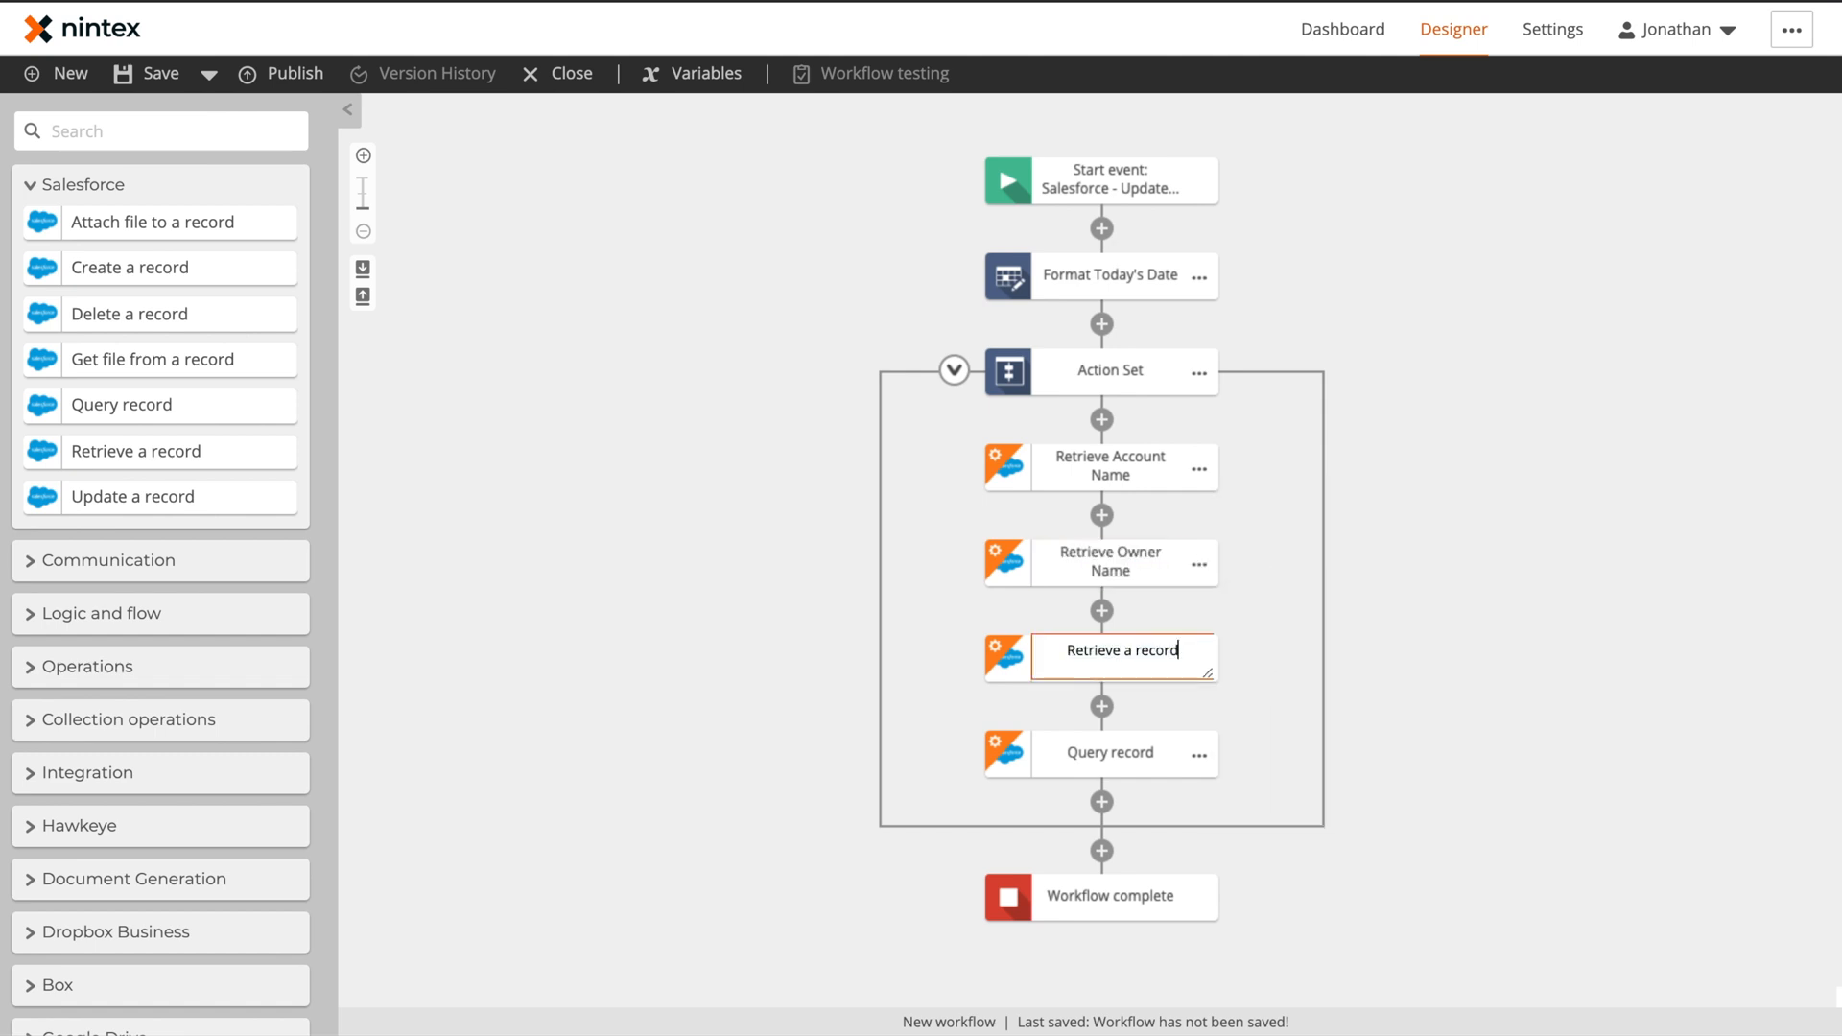
Name the third retrieval Retrieve Primary Contact and set Retrieve Account Name to fetch Account into a new variable
type("Retrieve Primary Contact Inf")
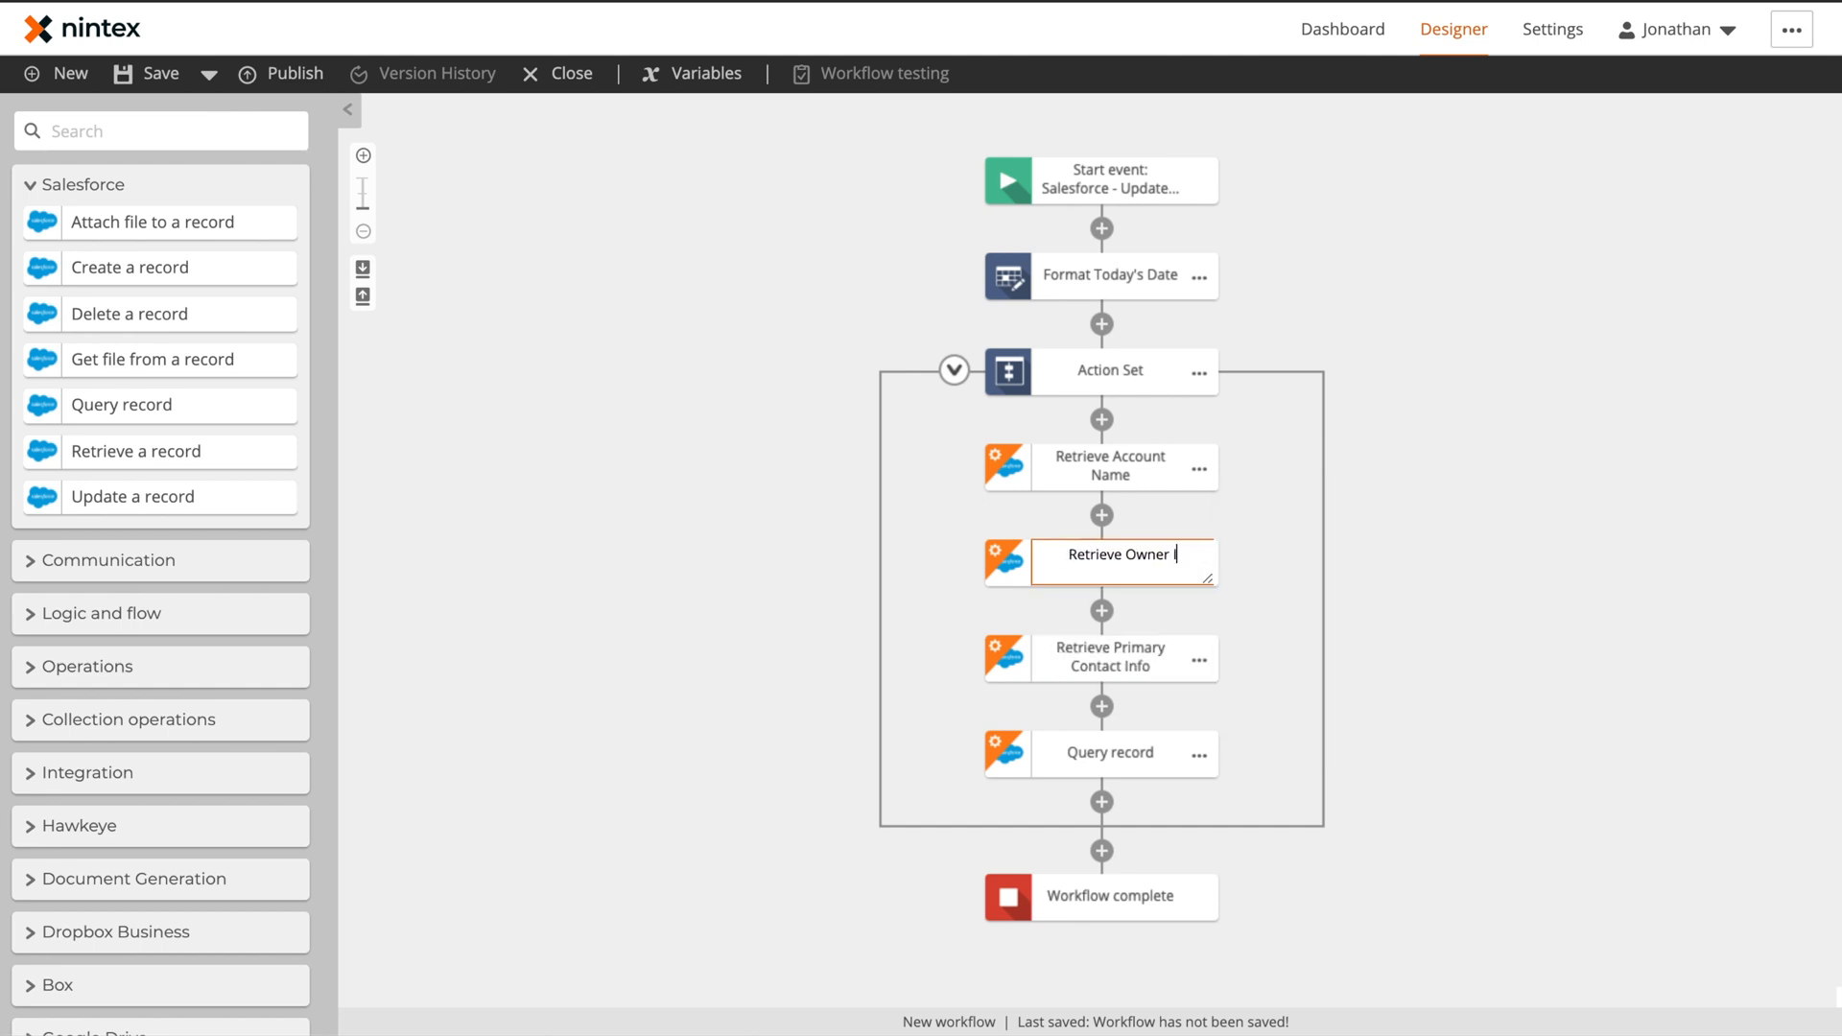
left_click(1108, 465)
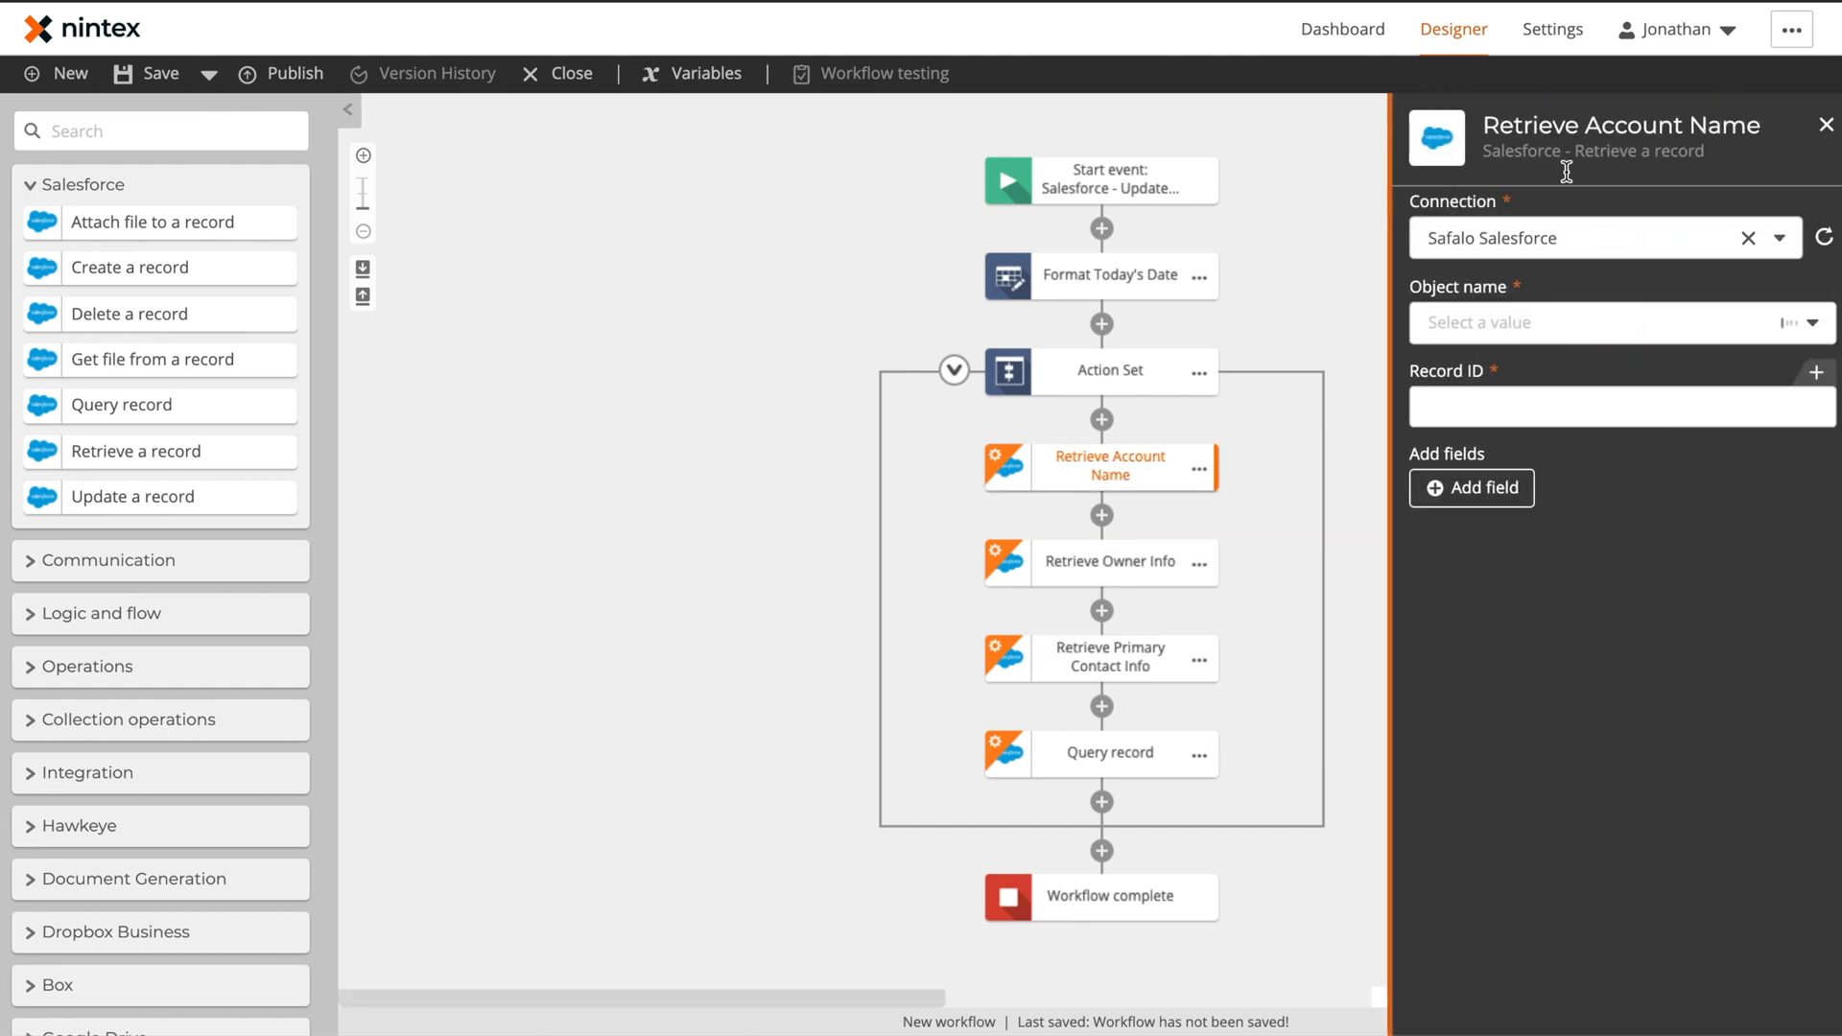
left_click(1610, 323)
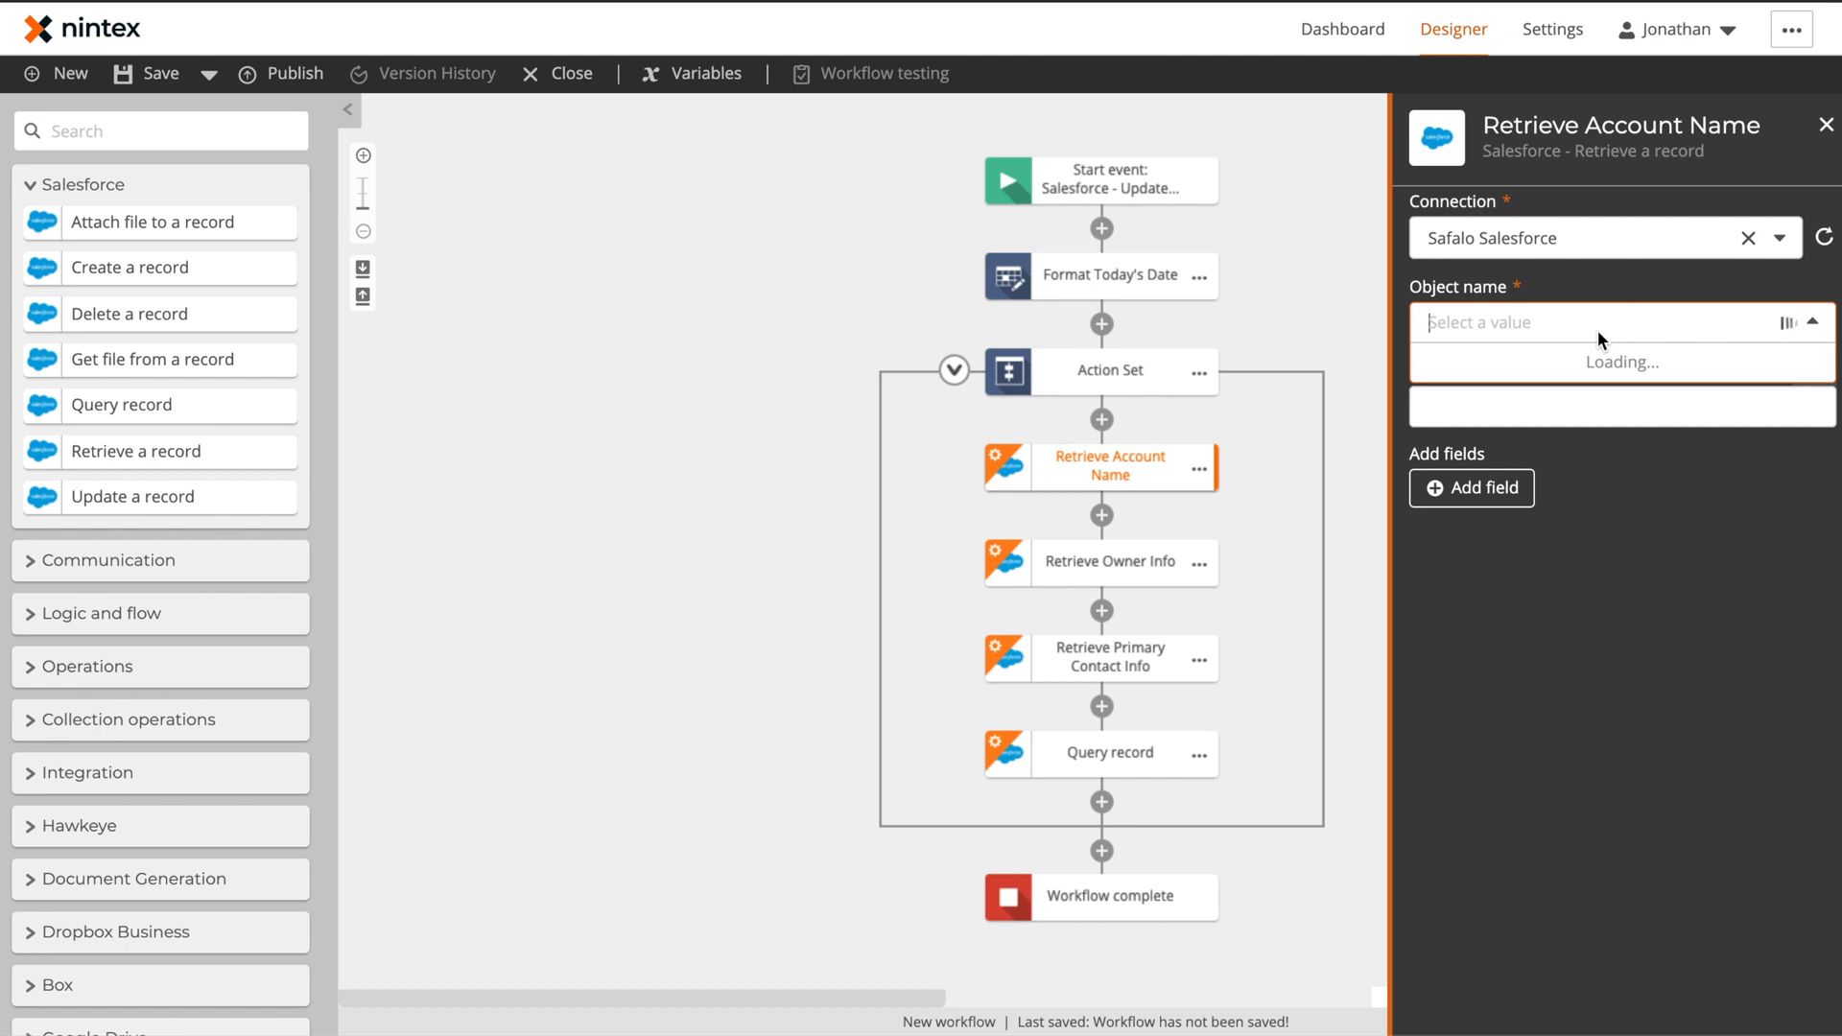
left_click(1791, 372)
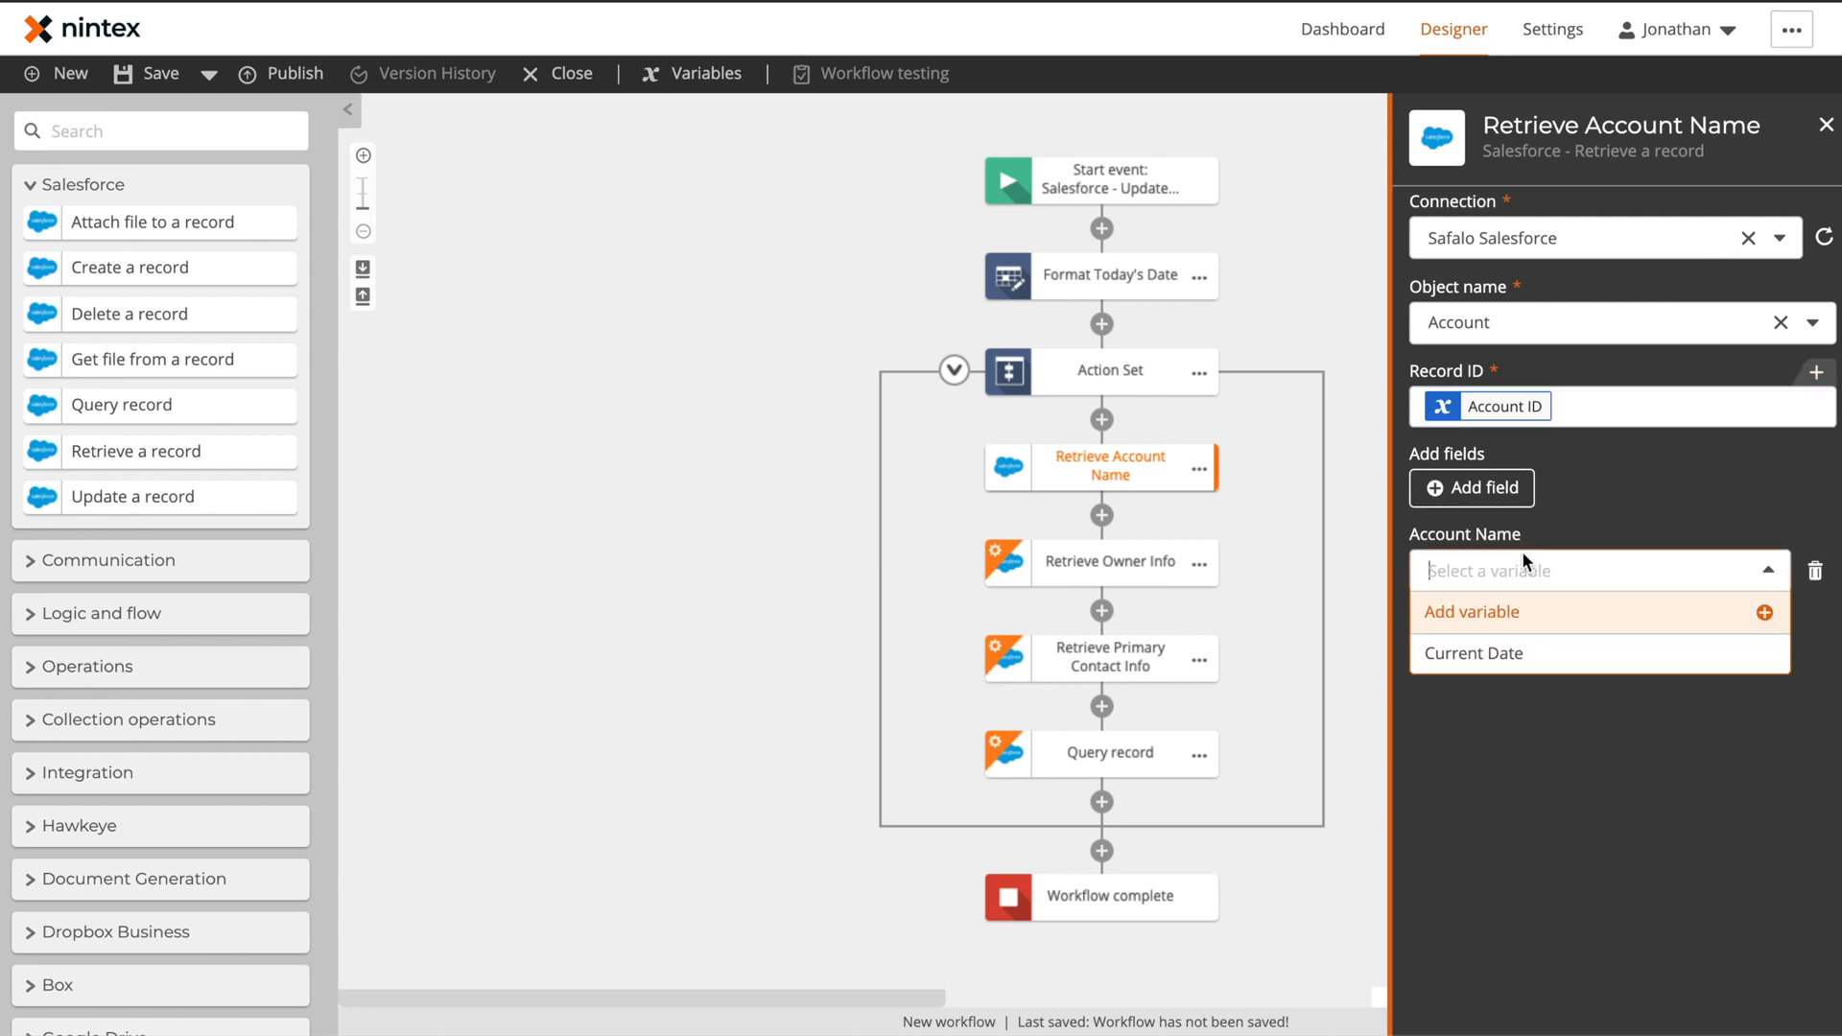
left_click(1472, 610)
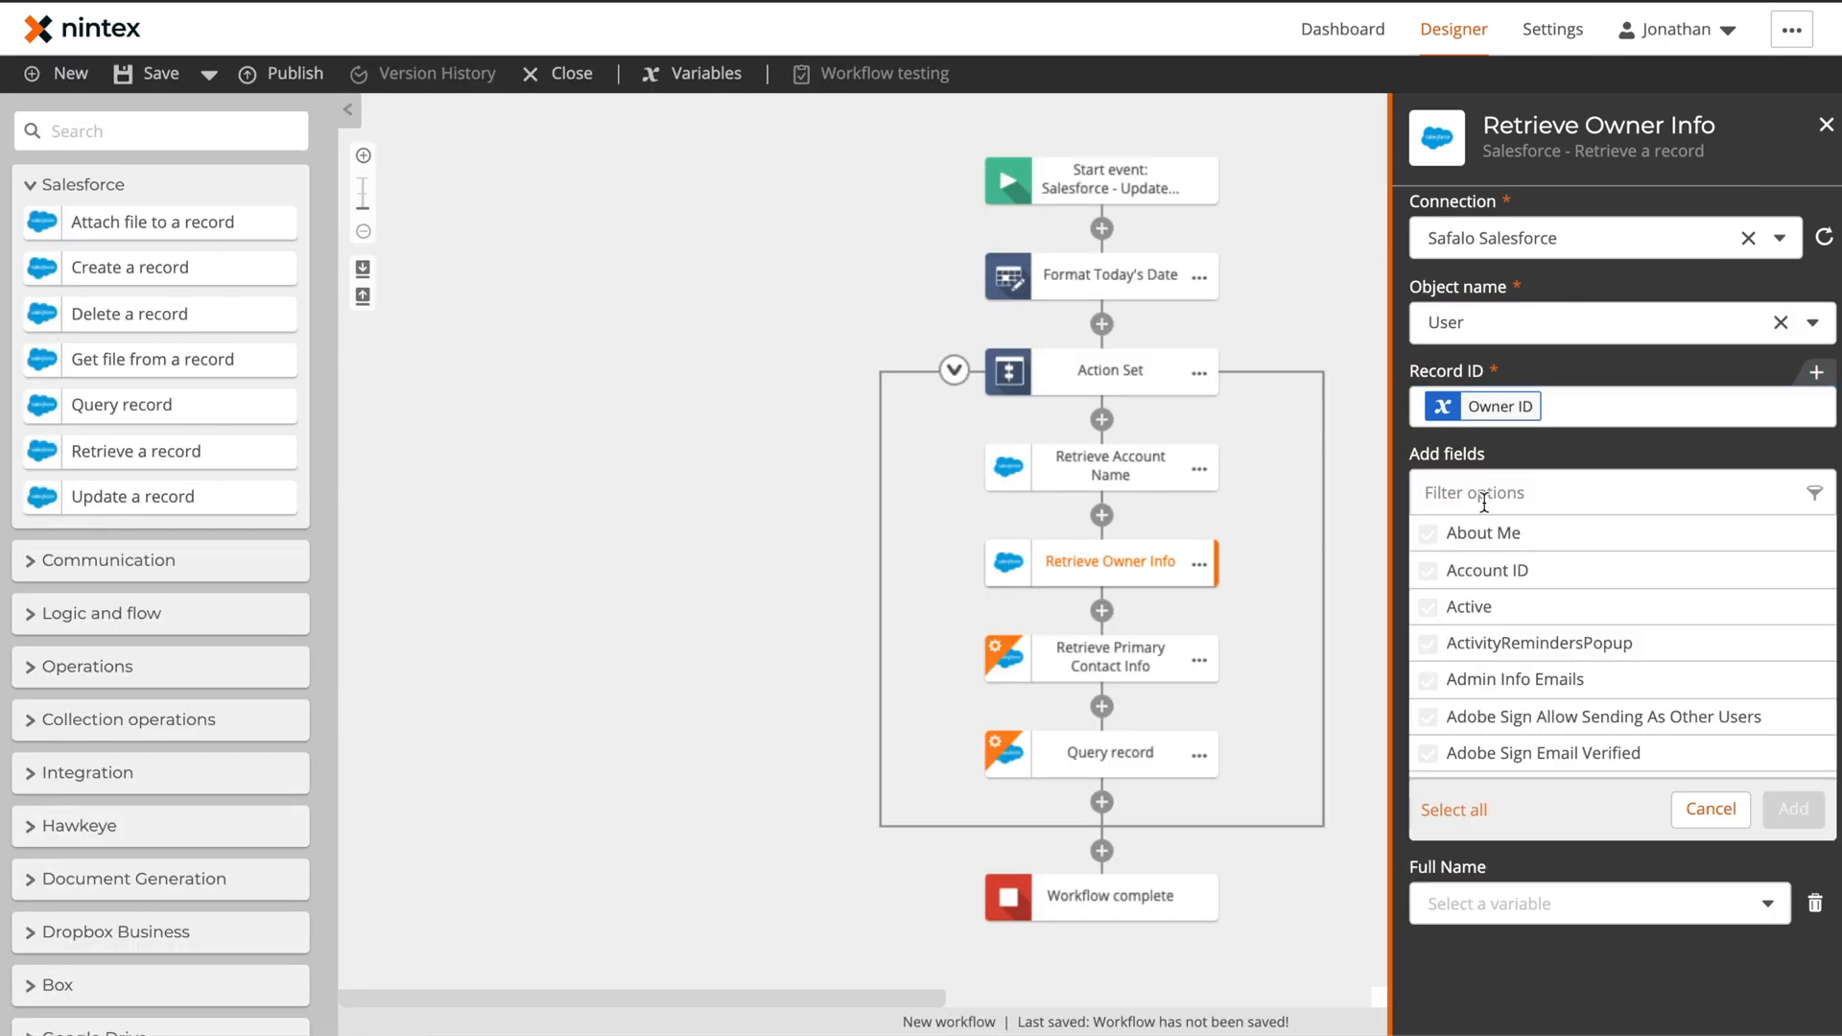
Store the owner's email in an Owner Email variable and point the contact retrieval at Contact with a new variable
type("email")
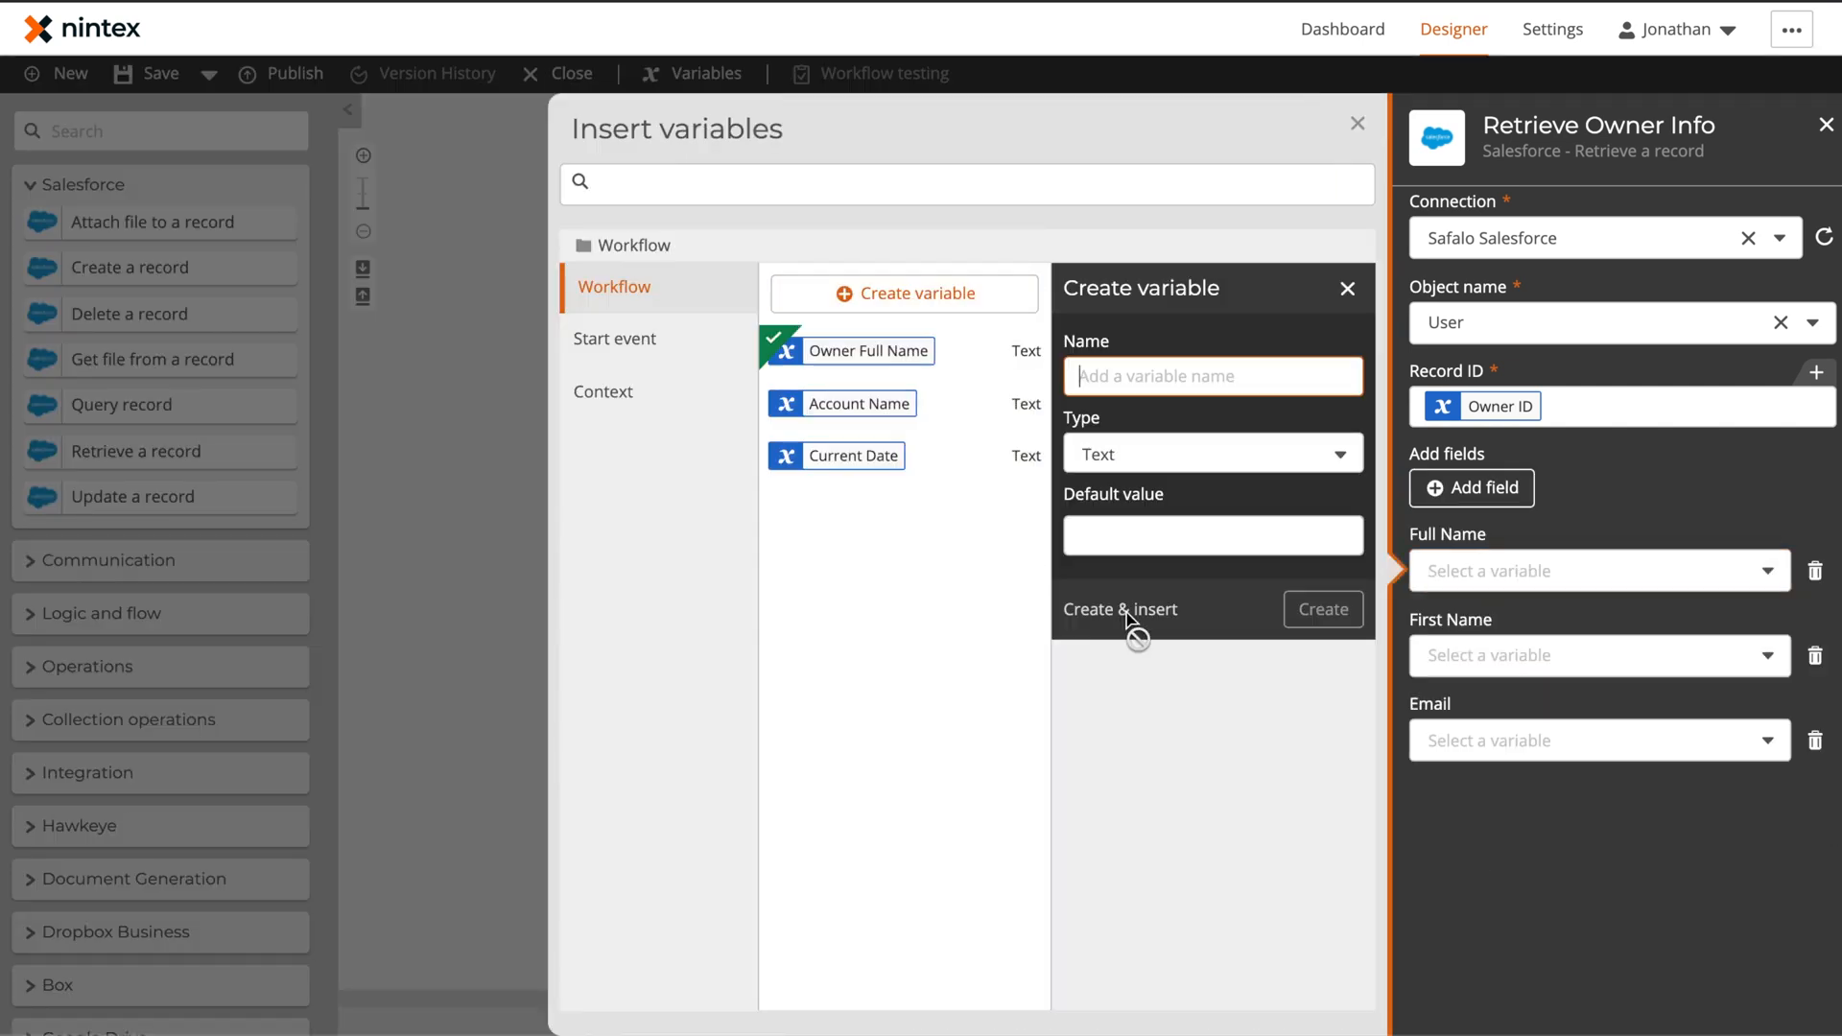
type("Owner Ema")
type("con")
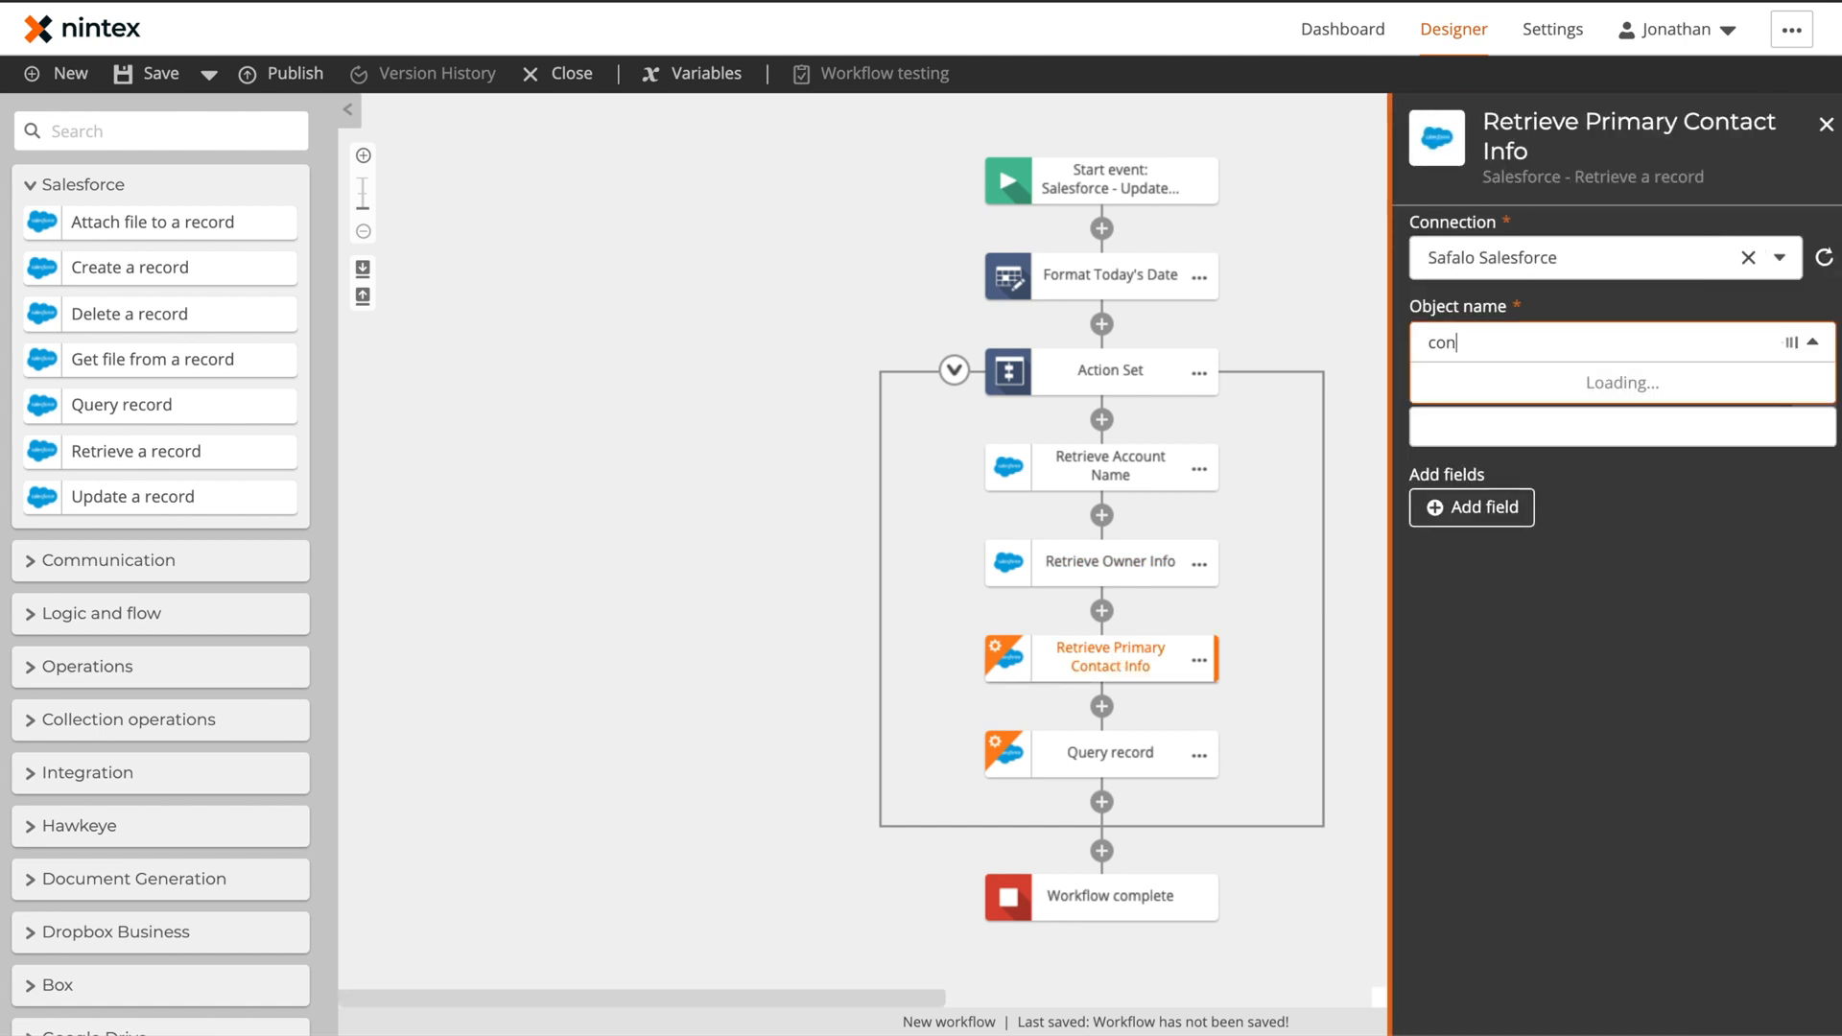
left_click(1621, 420)
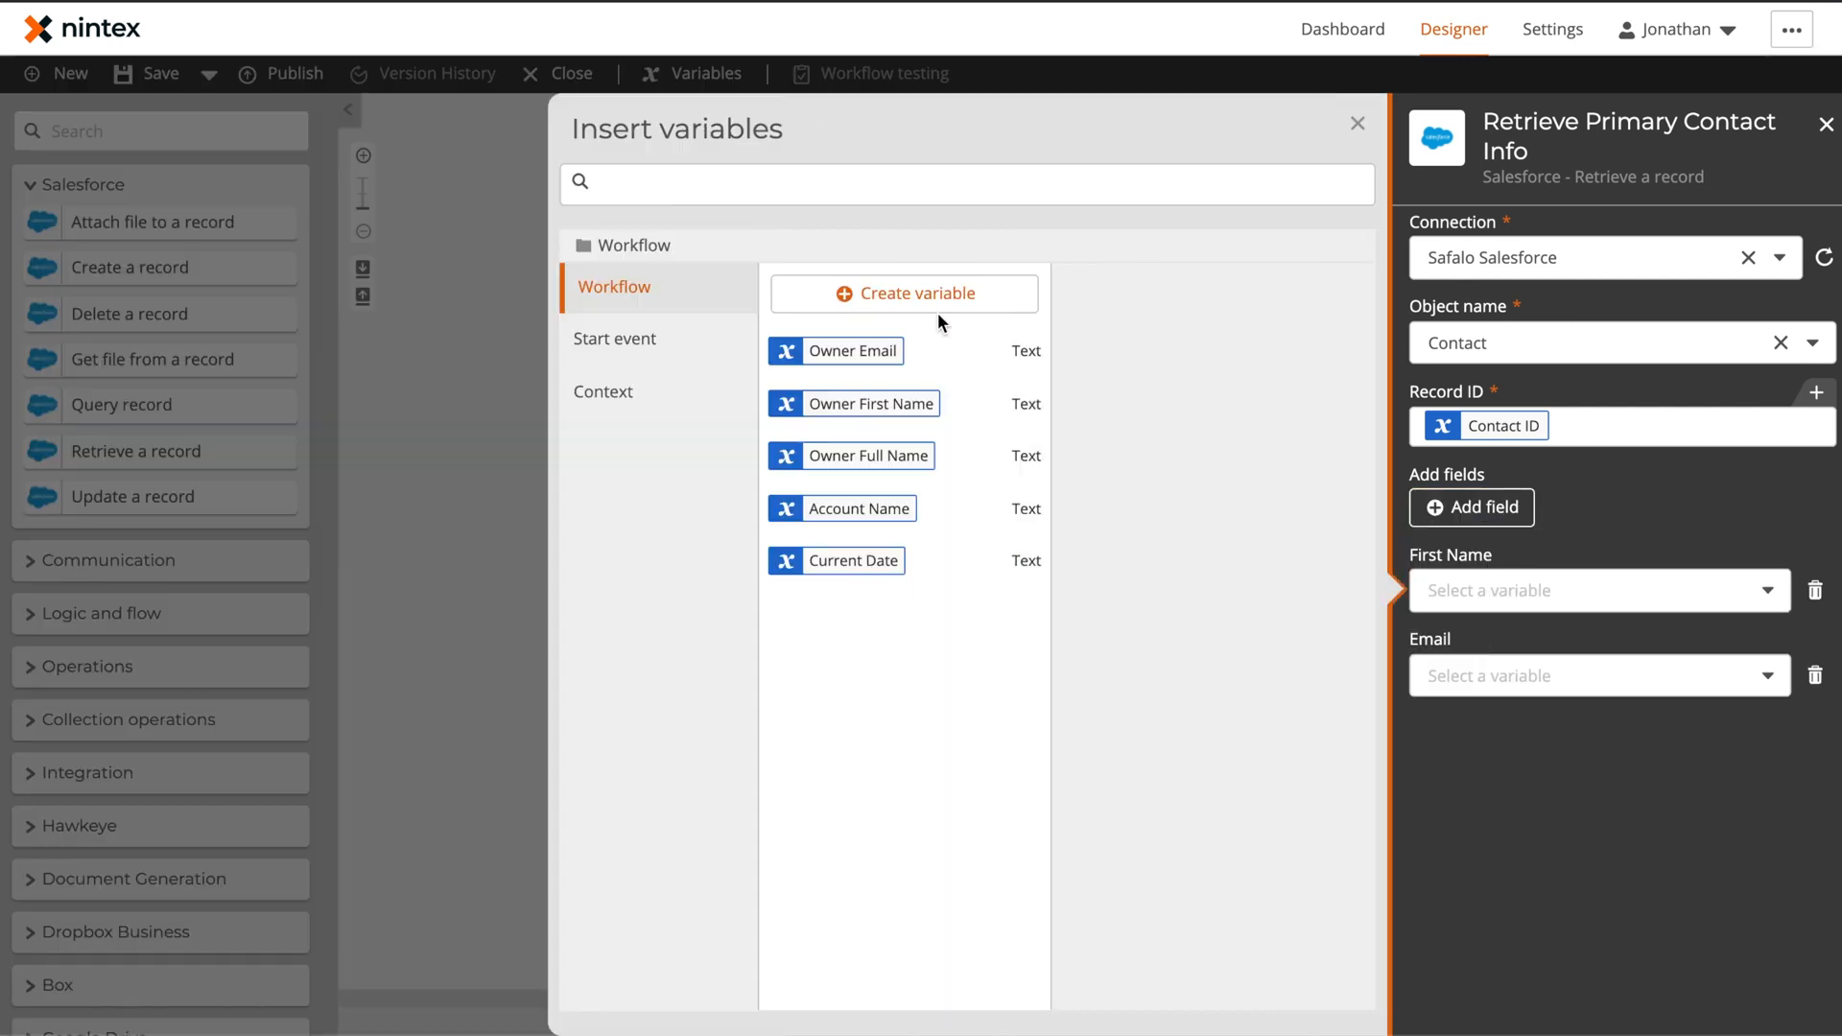
left_click(904, 291)
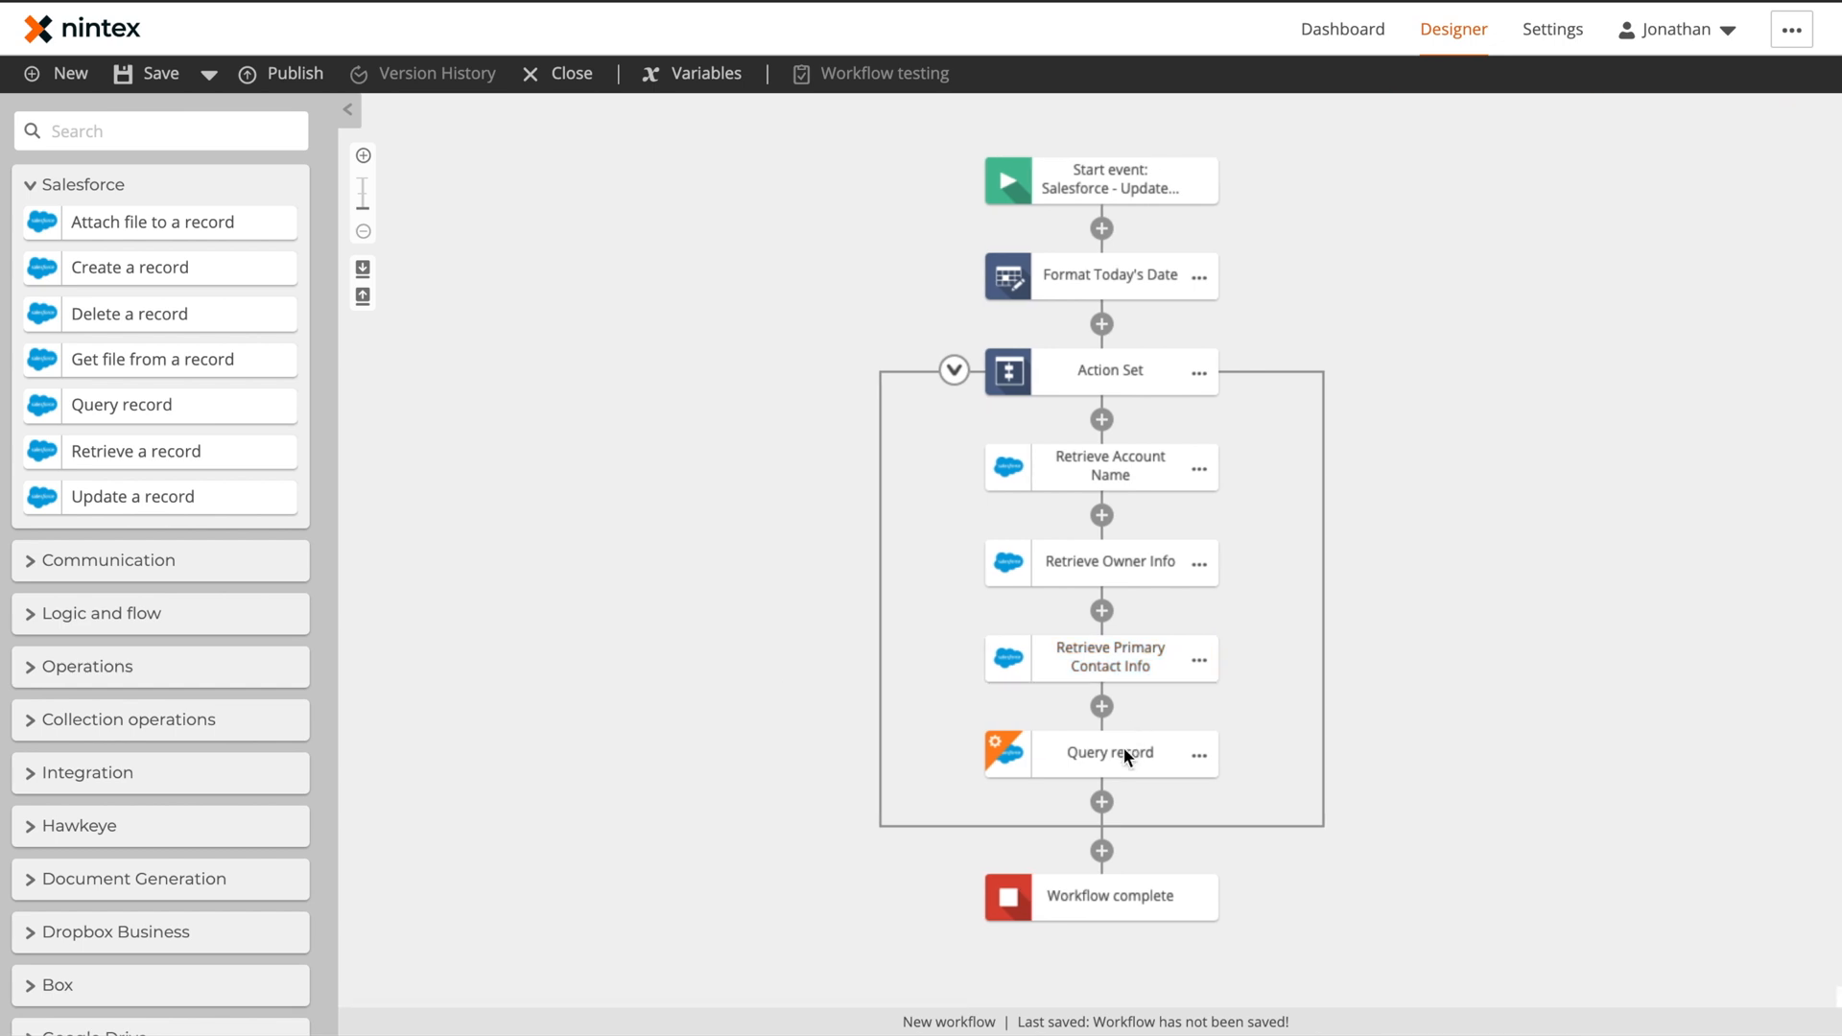
Query OpportunityLineItem where Opportunity ID equals the start event's Opportunity ID
left_click(1105, 752)
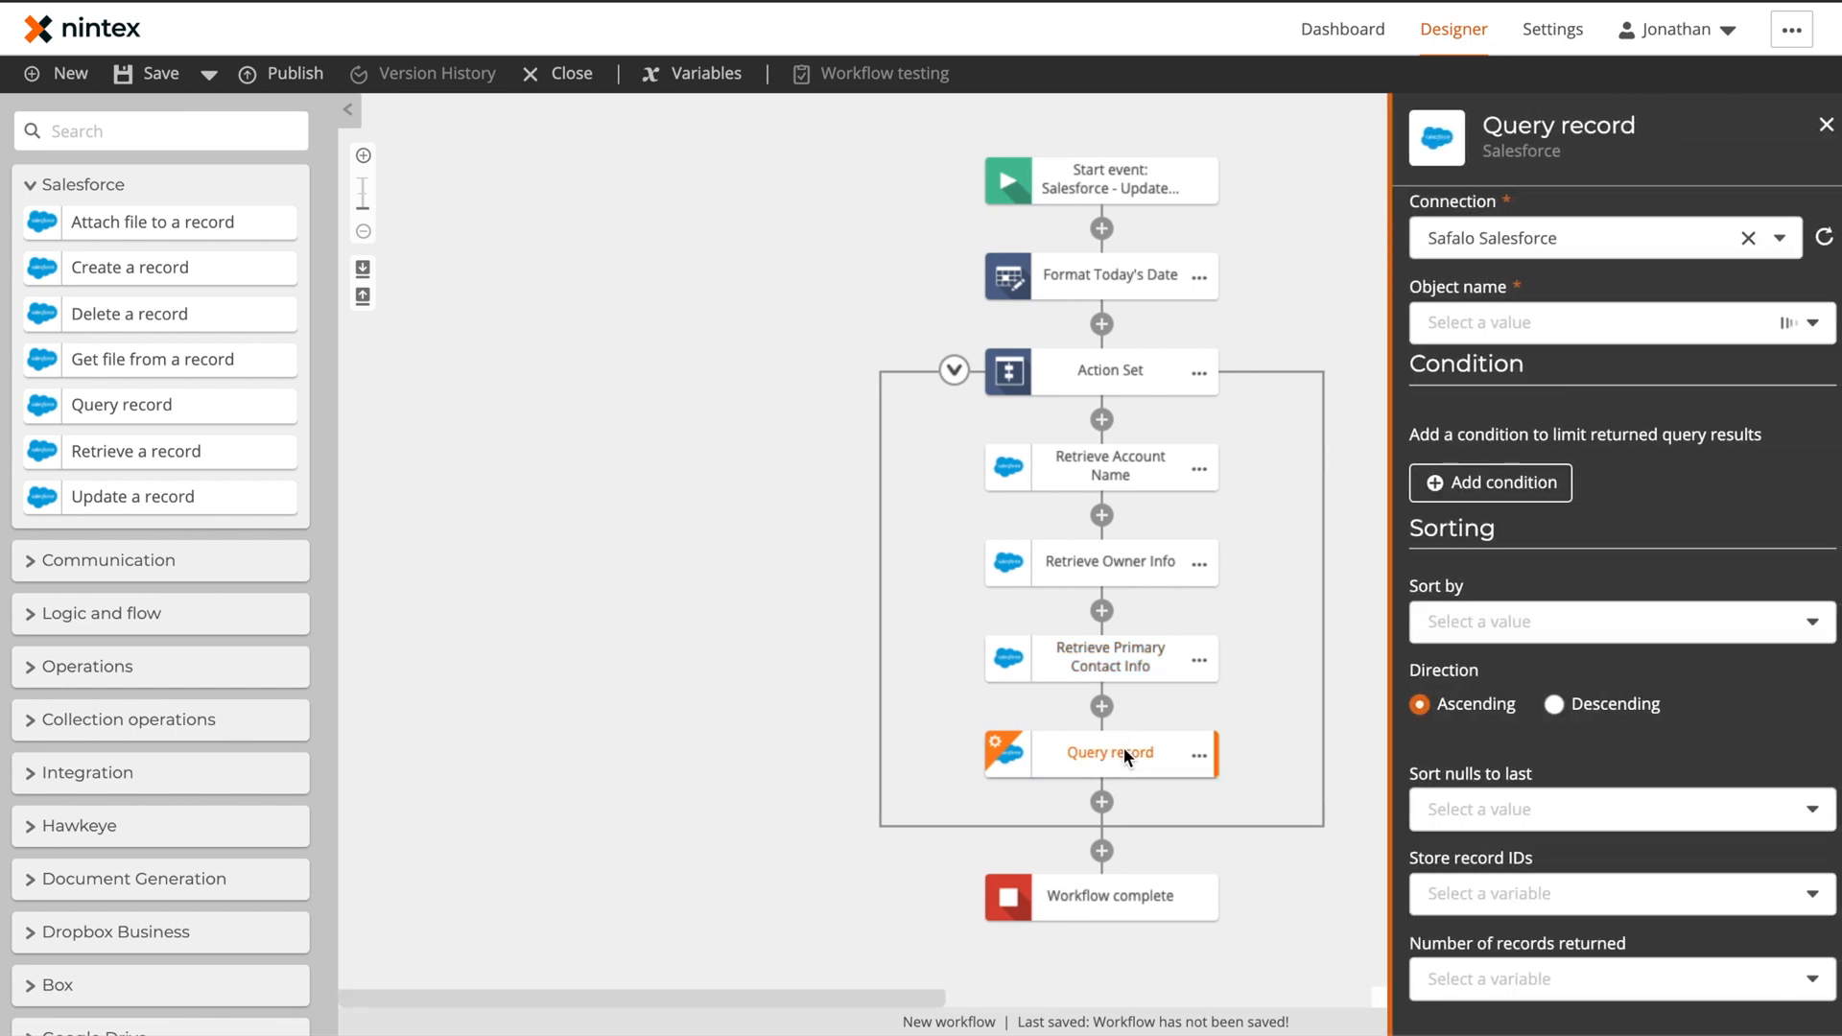
mouse_move(1309, 787)
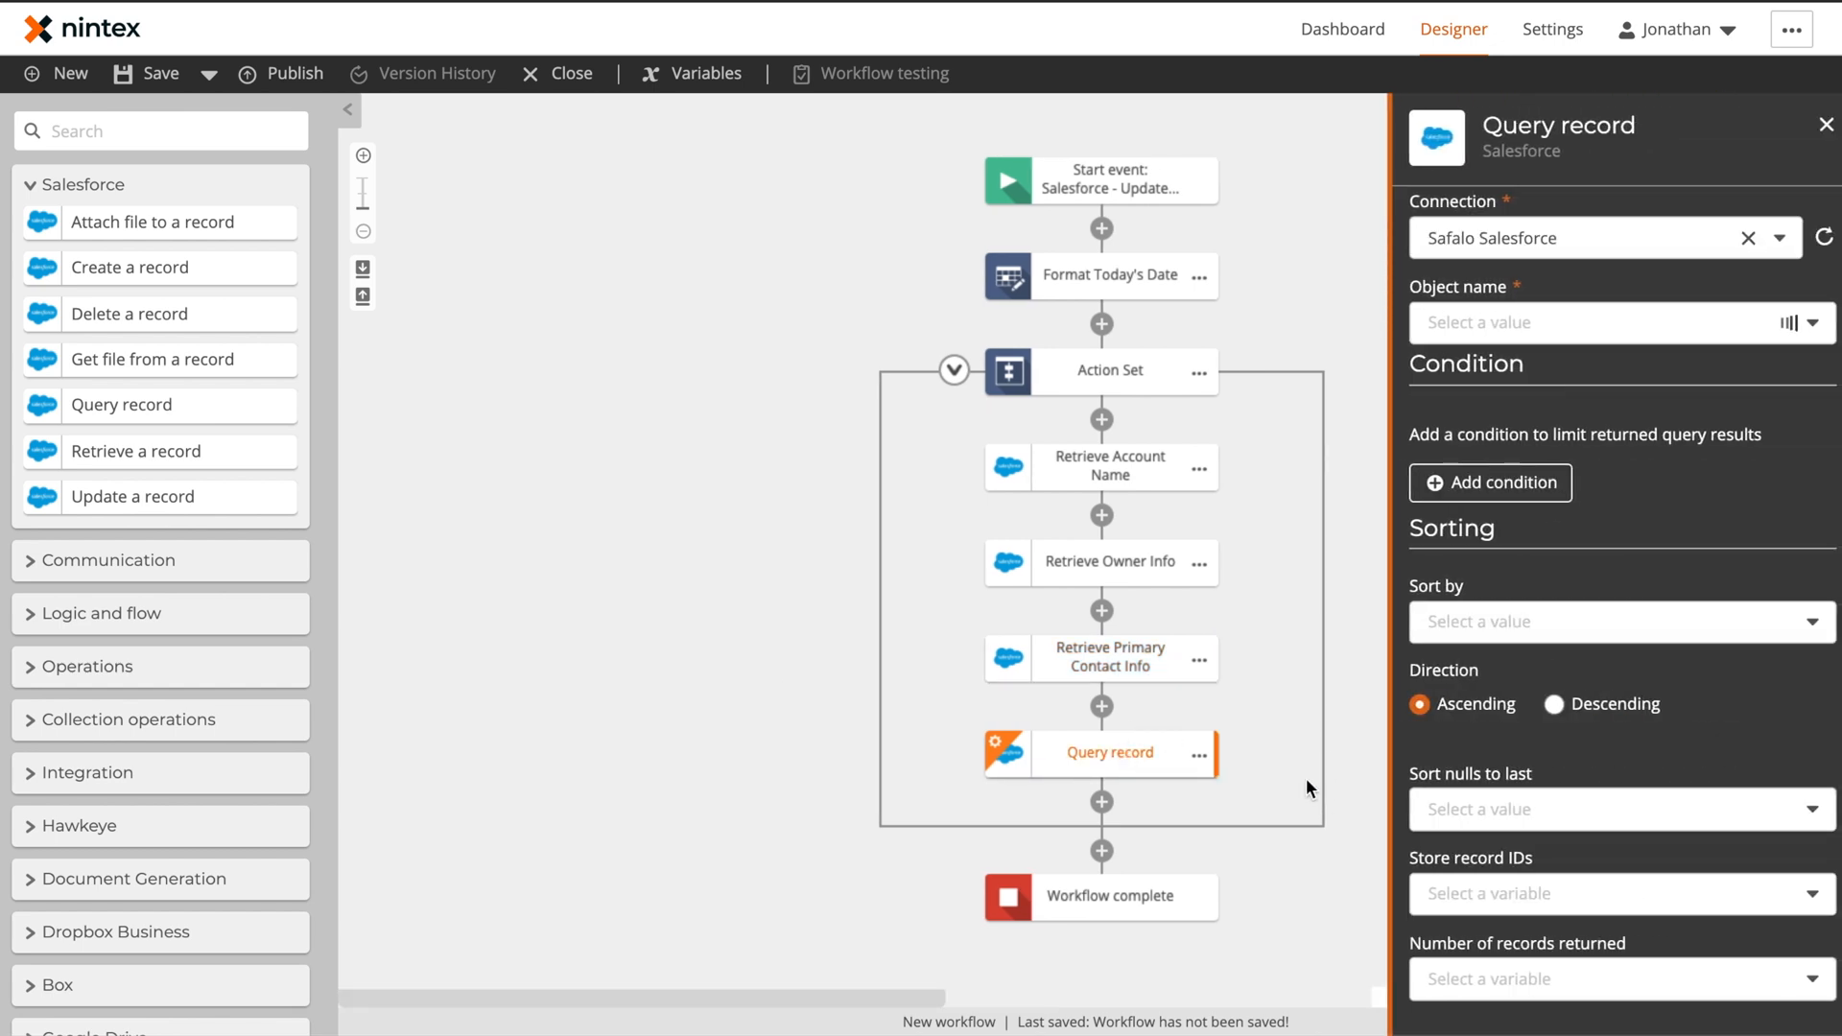
mouse_move(1399, 804)
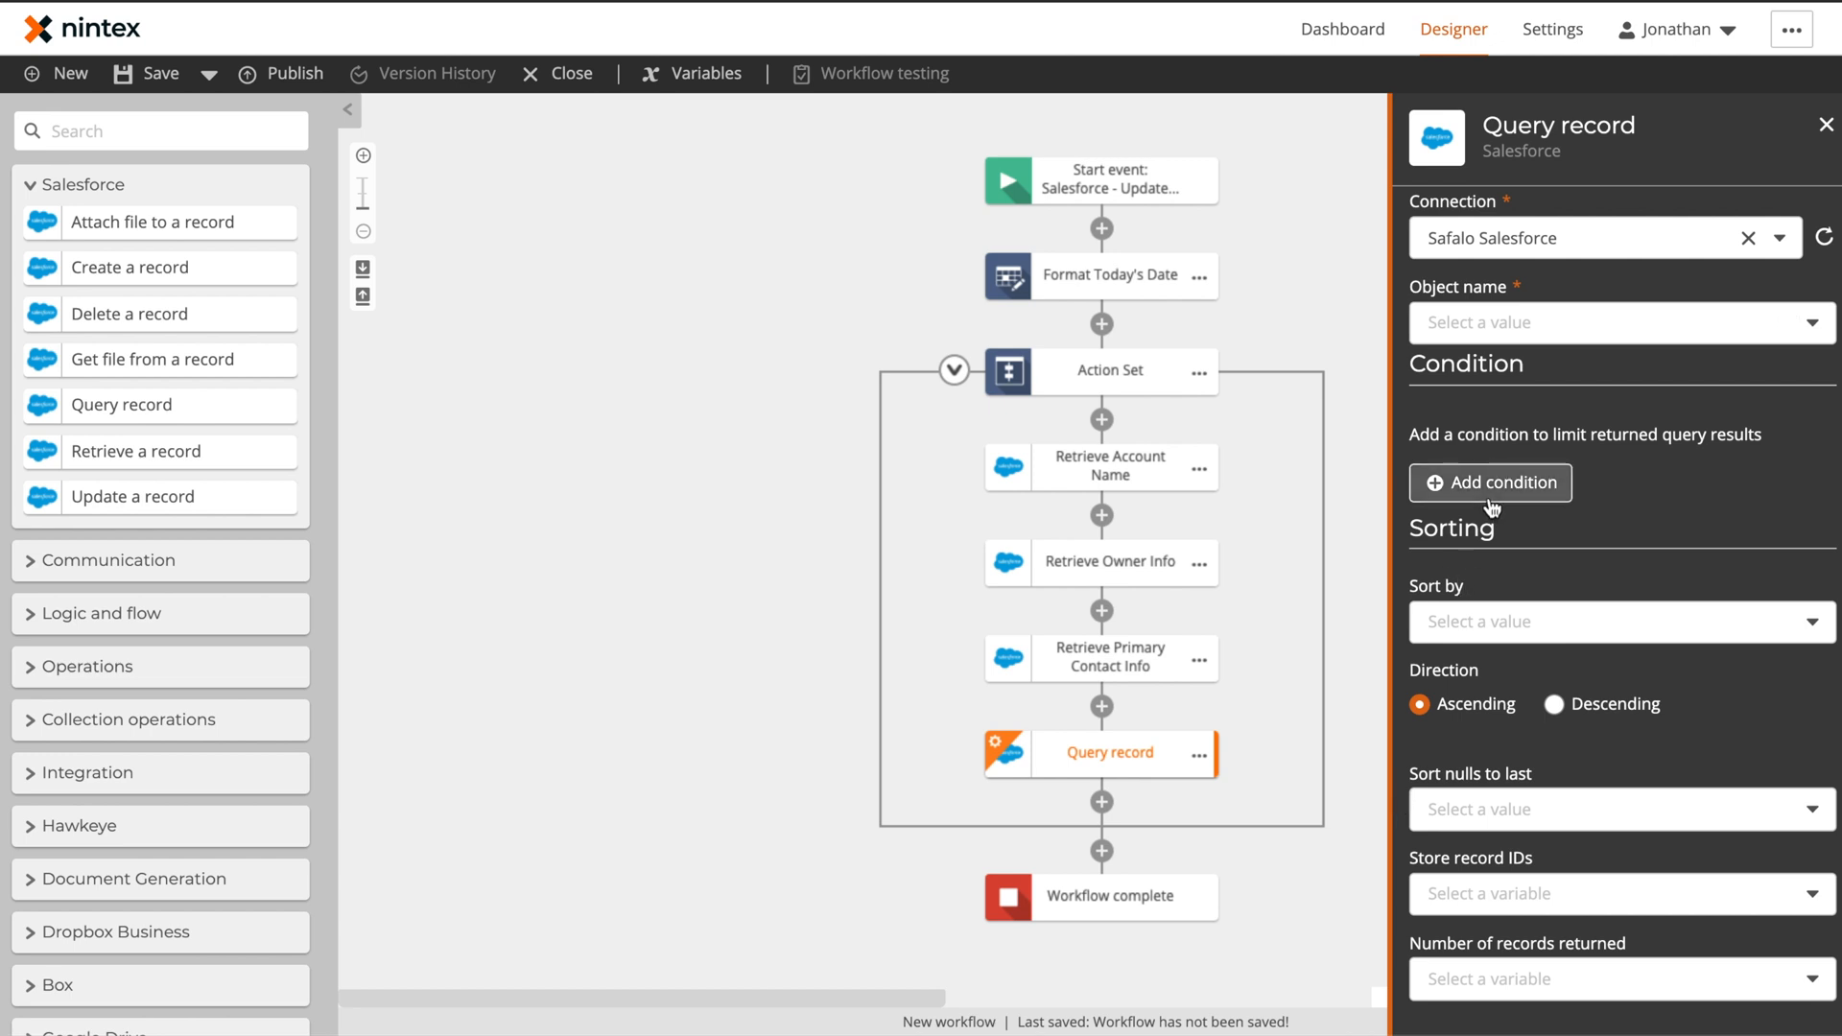
left_click(1489, 483)
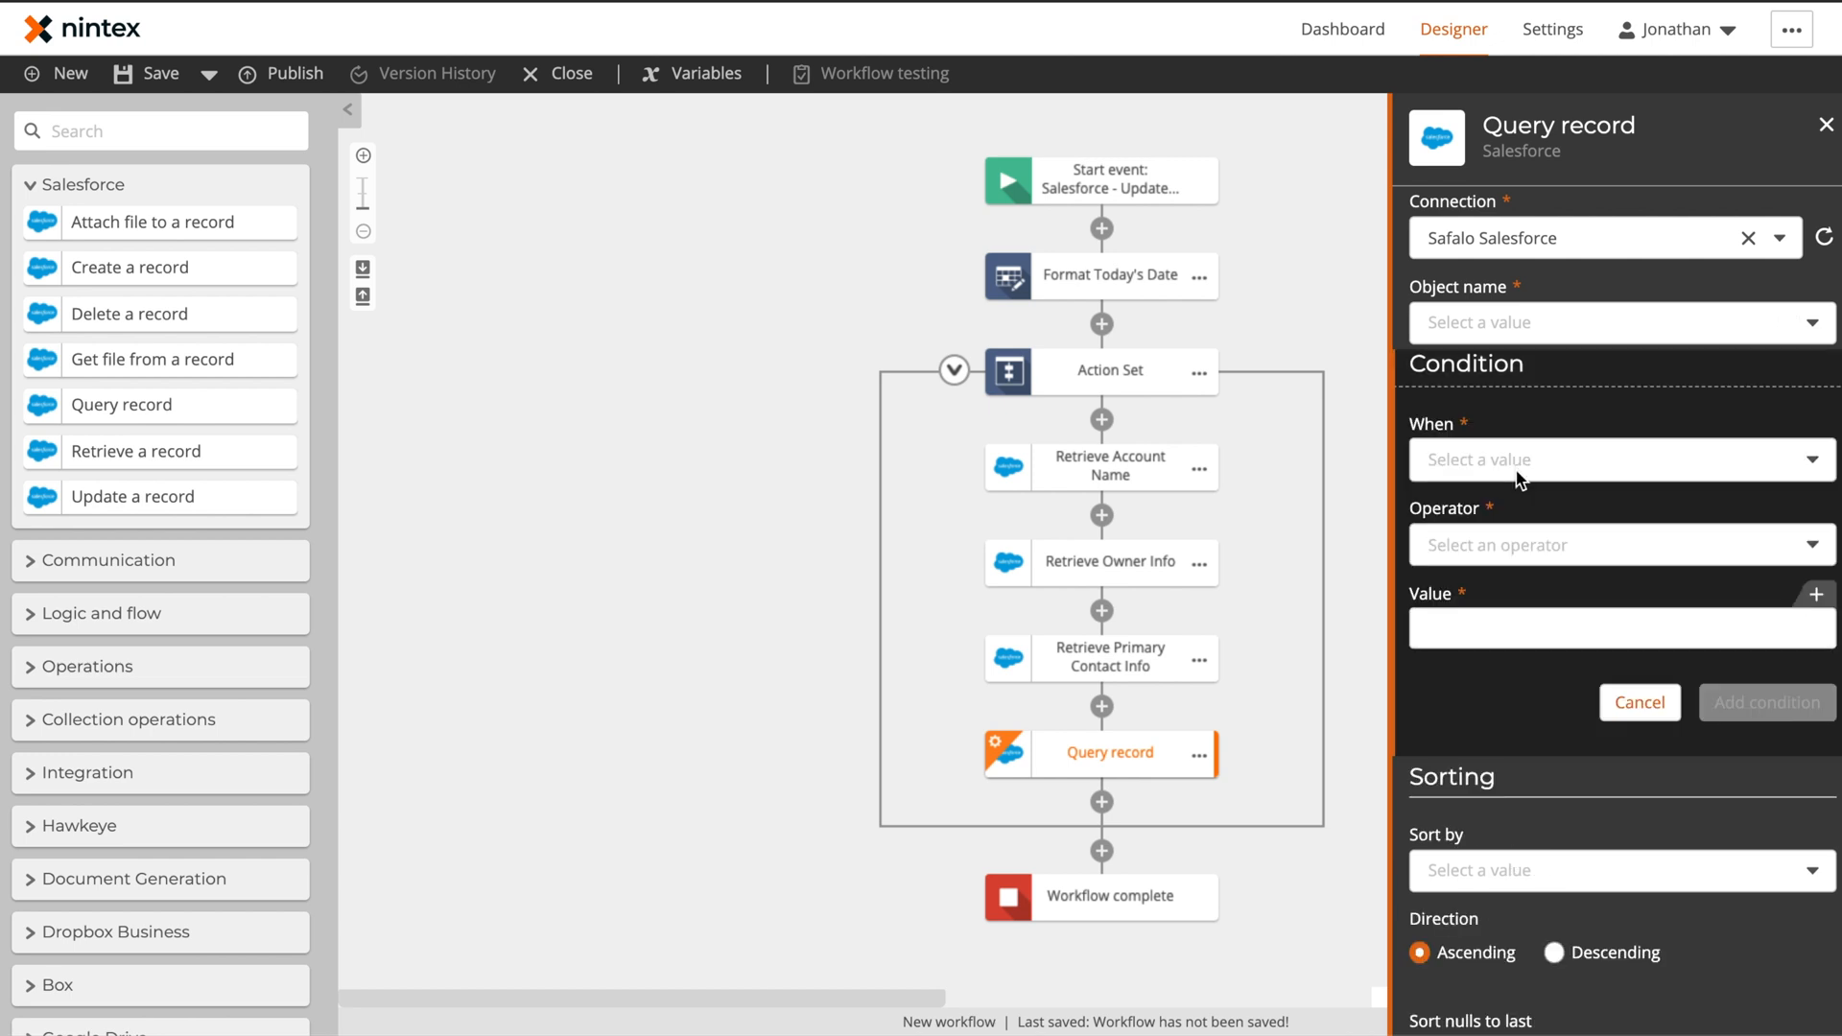
left_click(1619, 458)
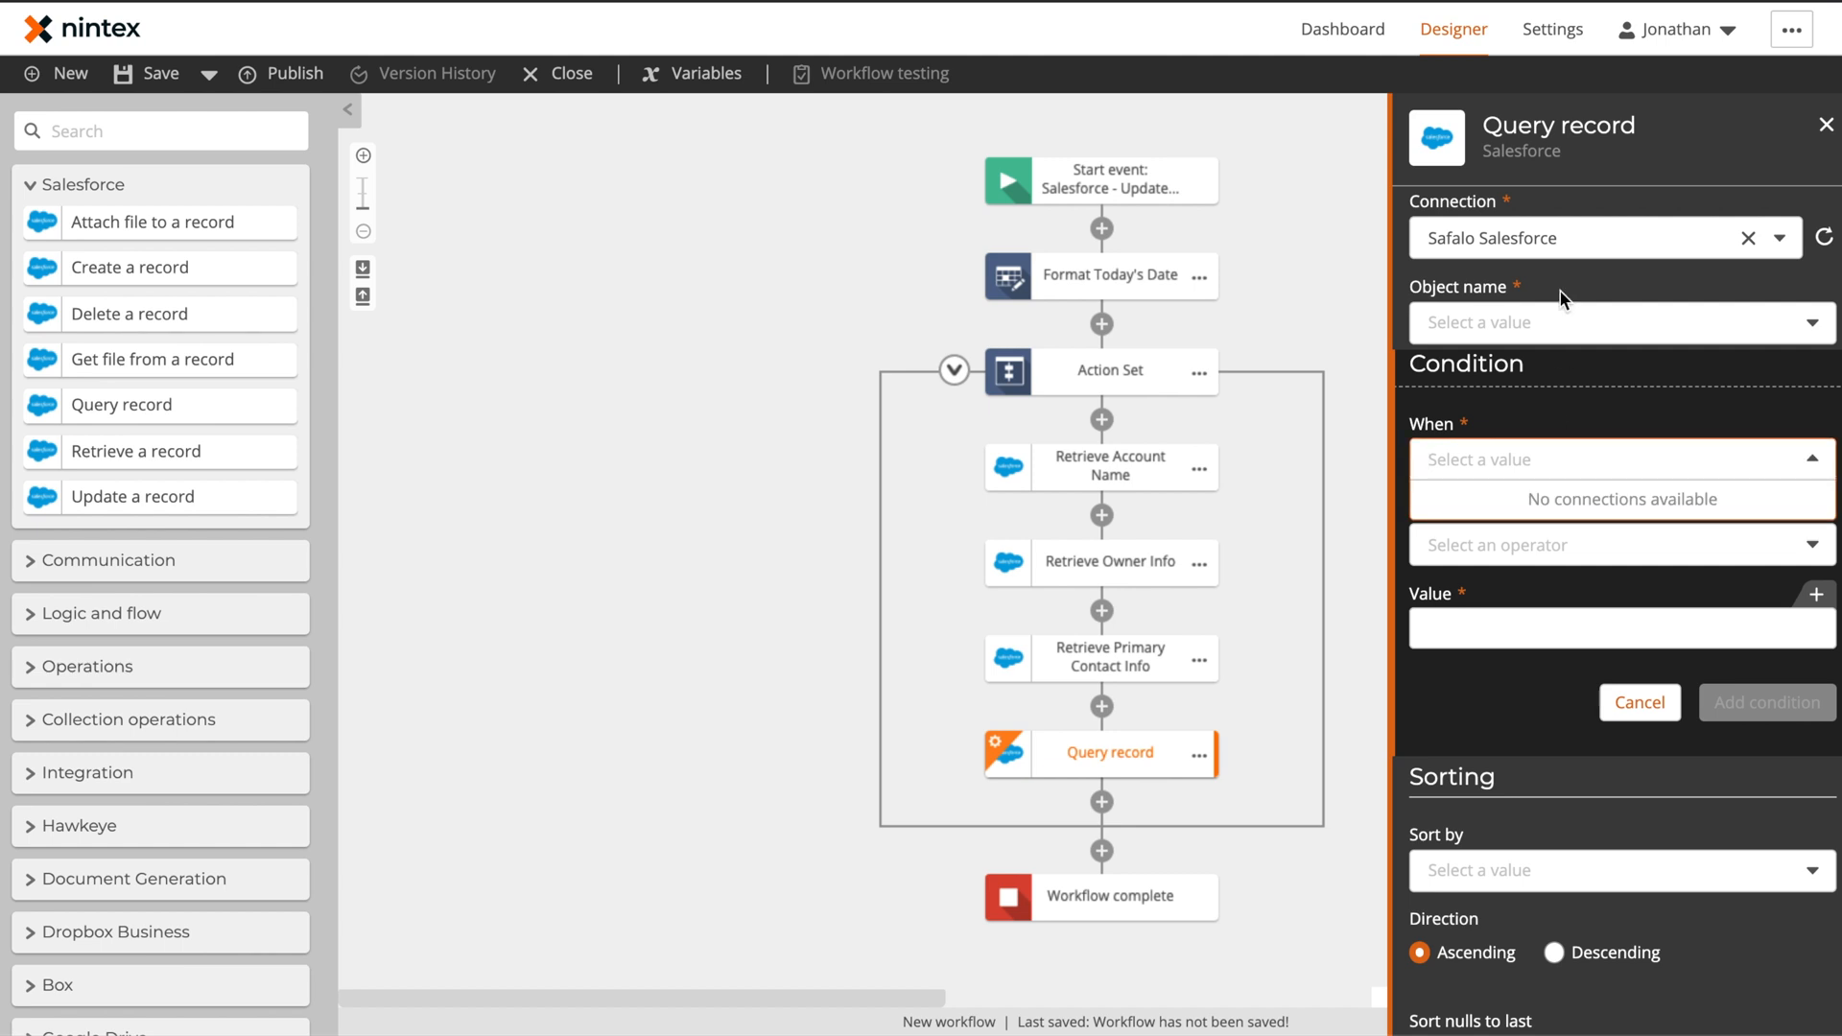
type("opp")
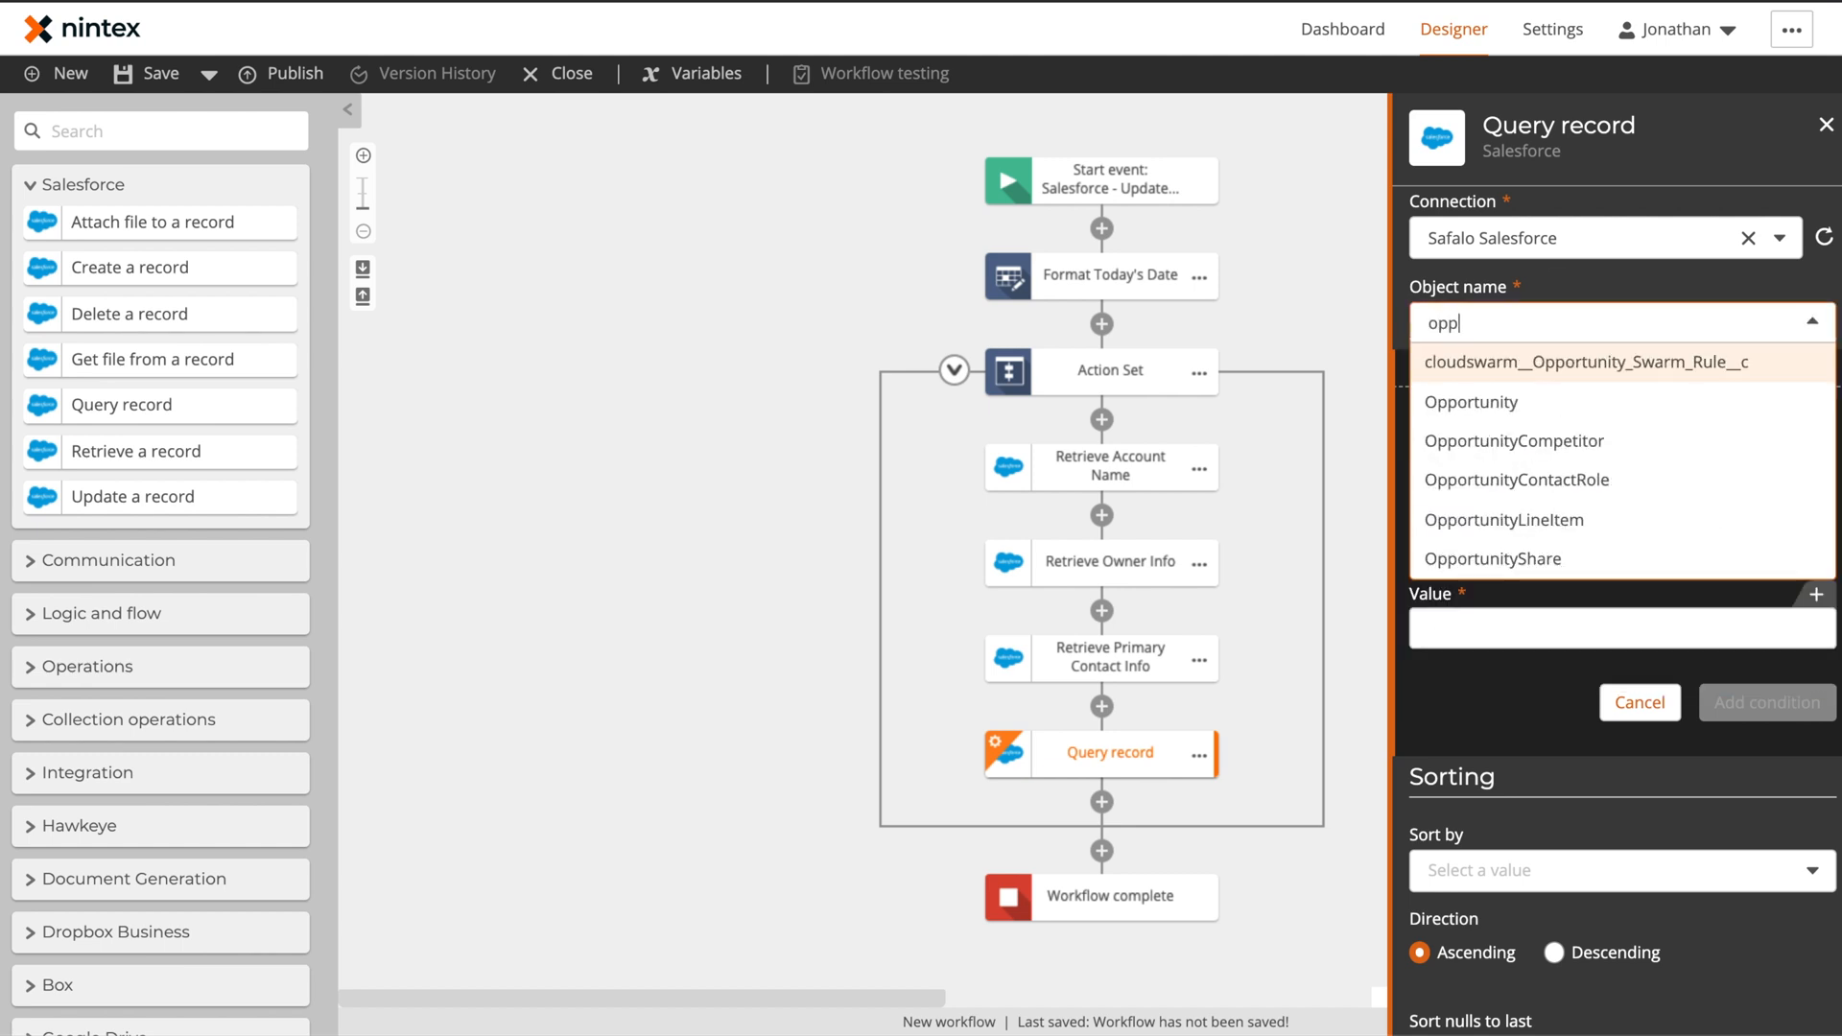
left_click(1504, 520)
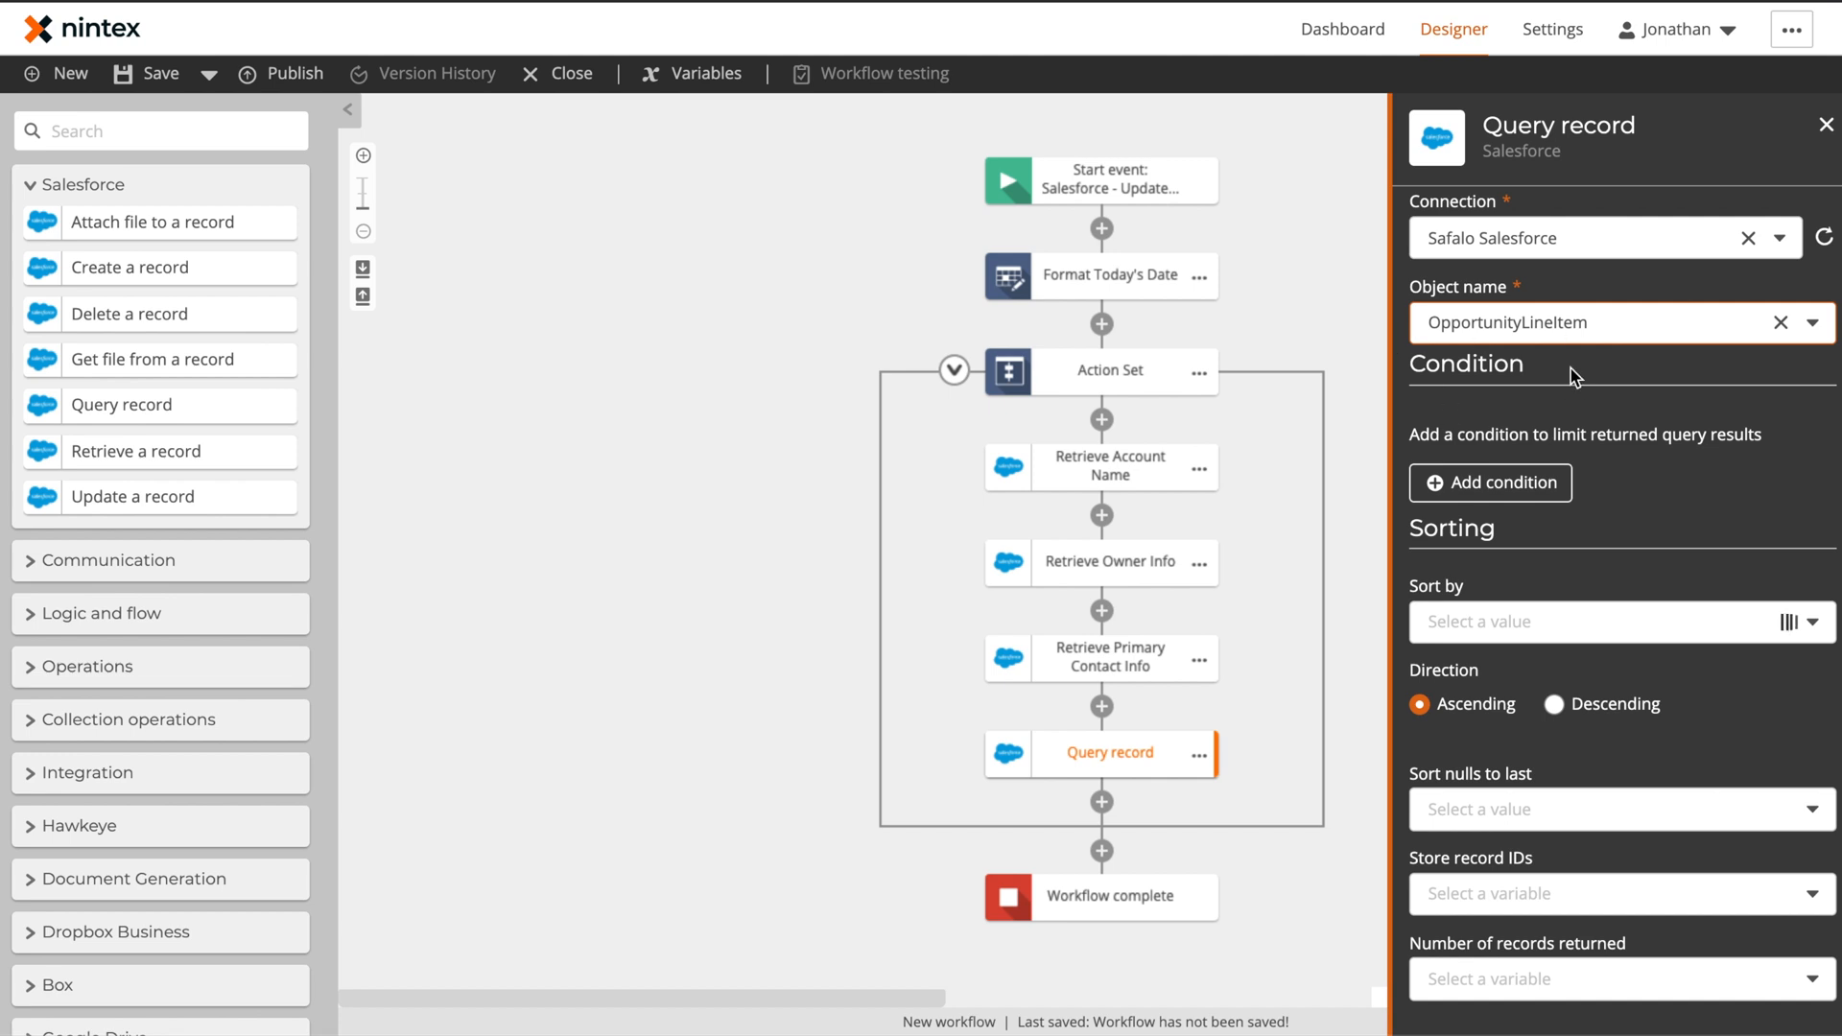
left_click(1489, 482)
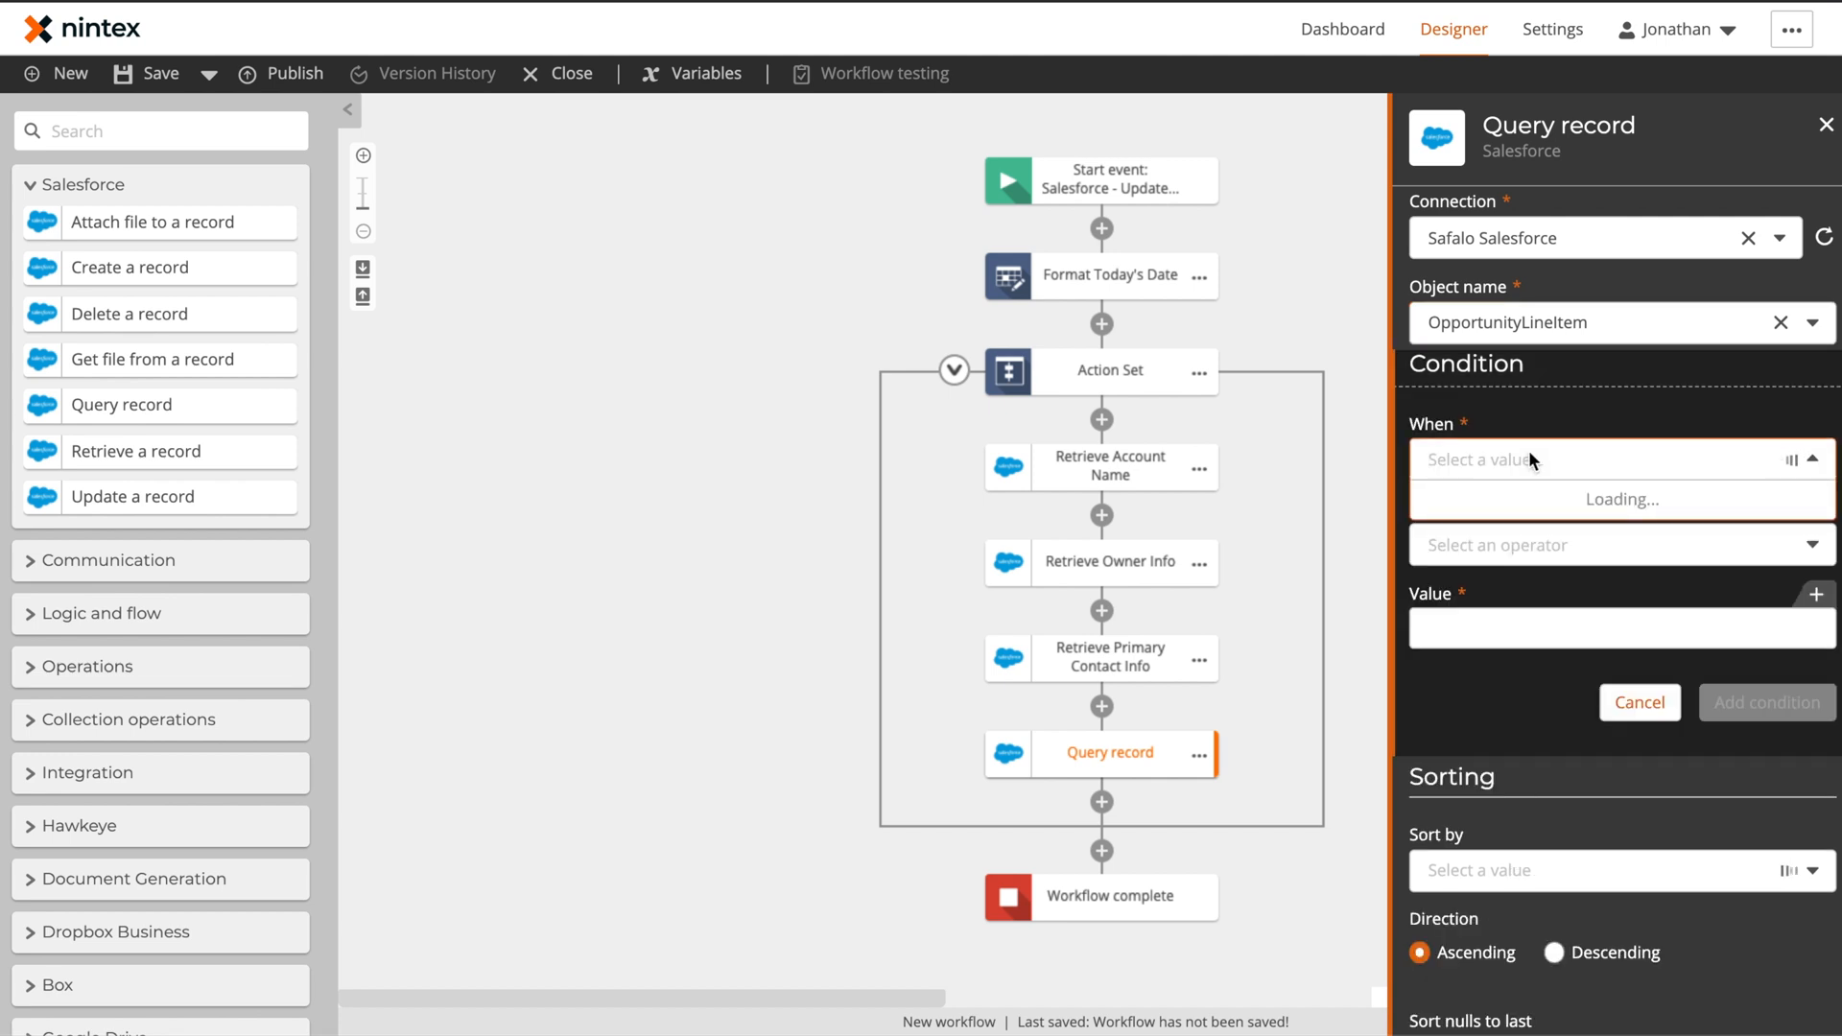
type("opp")
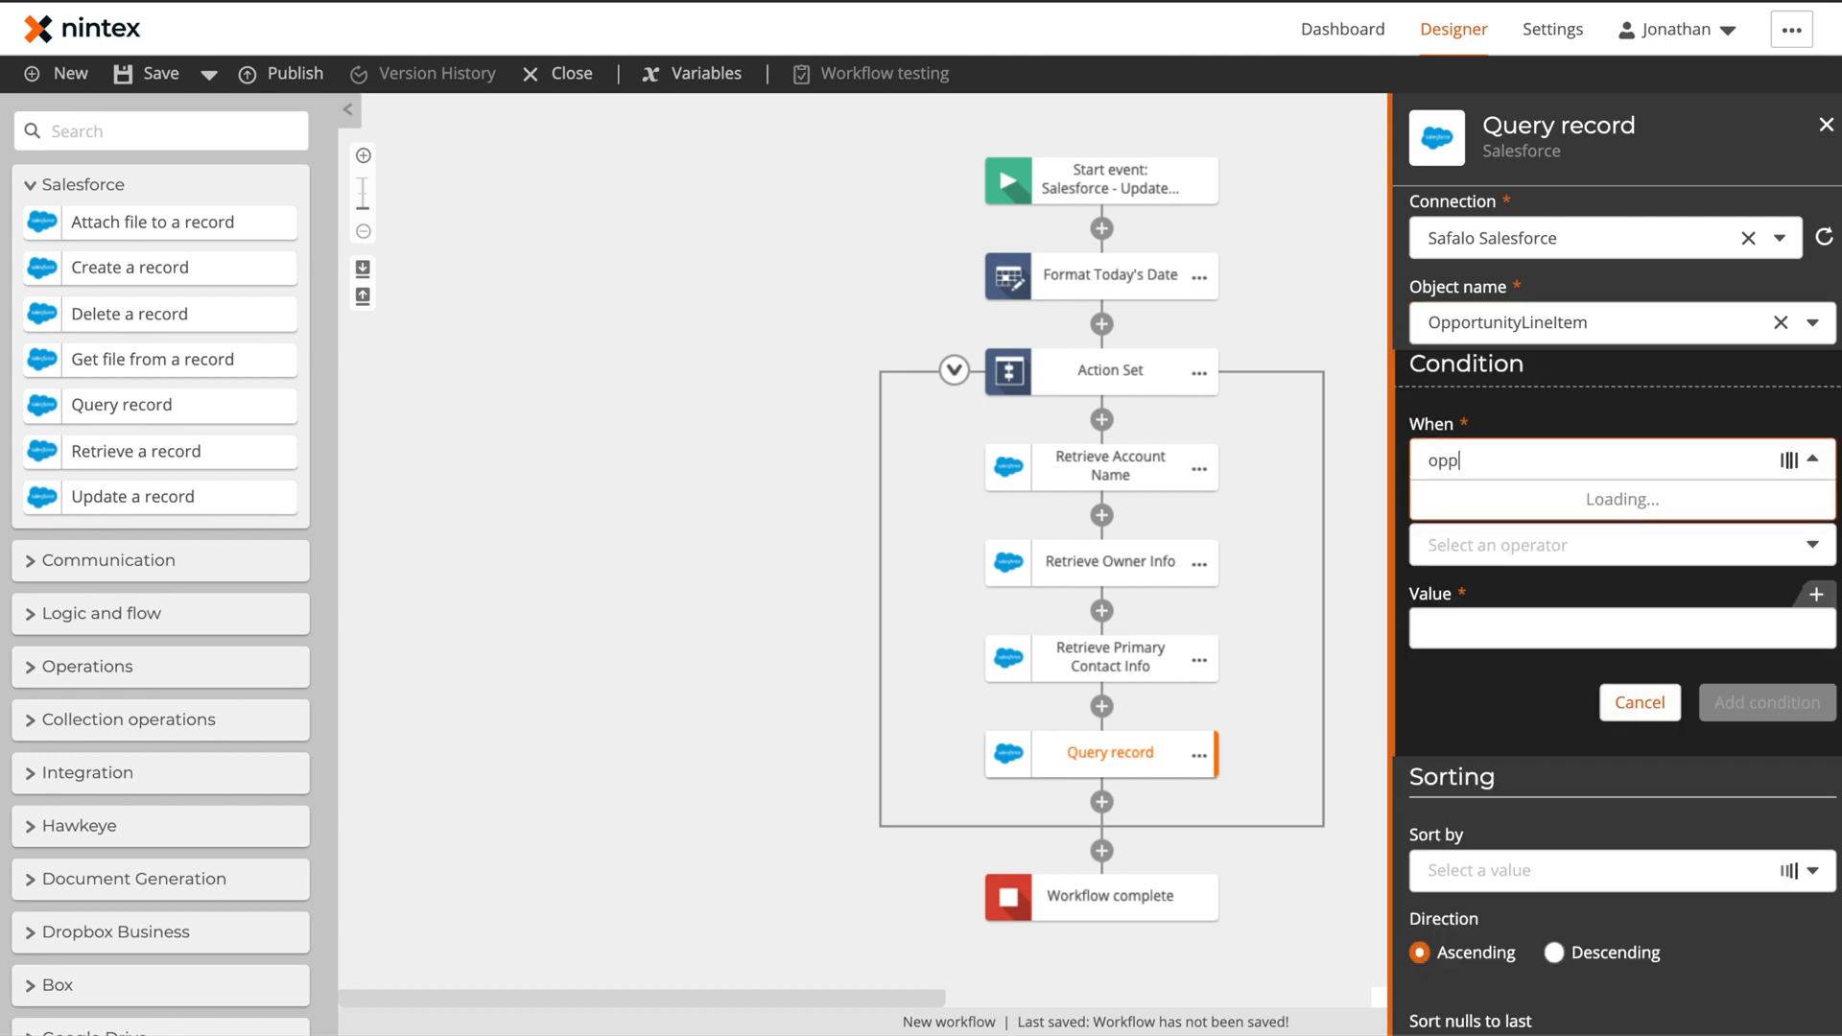
mouse_move(1533, 460)
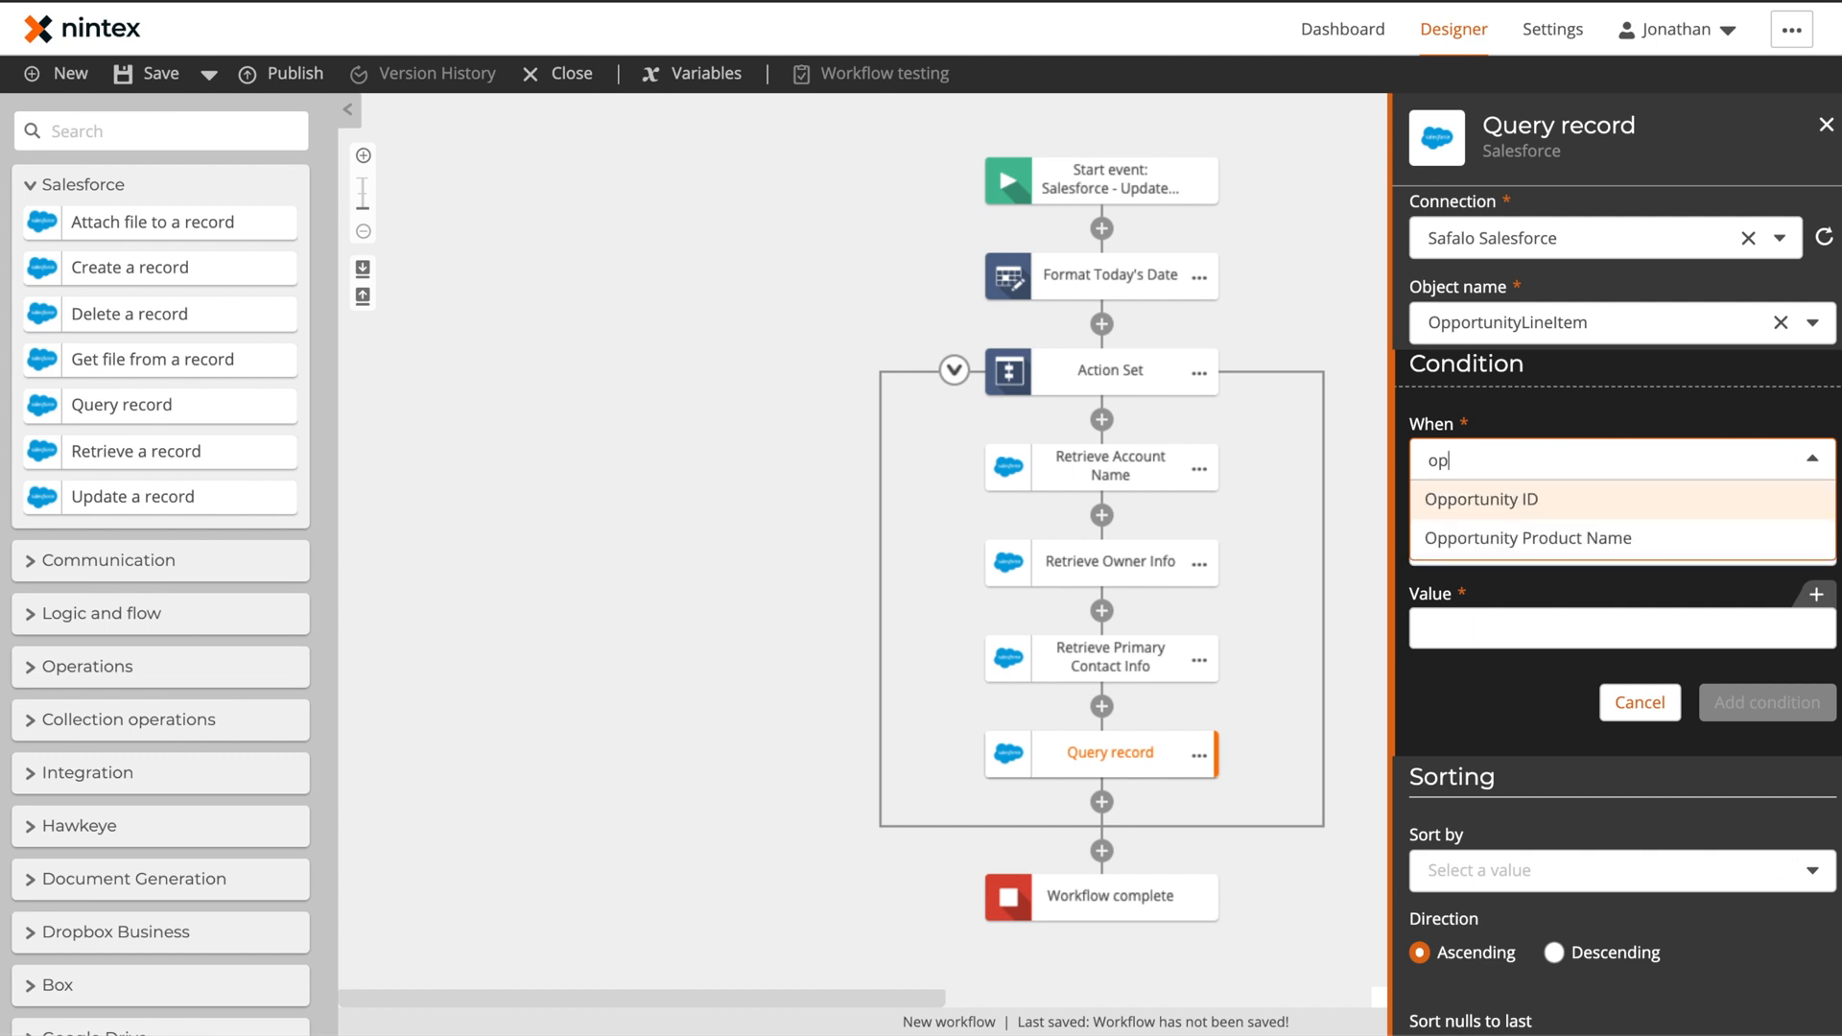
left_click(1481, 499)
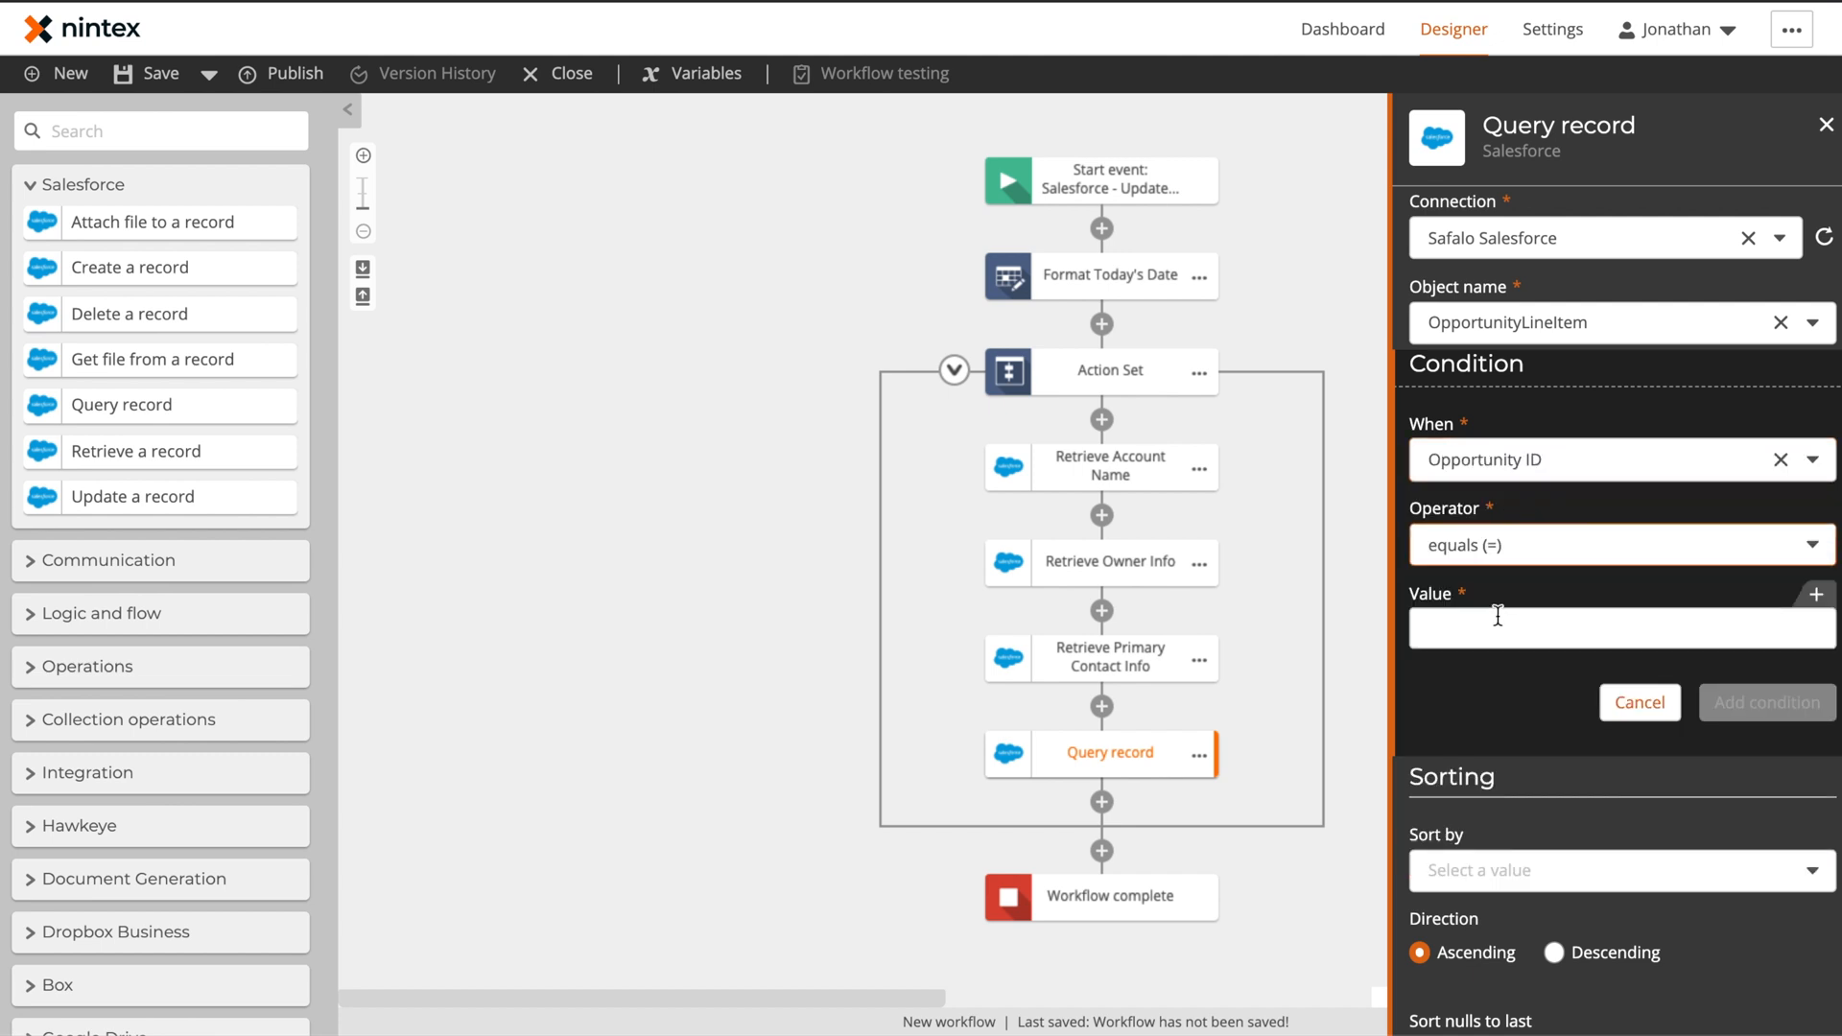
left_click(1786, 595)
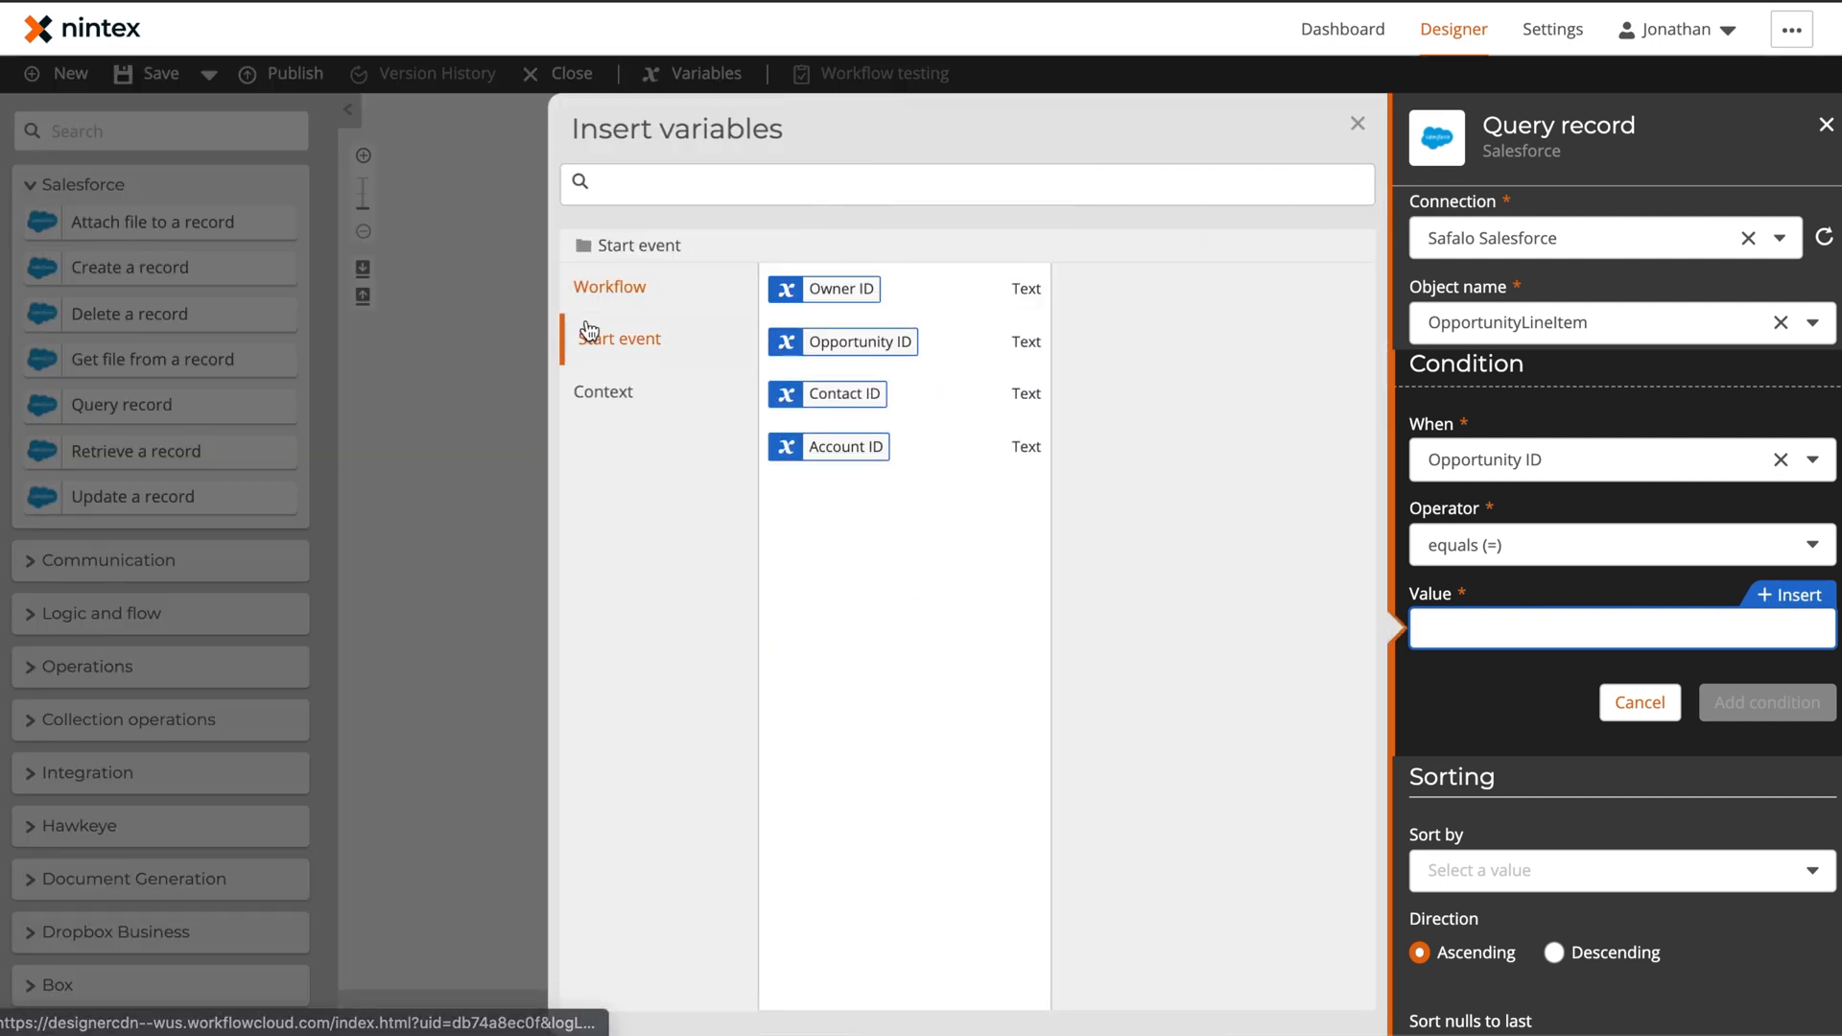
left_click(856, 342)
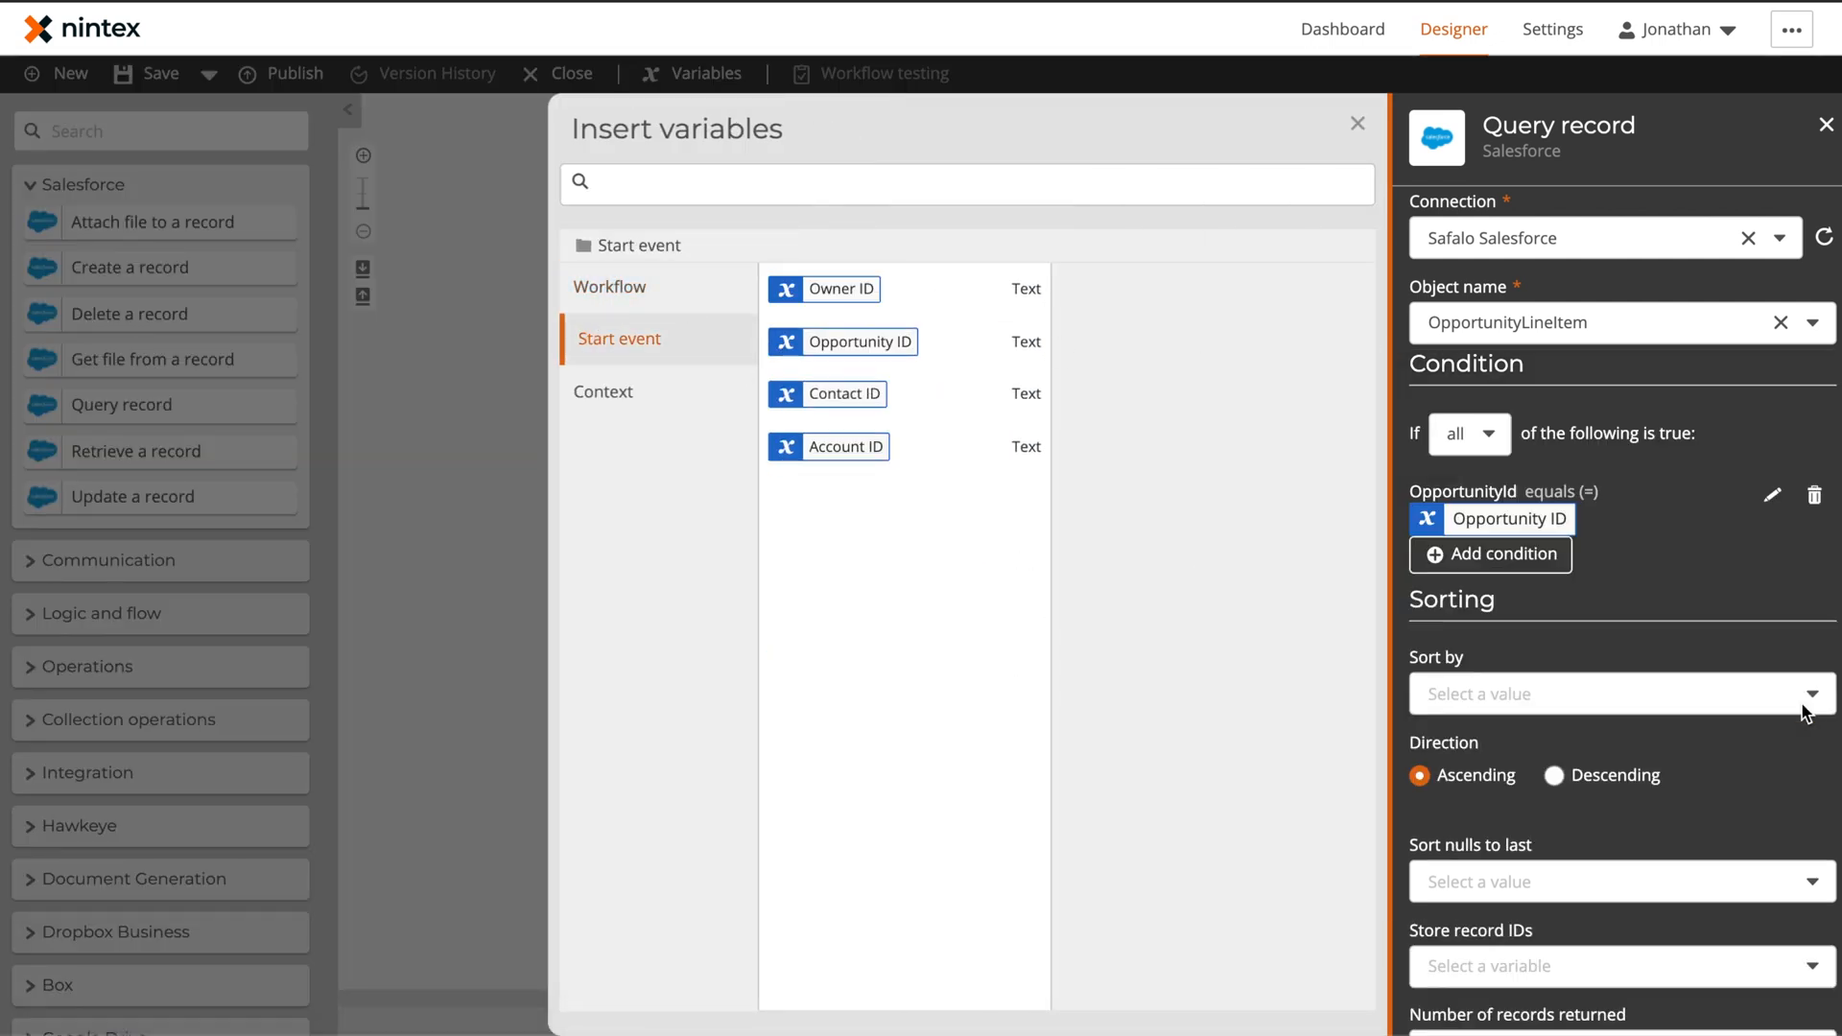
left_click(1357, 123)
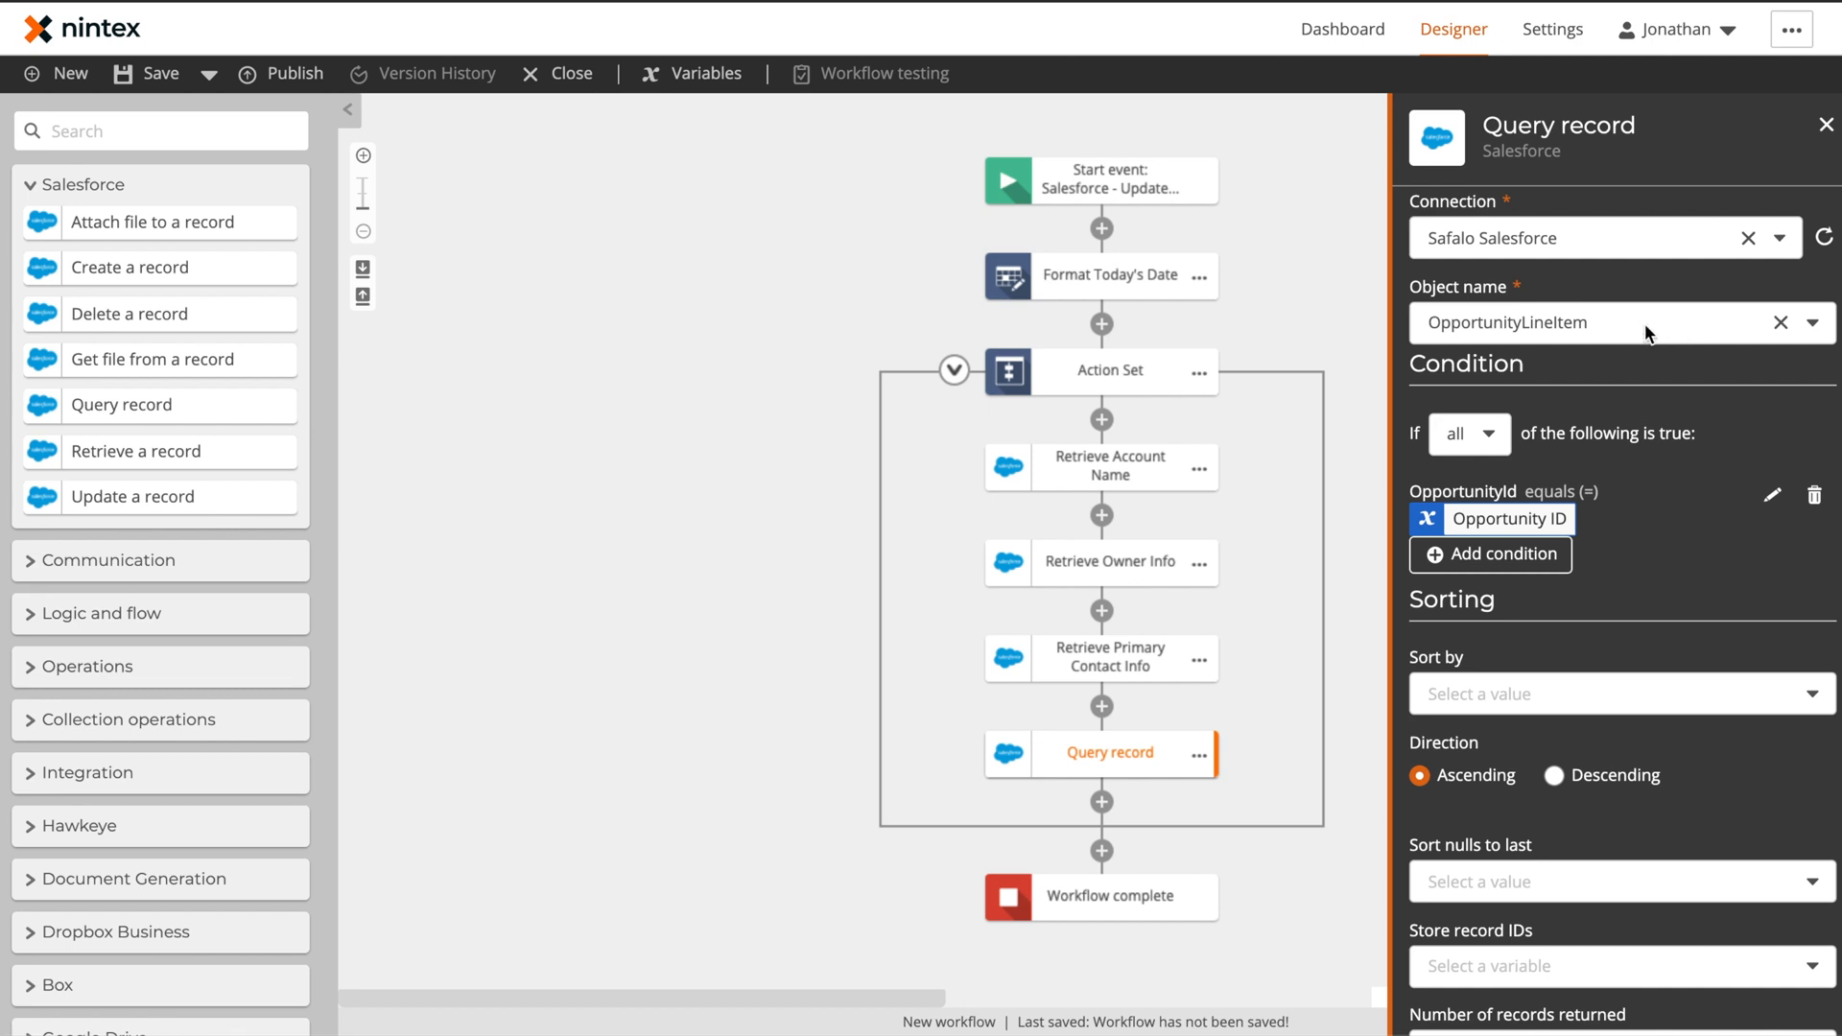
Store the returned record IDs in a new Product IDs collection variable
scroll("down", 3)
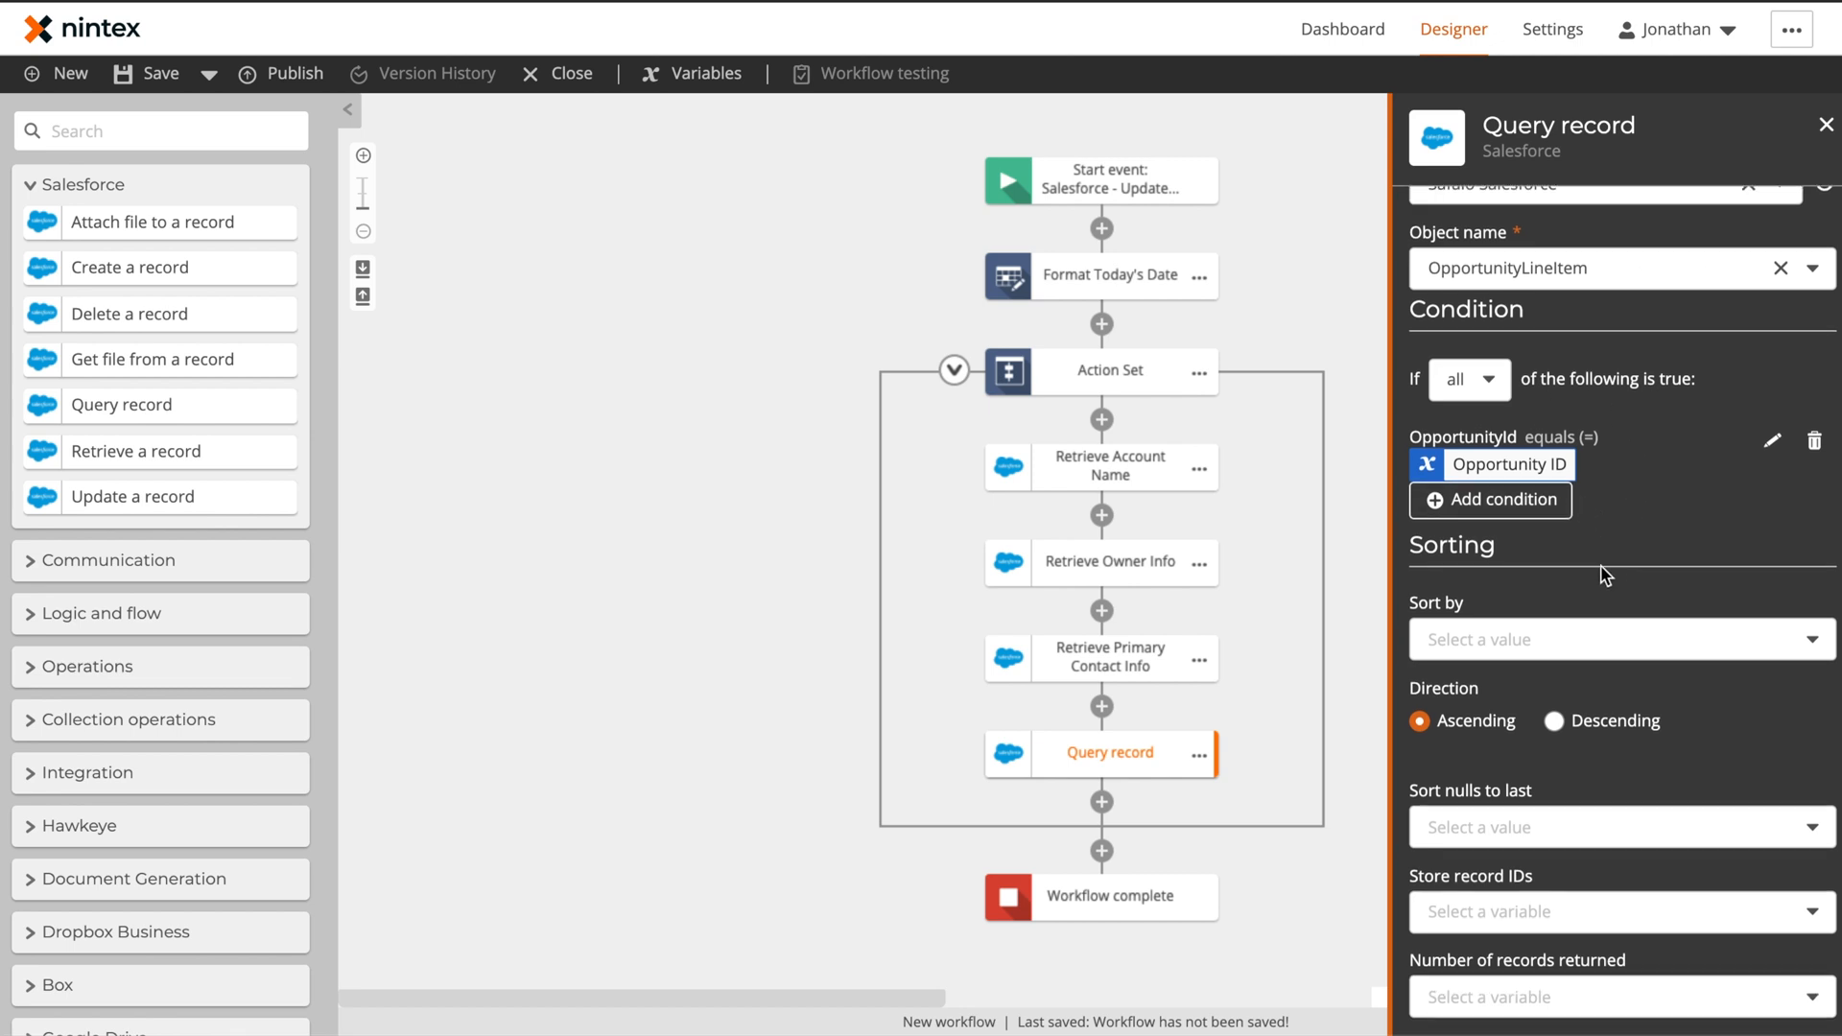
left_click(1616, 912)
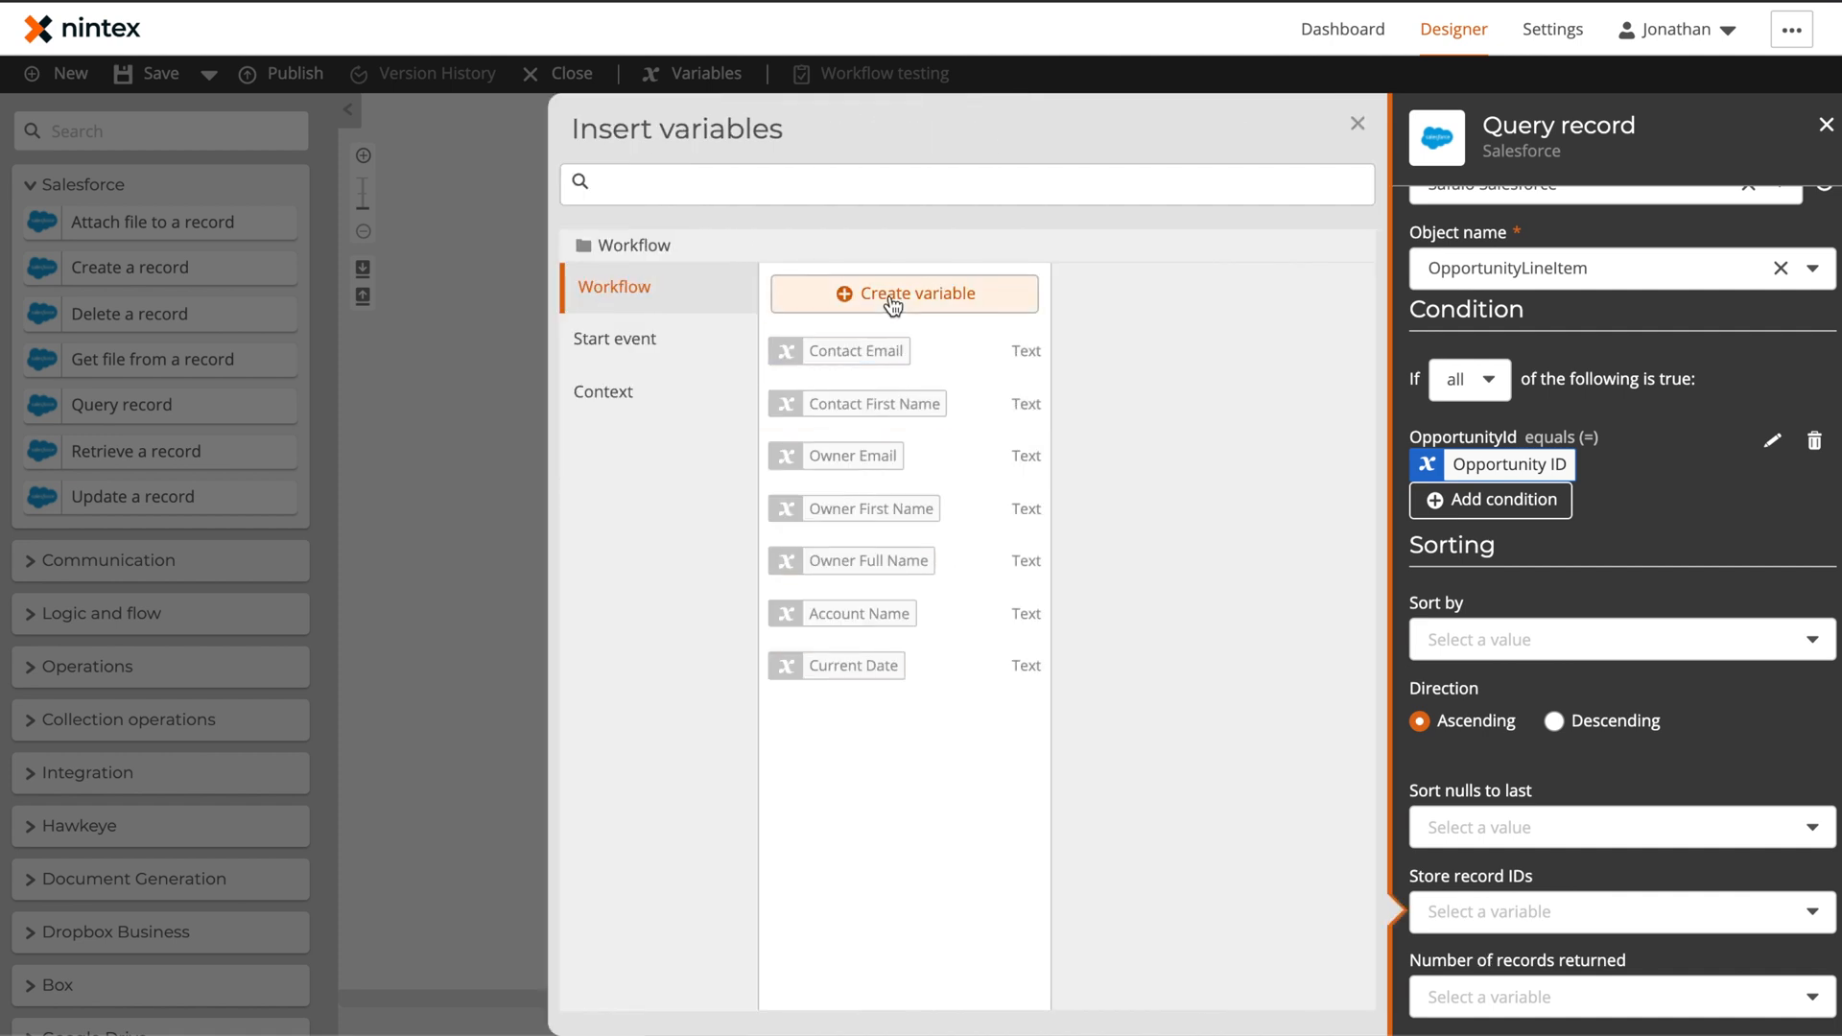
left_click(904, 292)
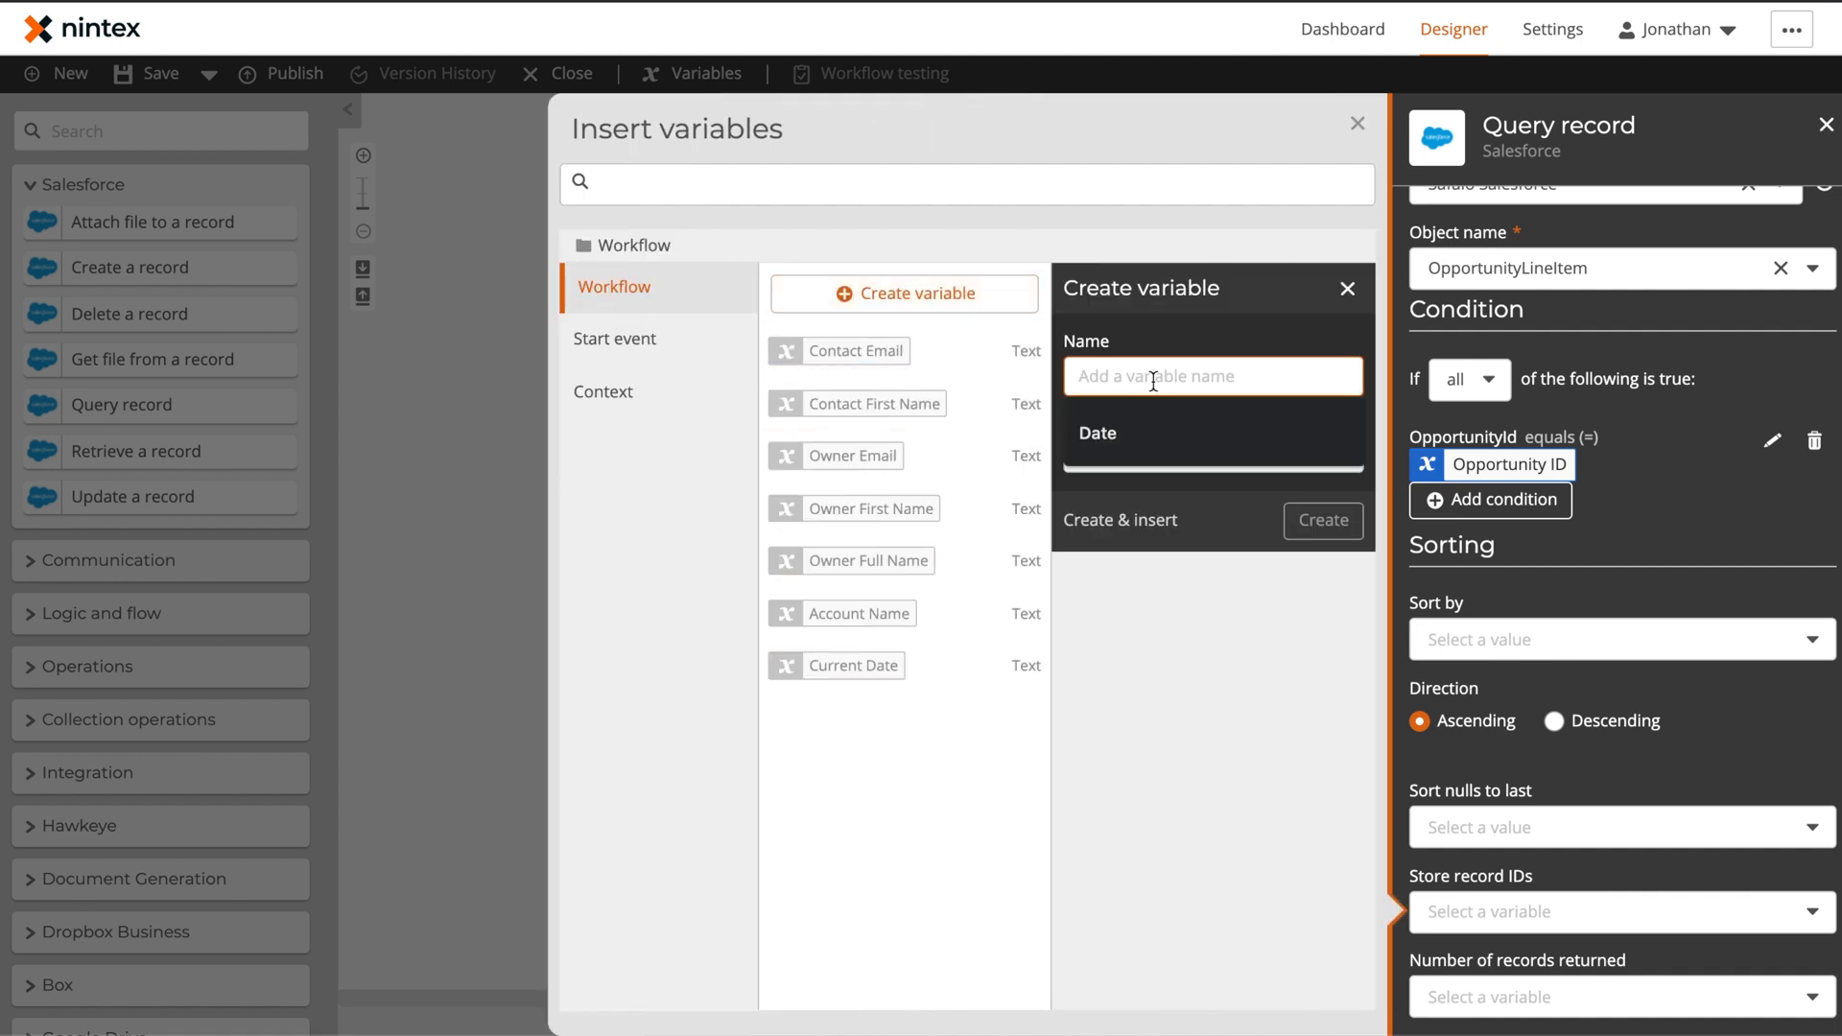
type("Product IDs")
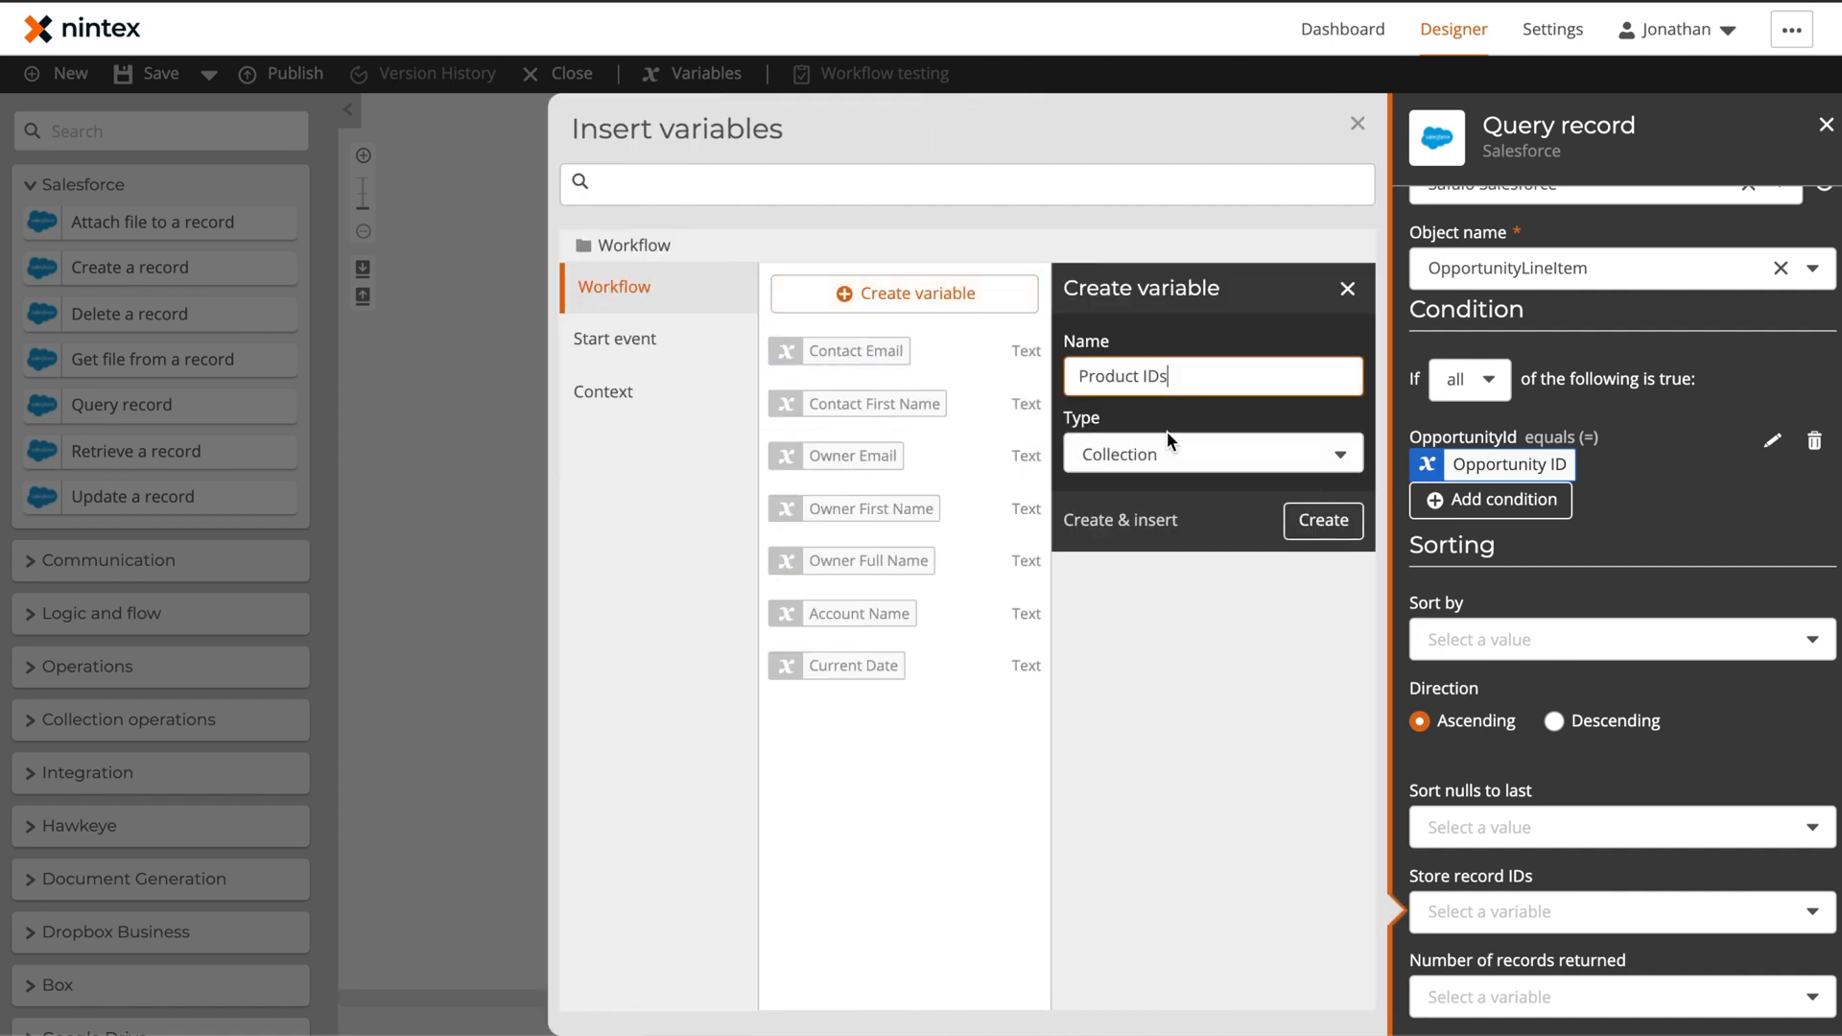
left_click(1320, 520)
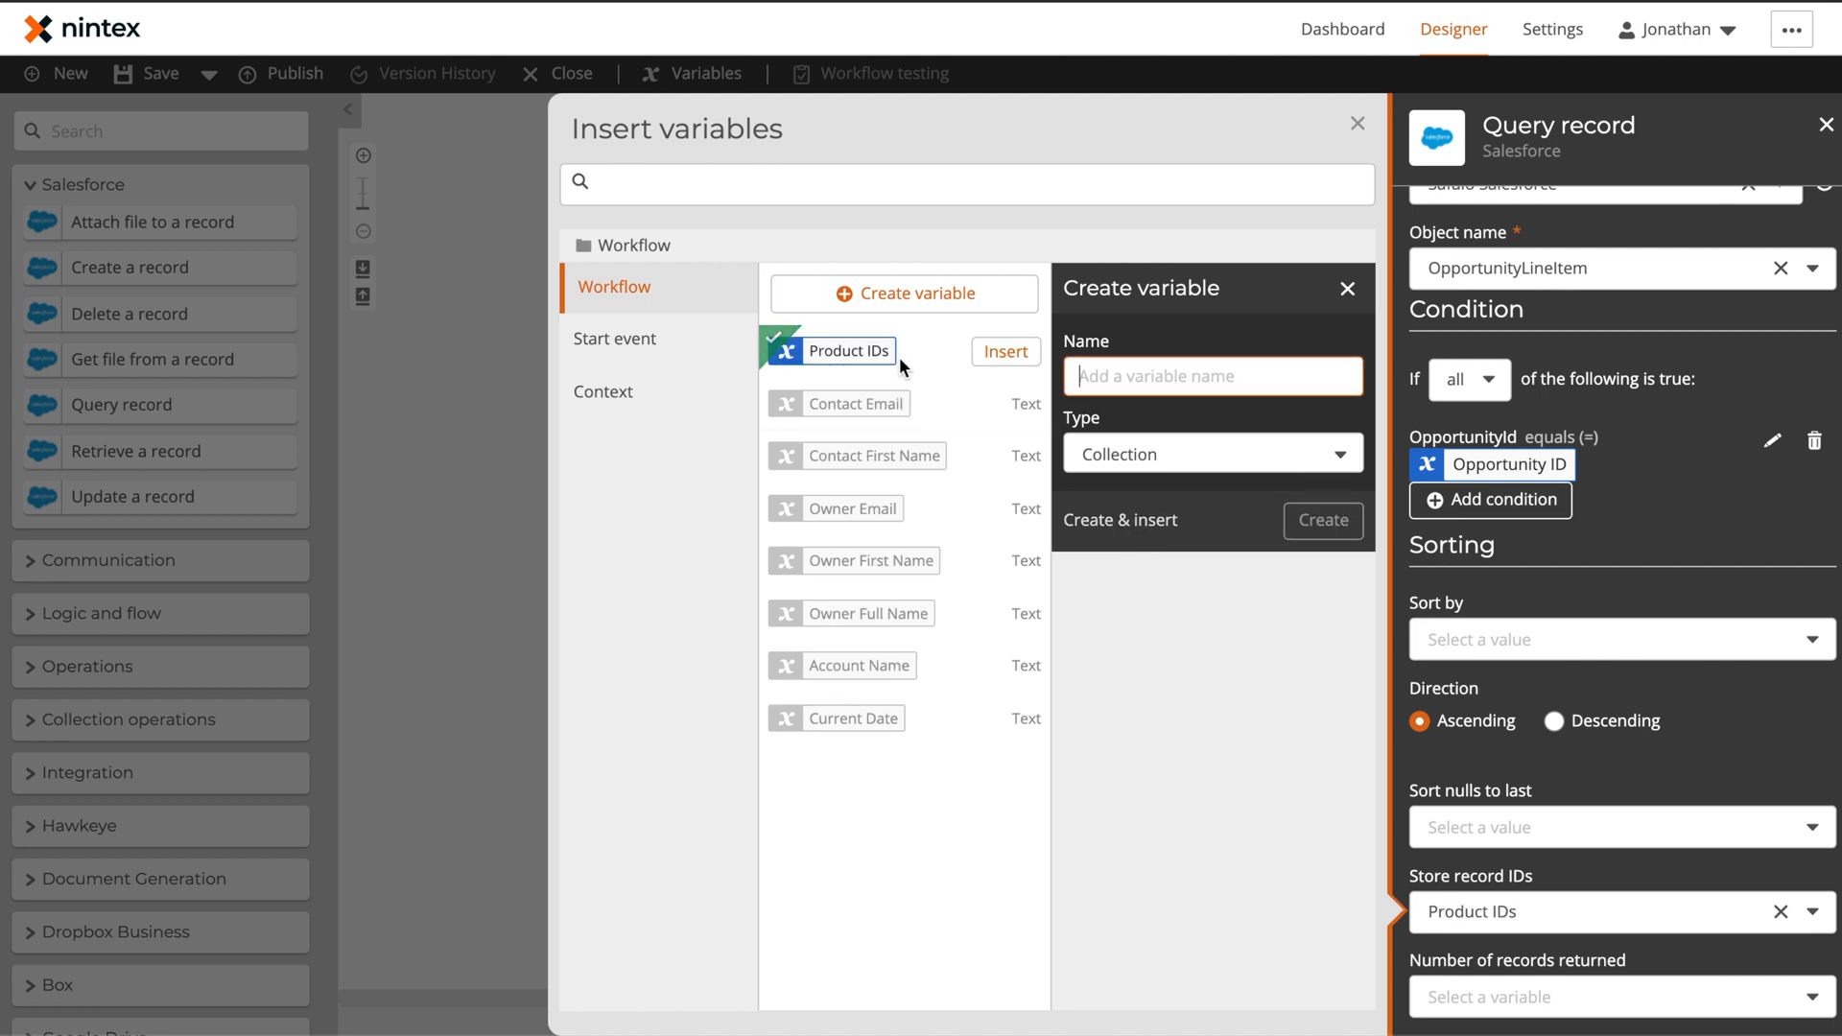
left_click(1357, 122)
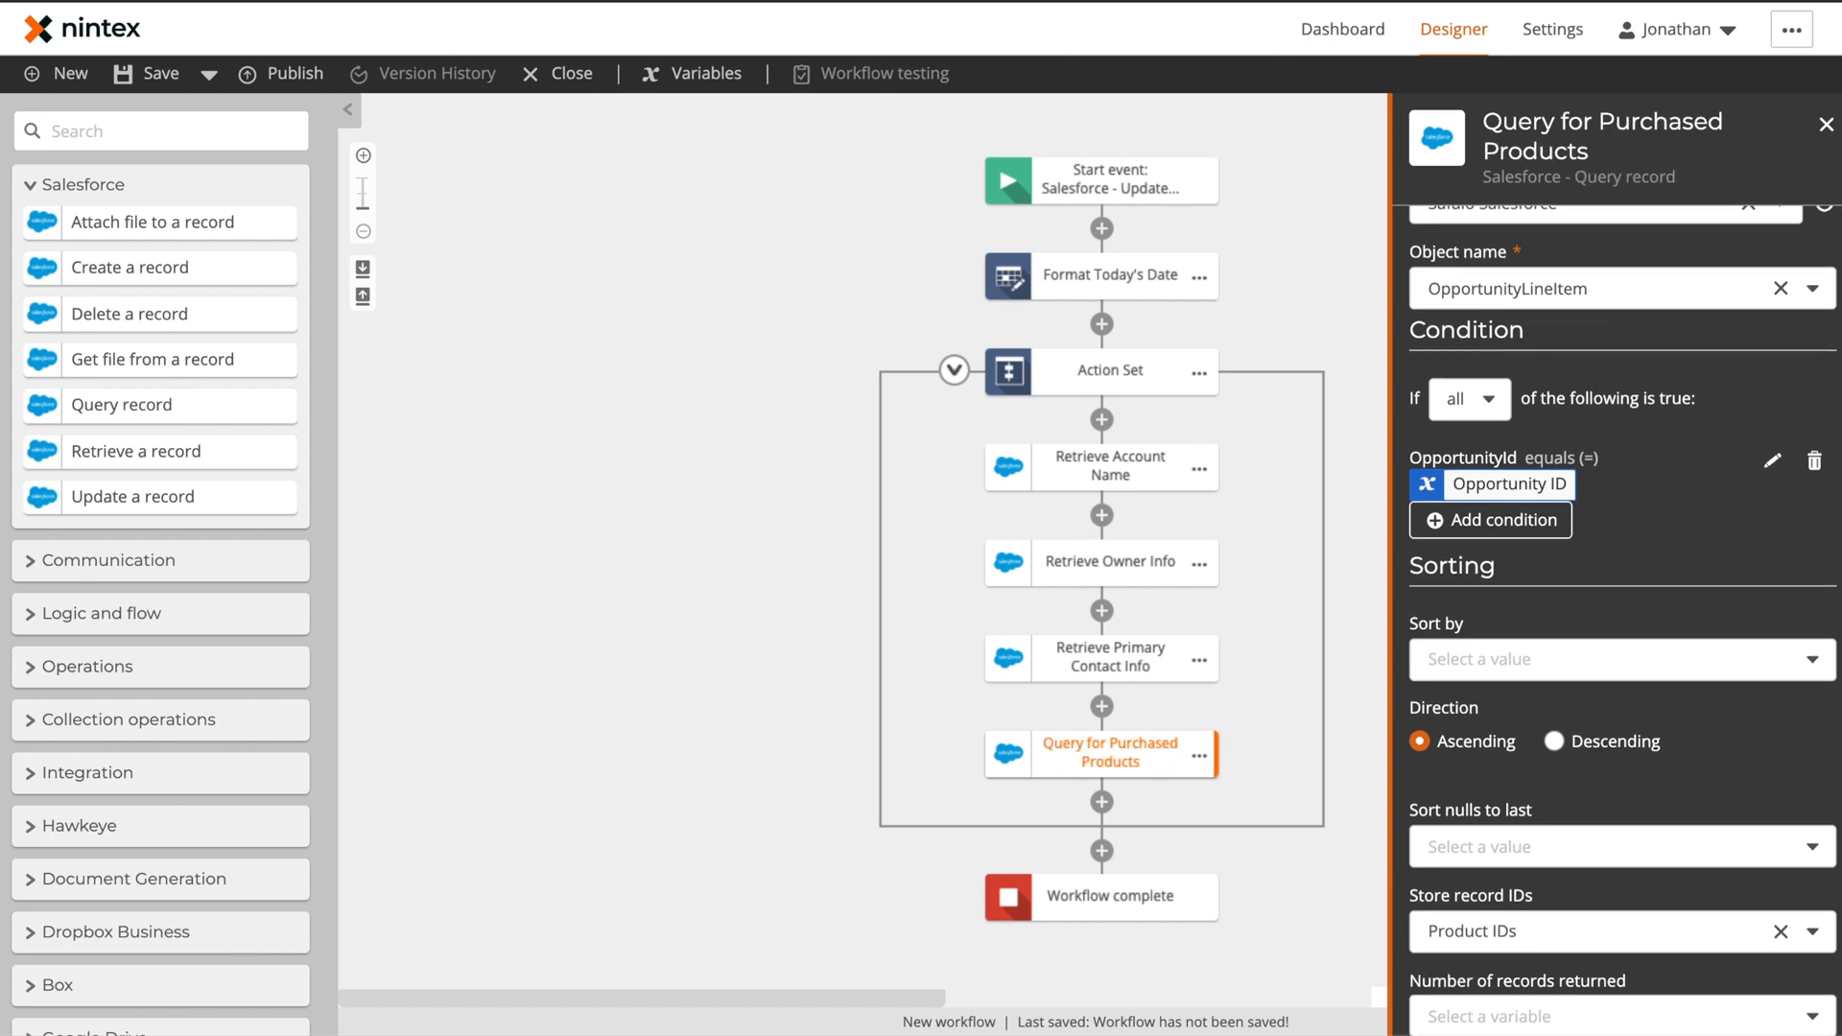
Add a Loop for each over Product IDs with item type Text and review its loop variables
left_click(161, 131)
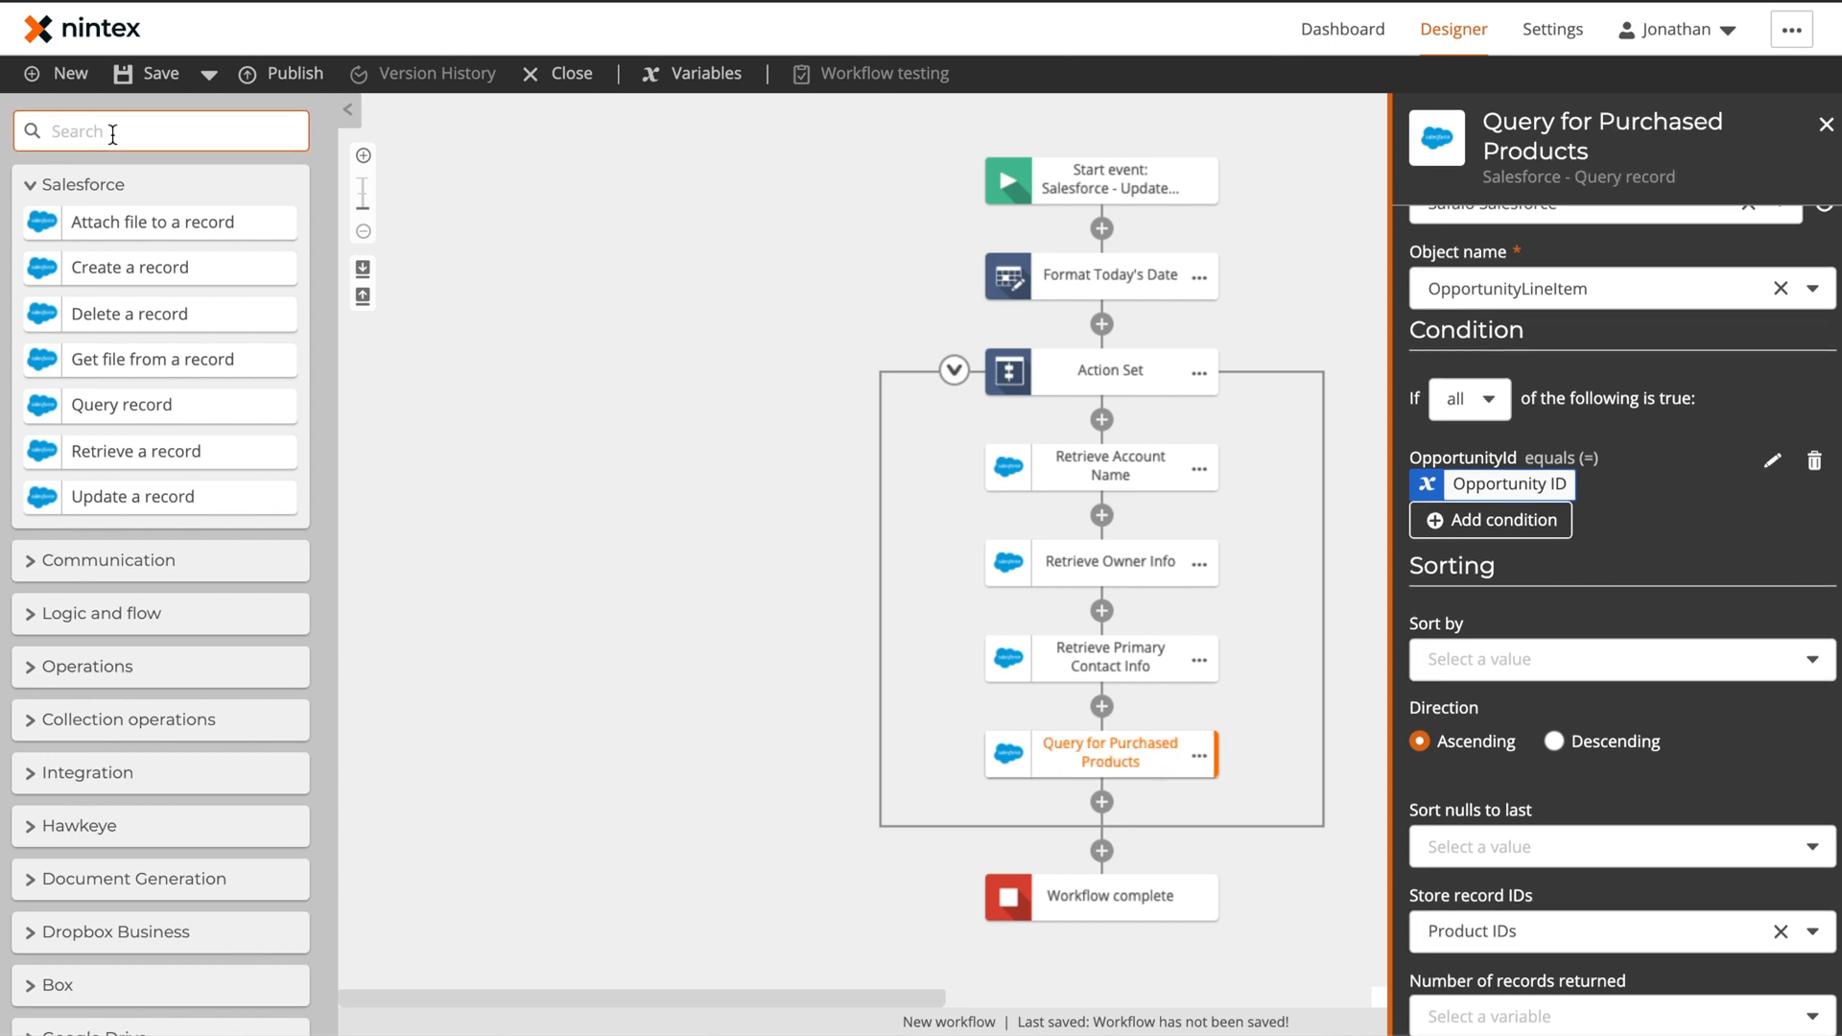
type("for")
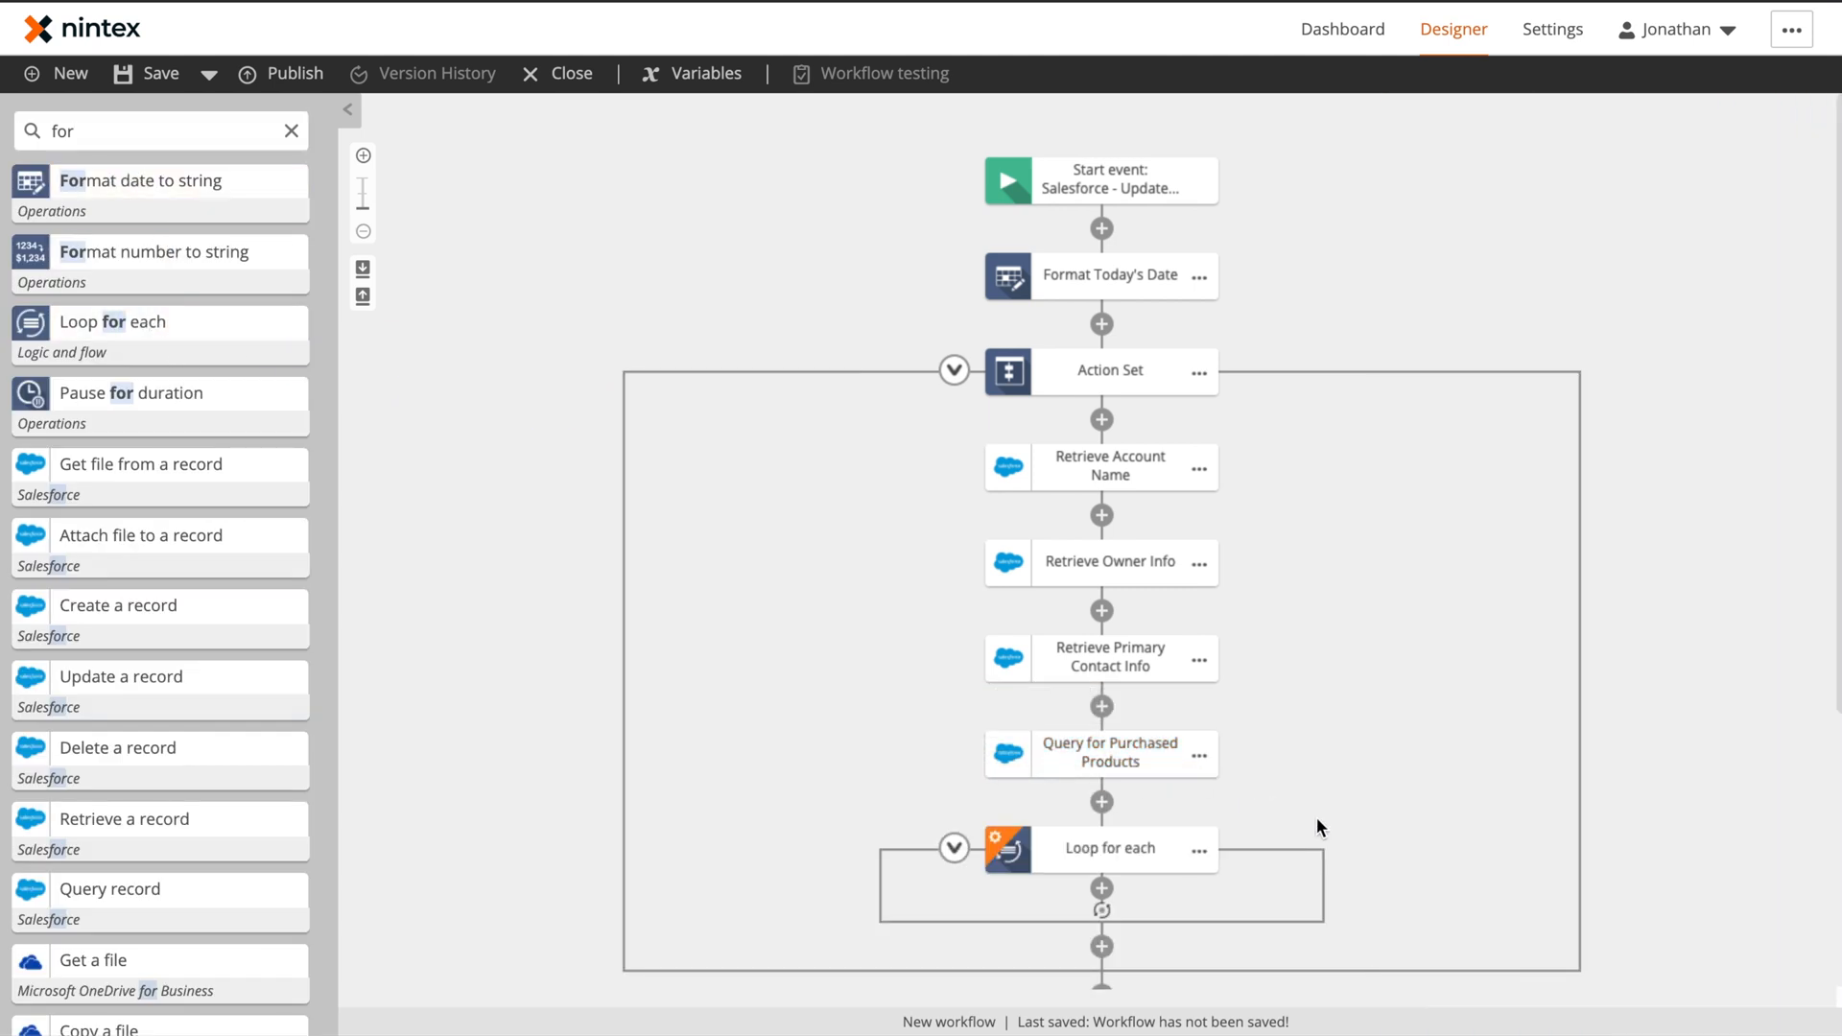
left_click(1107, 848)
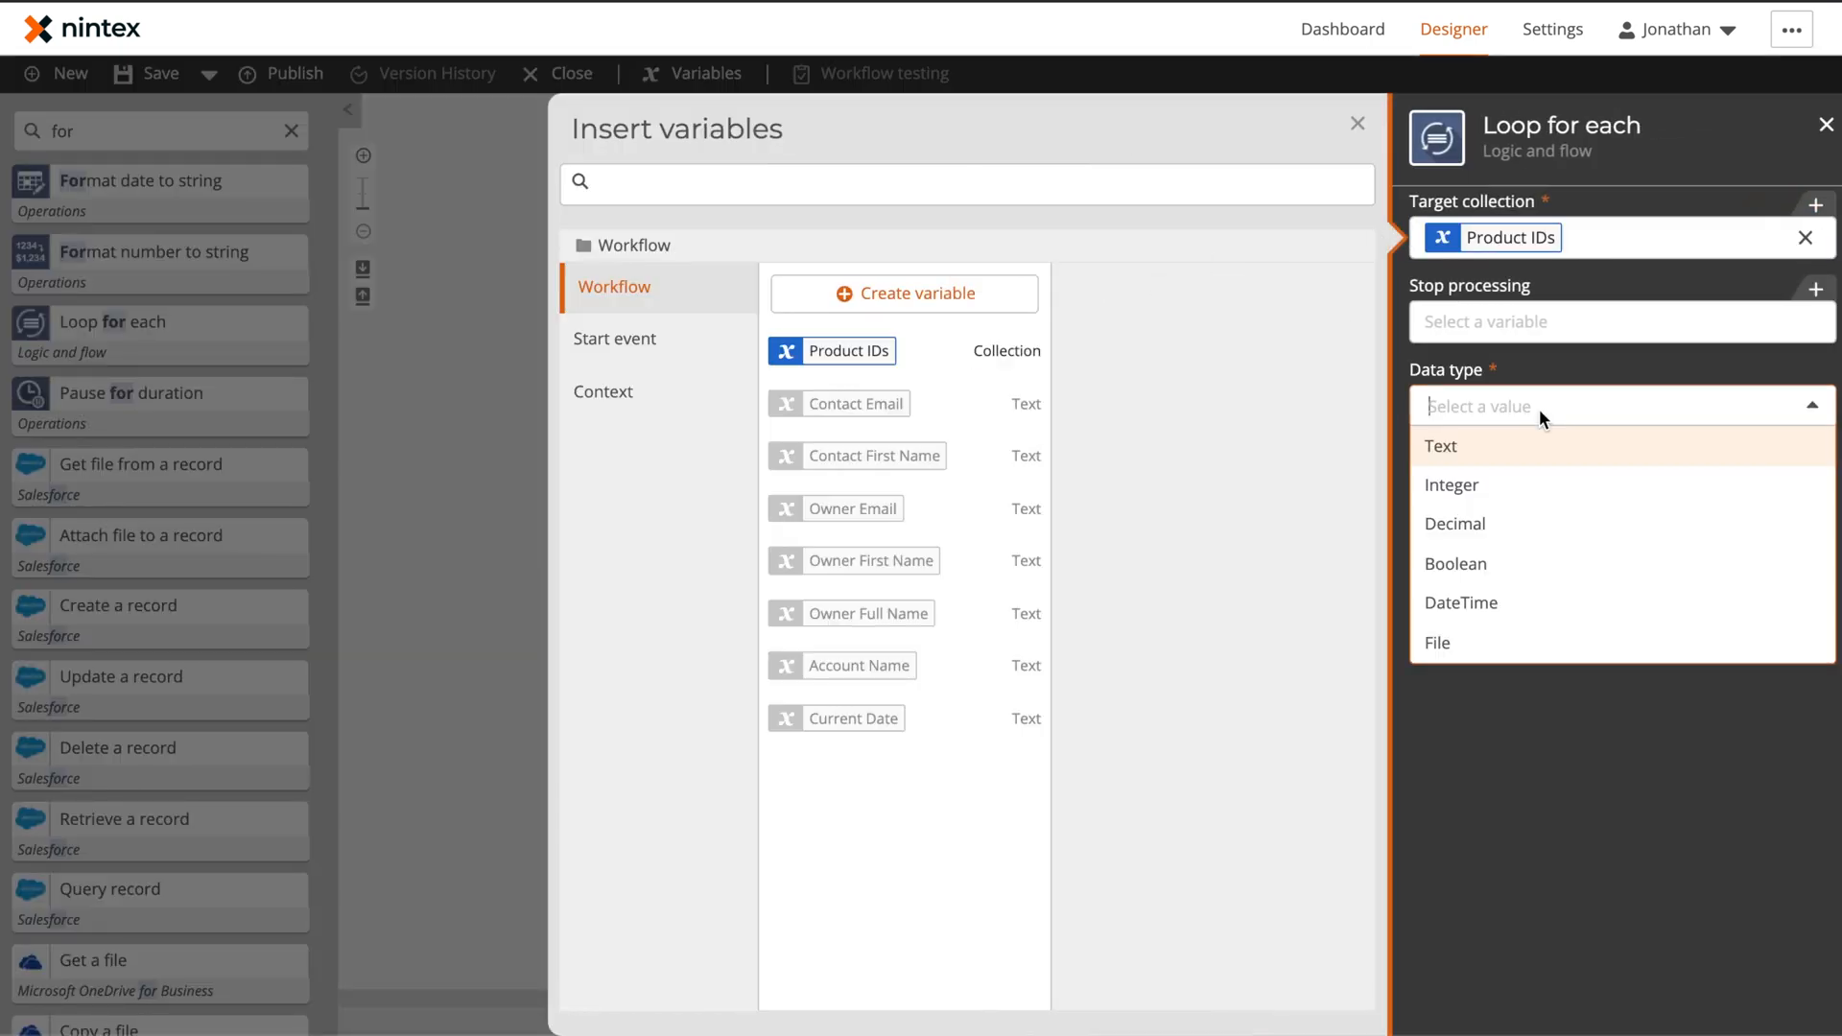
left_click(1441, 447)
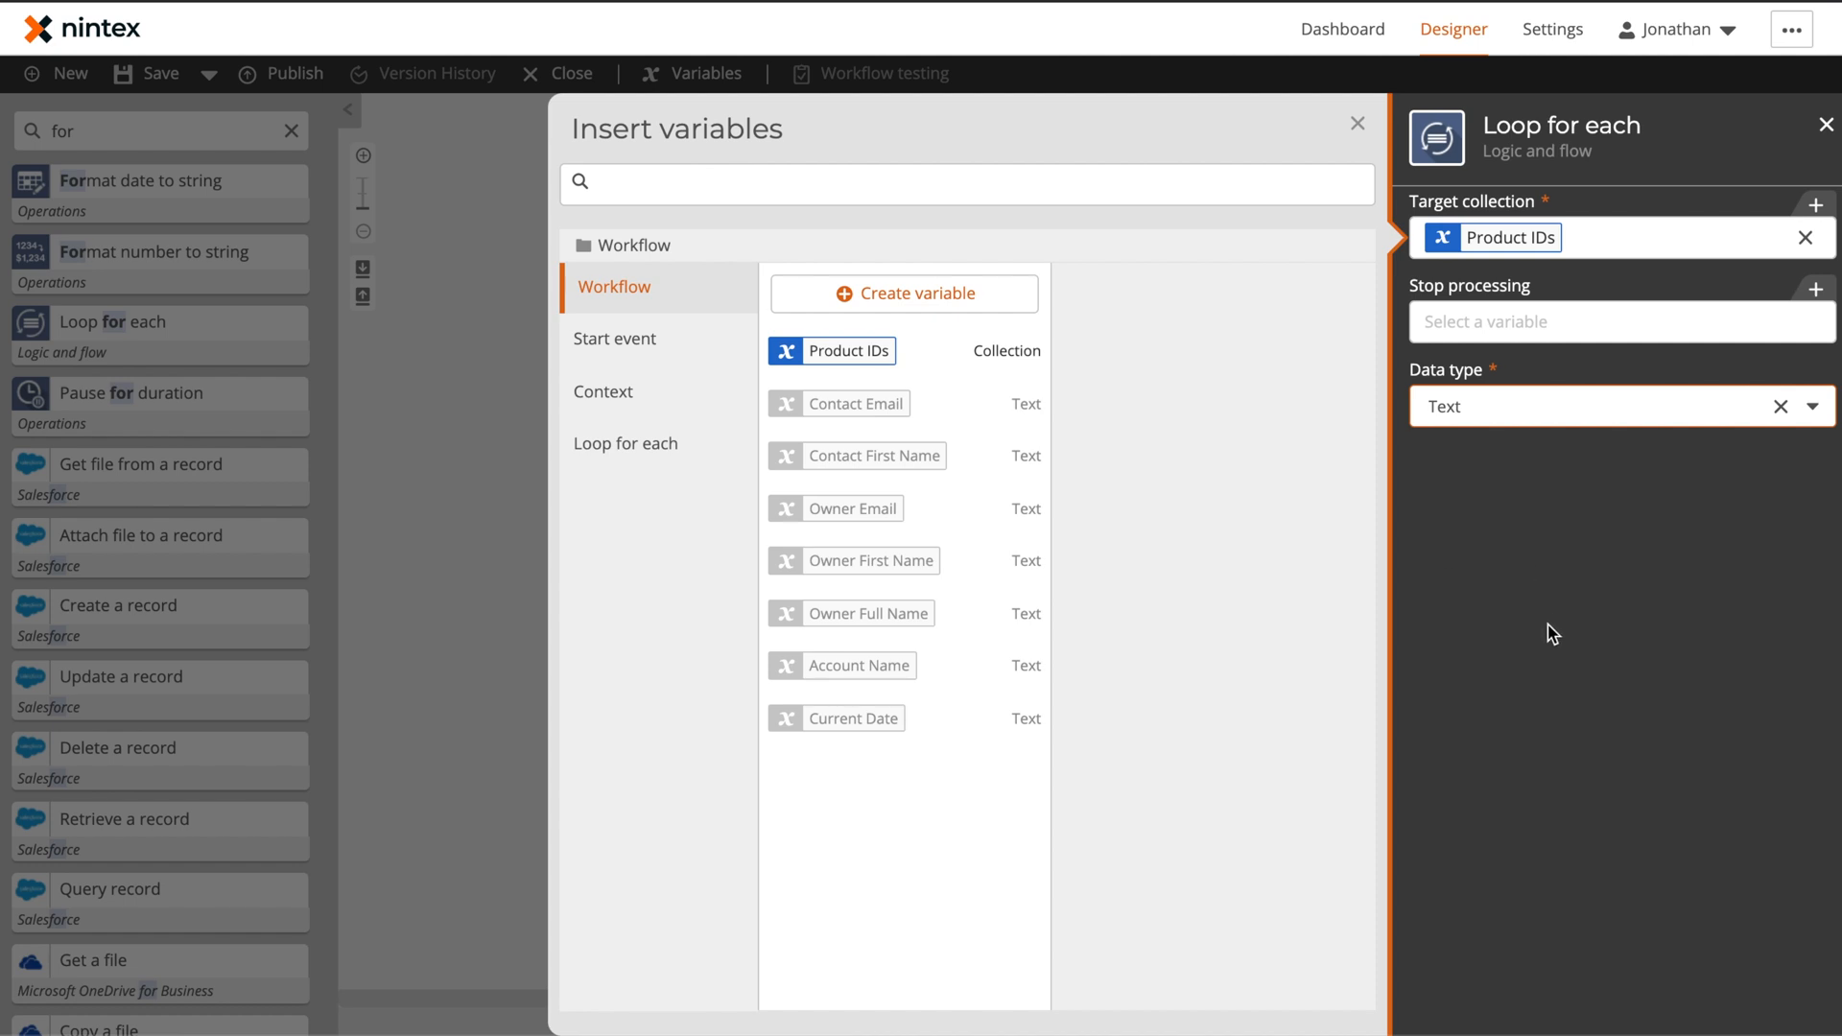
left_click(630, 444)
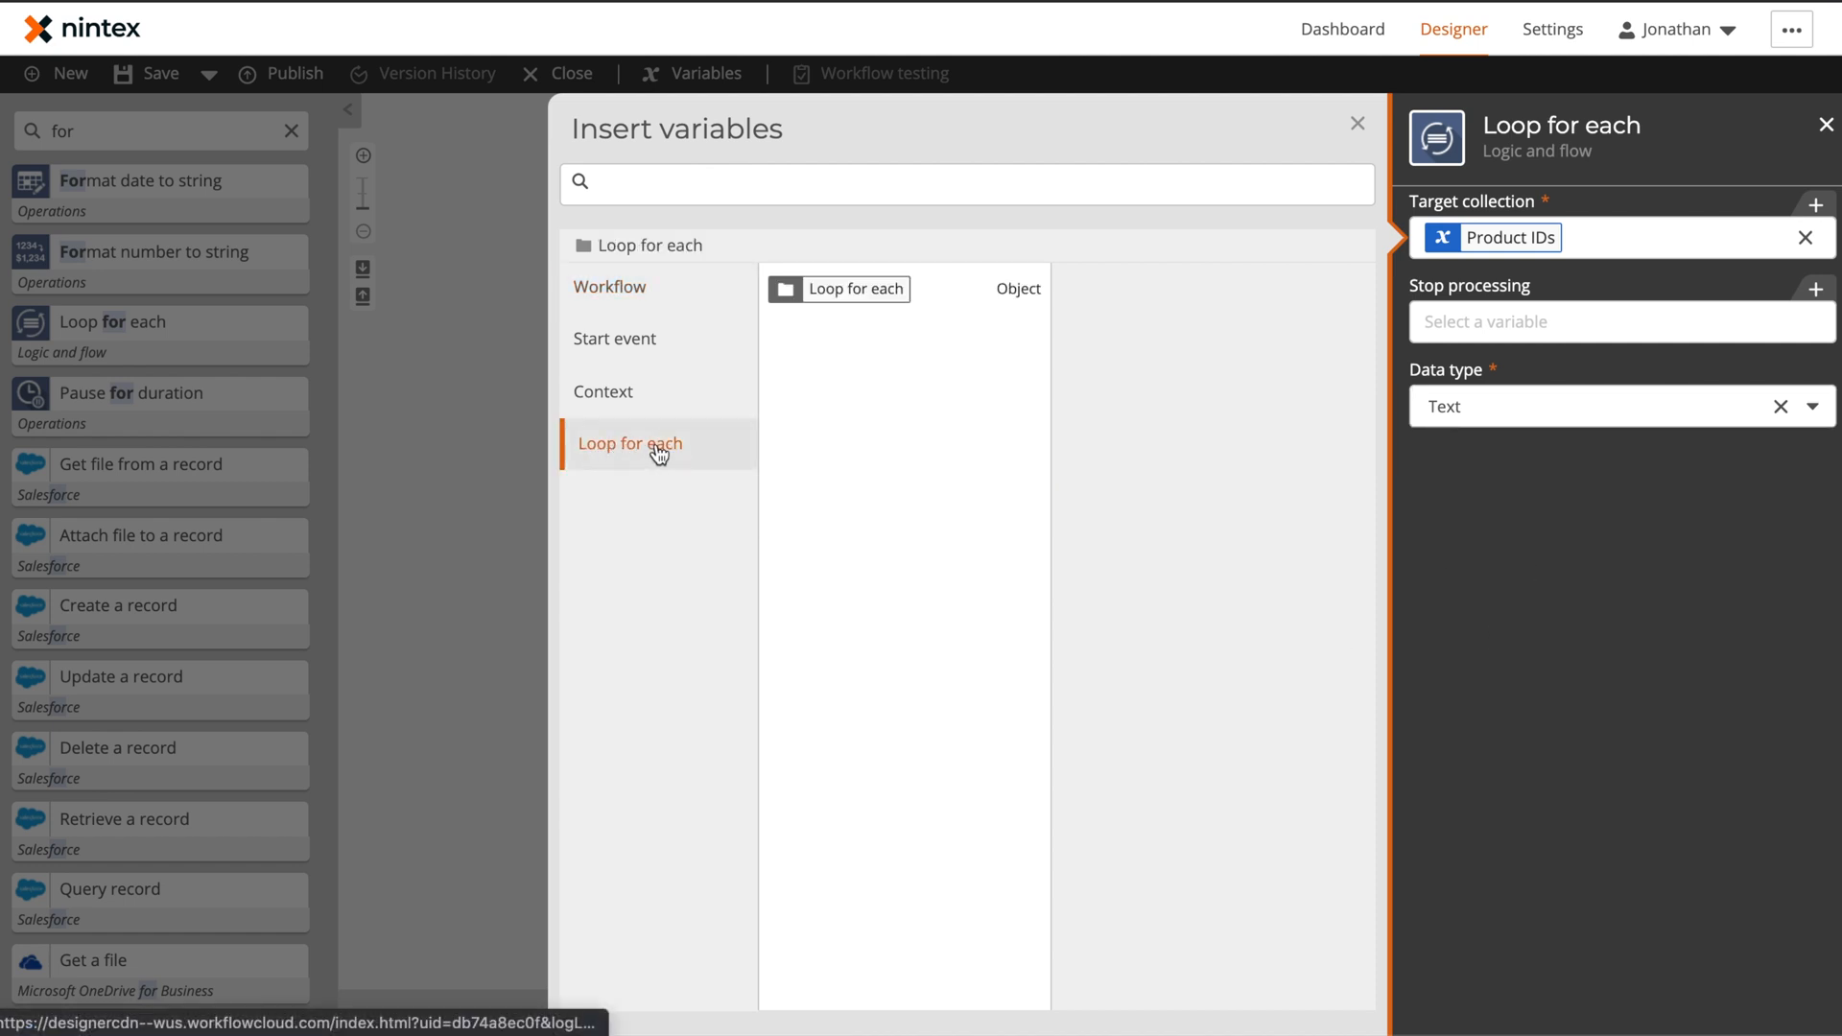
mouse_move(1362, 128)
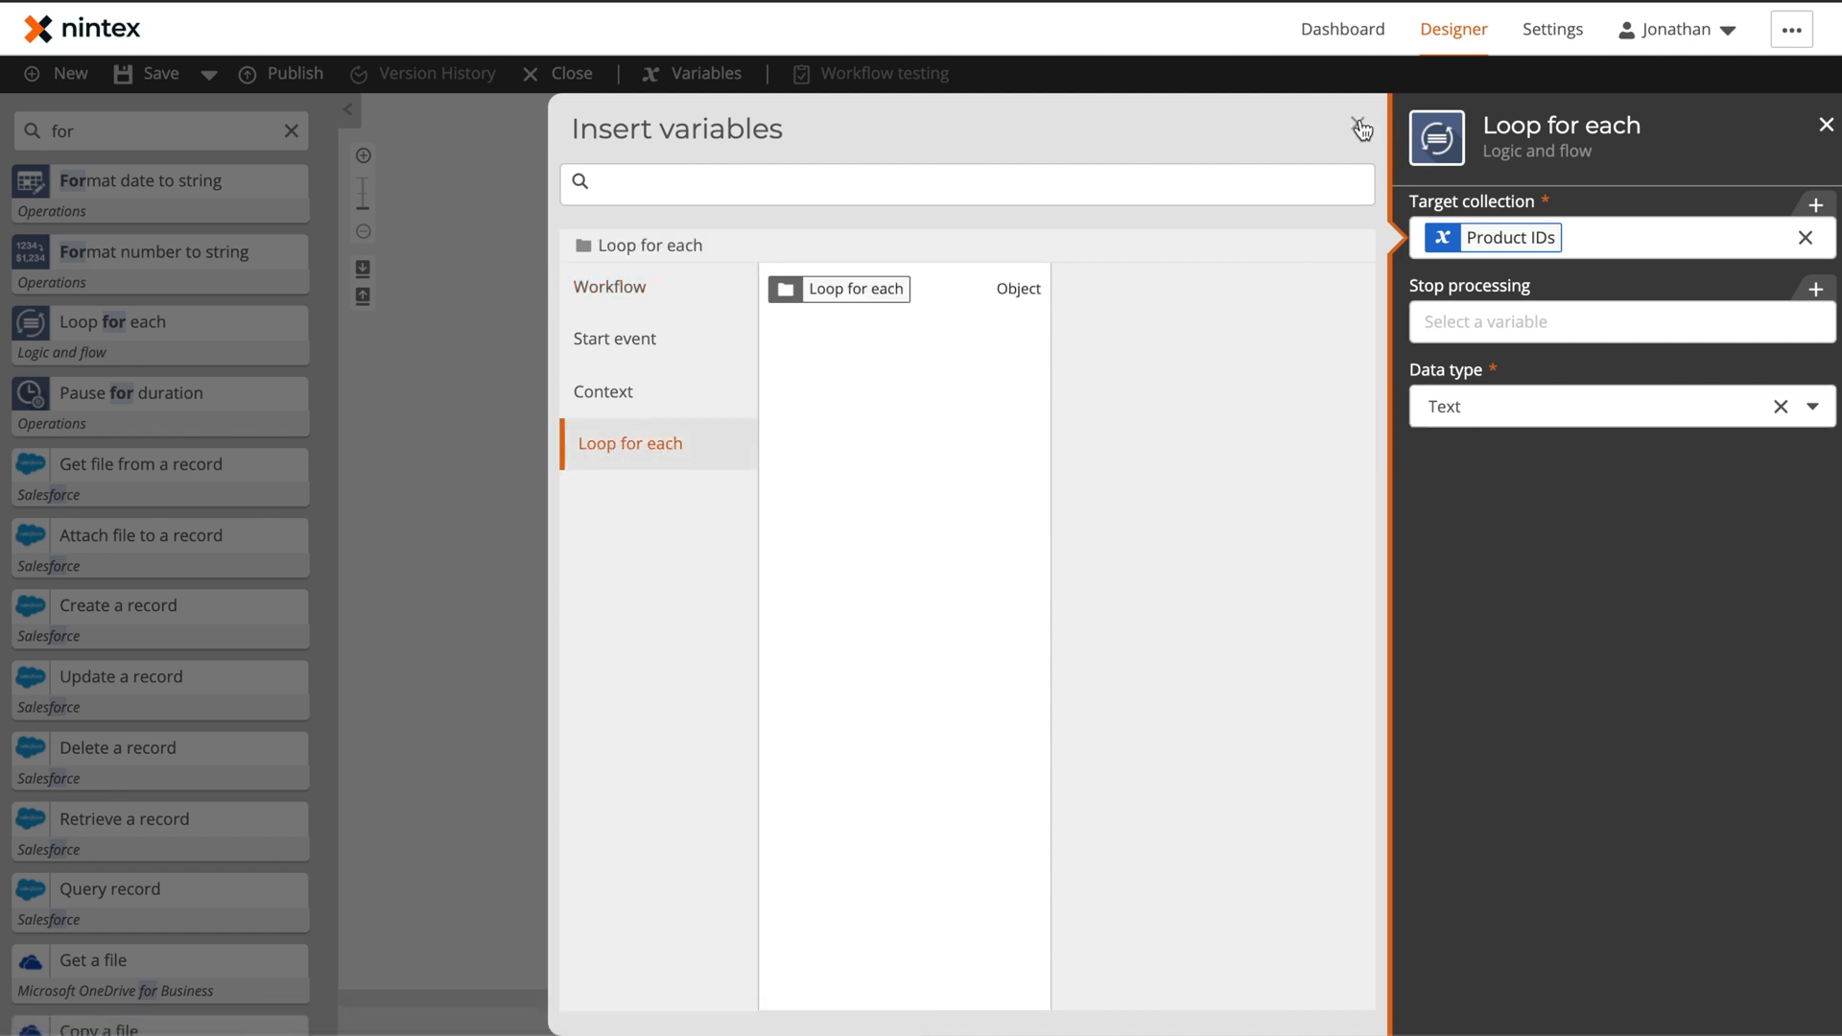
left_click(1363, 129)
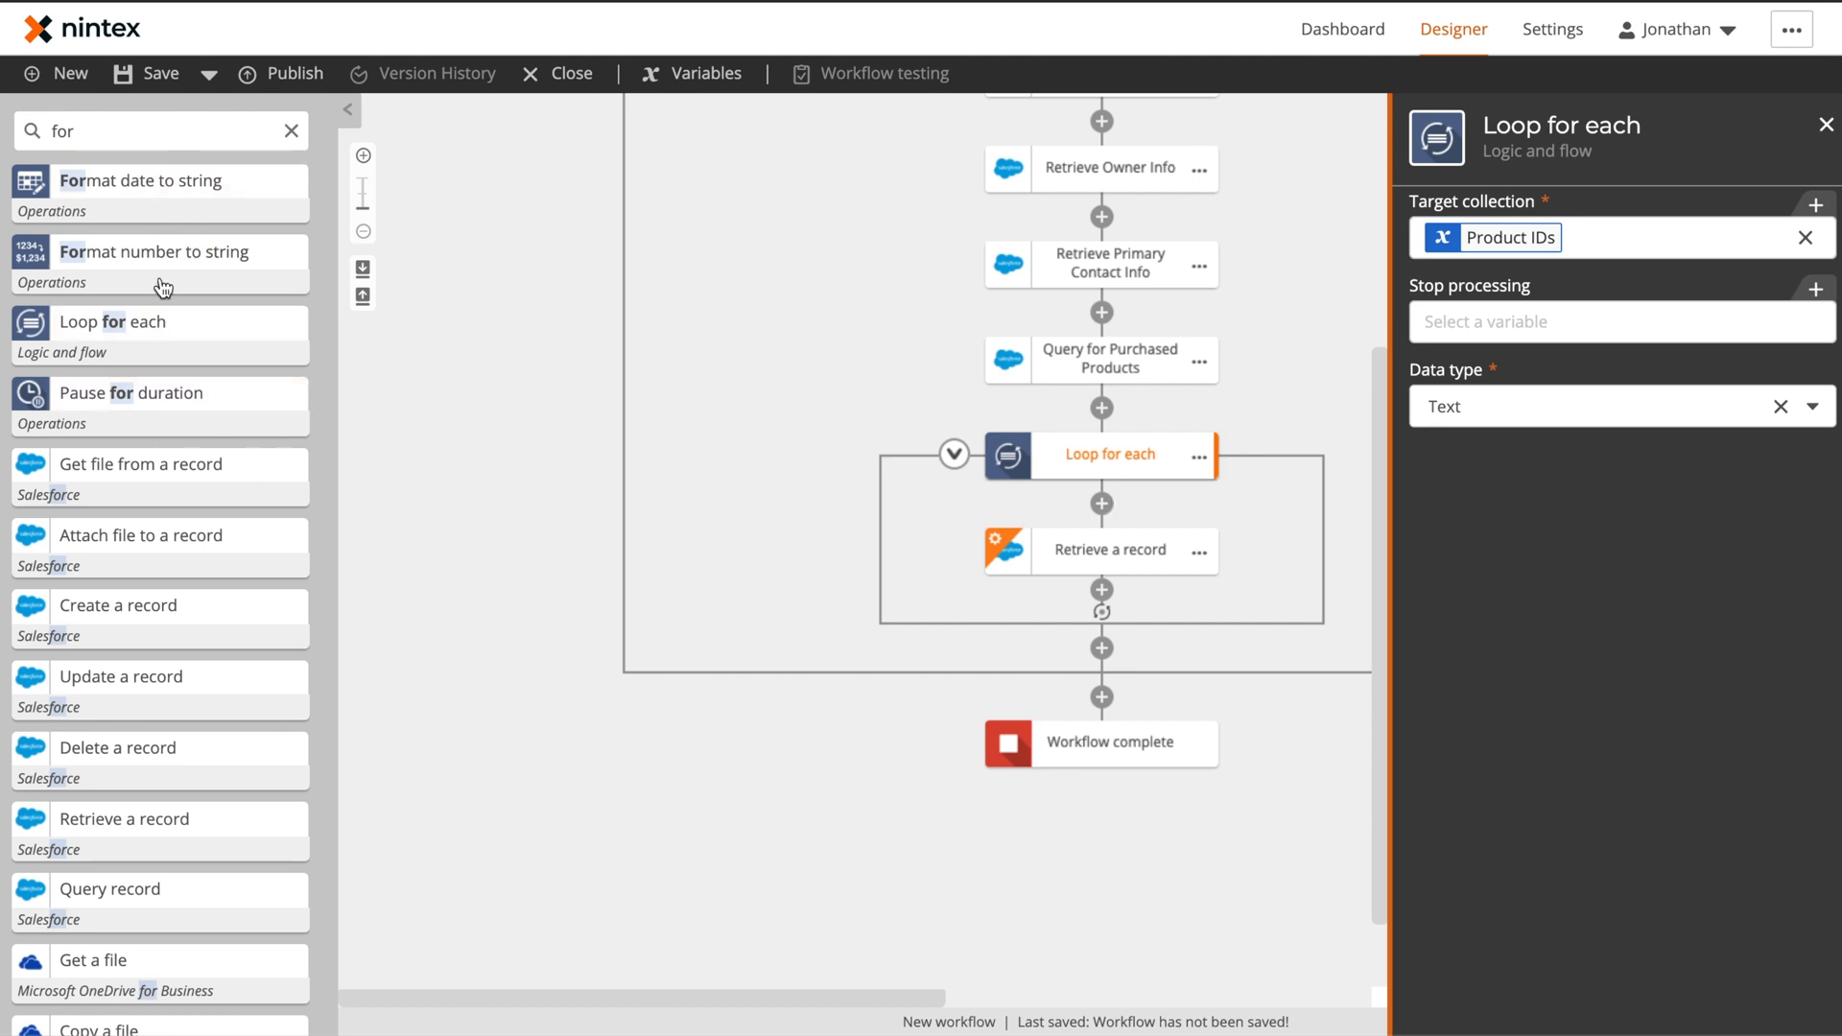
mouse_move(159, 323)
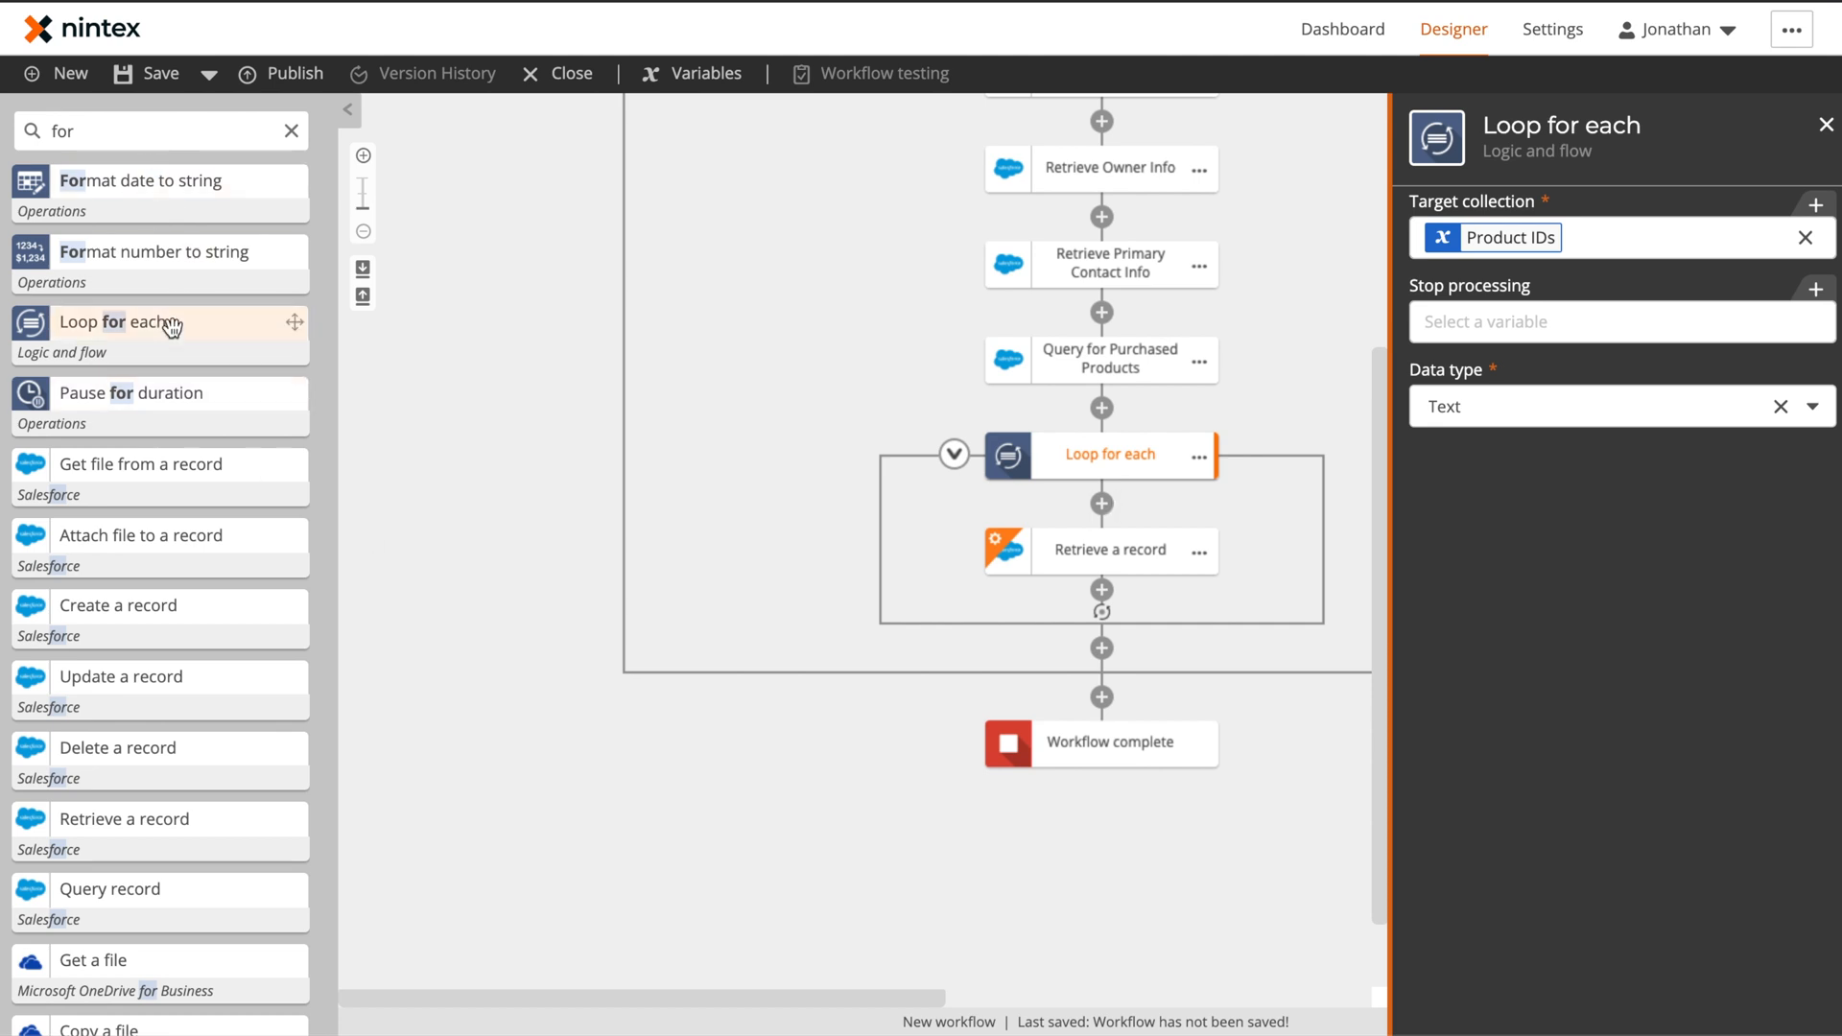
Clear the action search and search 'cal' to find Calculate a value for the loop
left_click(290, 130)
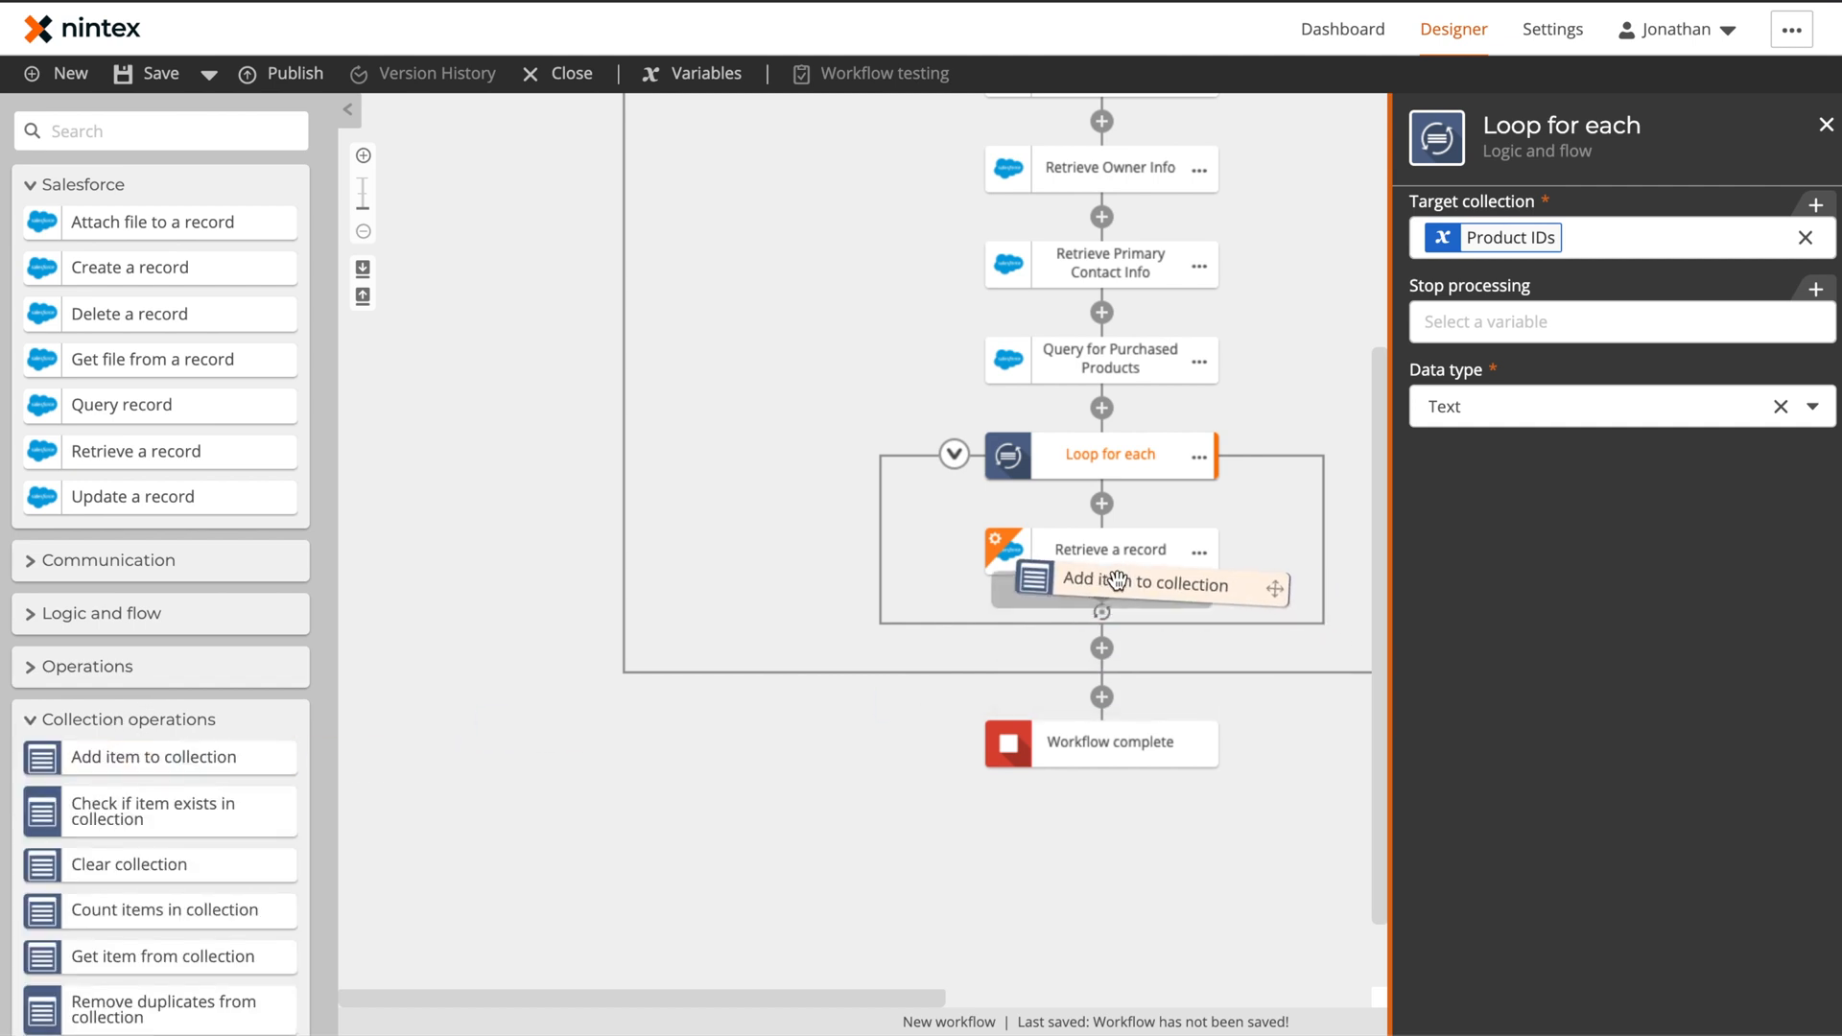
type("cal")
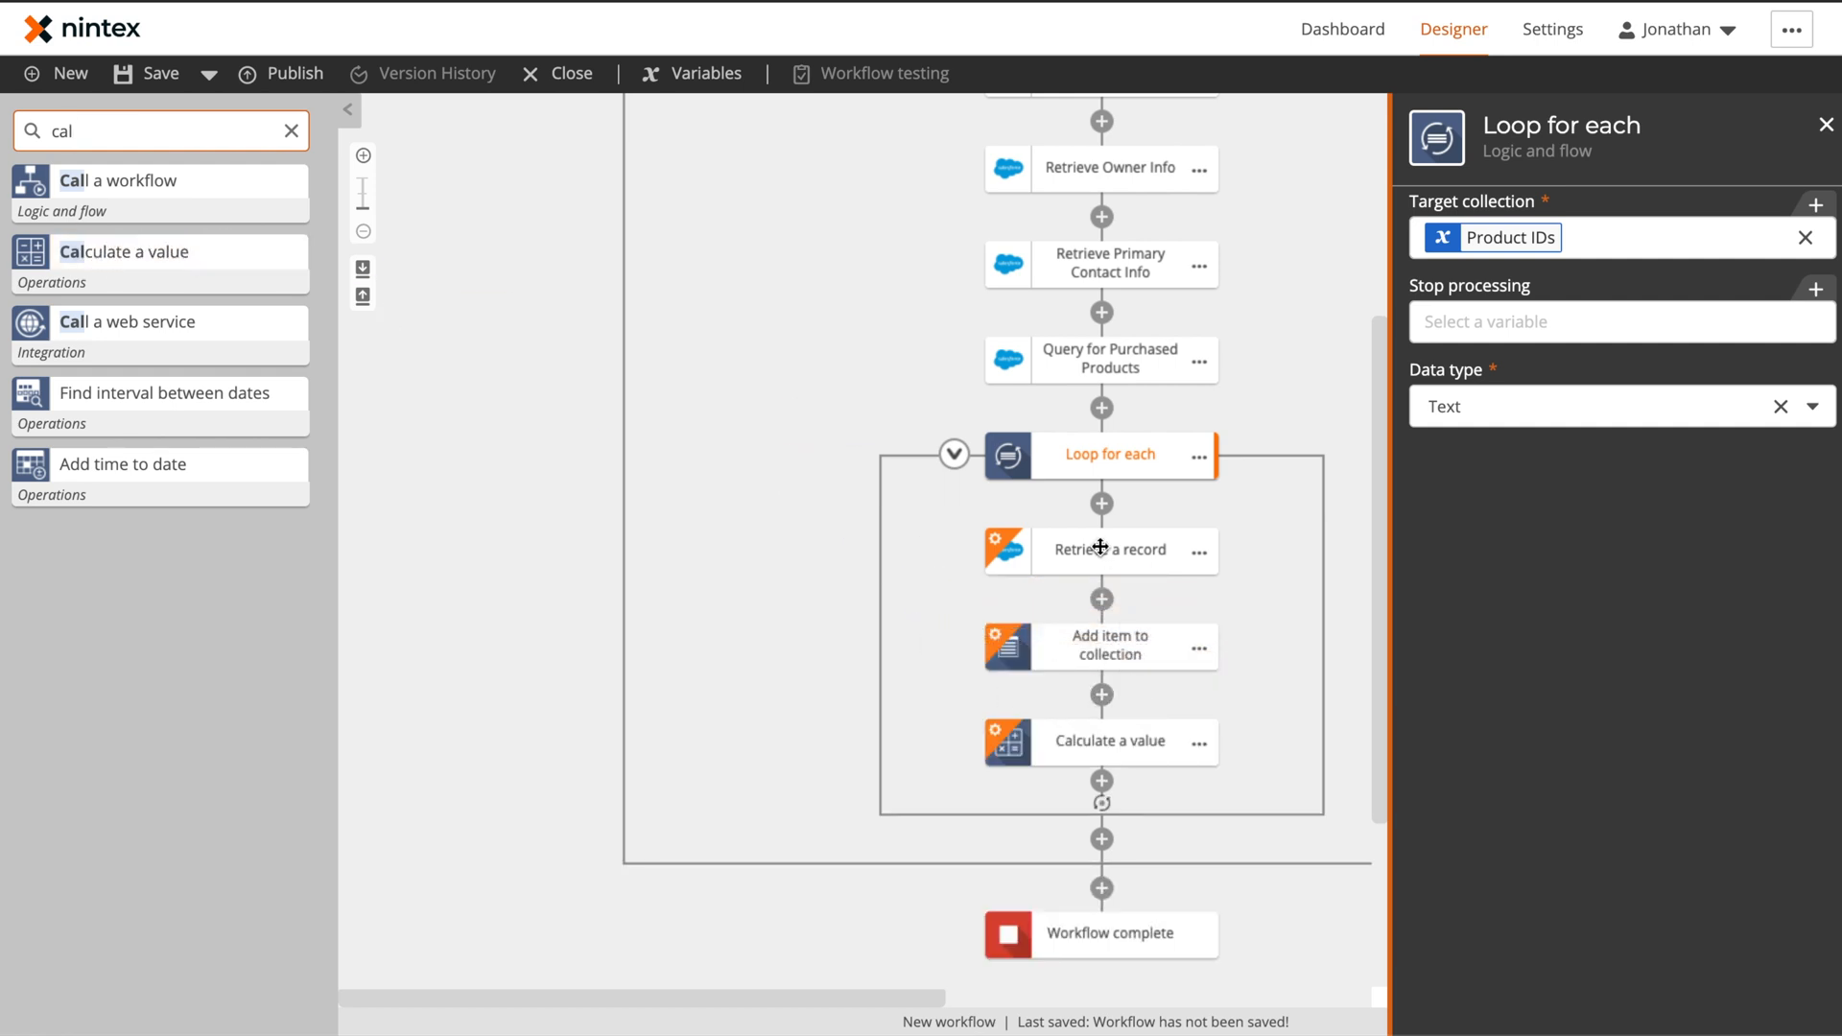
Set the loop's retrieval to OpportunityLineItem by record ID, returning Opportunity Product Name
left_click(1107, 551)
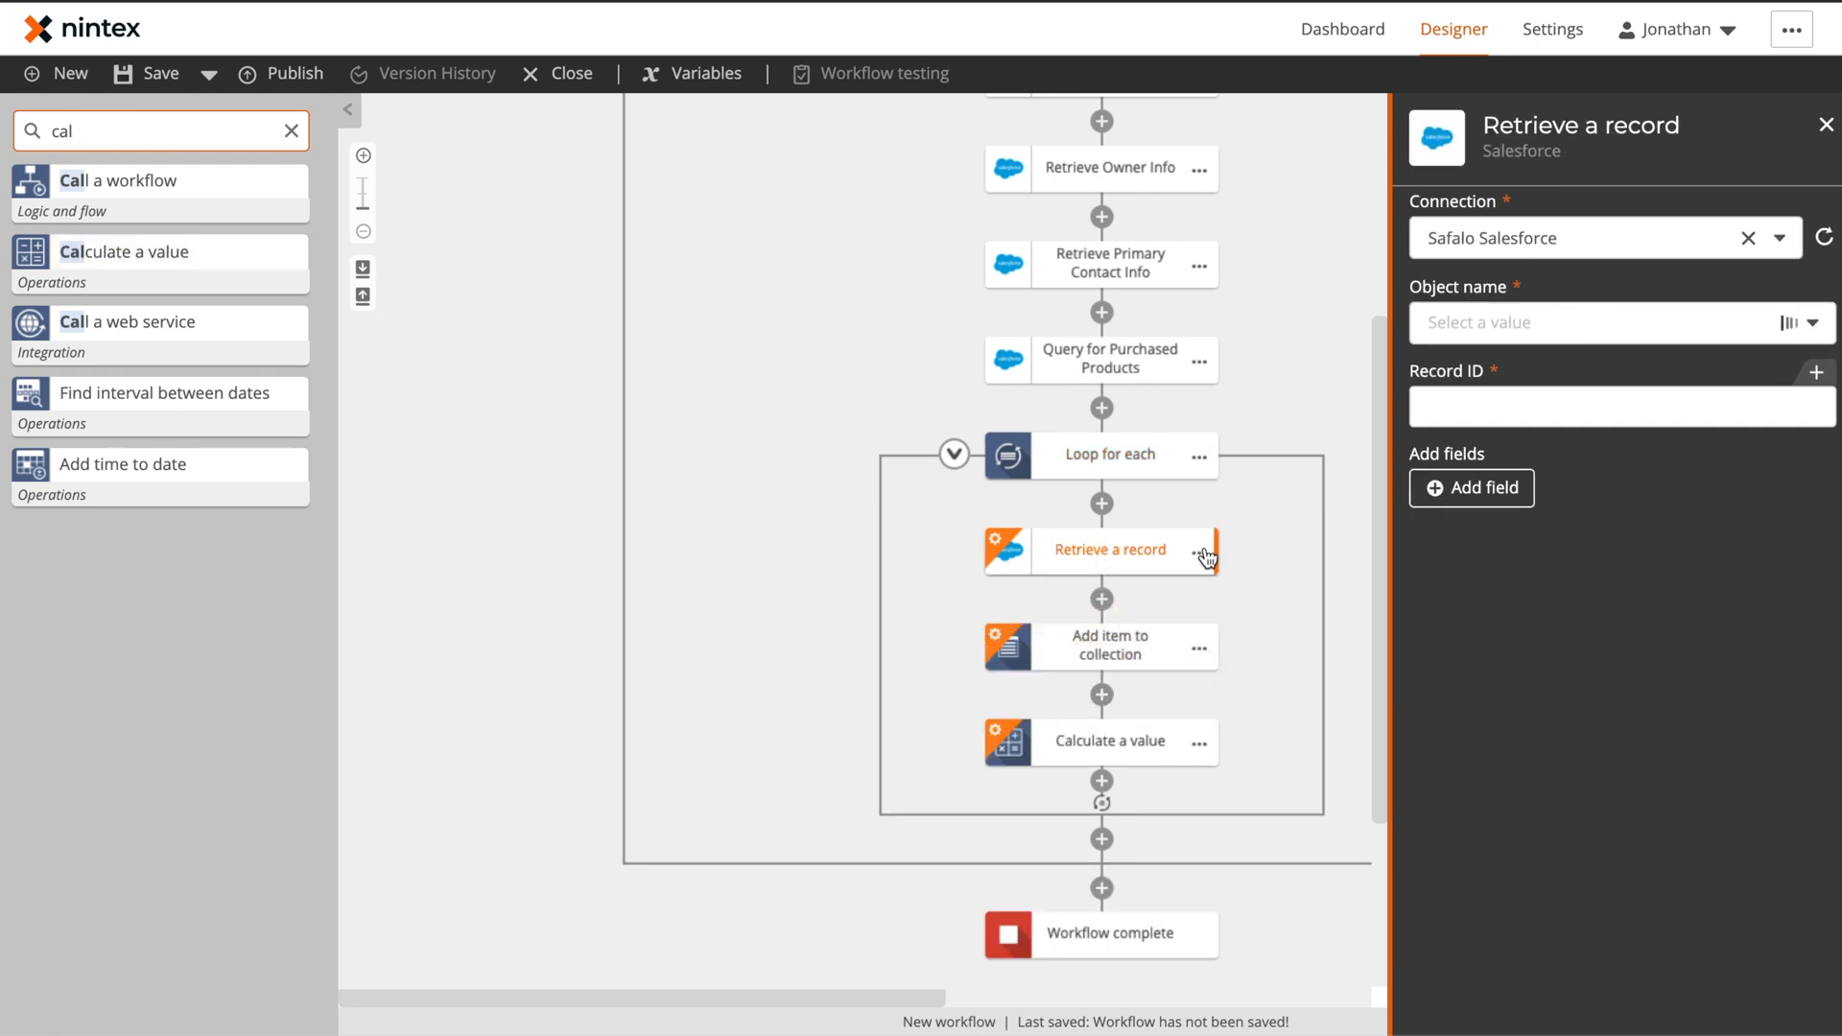
left_click(1199, 552)
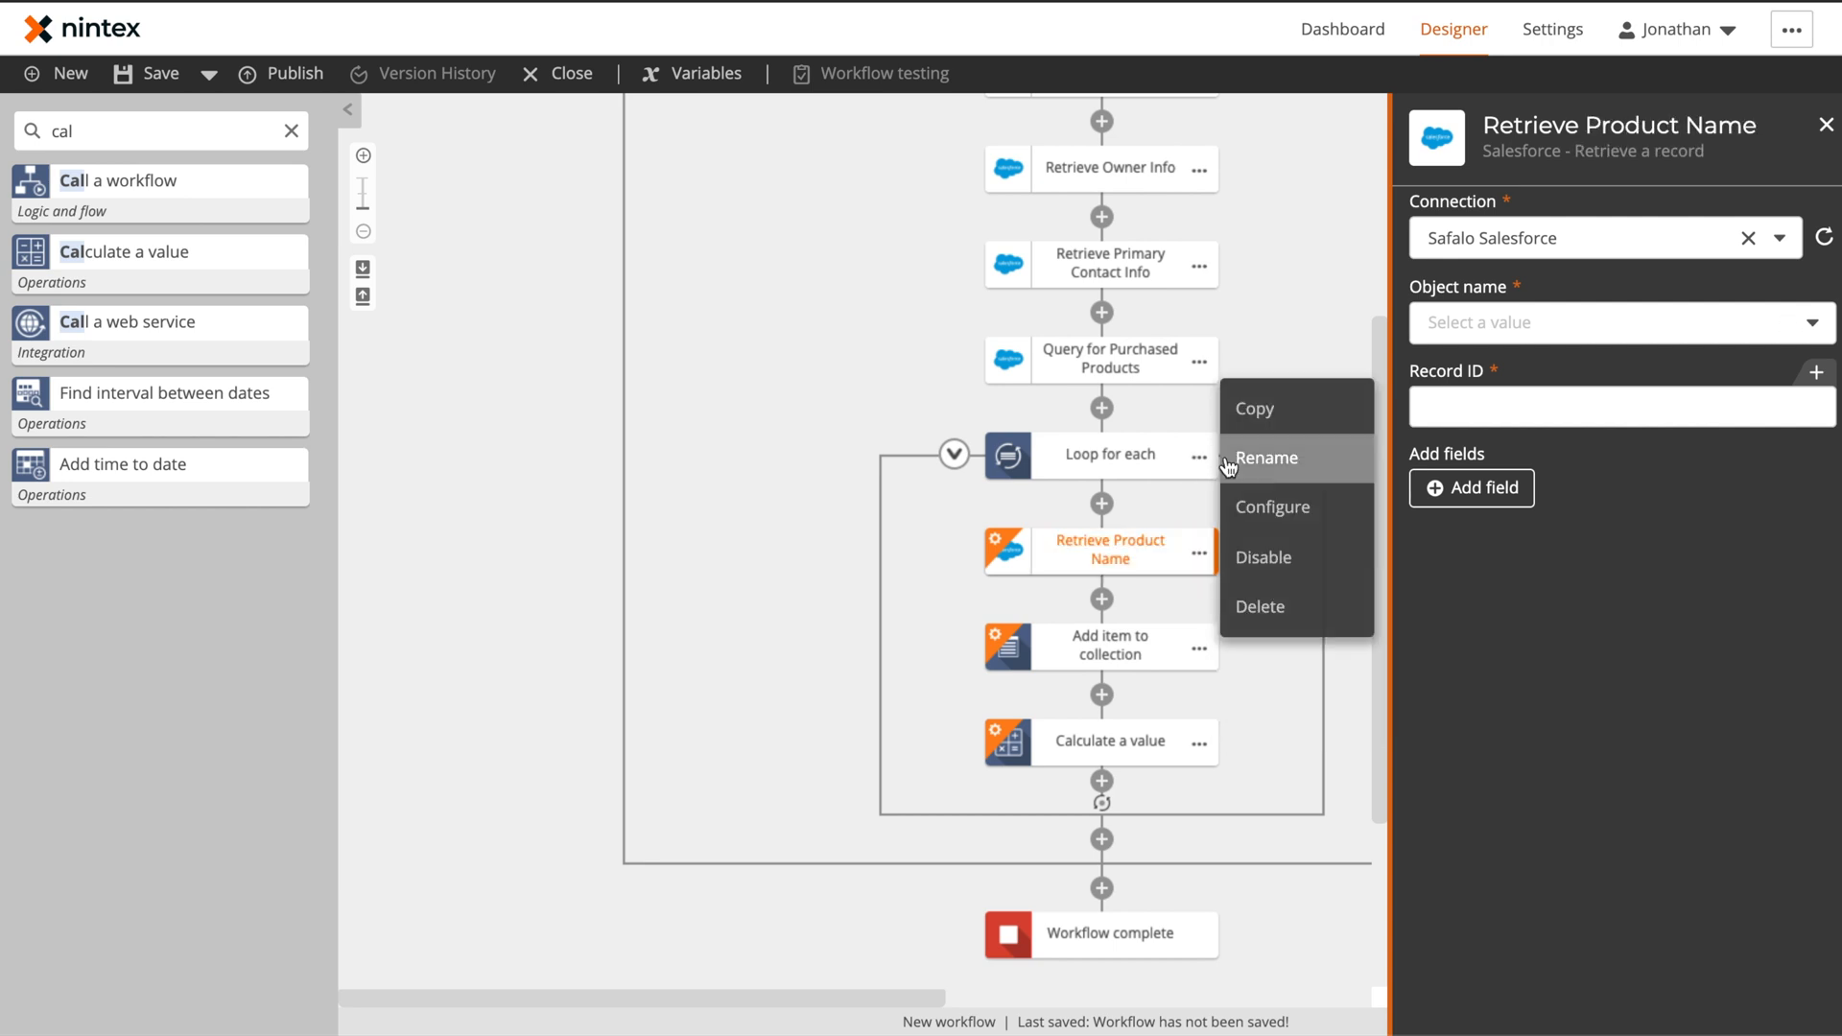
type("opp")
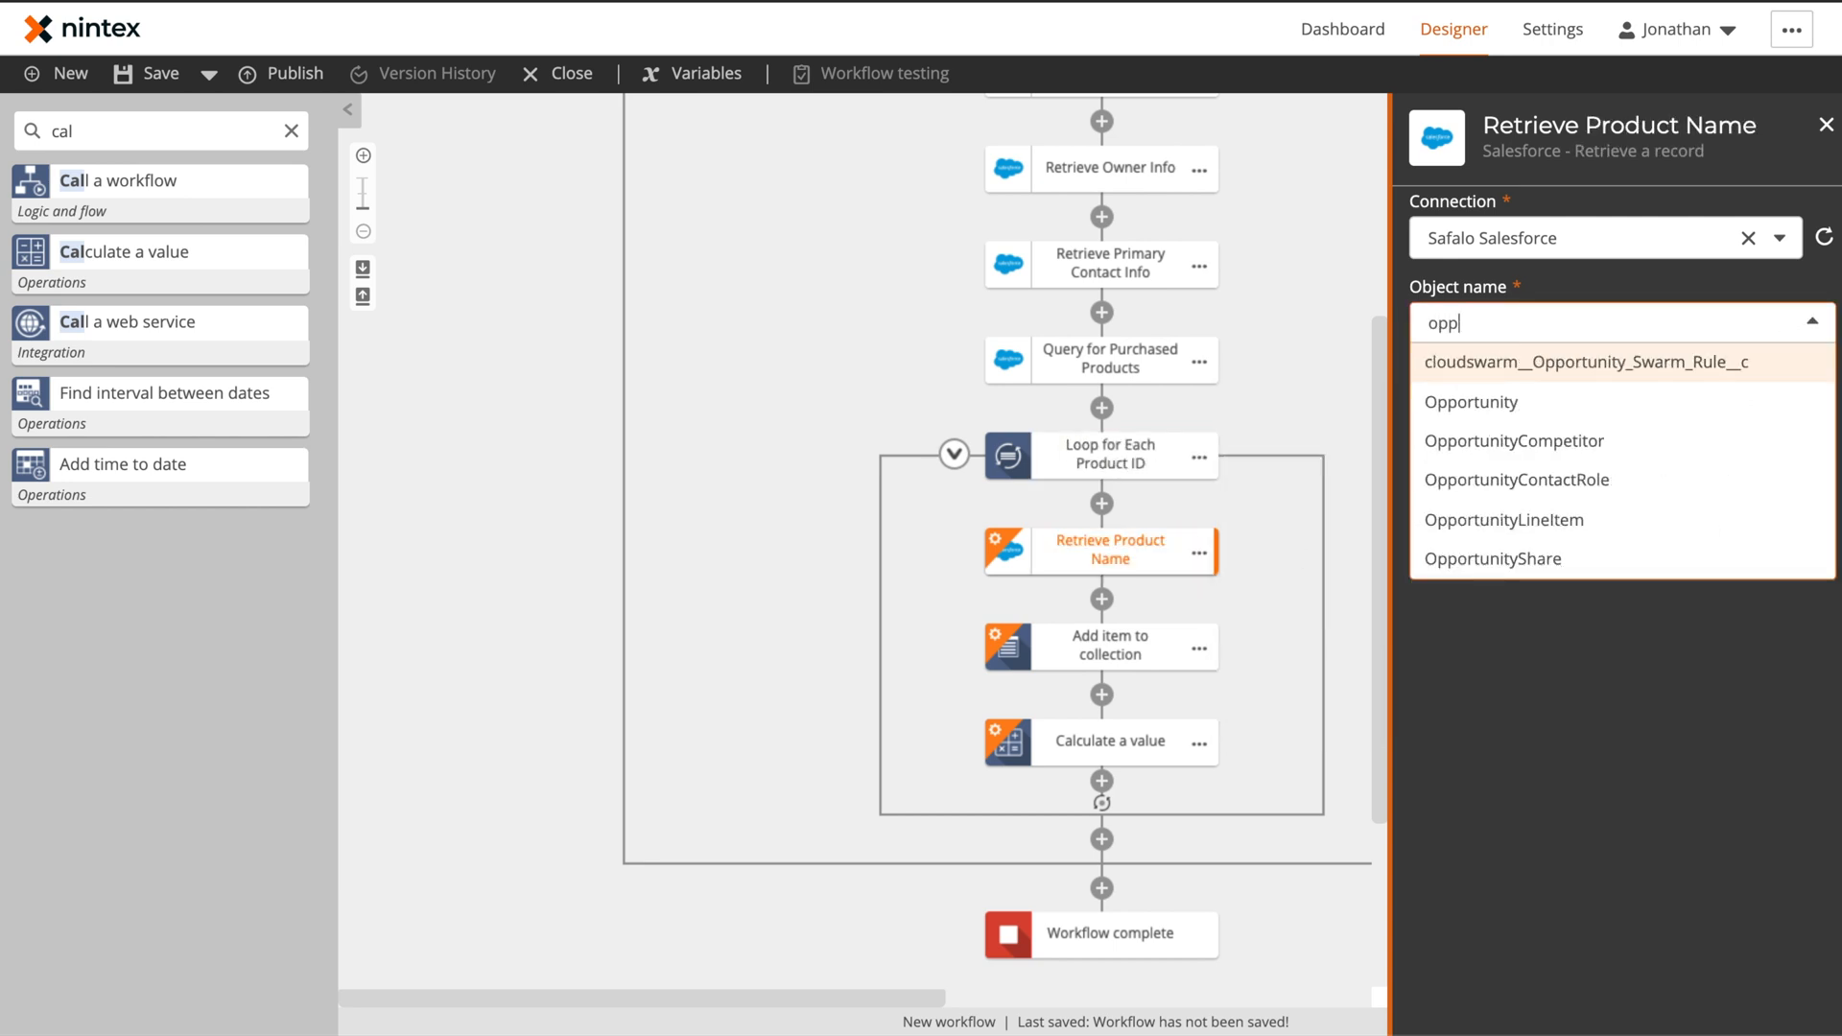
left_click(1500, 520)
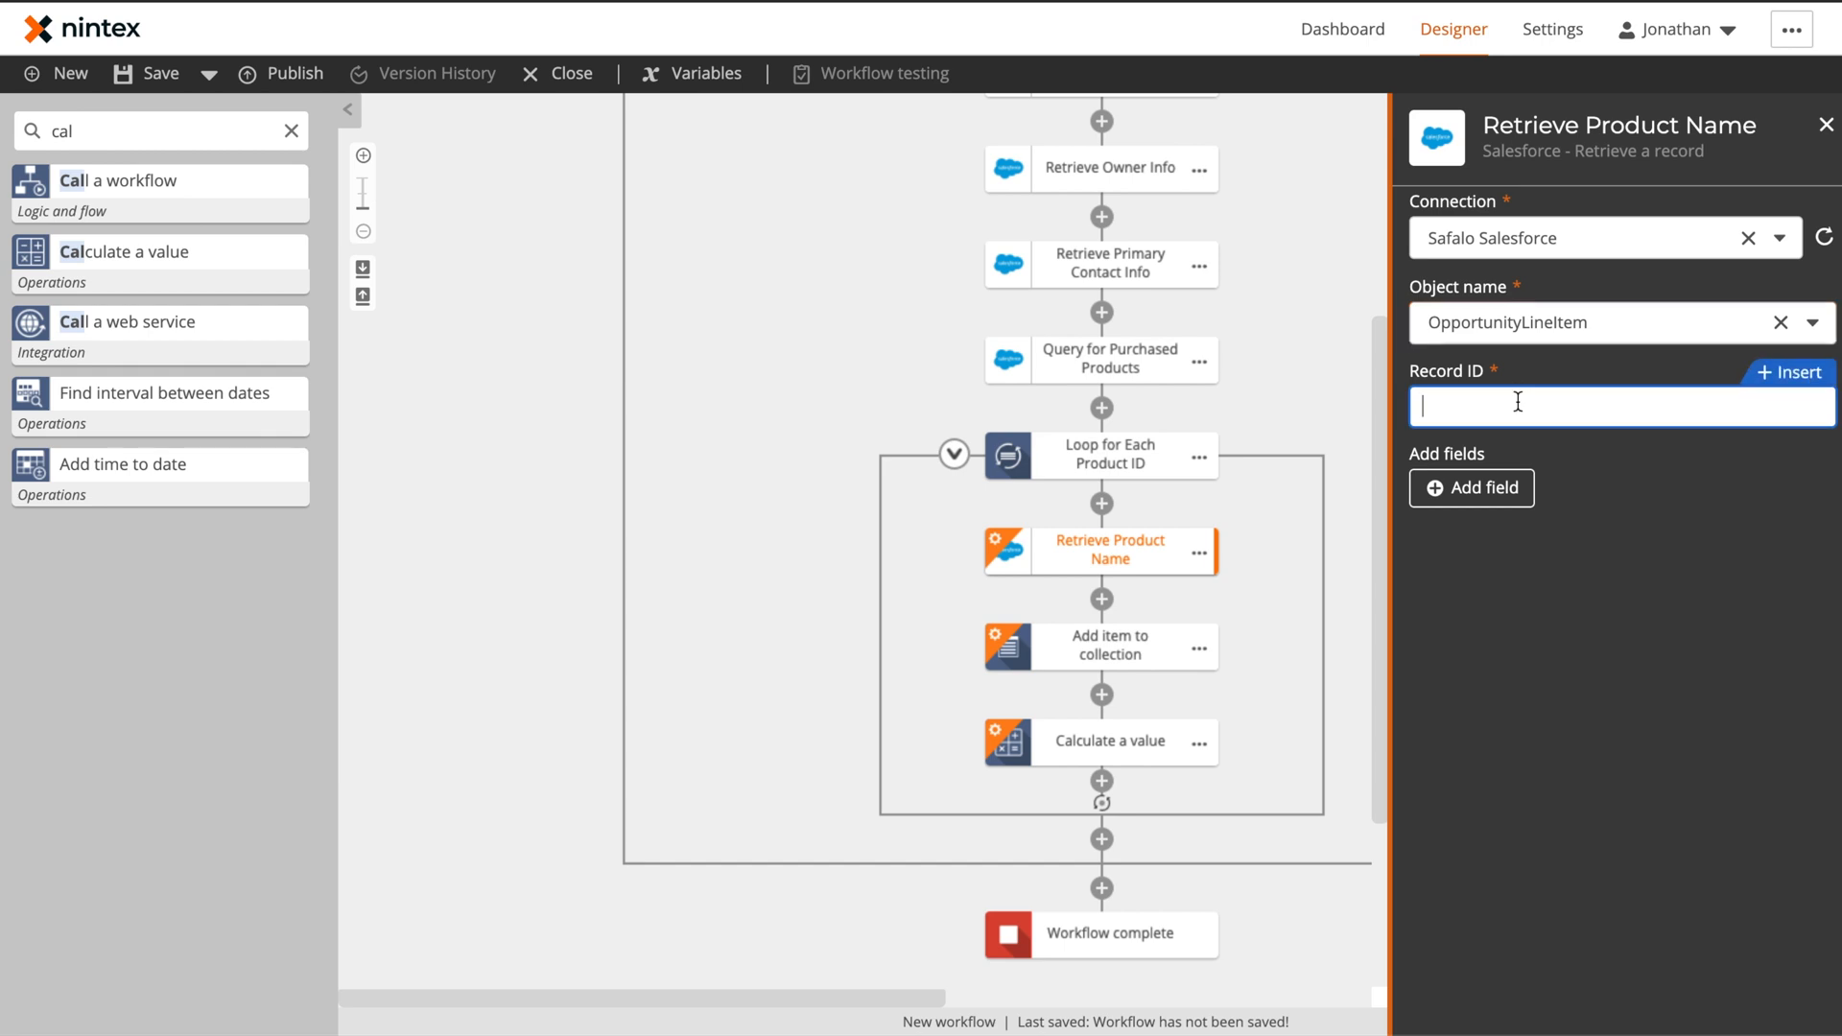
left_click(1789, 372)
type("pro")
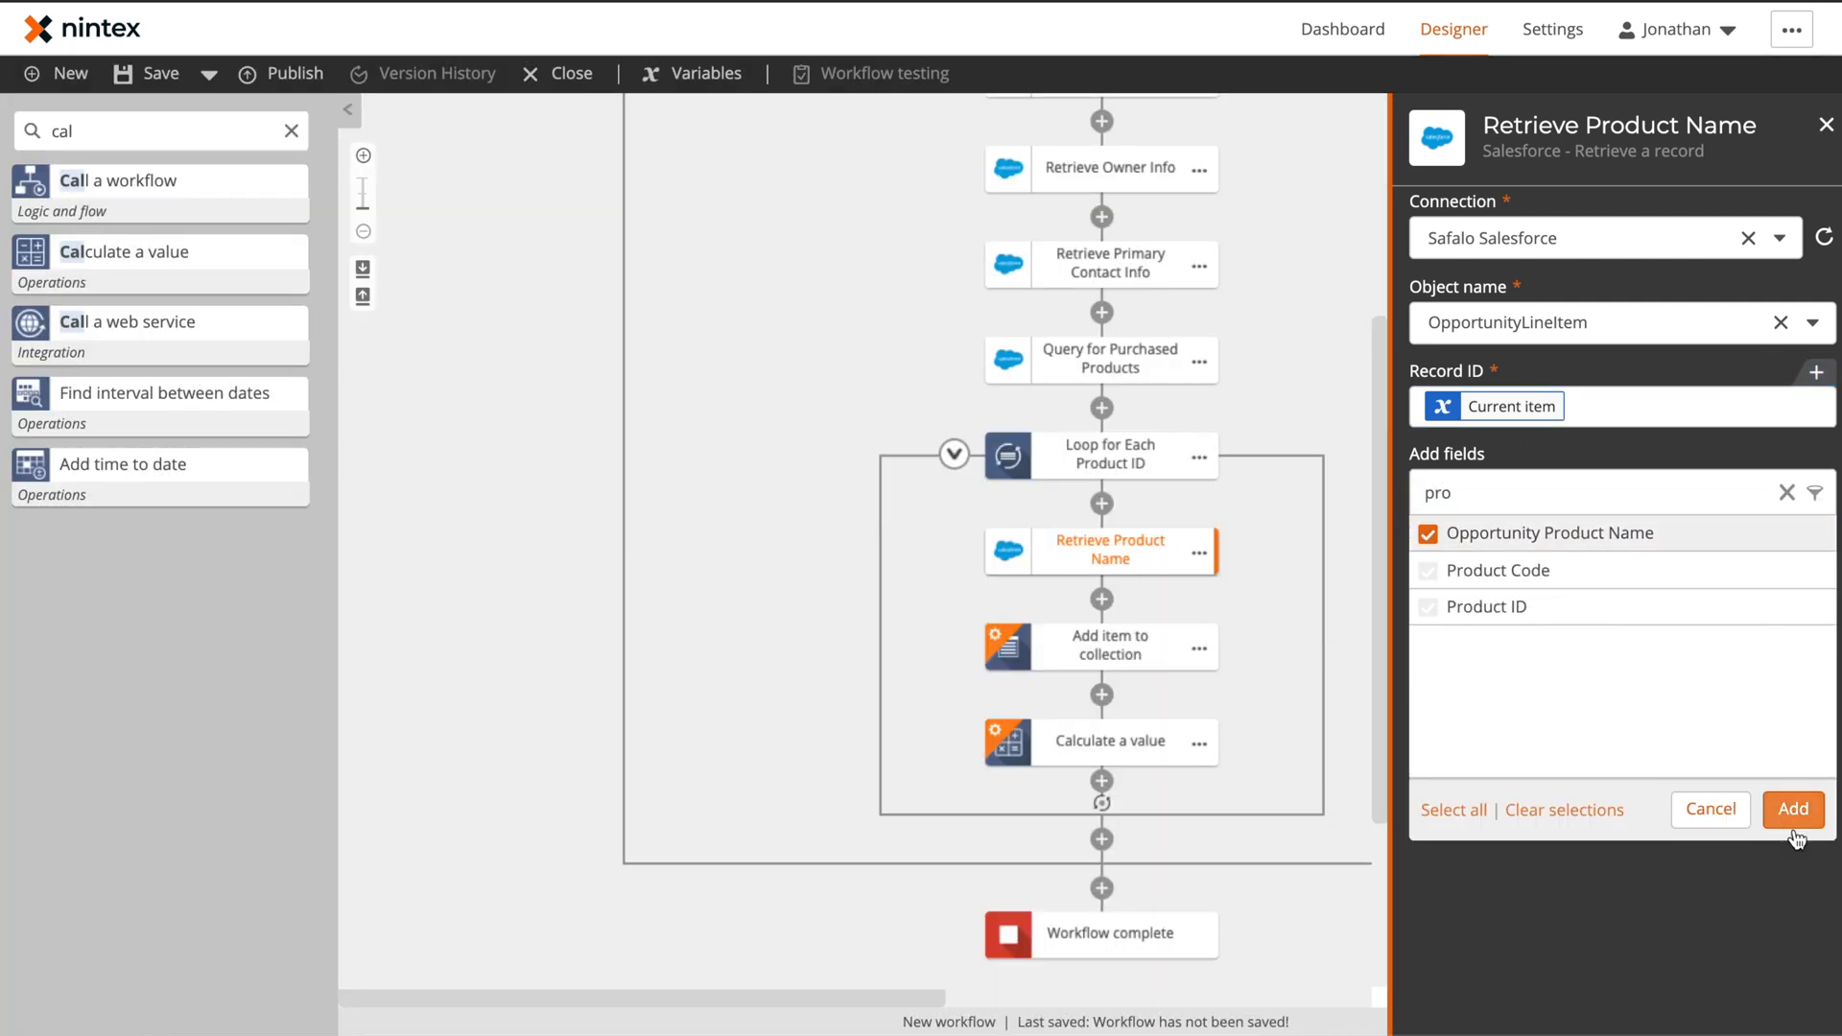
left_click(1792, 808)
type("Add Product Name to")
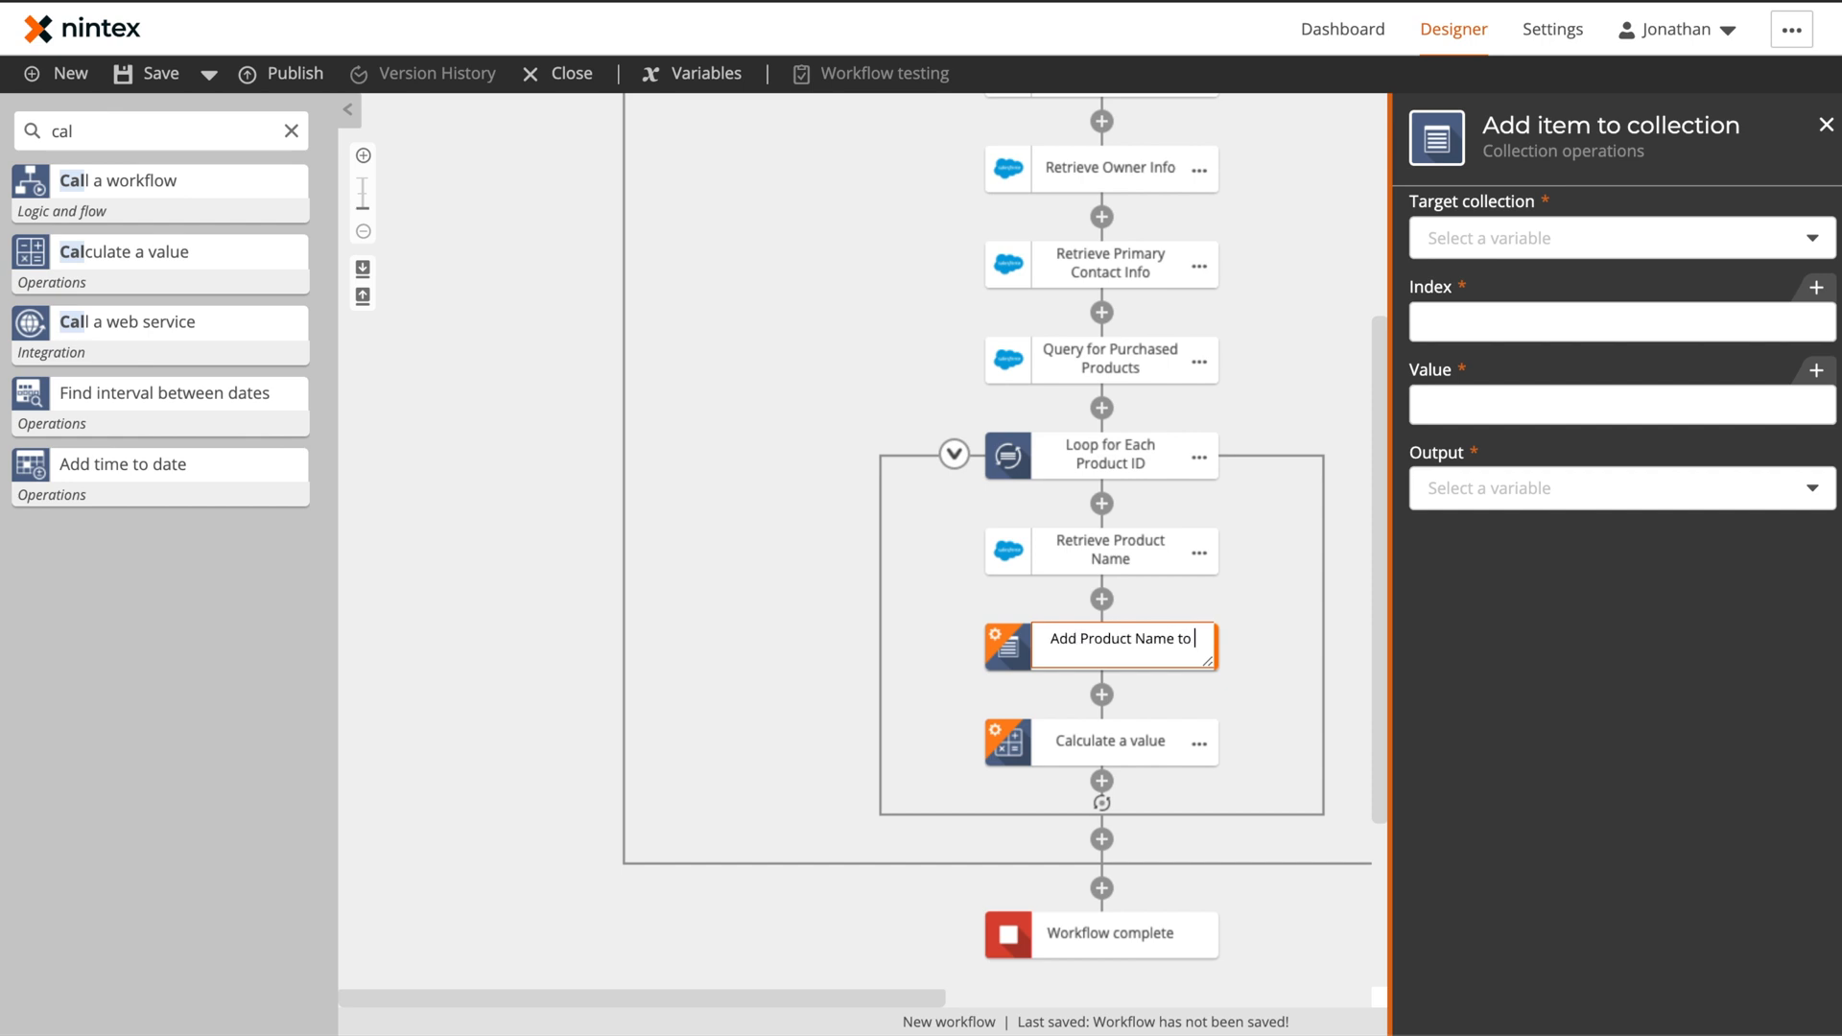
Create the Purchased Products collection and make it the add-item step's output
left_click(1620, 238)
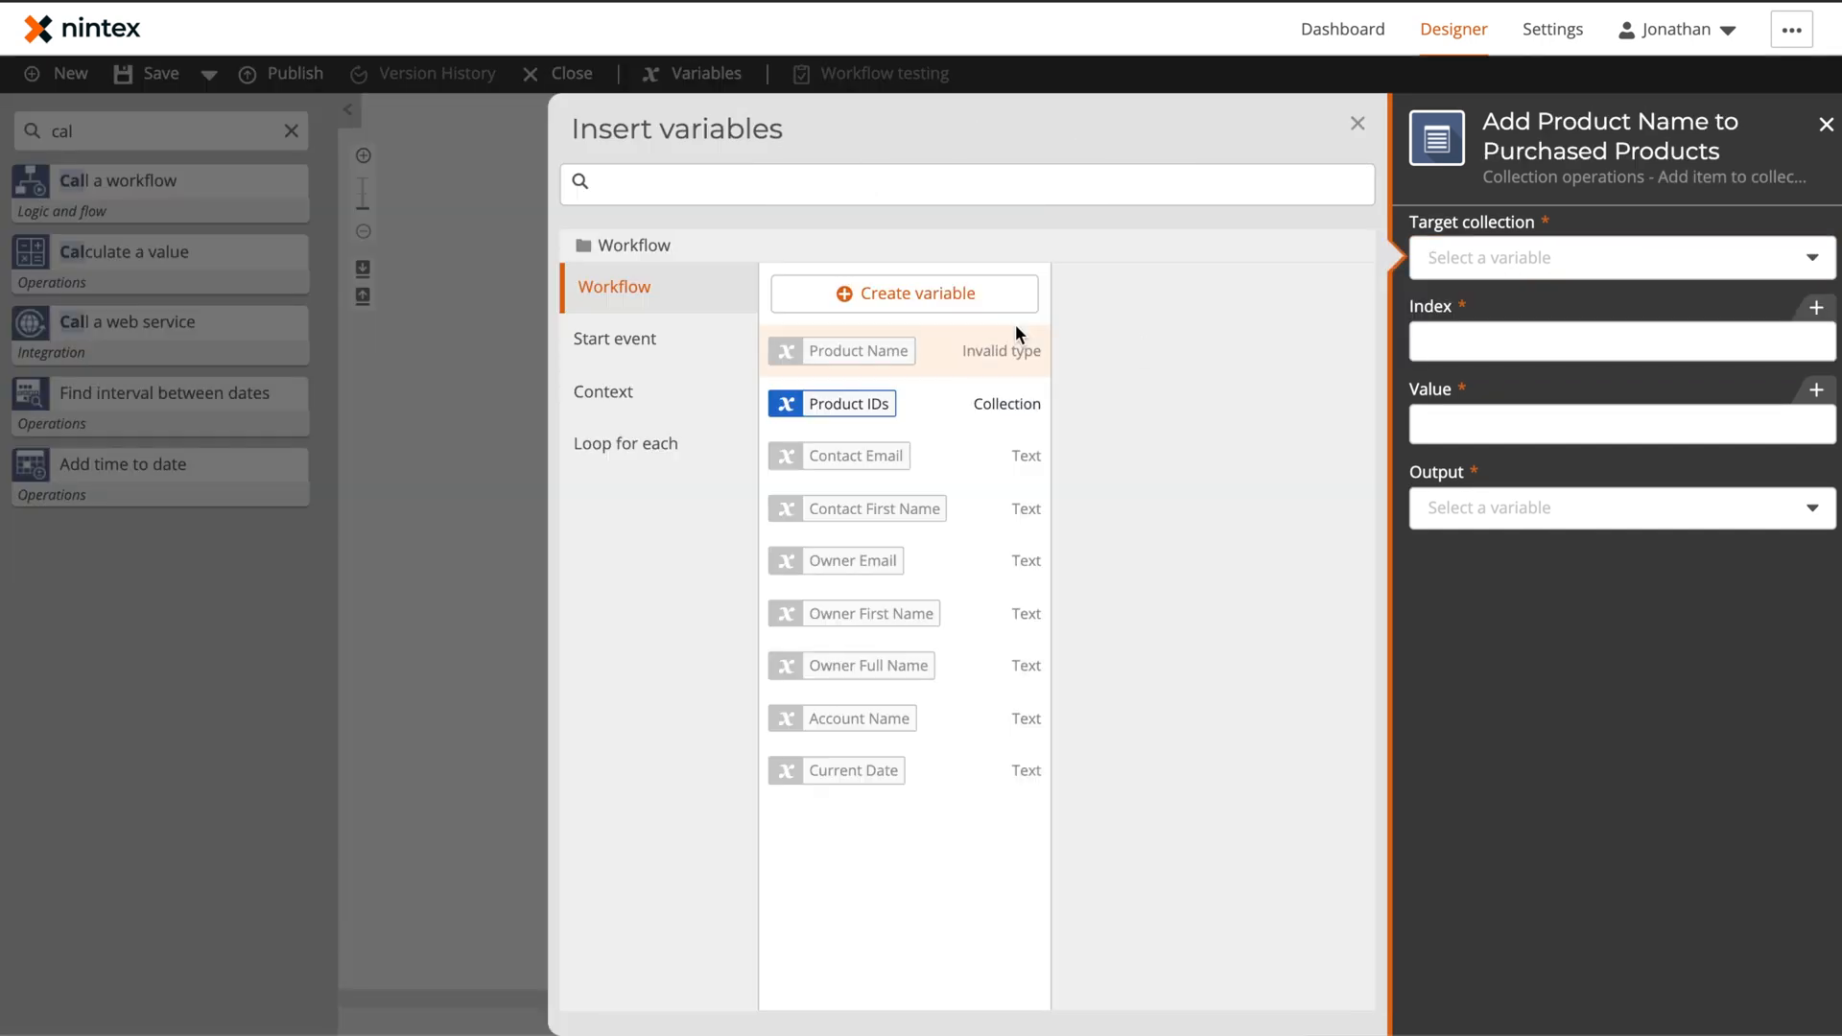
left_click(904, 292)
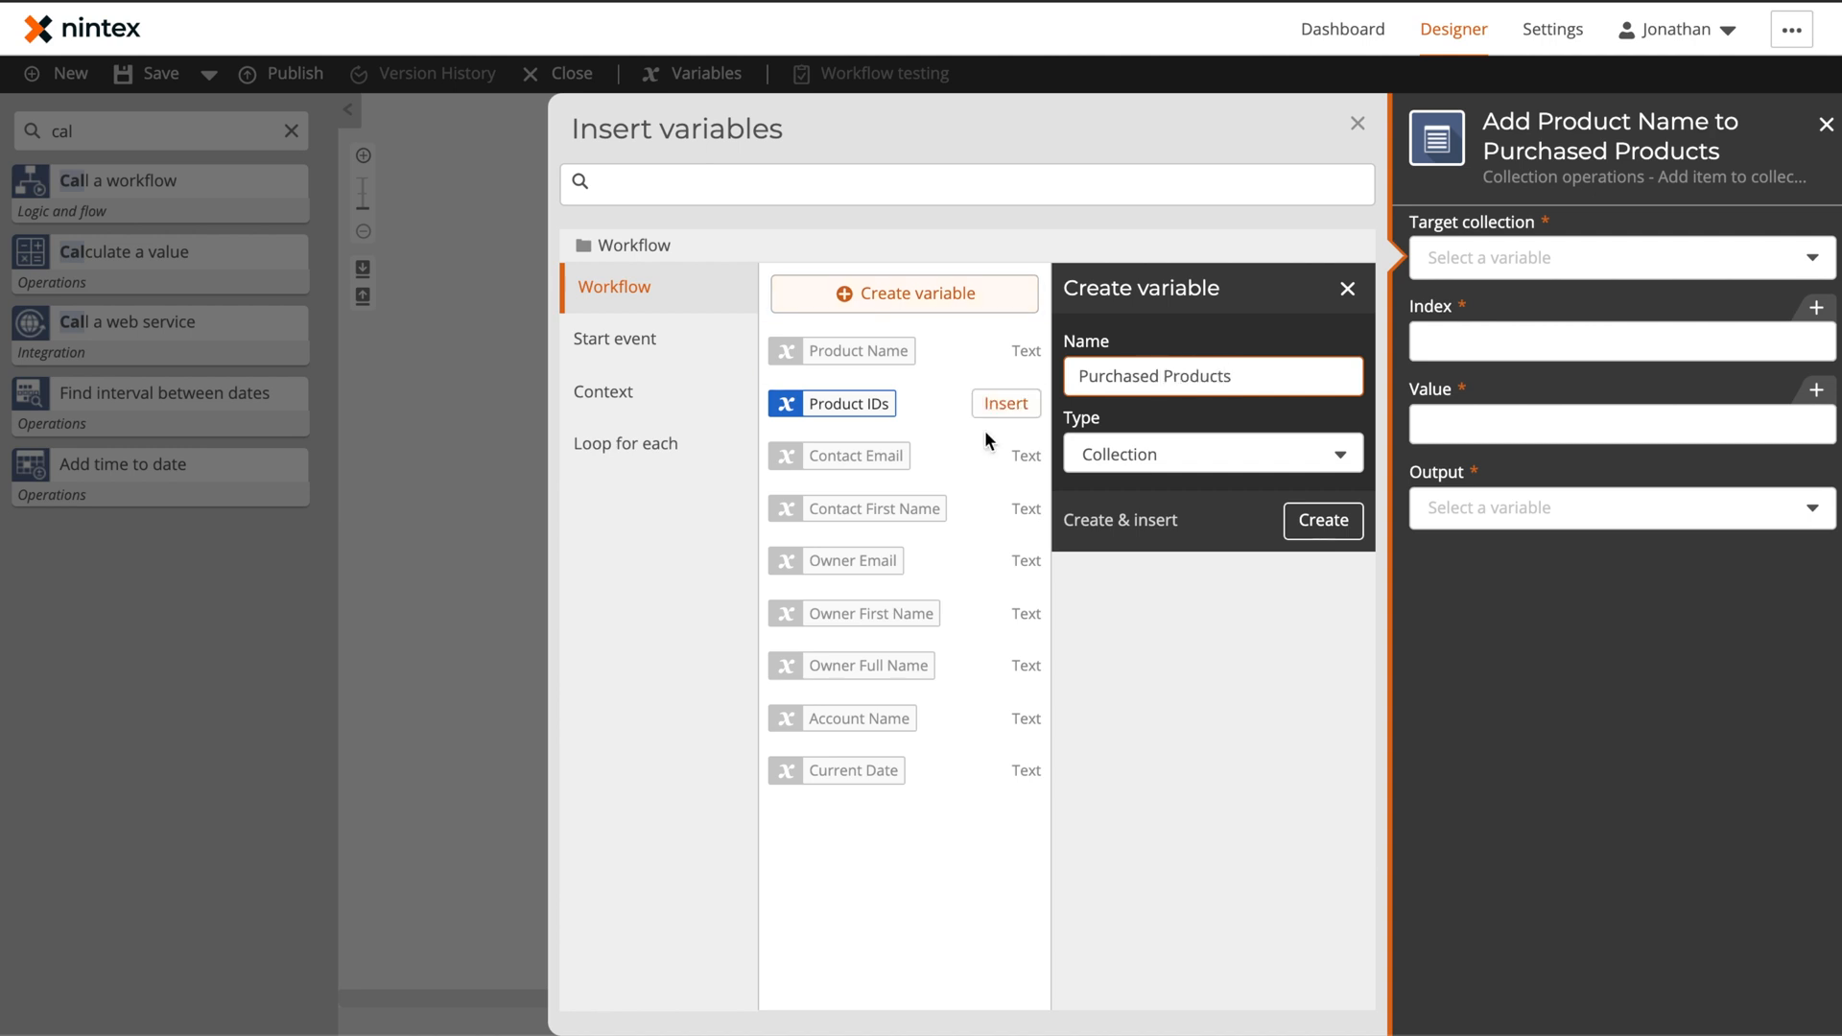
left_click(1320, 520)
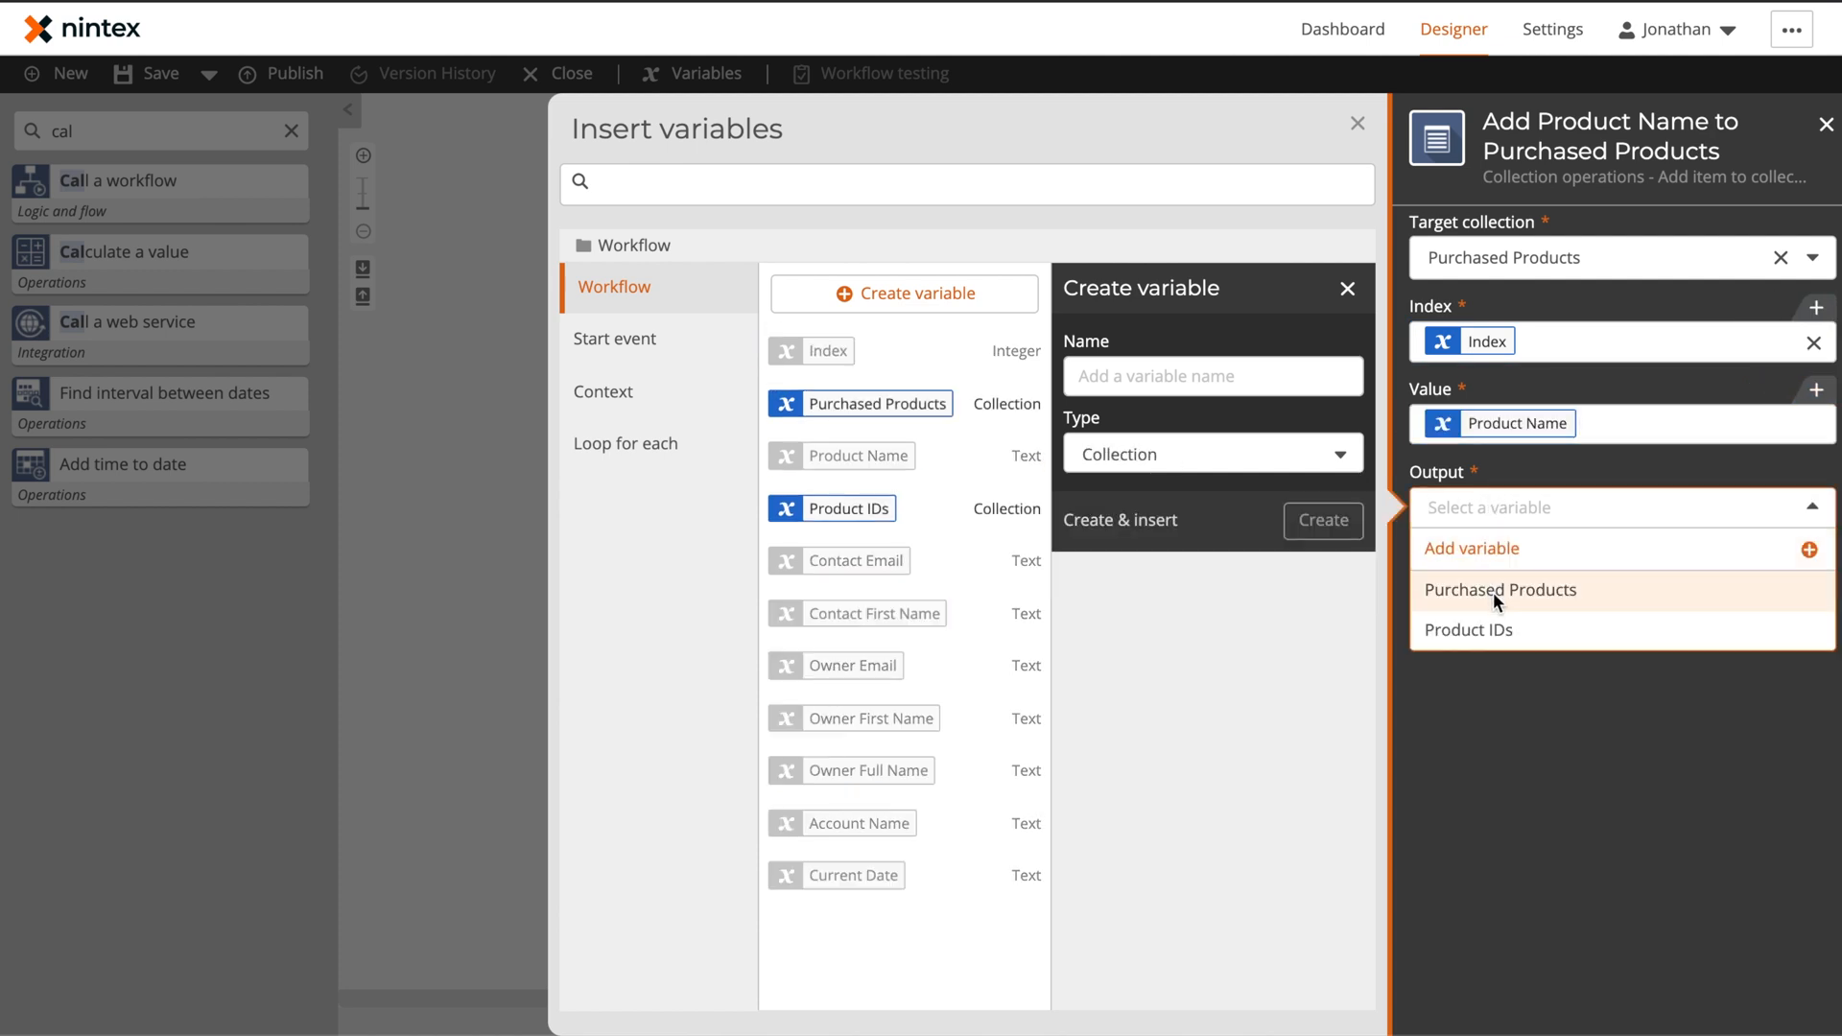
left_click(1499, 589)
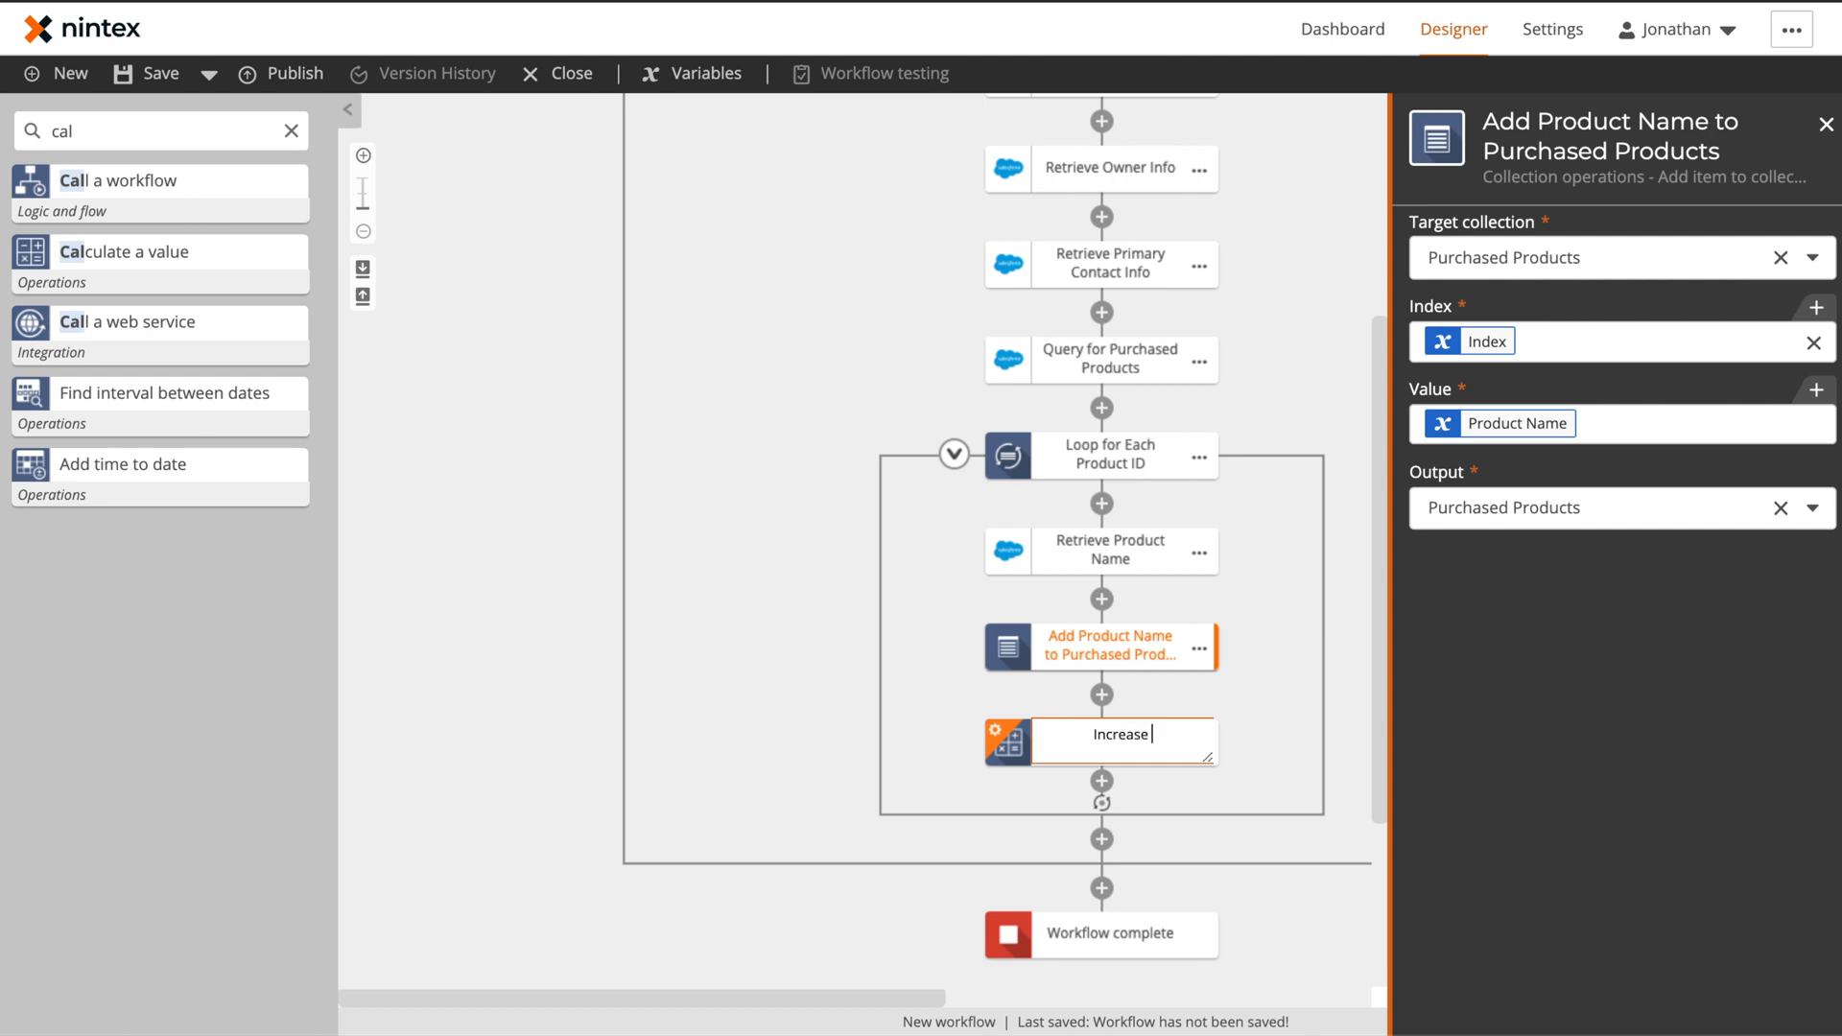
left_click(1102, 741)
type(" Index")
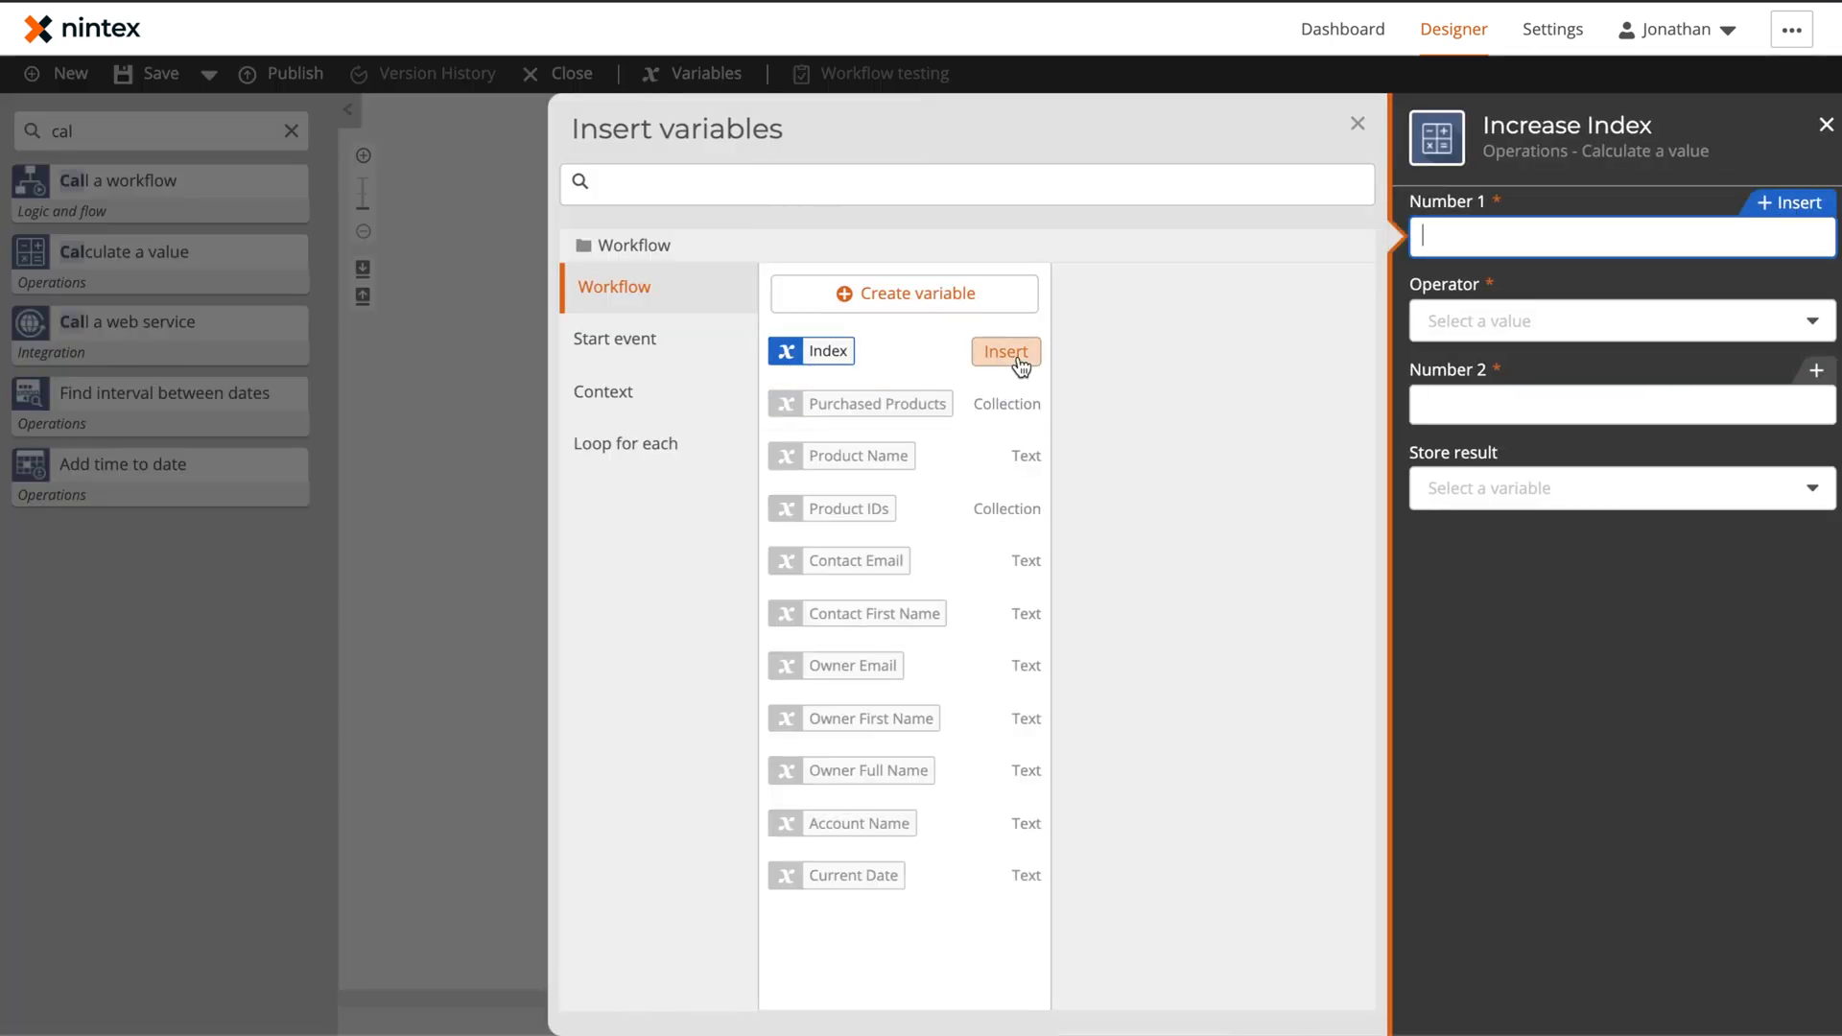
Use the Index variable as Number 1, adding 1 and storing the result back in Index
left_click(1004, 352)
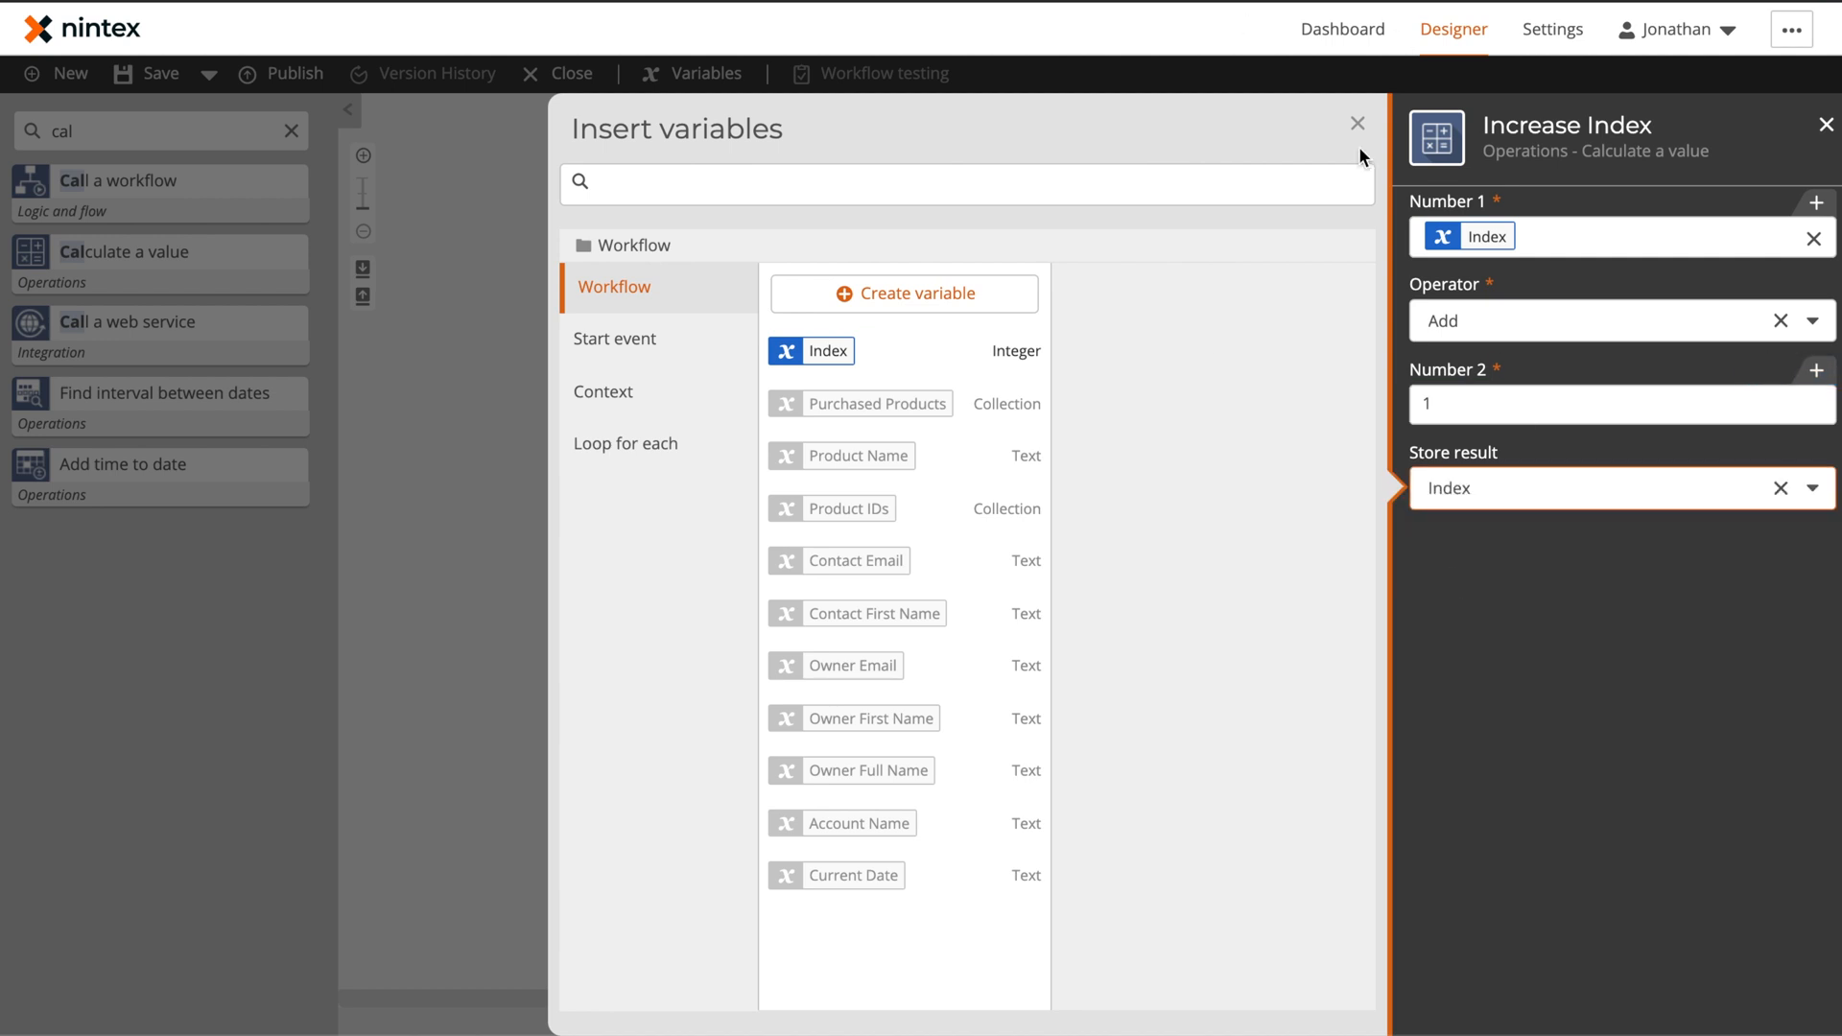
left_click(1357, 122)
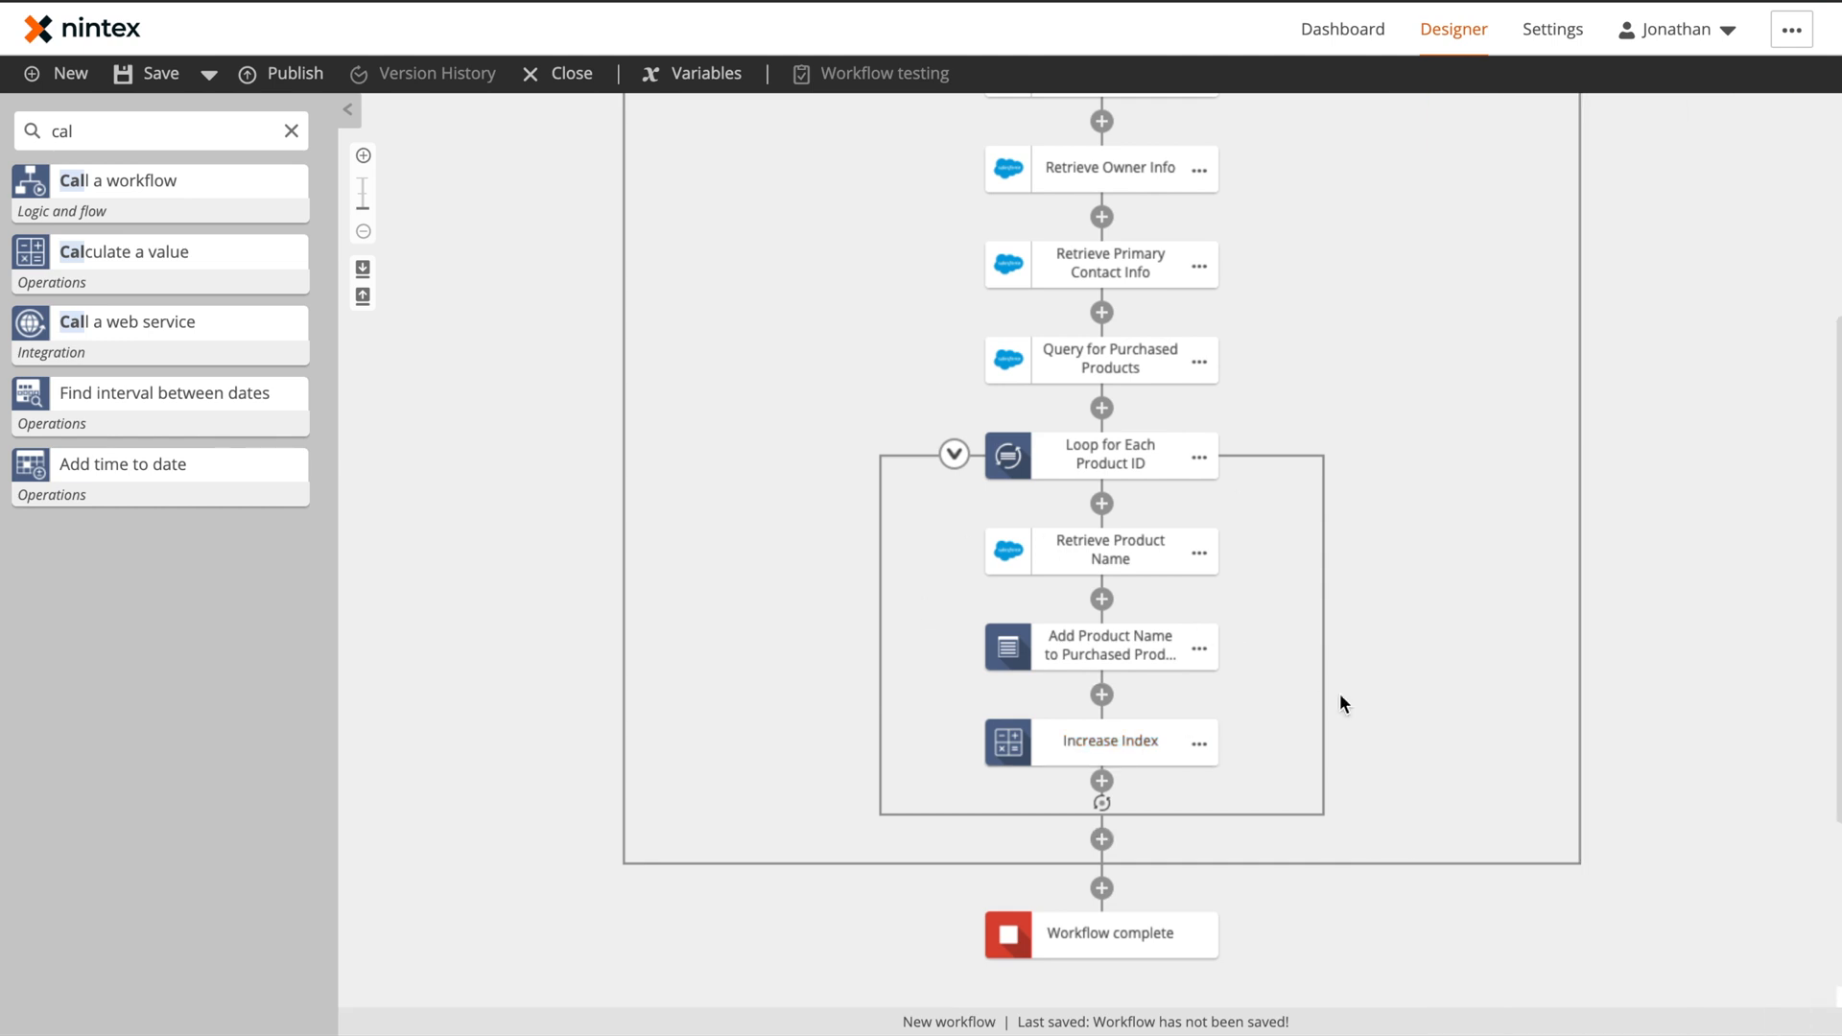
scroll("down", 3)
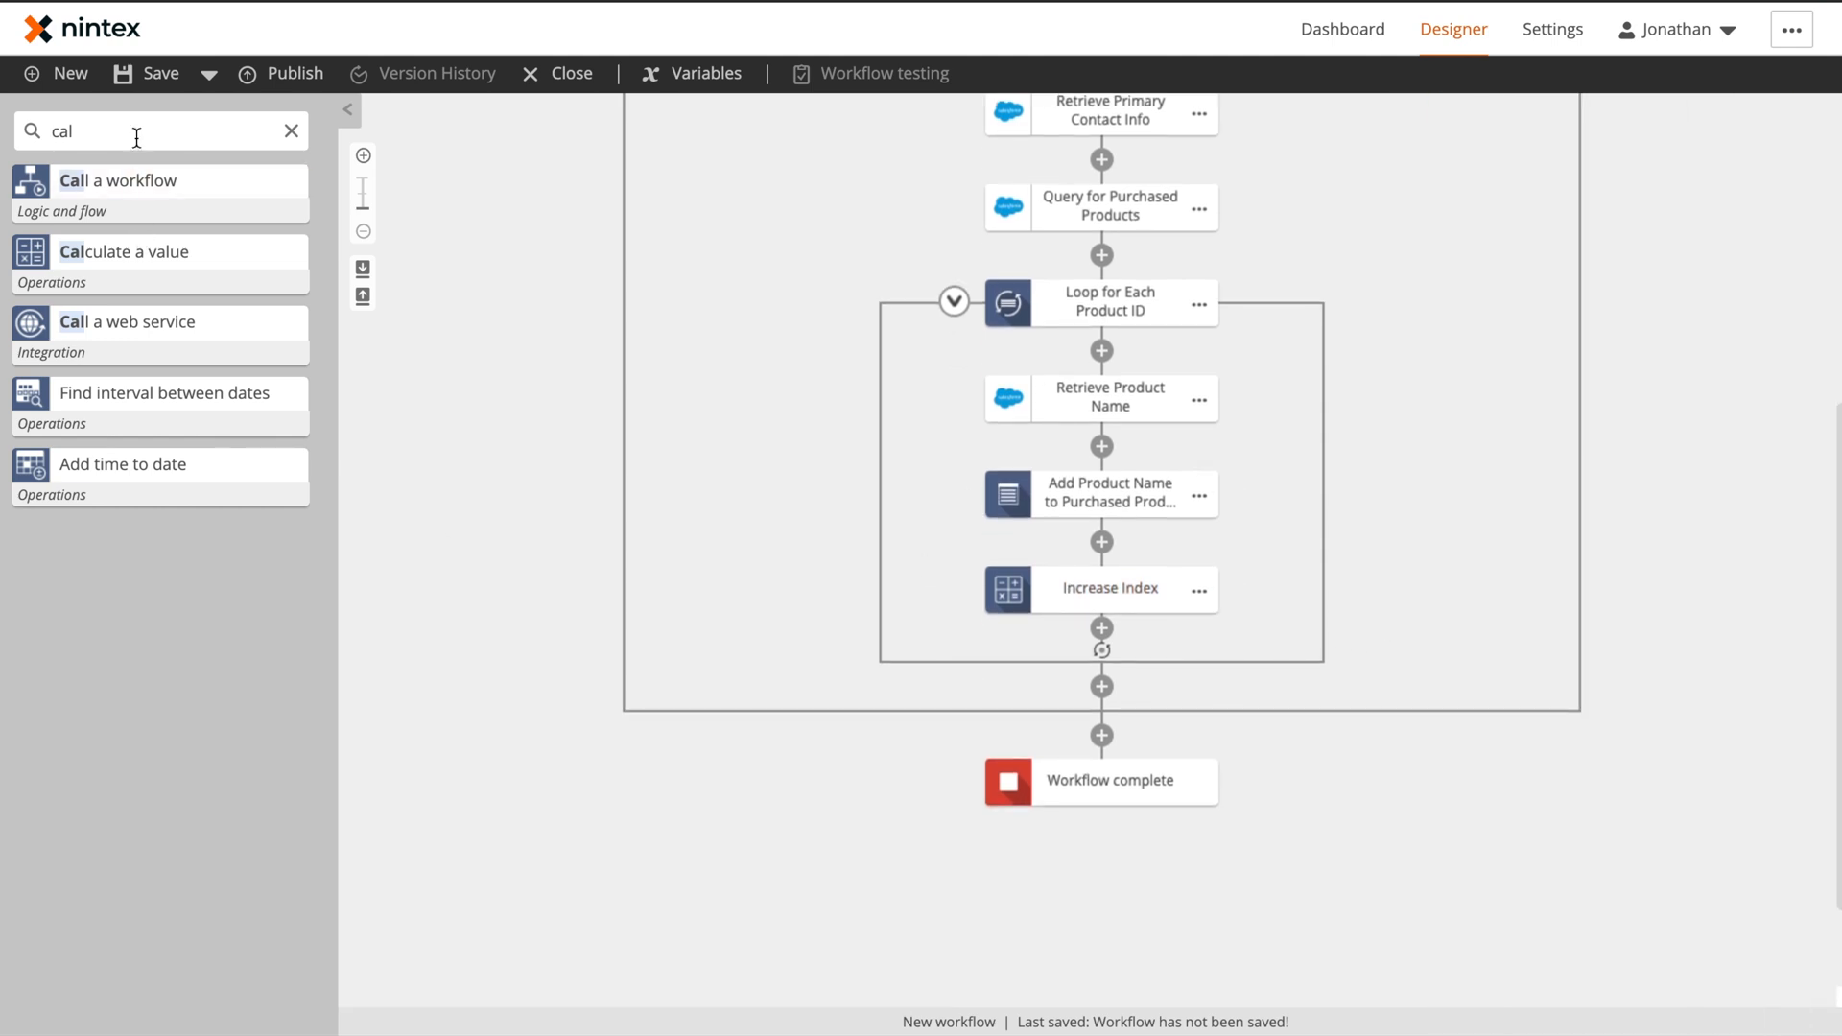
triple_click(76, 131)
type("re")
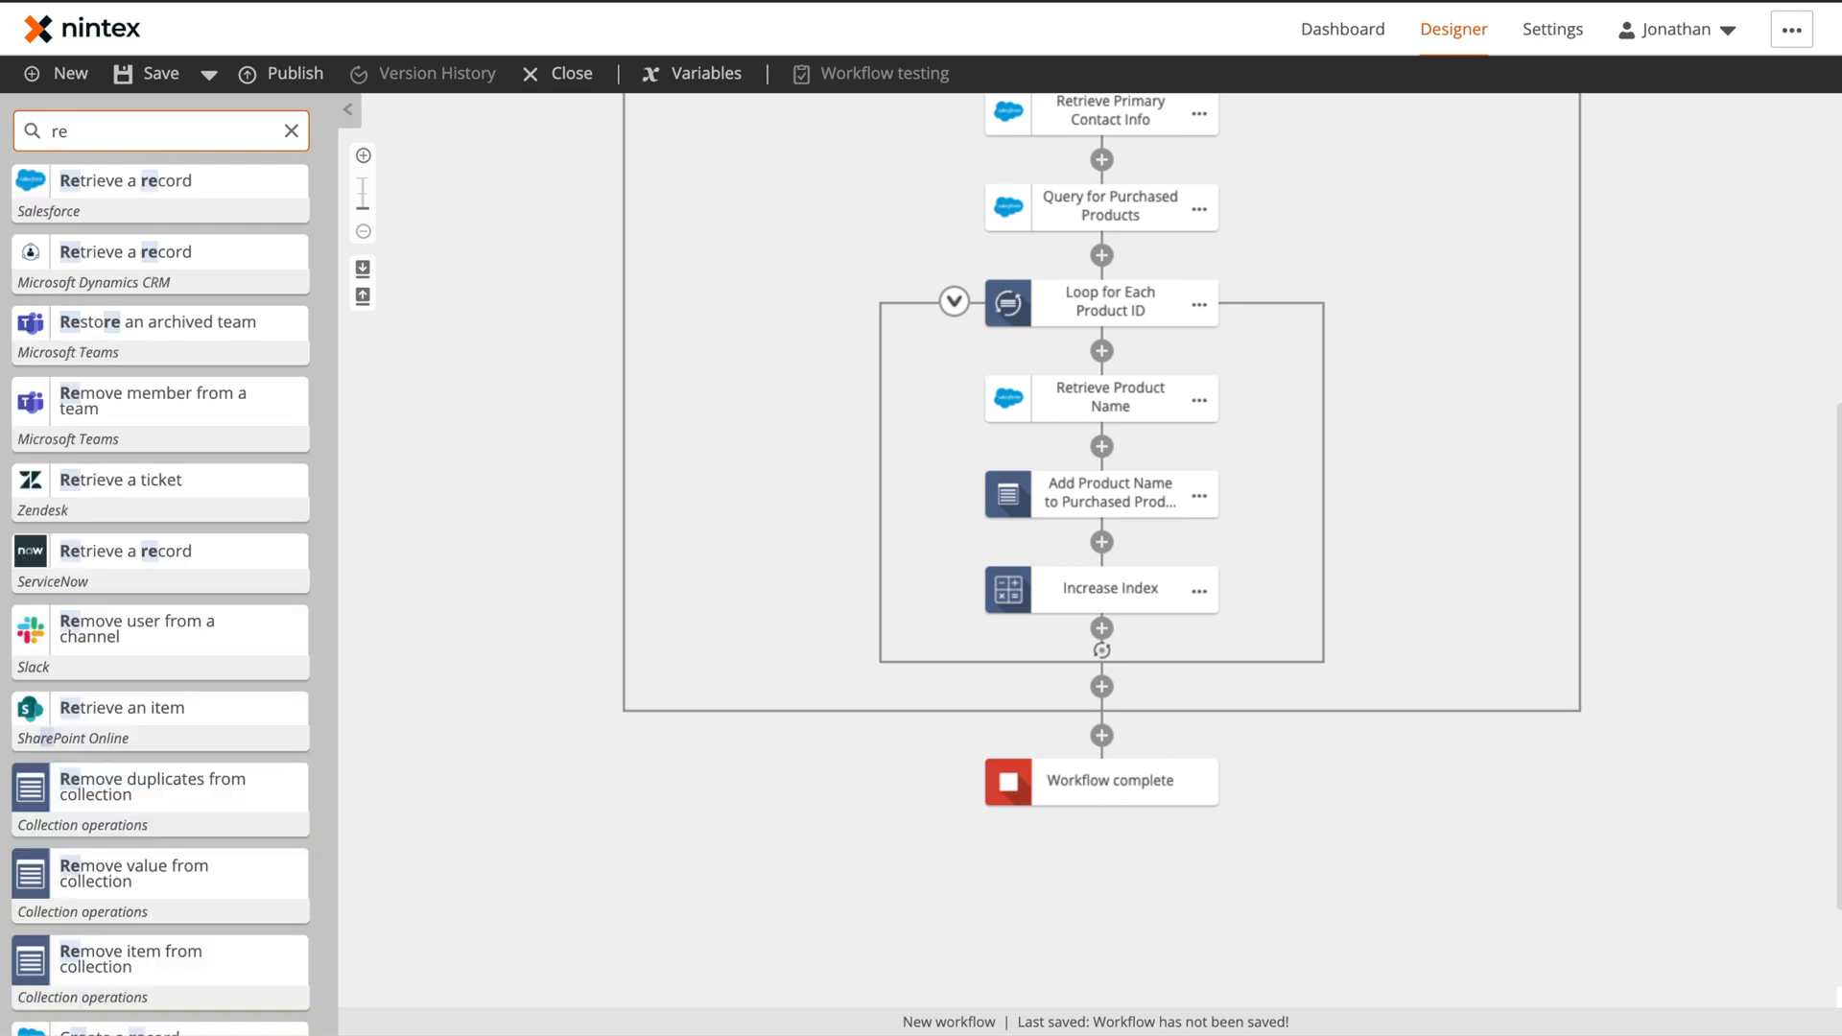
Add a regular-expression step named Build List of Product with input Purchased Products and operation Replace
type("g")
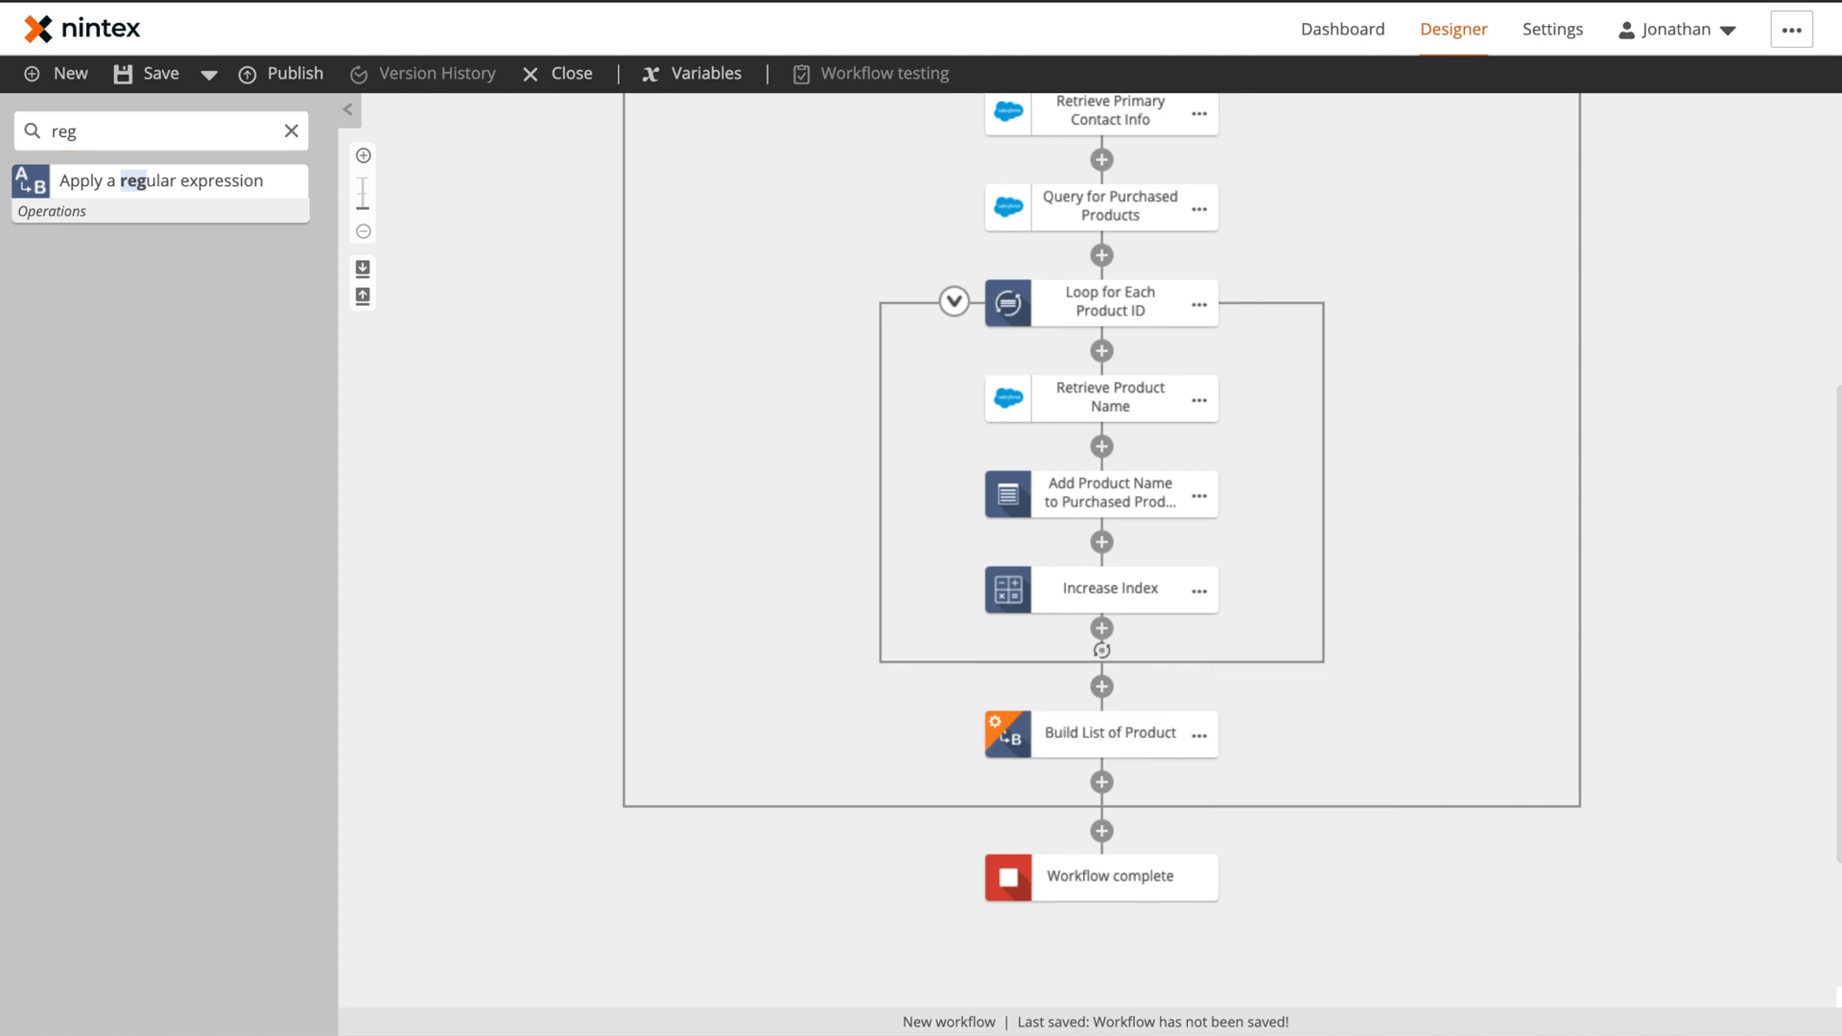
left_click(1101, 731)
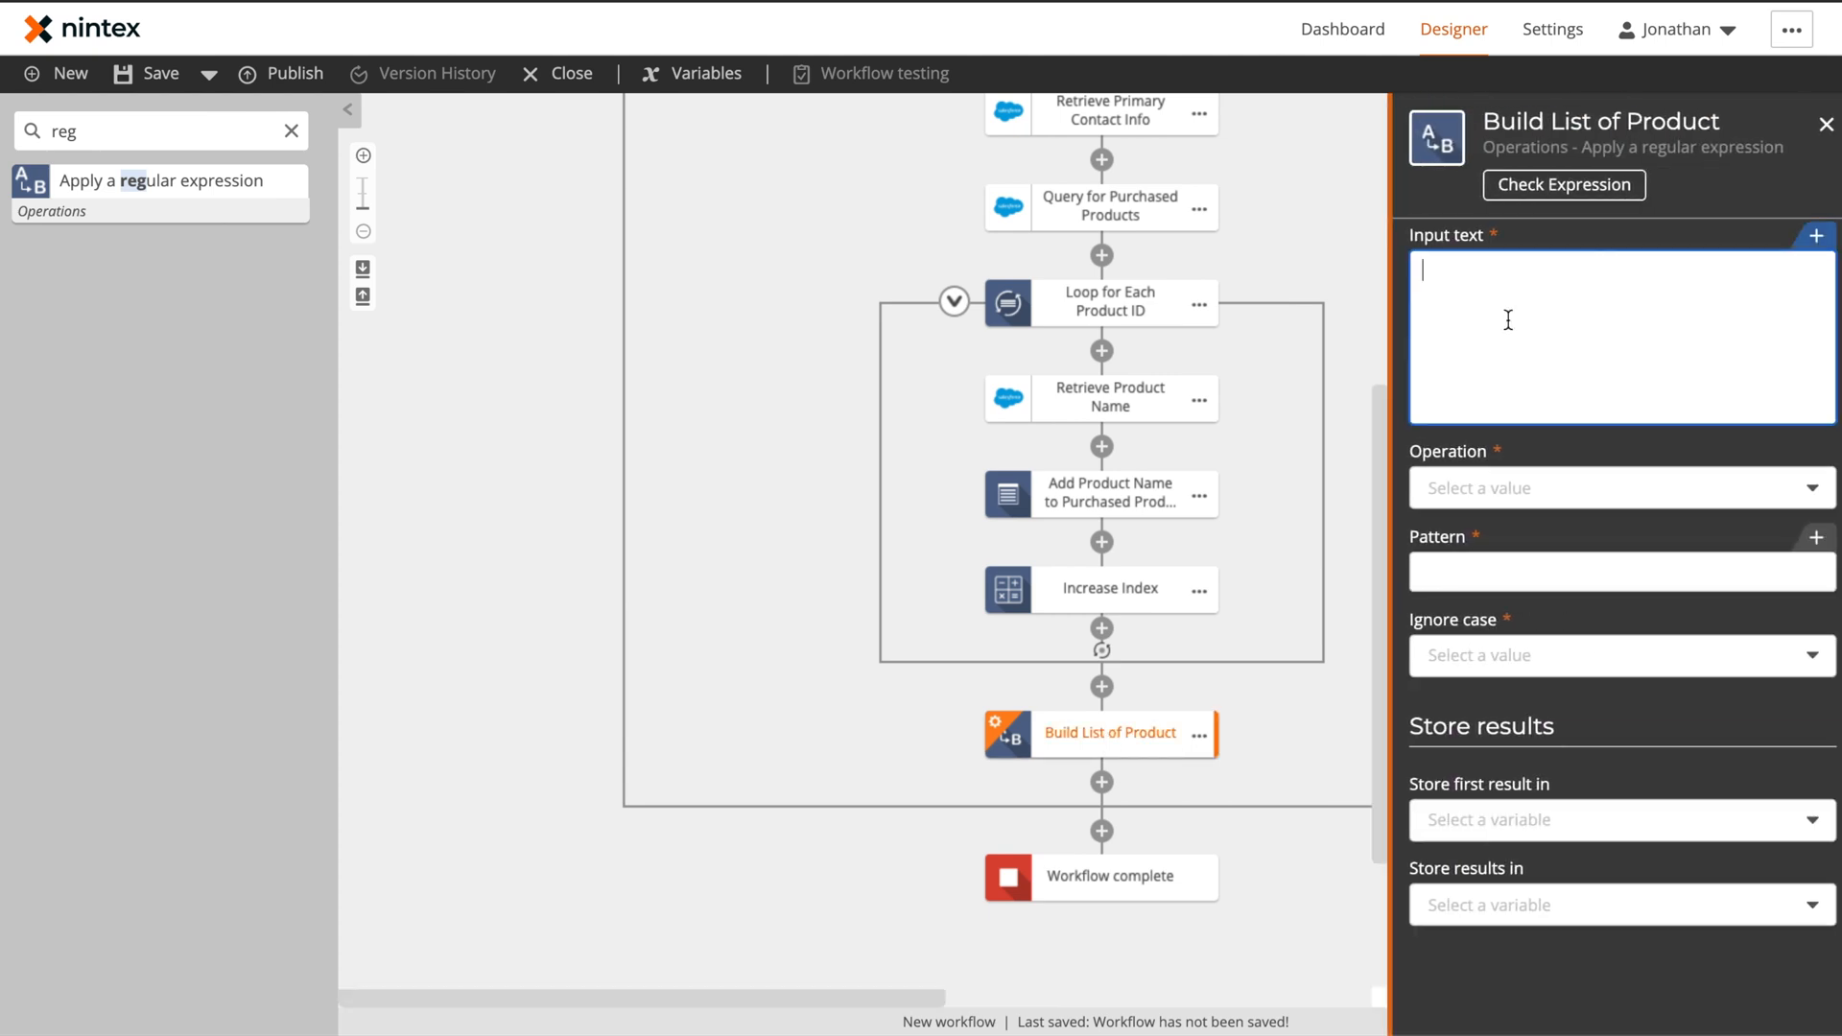
left_click(1814, 236)
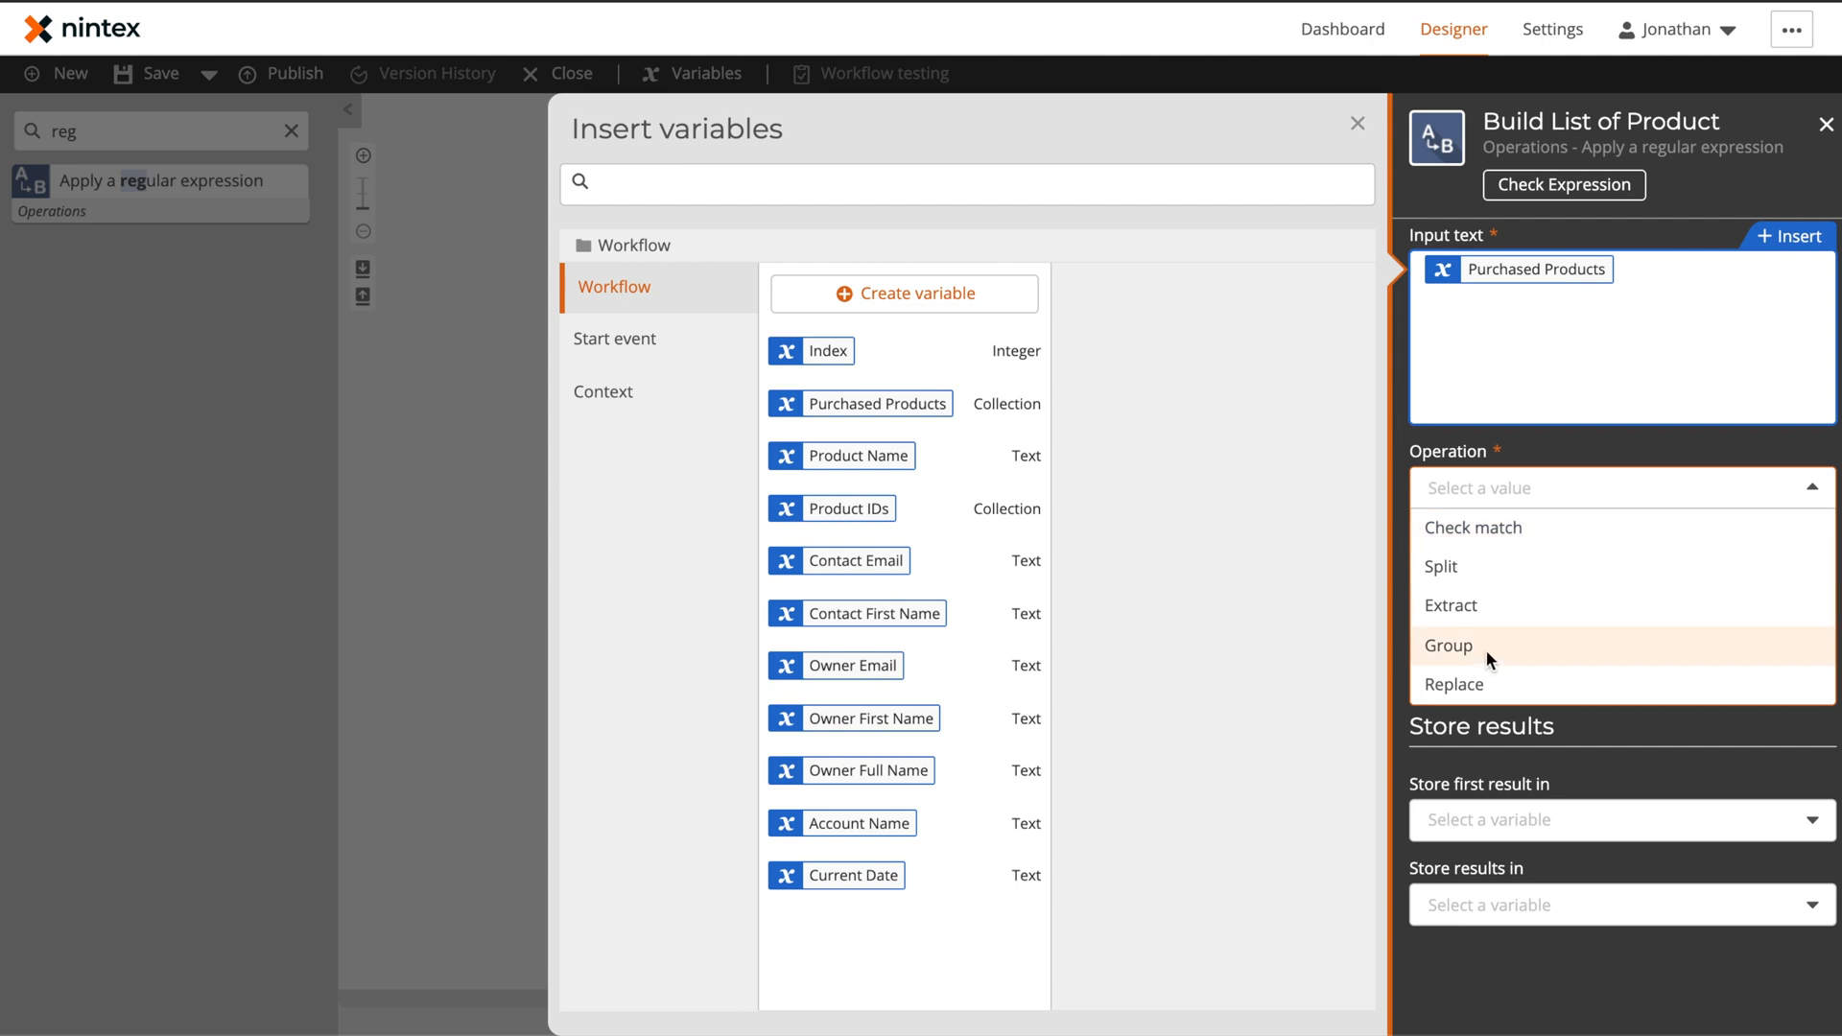
left_click(1453, 684)
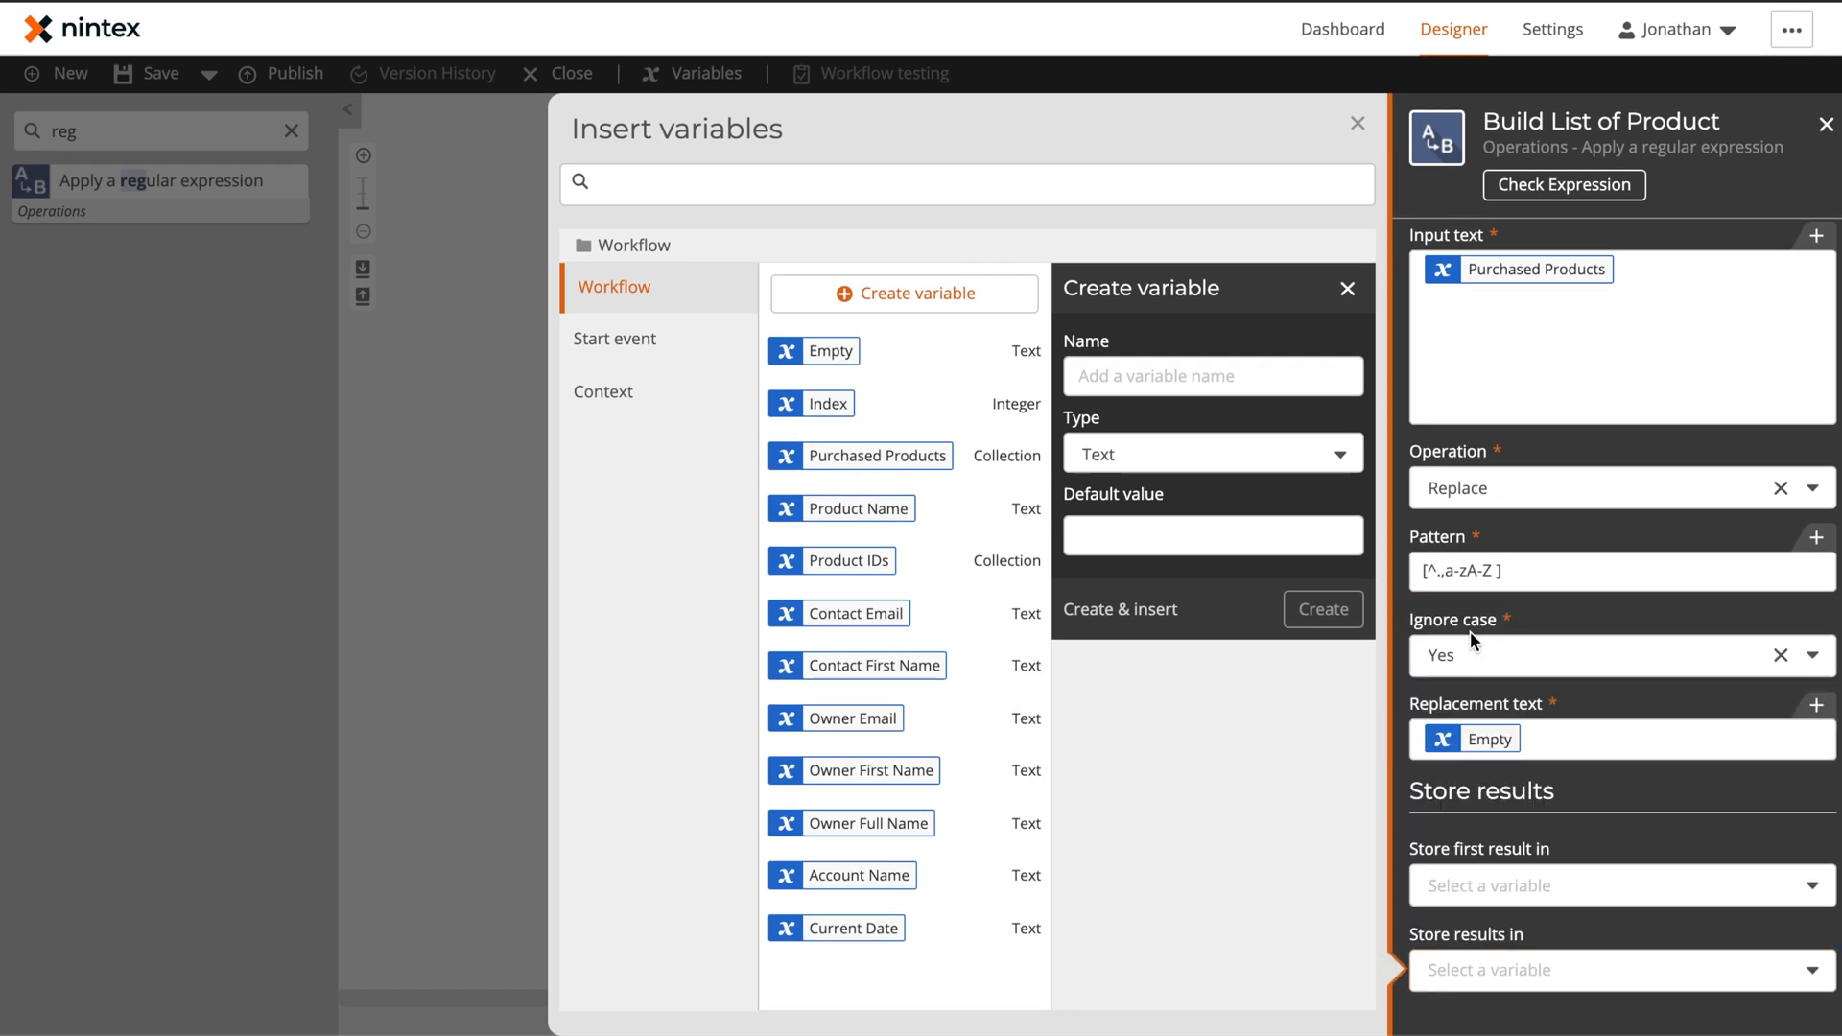
Store the cleaned results in a new text variable named Product List
type("P")
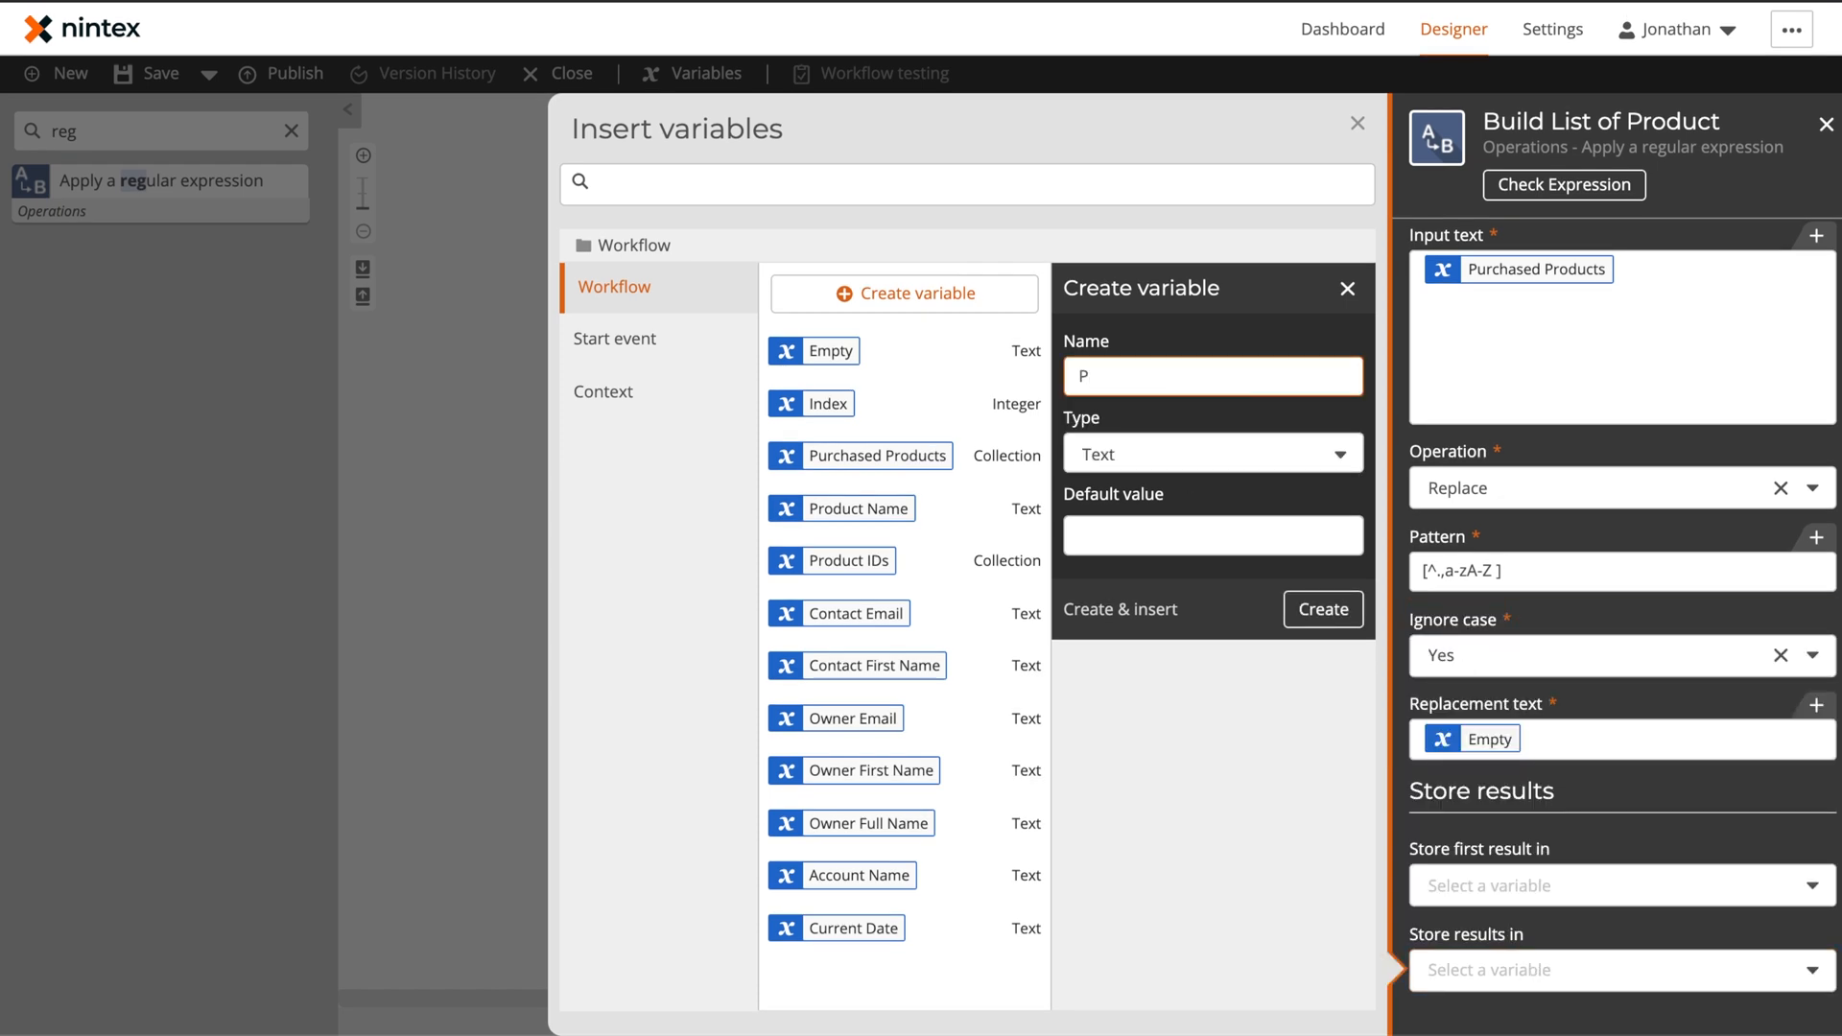
type("Product L")
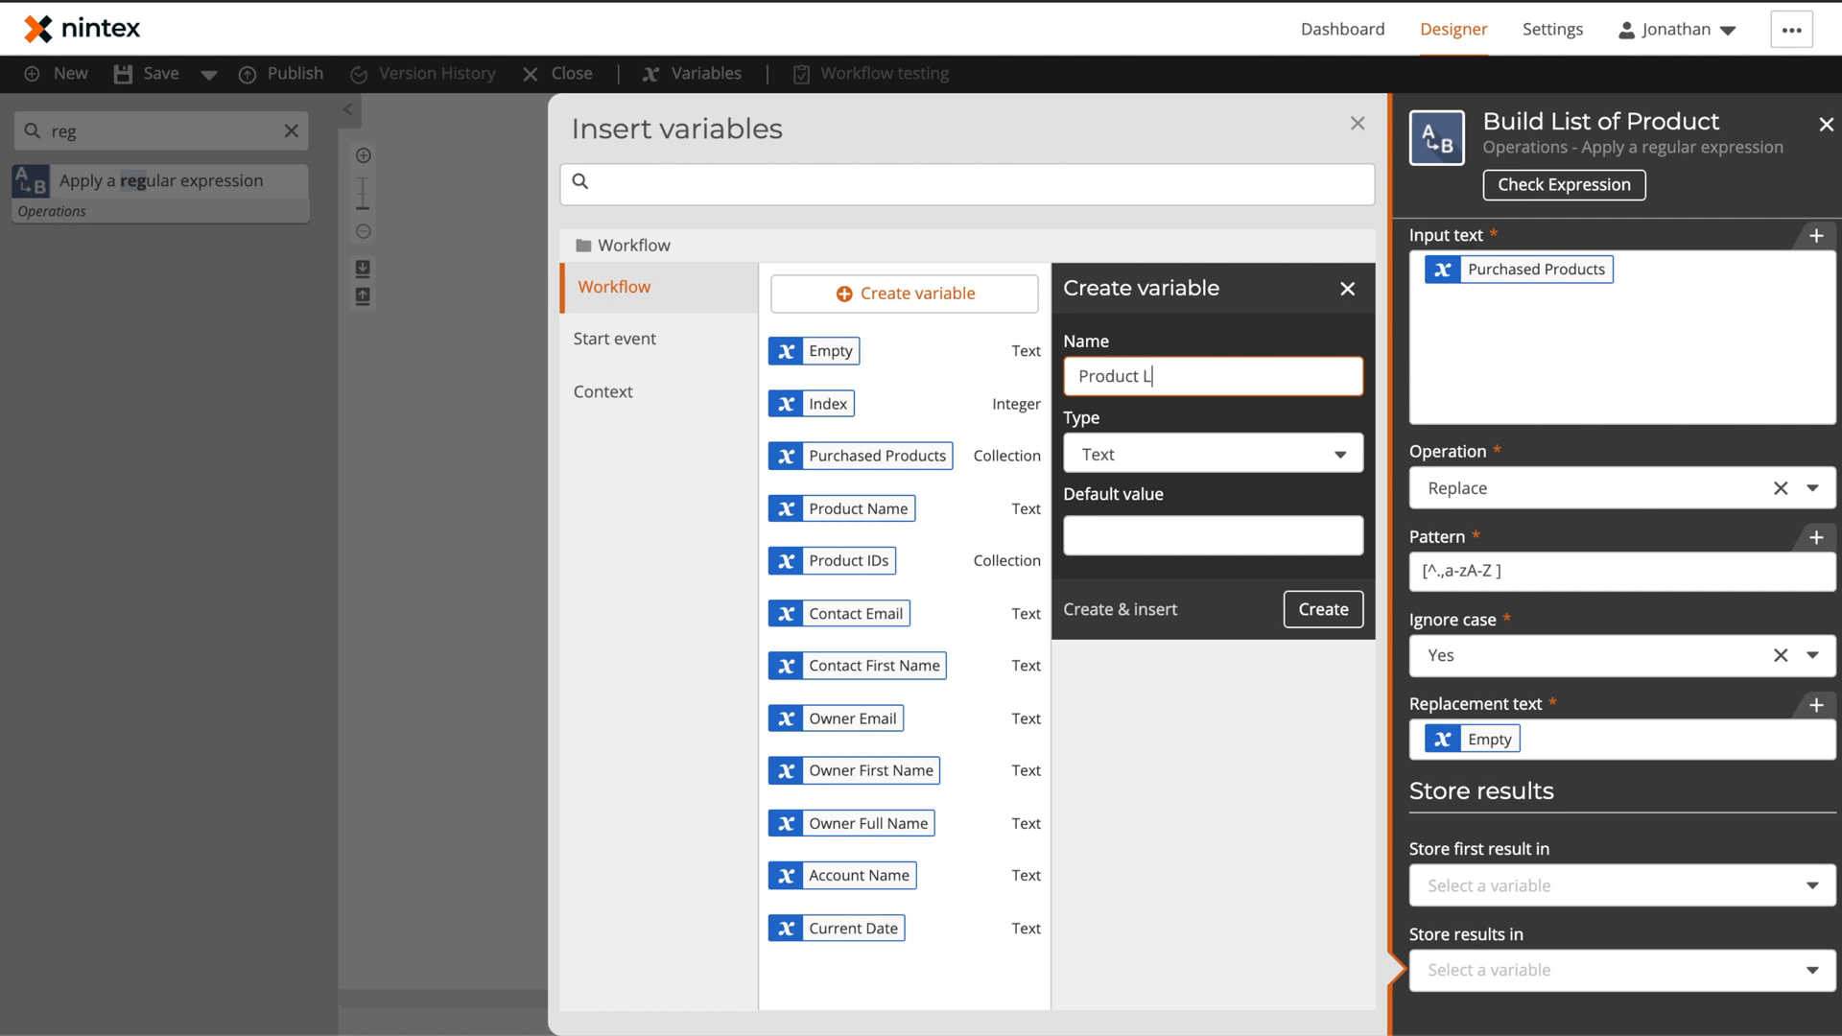
left_click(1322, 610)
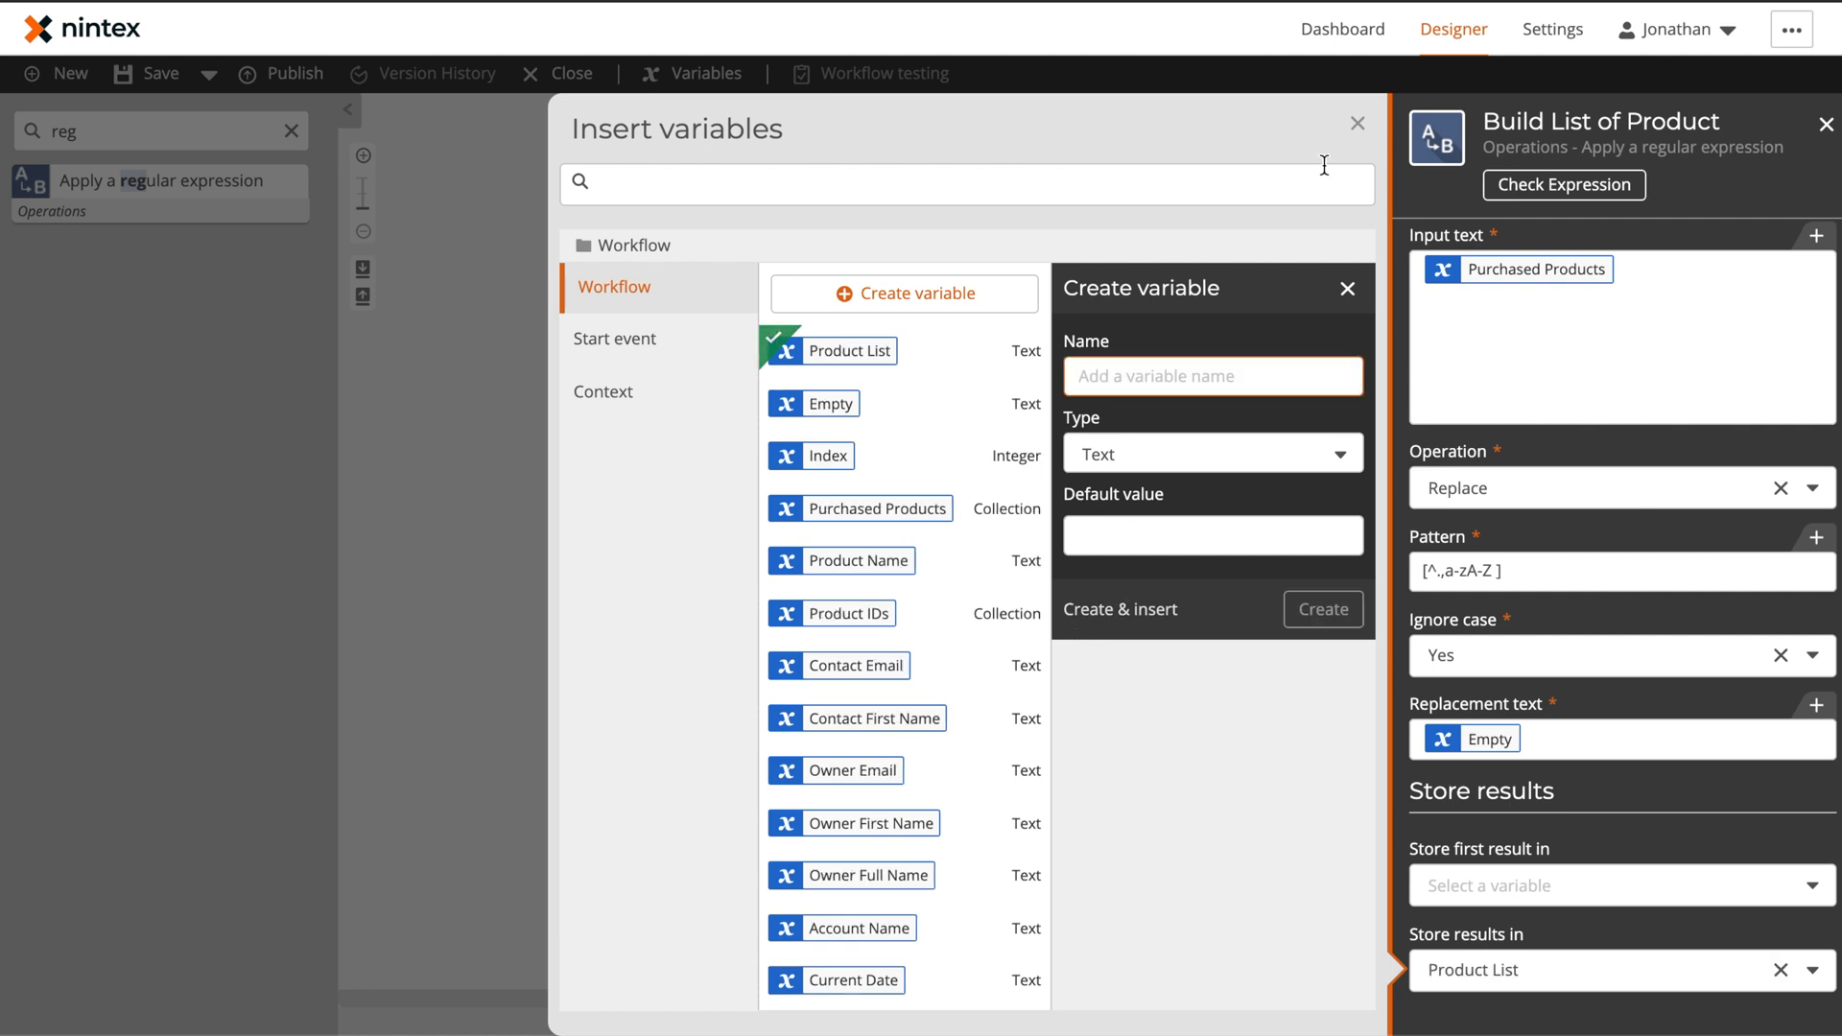
left_click(1358, 123)
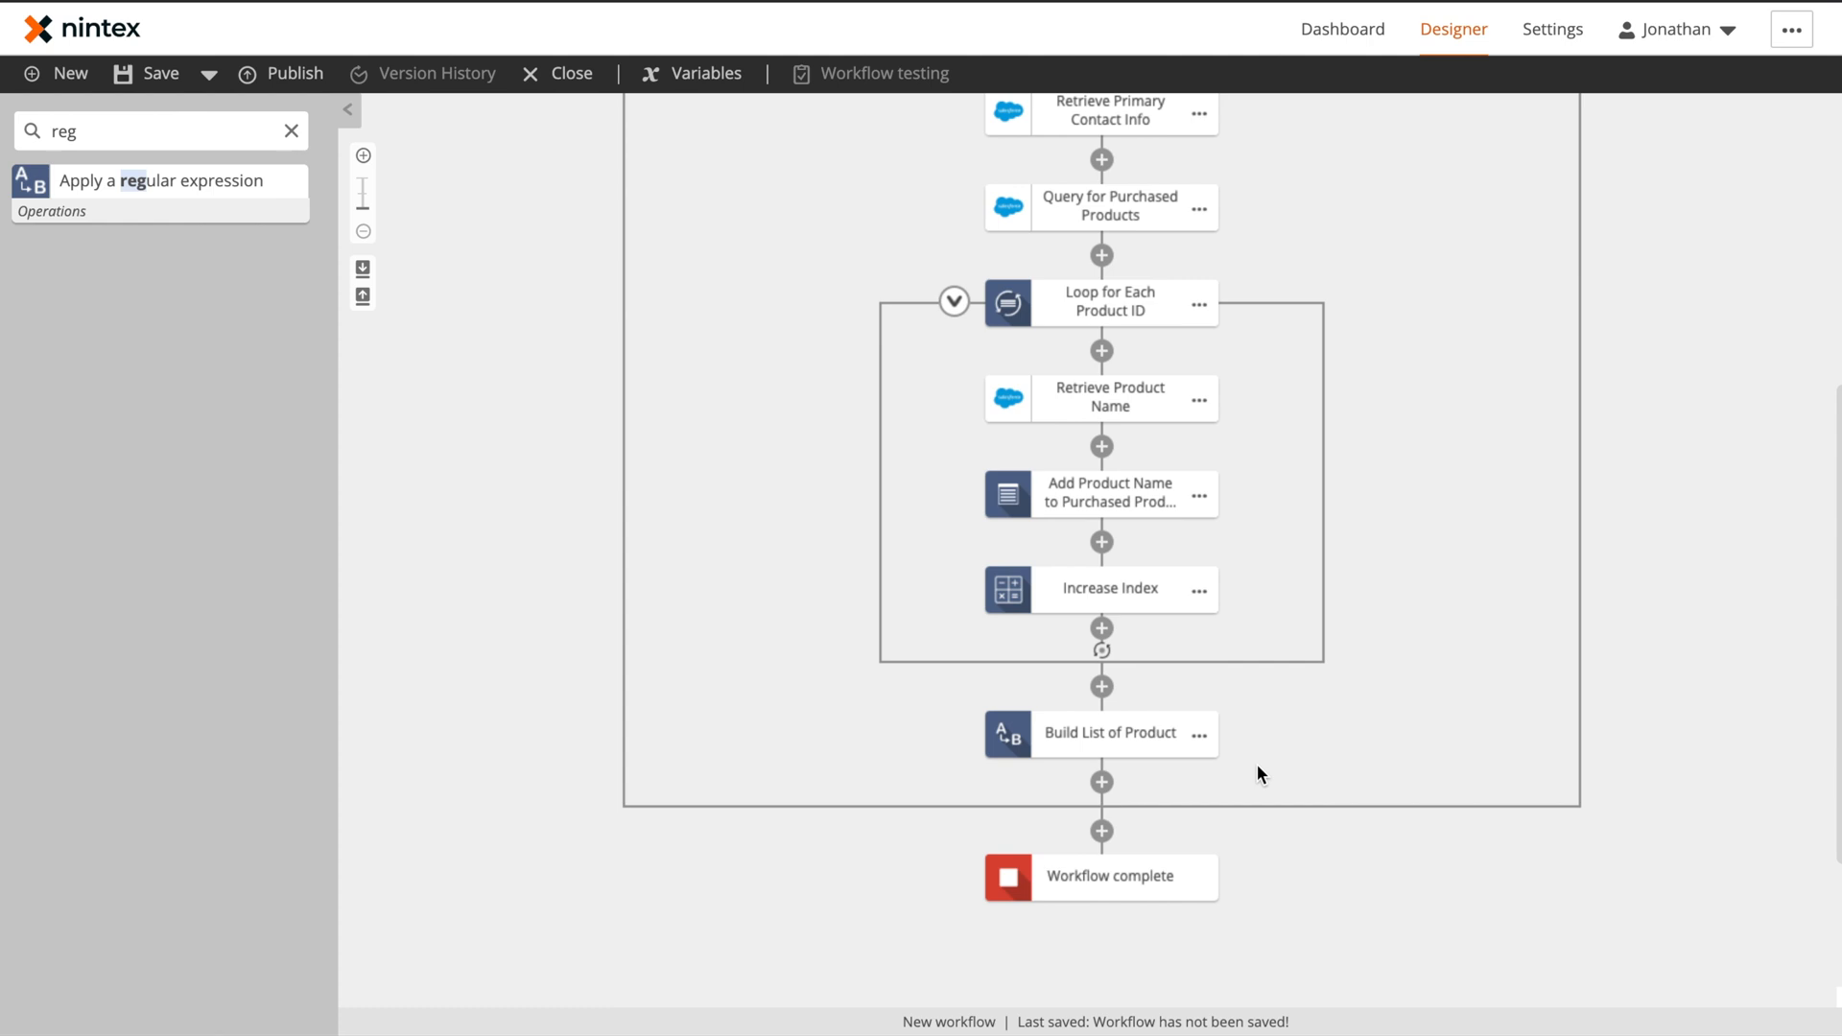
scroll("up", 3)
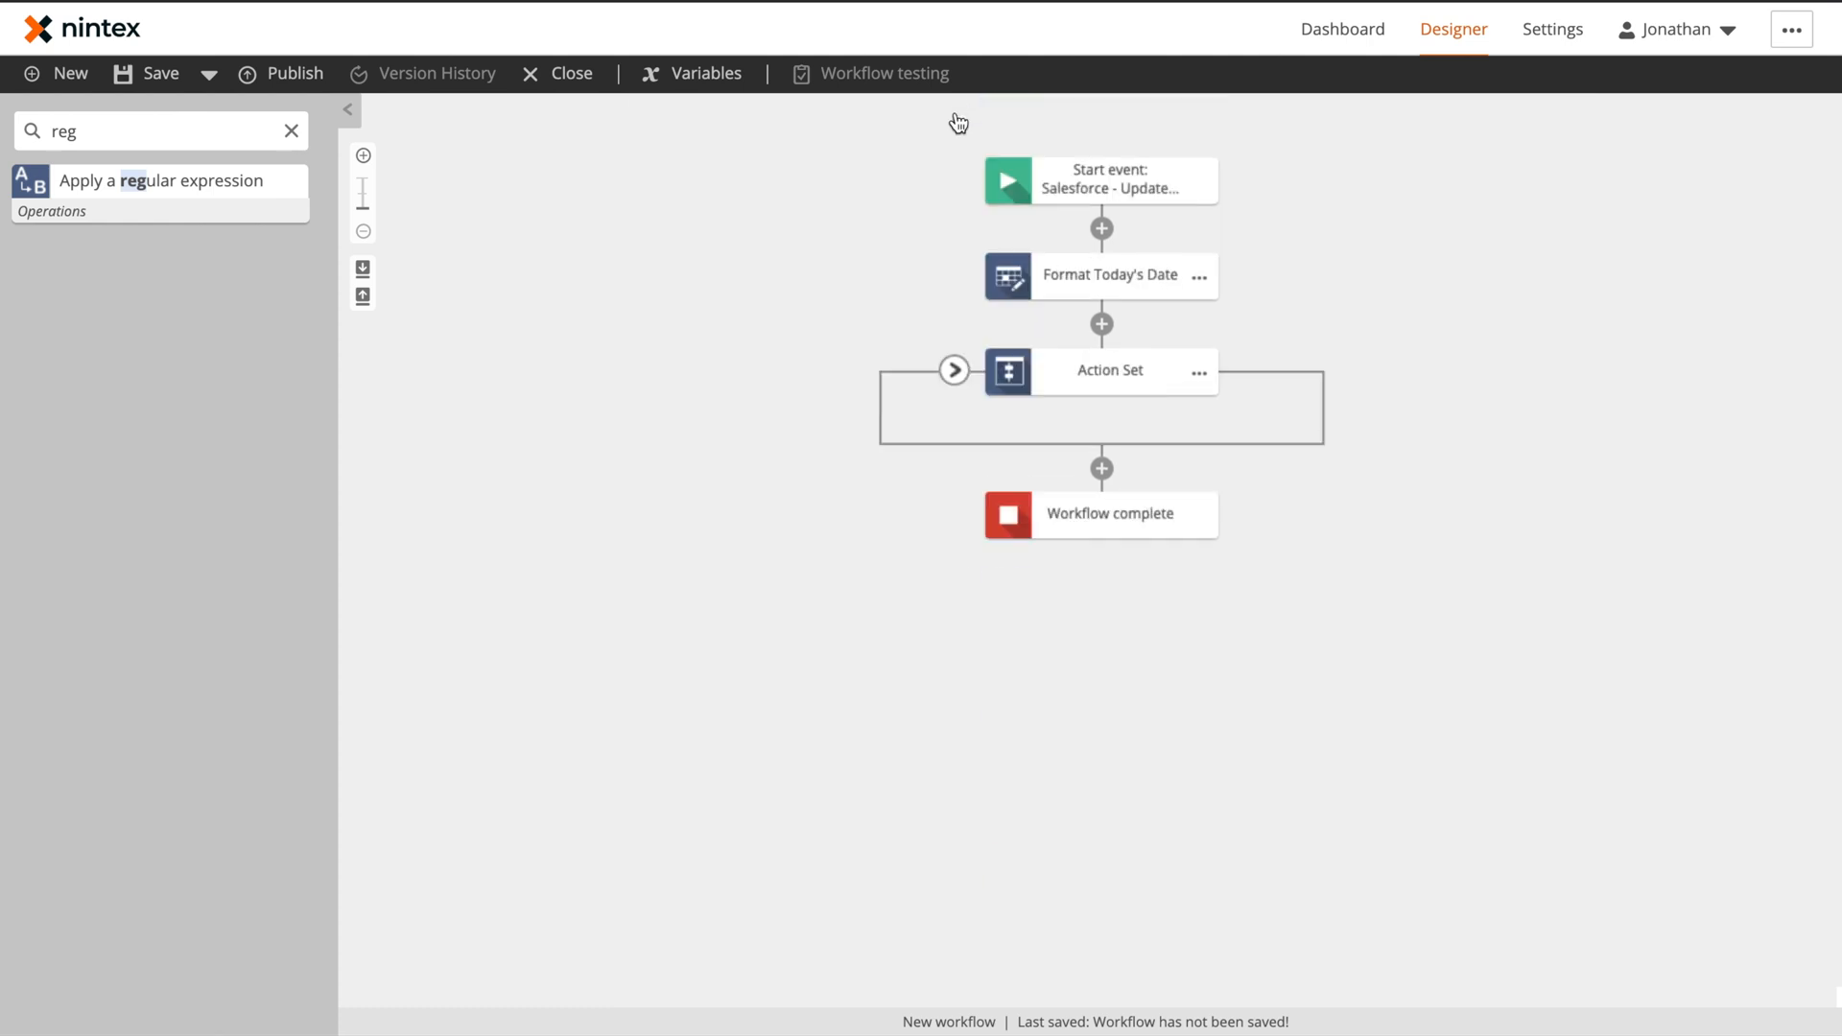
Rename the Action Set group title to Get Salesforce Information
double_click(1107, 371)
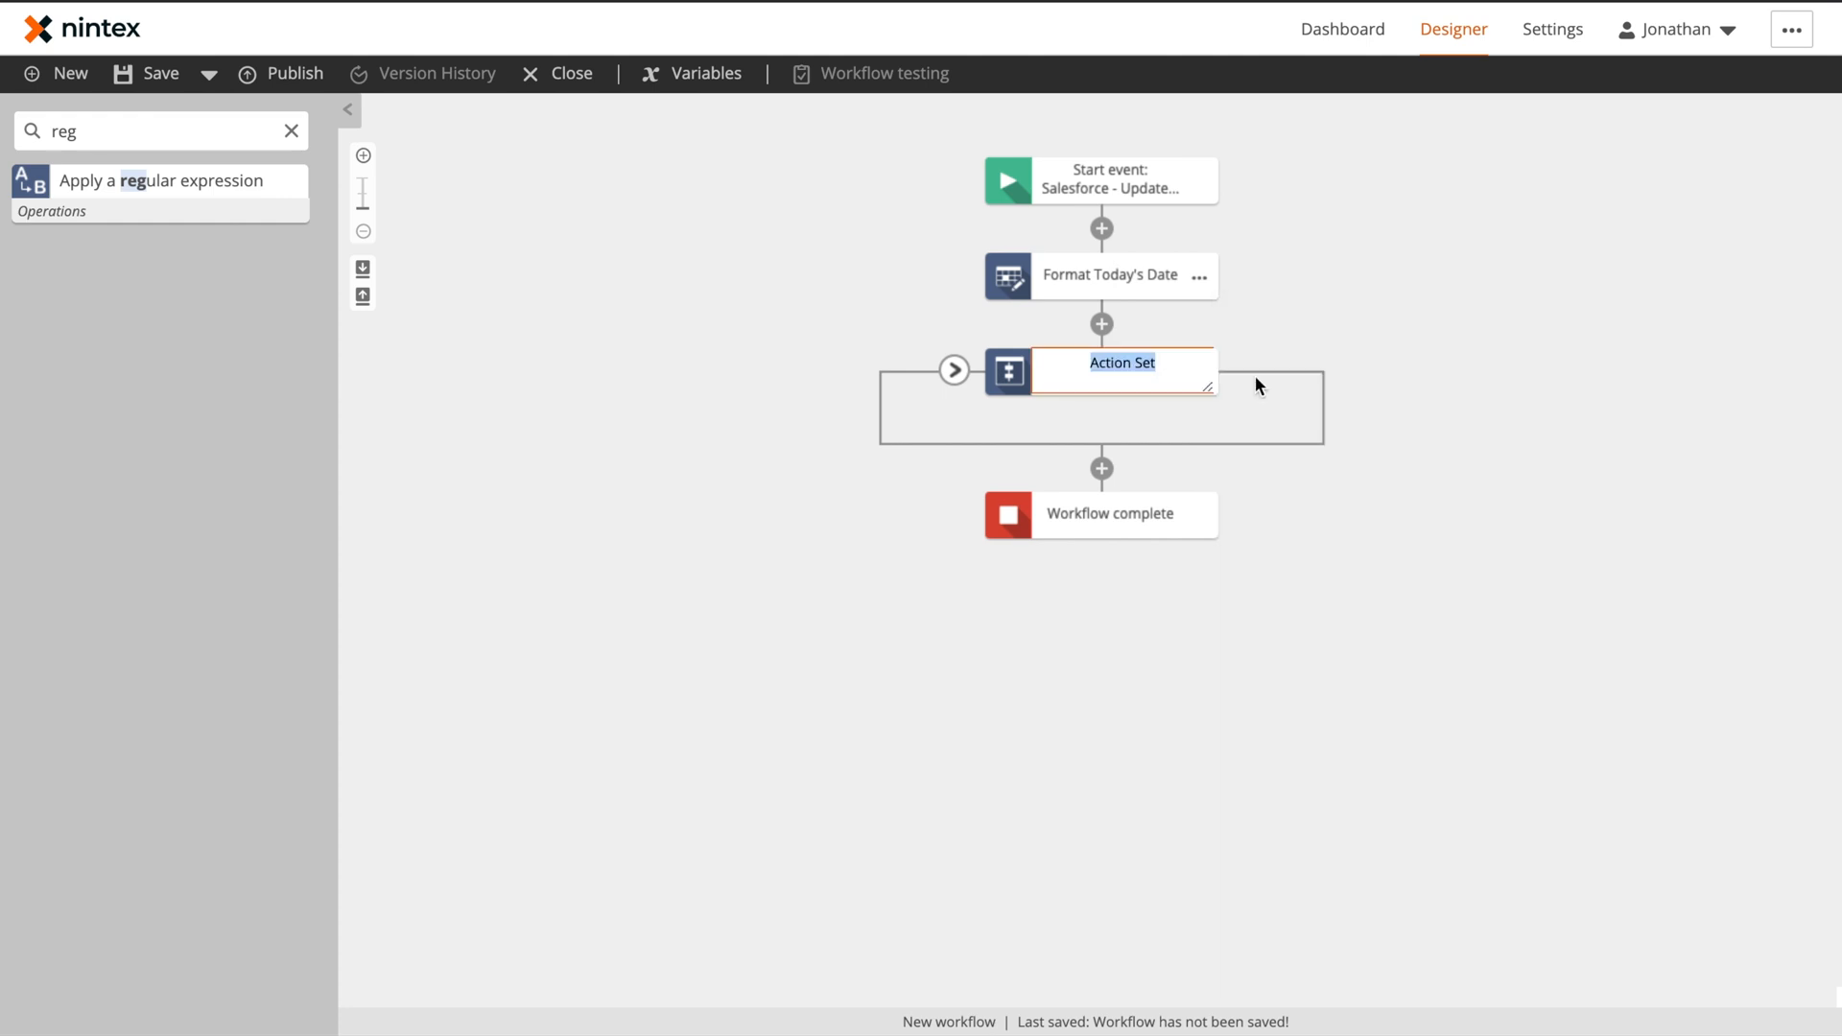
type("Get Salesforce Informa")
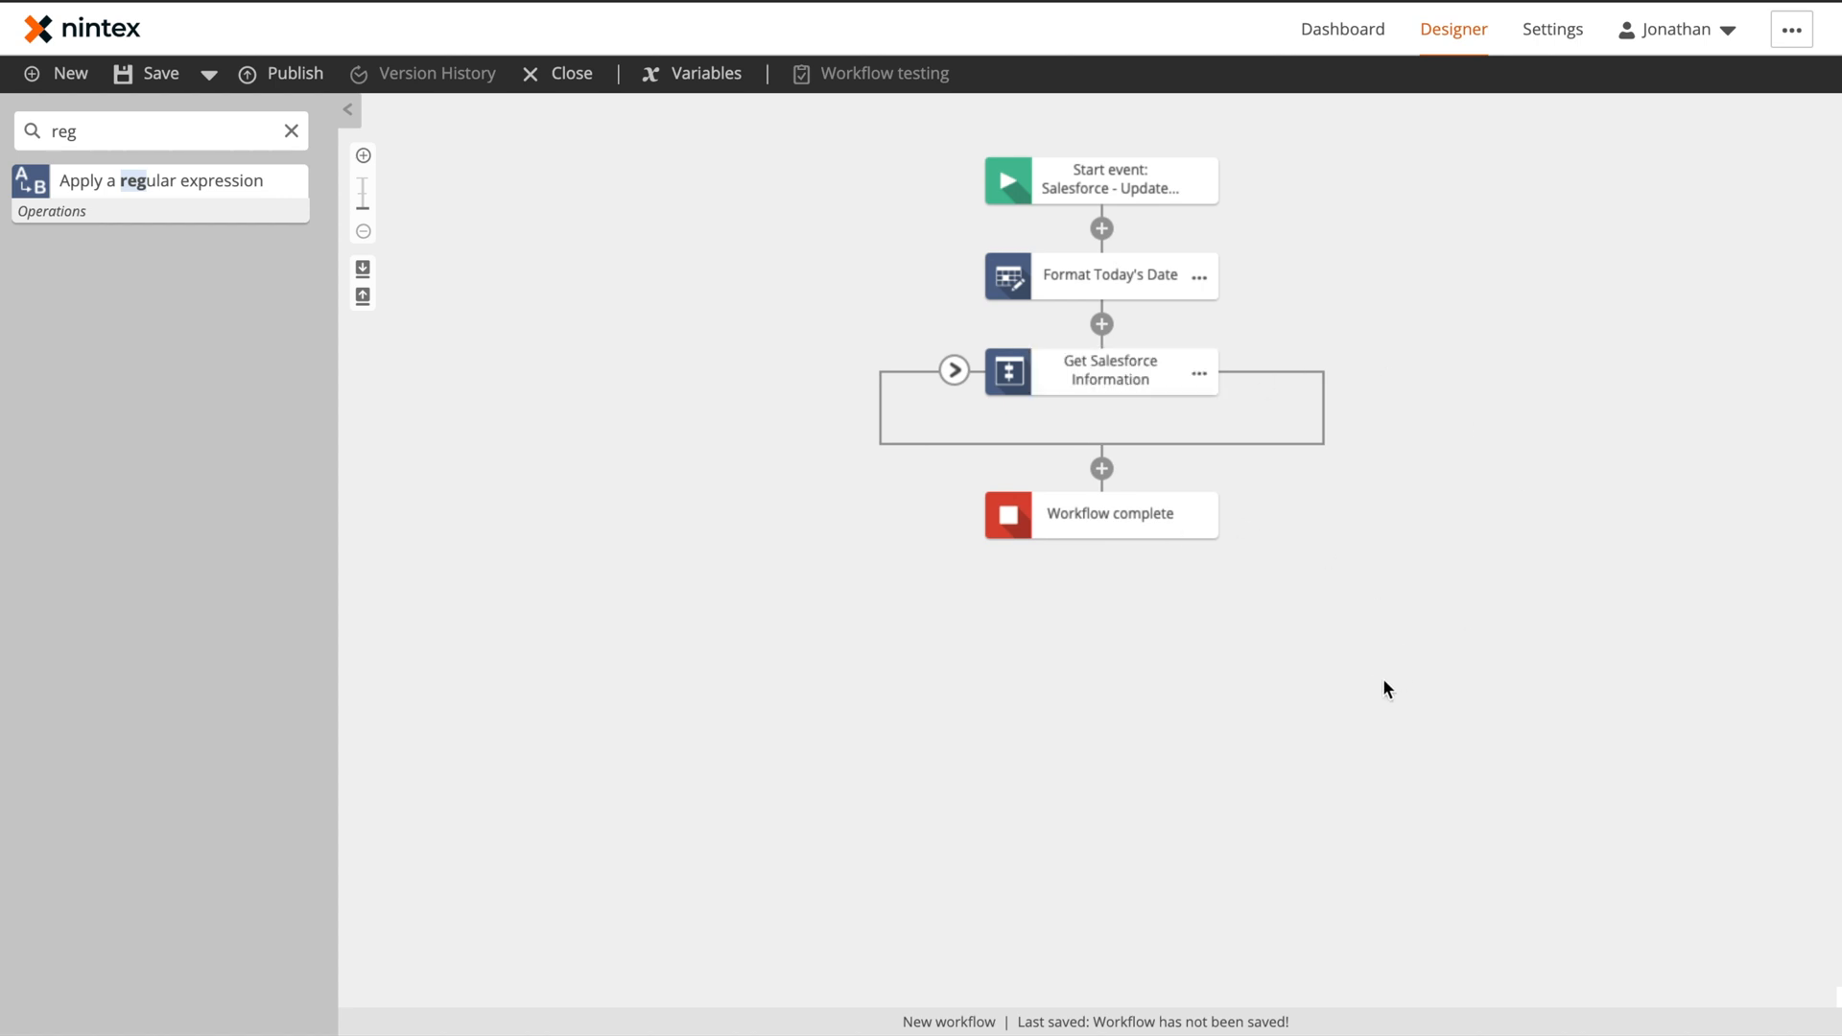
left_click(290, 131)
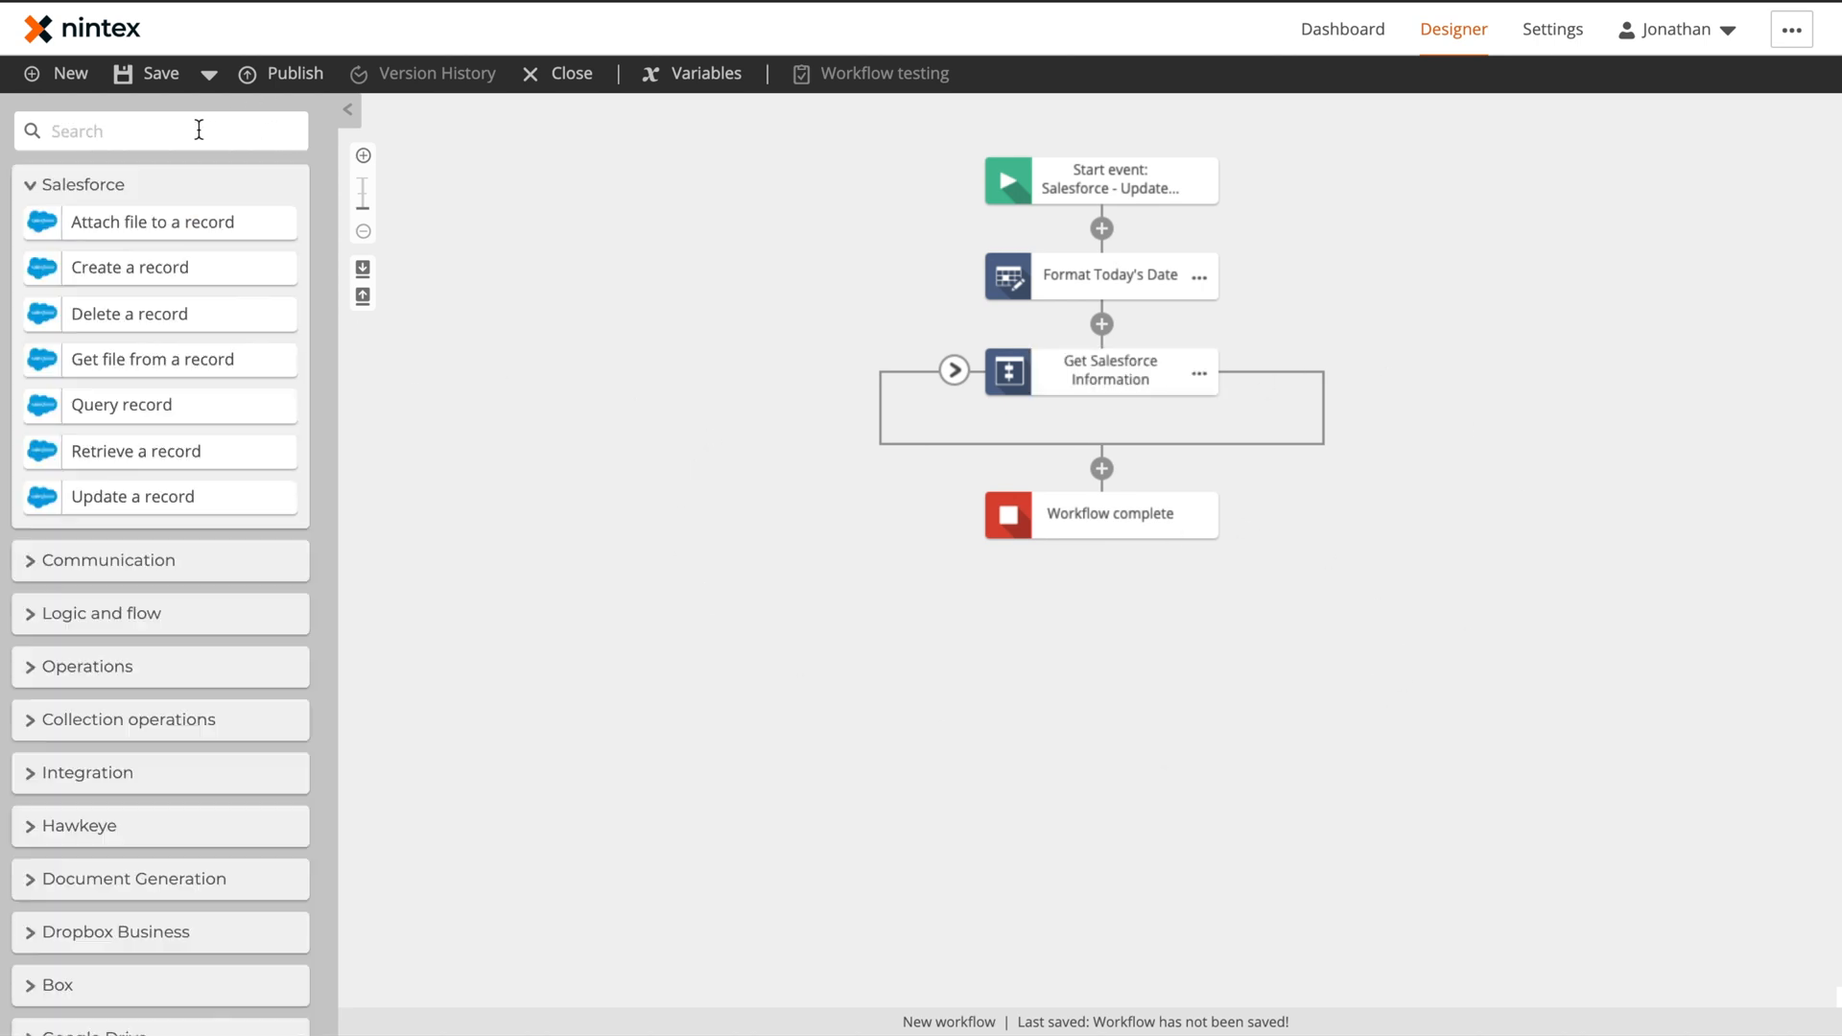
Add a Salesforce Create a record step named Create Onboarding Case that creates a Case
type("cr")
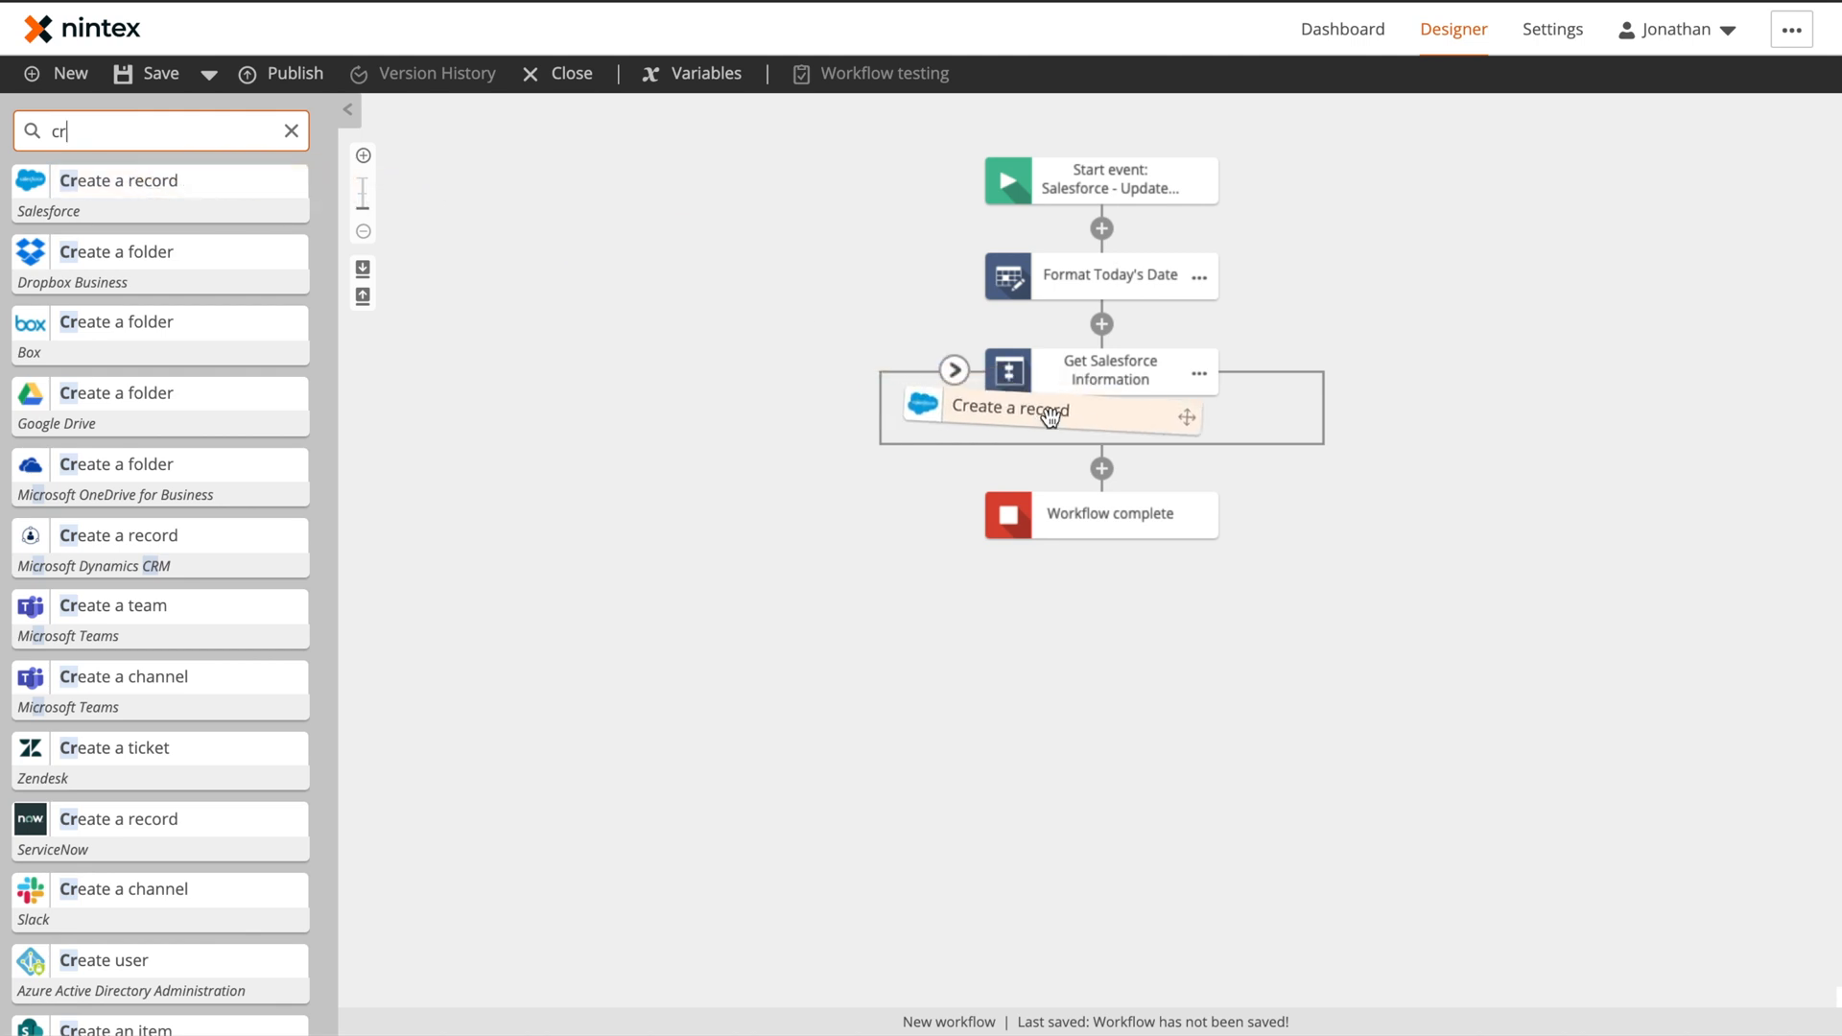
left_click(1199, 518)
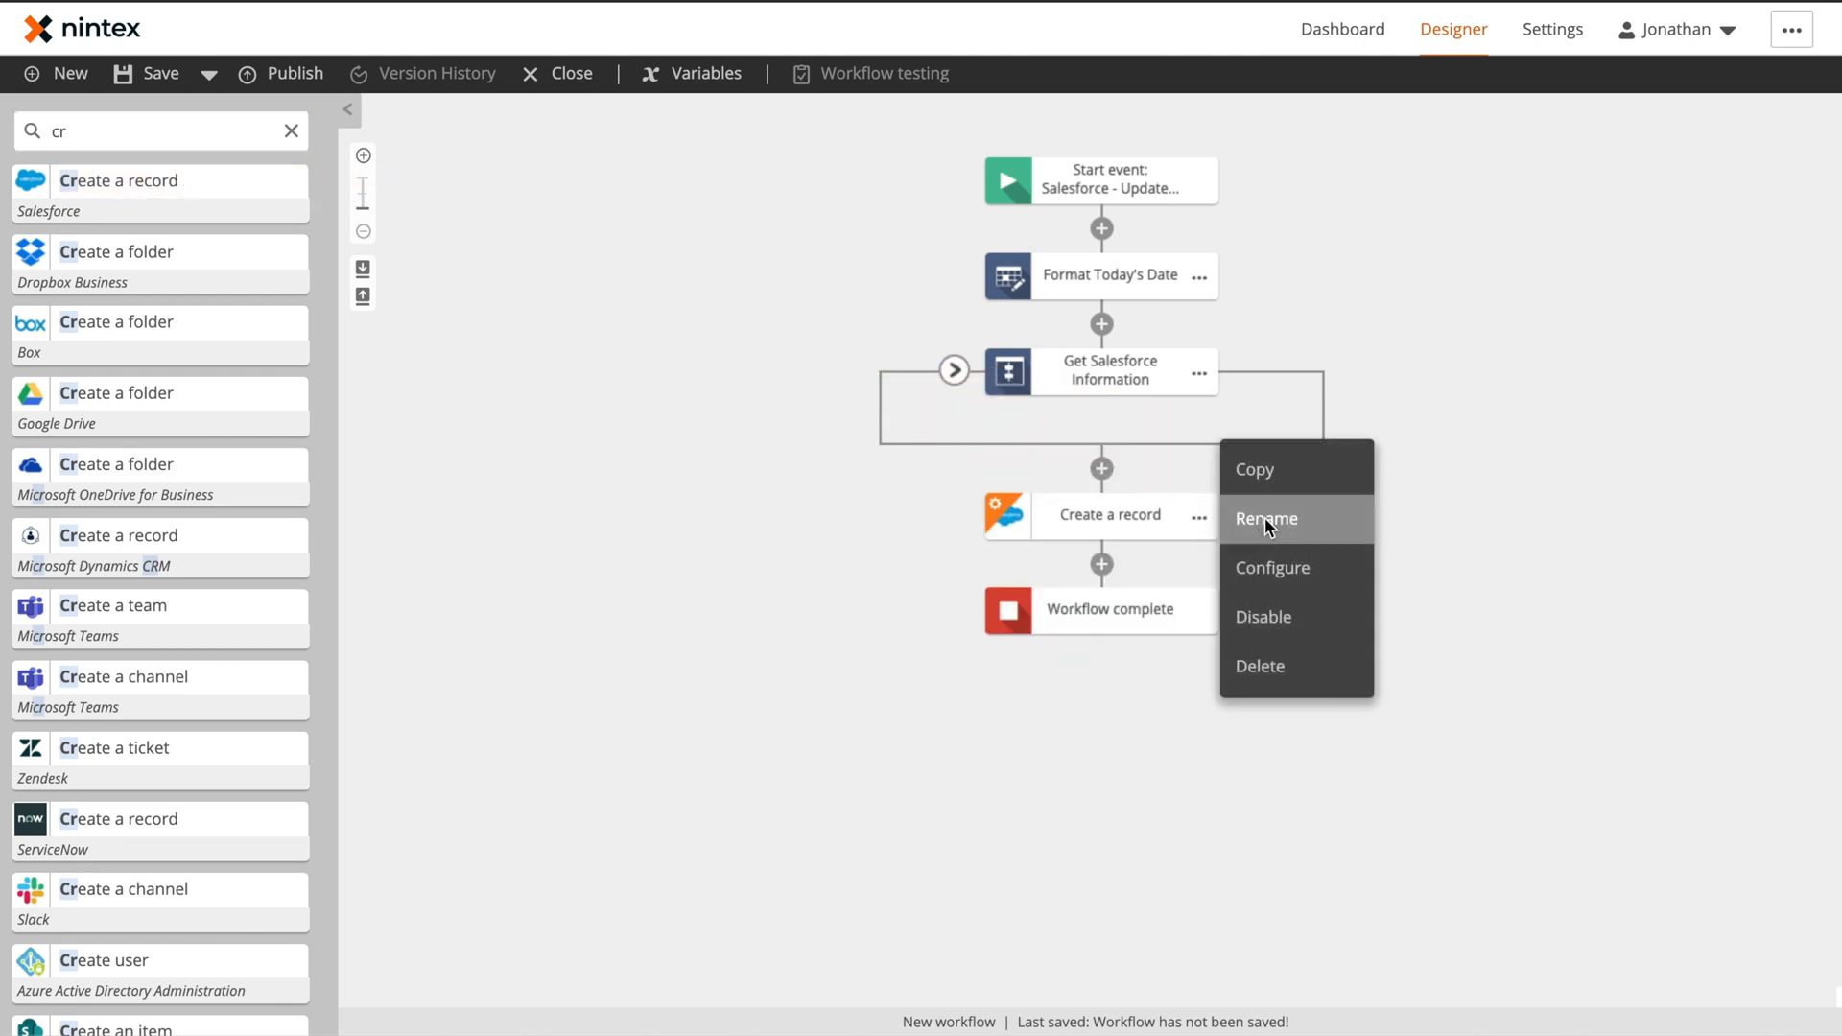
left_click(1266, 518)
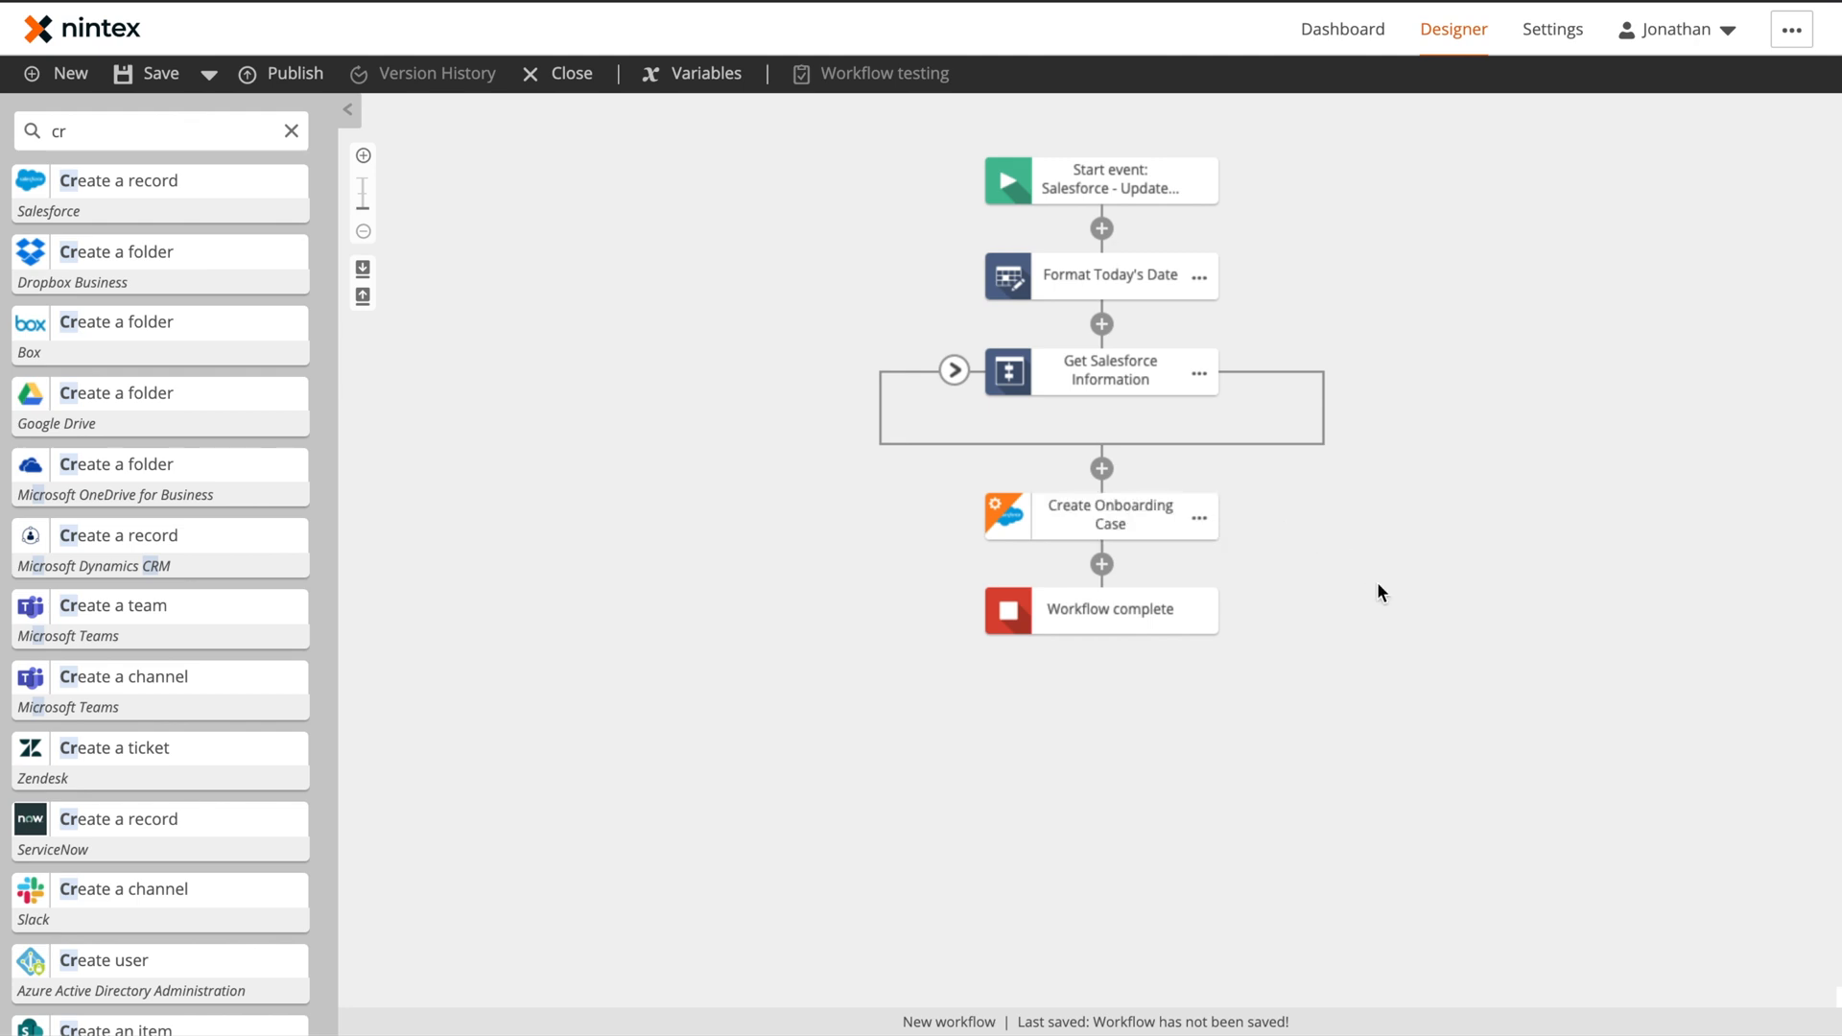
left_click(1102, 514)
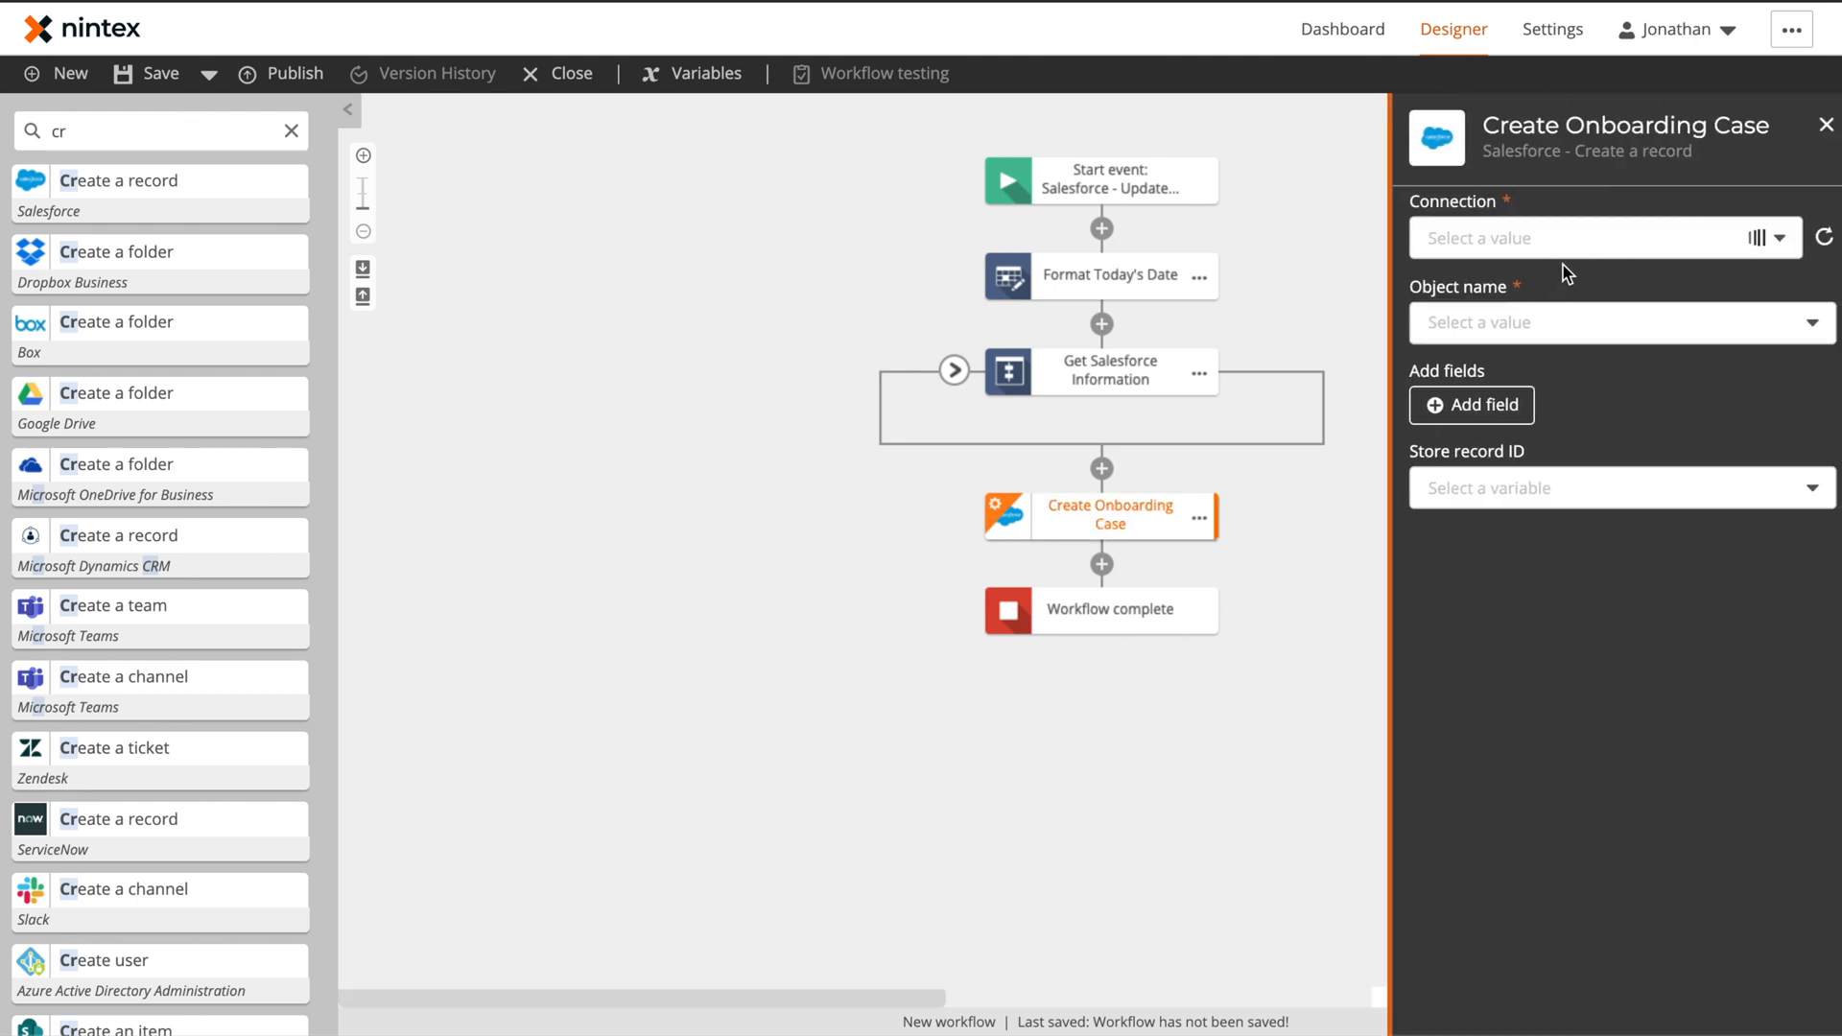
type("case")
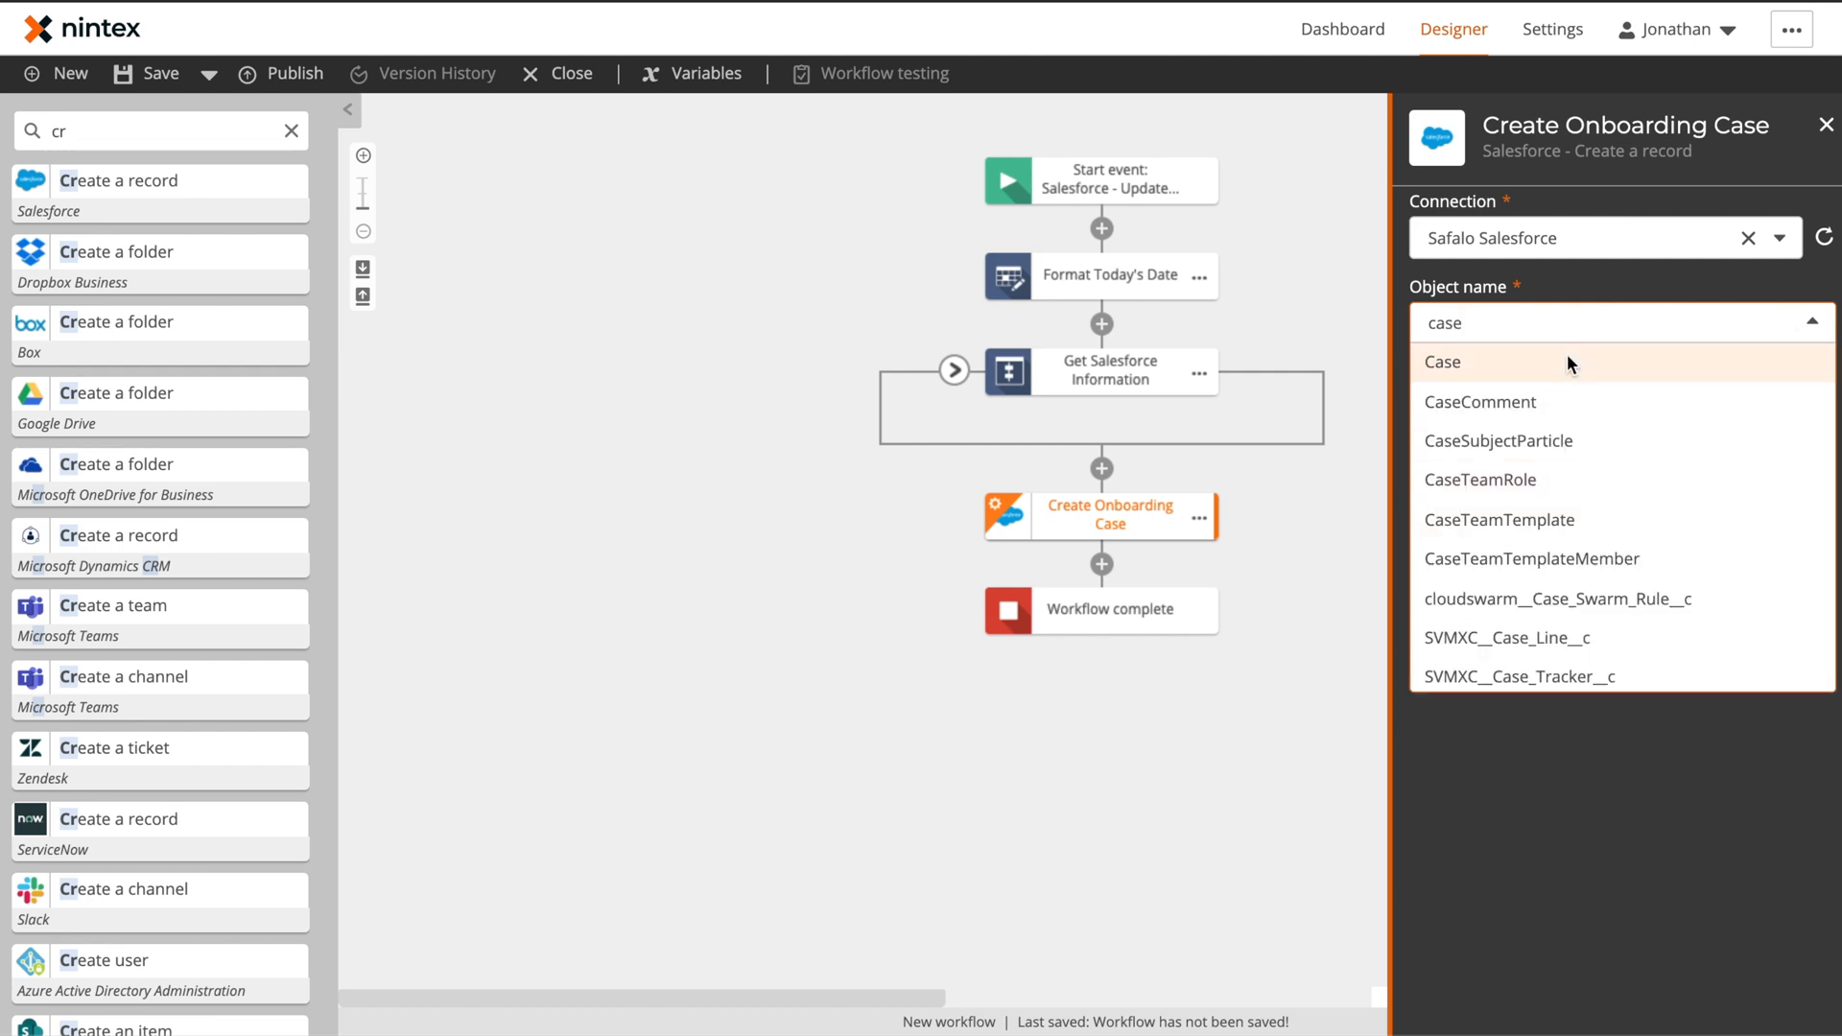
left_click(1441, 363)
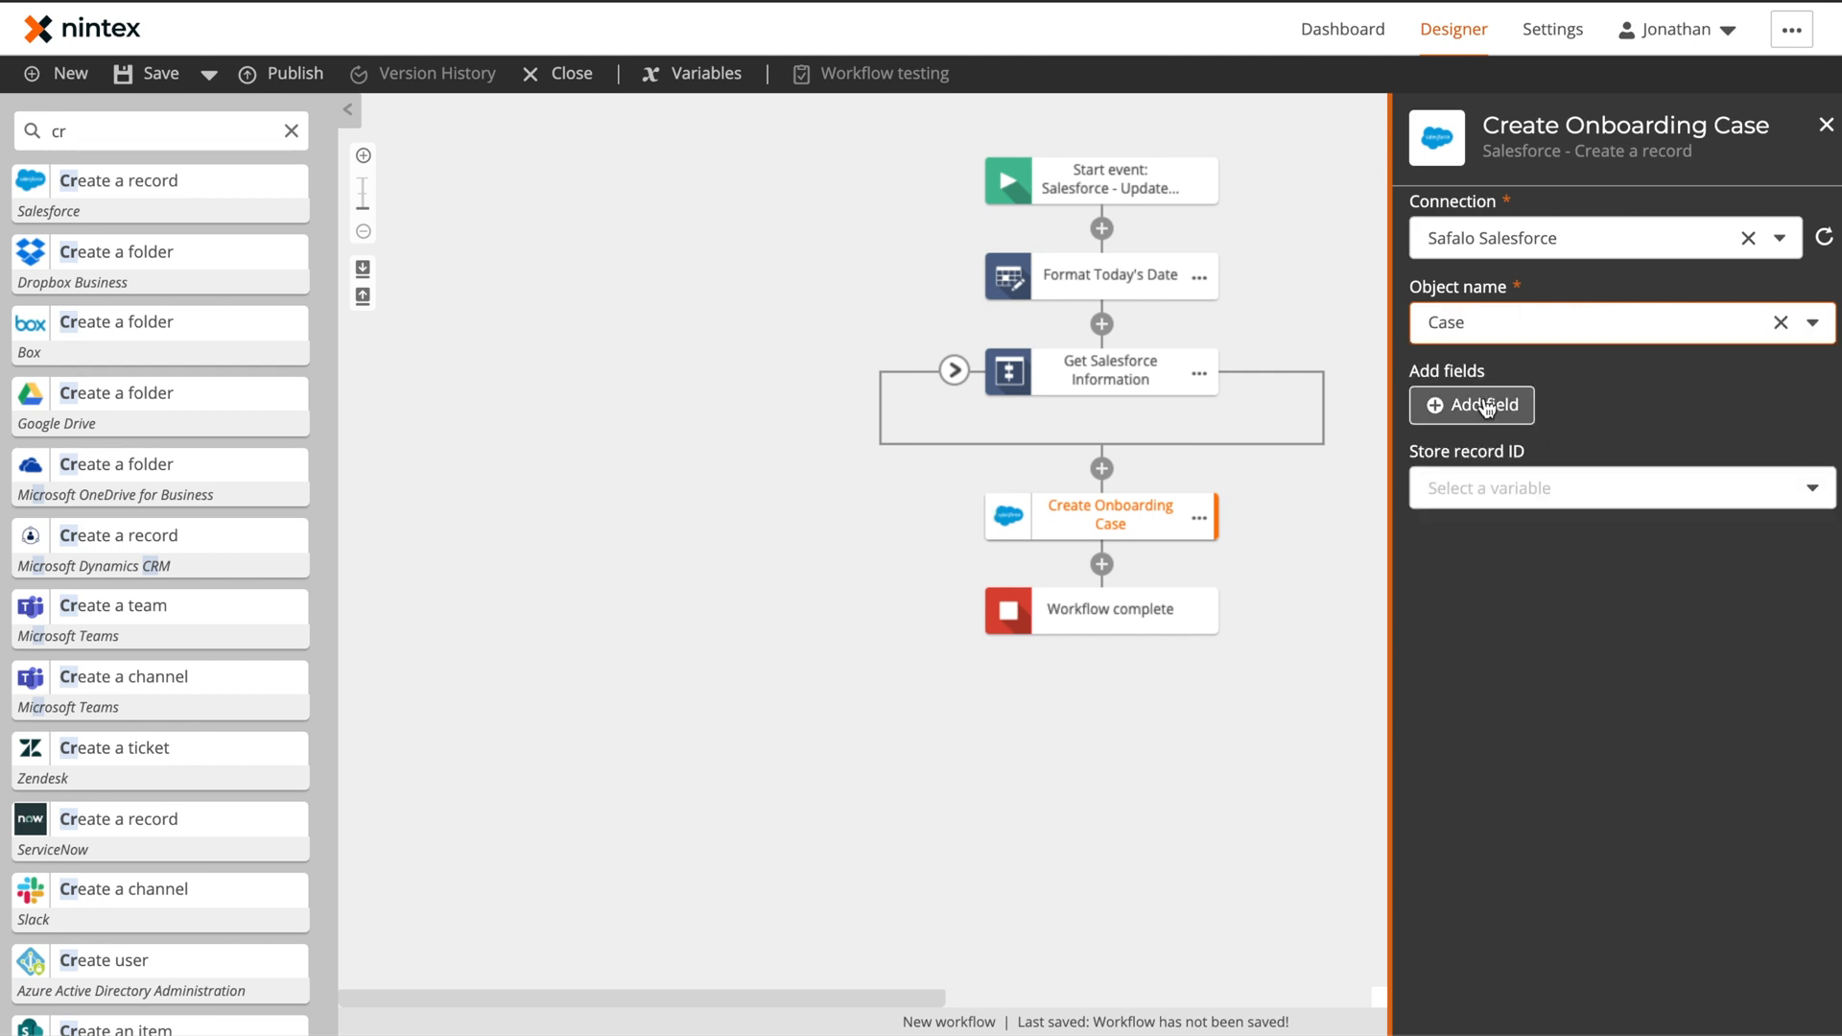
Enter the Business Hours ID 01m1l000000oXsjQAE and fill Owner ID from the start event
left_click(1472, 405)
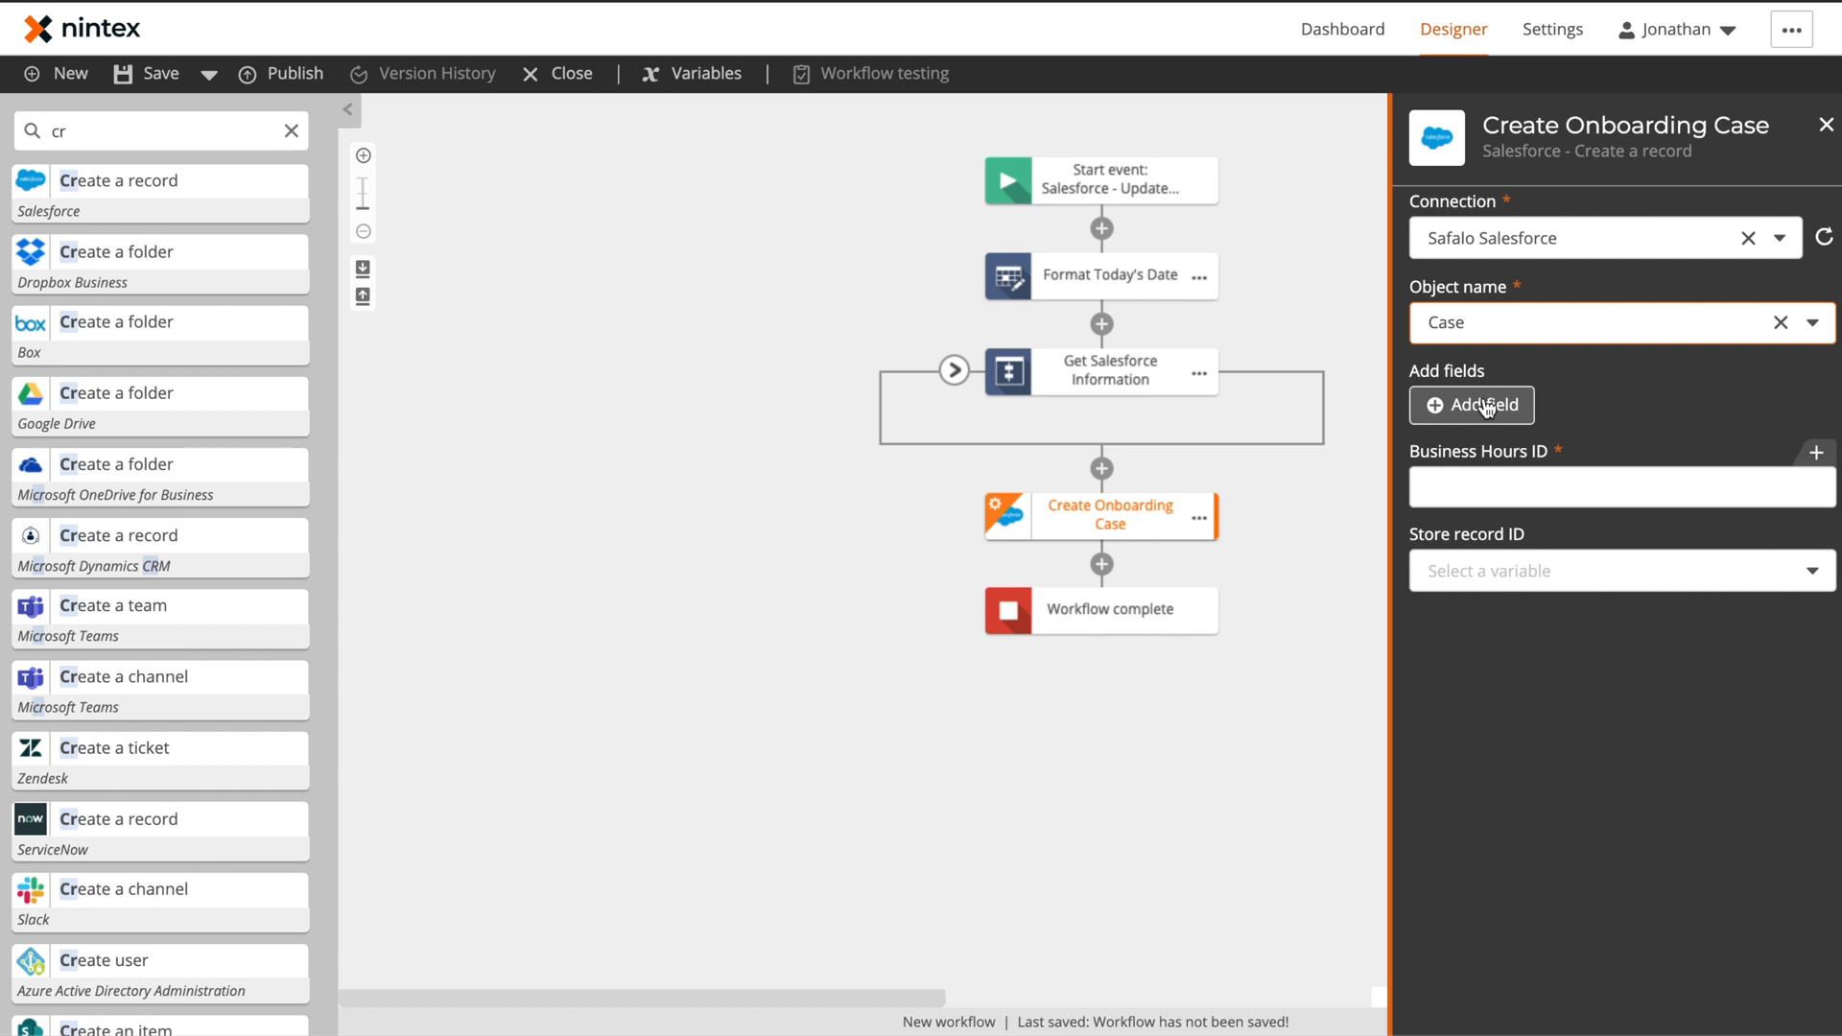
type("01m1l")
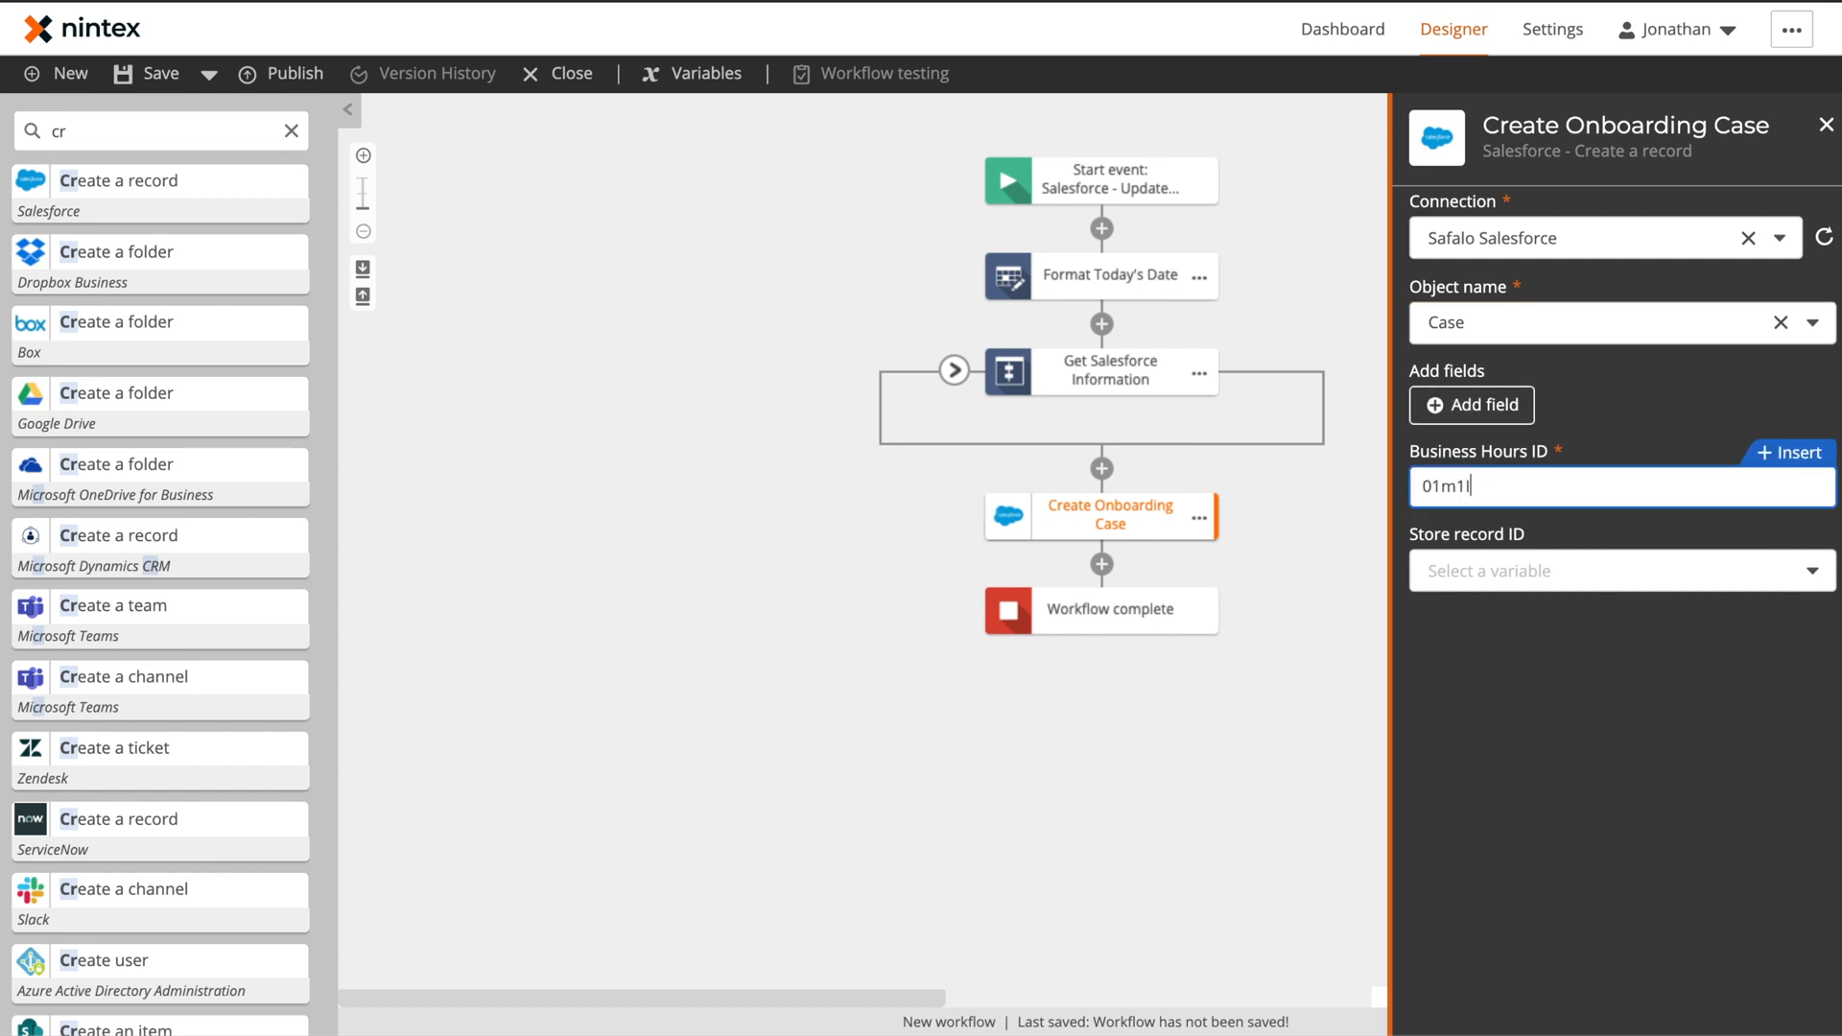
type("000000oXsjQAE")
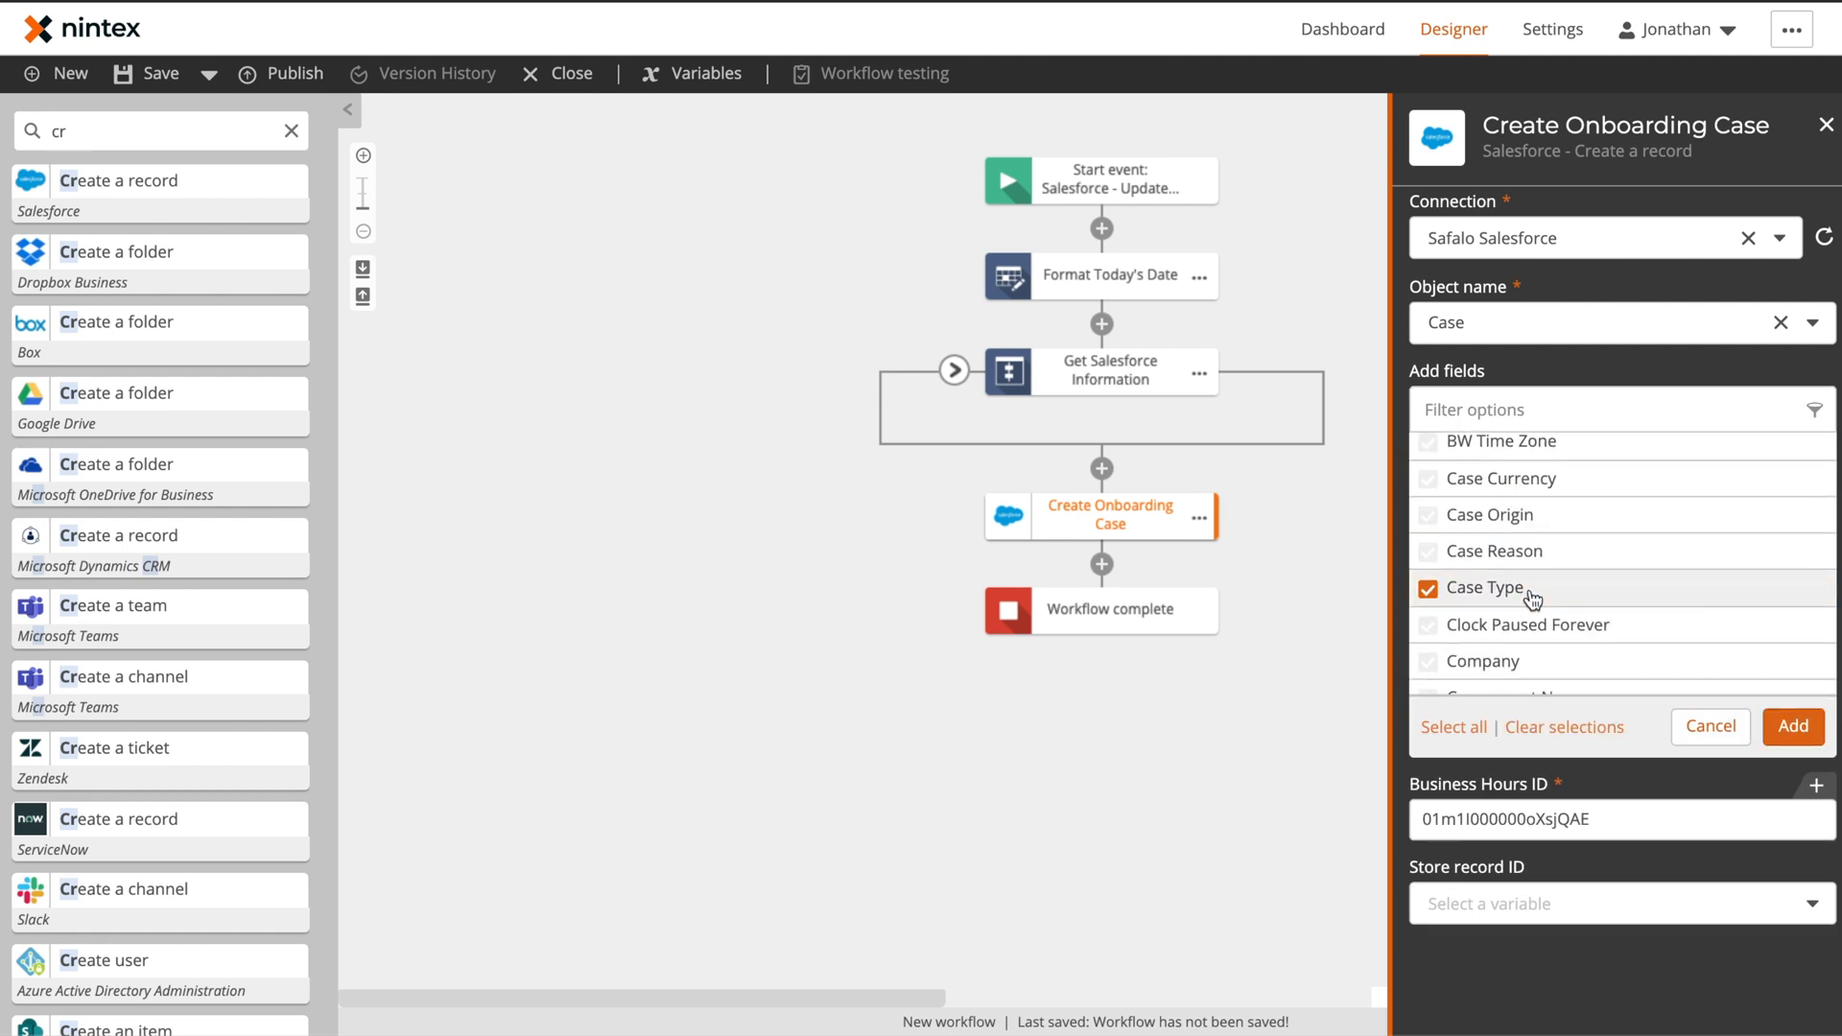
scroll("down", 3)
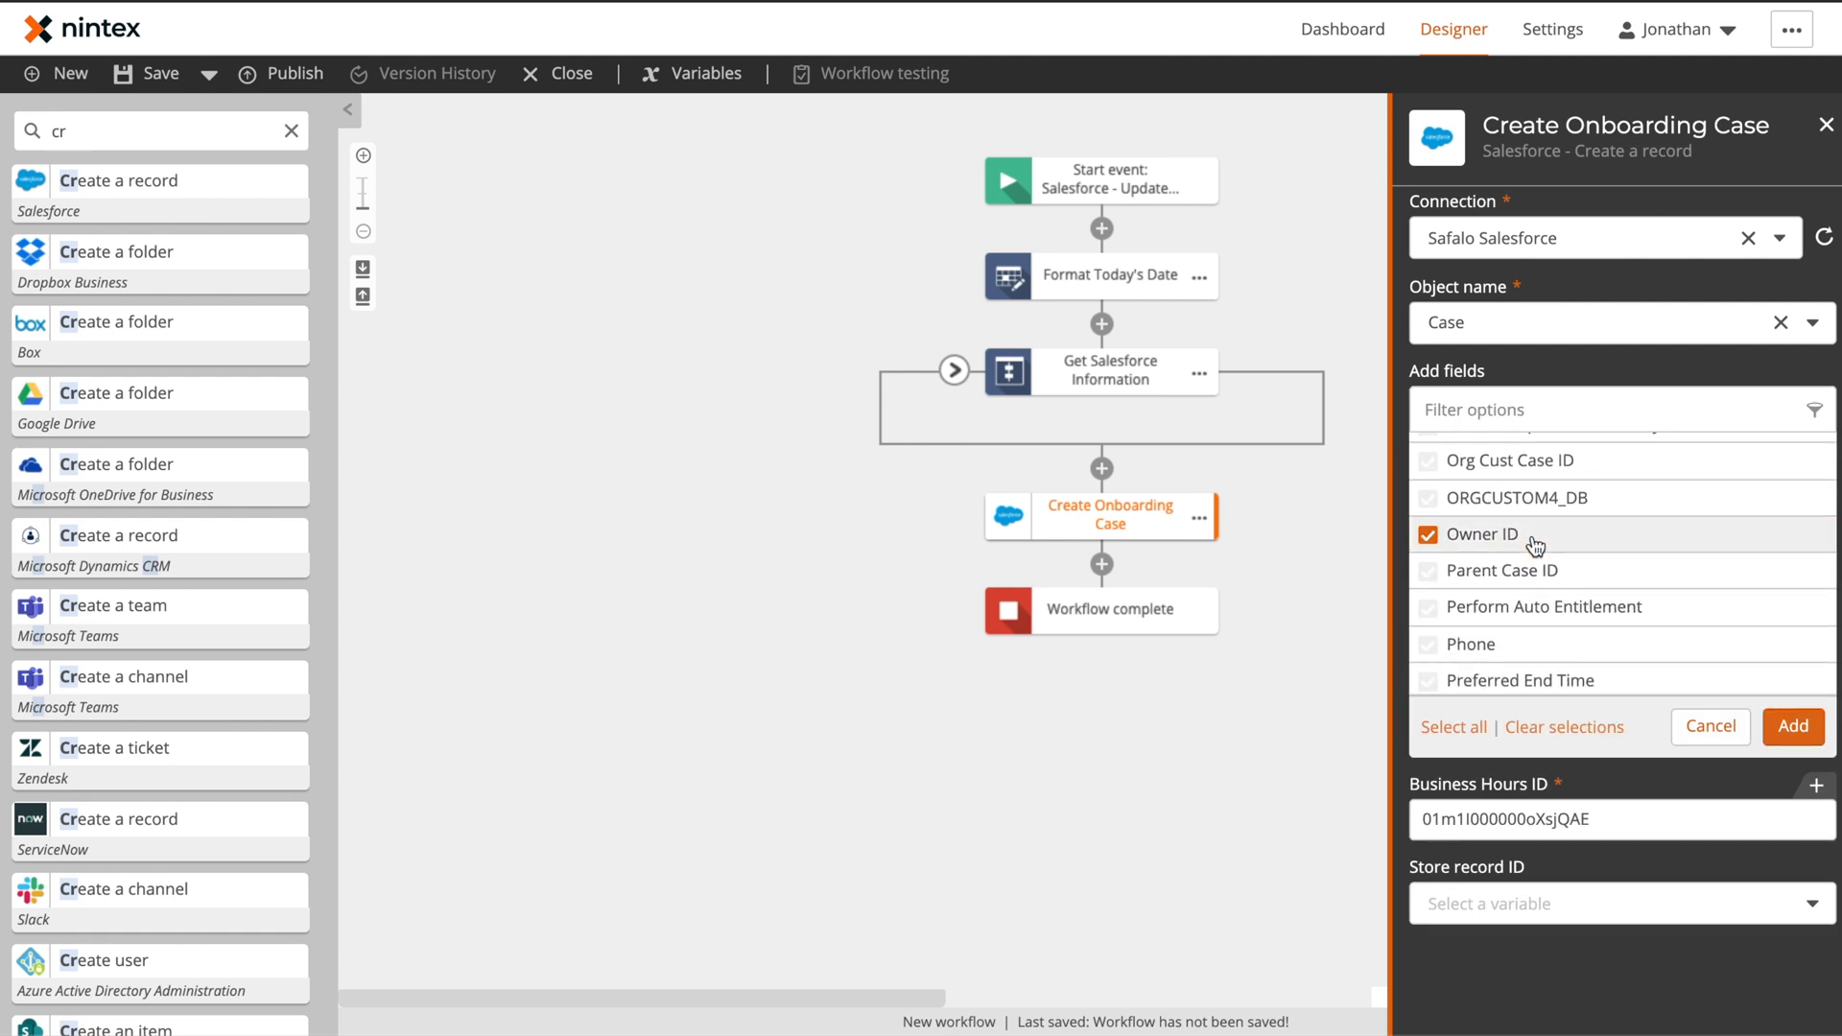
scroll("down", 3)
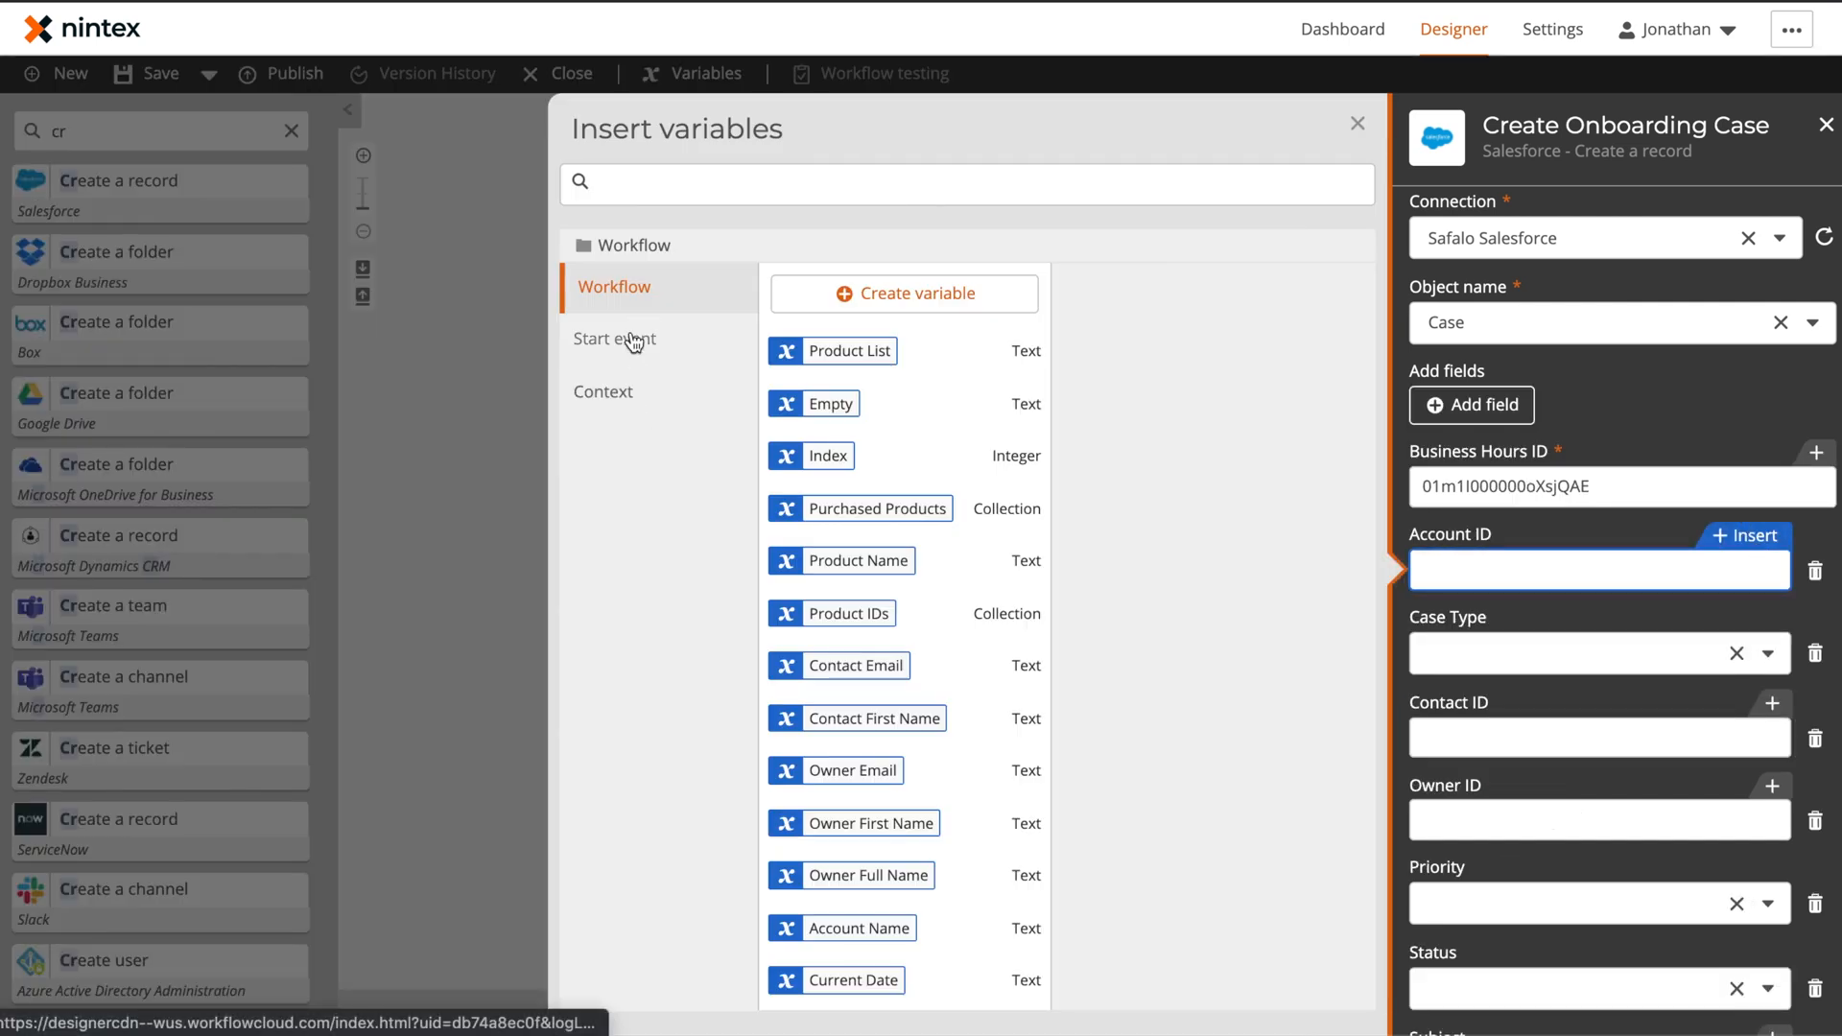
left_click(614, 338)
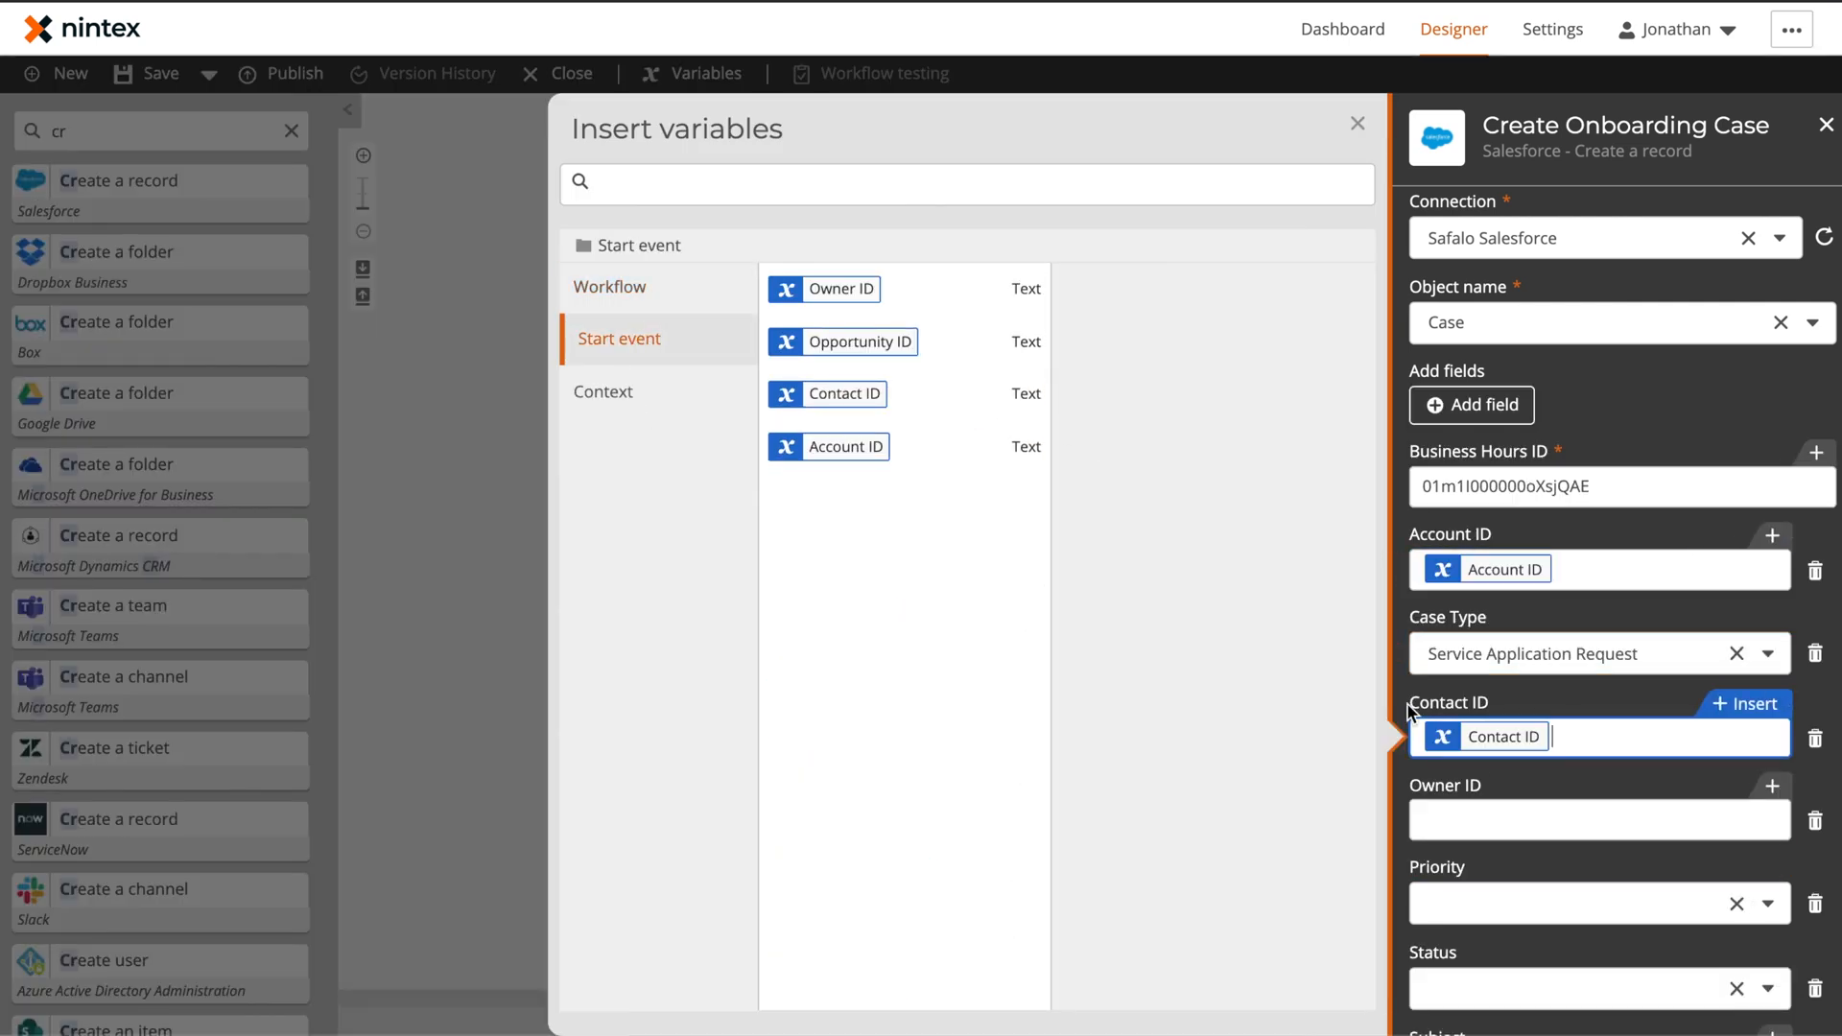
left_click(614, 286)
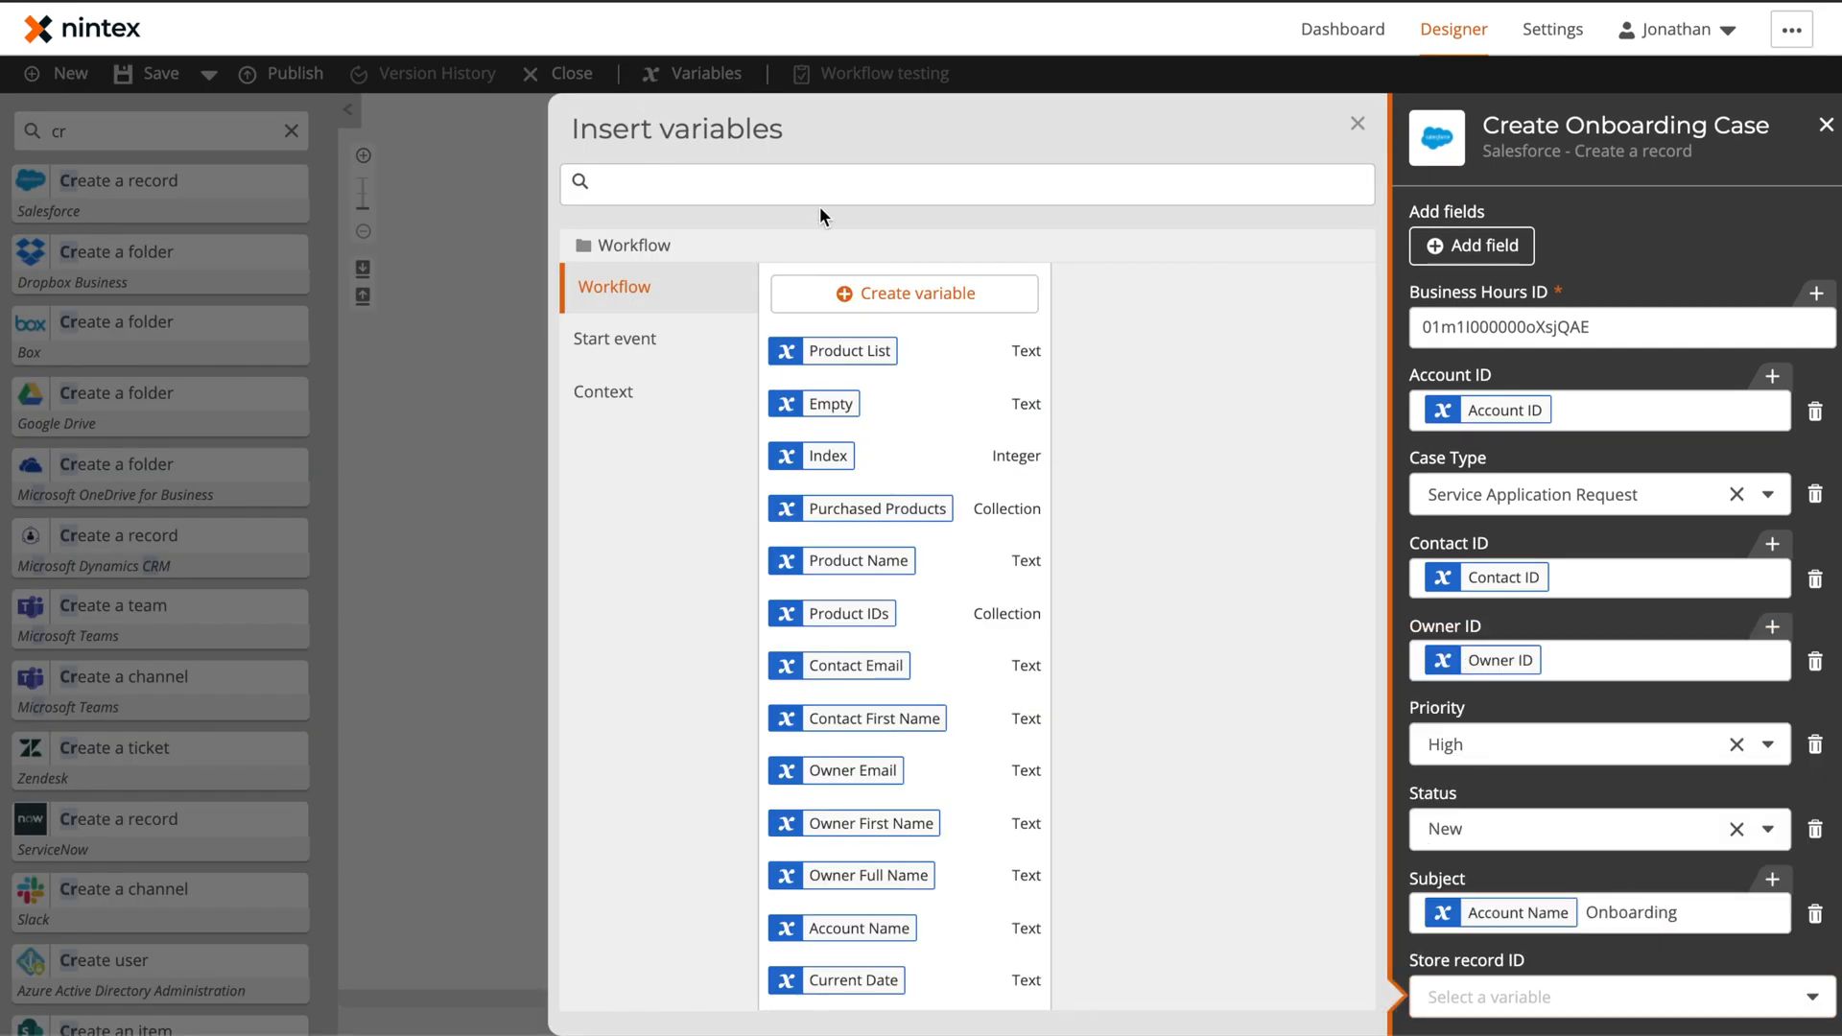
Store the new case's ID in a new variable named Onboarding Case ID
left_click(904, 292)
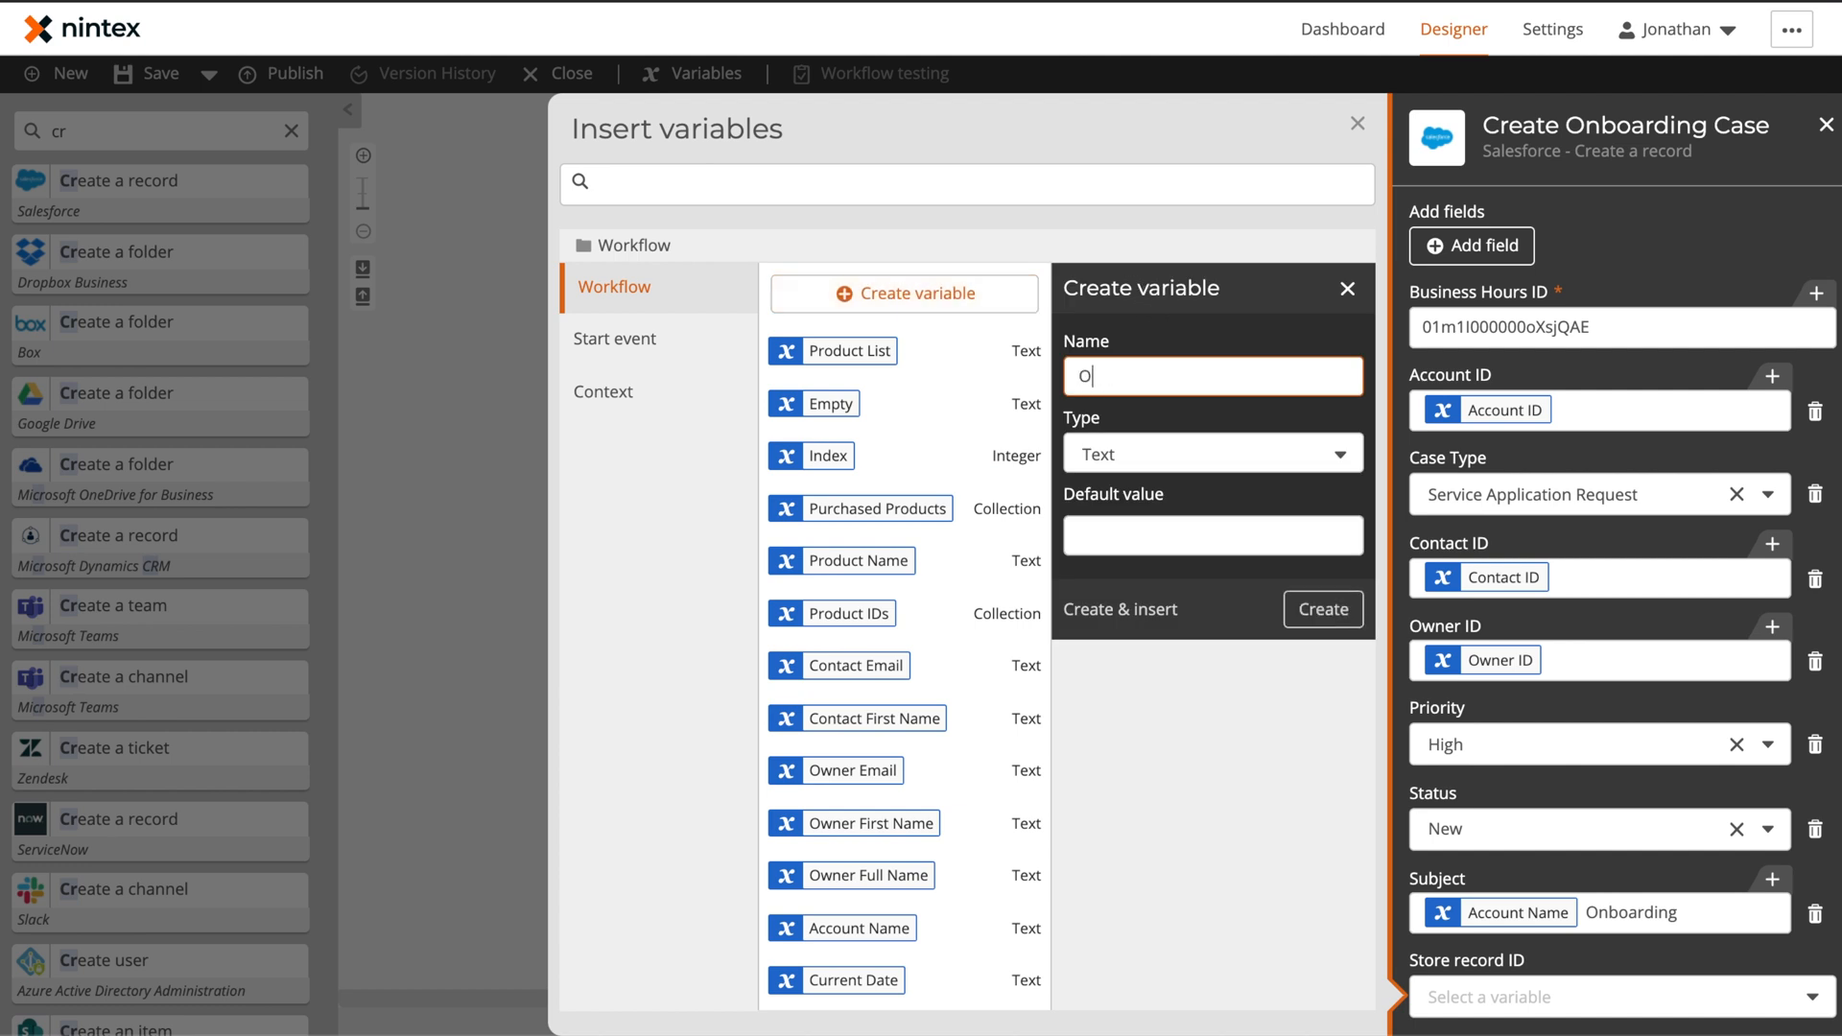
type("nboarding Case I")
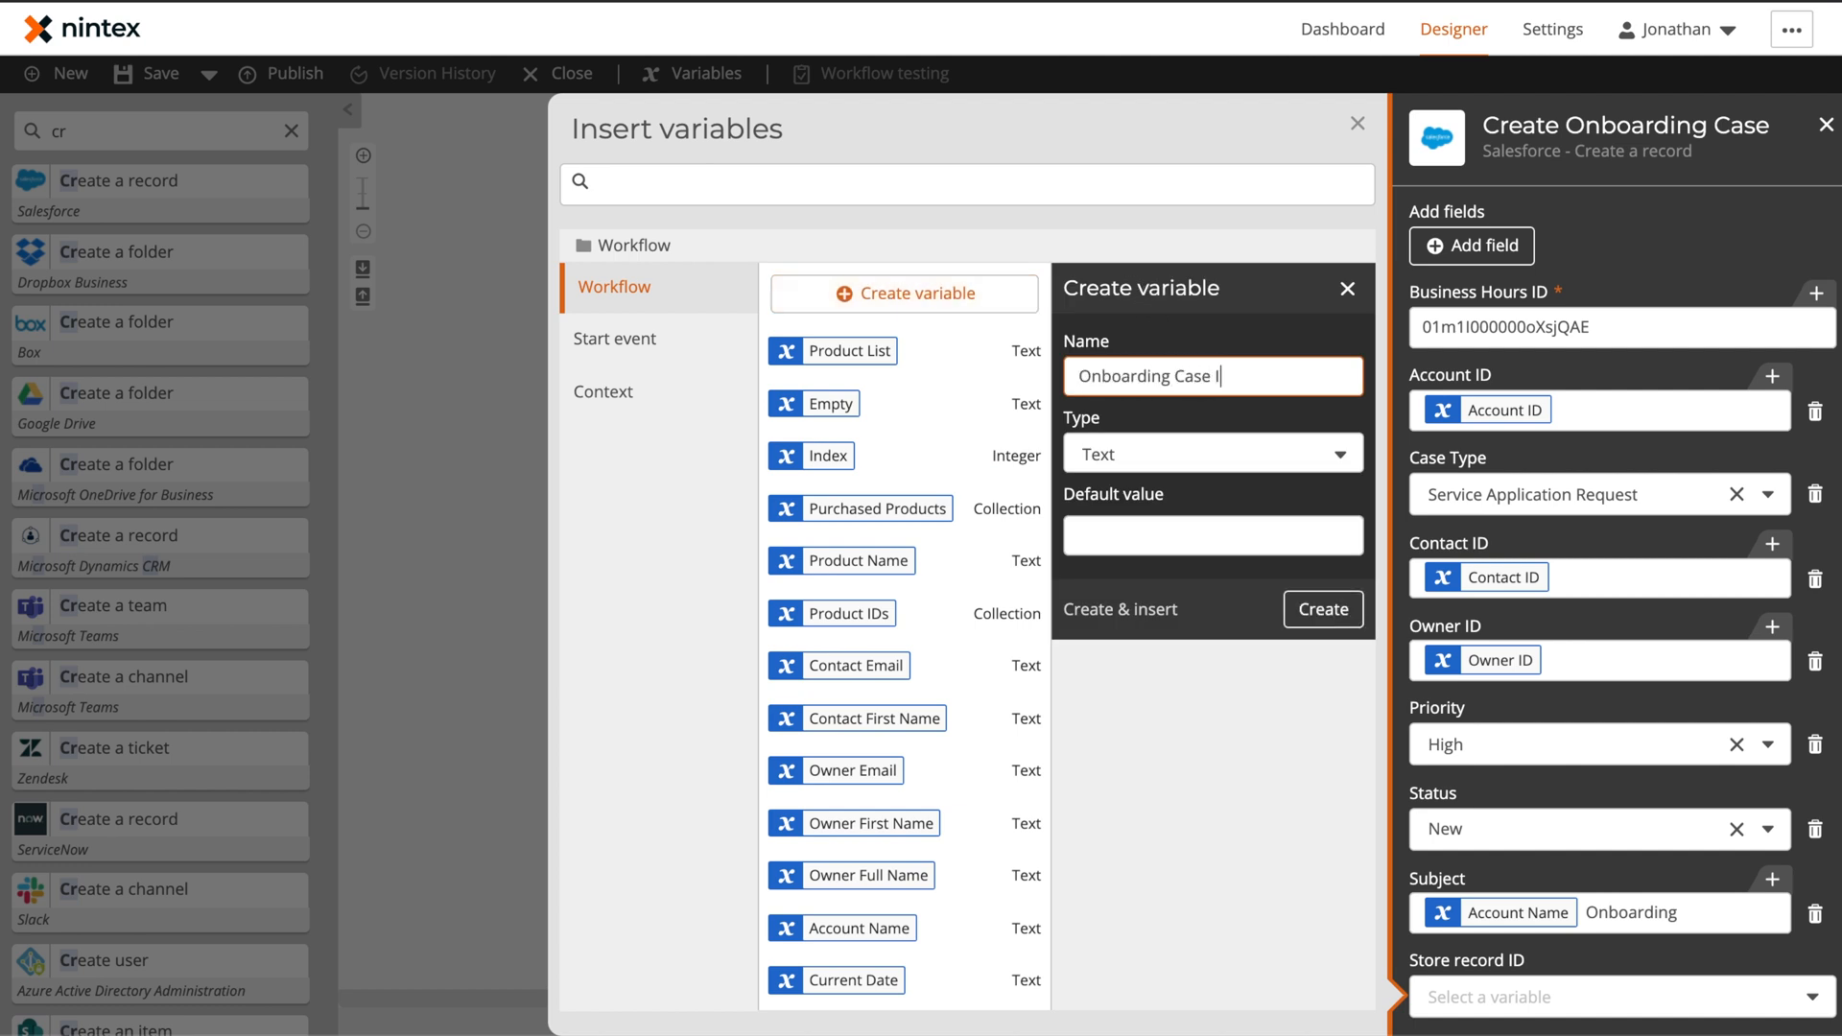
type("D")
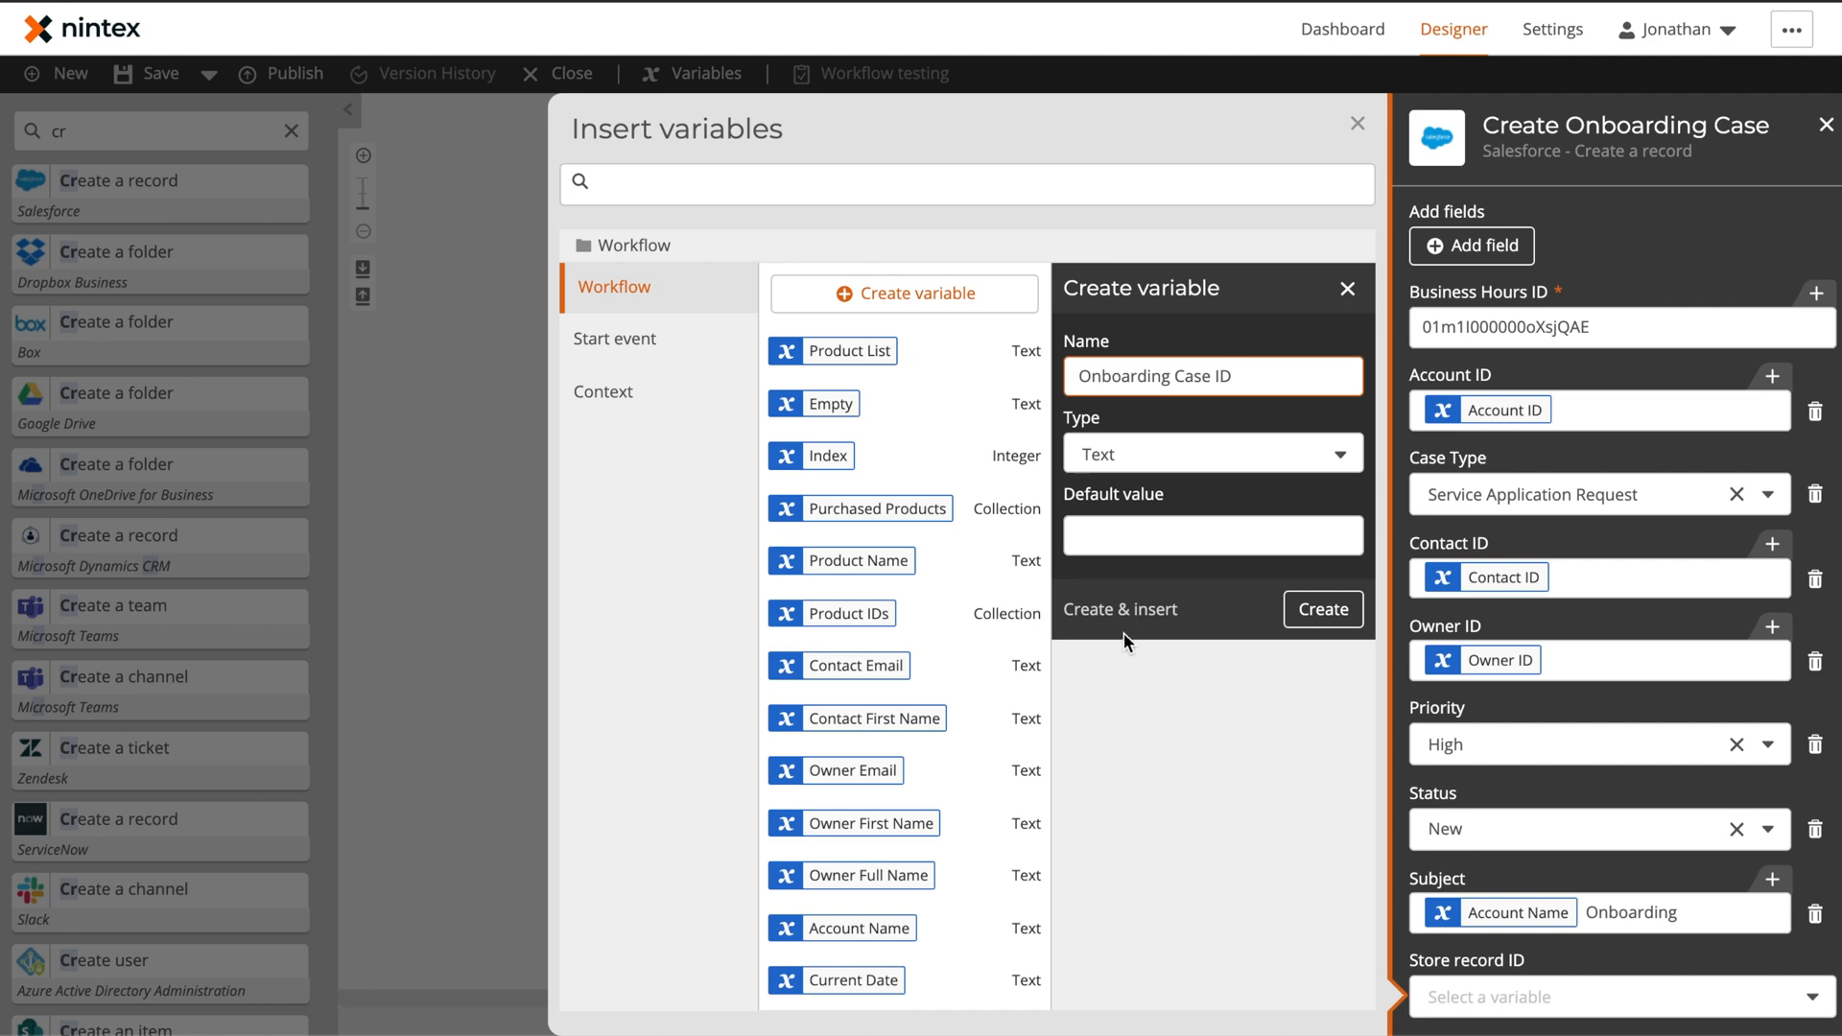
left_click(1320, 608)
type("Do")
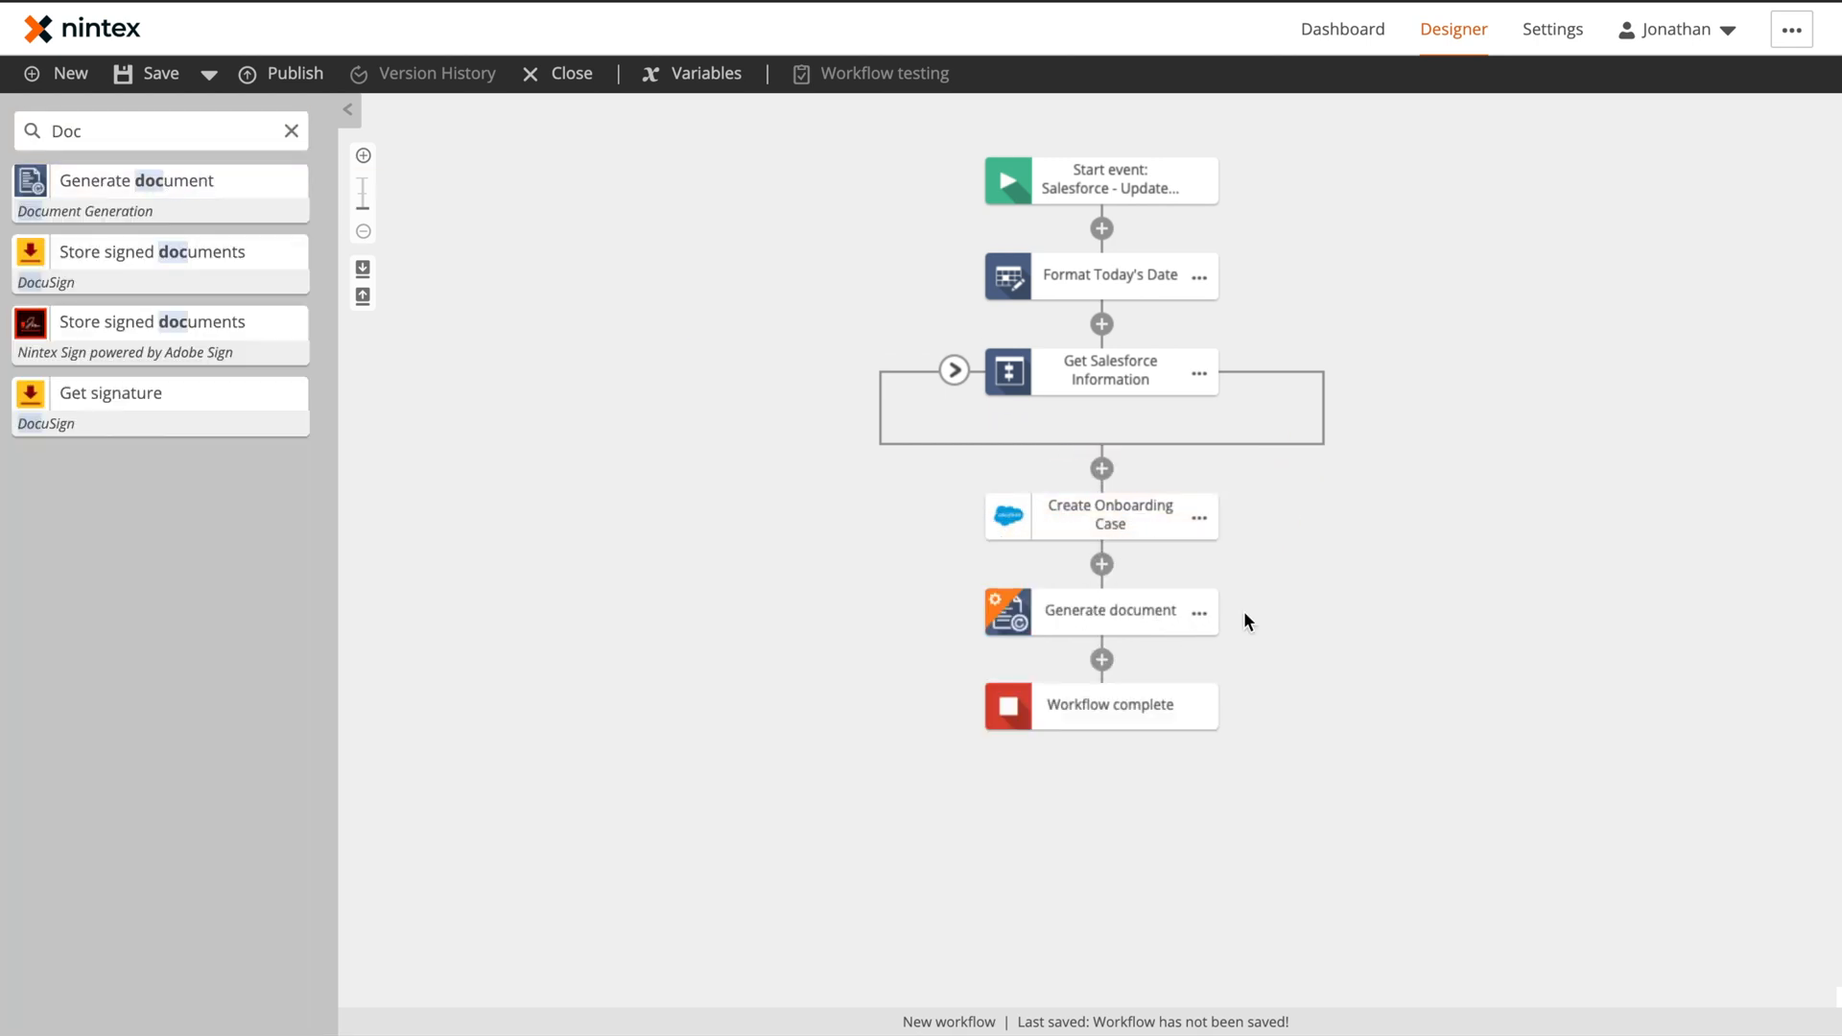
Set Generate Welcome Pack to use the Box template from the Template Gallery DocGen Templates folder
double_click(1108, 610)
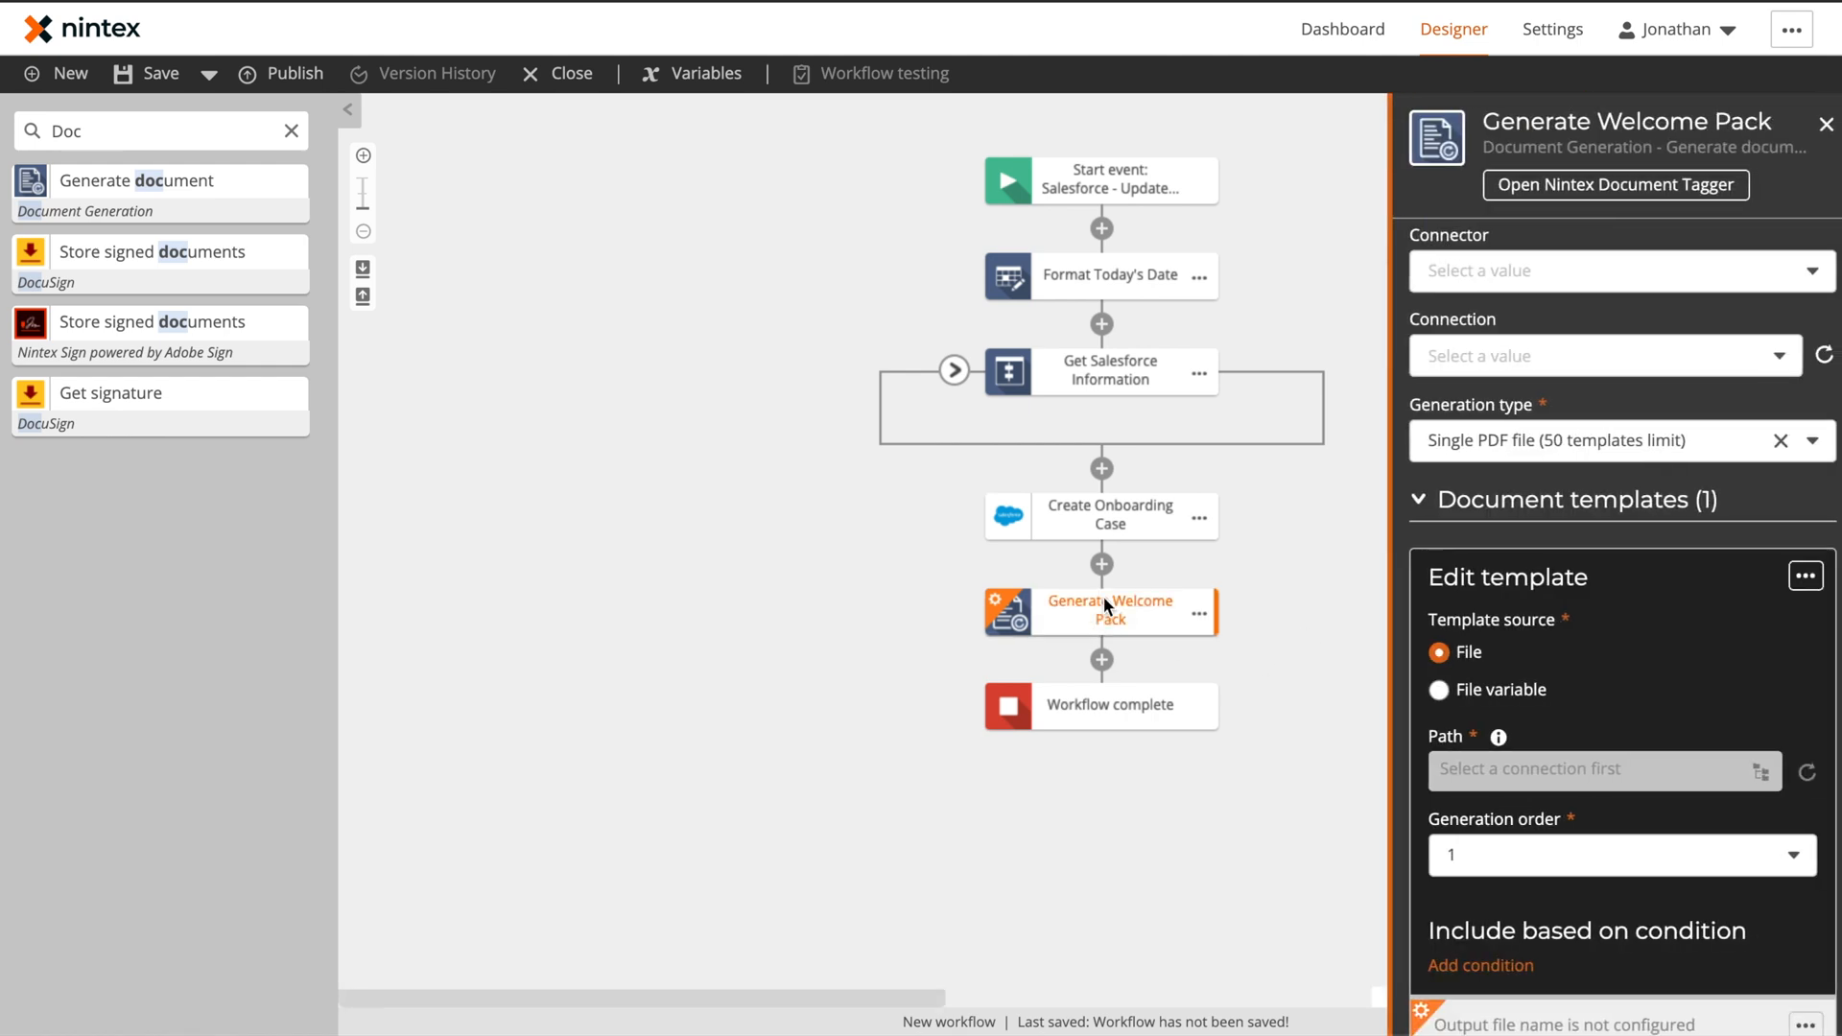
left_click(1619, 270)
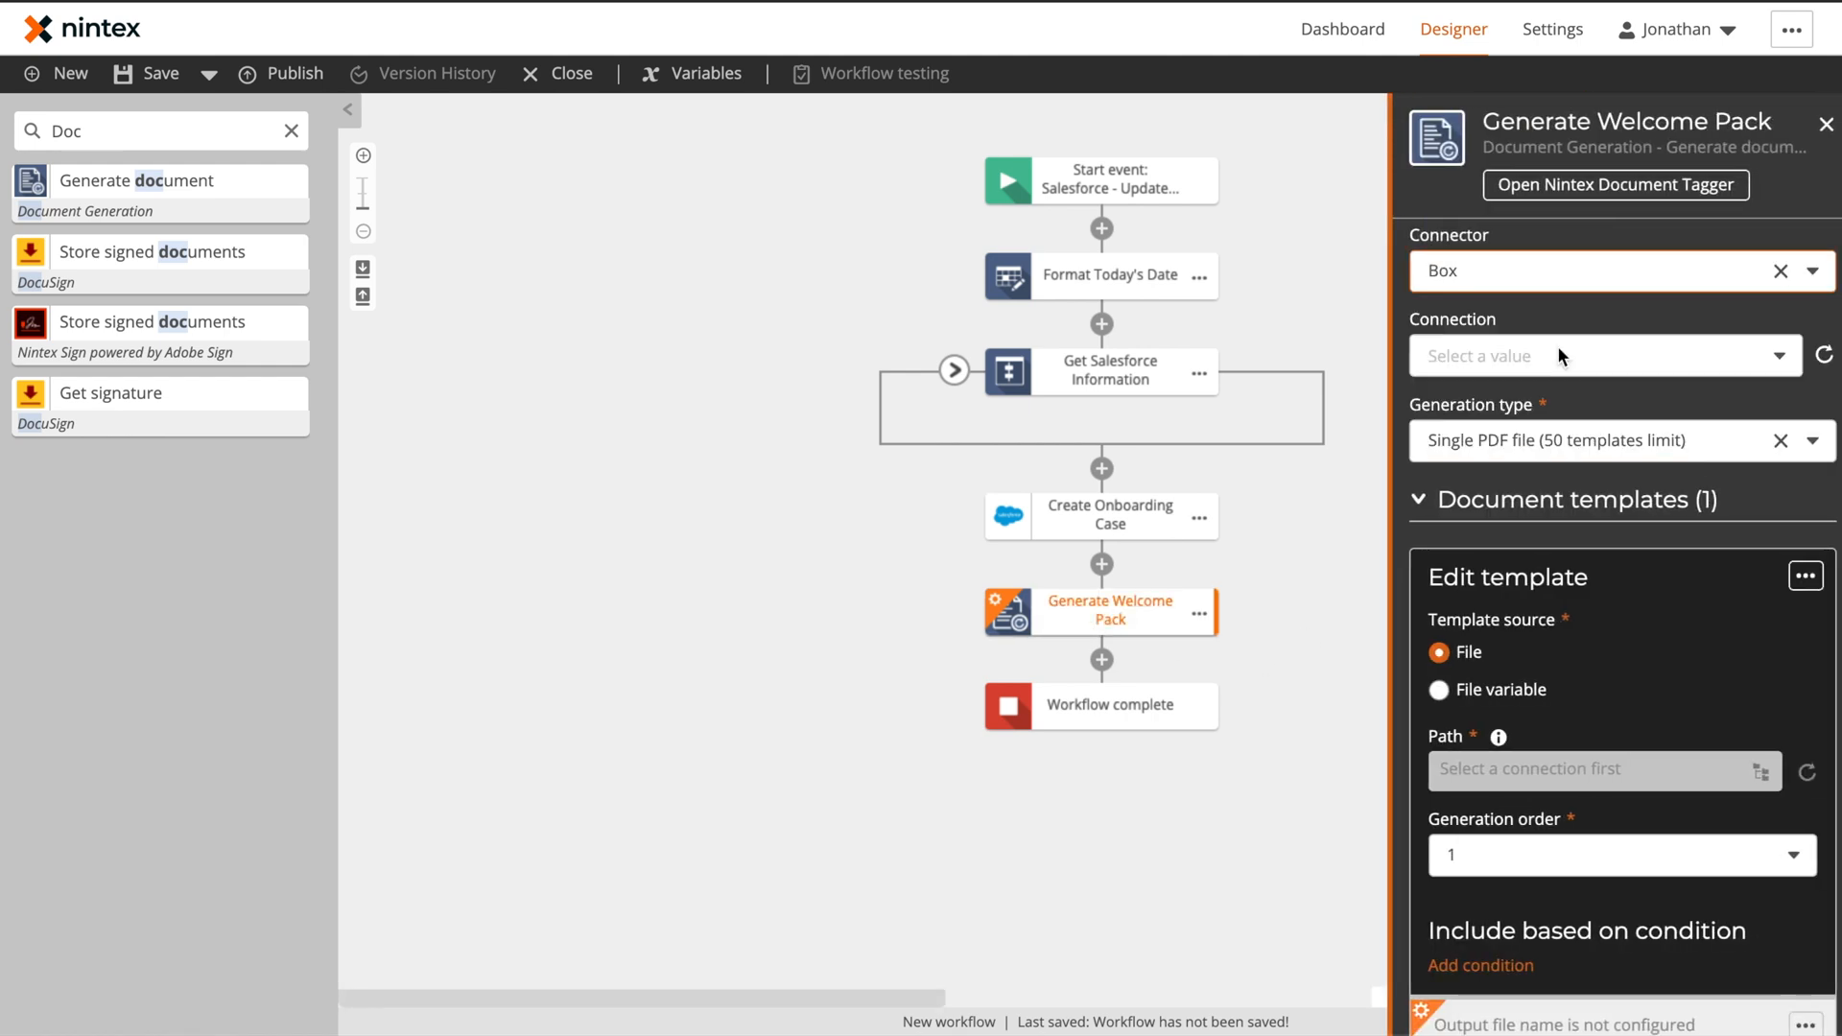
left_click(1599, 357)
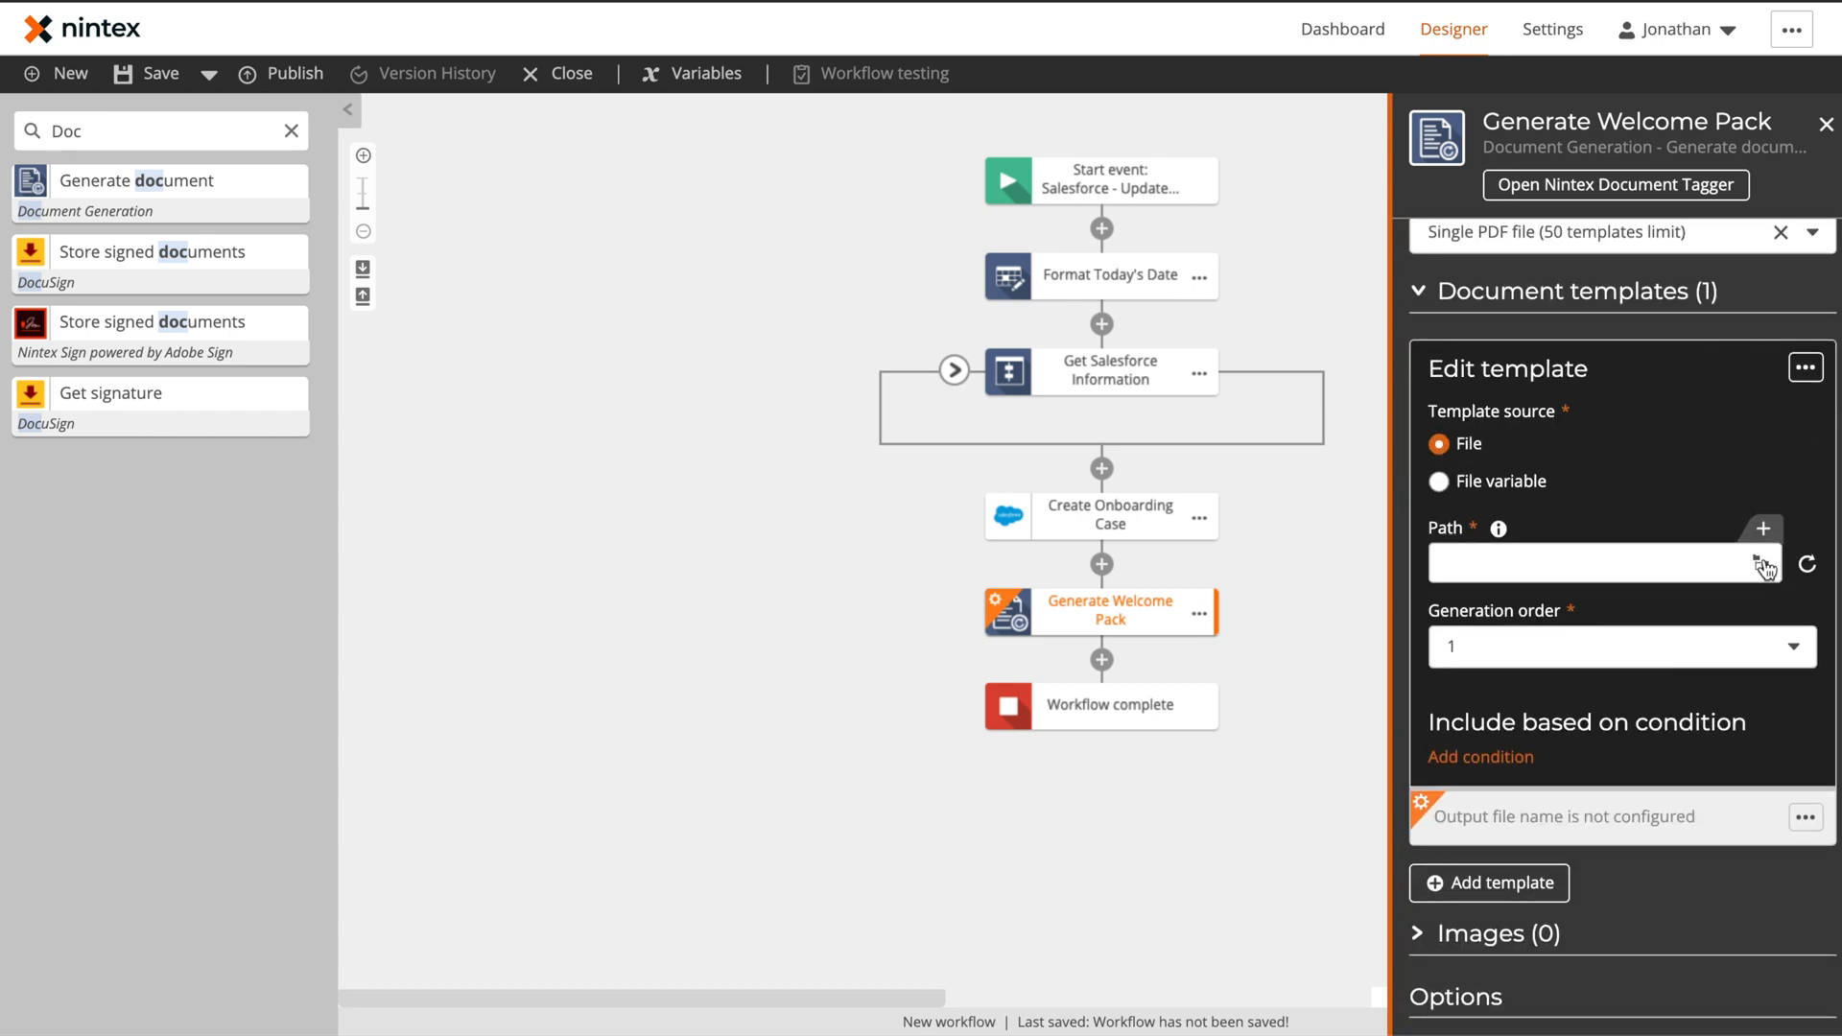
left_click(1762, 564)
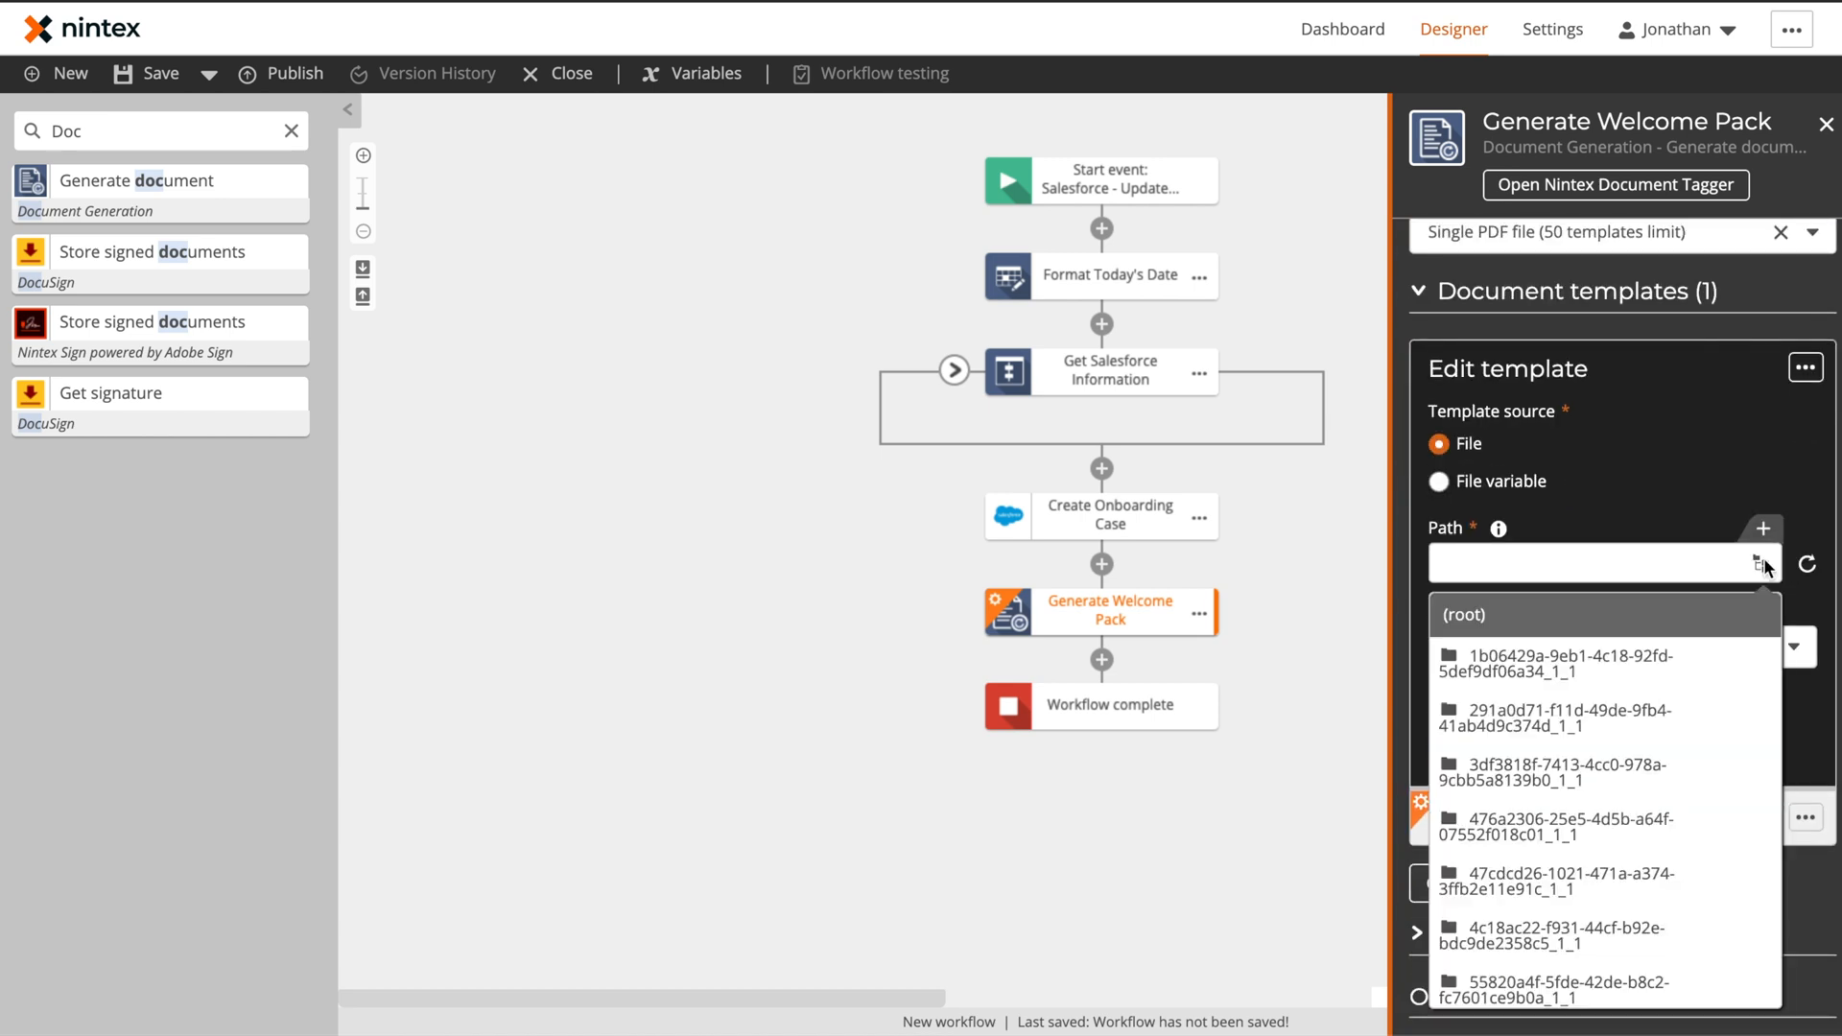
scroll("down", 3)
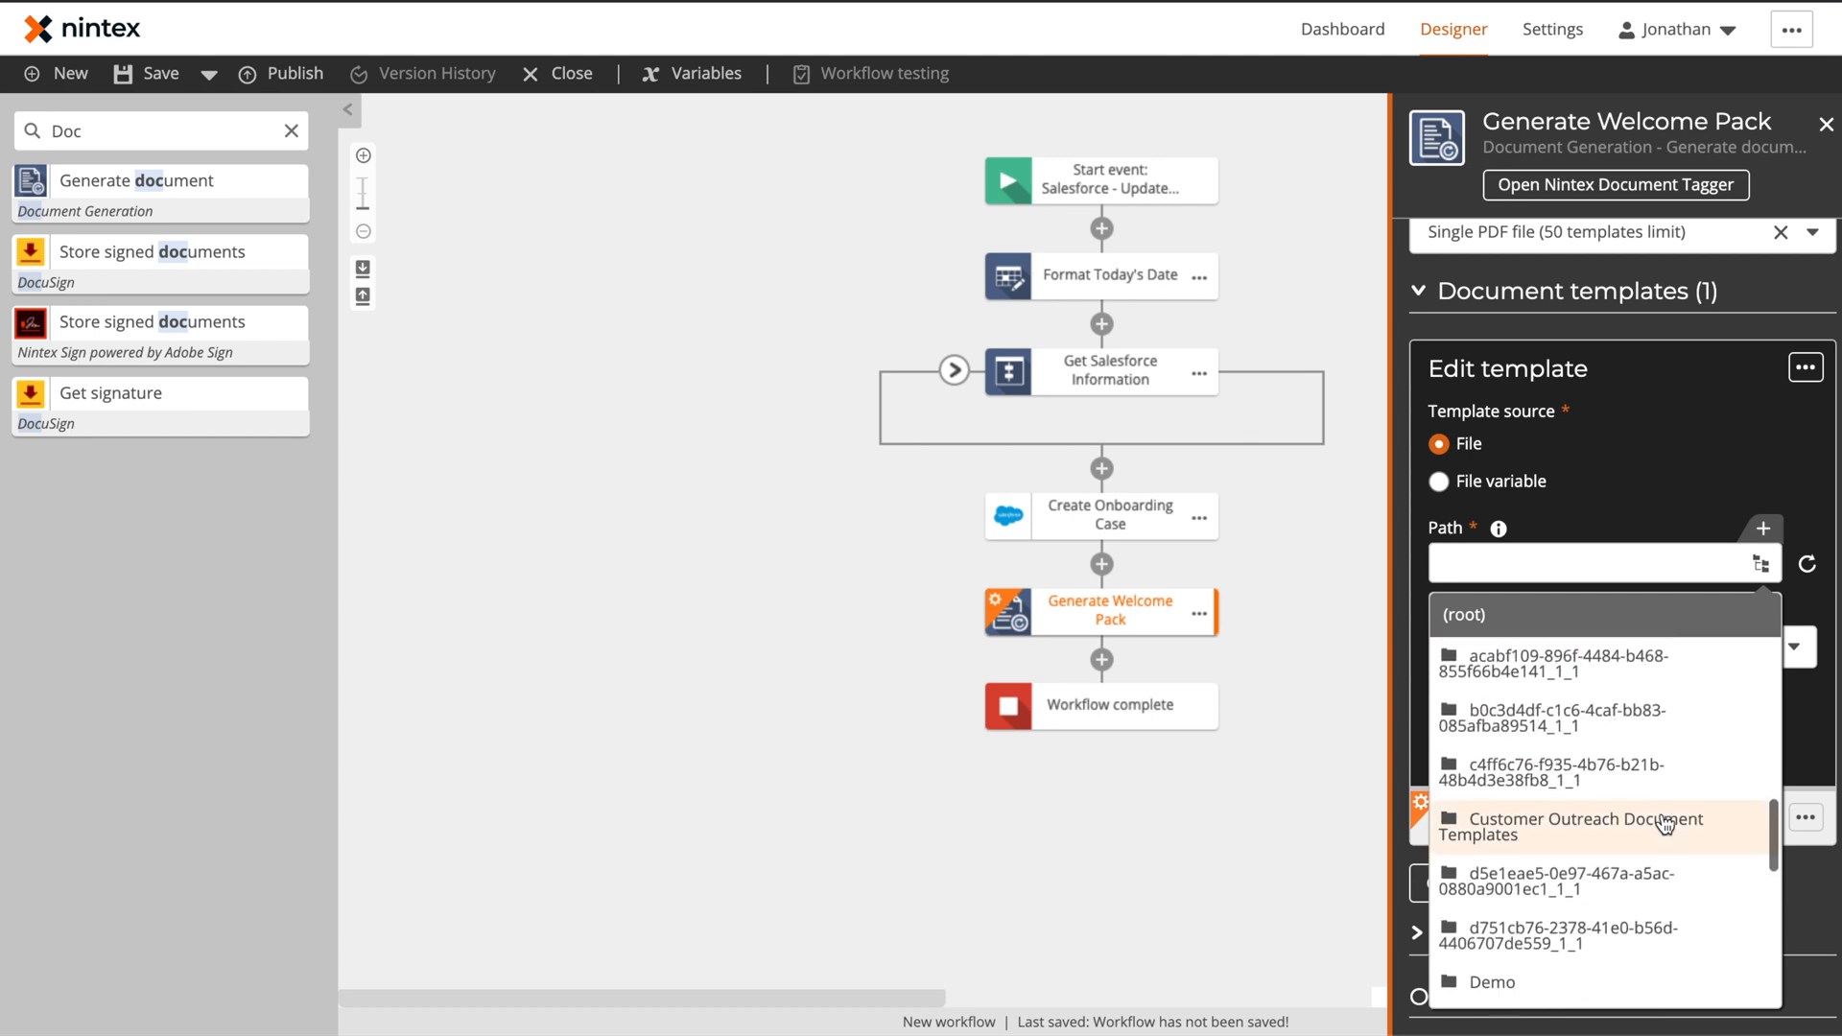
scroll("down", 3)
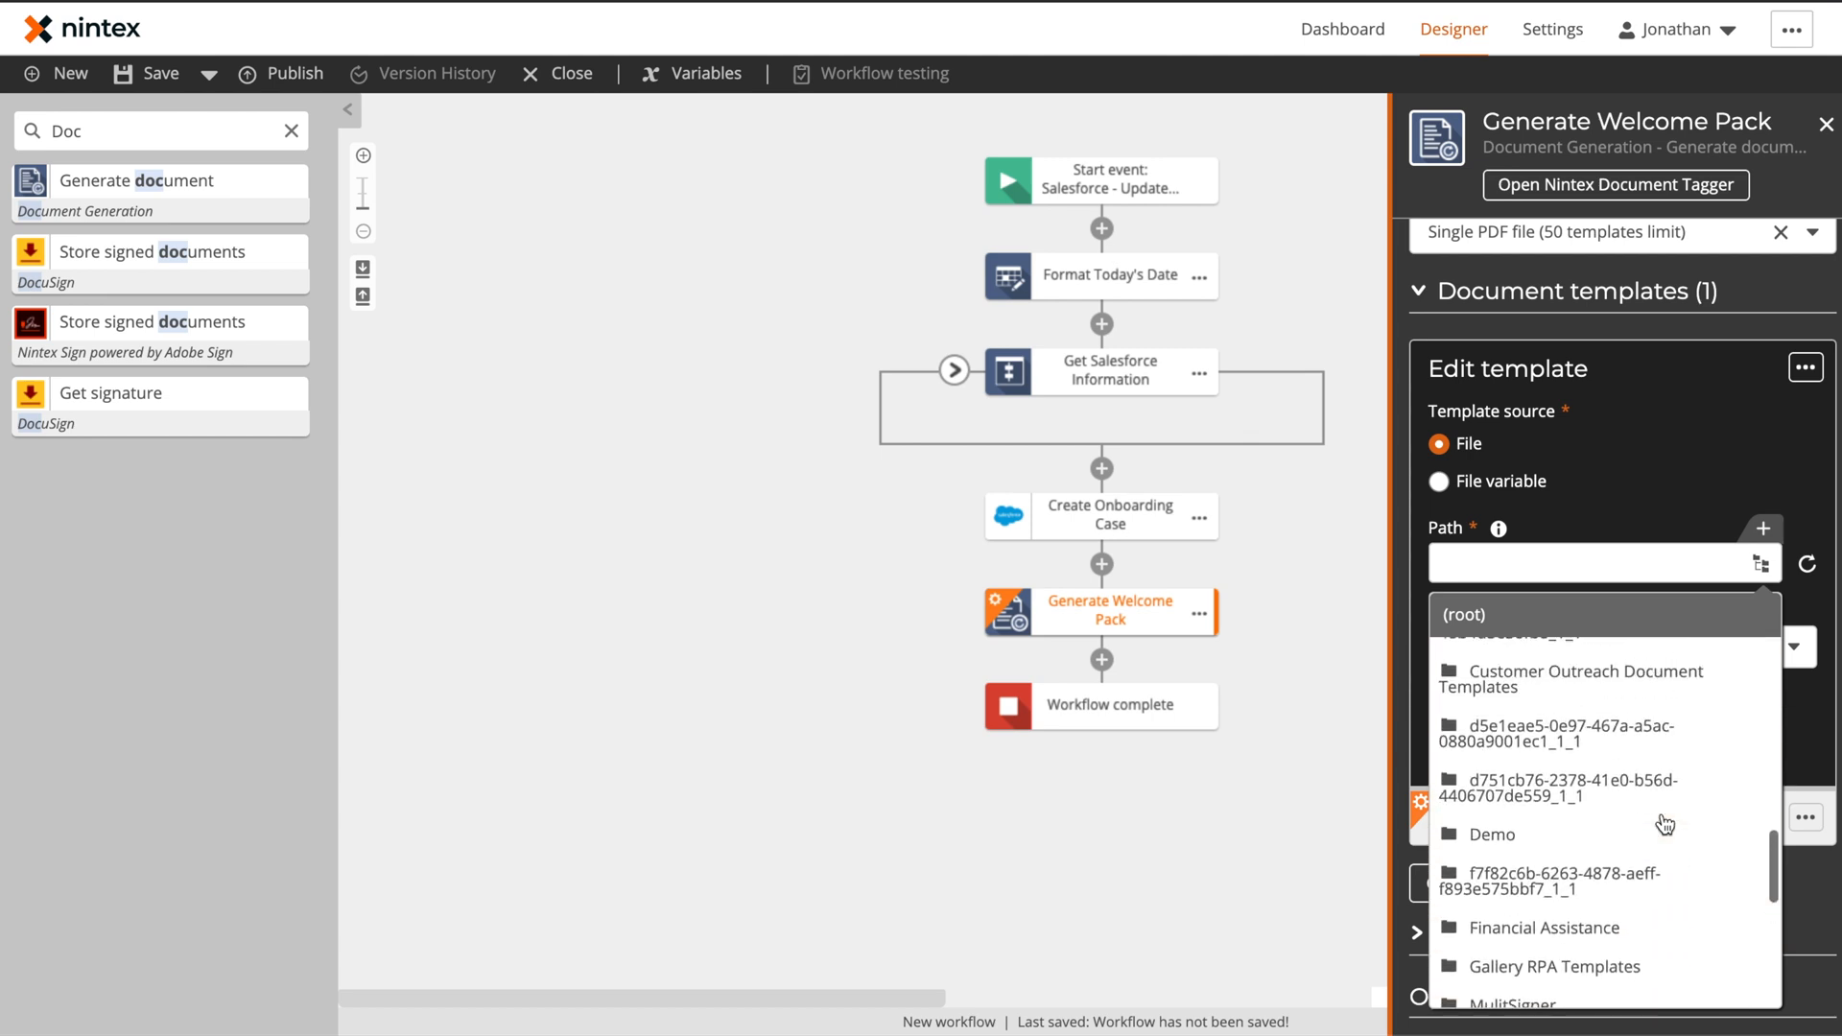
scroll("down", 3)
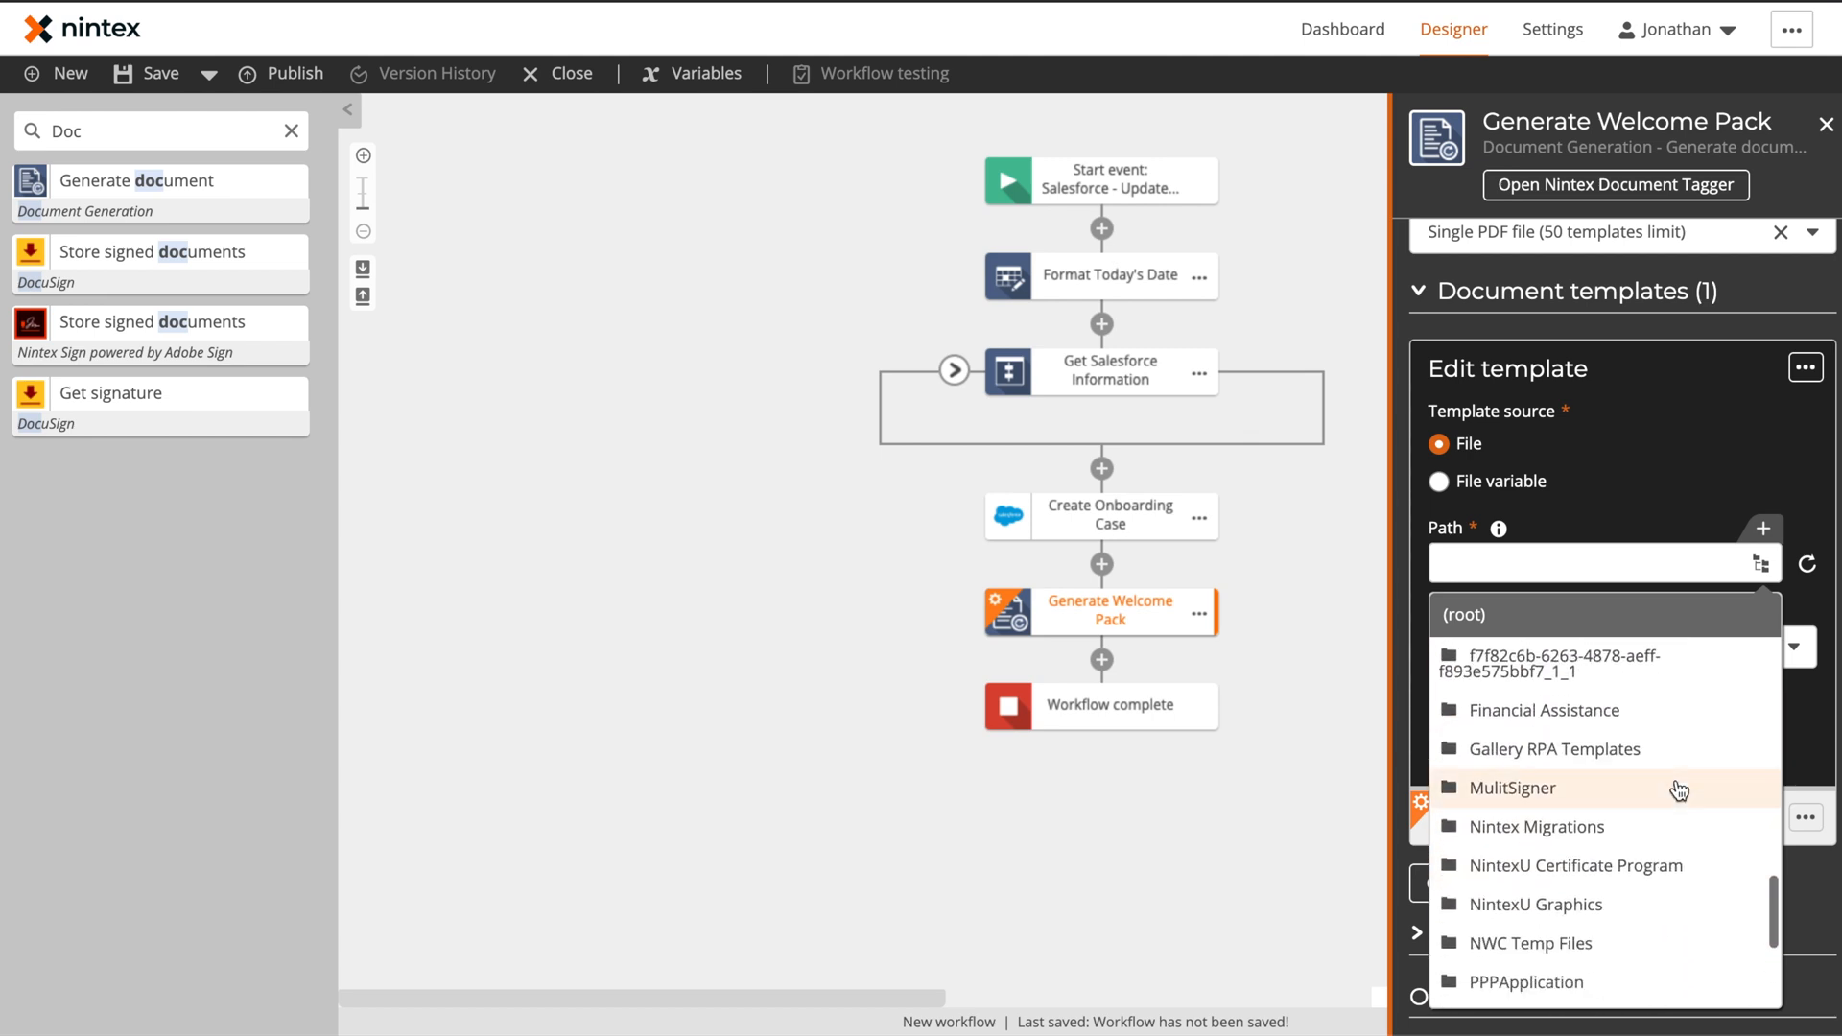
left_click(1514, 786)
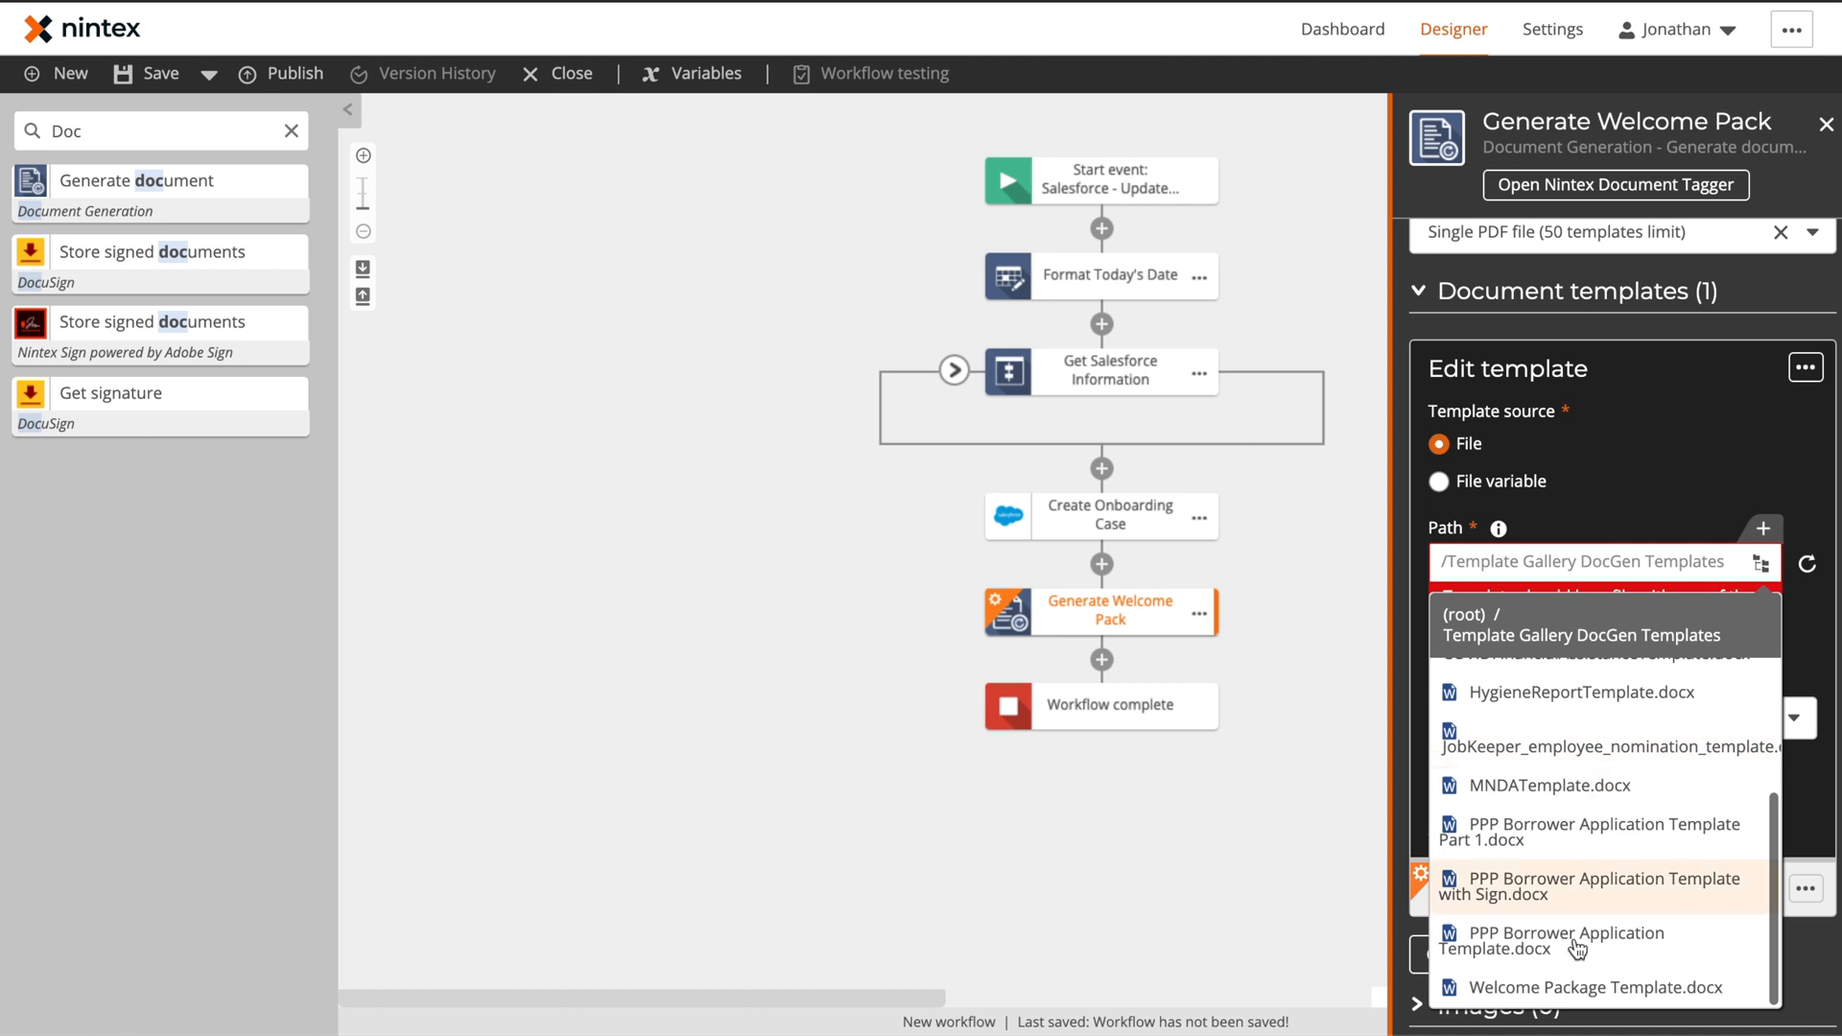
left_click(1777, 468)
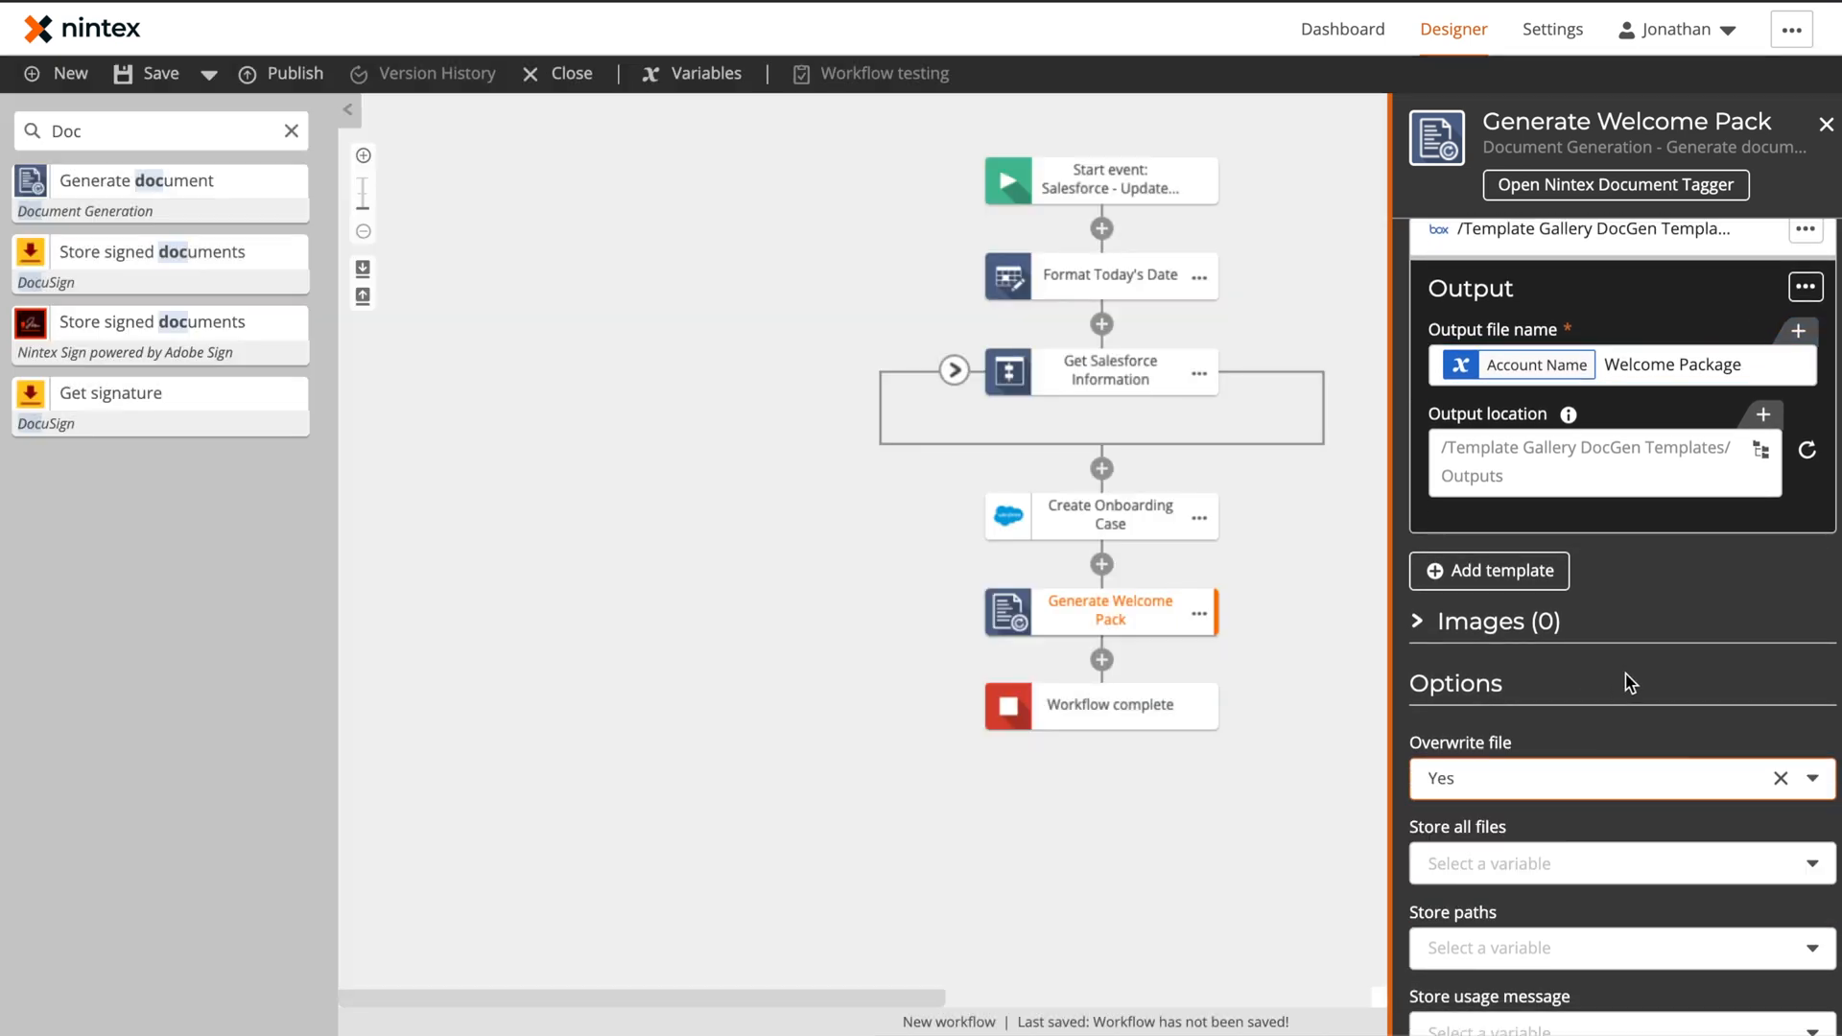
Store all generated files in a new Welcome Package Files variable
left_click(1610, 864)
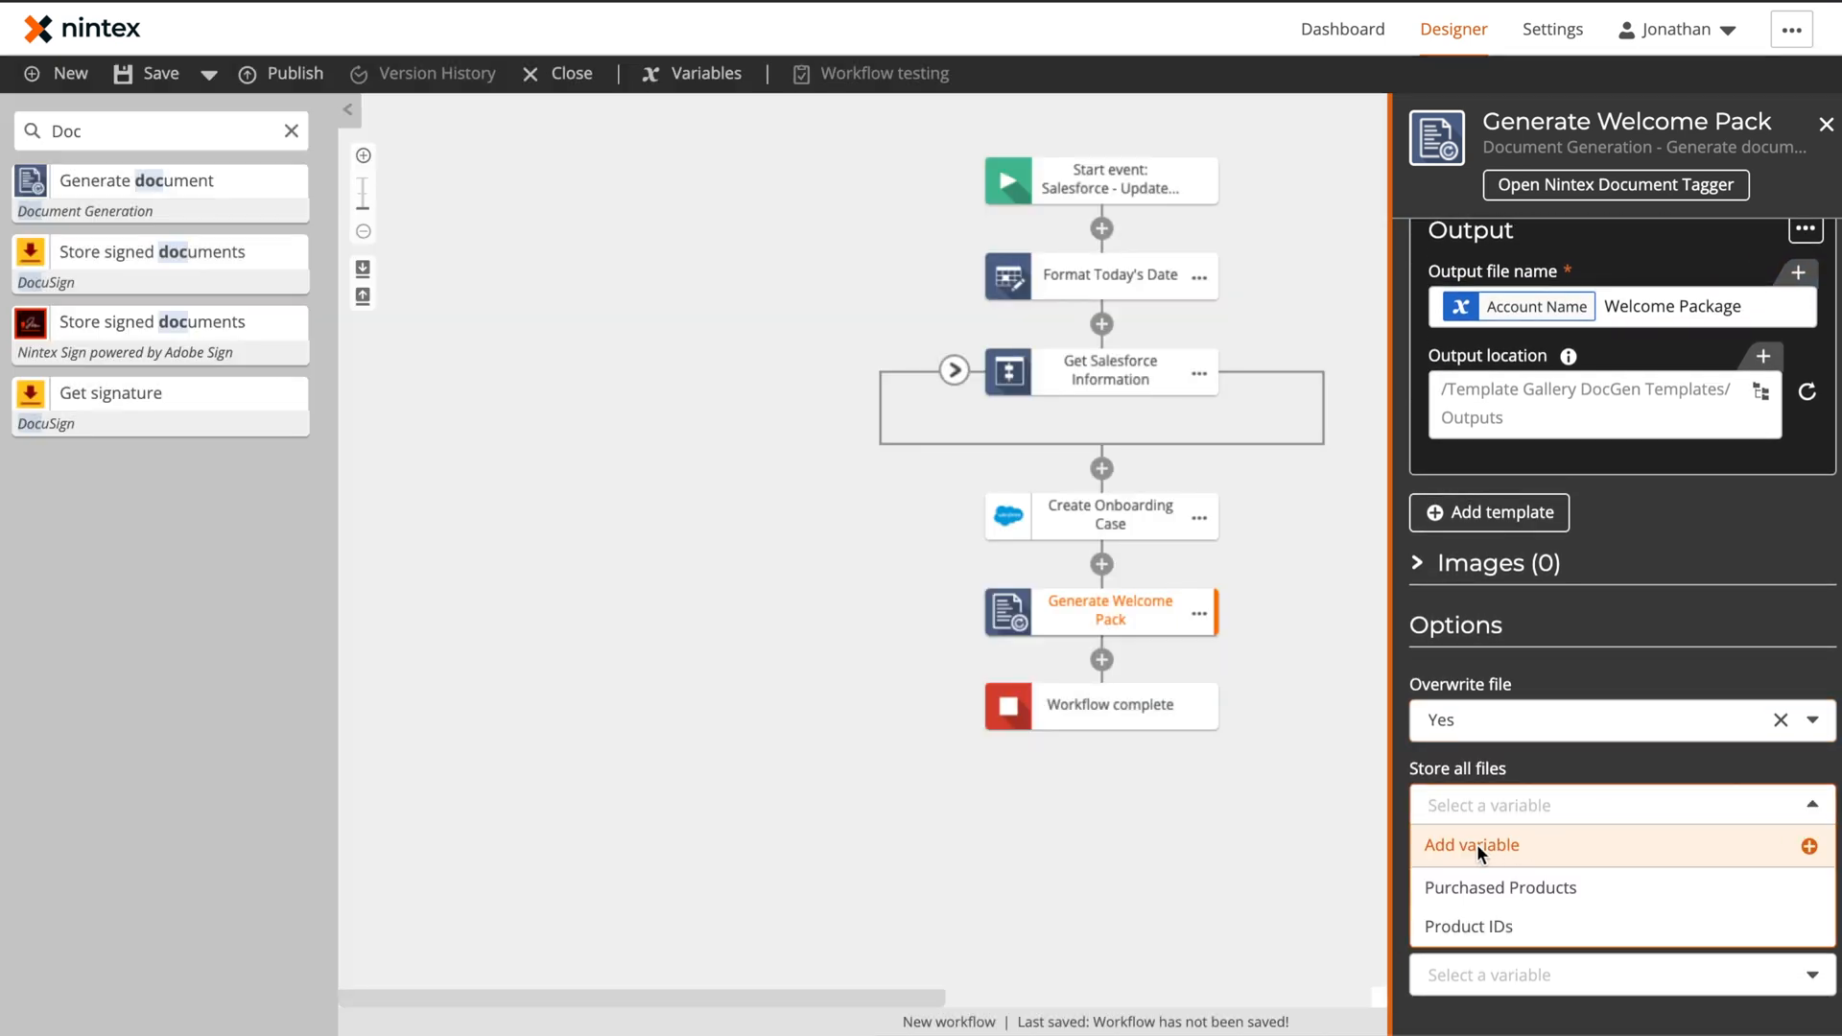
left_click(1470, 844)
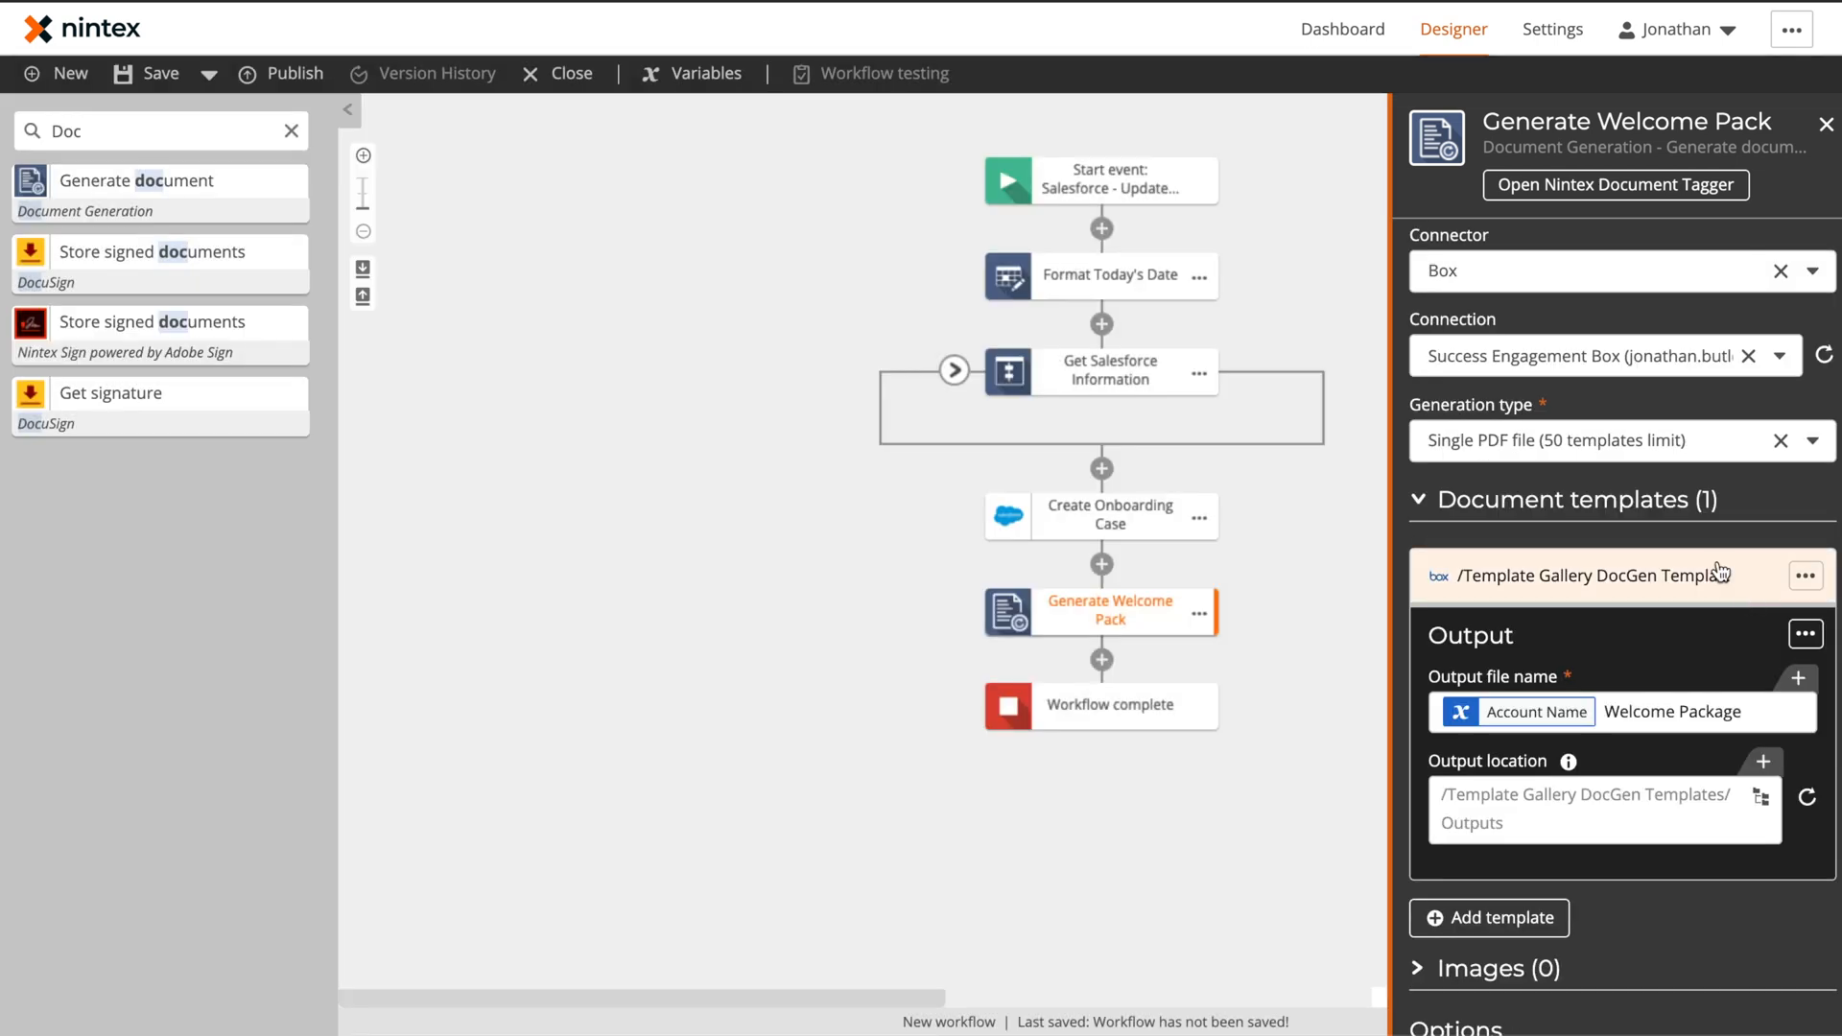
left_click(290, 131)
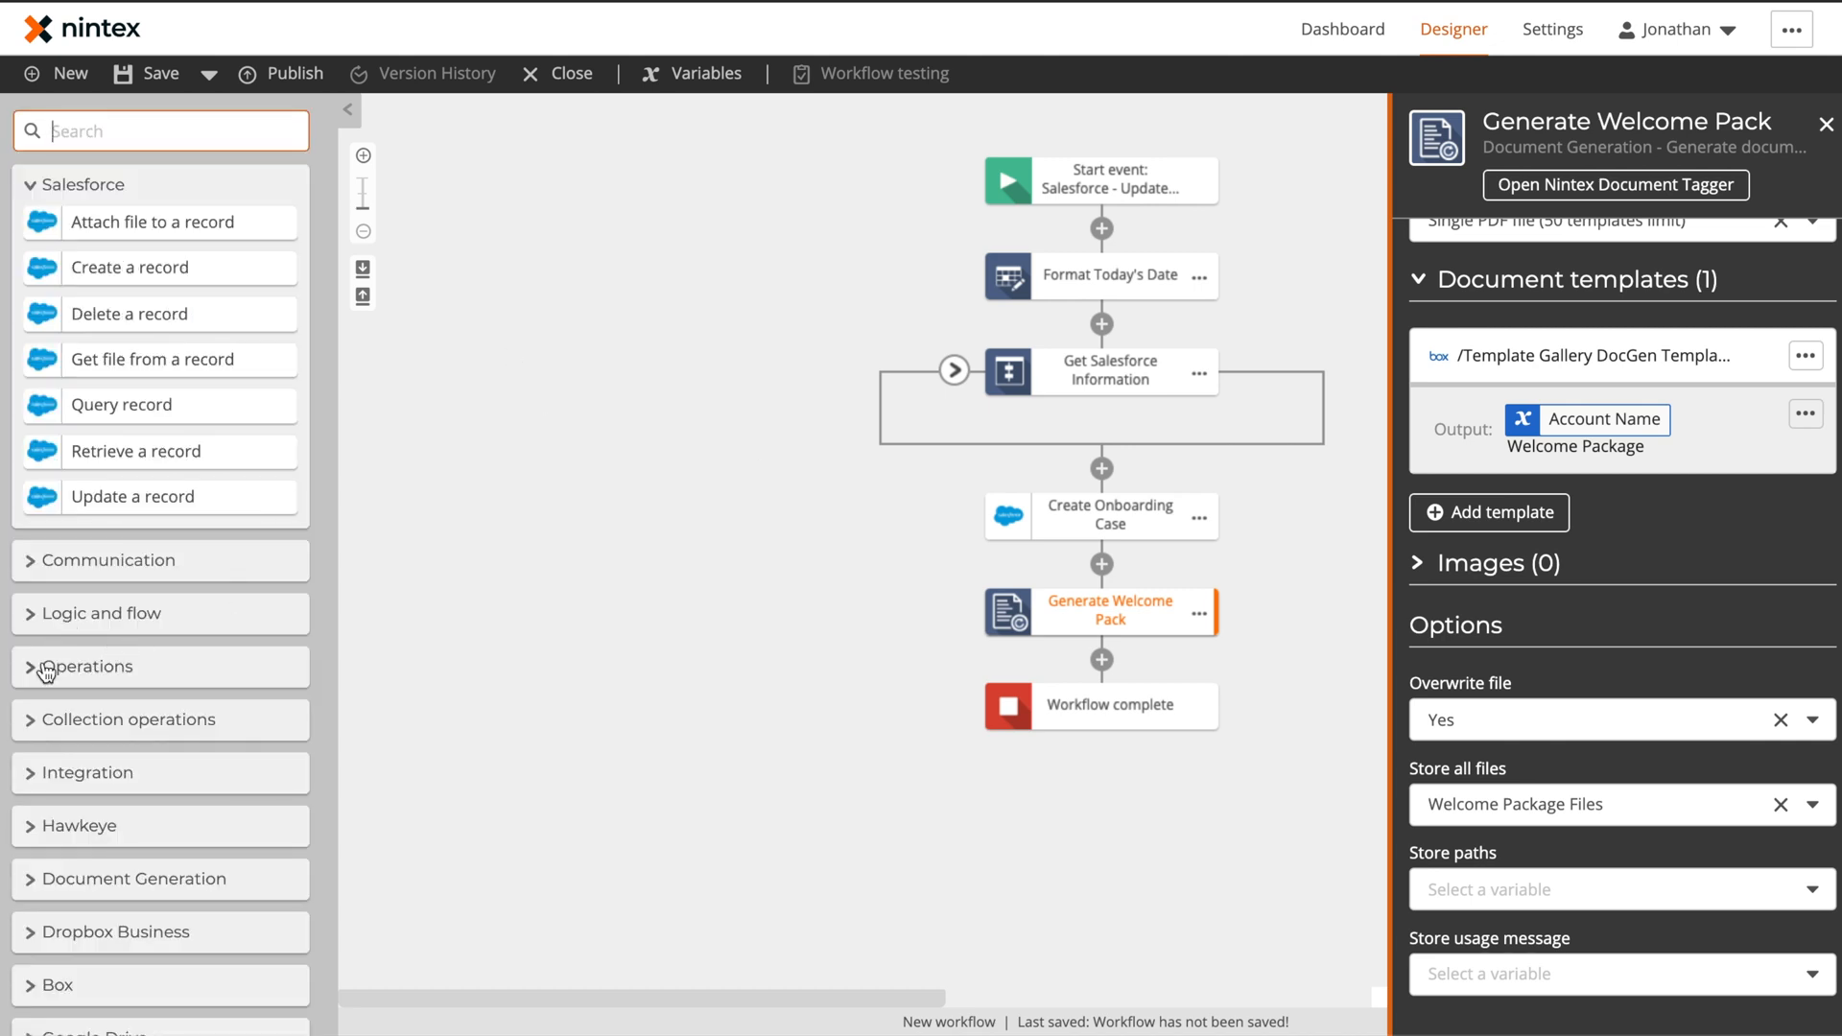
Add a Get item from collection step for Welcome Package Files and search for the Send an email action
left_click(129, 720)
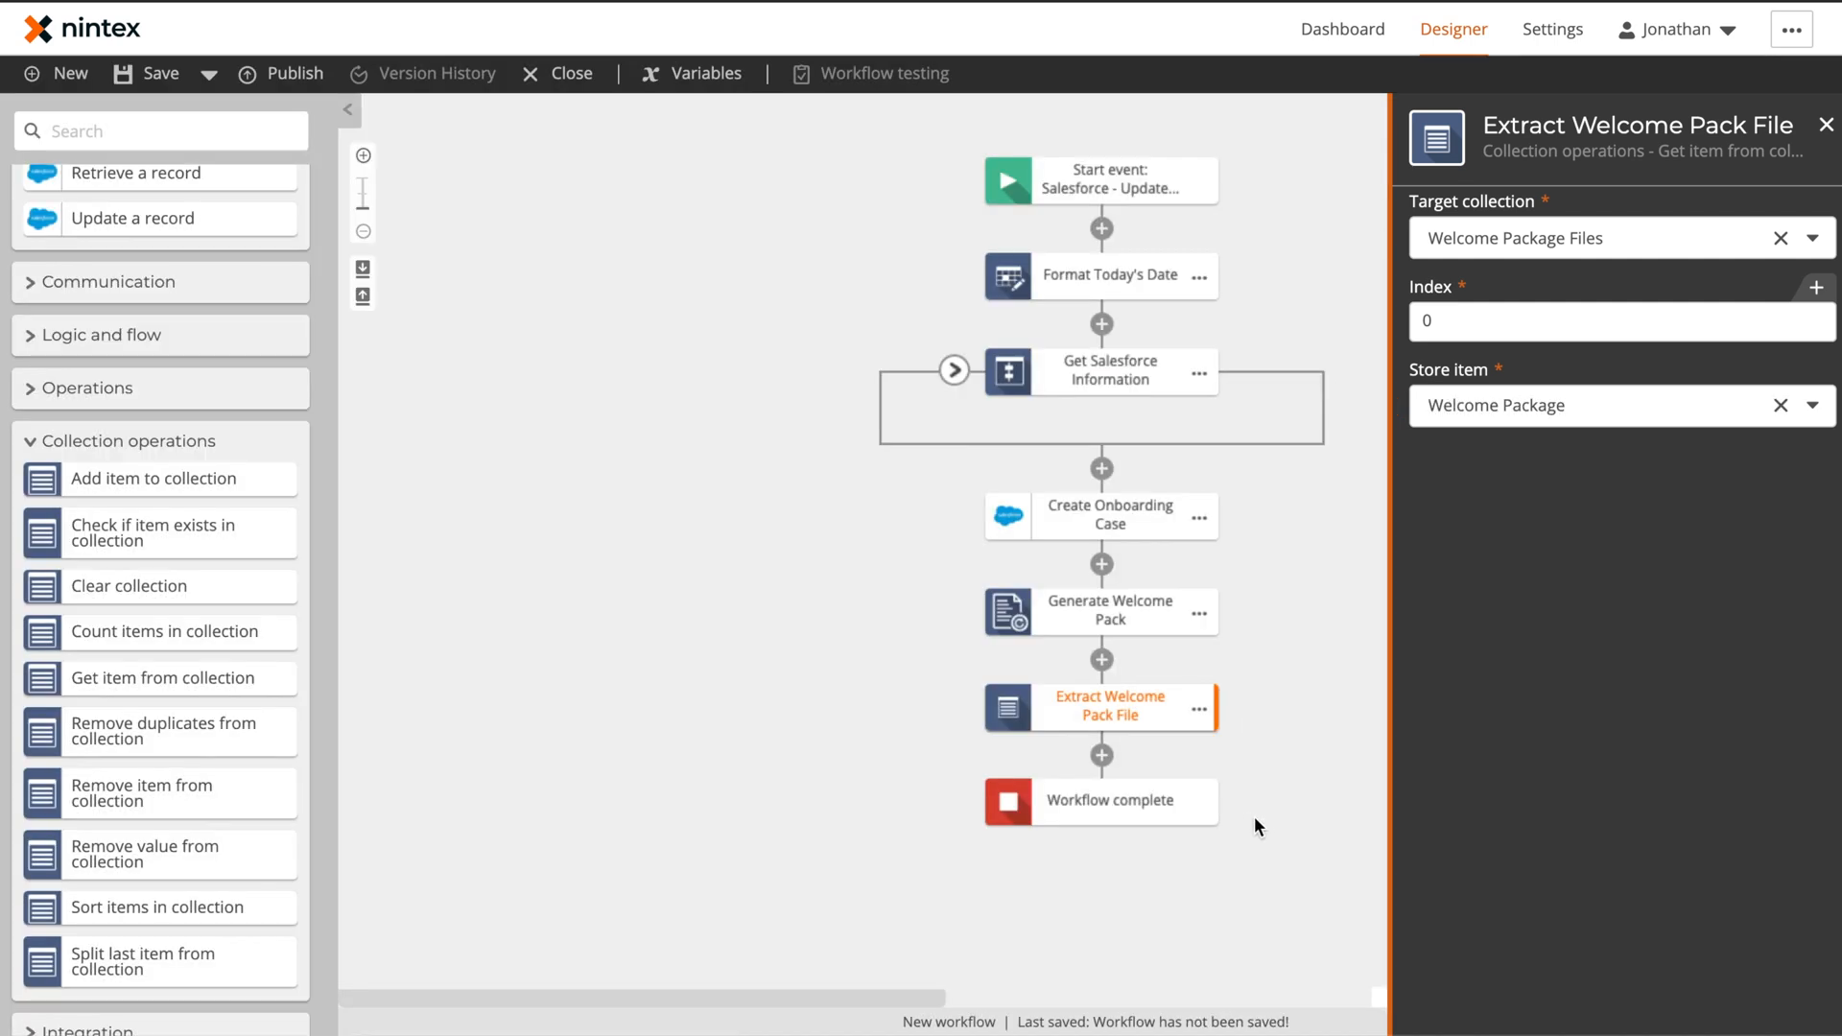
left_click(1825, 125)
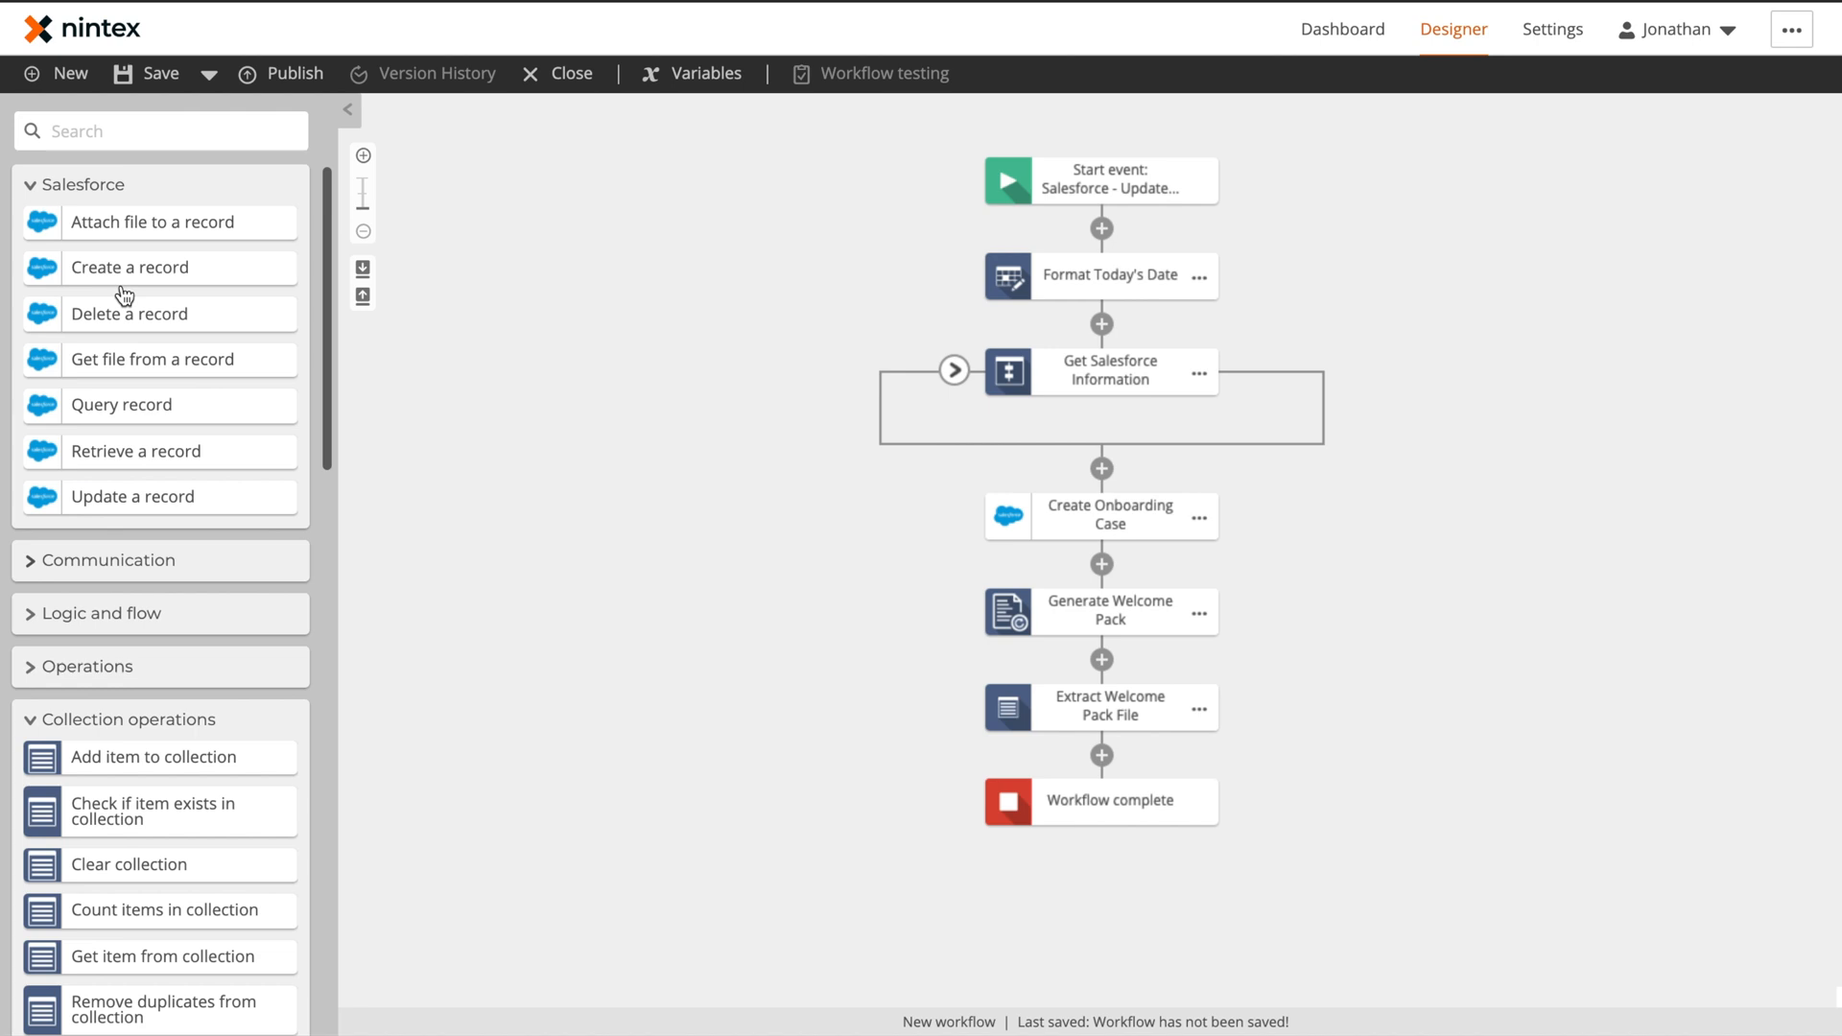
type("send")
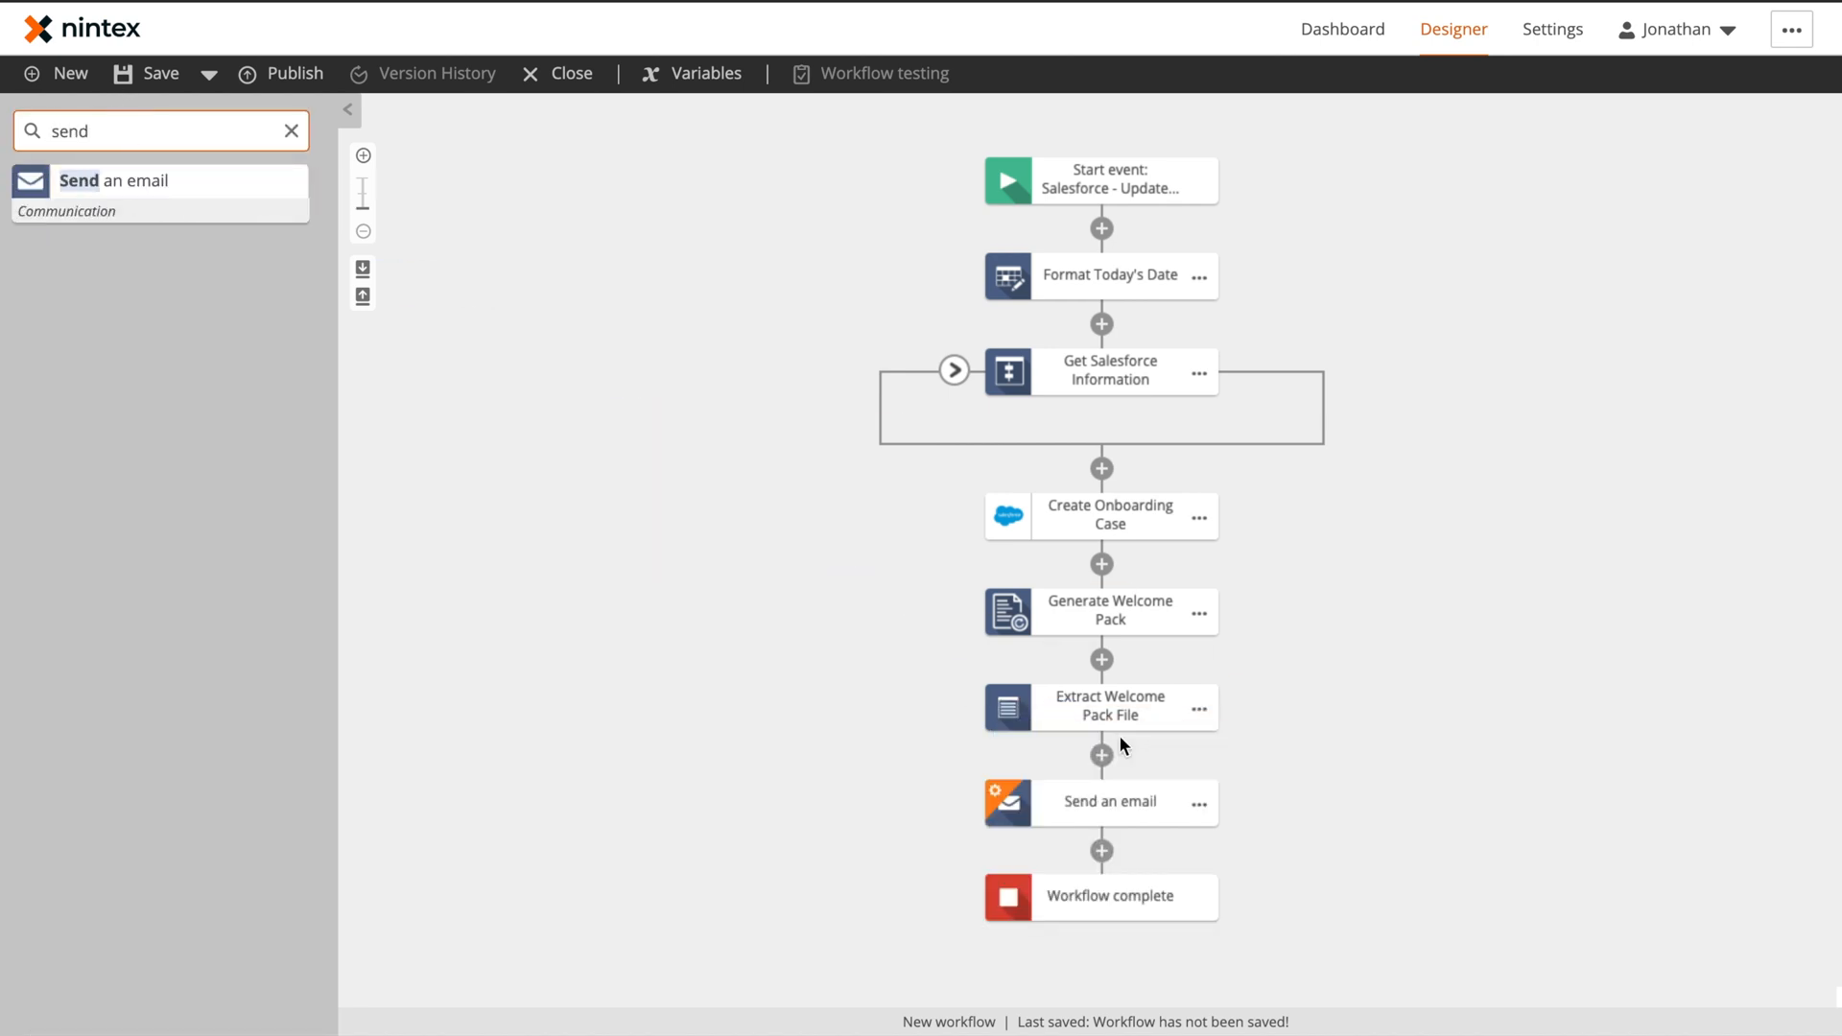
mouse_move(1102, 850)
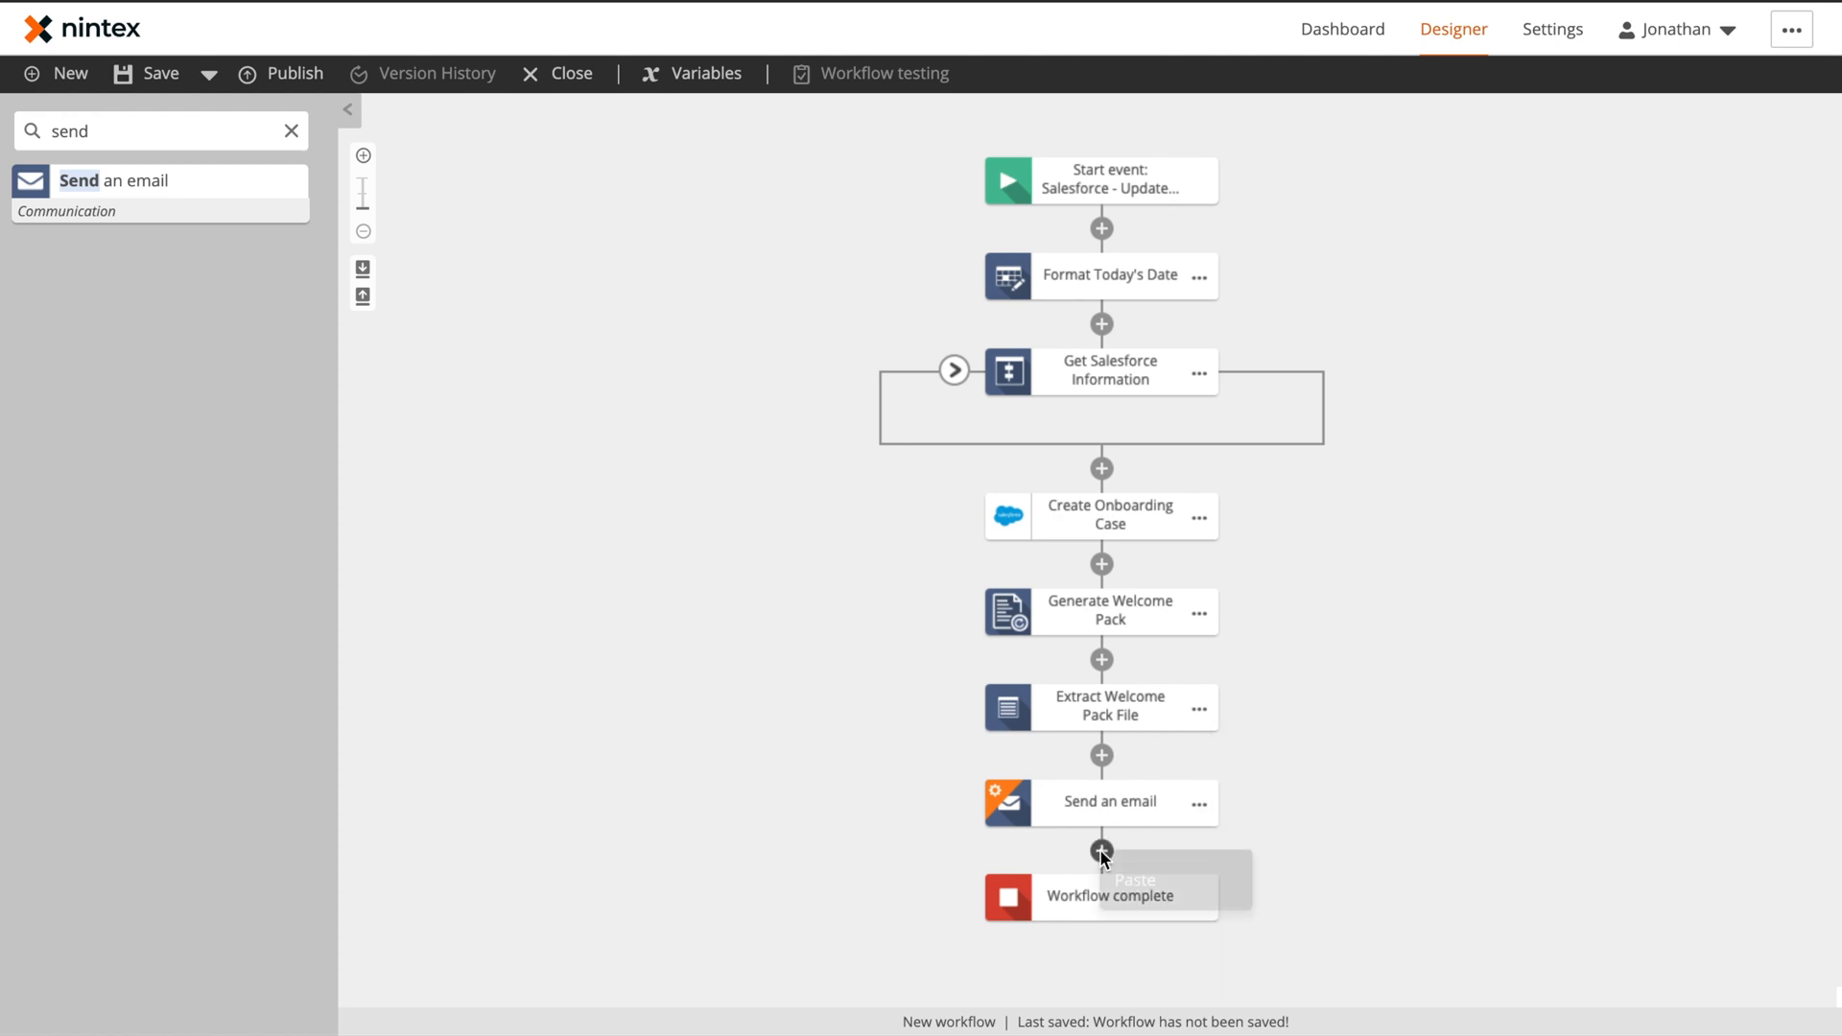
Duplicate the email step and name them Send Welcome Email to Customer and Send New Onboarding Alert
left_click(1132, 881)
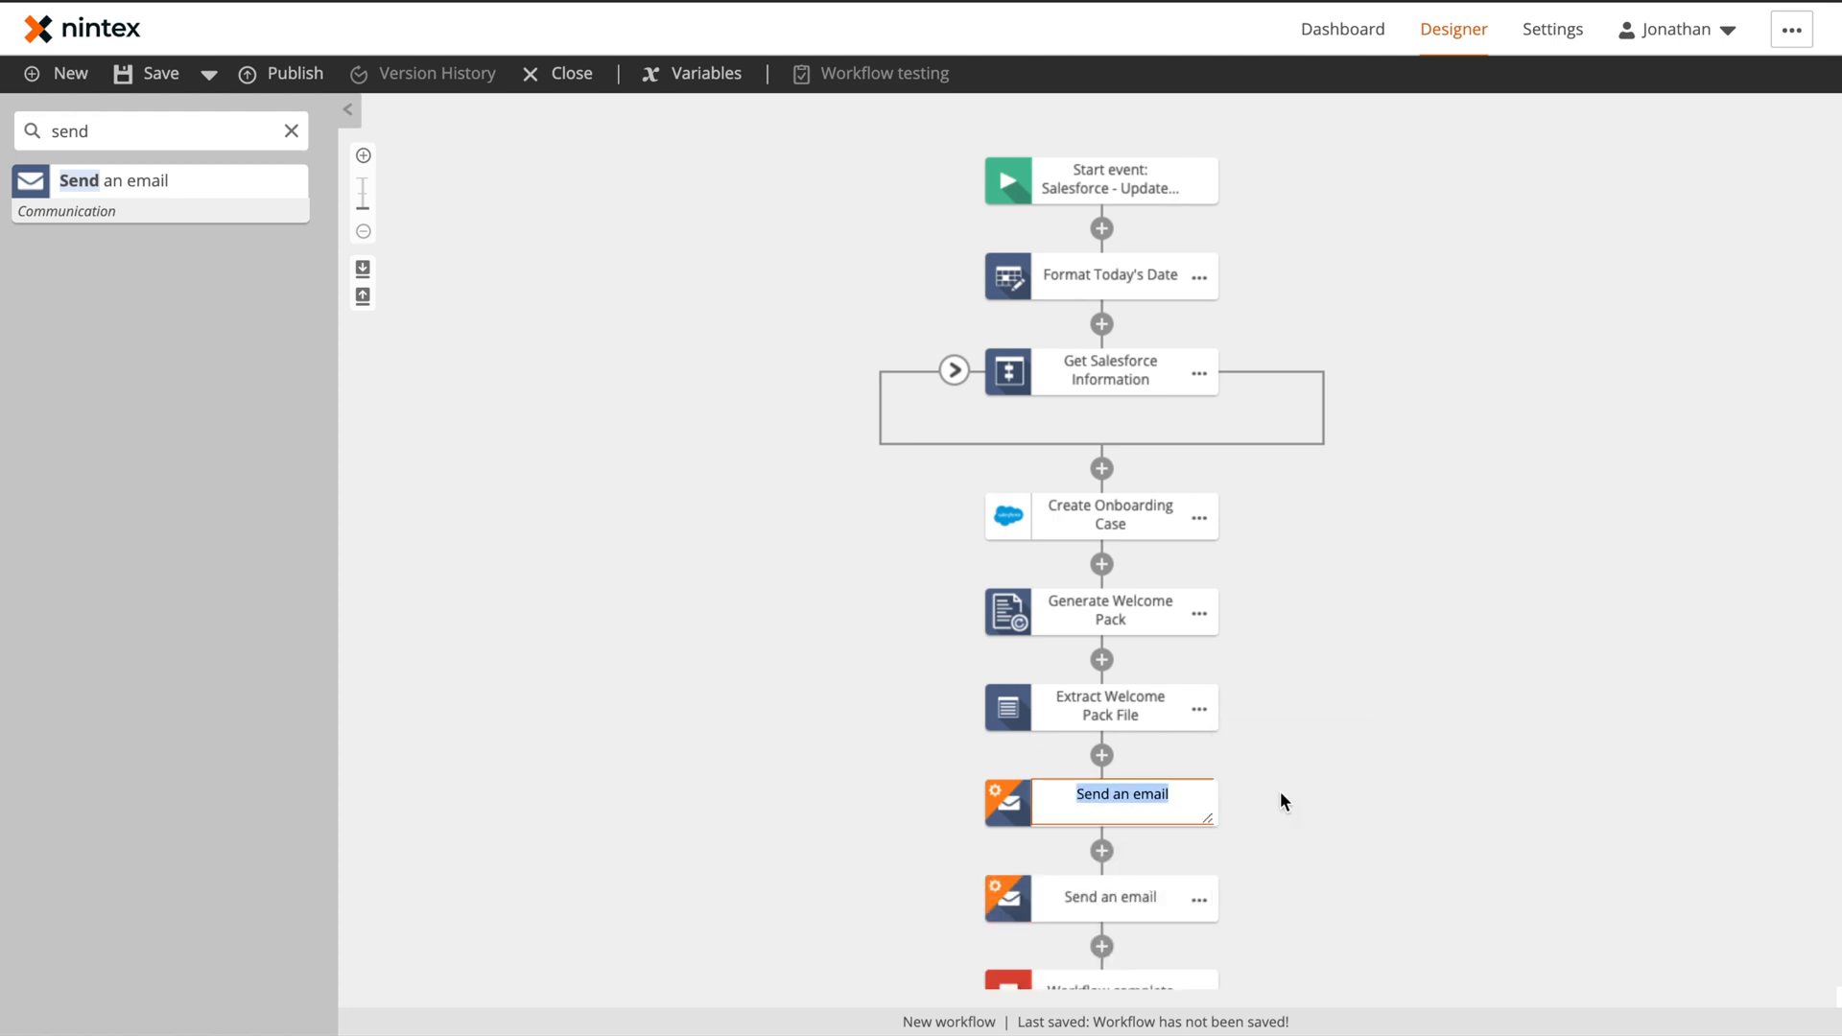
type("Send We")
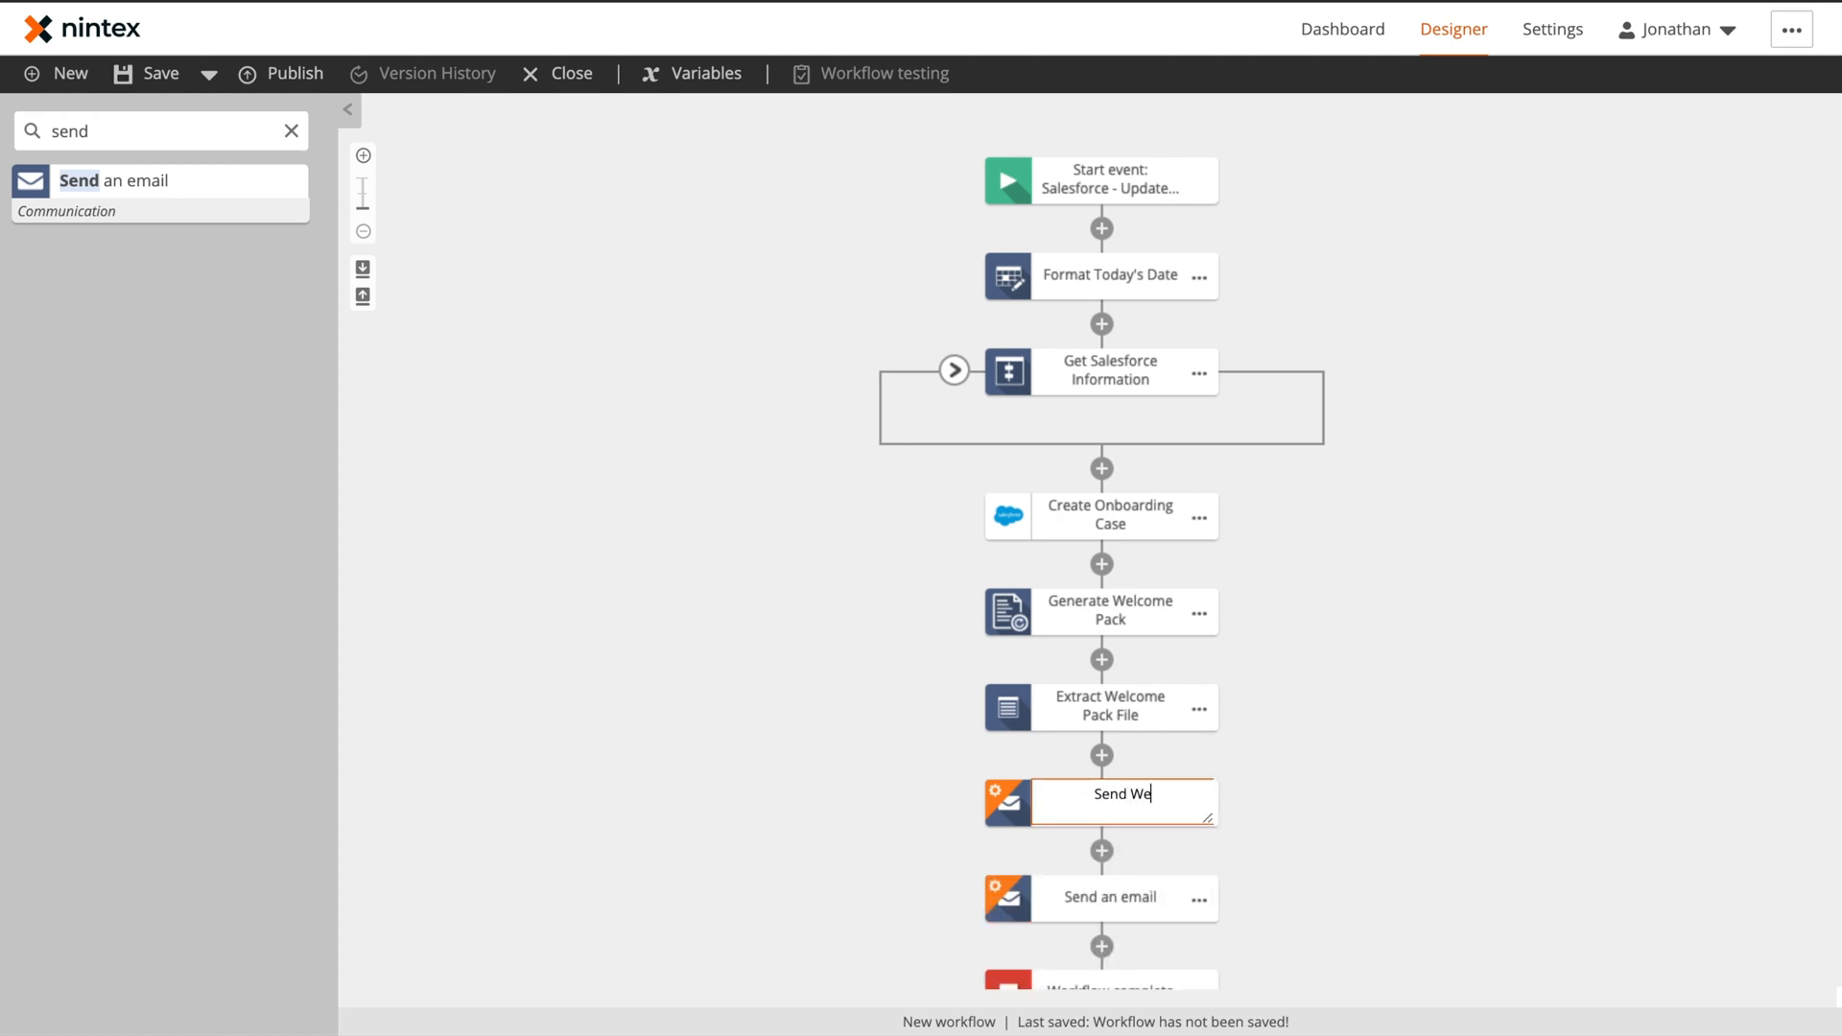
type("lcome Email to Customer")
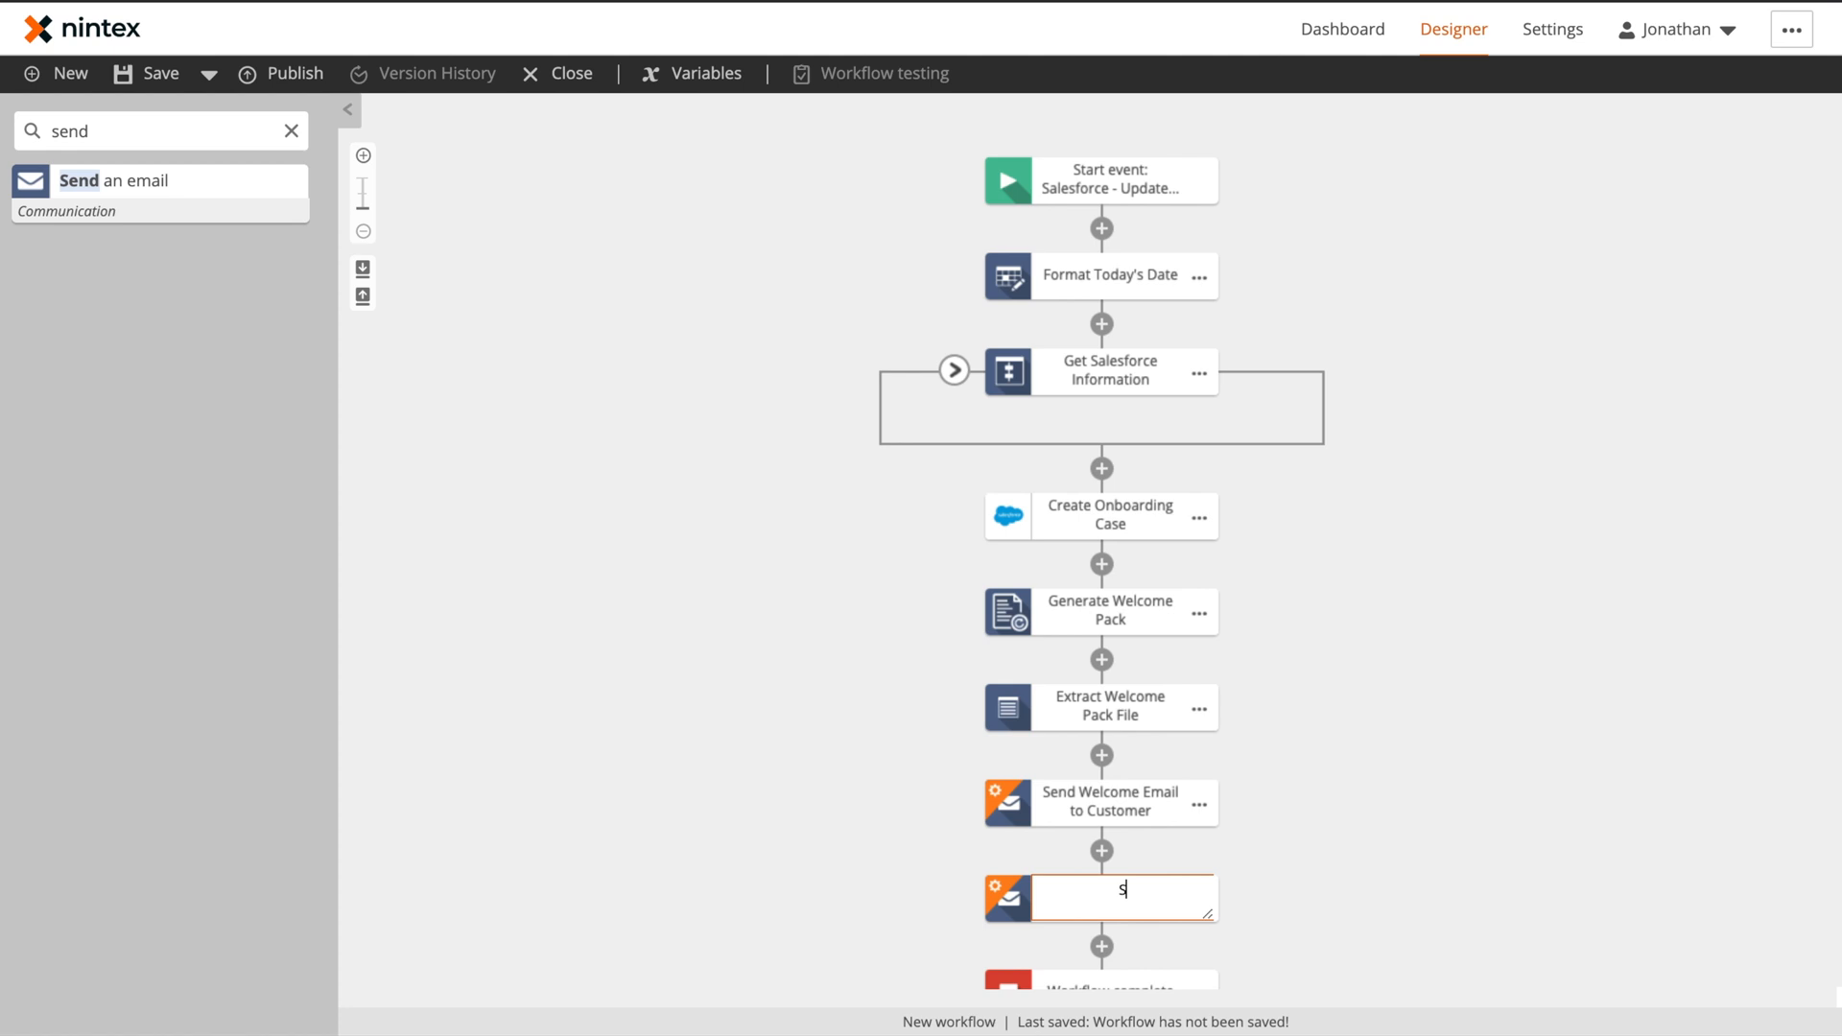
type("Send New Onboar")
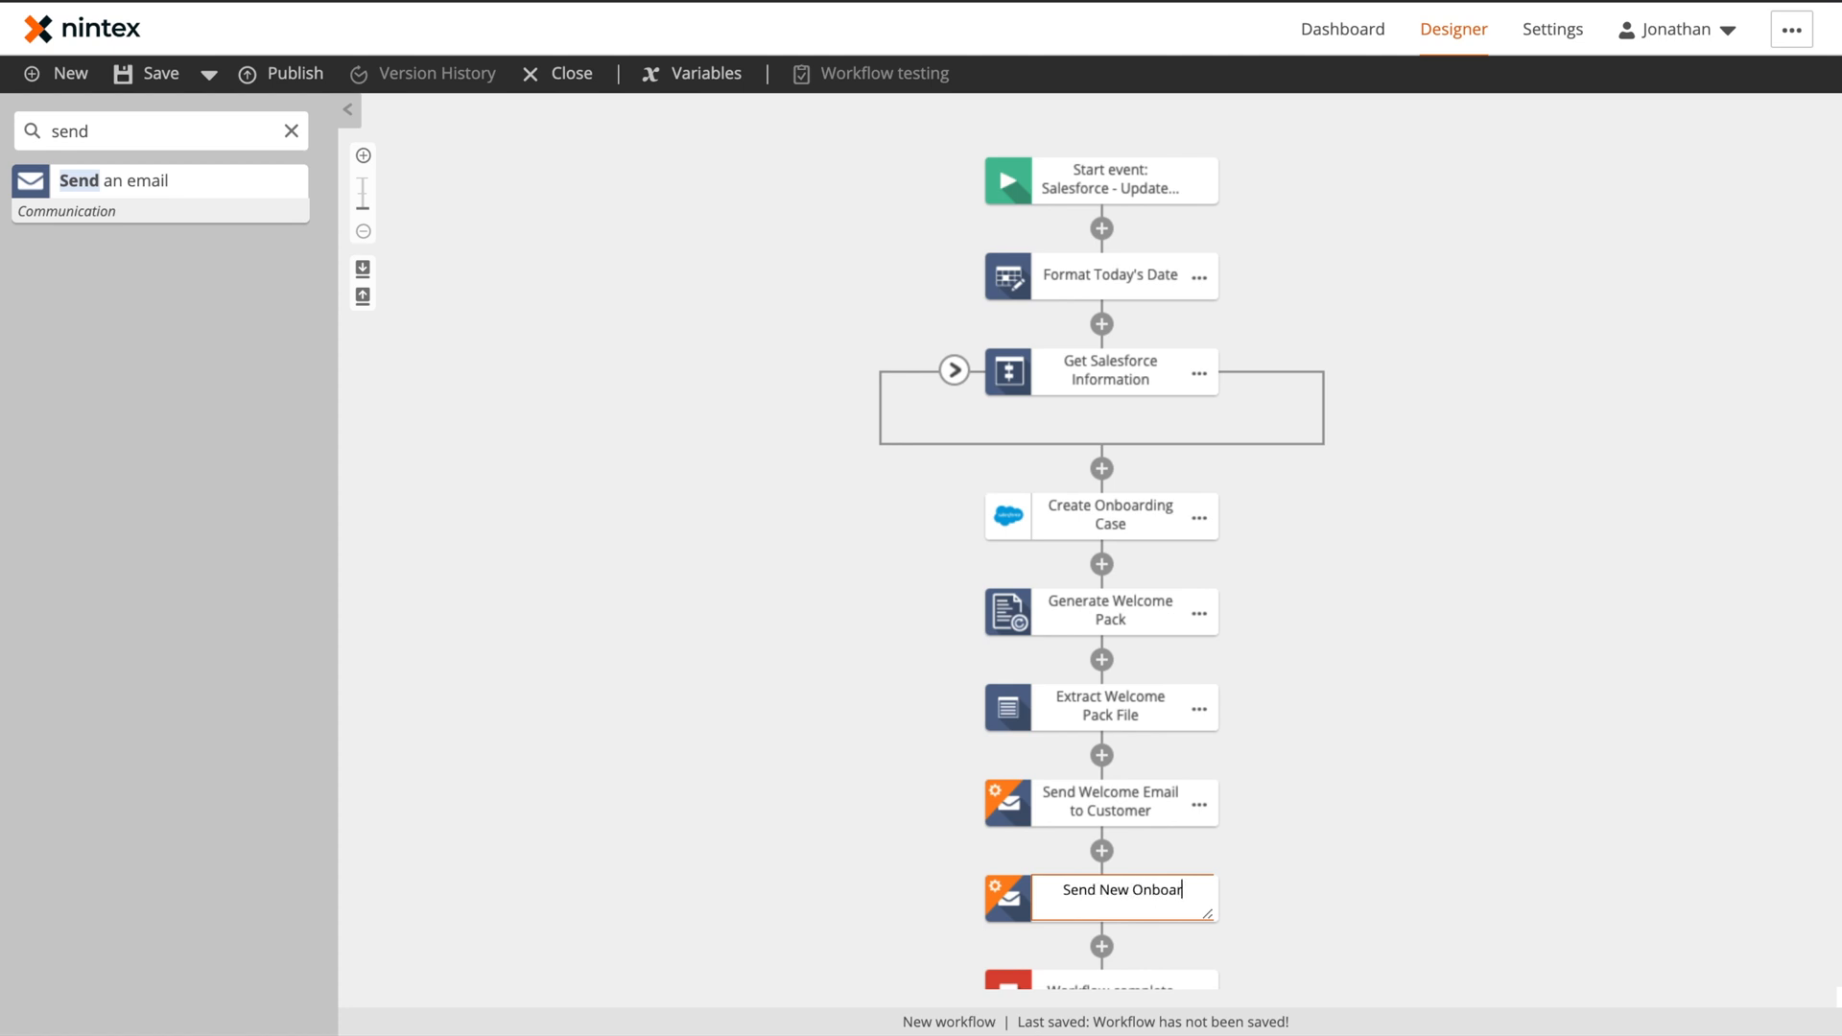
Attach the Welcome Package Files variable to the customer welcome email
left_click(1102, 802)
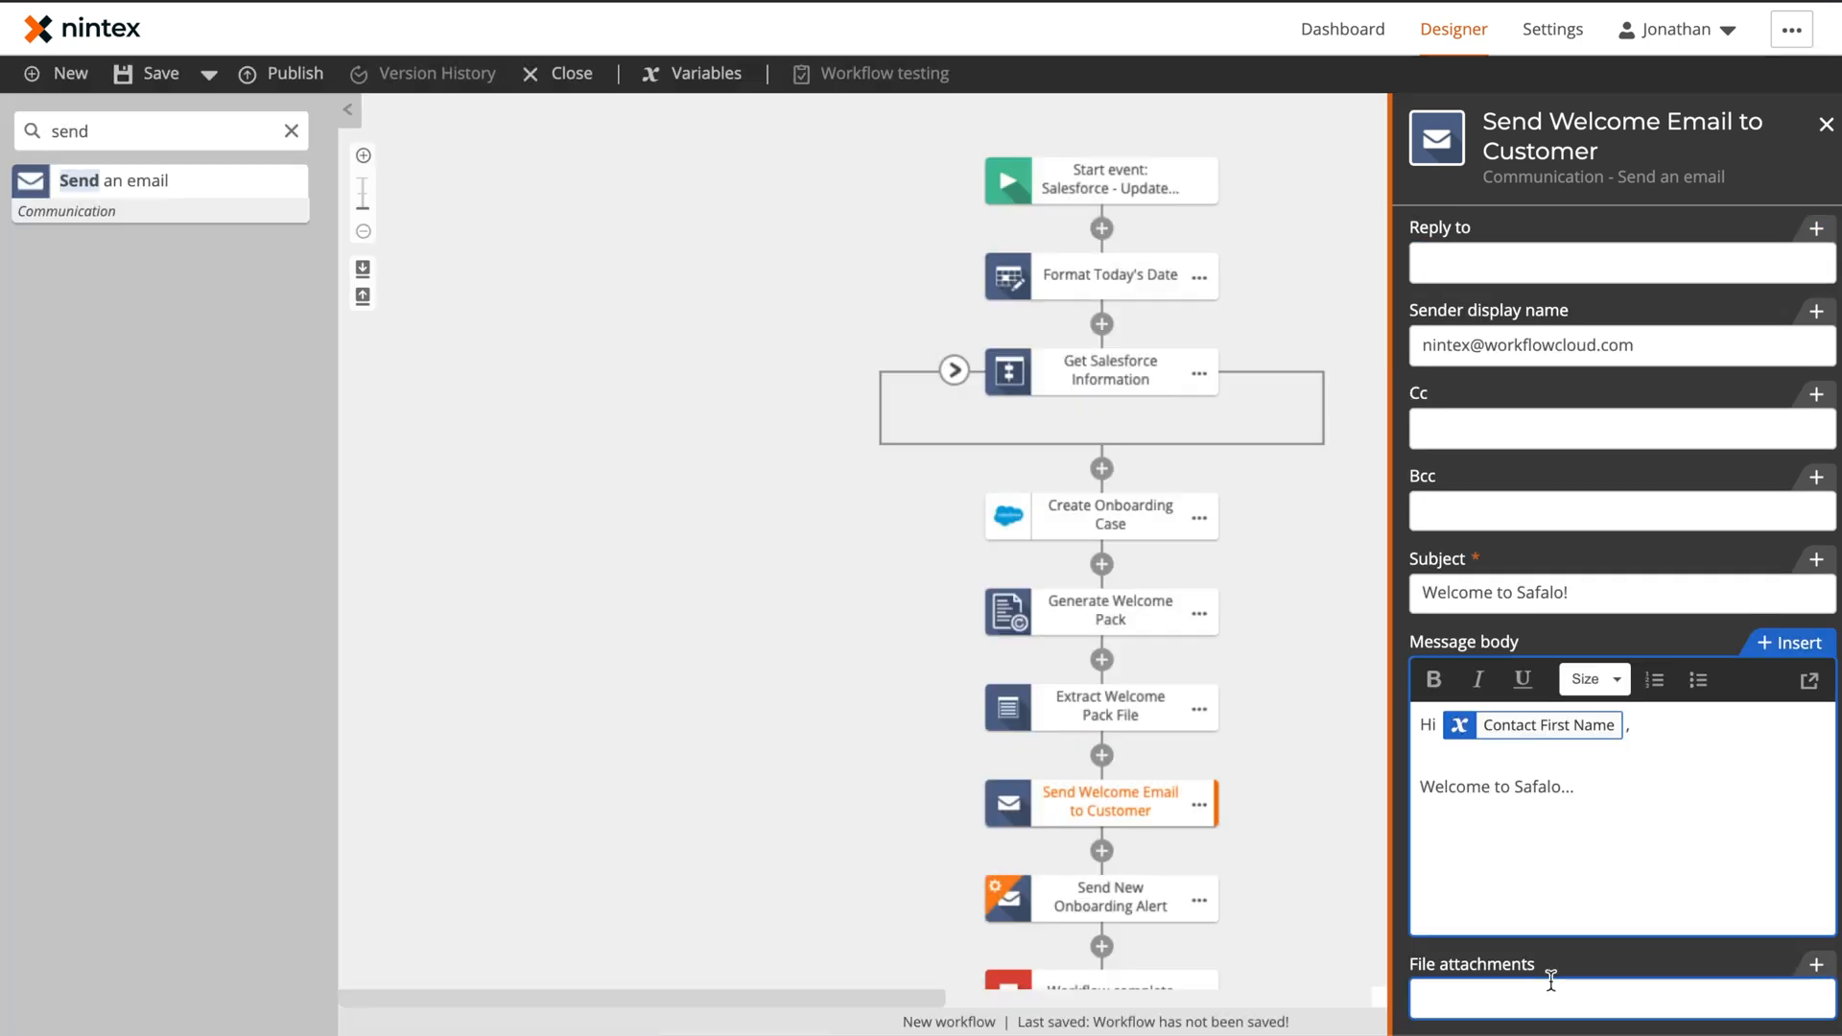
left_click(1802, 965)
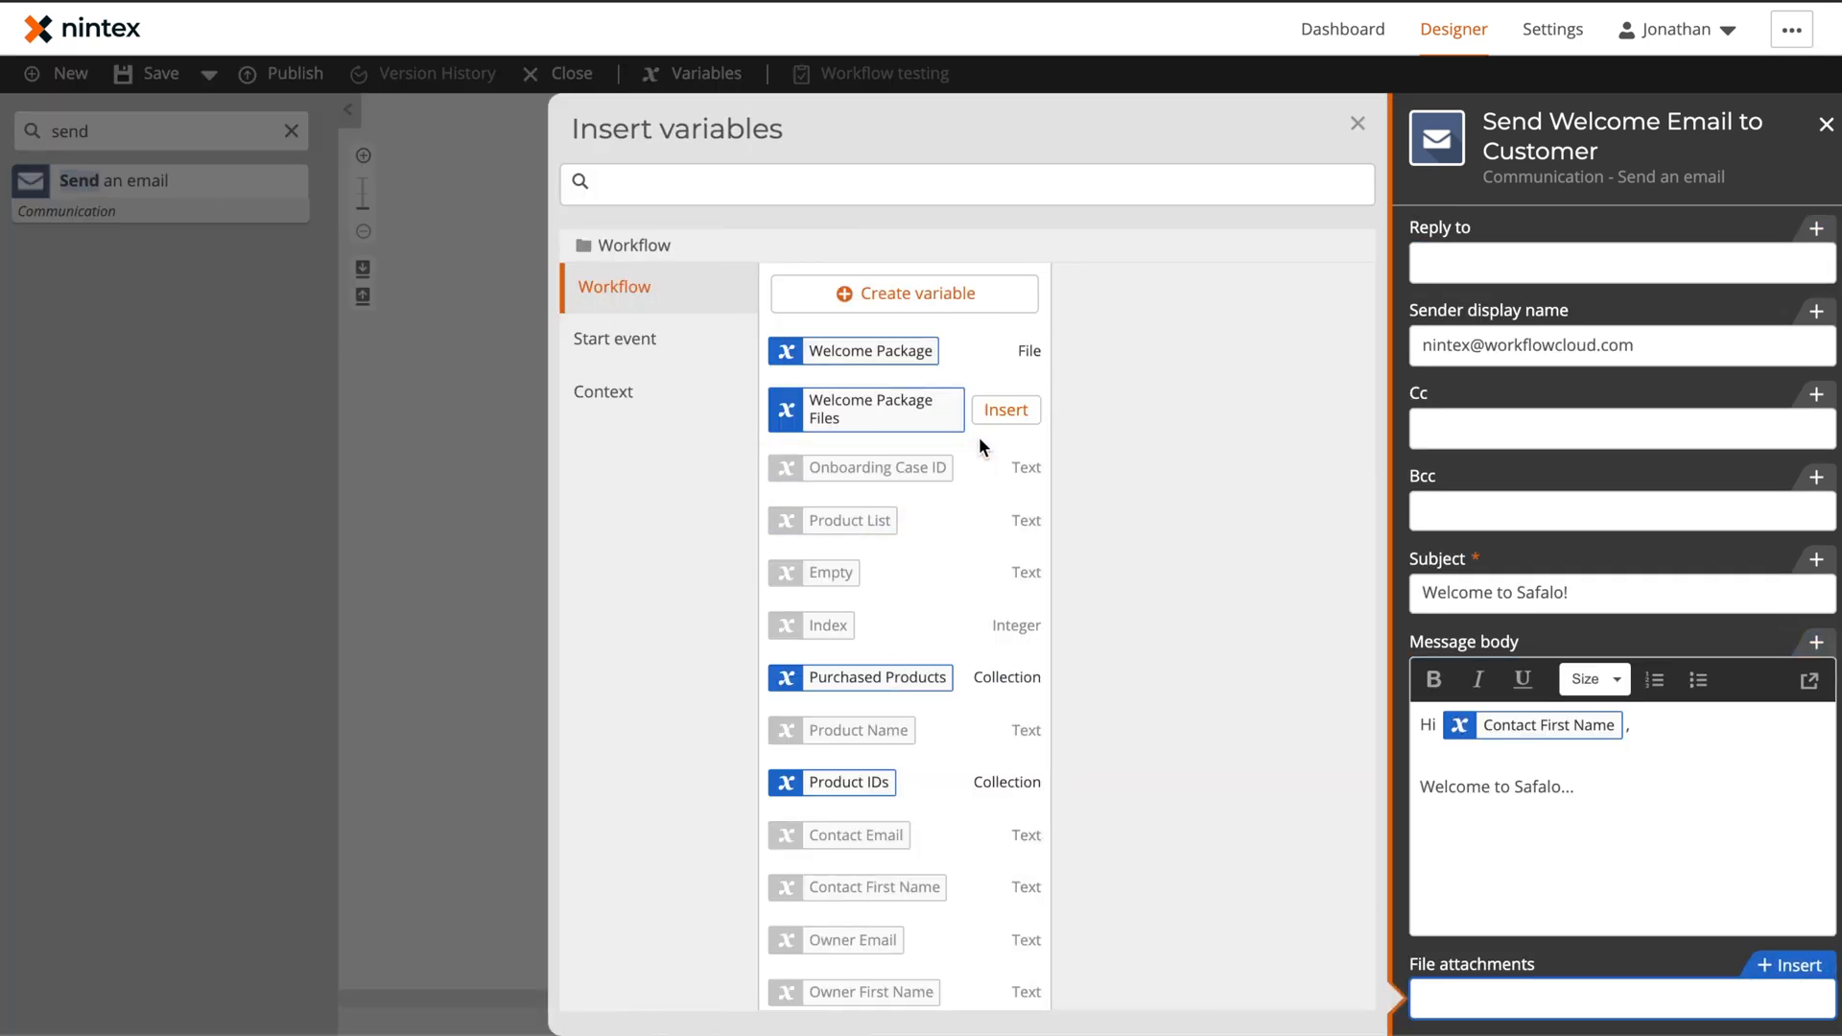
left_click(292, 72)
type("Initial Zbui")
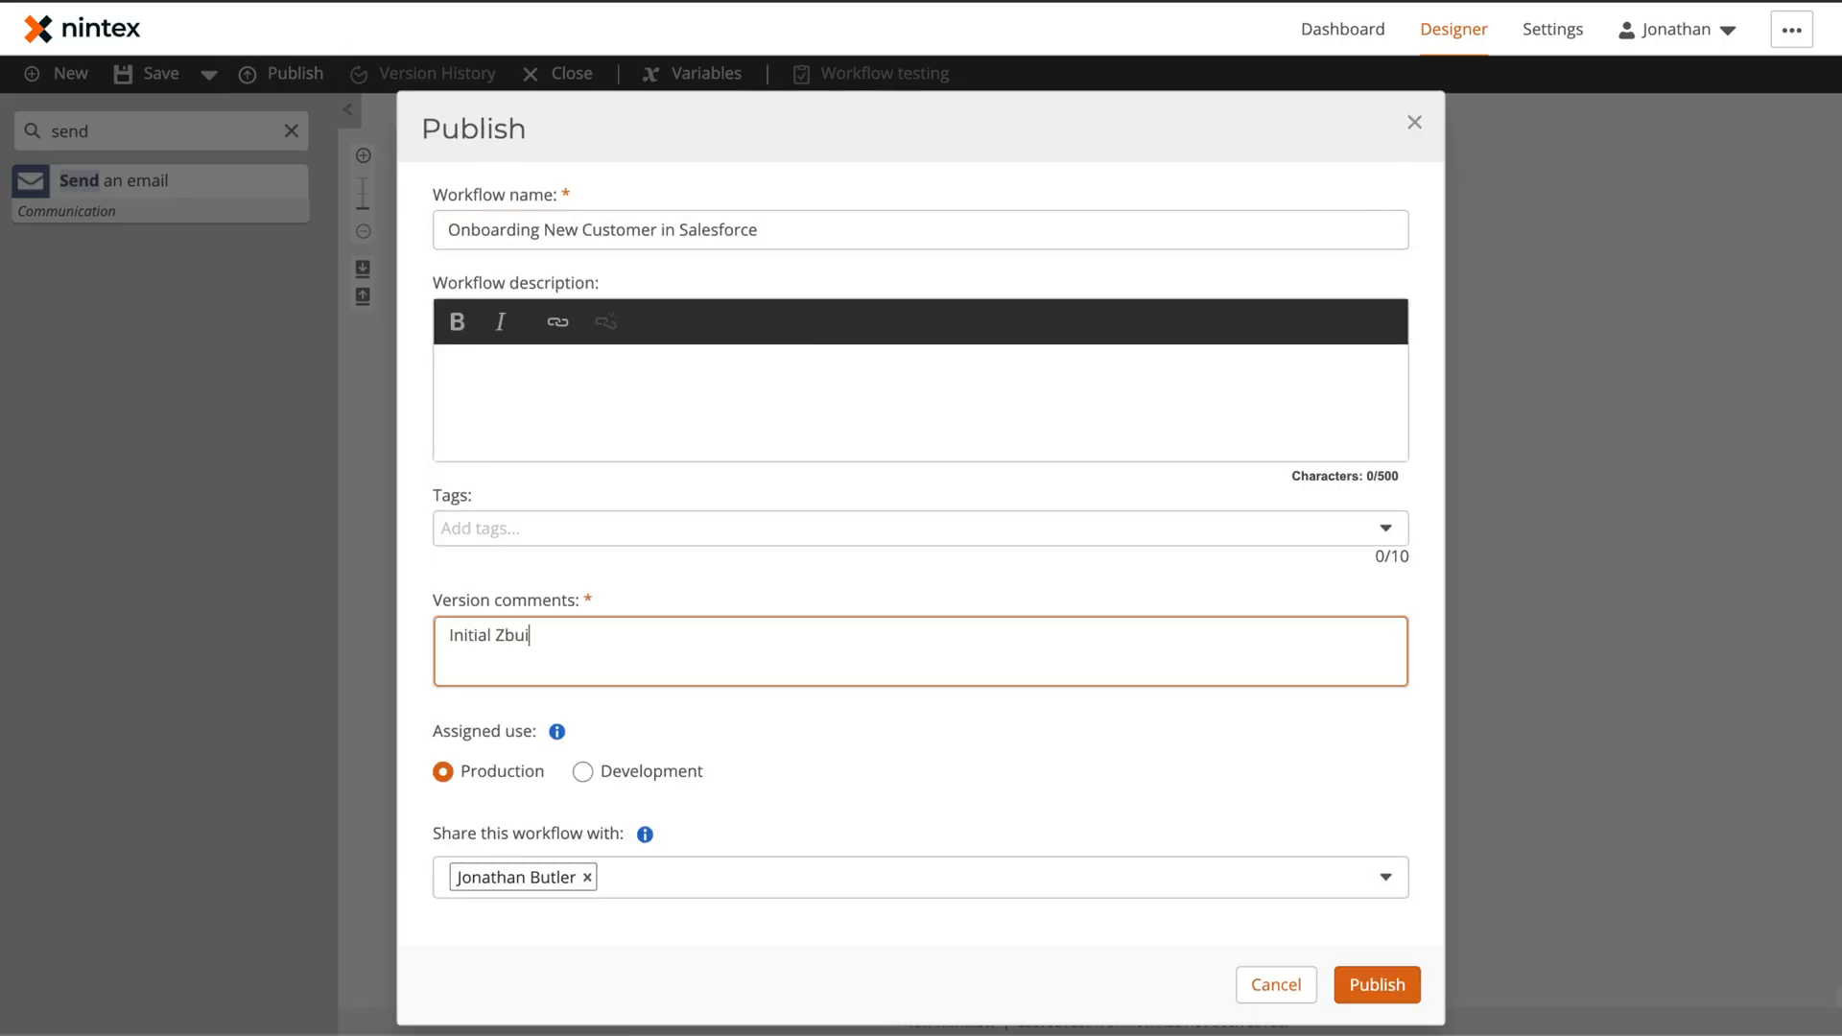
Publish Onboarding New Customer in Salesforce as version 1.0 and close the designer
left_click(1376, 984)
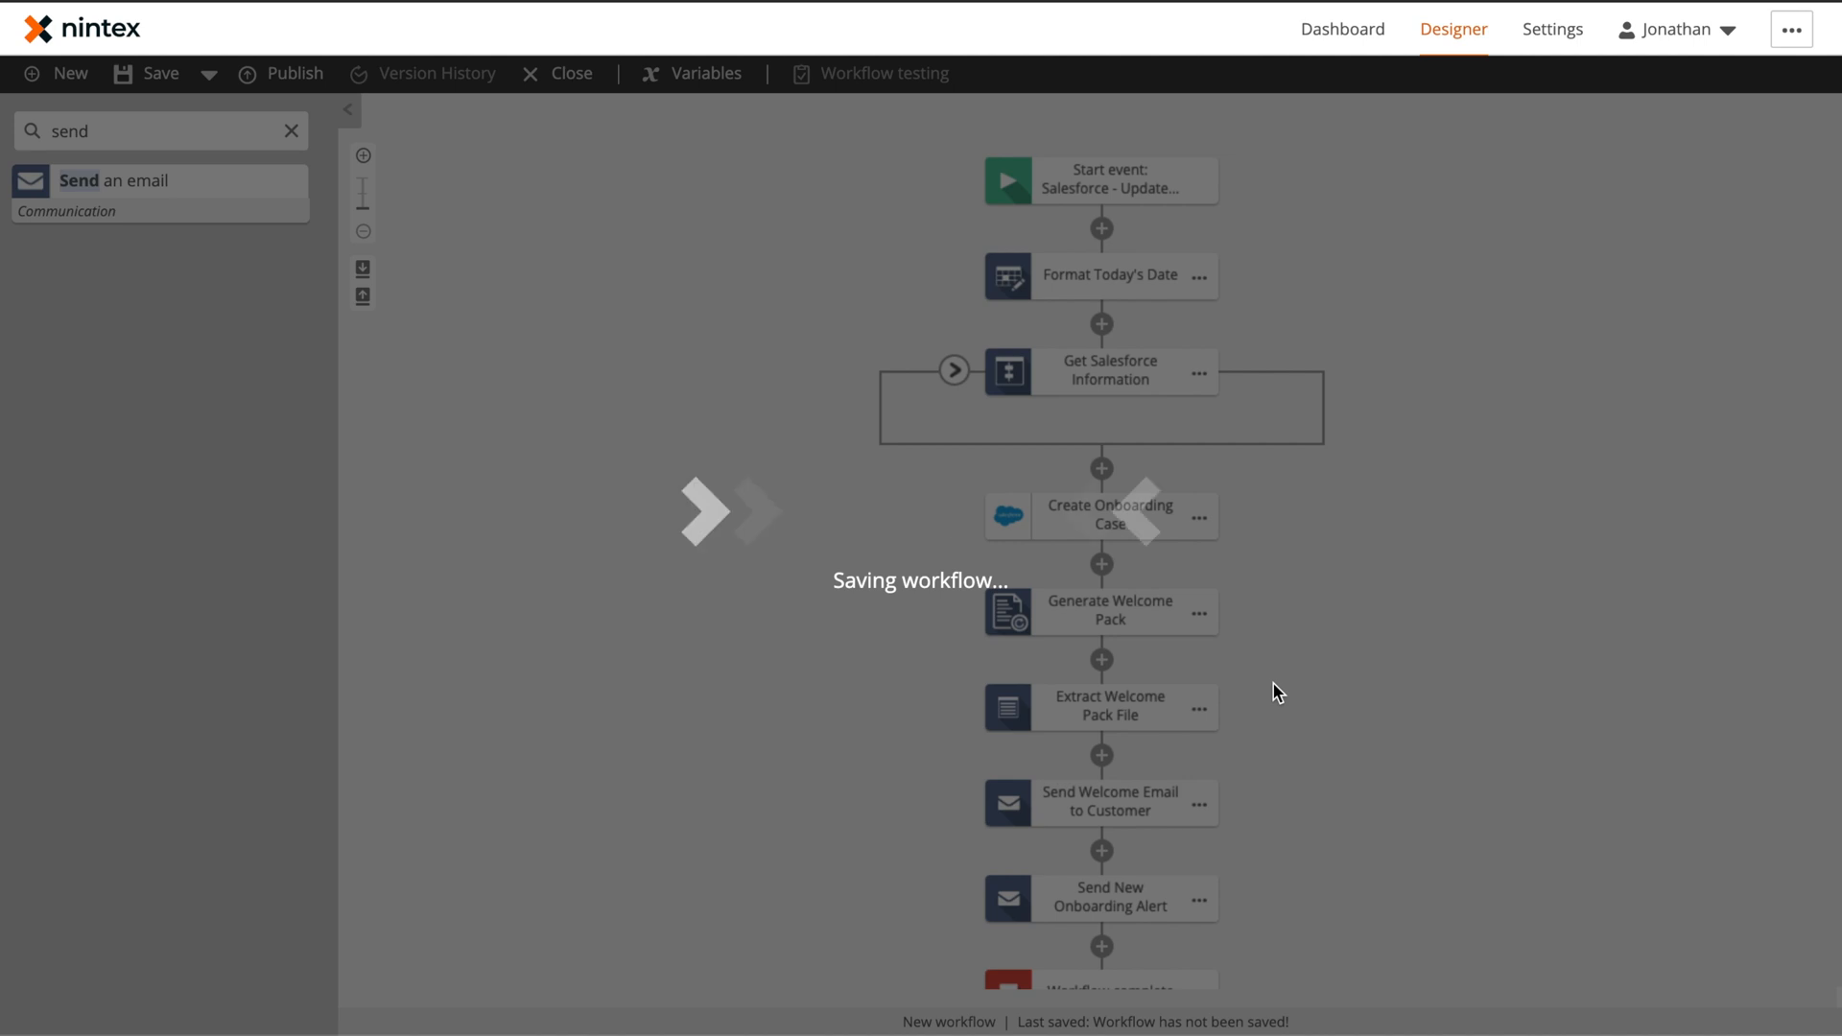
left_click(282, 73)
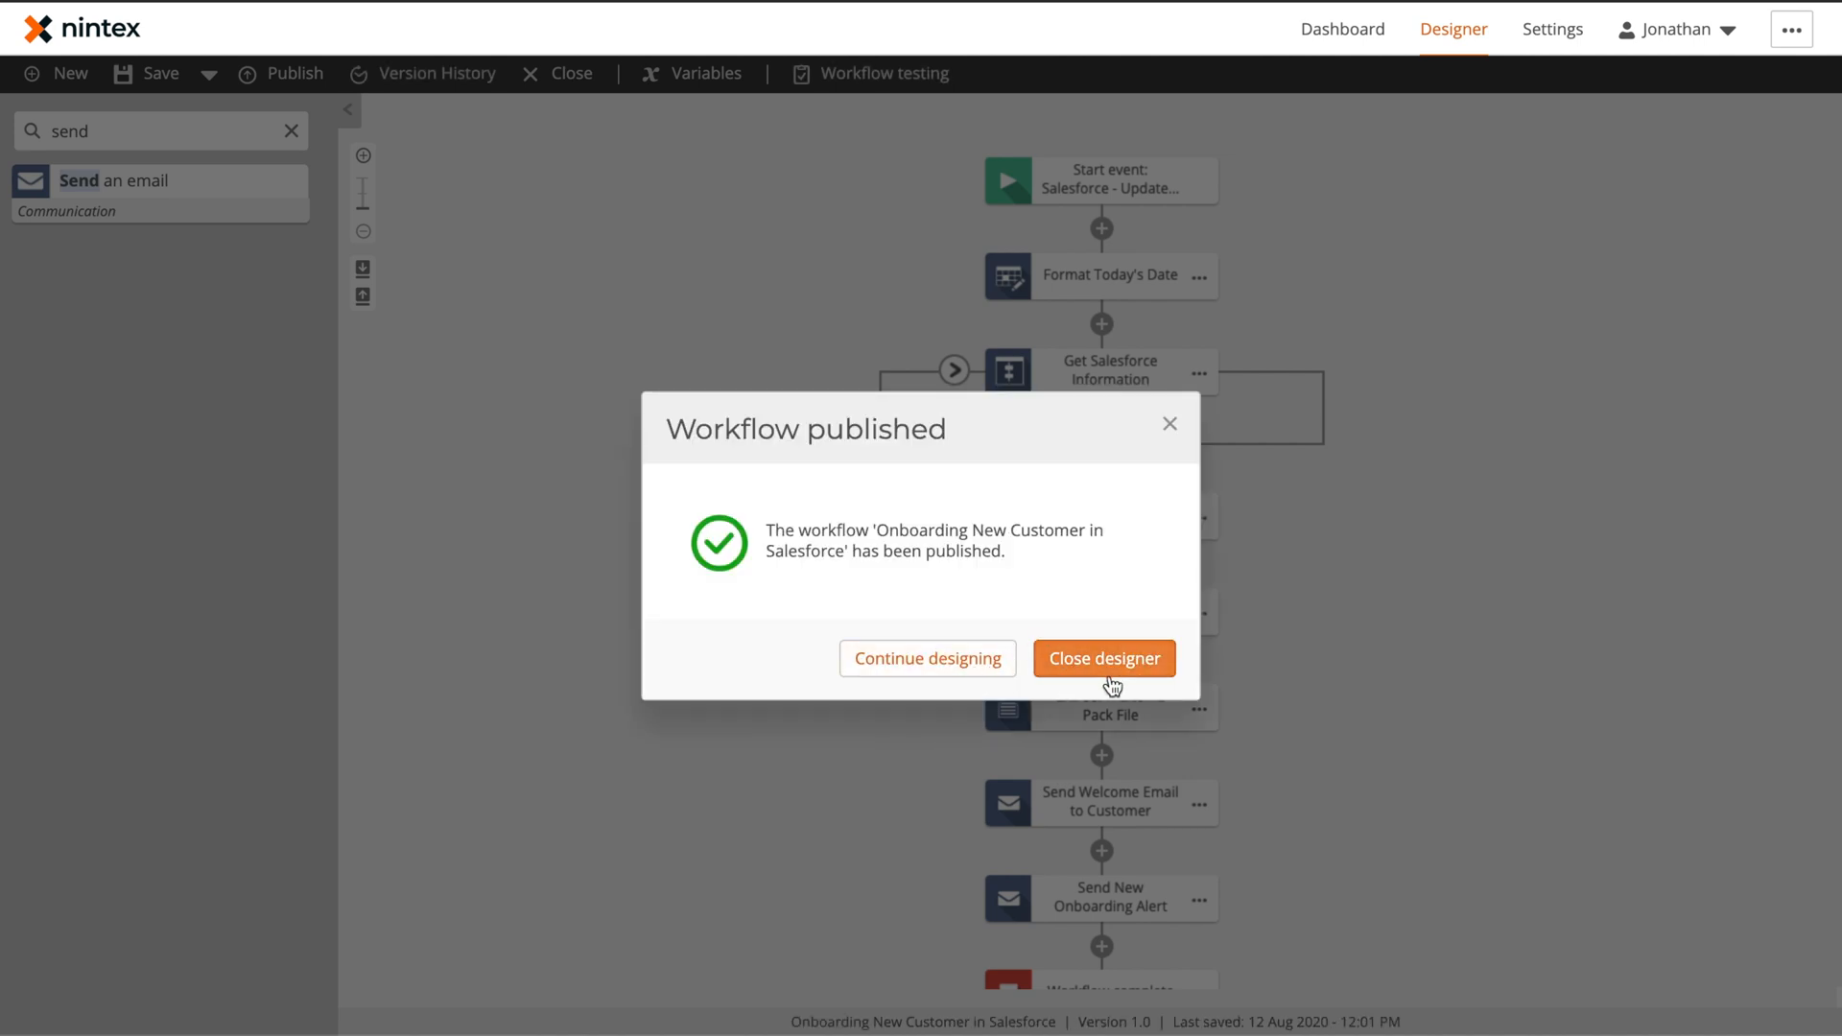
left_click(1101, 658)
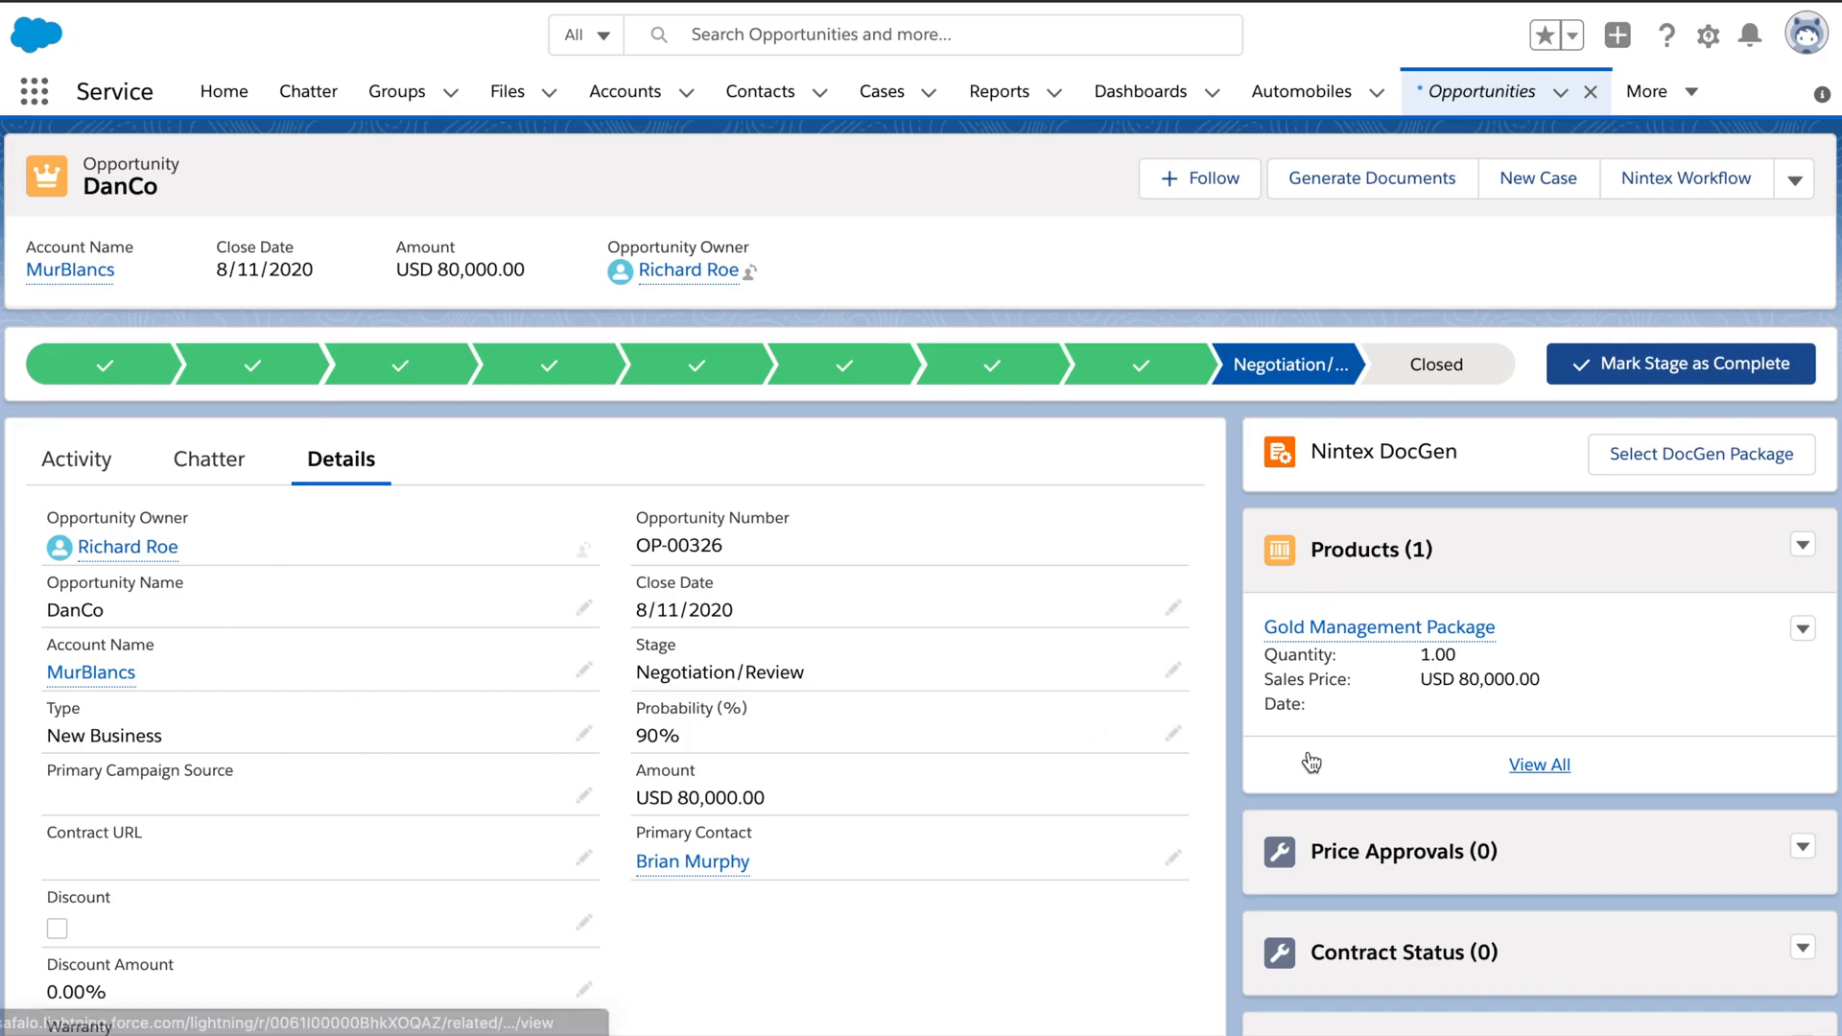
mouse_move(1437, 362)
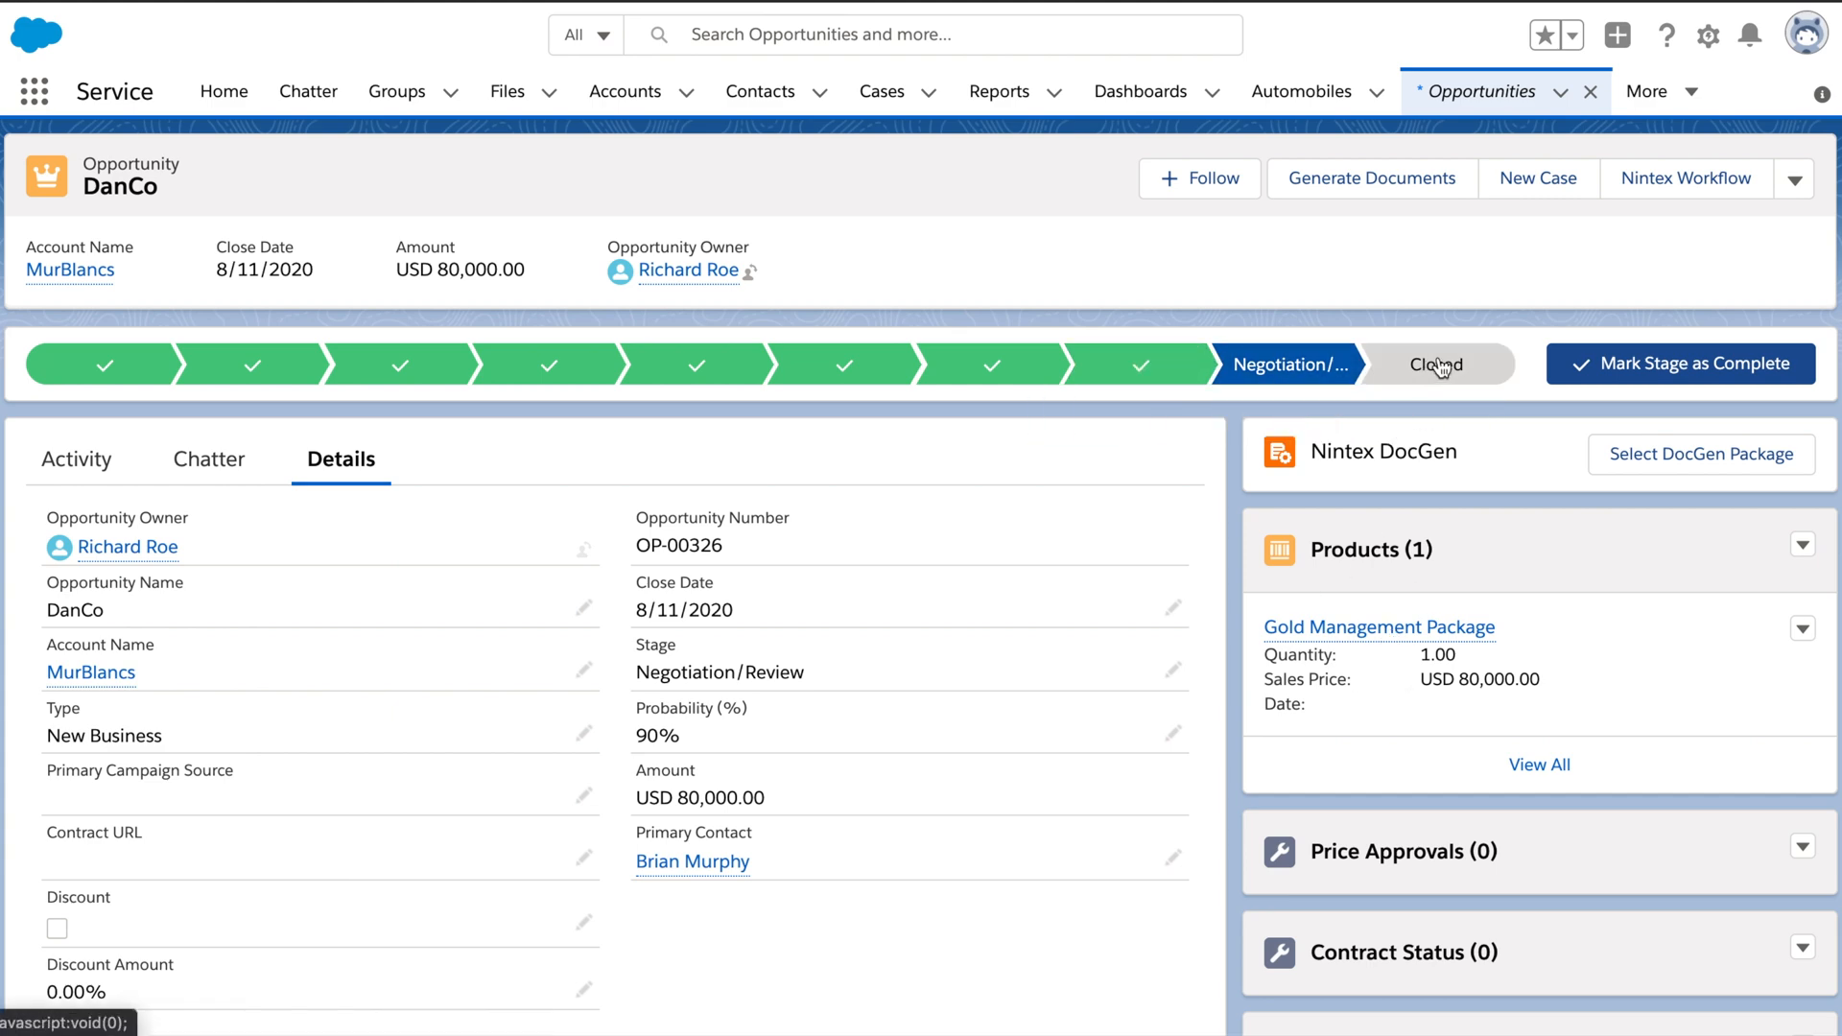
Move the DanCo opportunity to the Closed stage as Closed Won and save
left_click(1436, 364)
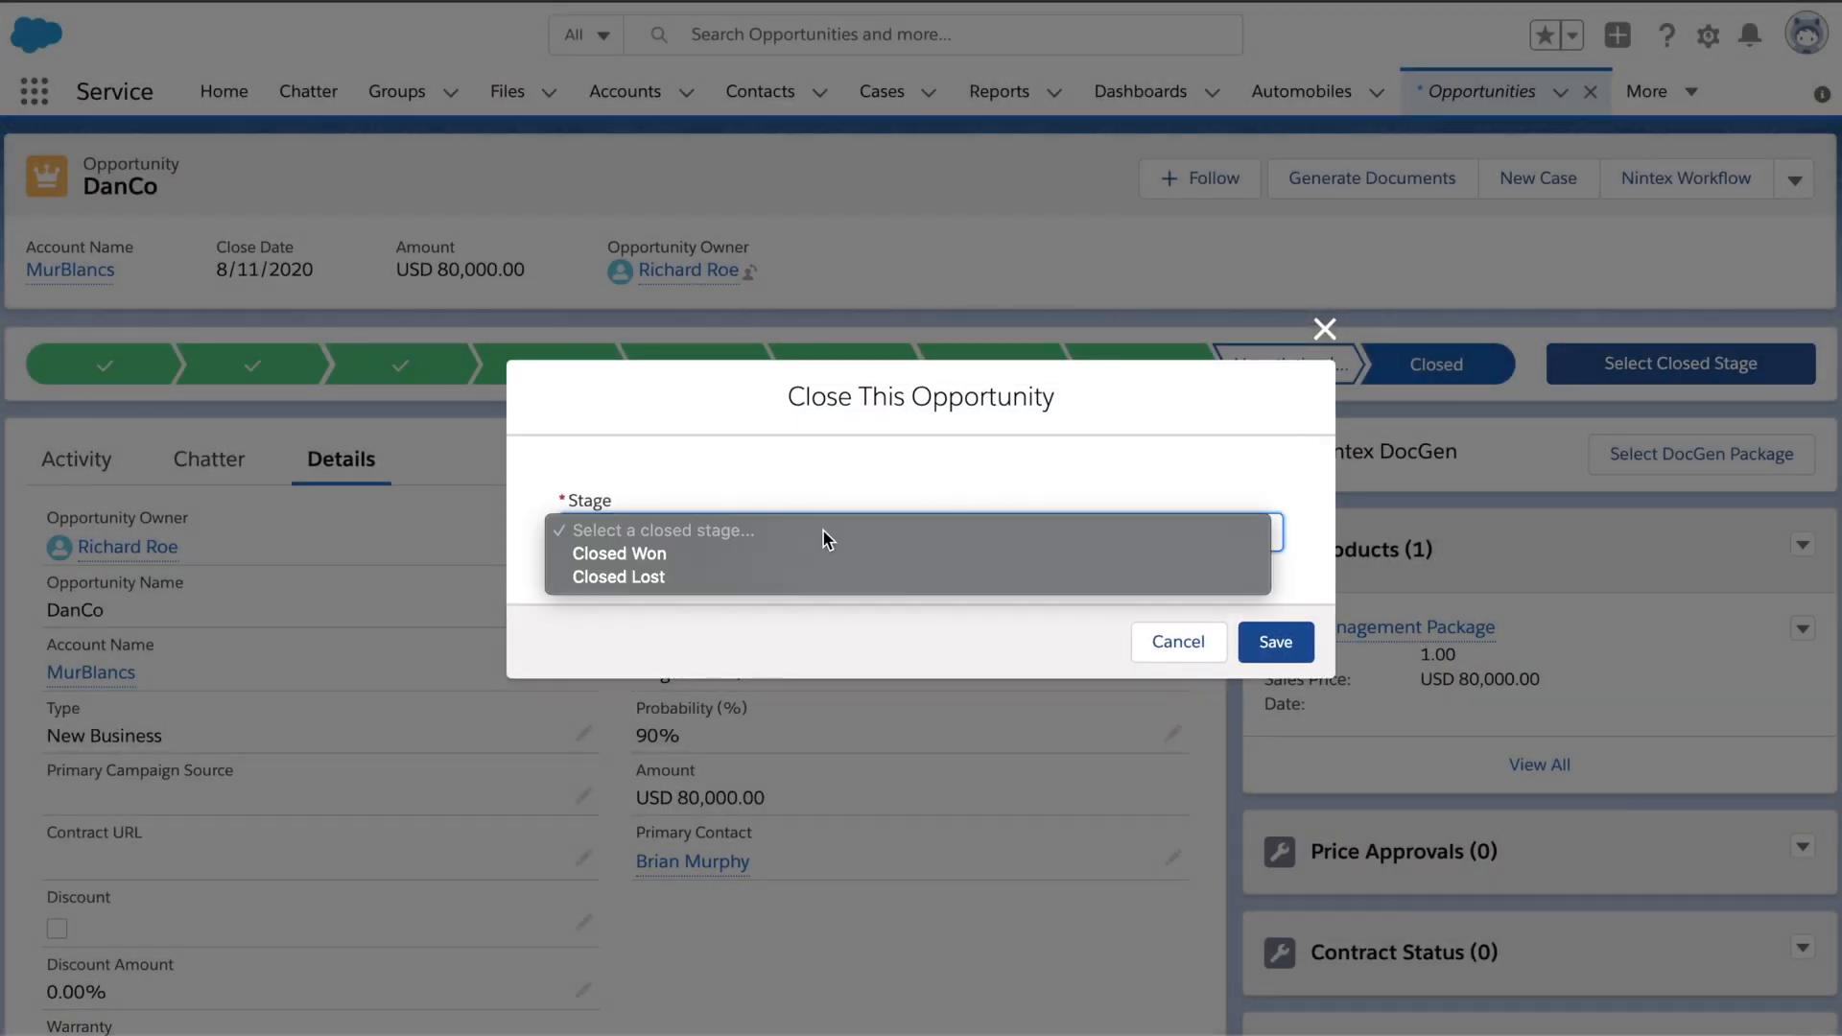
left_click(1176, 640)
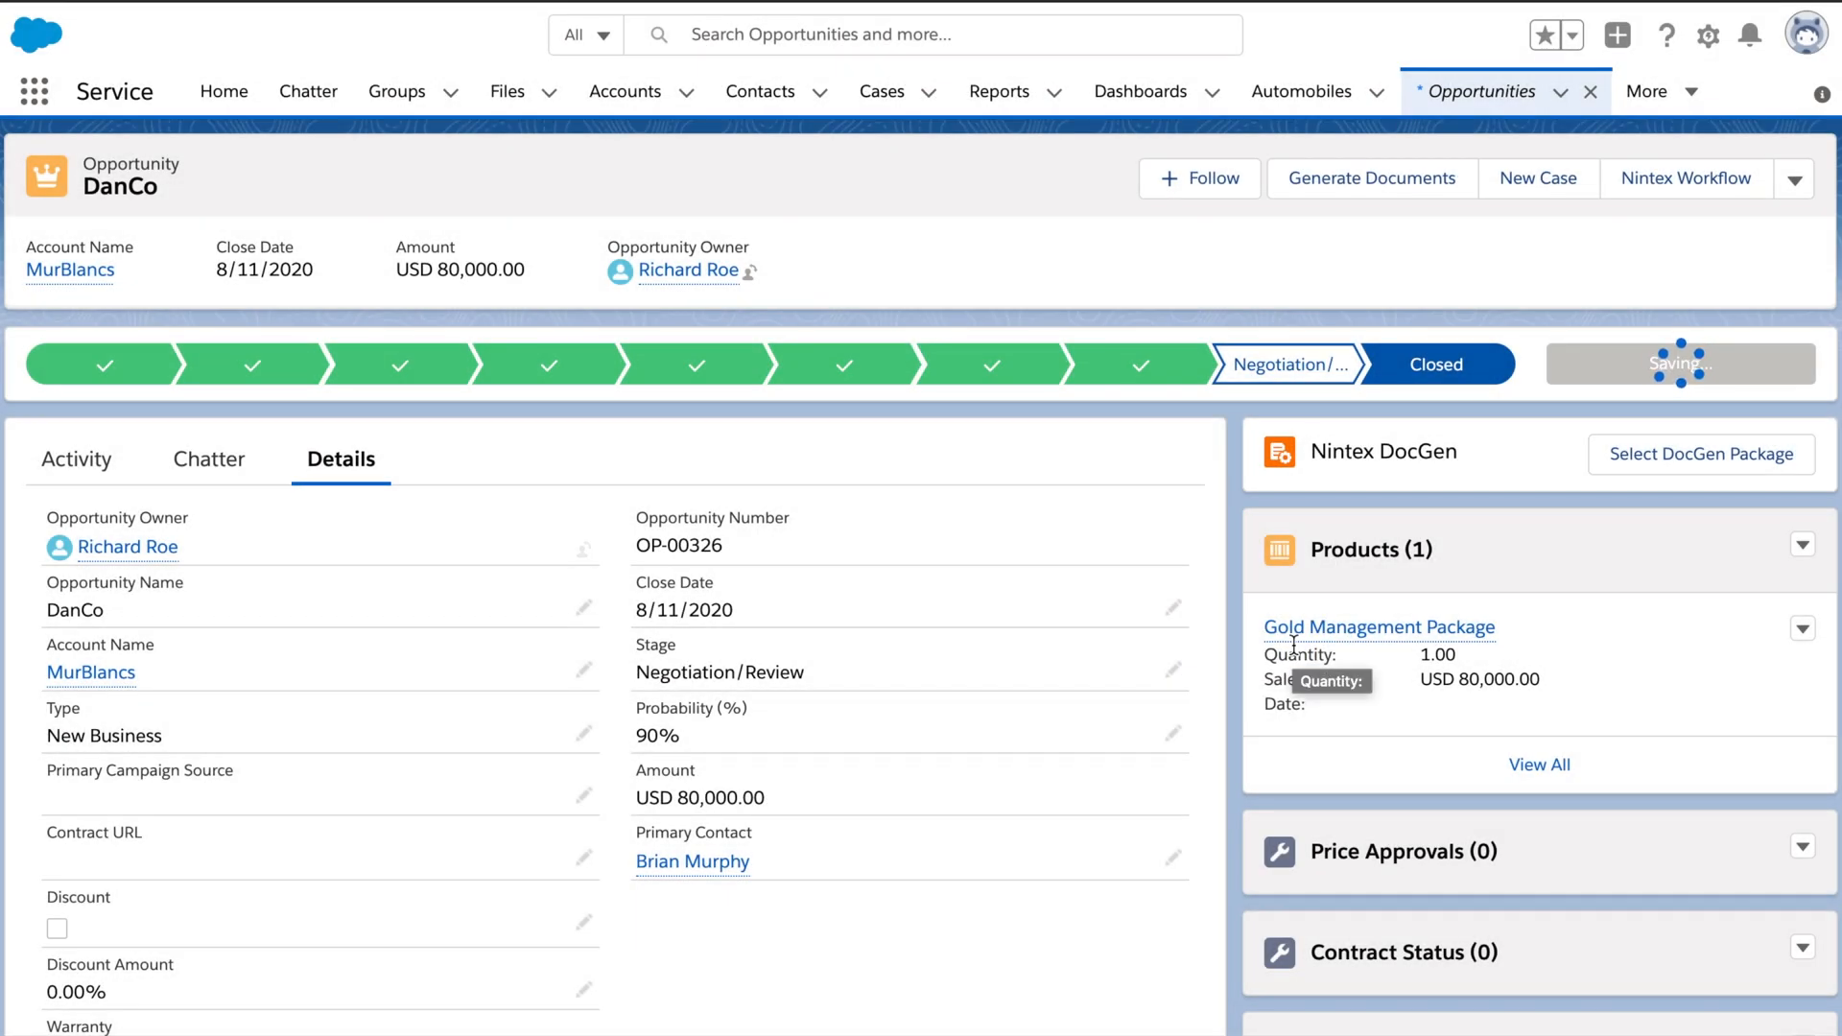
left_click(1436, 364)
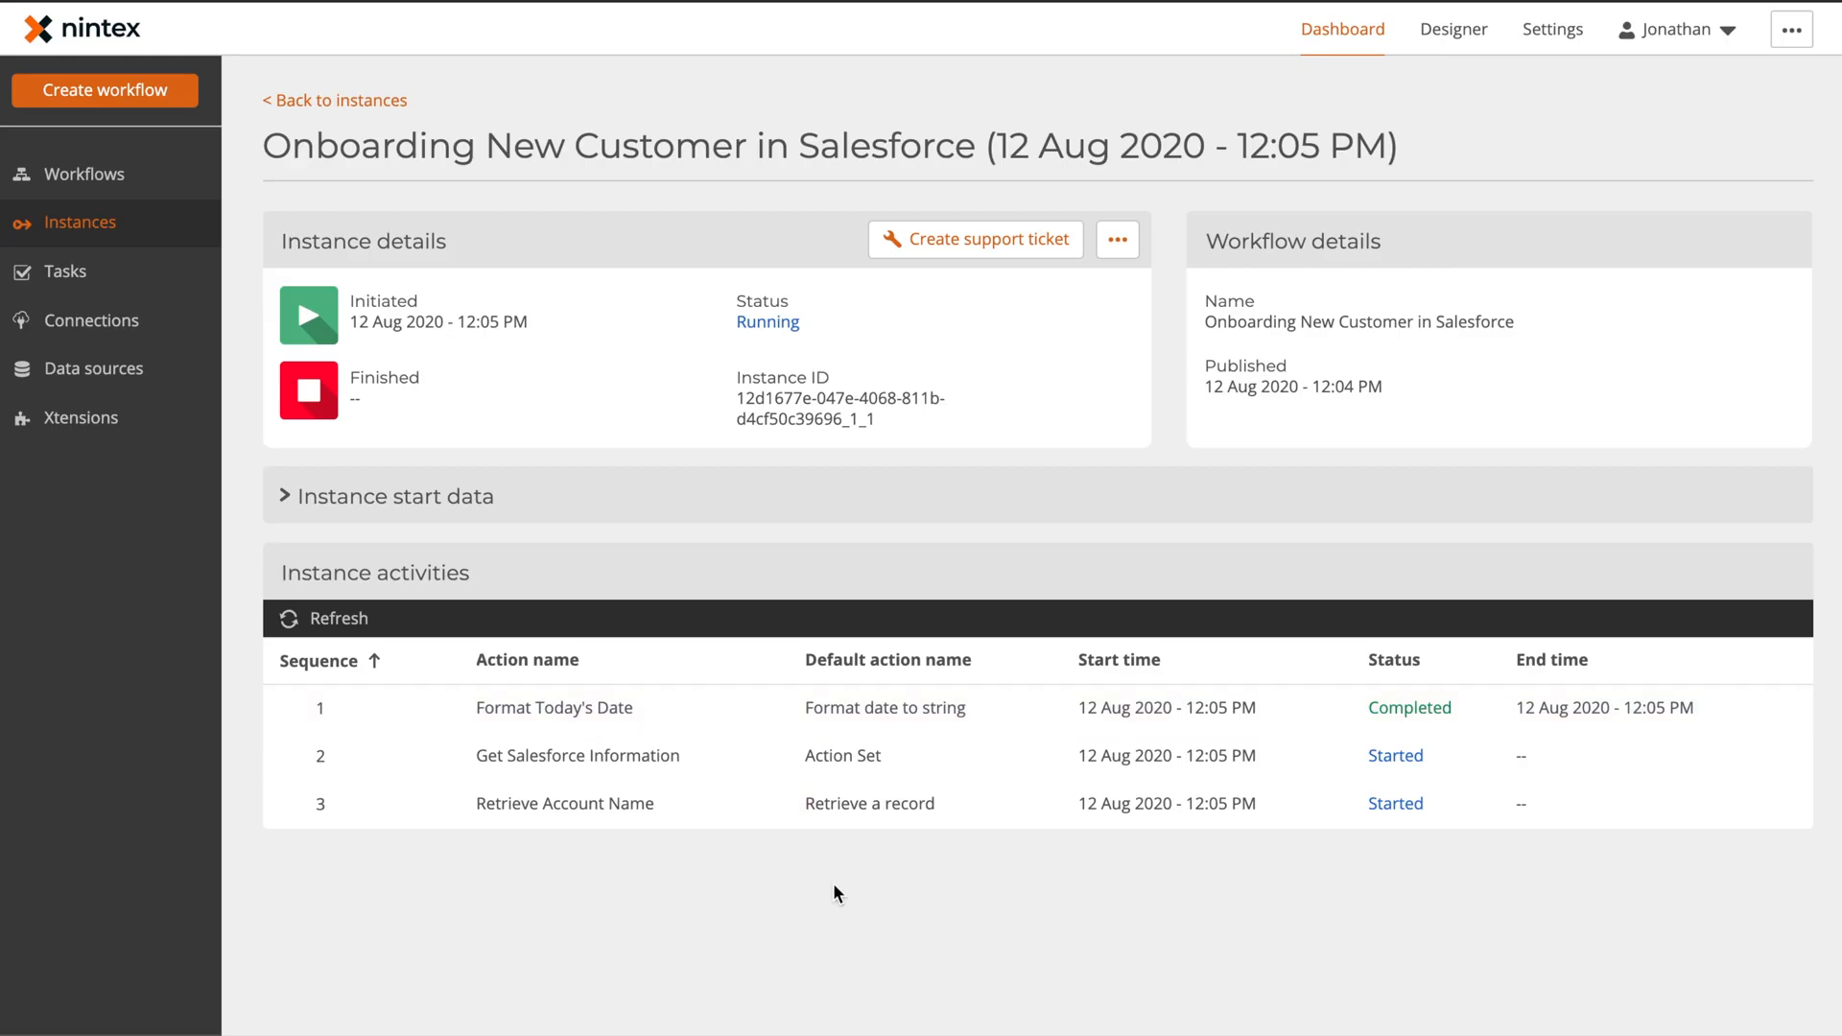
Scroll through the Instance activities table of the new workflow run
scroll("down", 3)
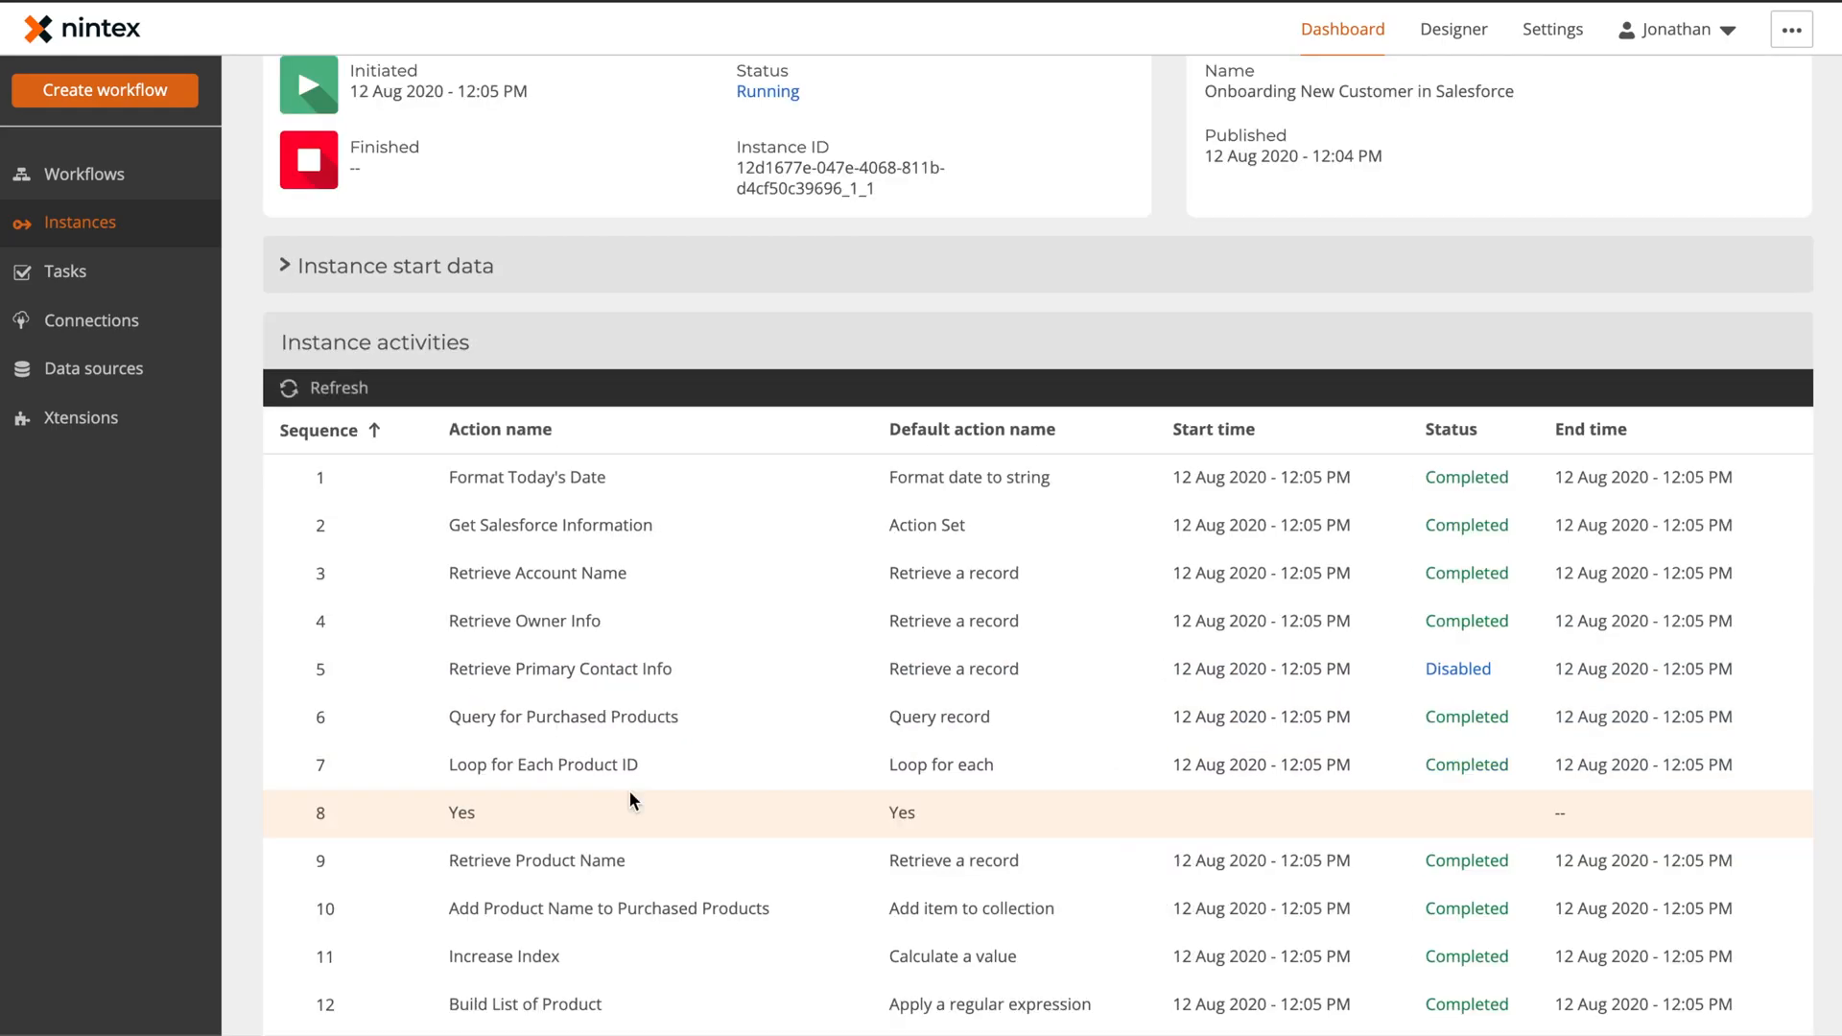
scroll("down", 3)
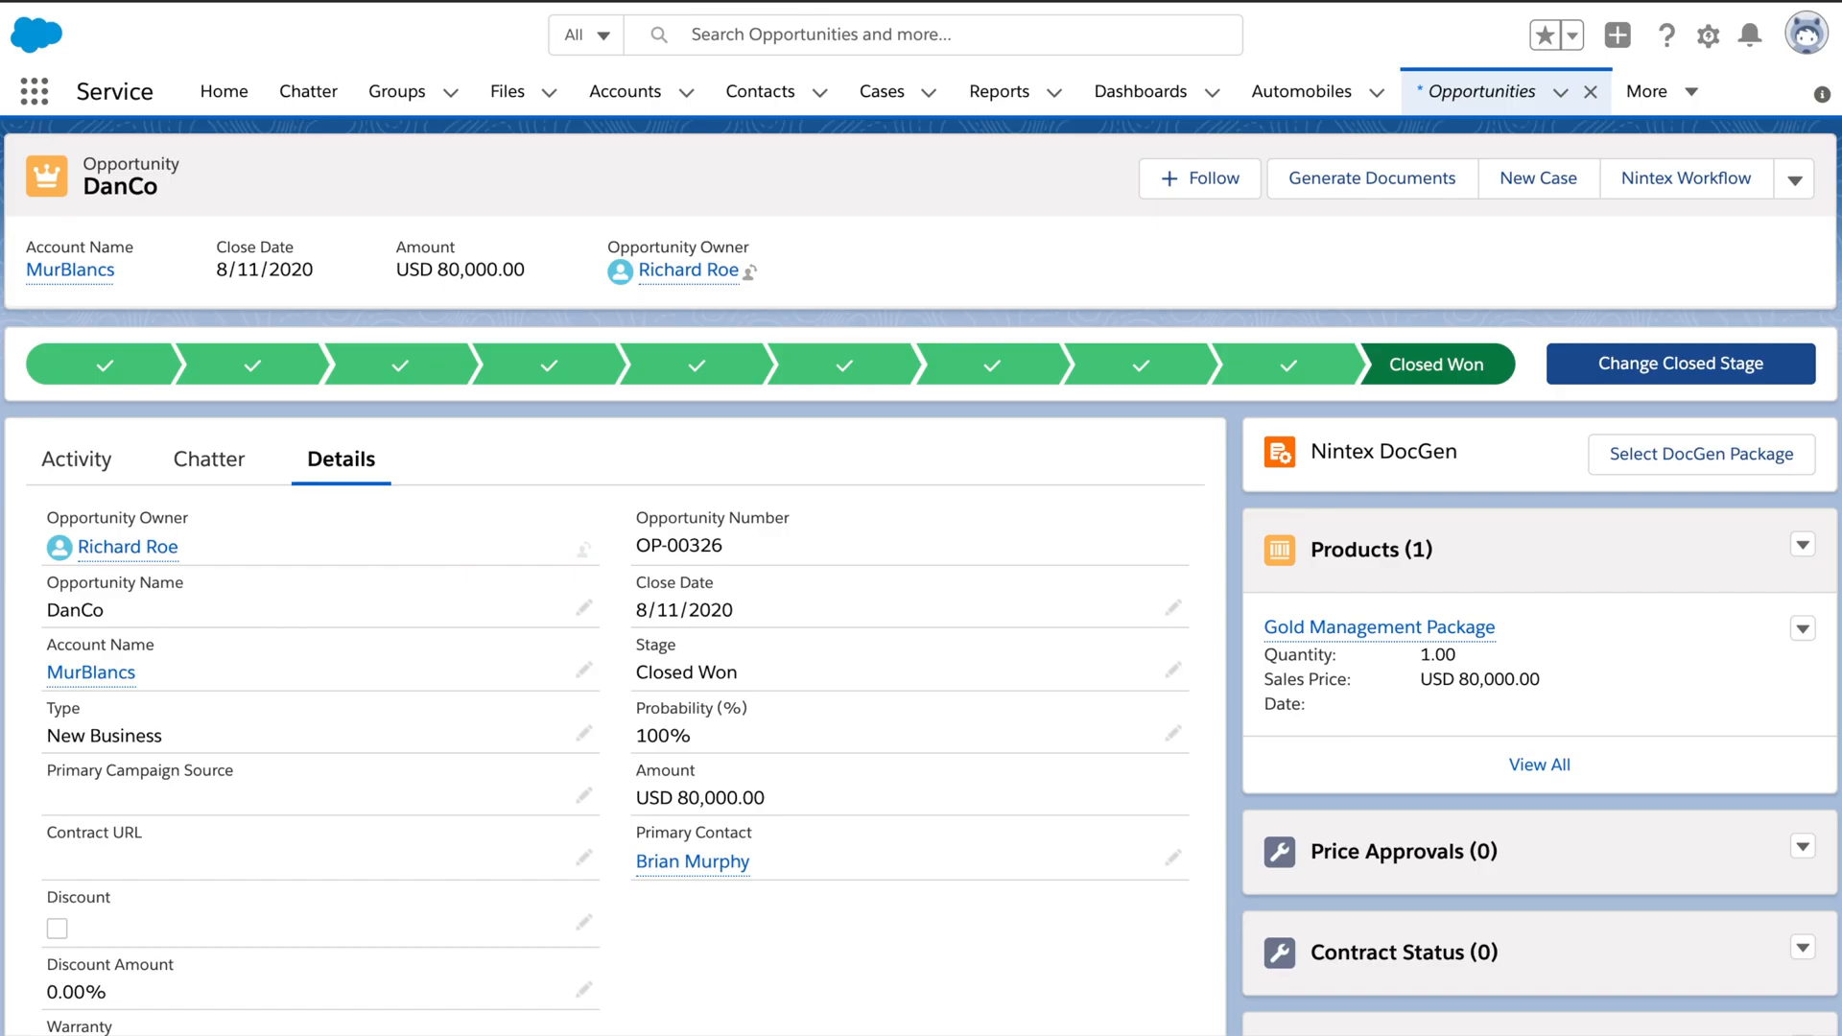
Verify the new MurBlancs Onboarding case in Salesforce Cases, then review the Nintex instance activity list
left_click(881, 93)
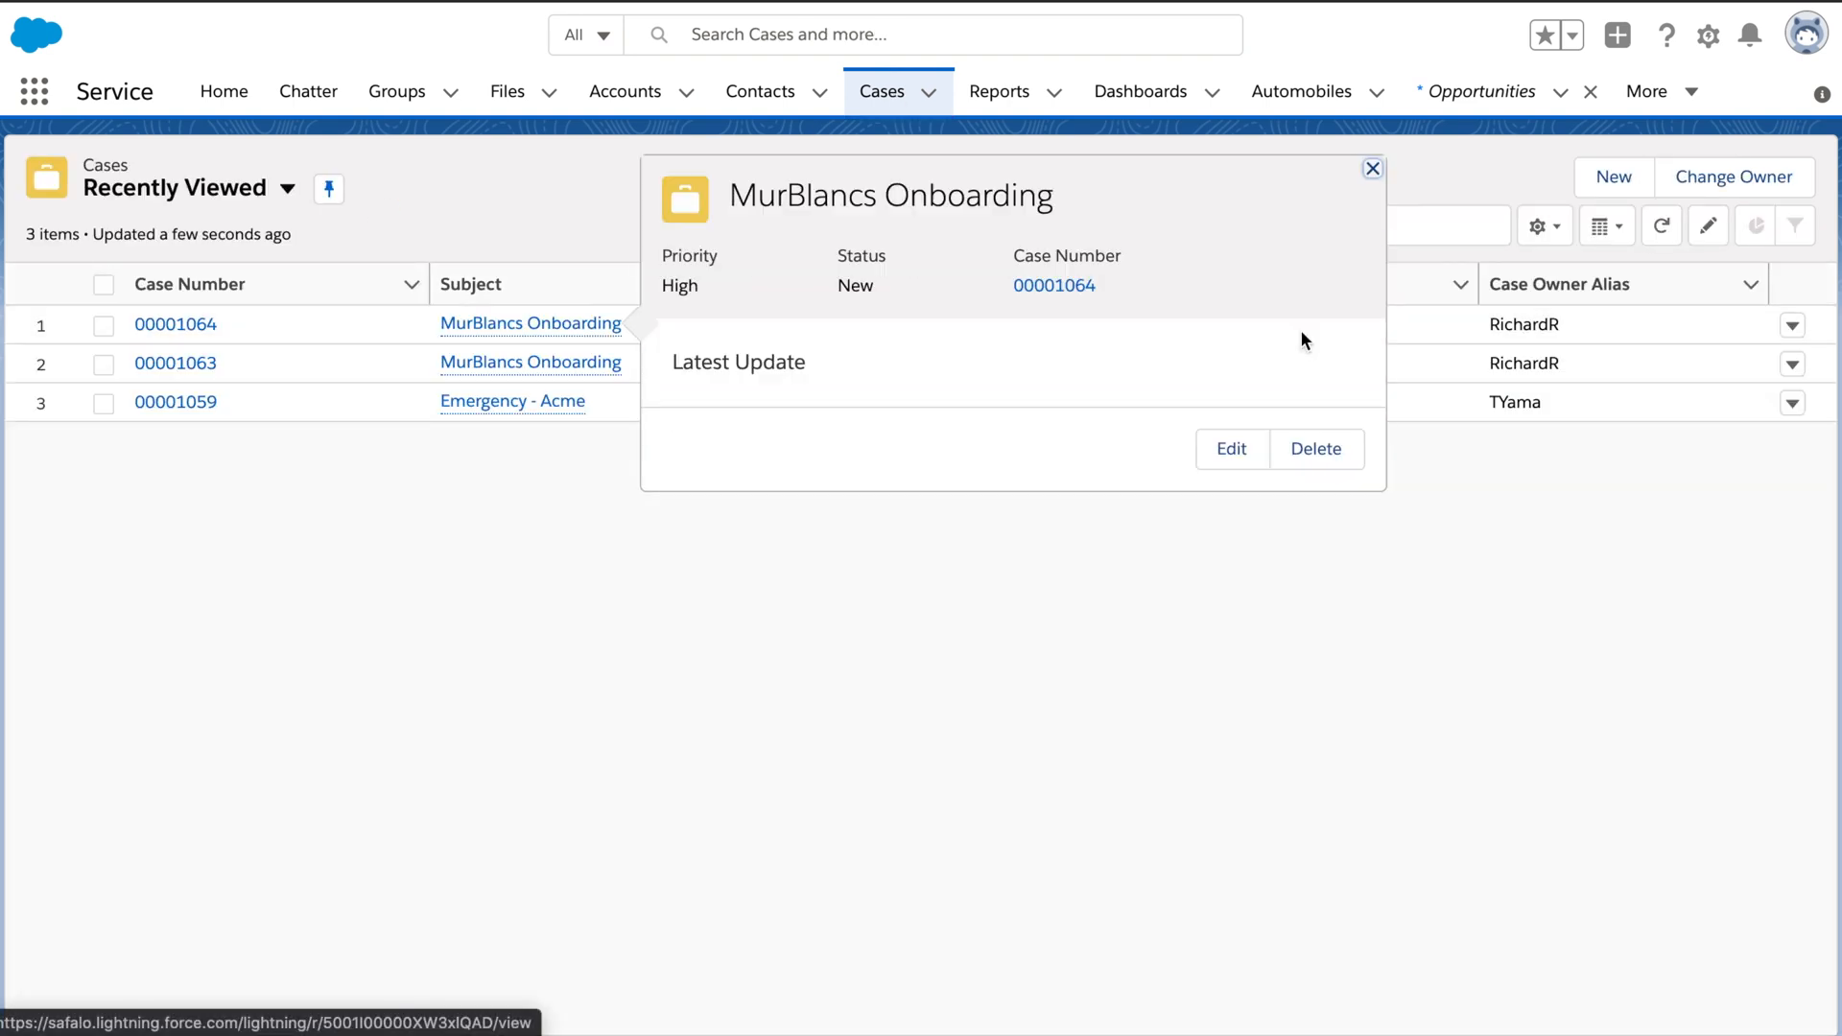
left_click(1370, 168)
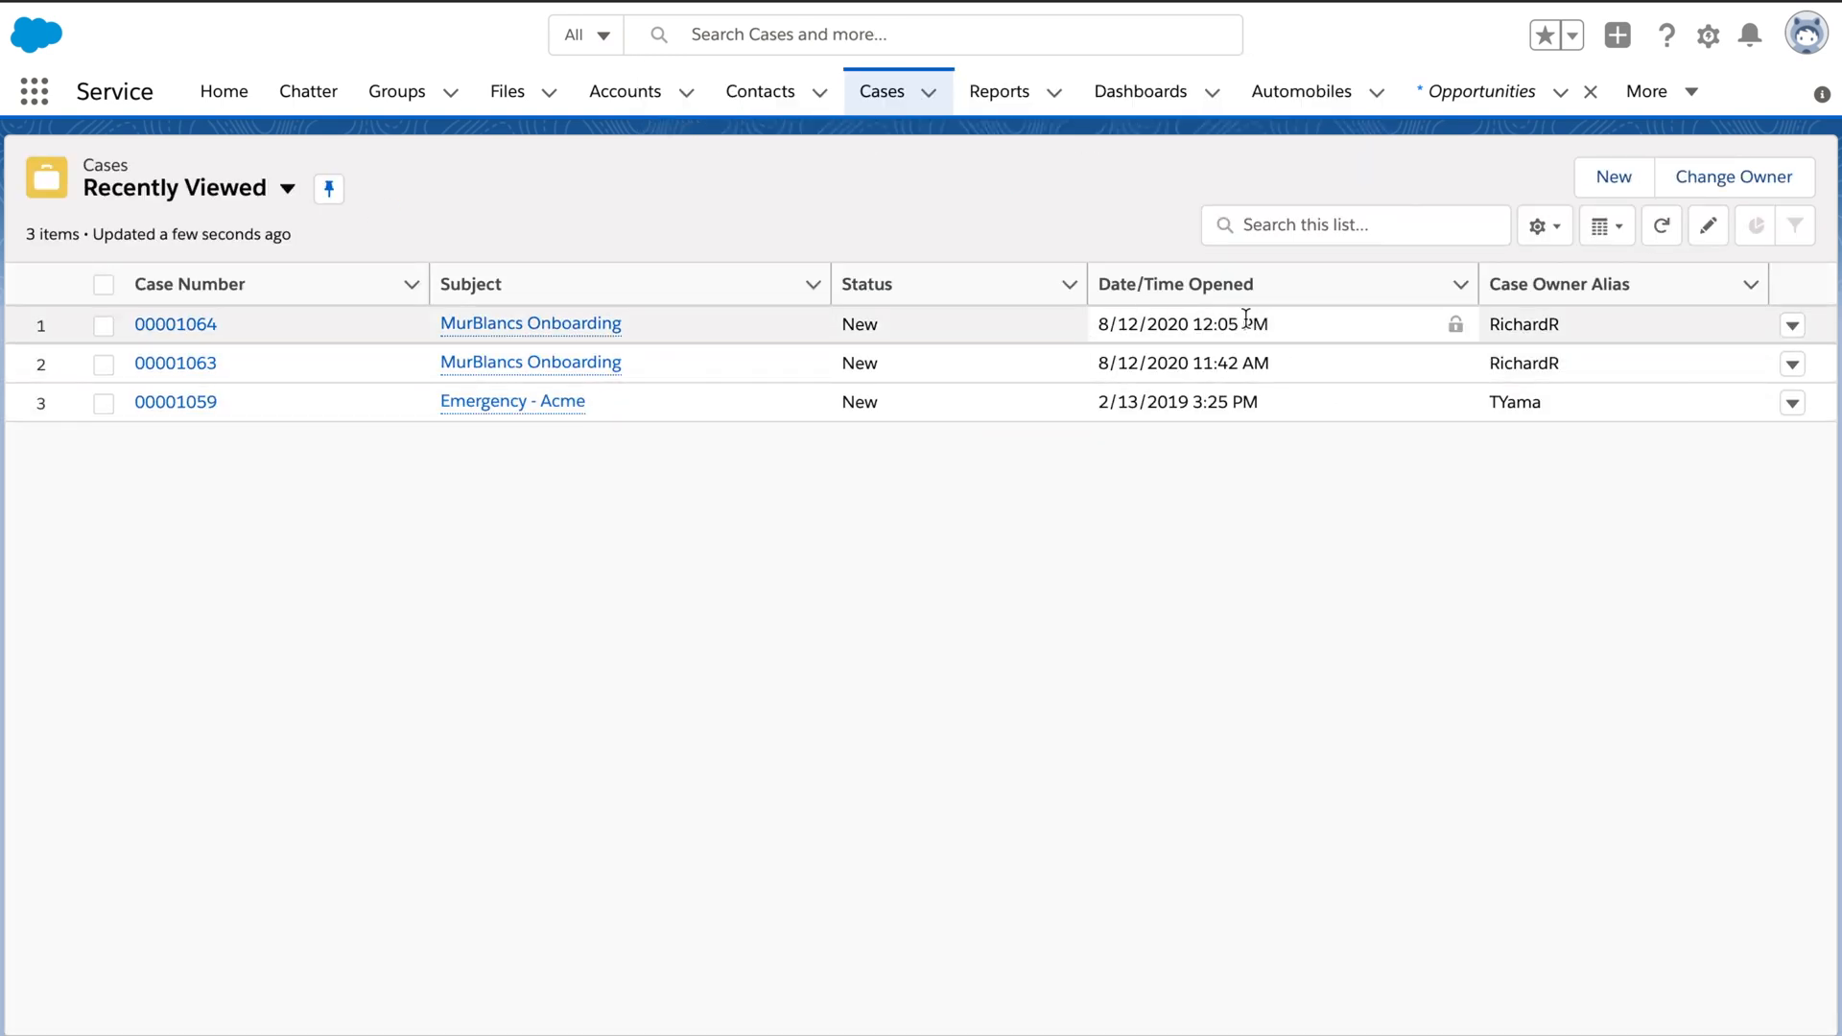
left_click(530, 323)
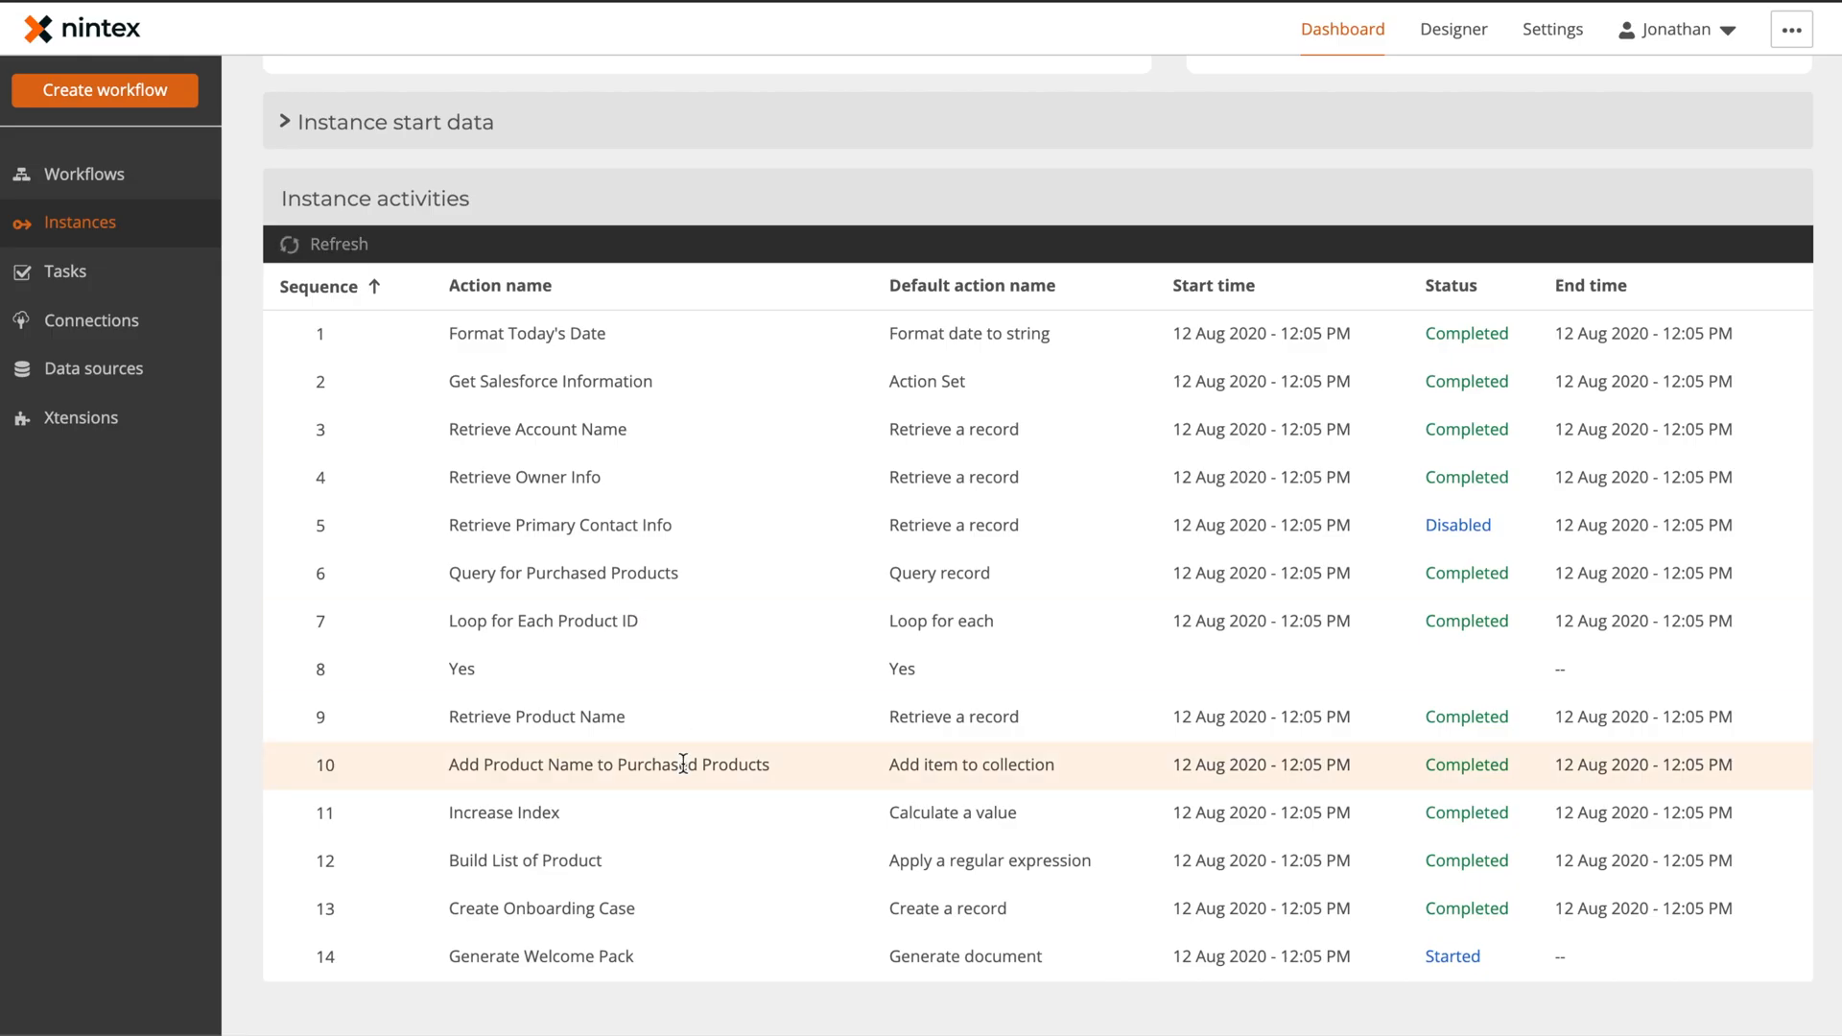
scroll("down", 3)
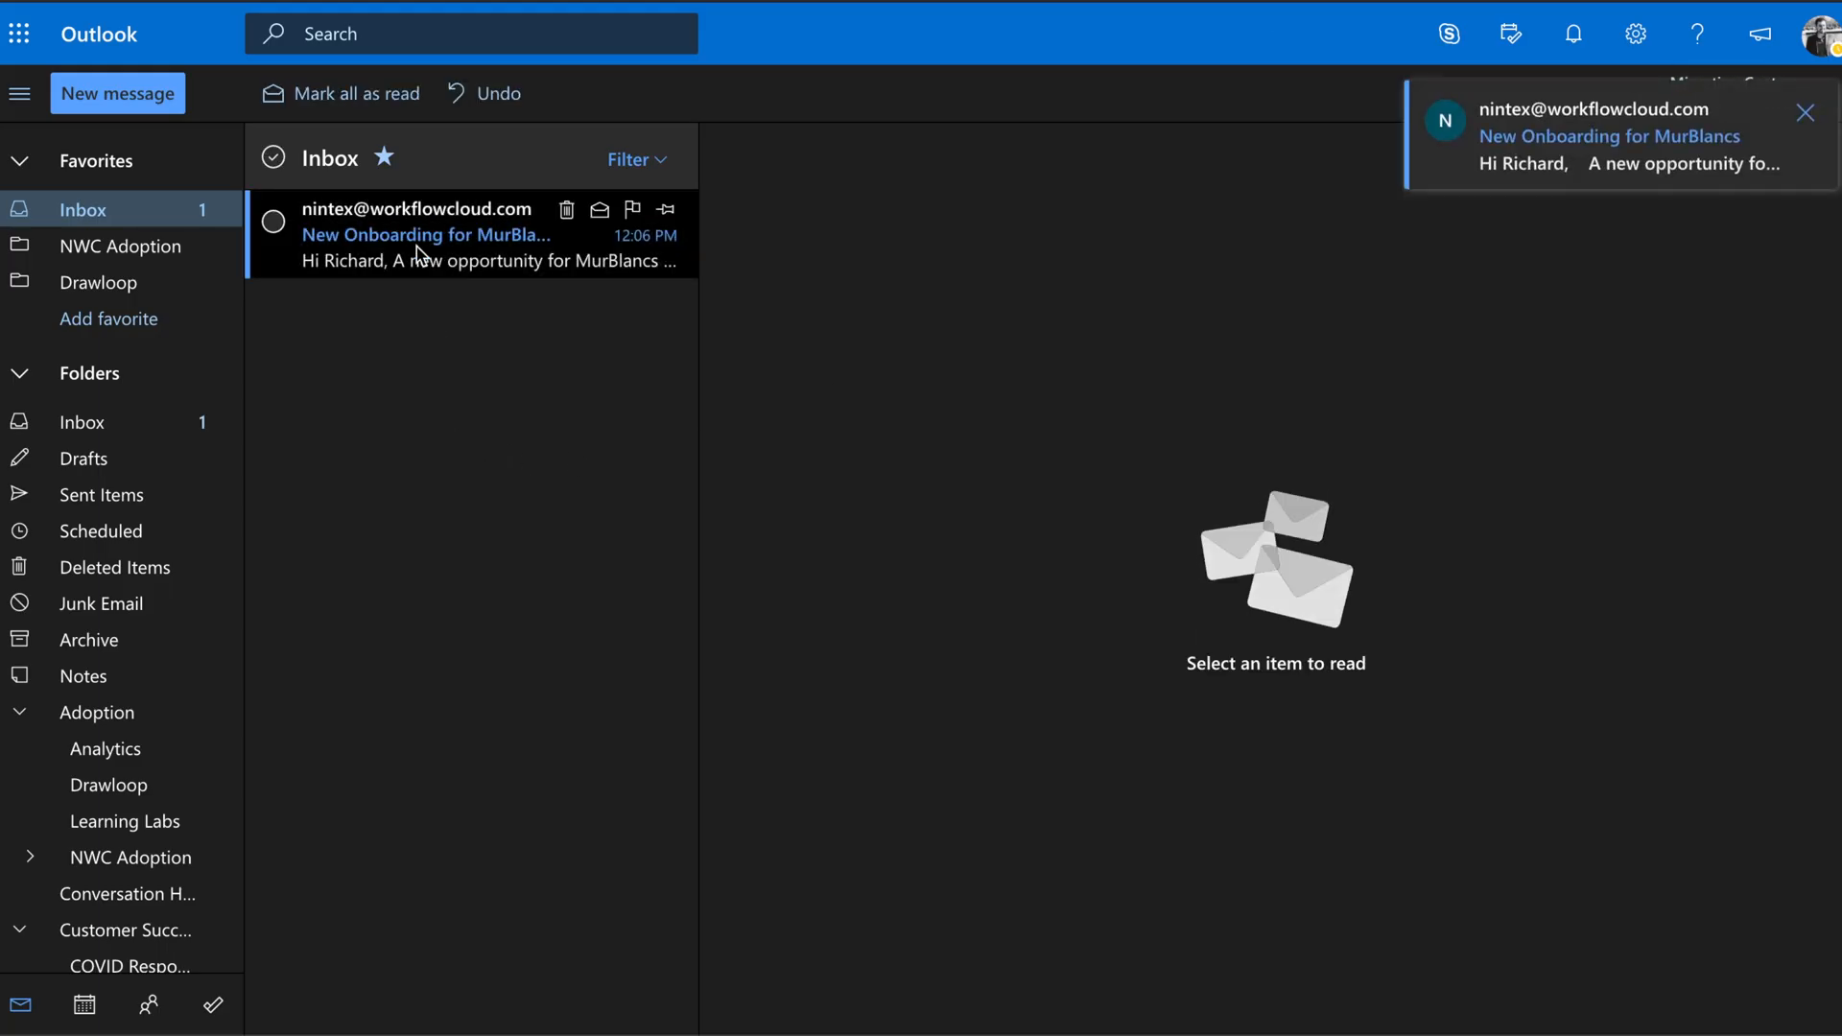
Read the Welcome to Safalo! email and preview its MurBlancs Welcome Package PDF attachment
left_click(470, 234)
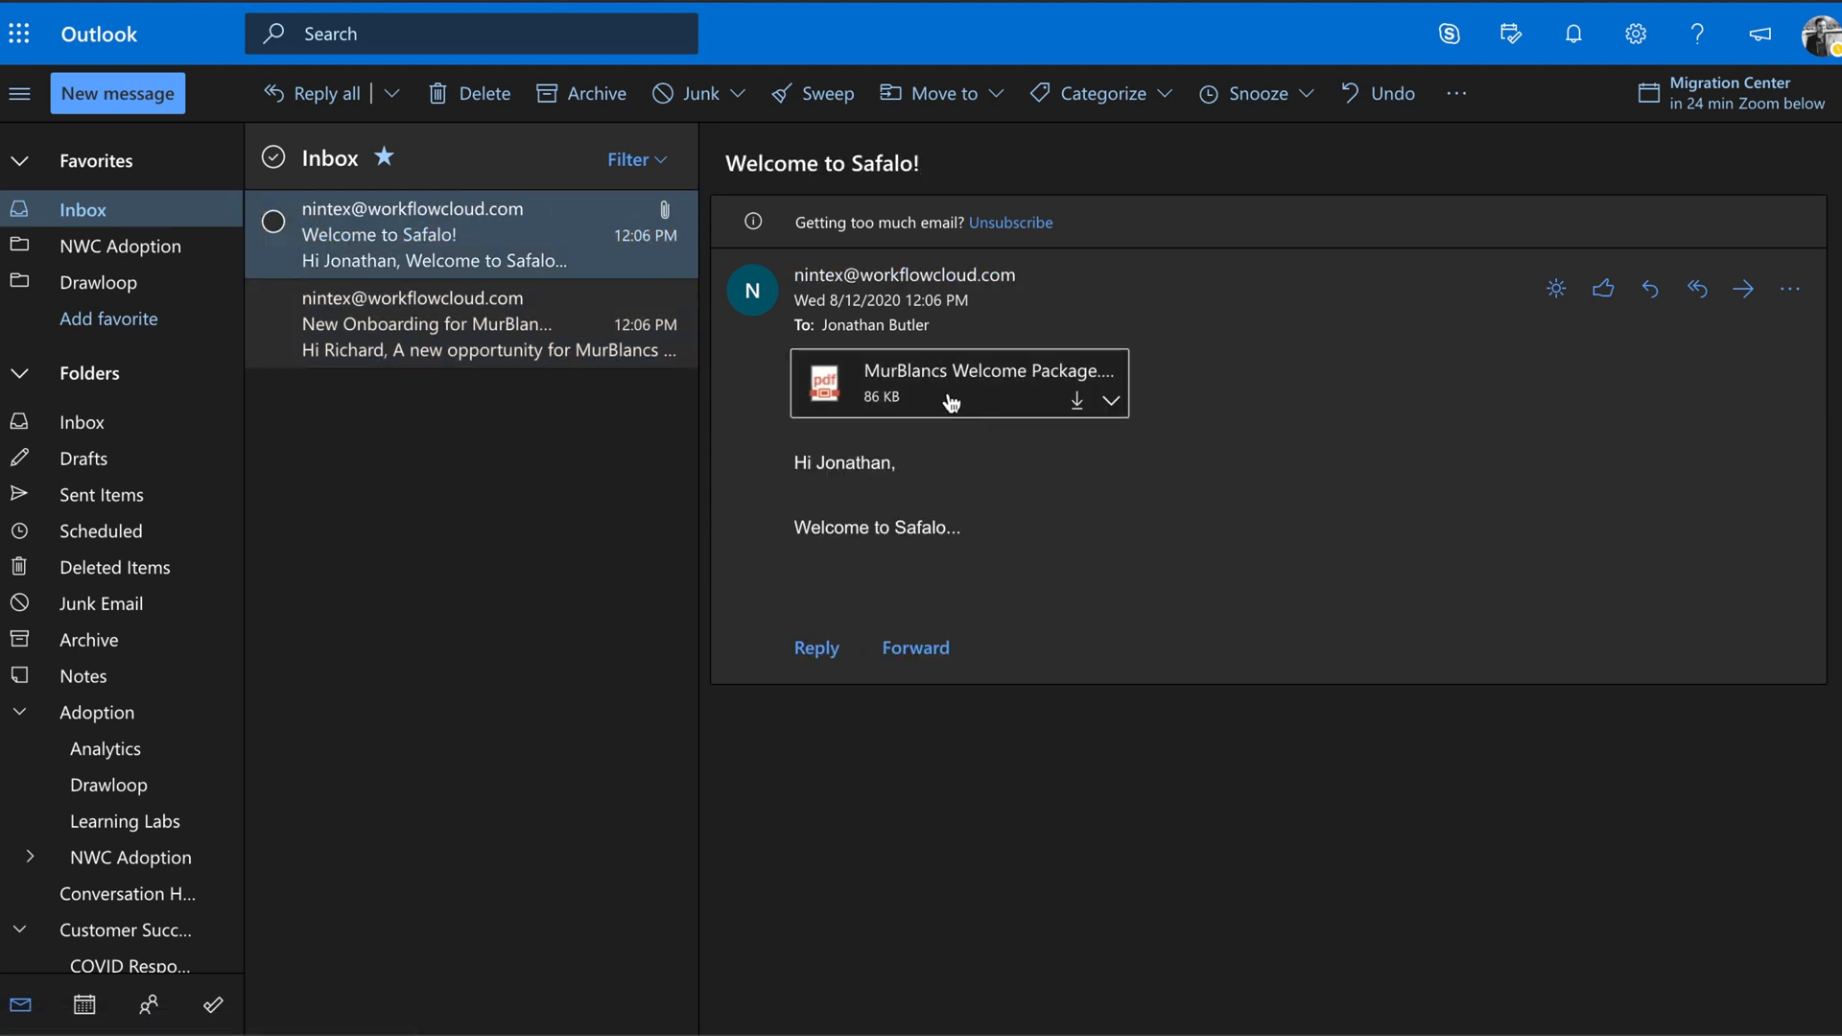
left_click(952, 384)
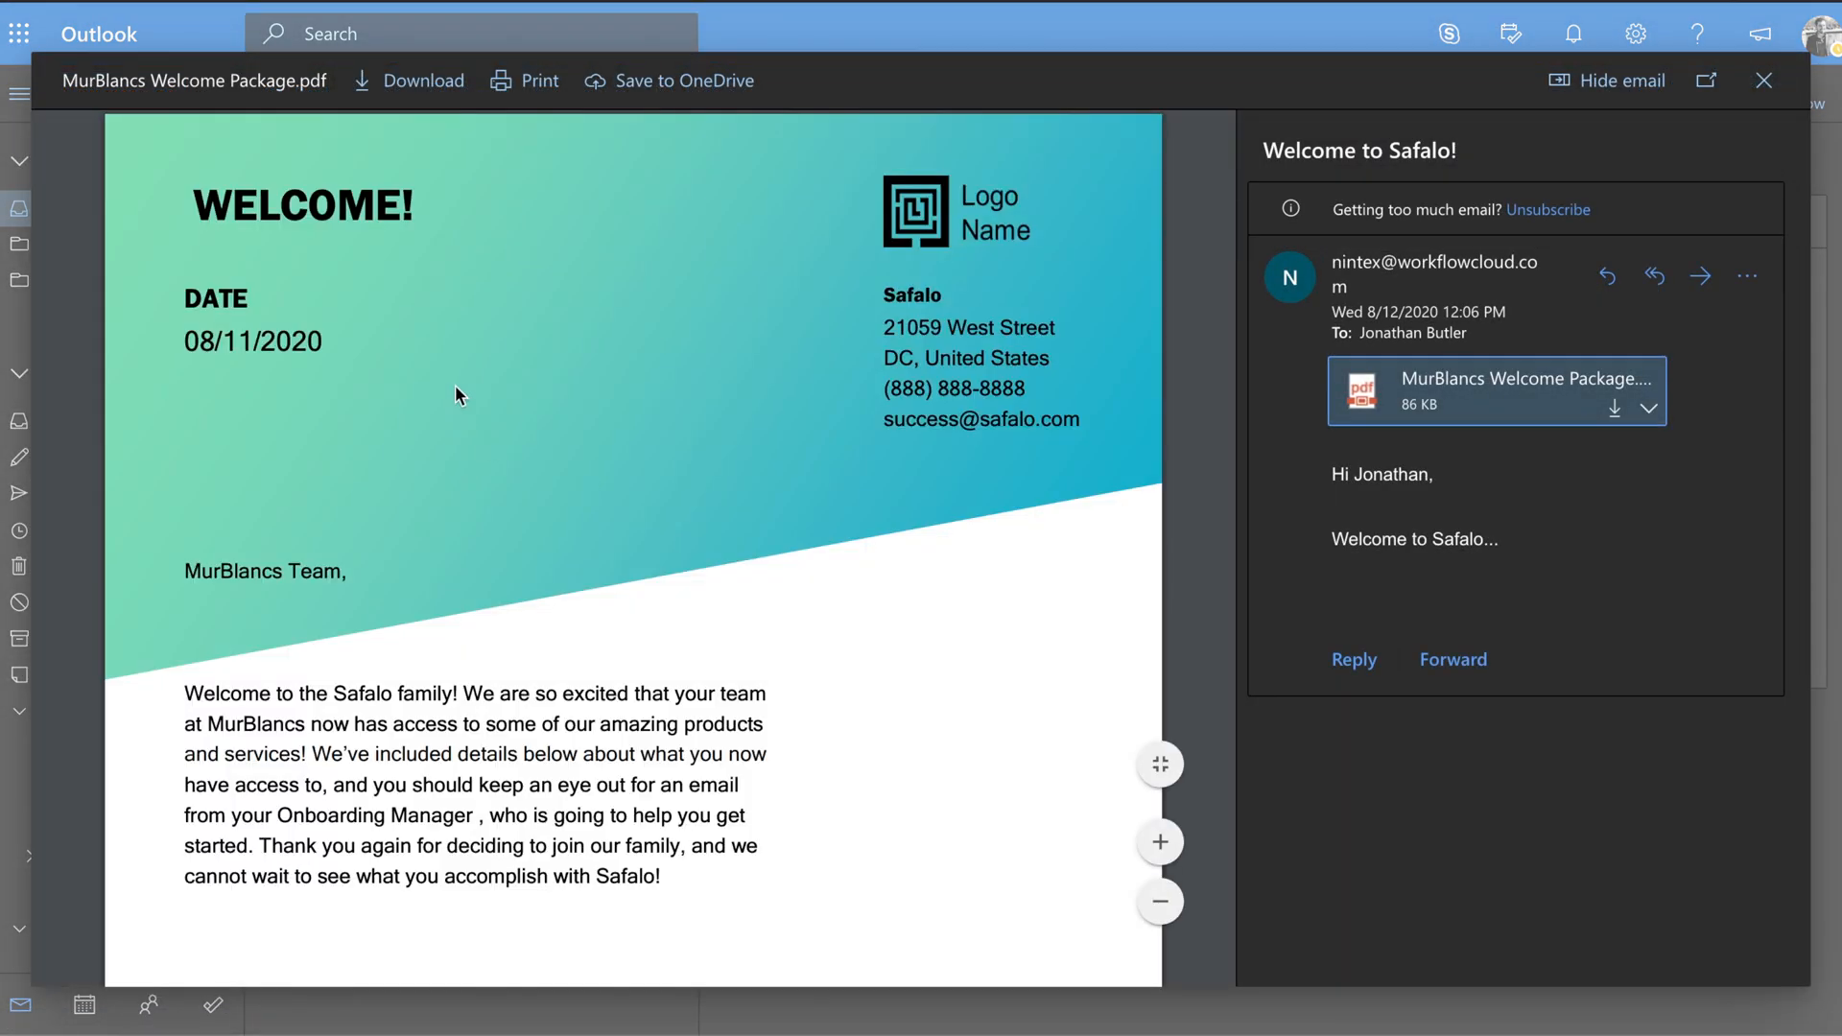
scroll("down", 3)
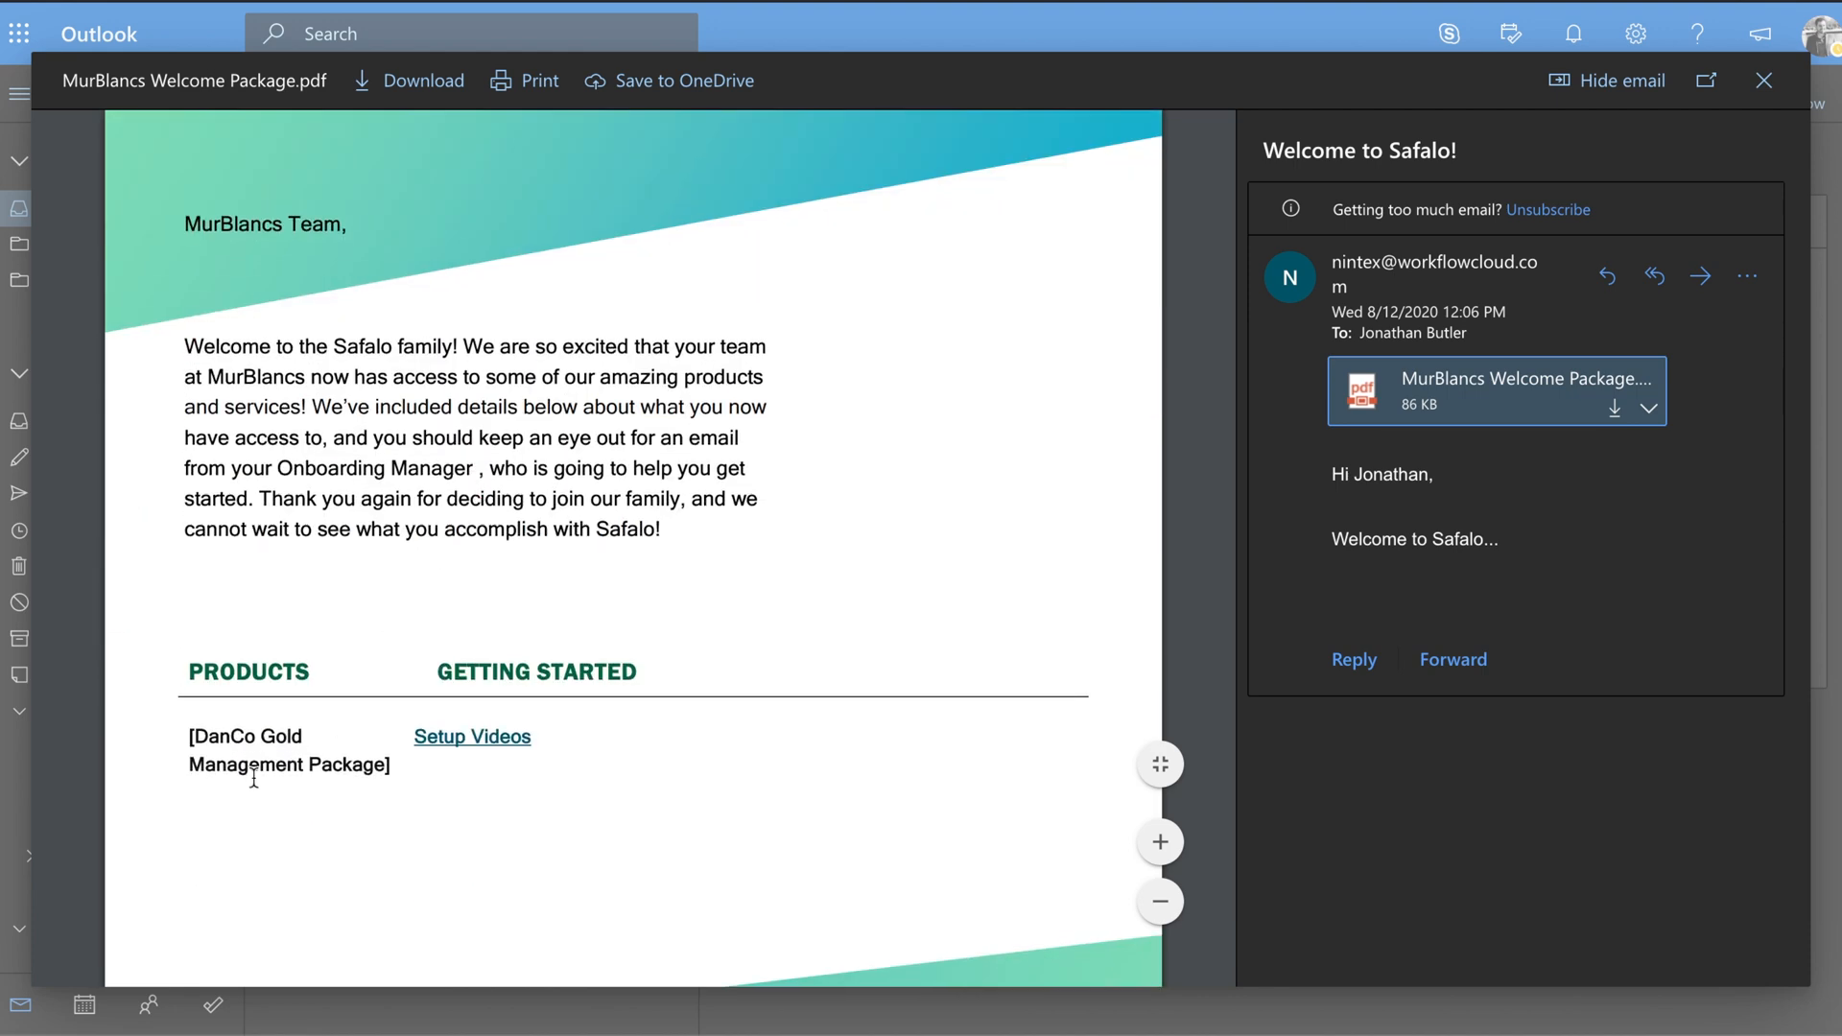
scroll("up", 3)
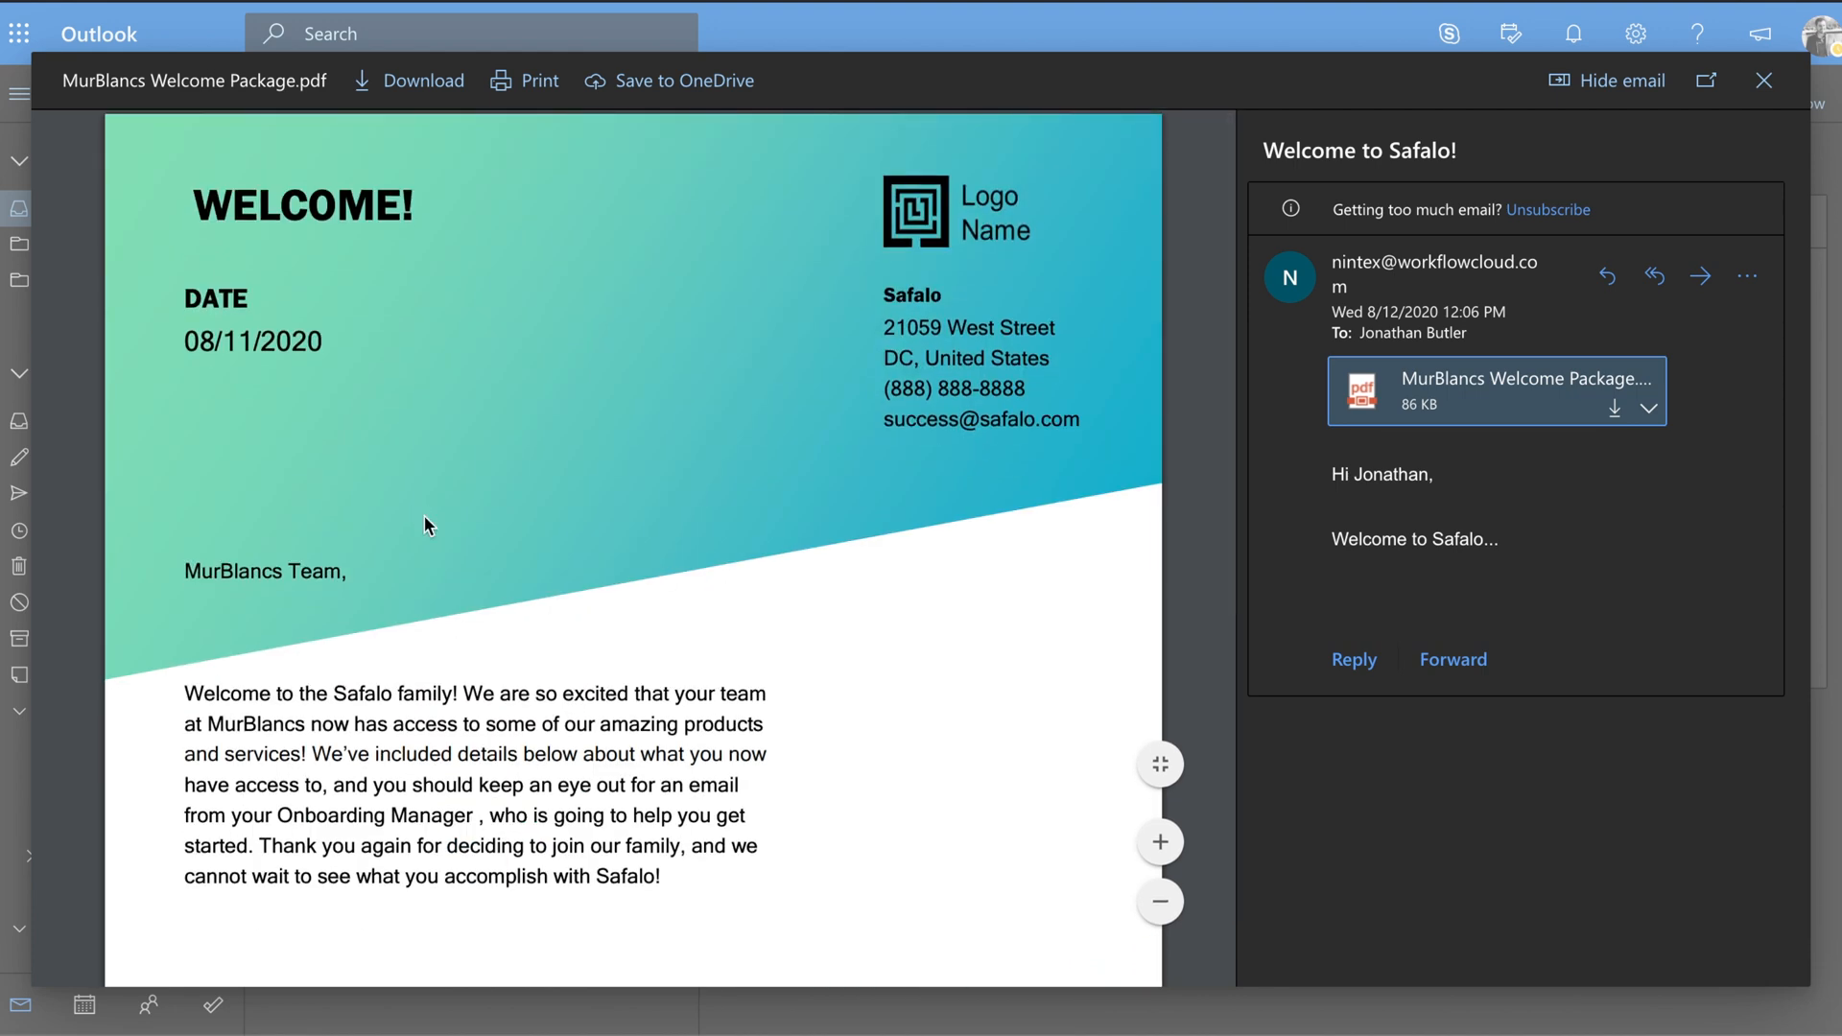
left_click(1761, 81)
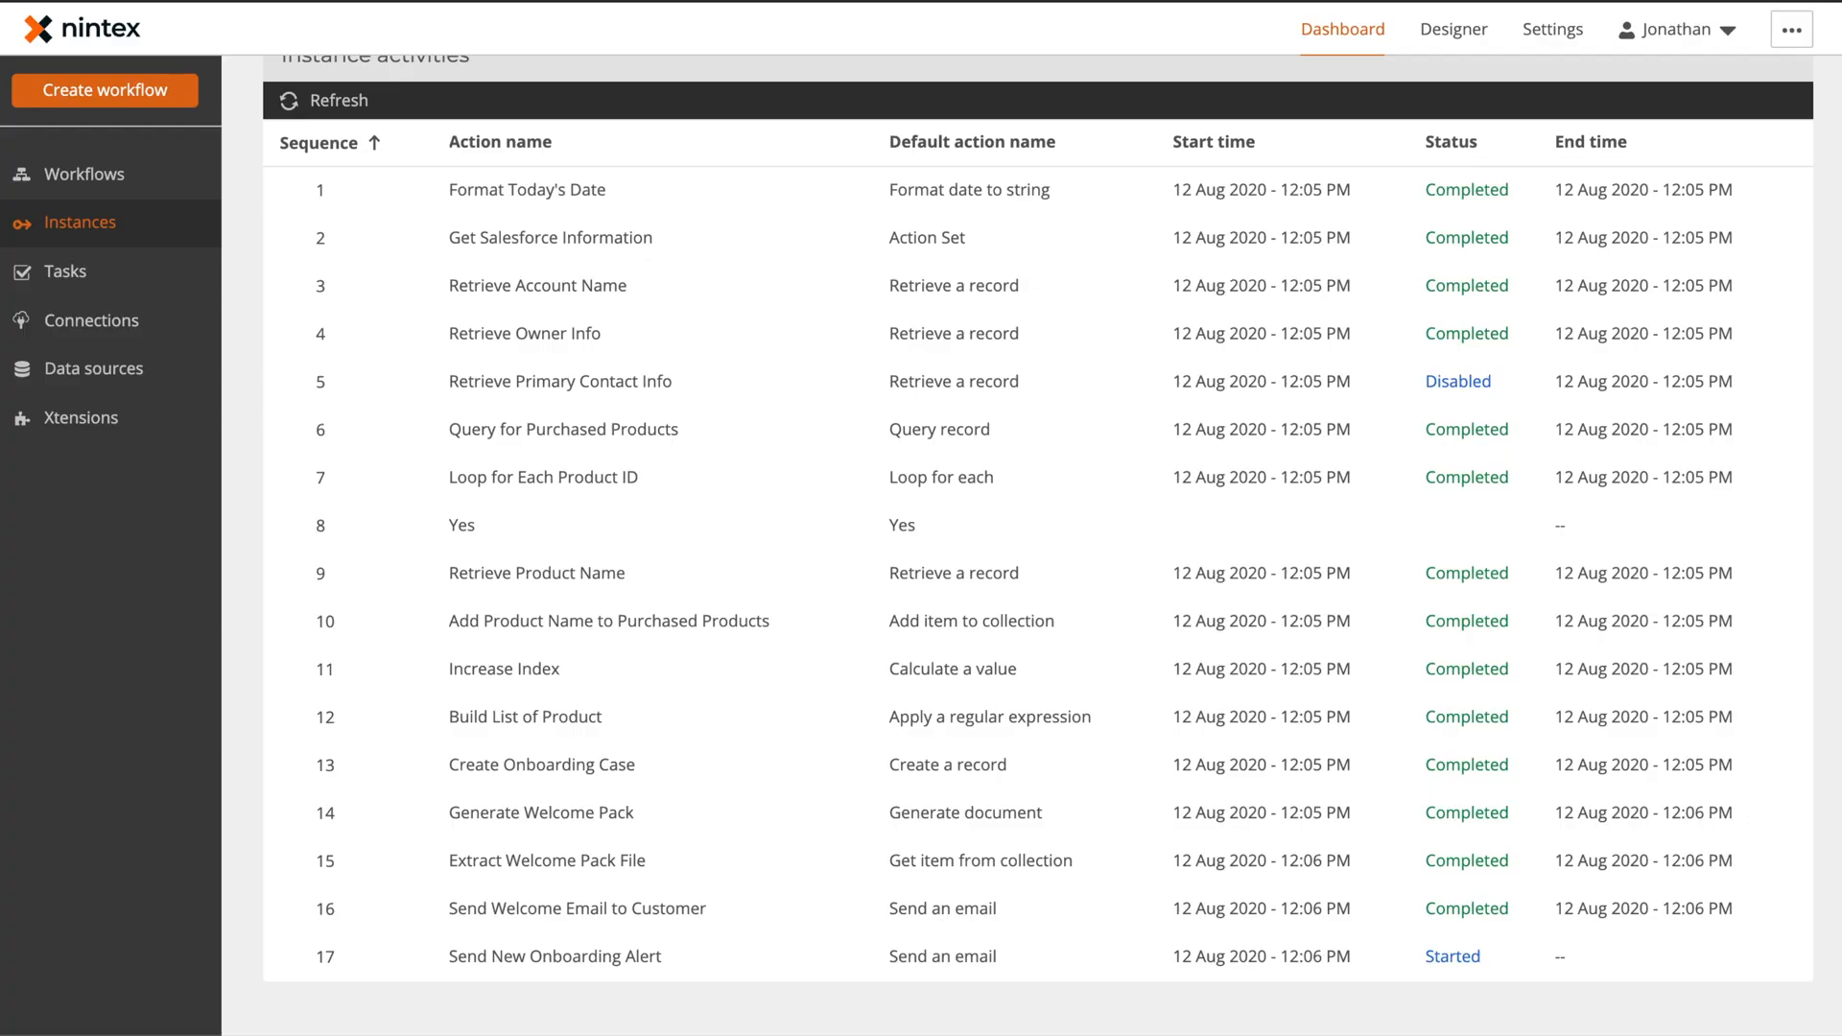
From the Workflows list, load Onboarding New Customer in Salesforce into the Designer
left_click(82, 175)
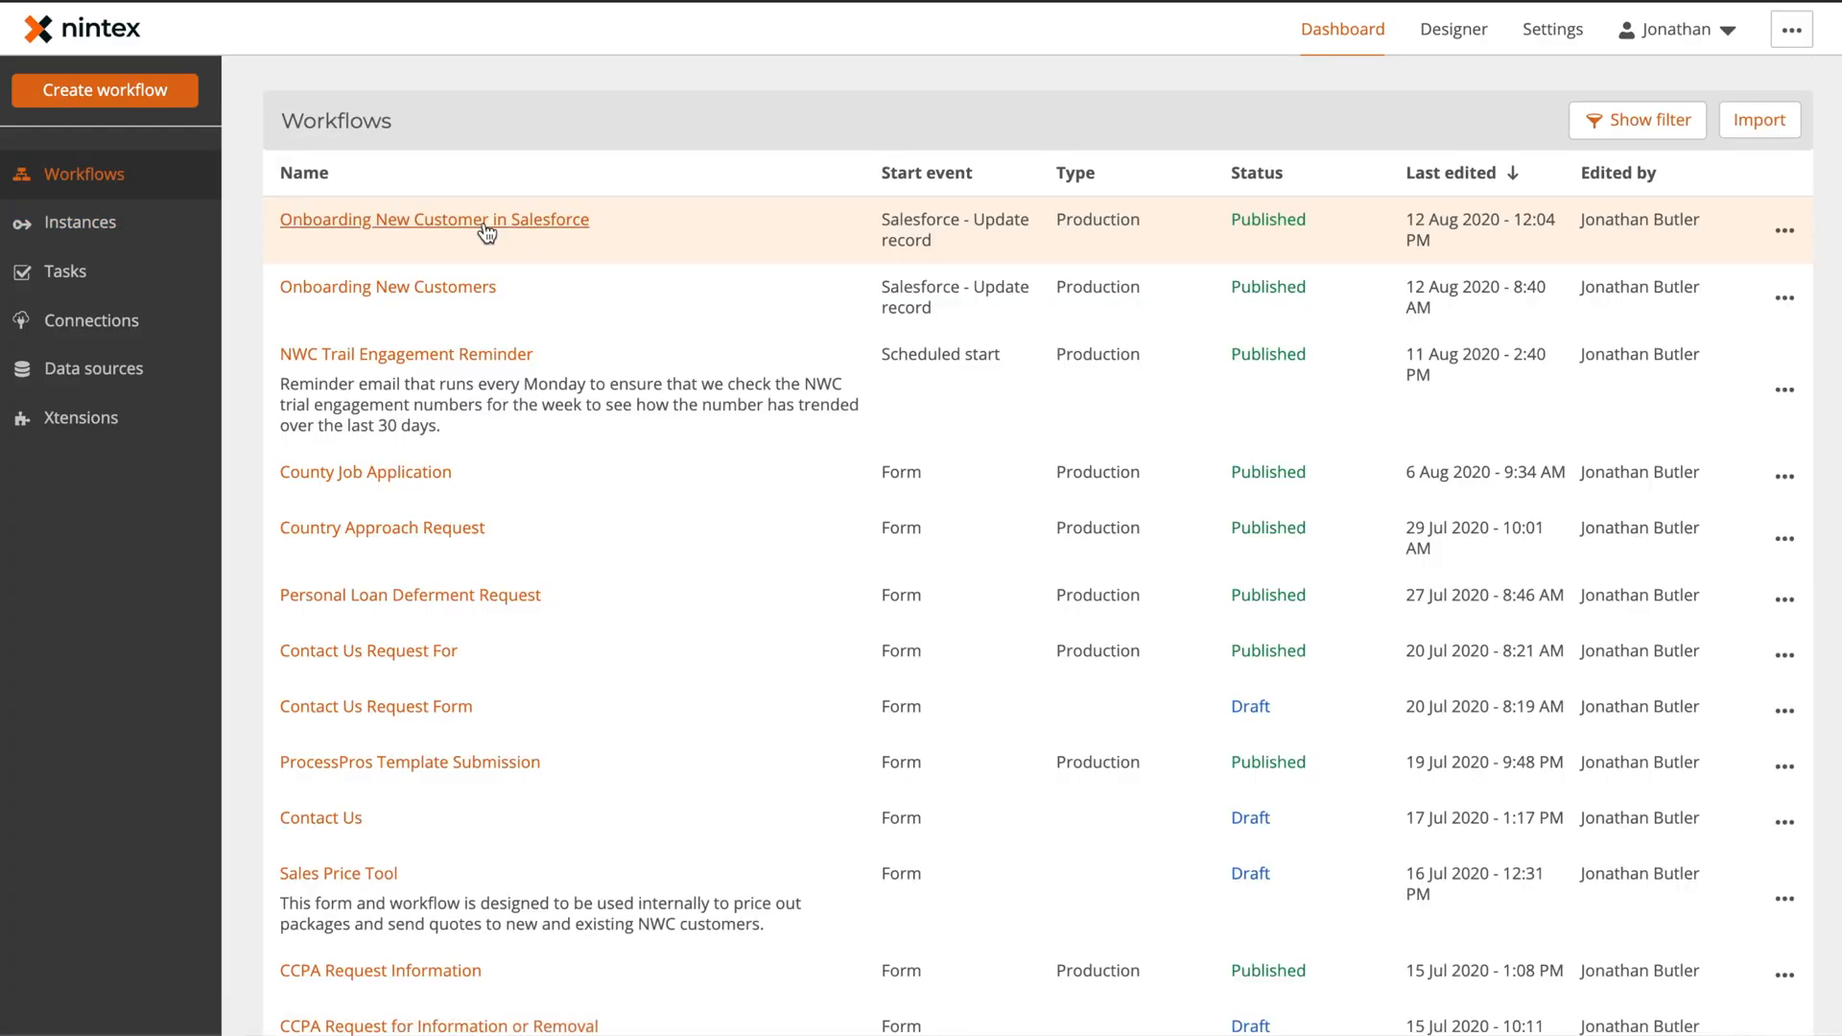
left_click(432, 219)
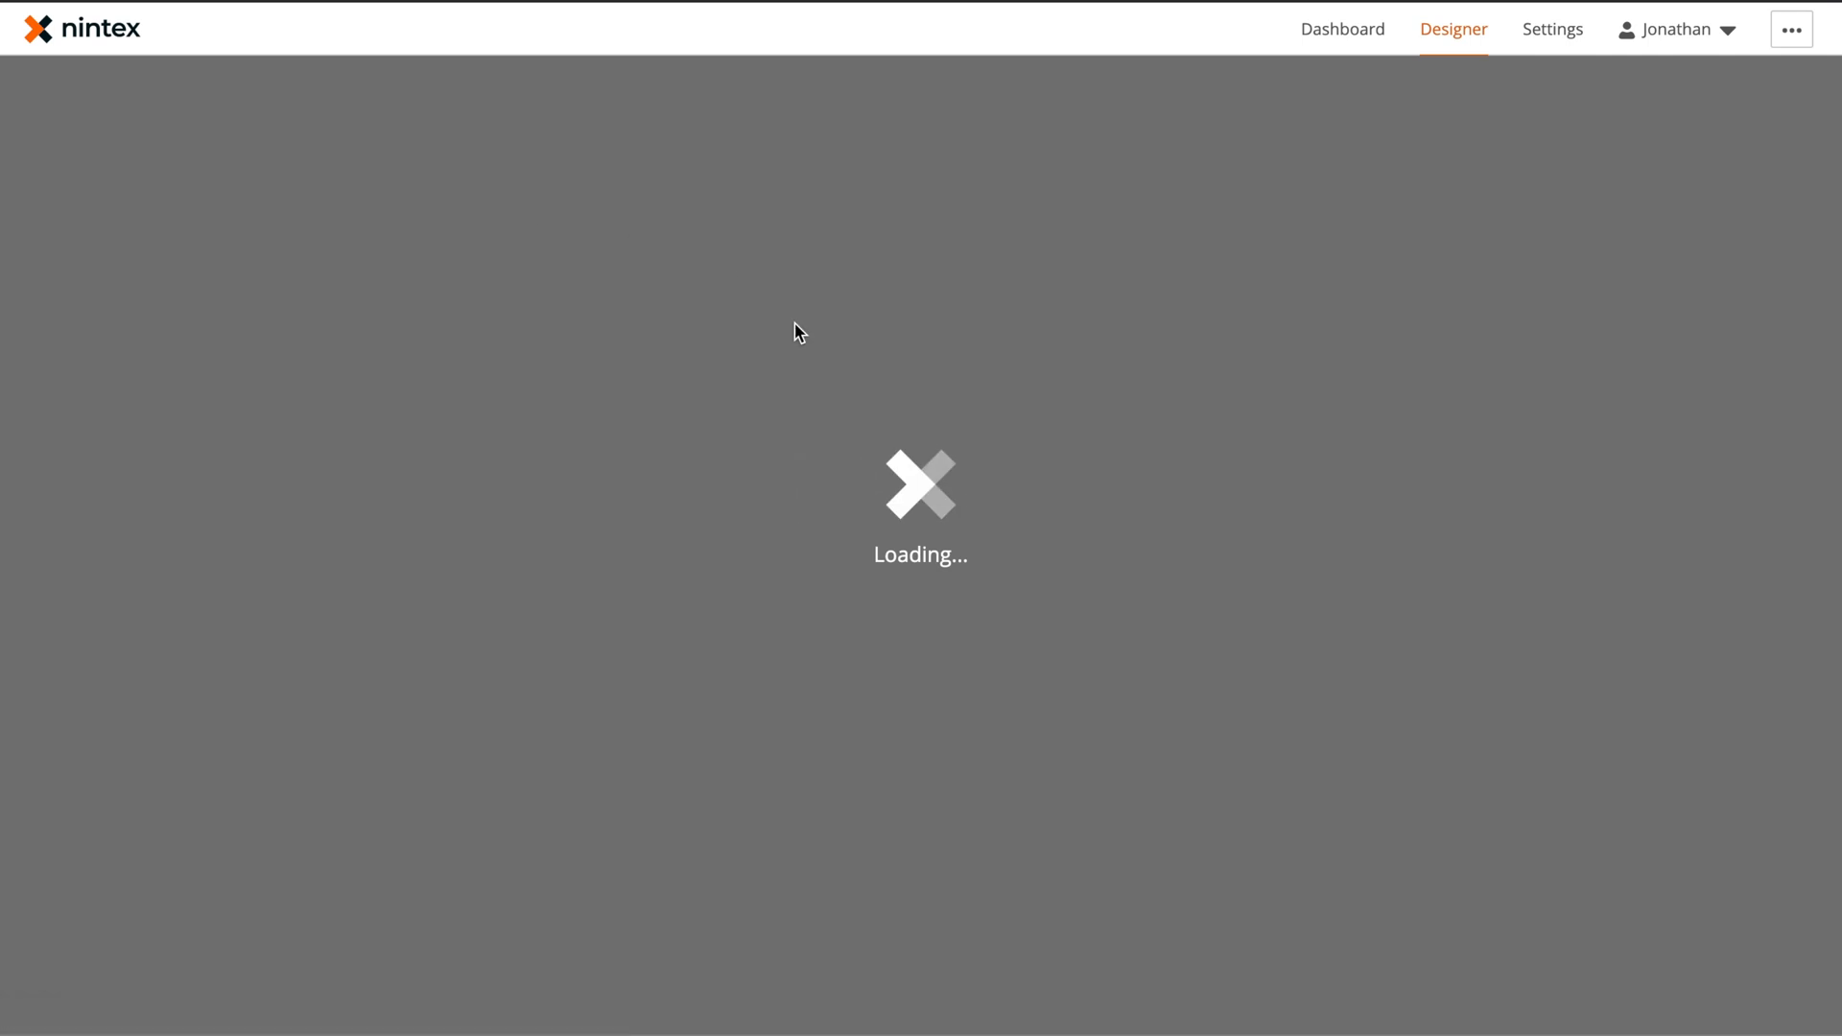